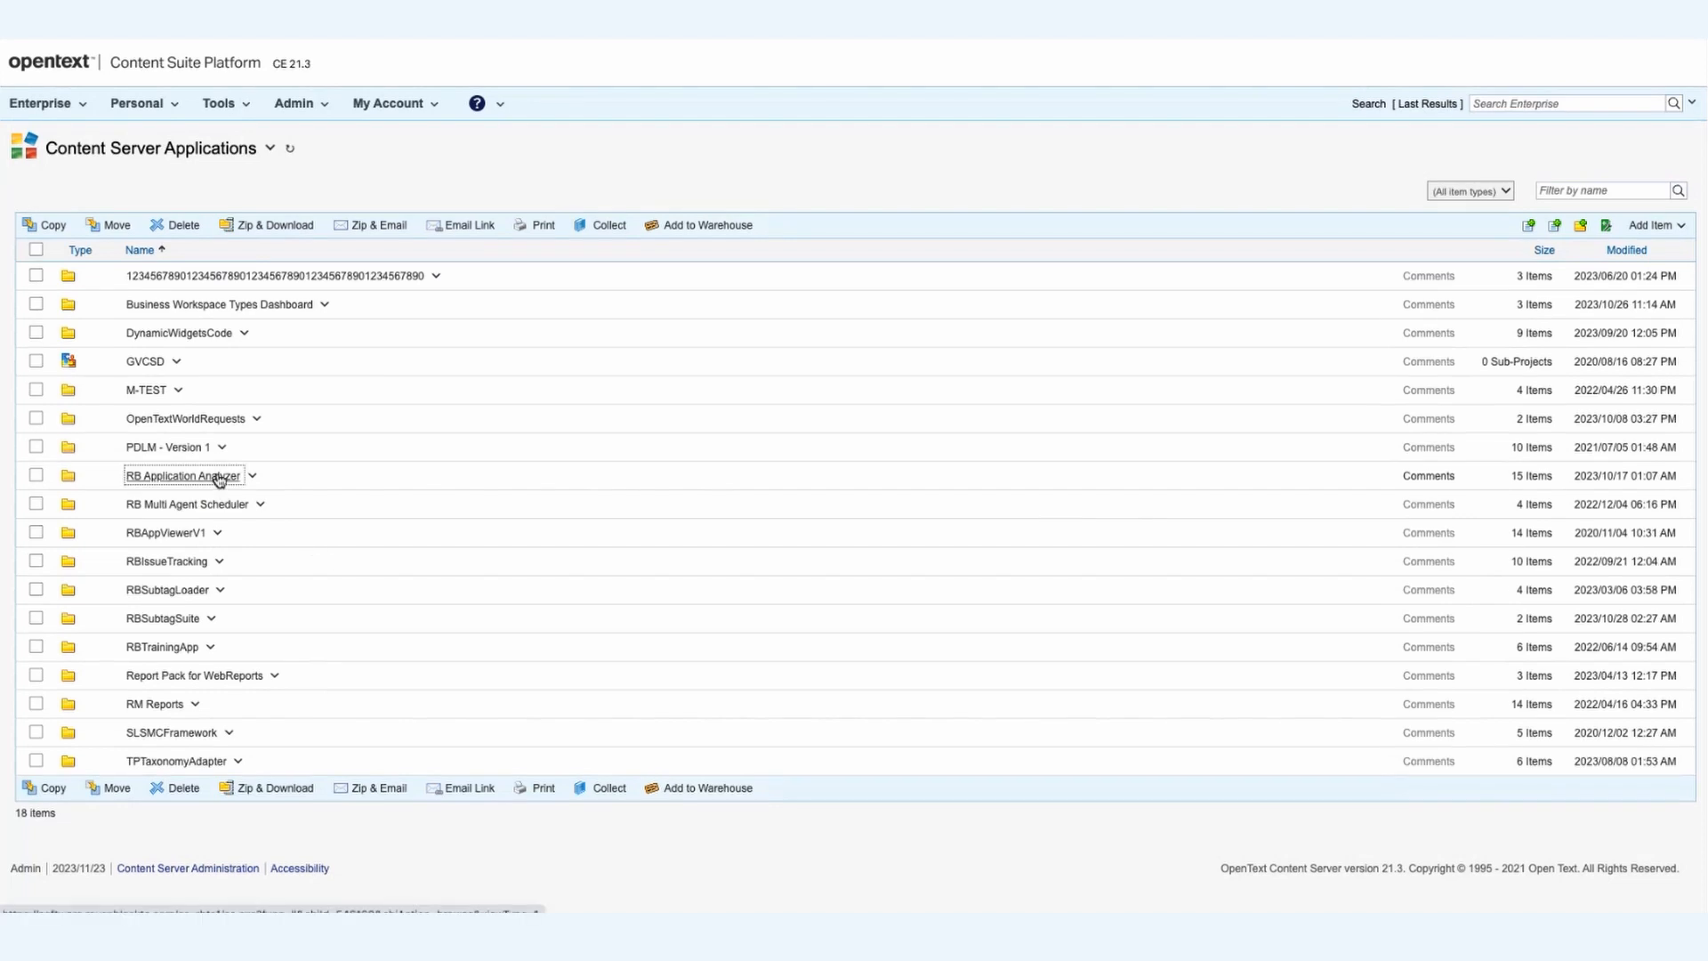
Step: Open the RBAppAnalyzer Main WebReport from the RB Application Analyzer folder in Application Analyzer
{"action": "left_click", "coordinate": [181, 475]}
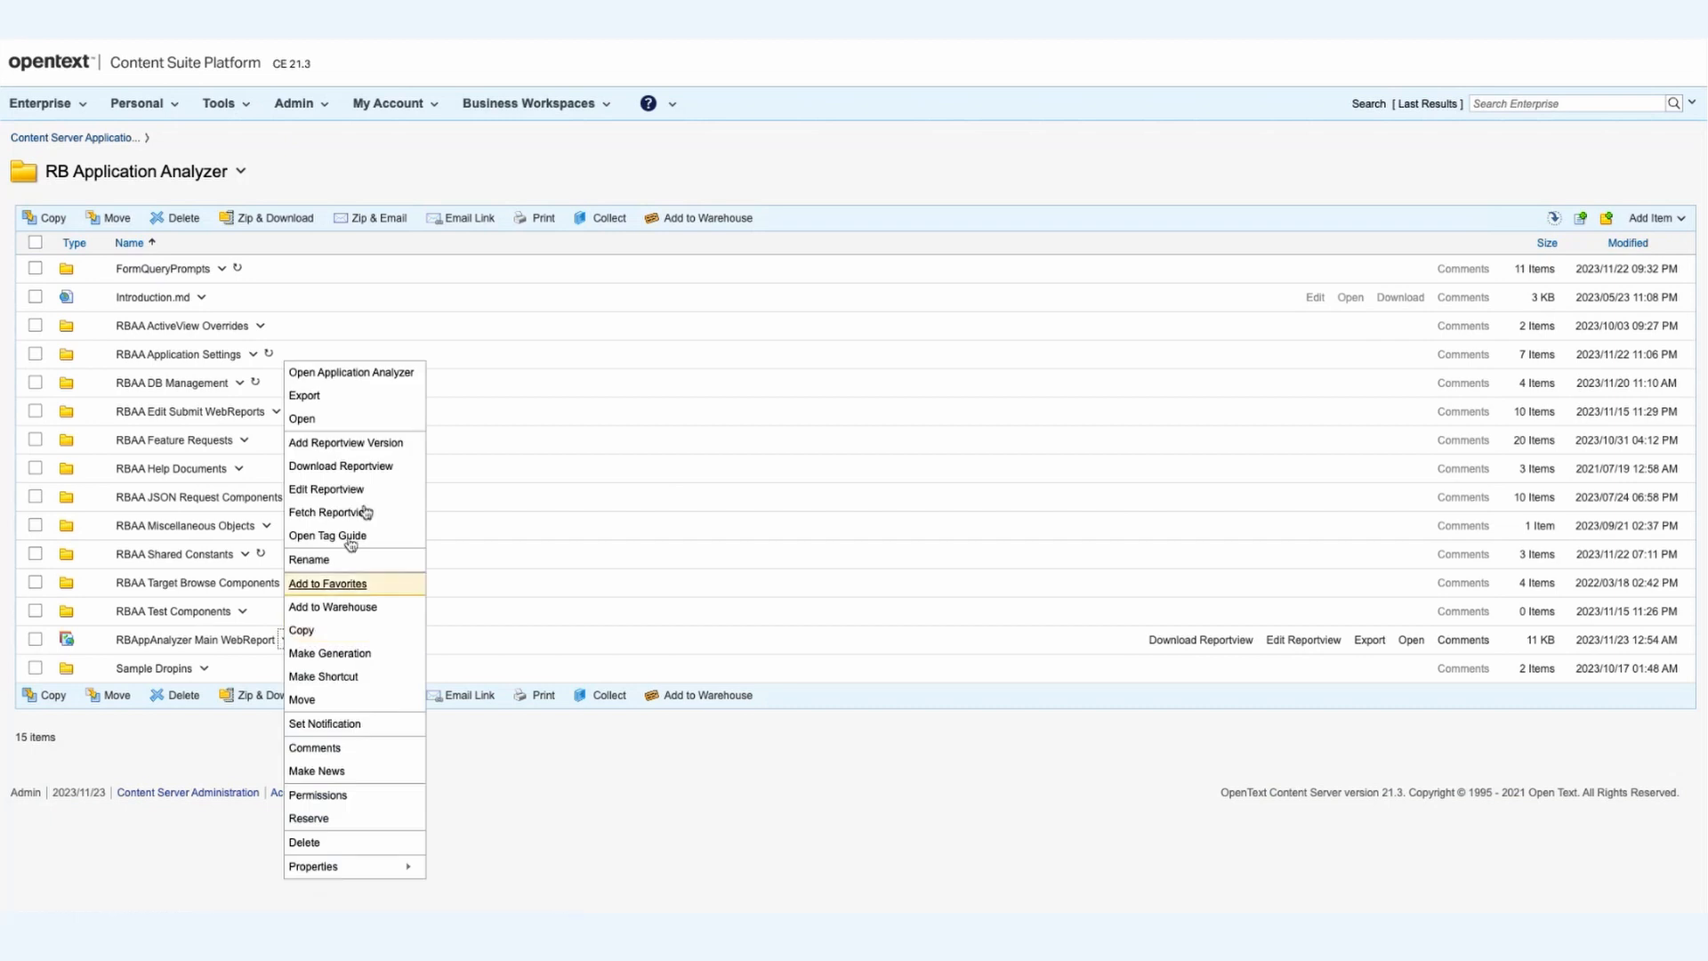
{"action": "left_click", "coordinate": [350, 372]}
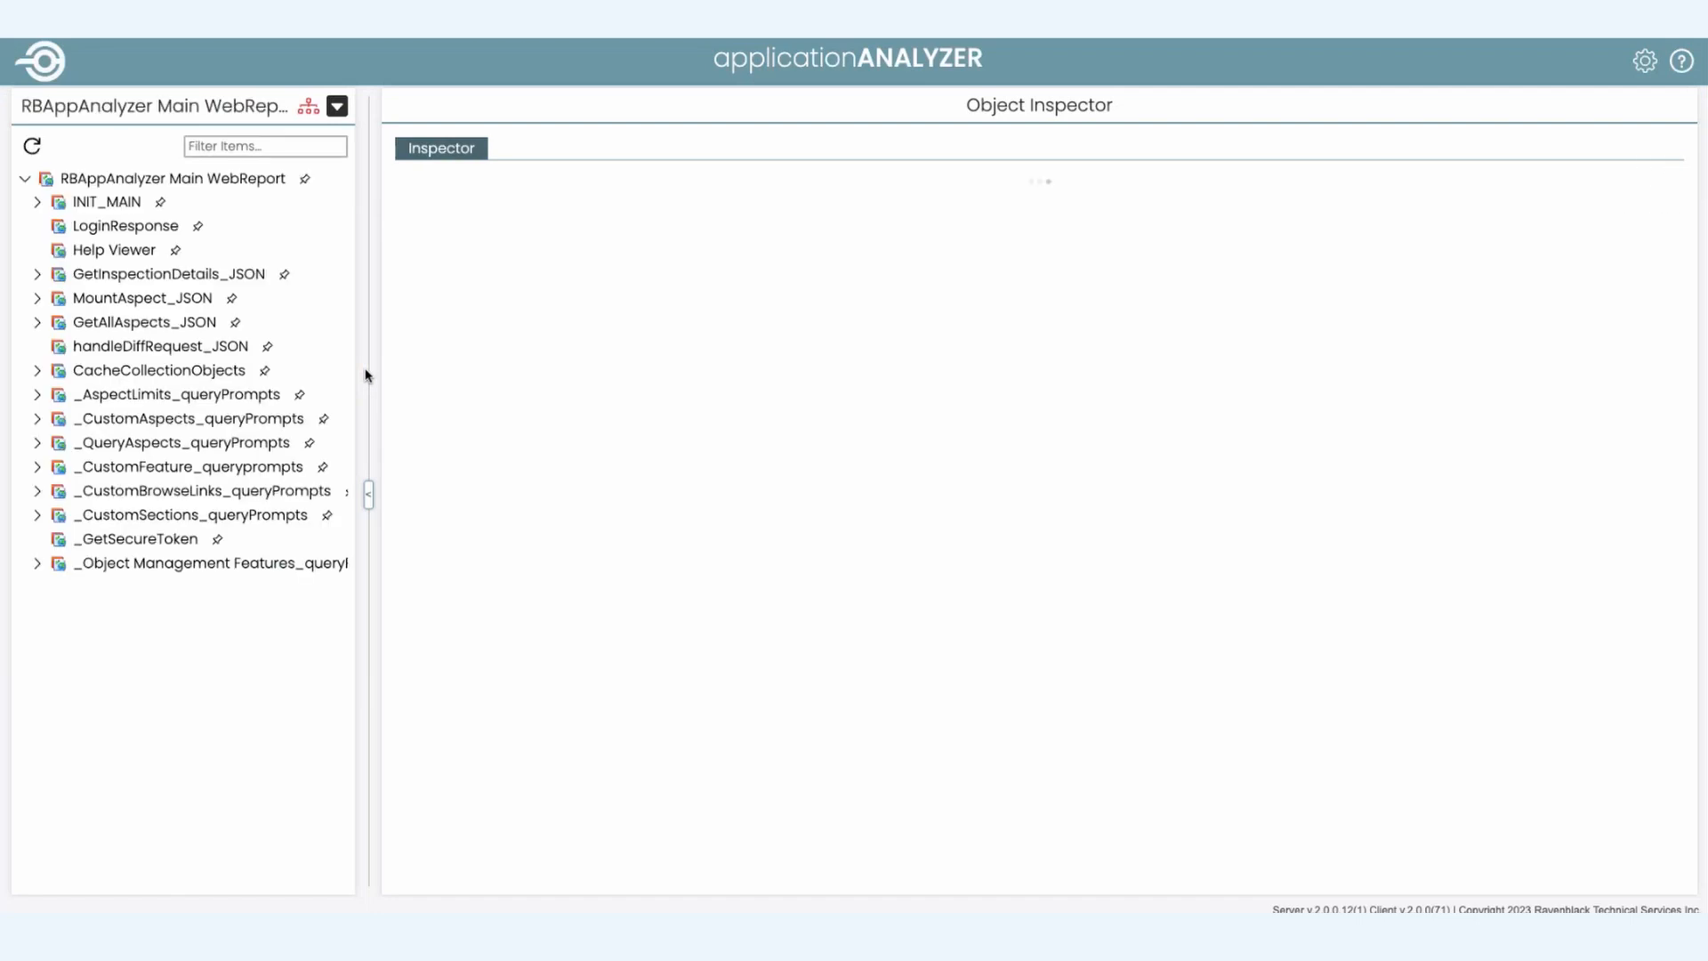
Step: Load the RBAppAnalyzer Main WebReport's inspector details and display its source code in the content editor
{"action": "left_click", "coordinate": [174, 178]}
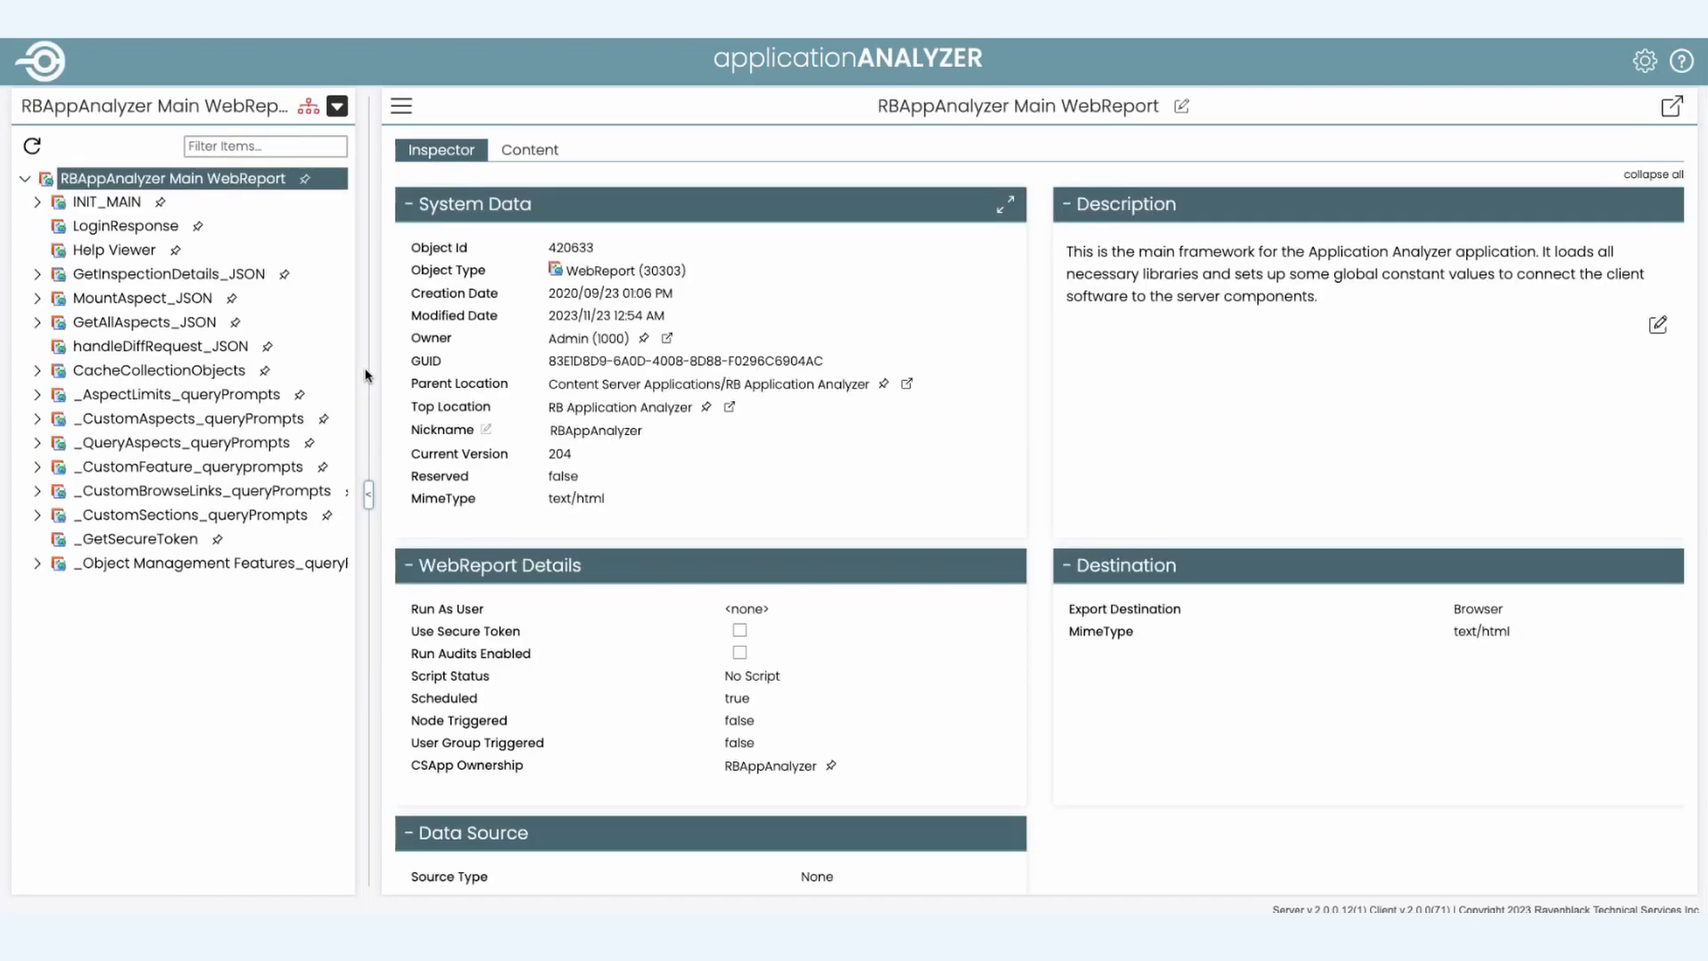
{"action": "left_click", "coordinate": [530, 150]}
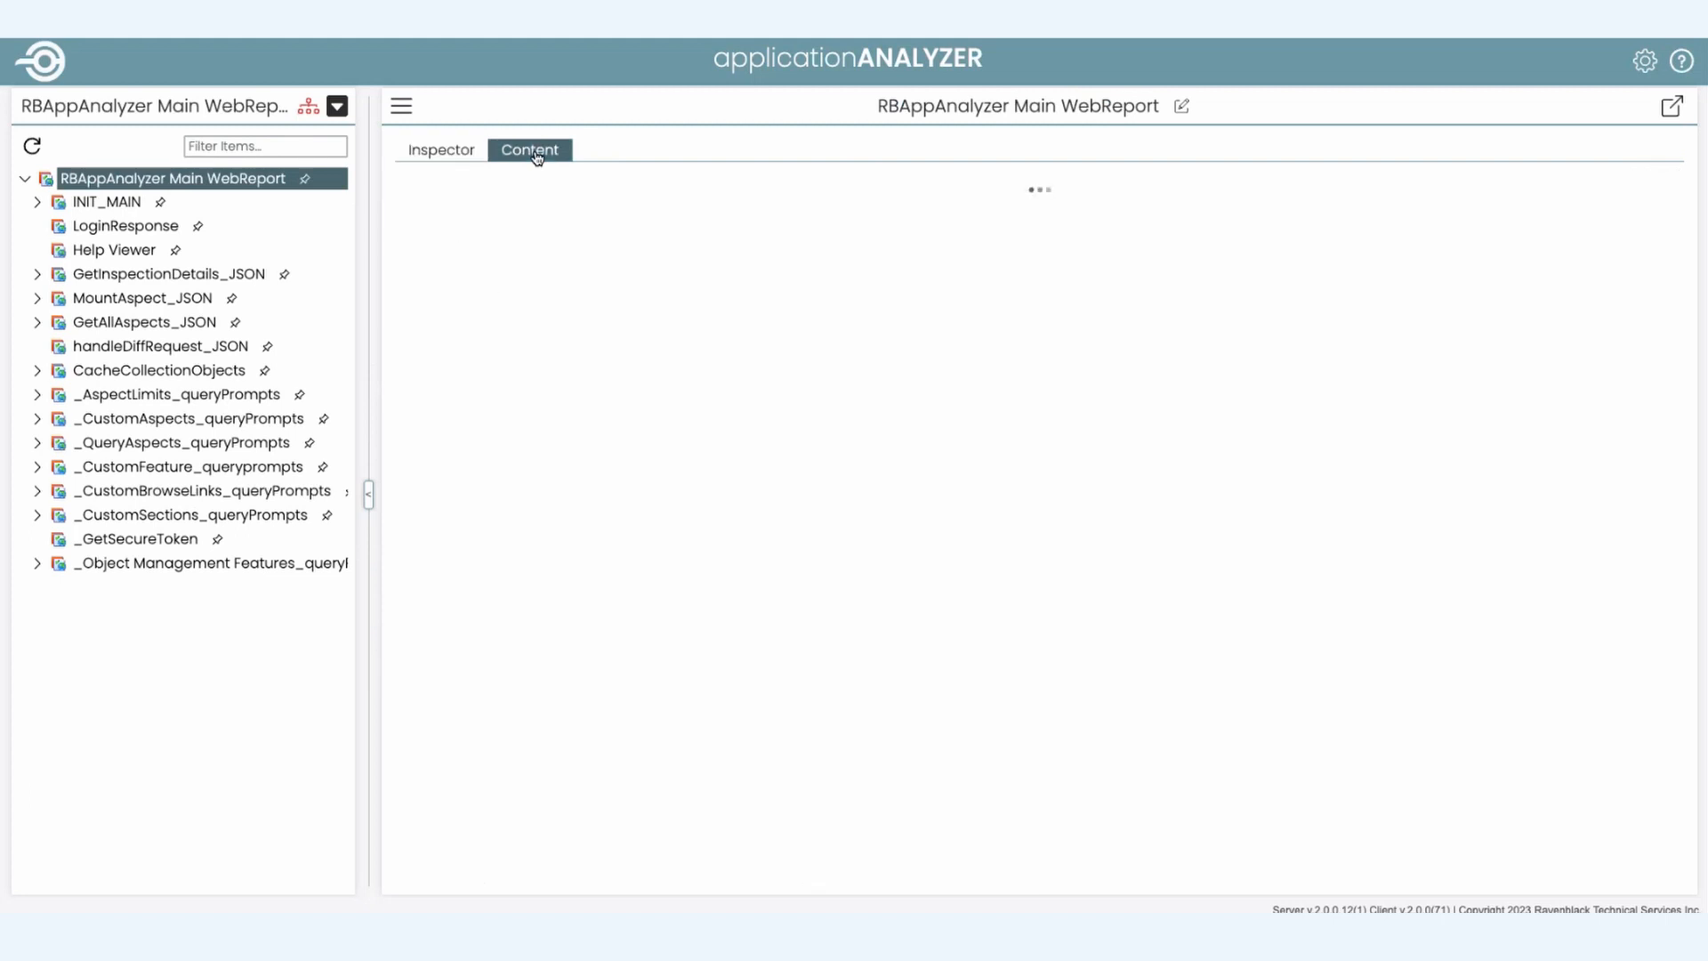
{"action": "left_click", "coordinate": [530, 150]}
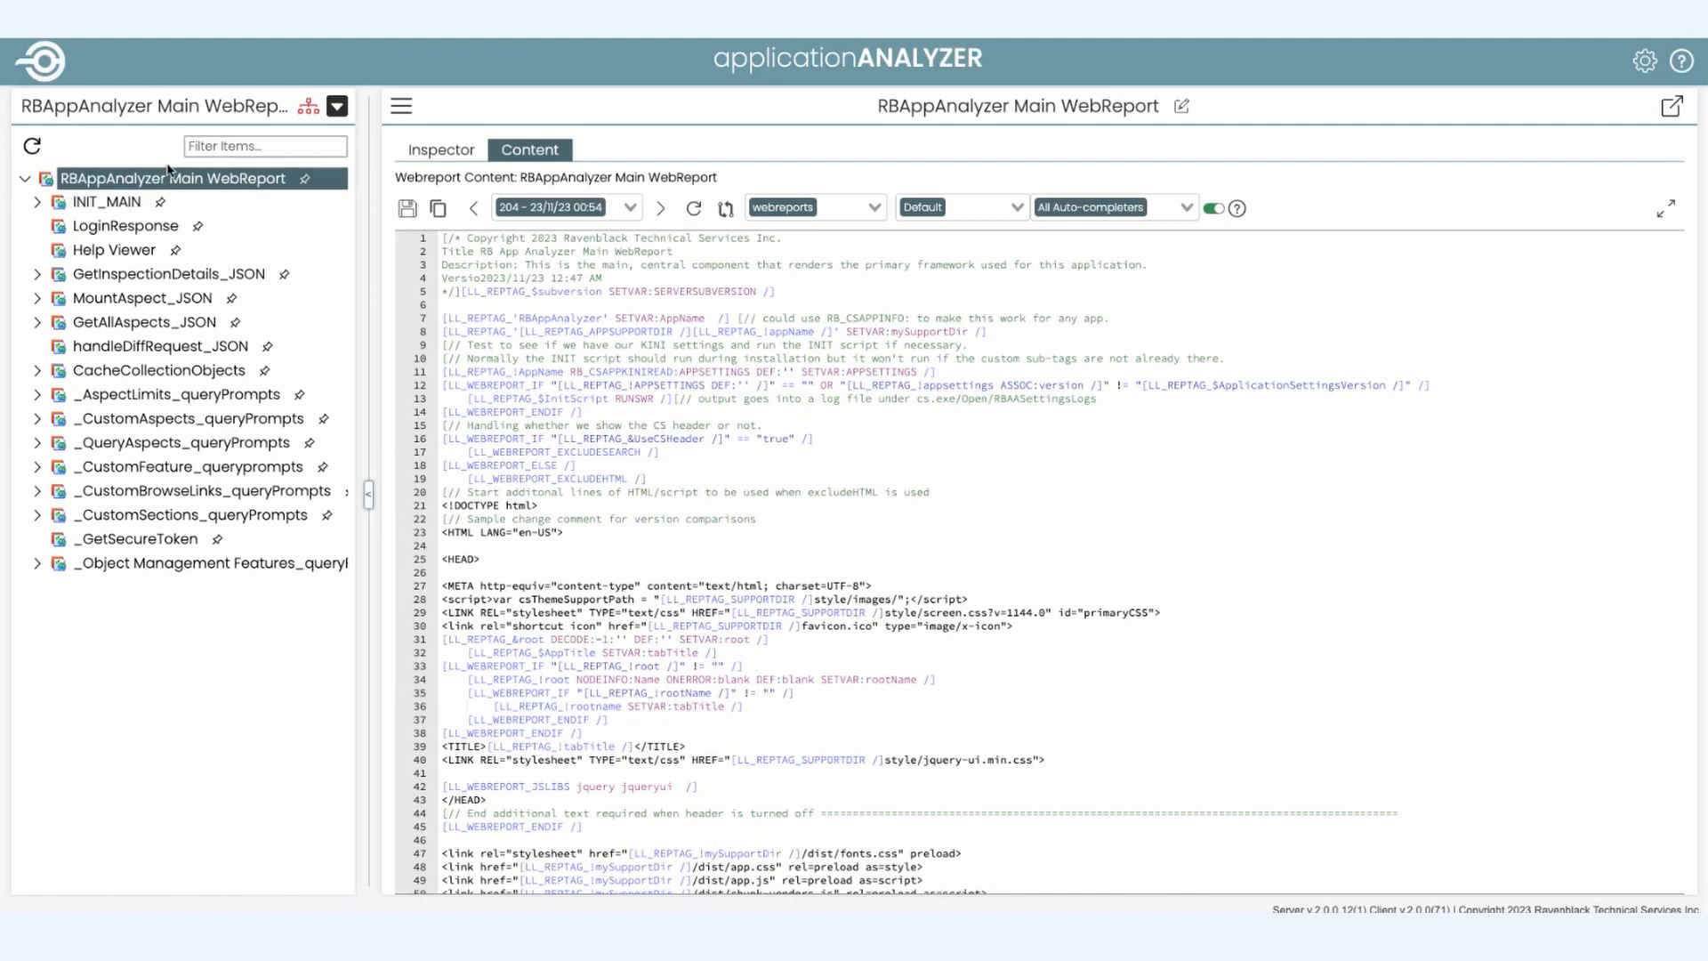
{"action": "left_click", "coordinate": [266, 146]}
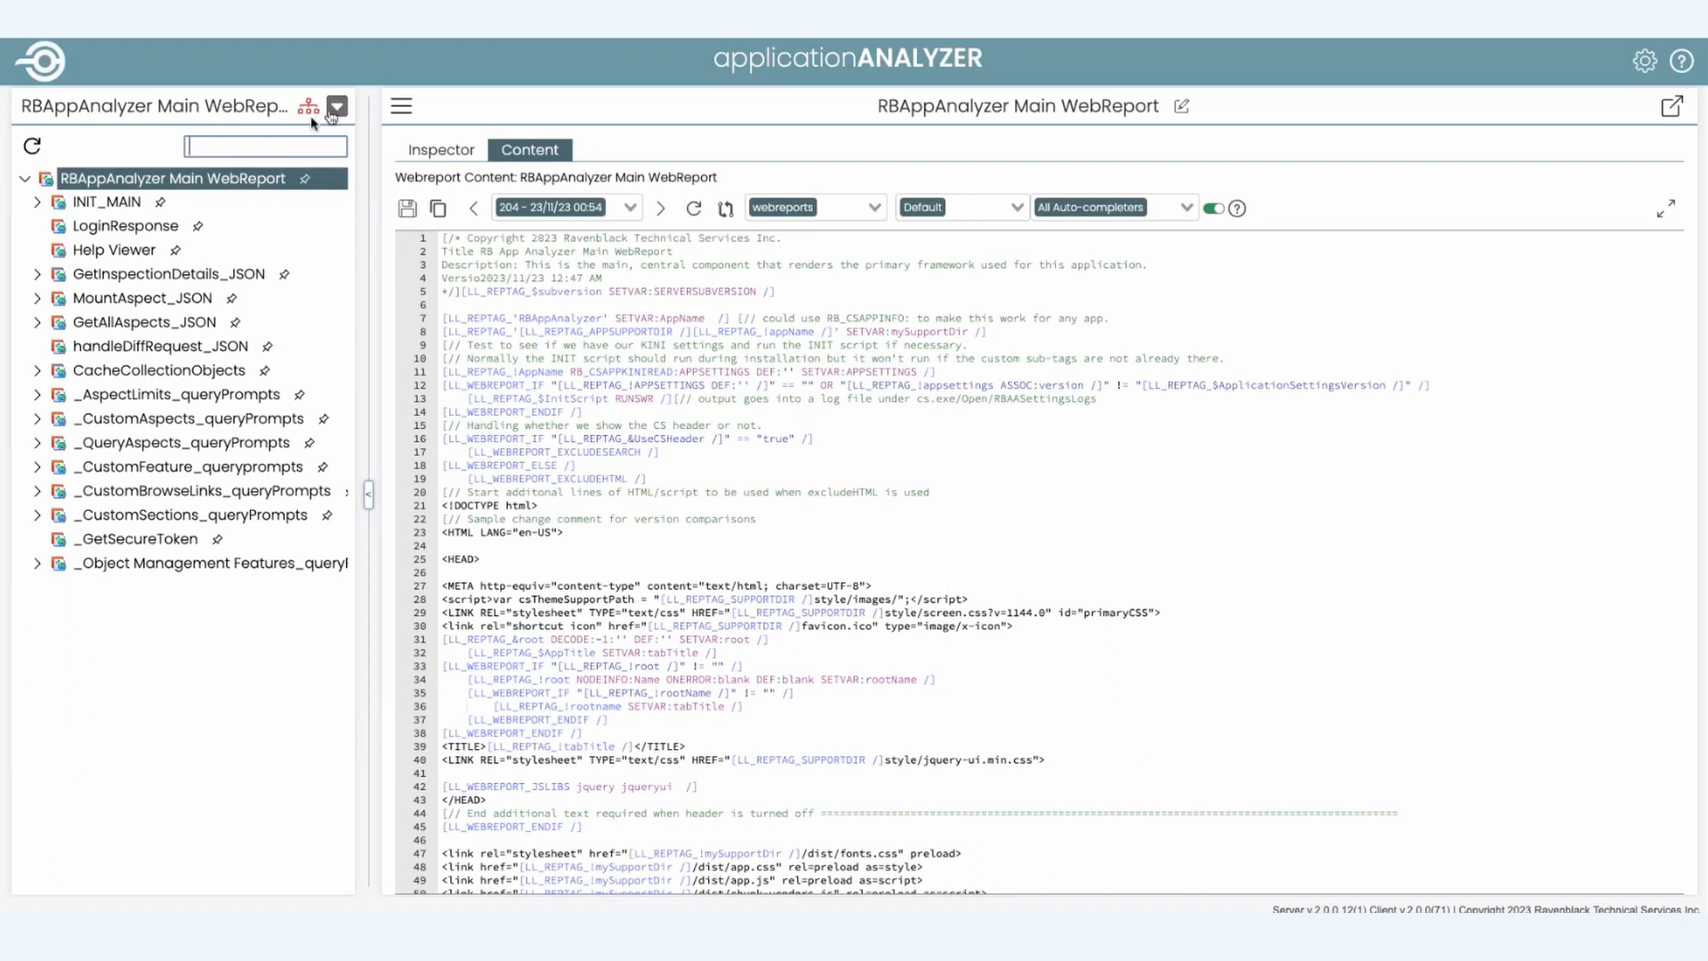
Step: Load GetInspectionDetails_JSON's inspector details and display its source code
{"action": "left_click", "coordinate": [169, 274]}
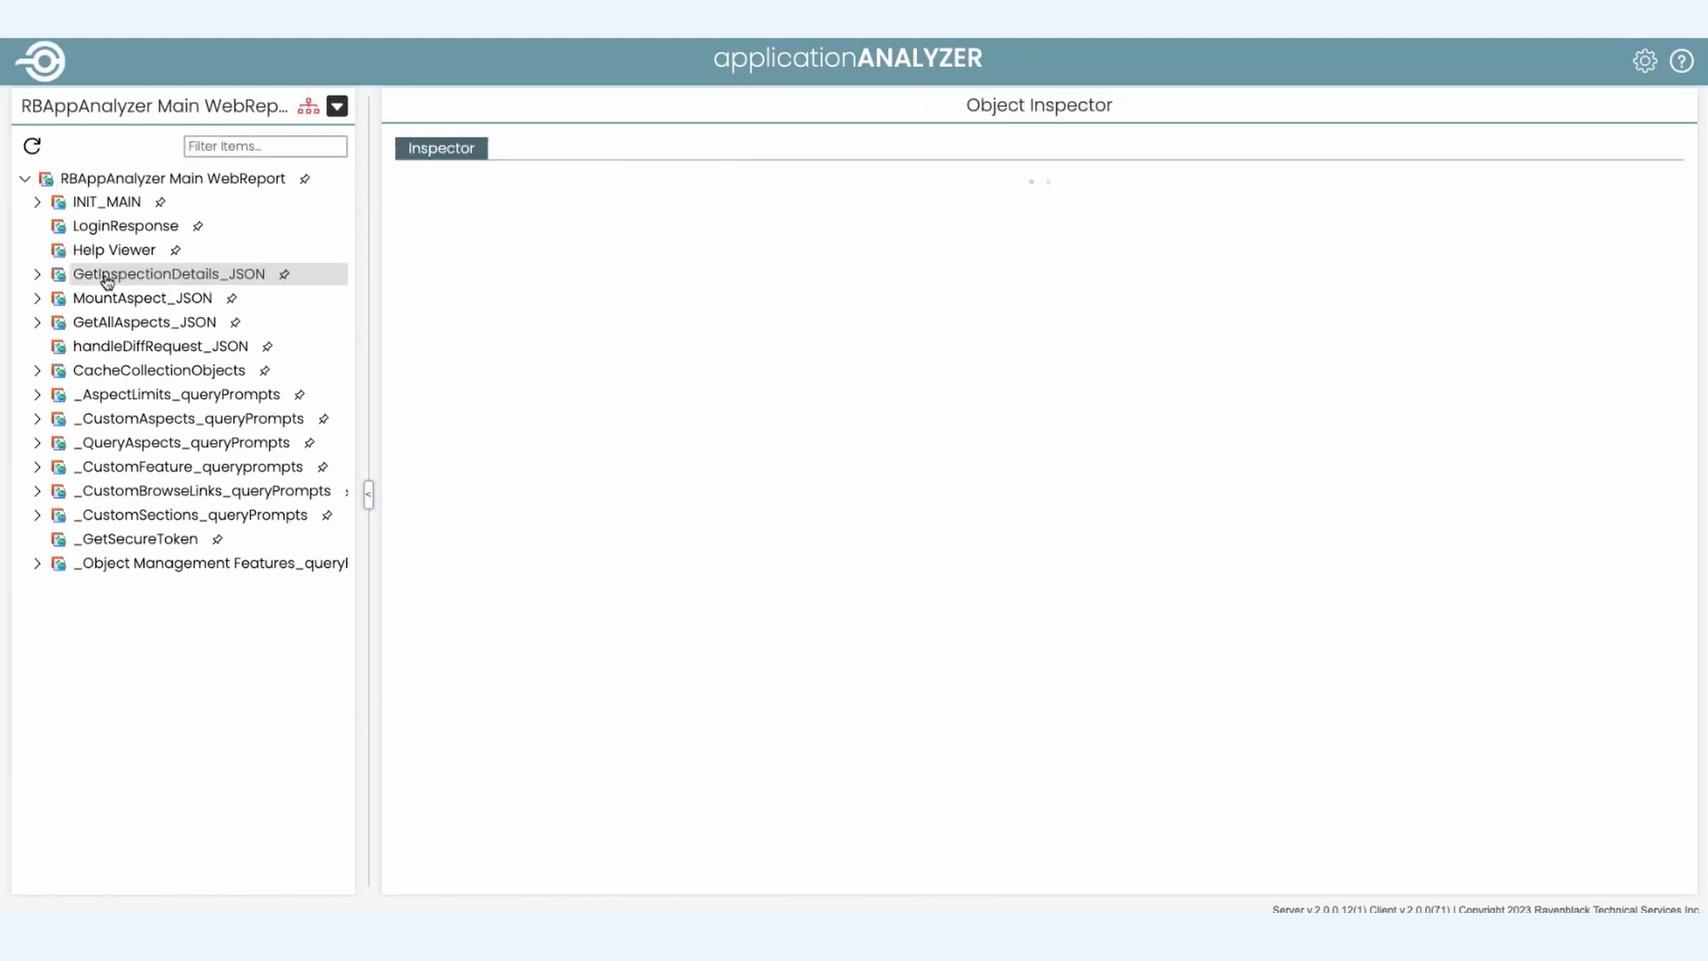
{"action": "left_click", "coordinate": [169, 274]}
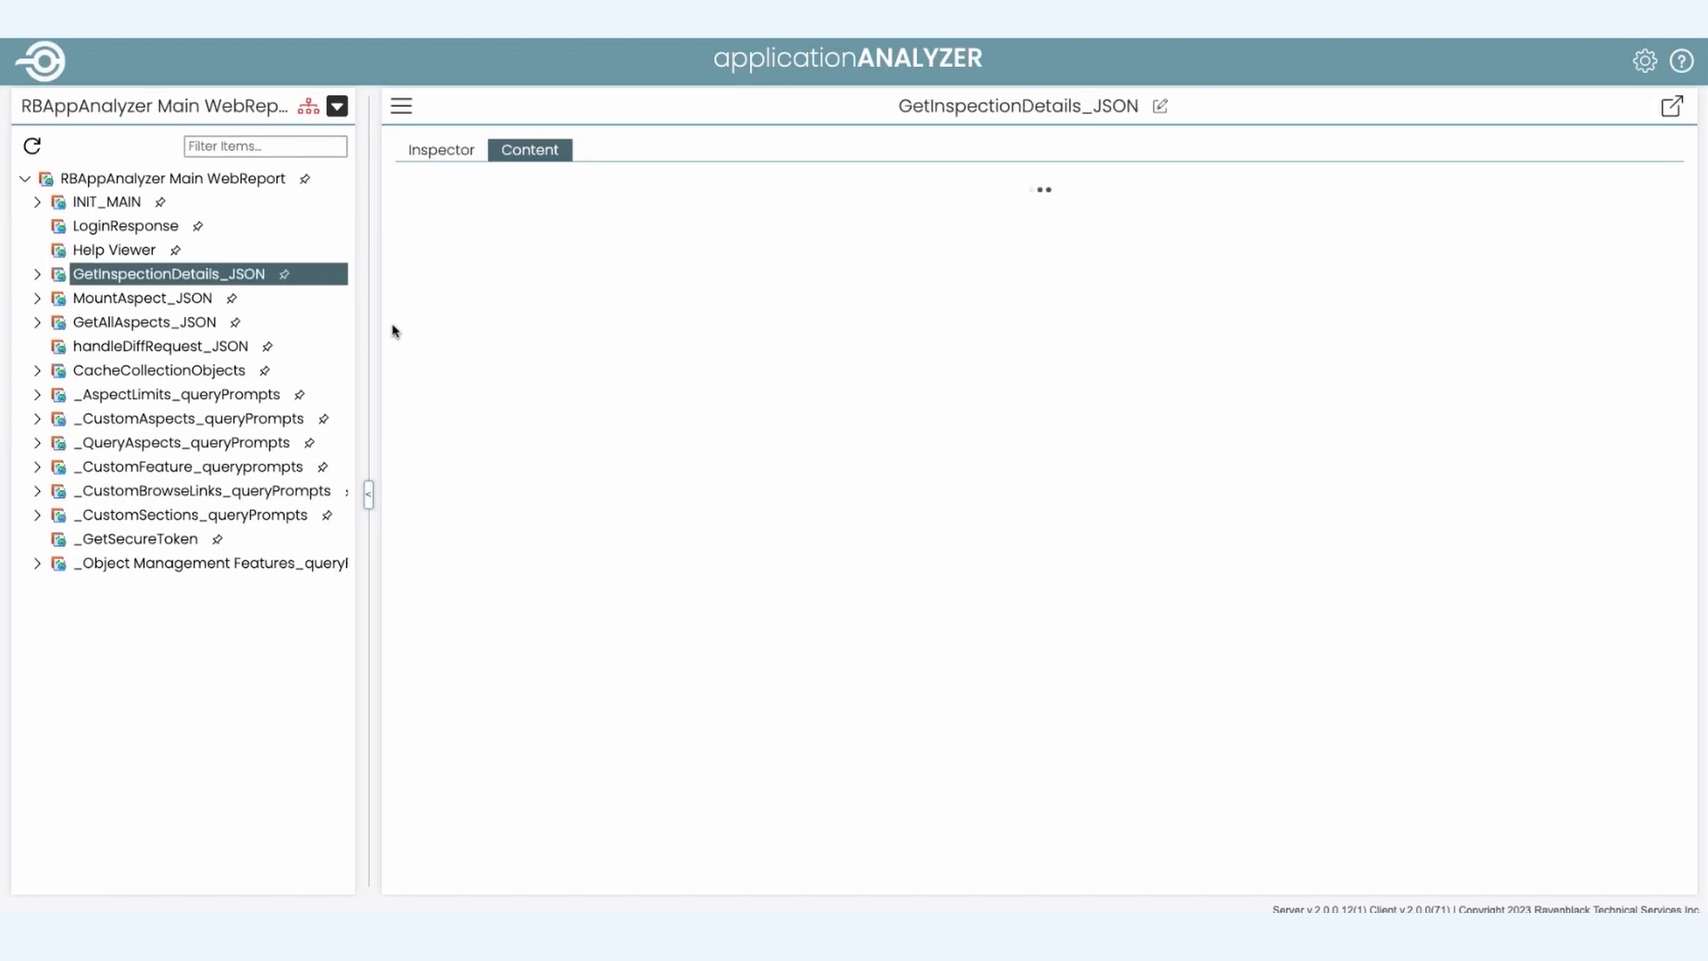
{"action": "left_click", "coordinate": [530, 150]}
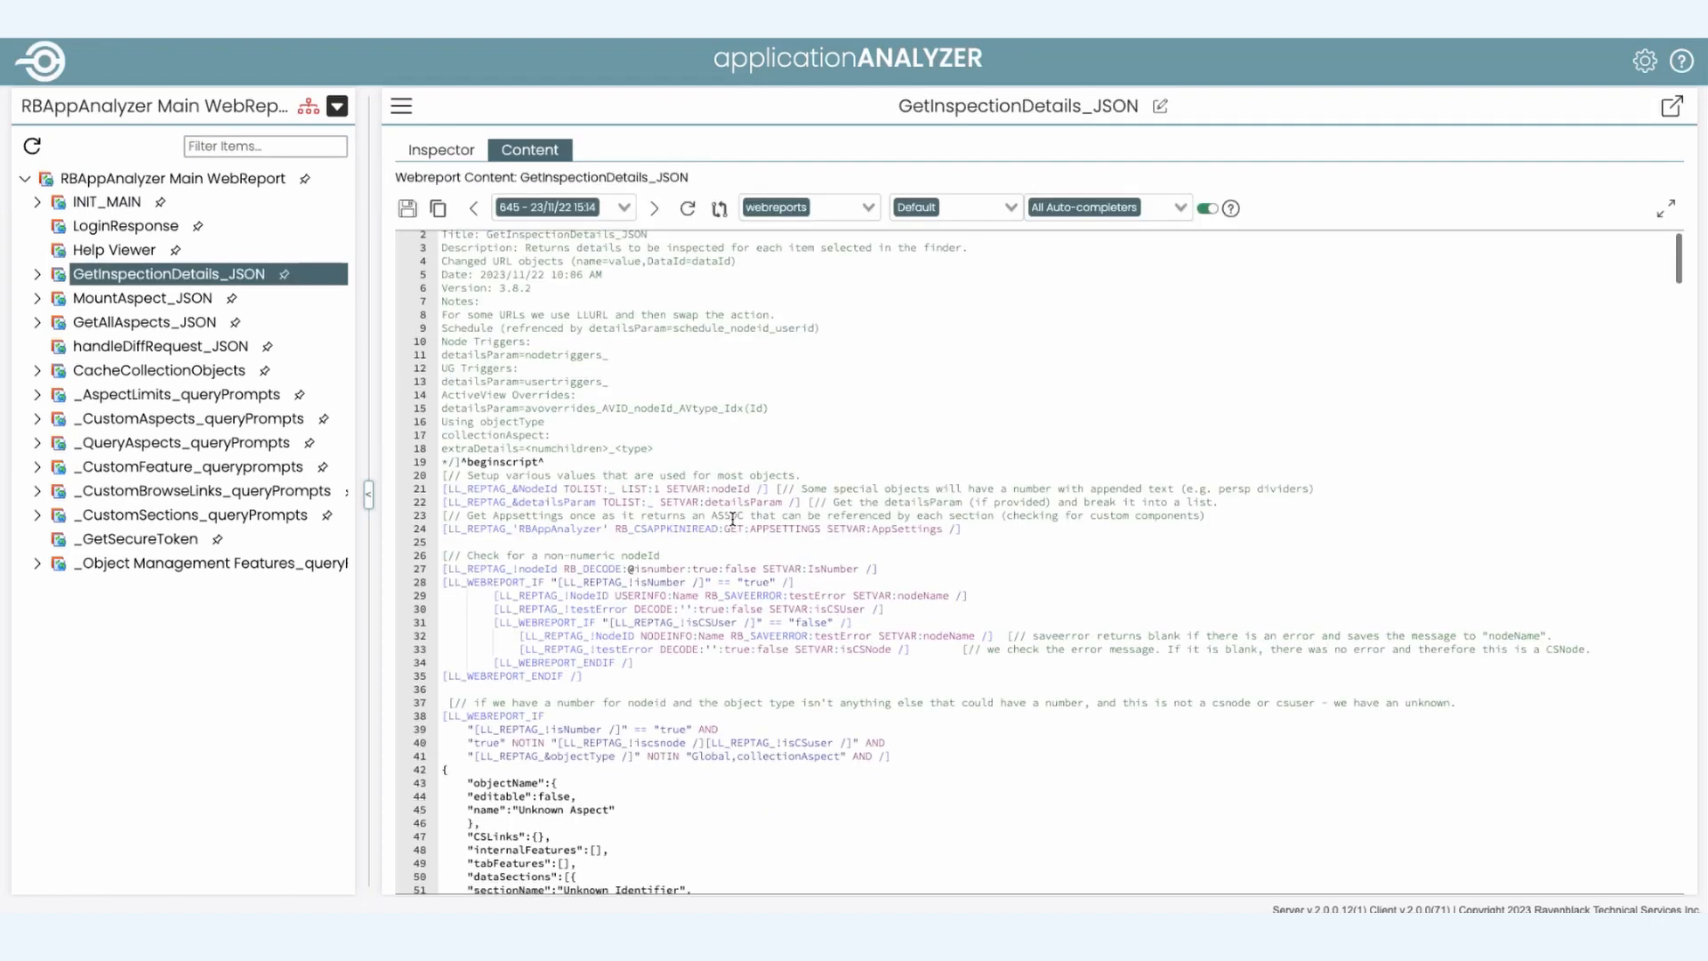
{"action": "scroll", "scroll_direction": "down", "scroll_amount": 3}
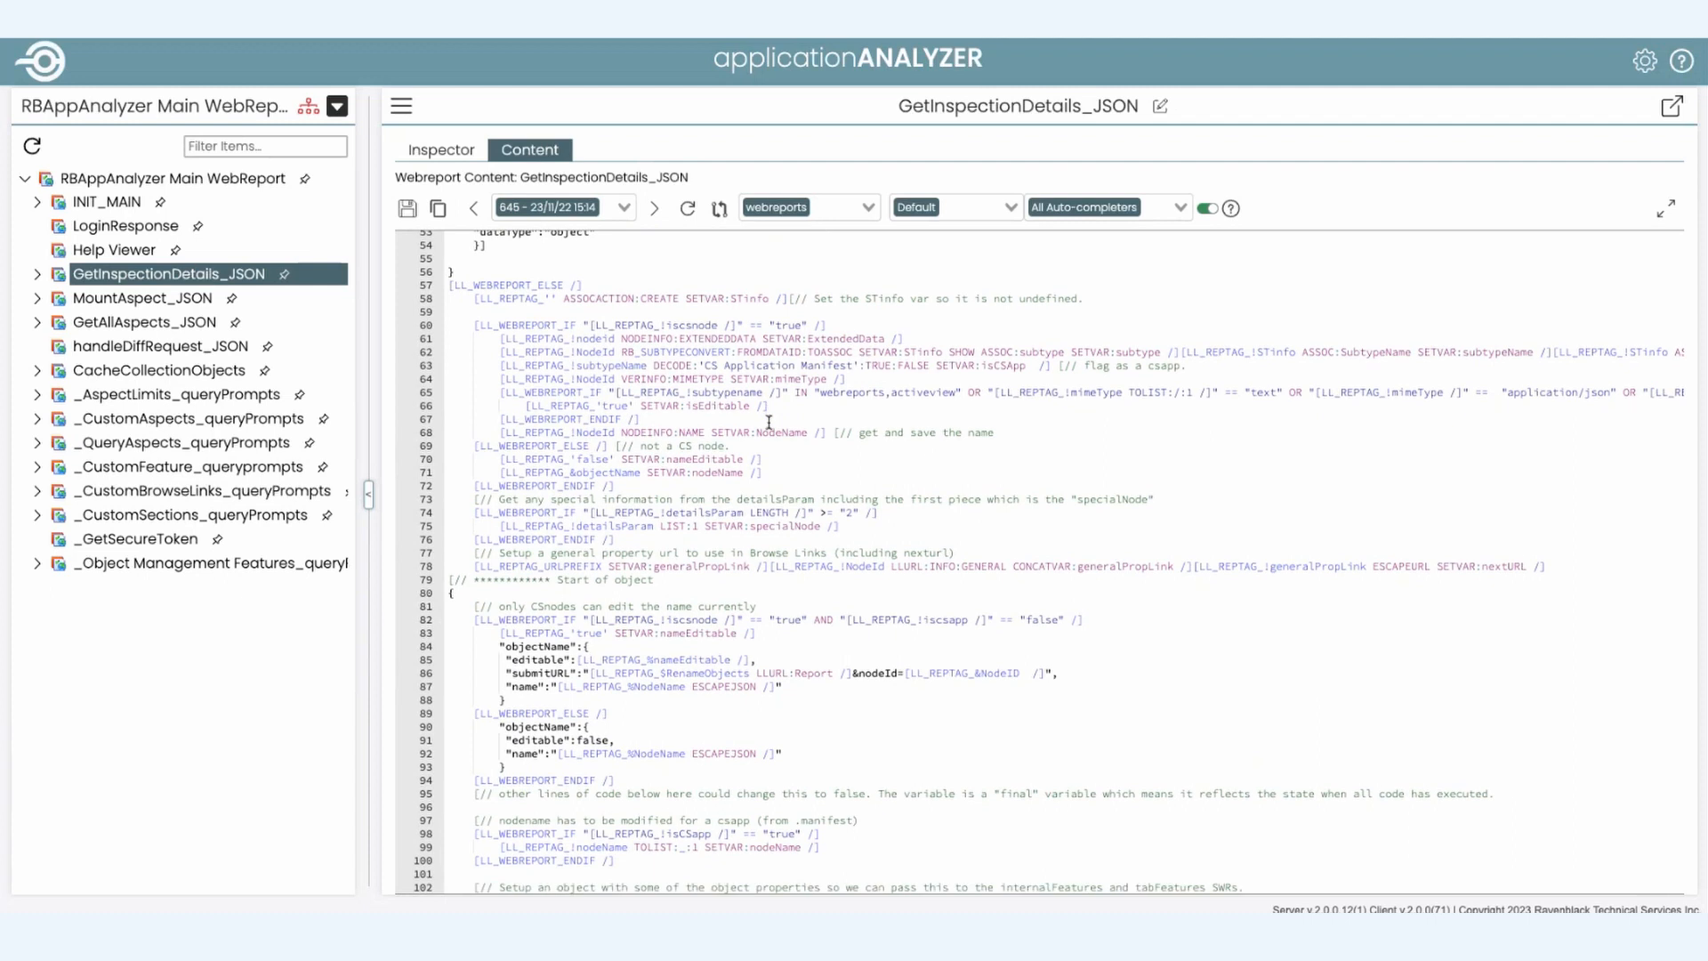
{"action": "mouse_move", "coordinate": [625, 526]}
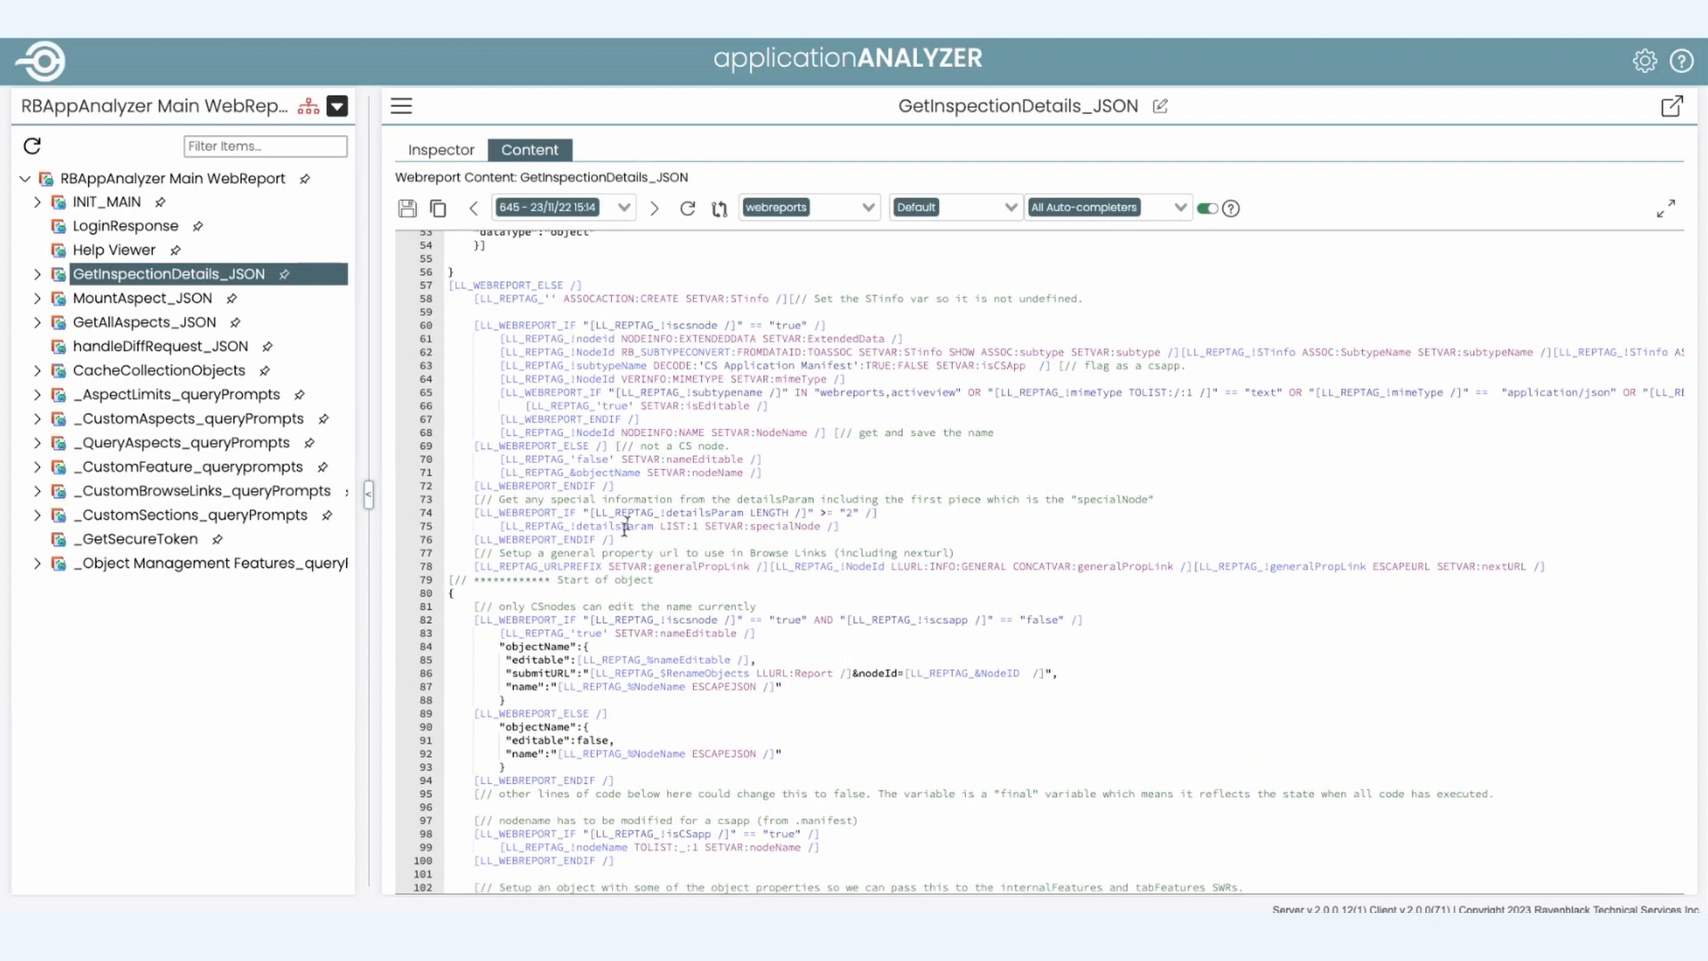
{"action": "mouse_move", "coordinate": [692, 673]}
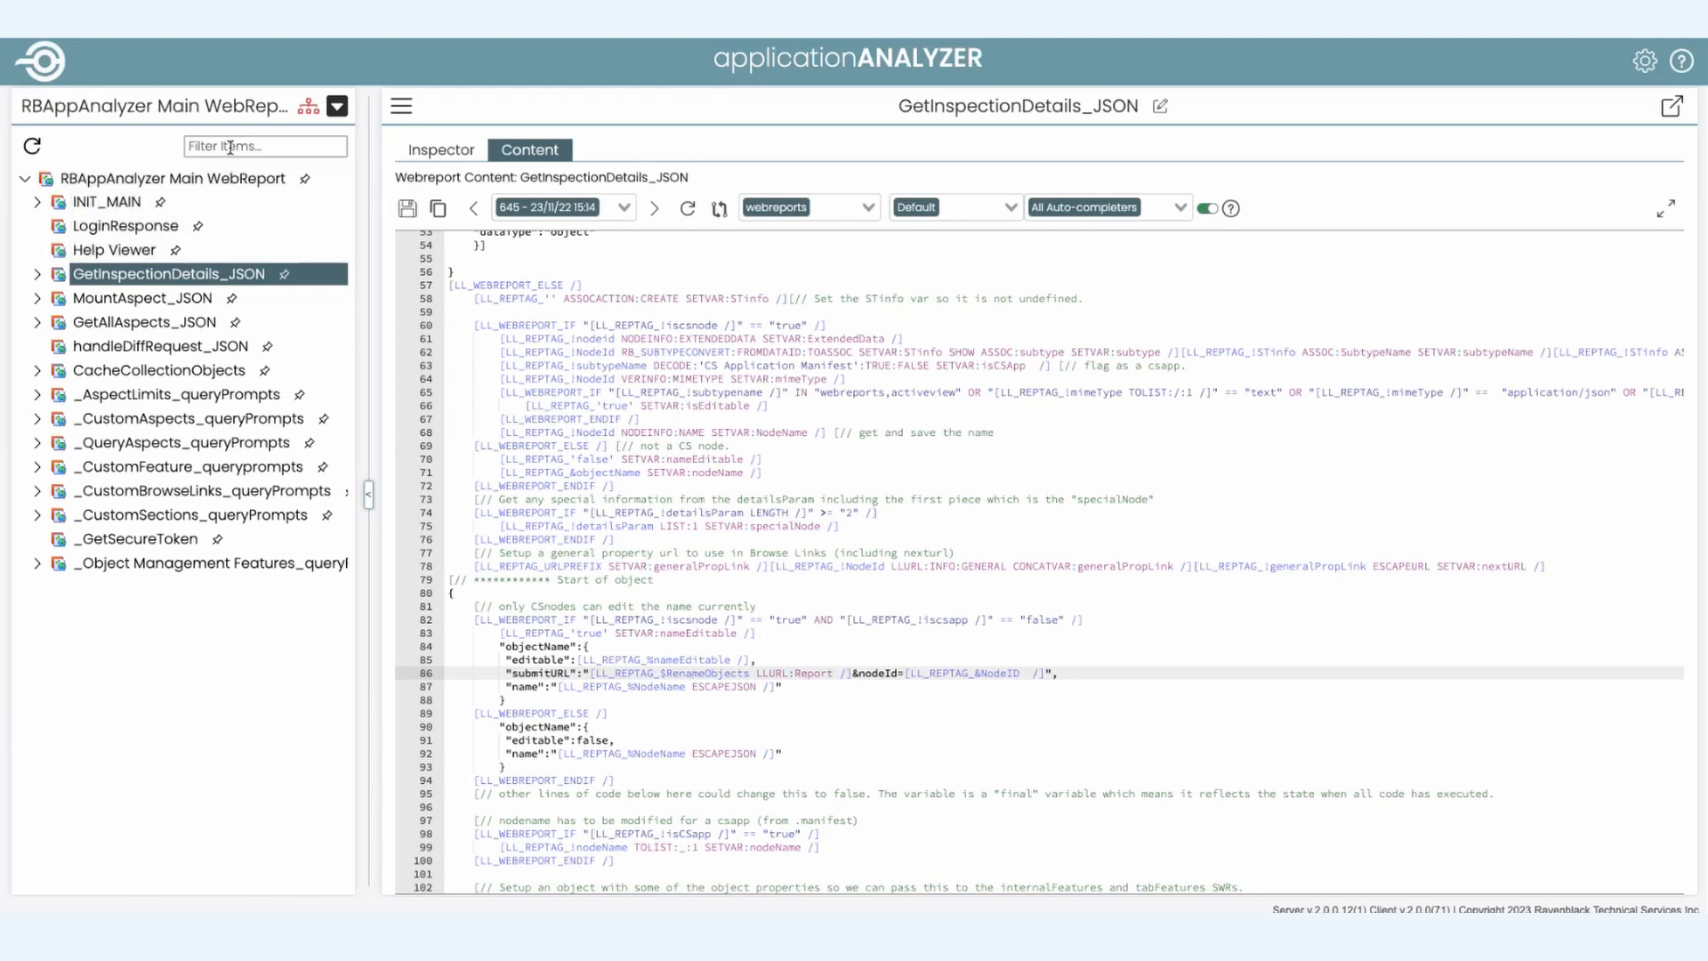
Step: Bring up the RenameObjects constant's details from the submitURL reference on line 86
{"action": "left_click", "coordinate": [265, 146]}
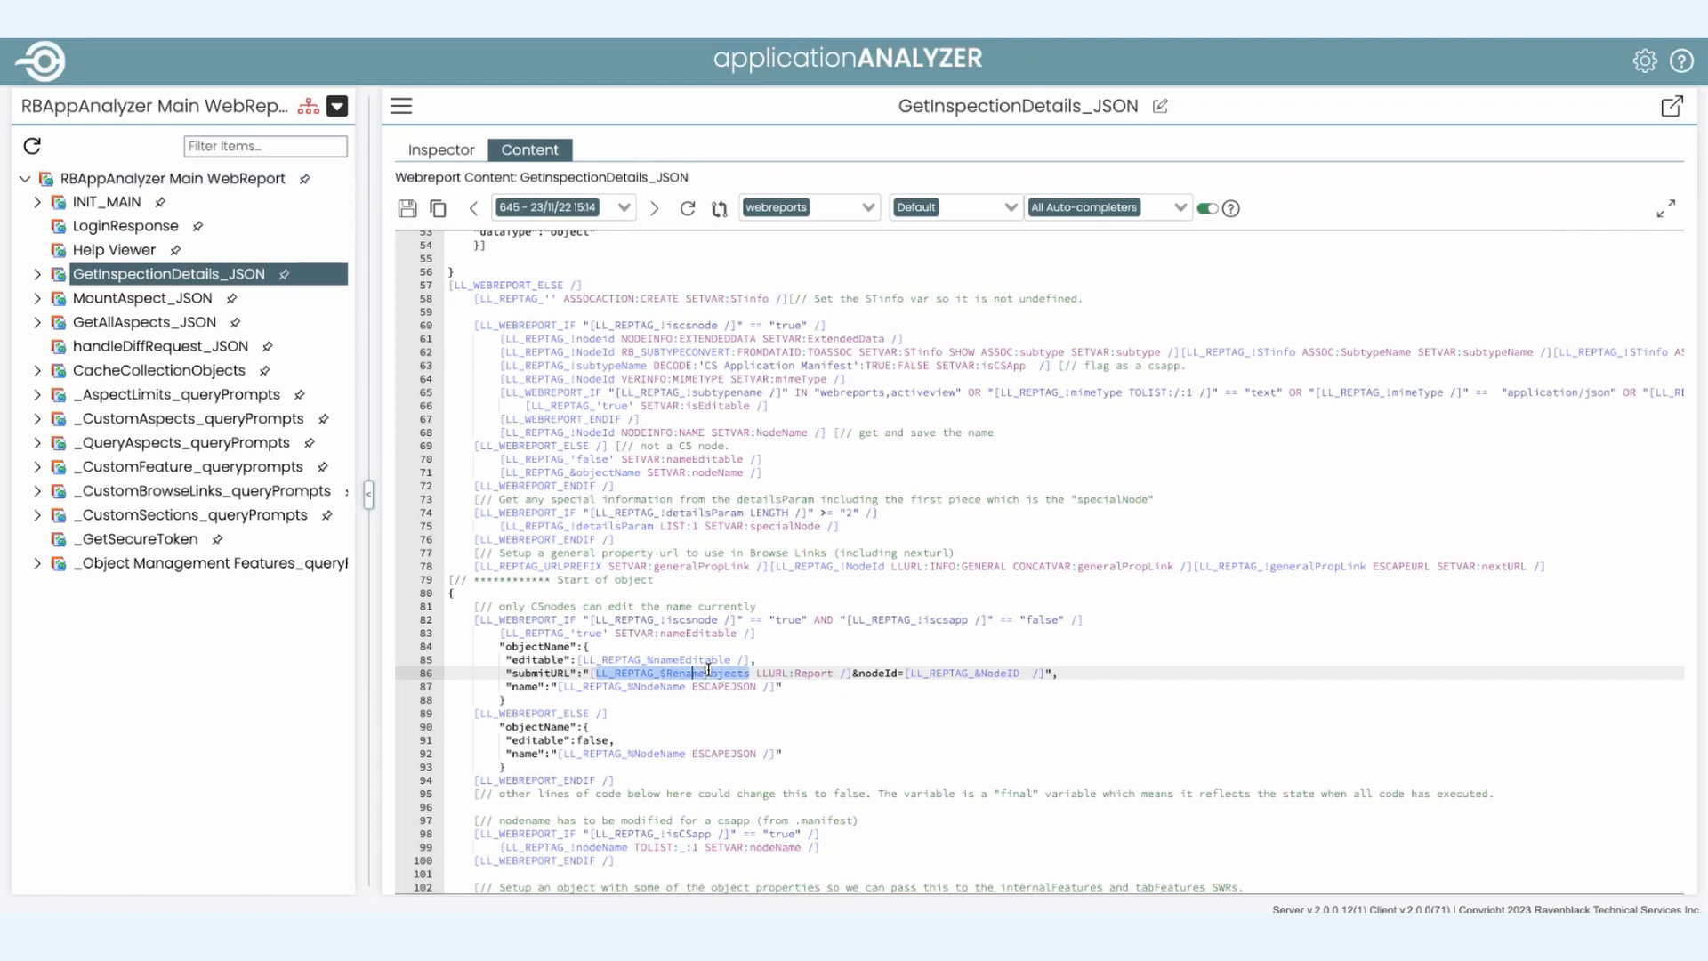
{"action": "left_click", "coordinate": [687, 672]}
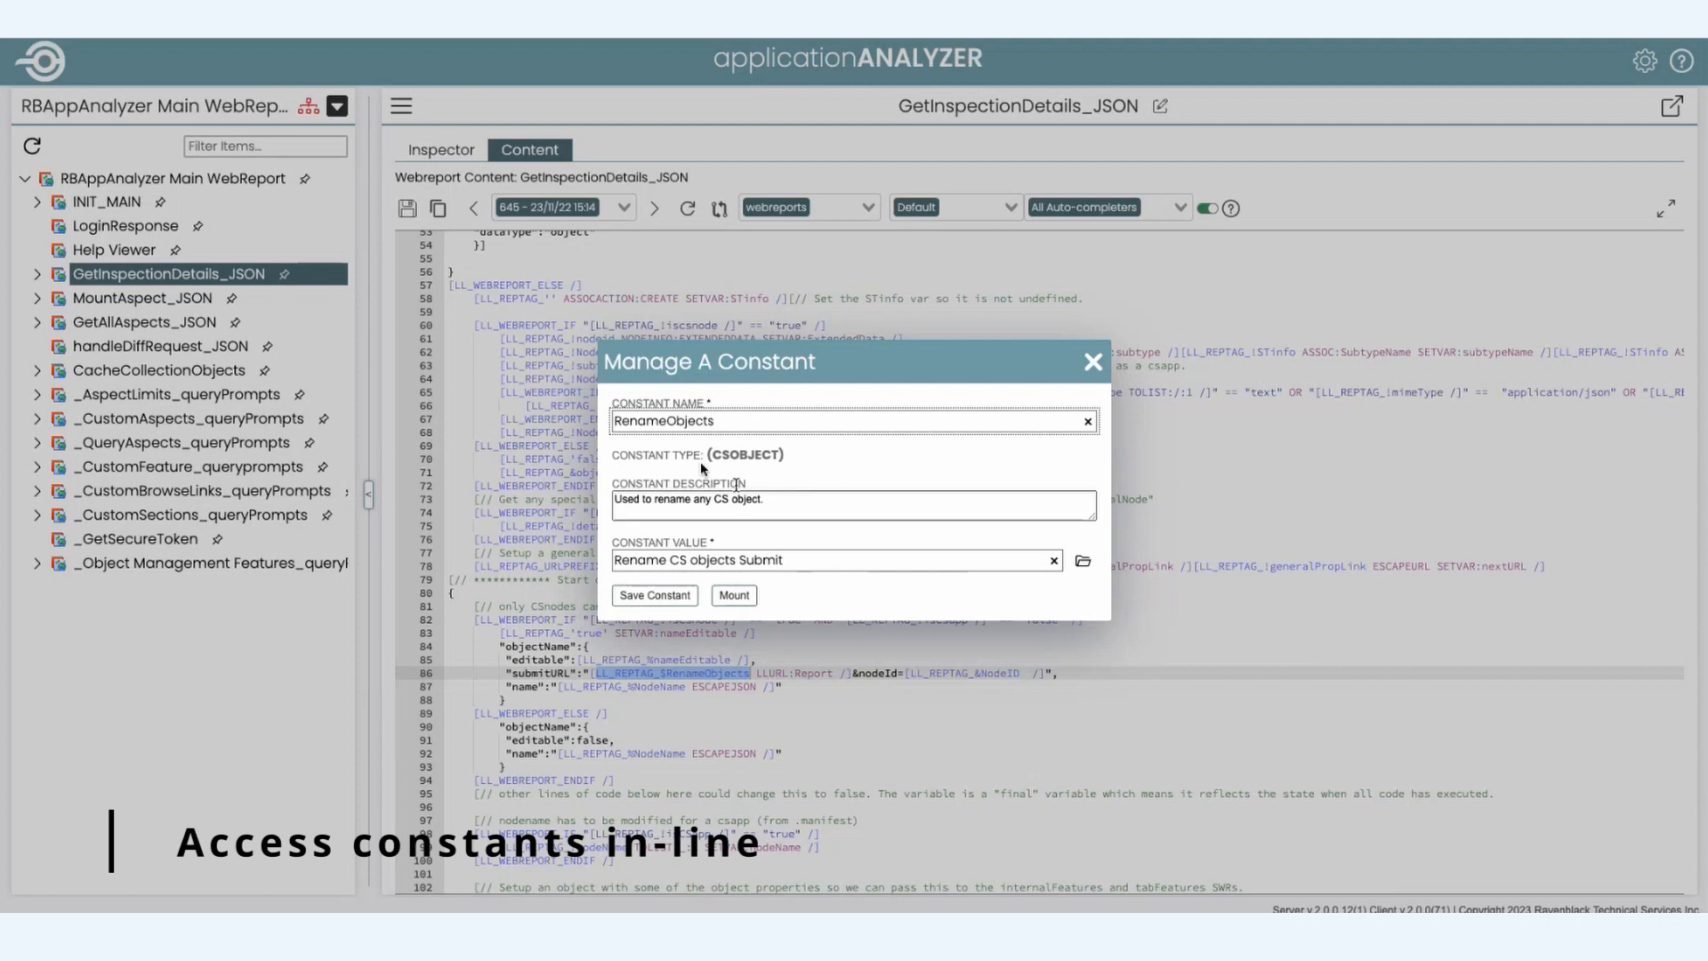
{"action": "mouse_move", "coordinate": [1082, 560]}
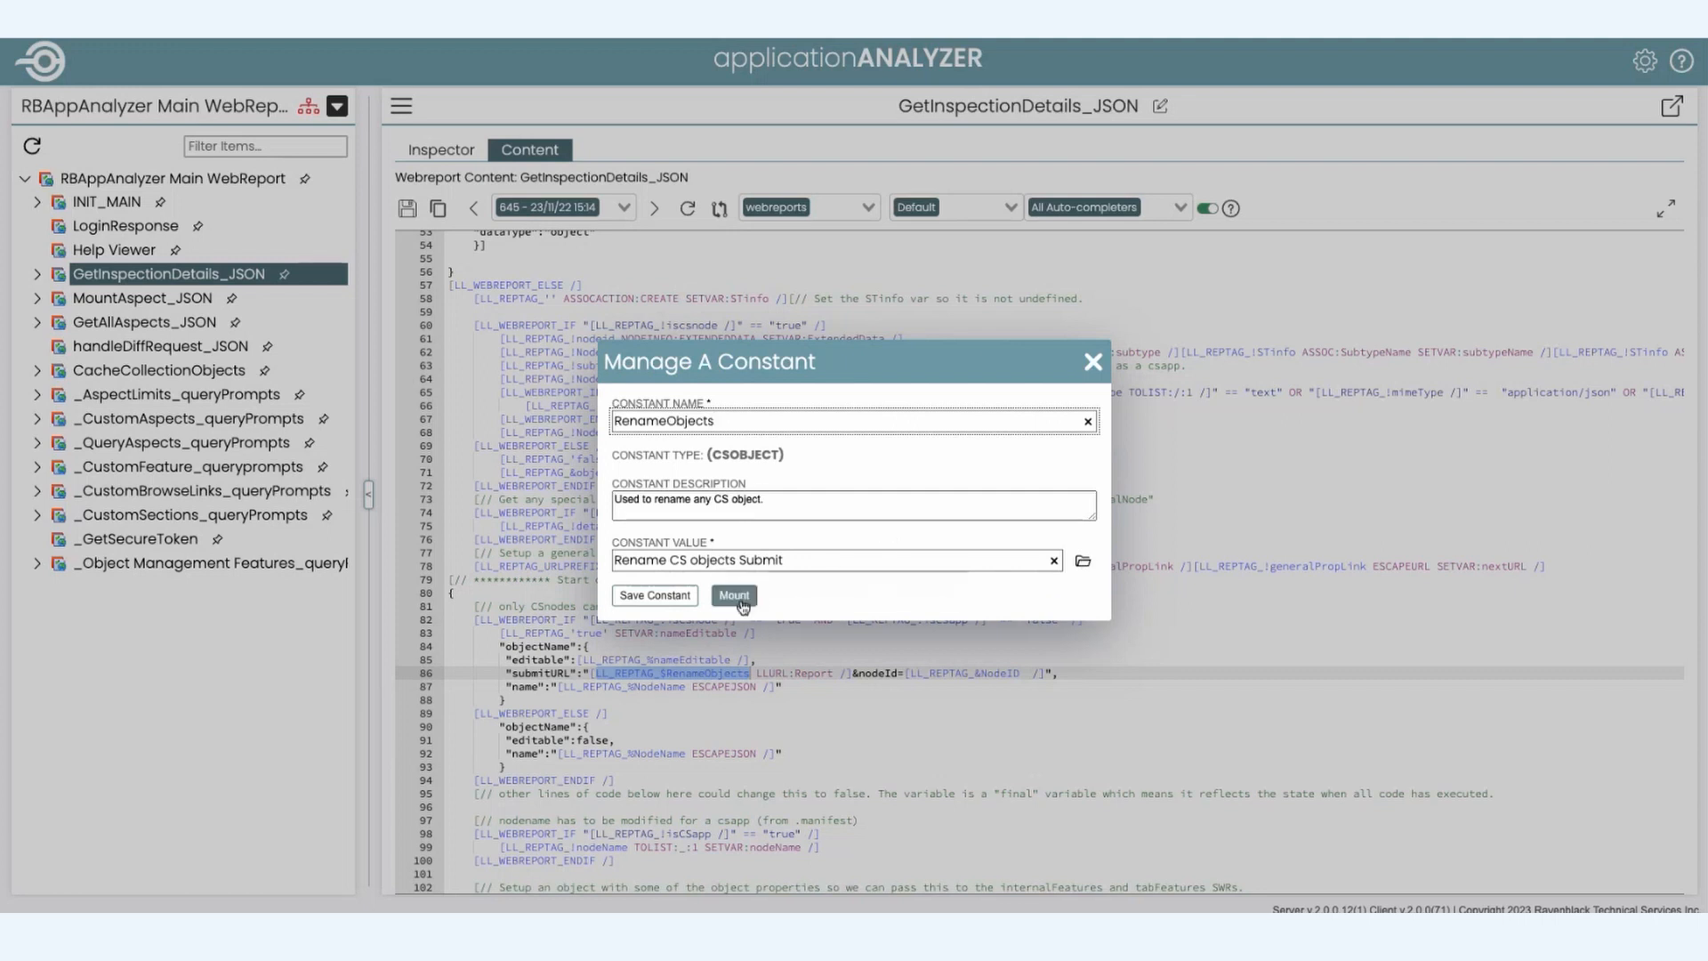
Step: Mount Rename CS objects Submit from the constant dialog and show its properties and source code
{"action": "left_click", "coordinate": [732, 594]}
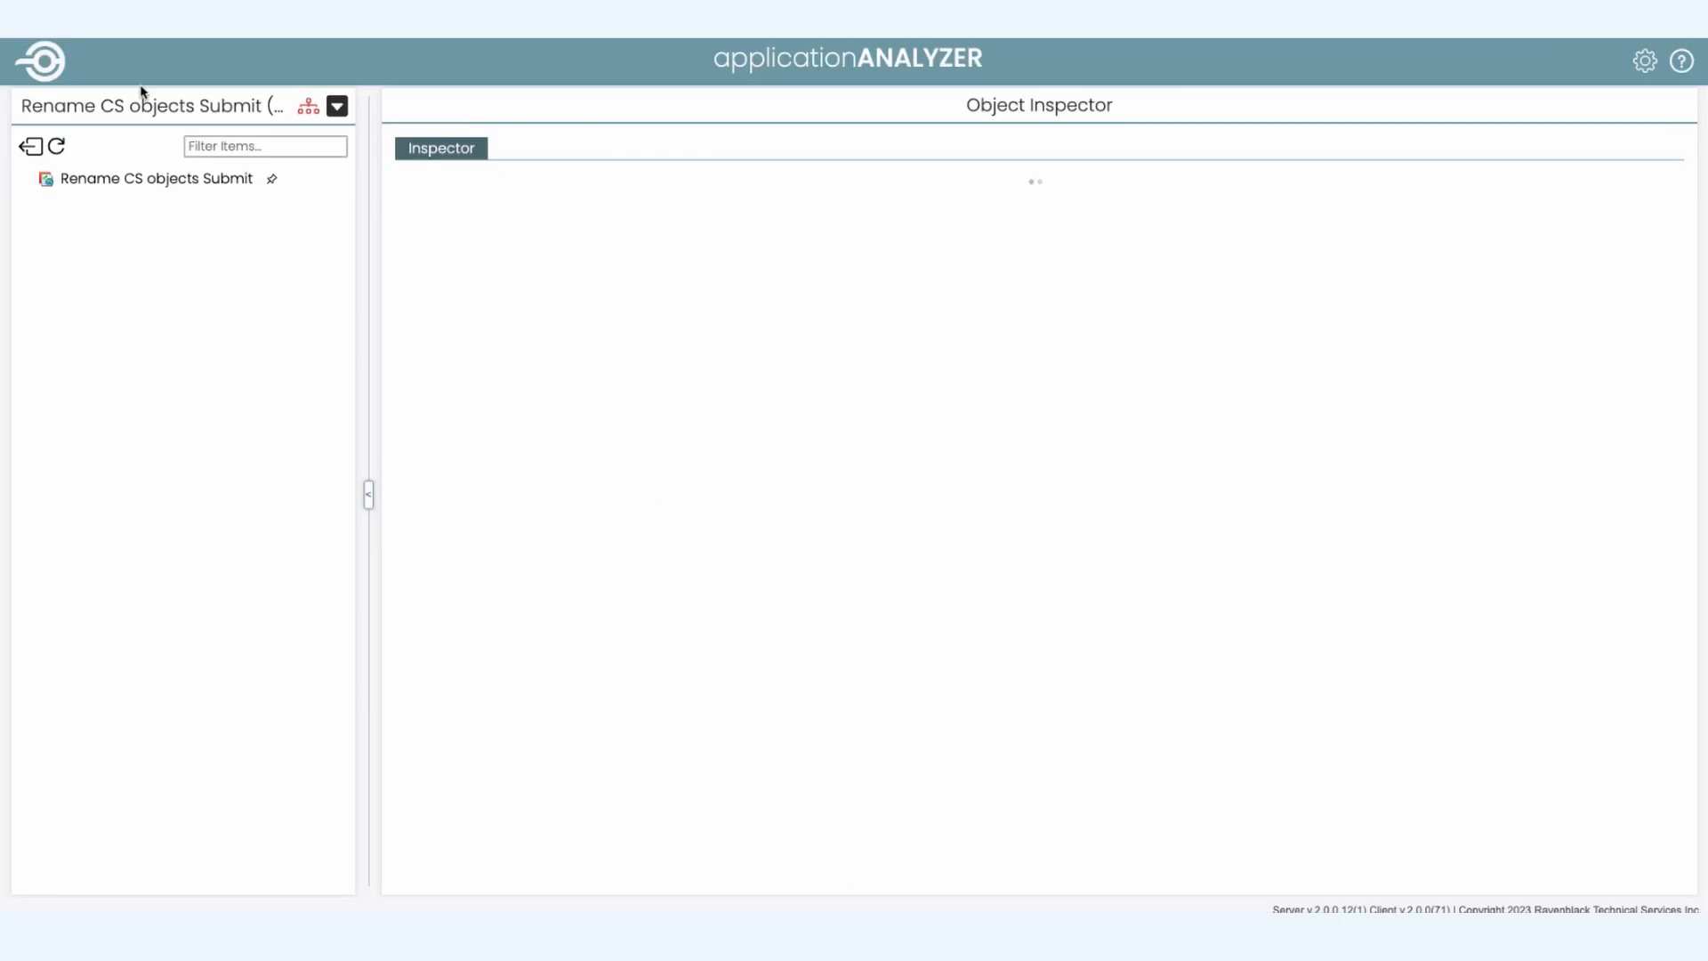
{"action": "left_click", "coordinate": [157, 178]}
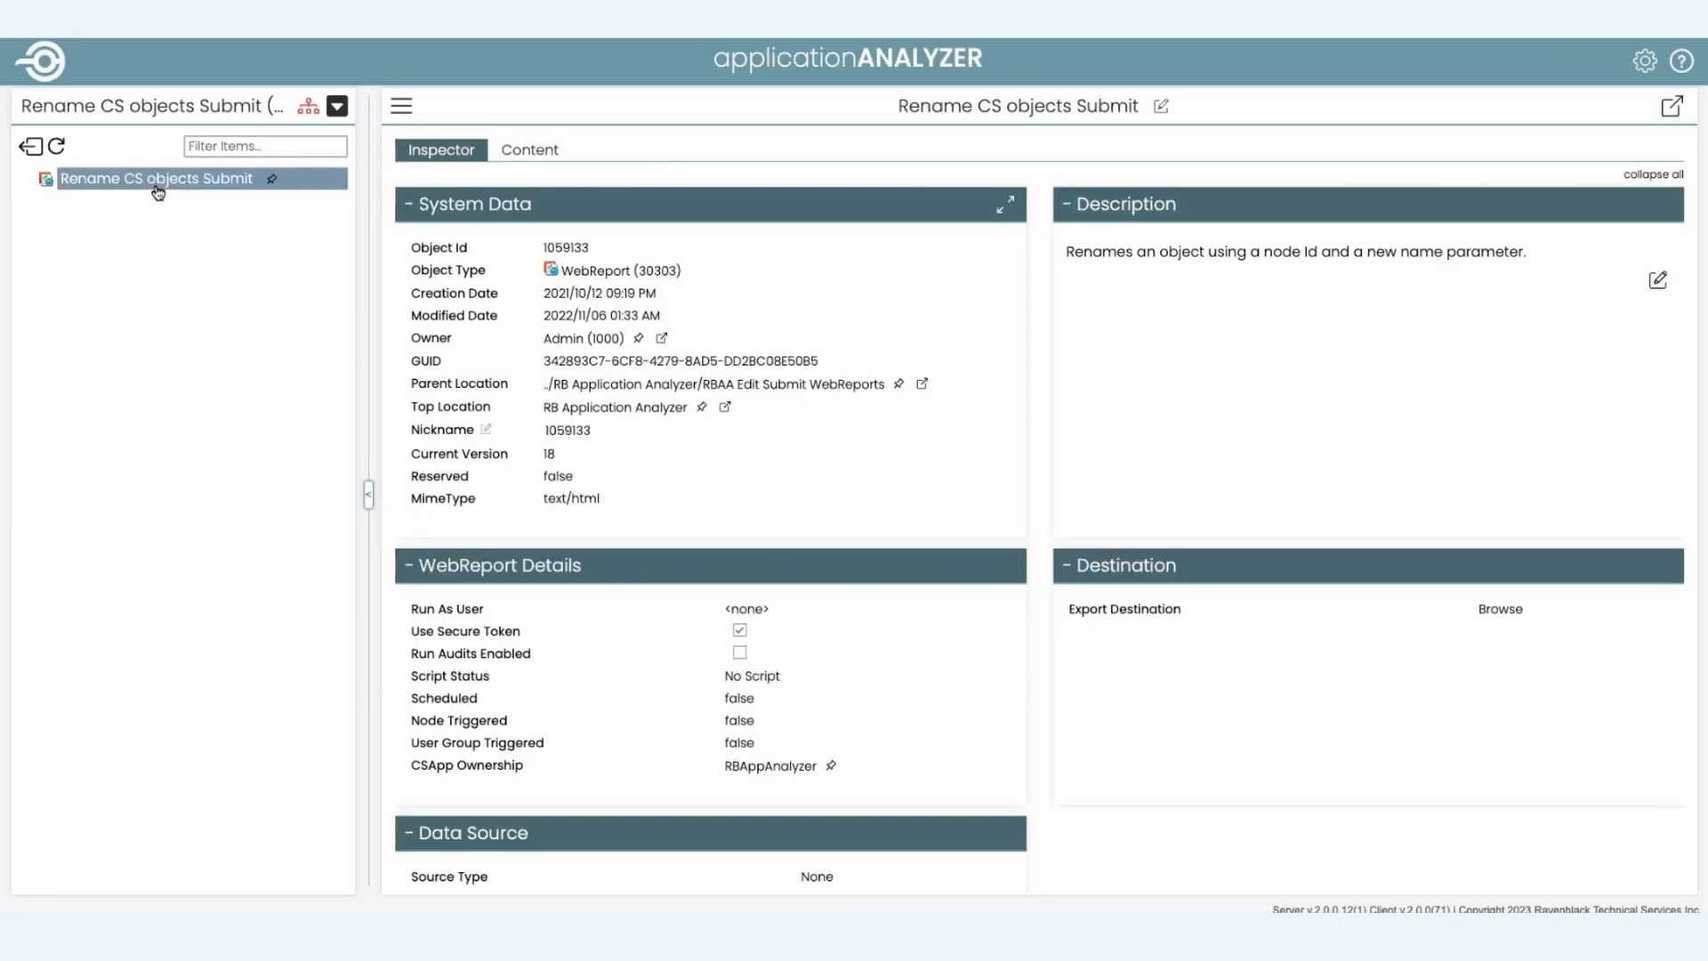
{"action": "left_click", "coordinate": [530, 149]}
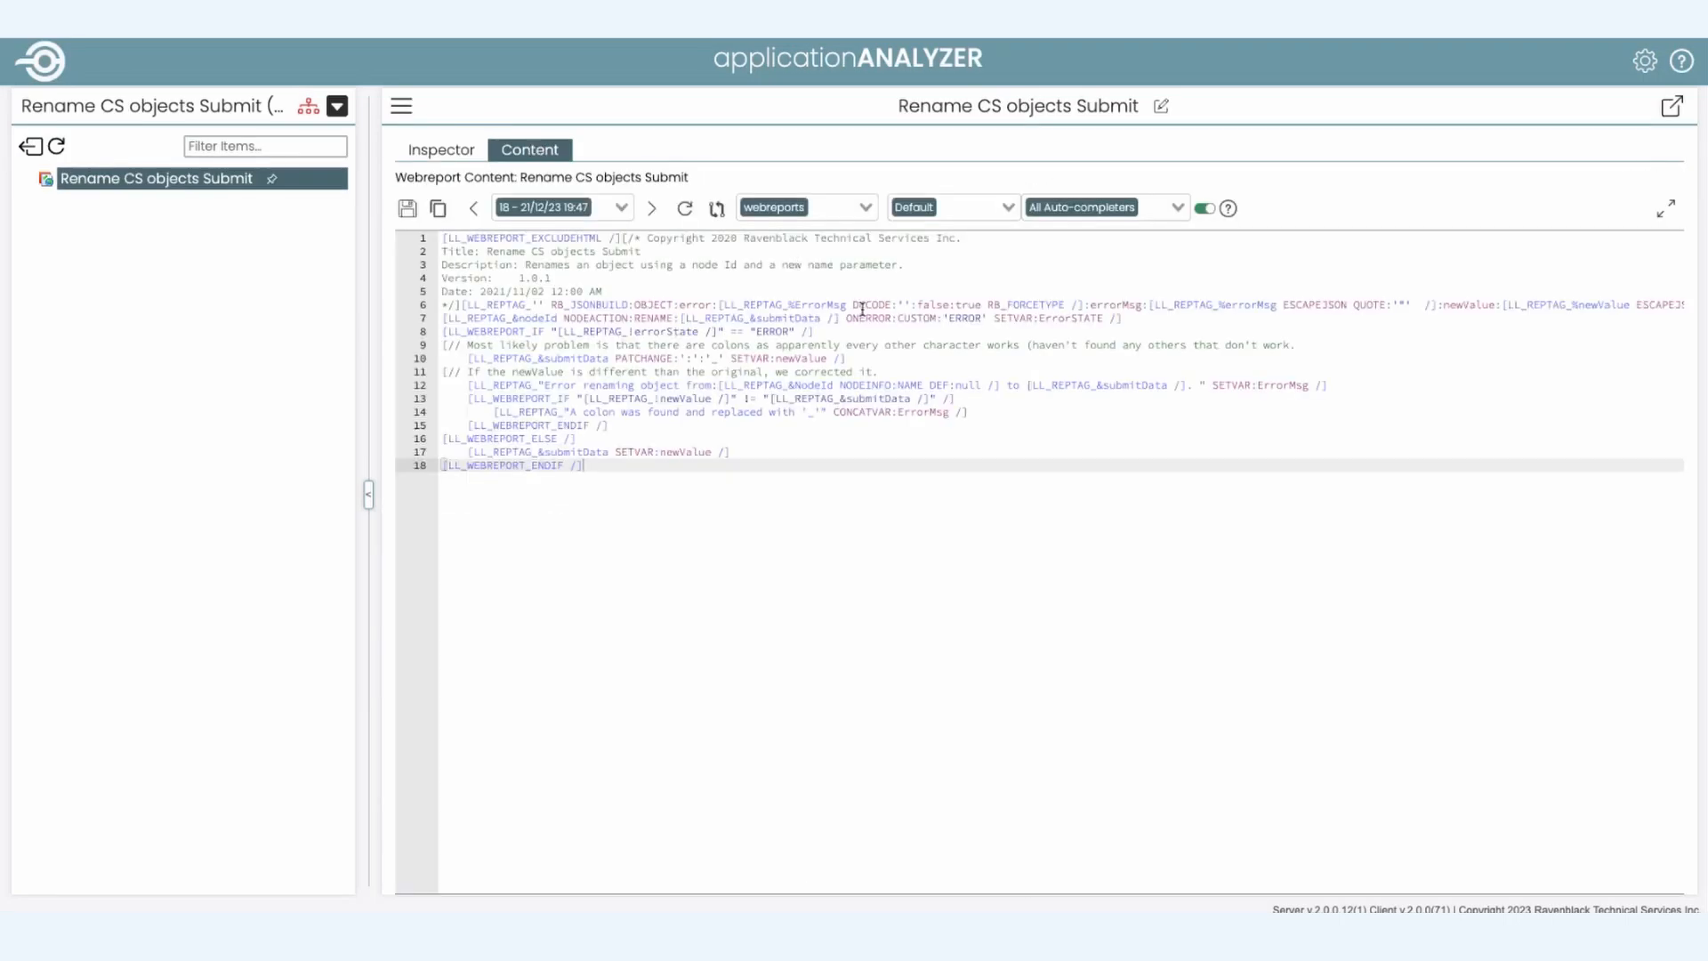
{"action": "mouse_move", "coordinate": [758, 513]}
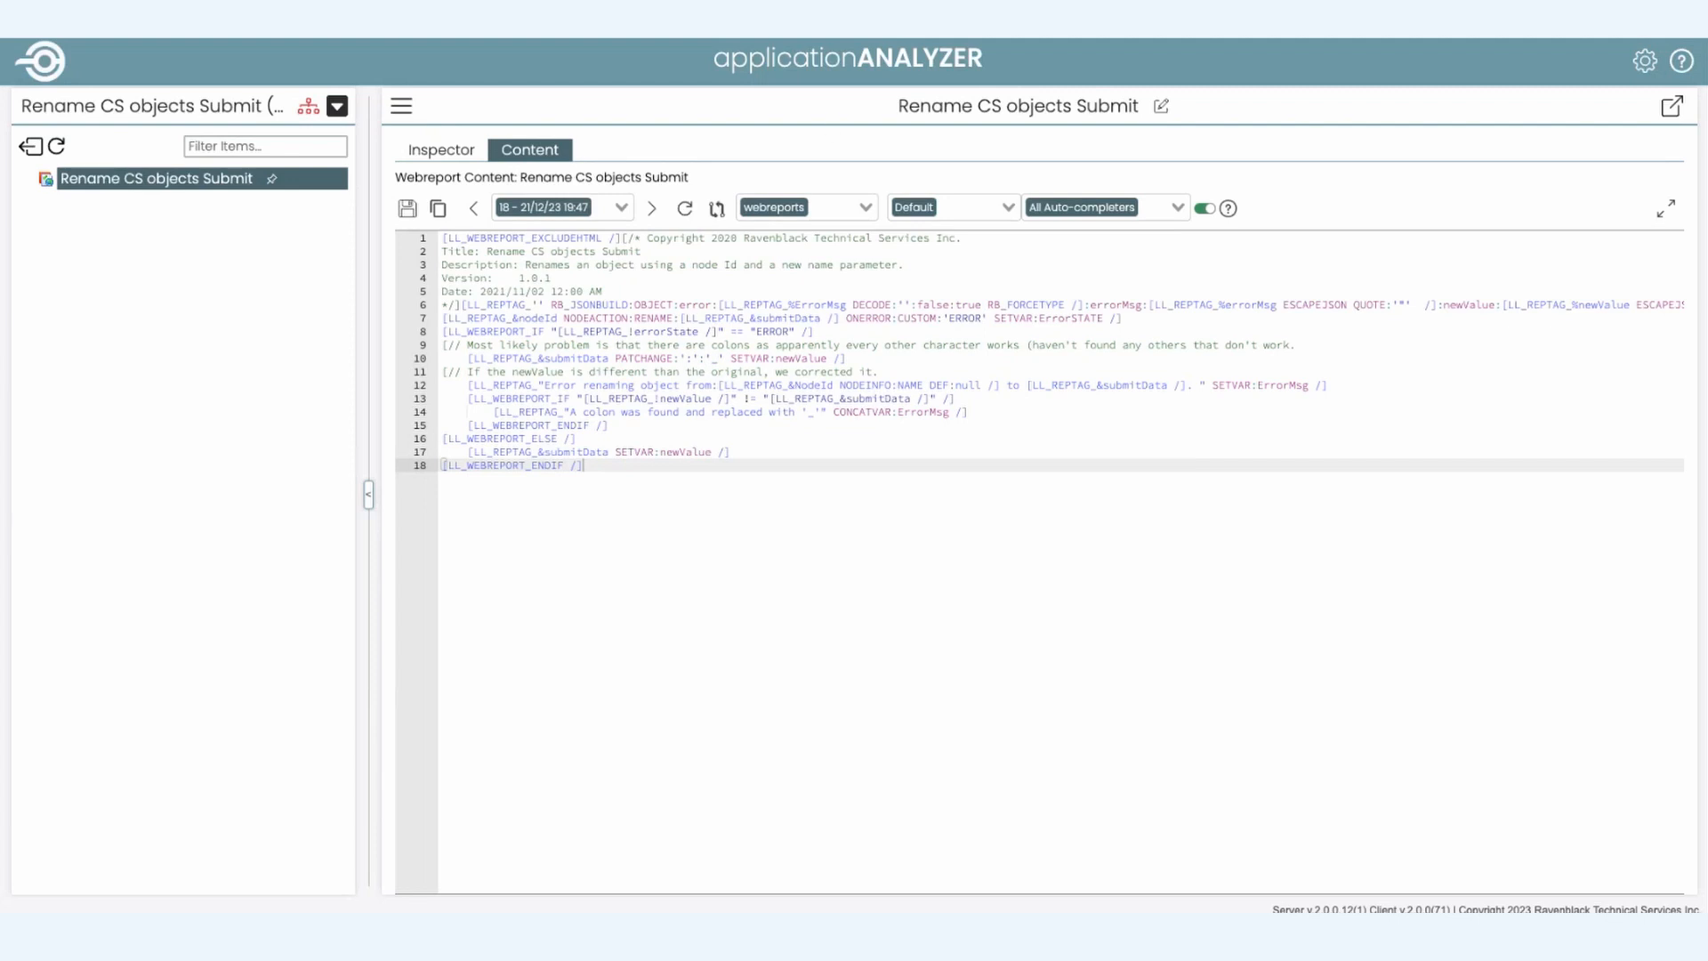
{"action": "mouse_move", "coordinate": [32, 145]}
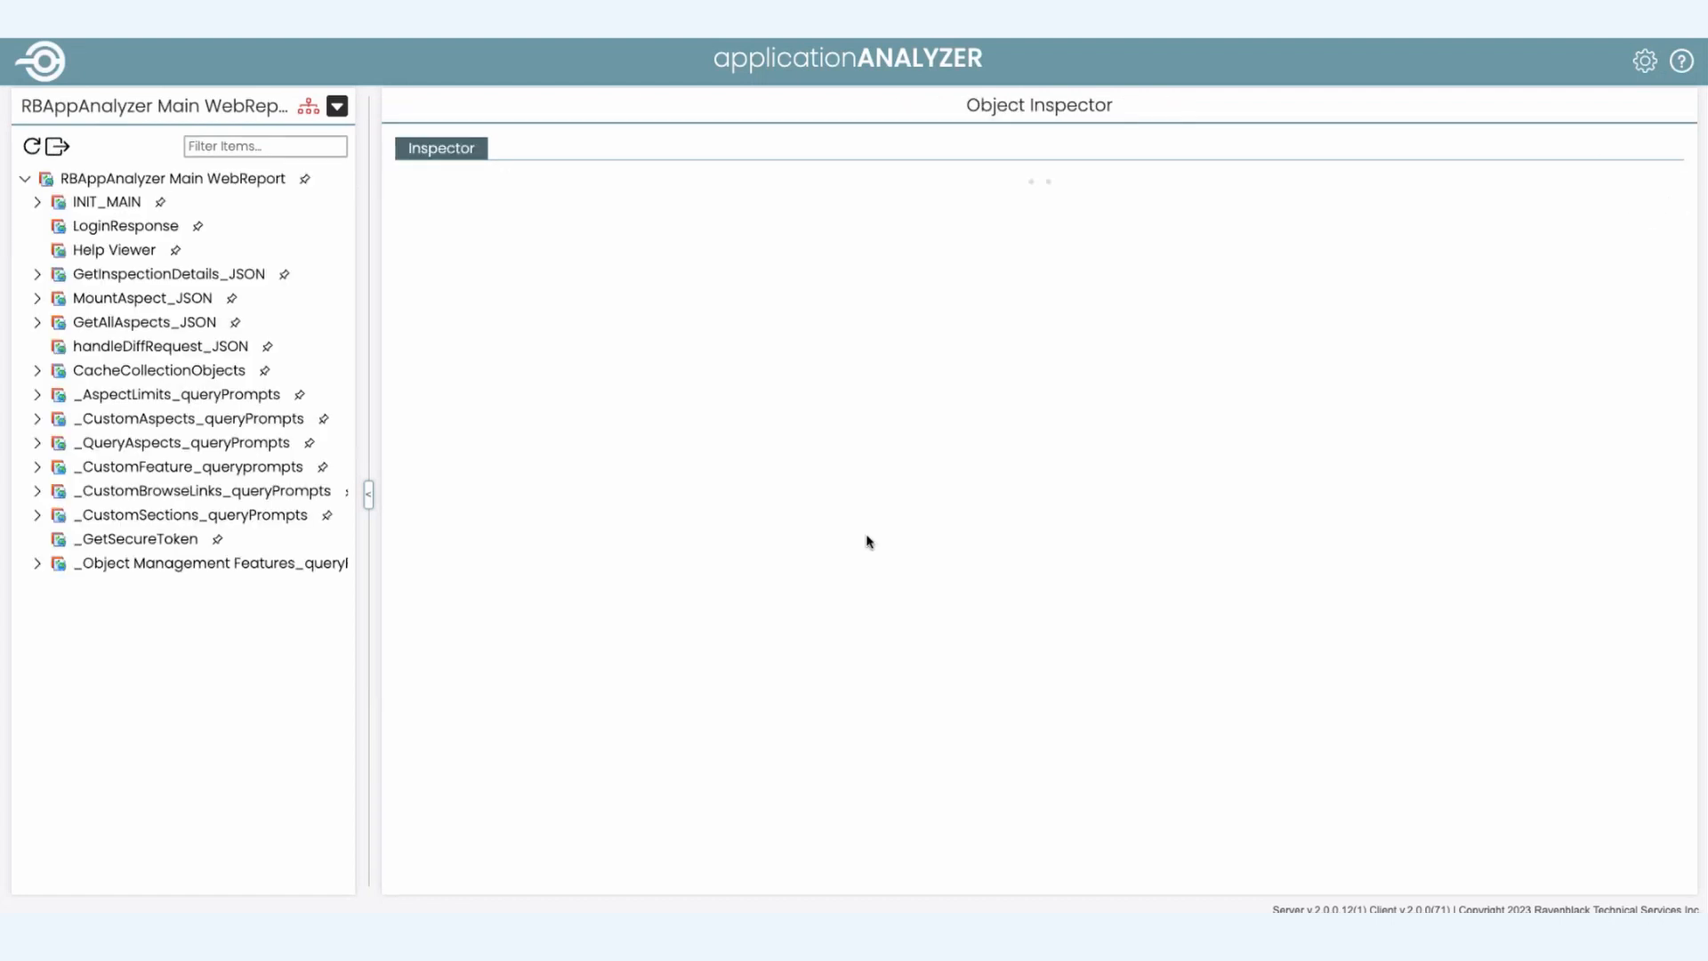
Step: Mount Rename CS objects Submit directly from the $RenameObjects reference in GetInspectionDetails_JSON's code
{"action": "left_click", "coordinate": [169, 274]}
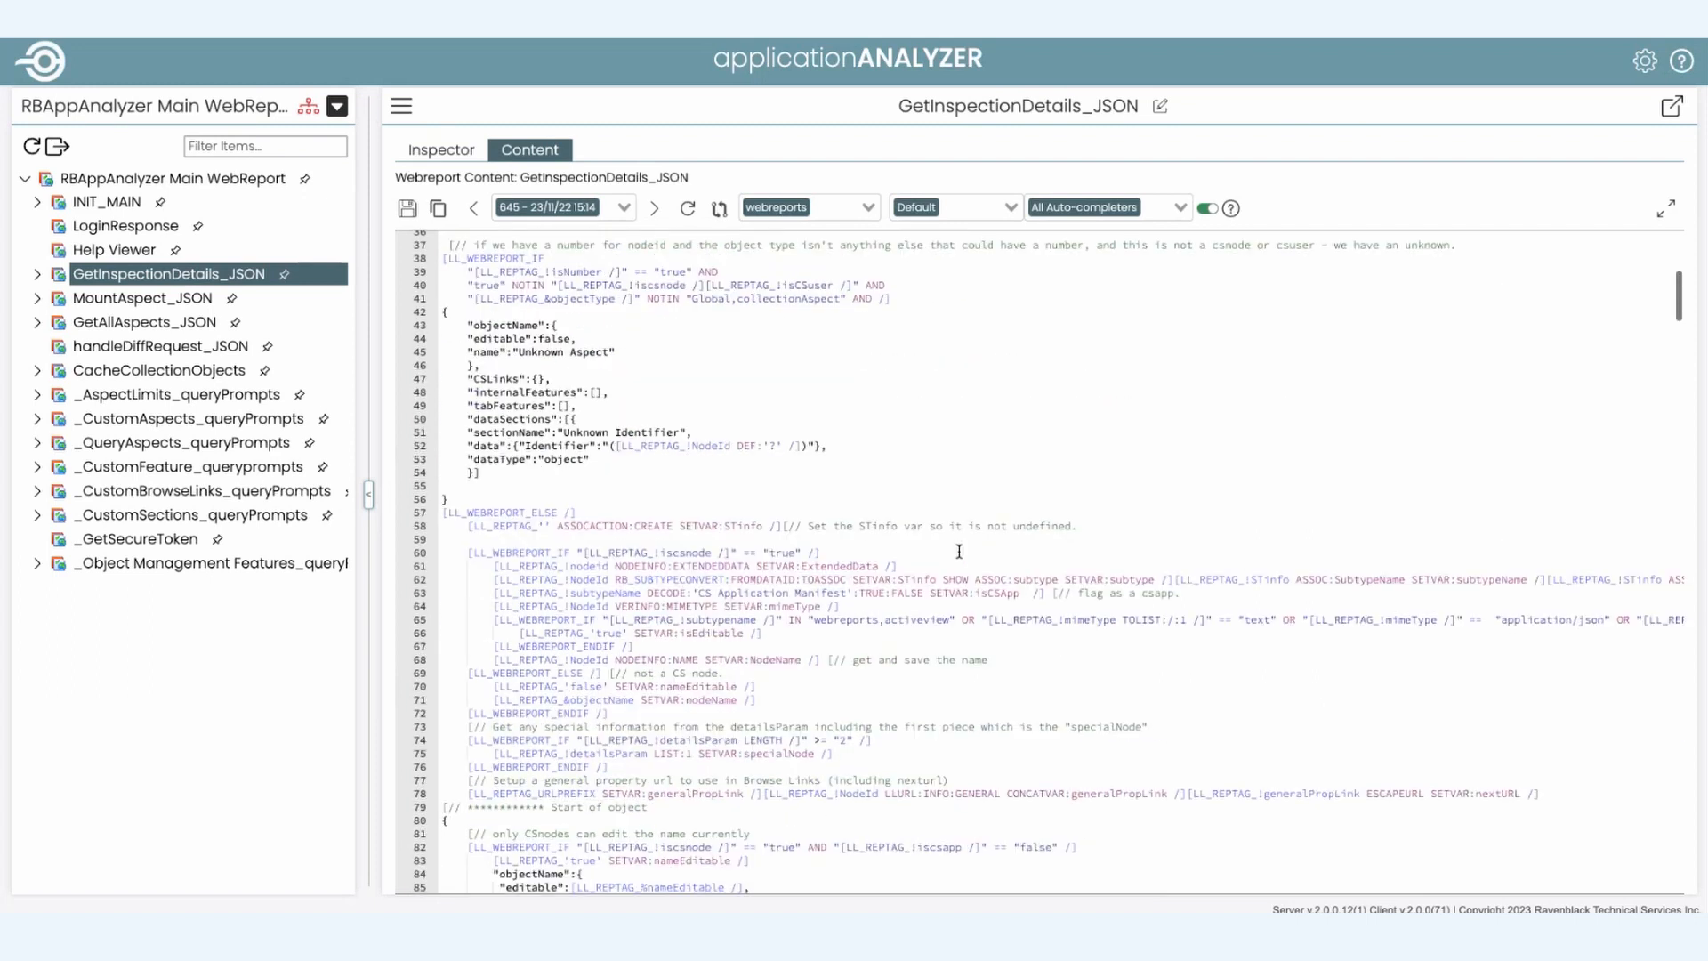
{"action": "scroll", "scroll_direction": "down", "scroll_amount": 3}
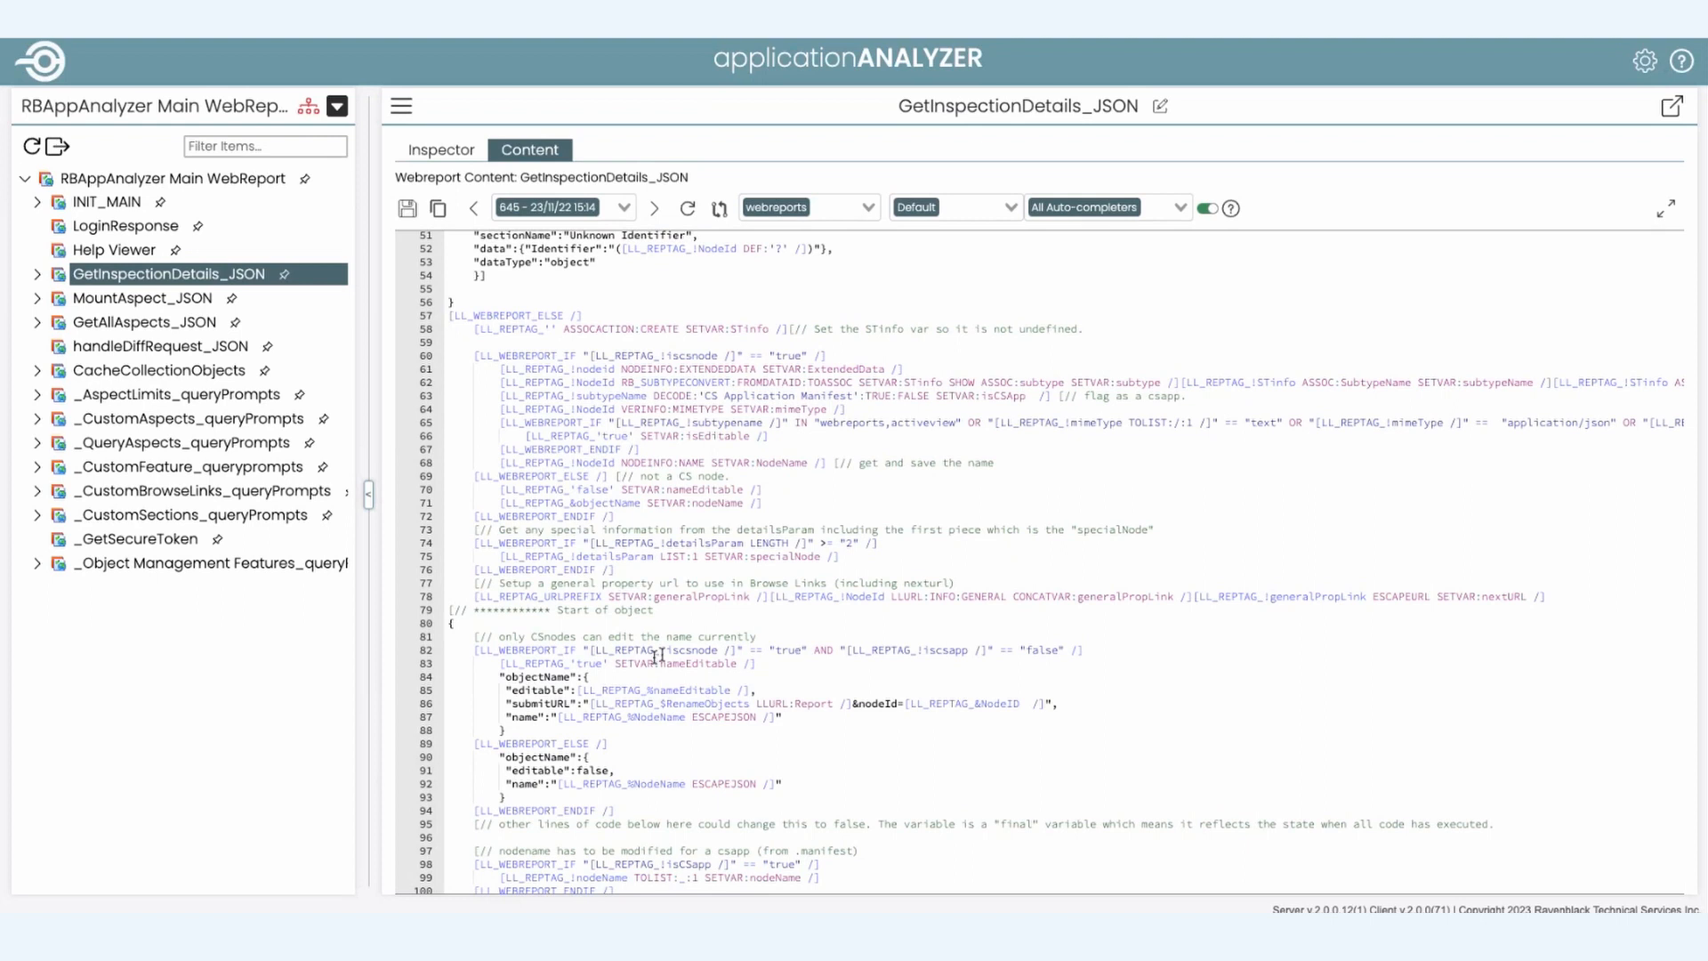
{"action": "mouse_move", "coordinate": [711, 697]}
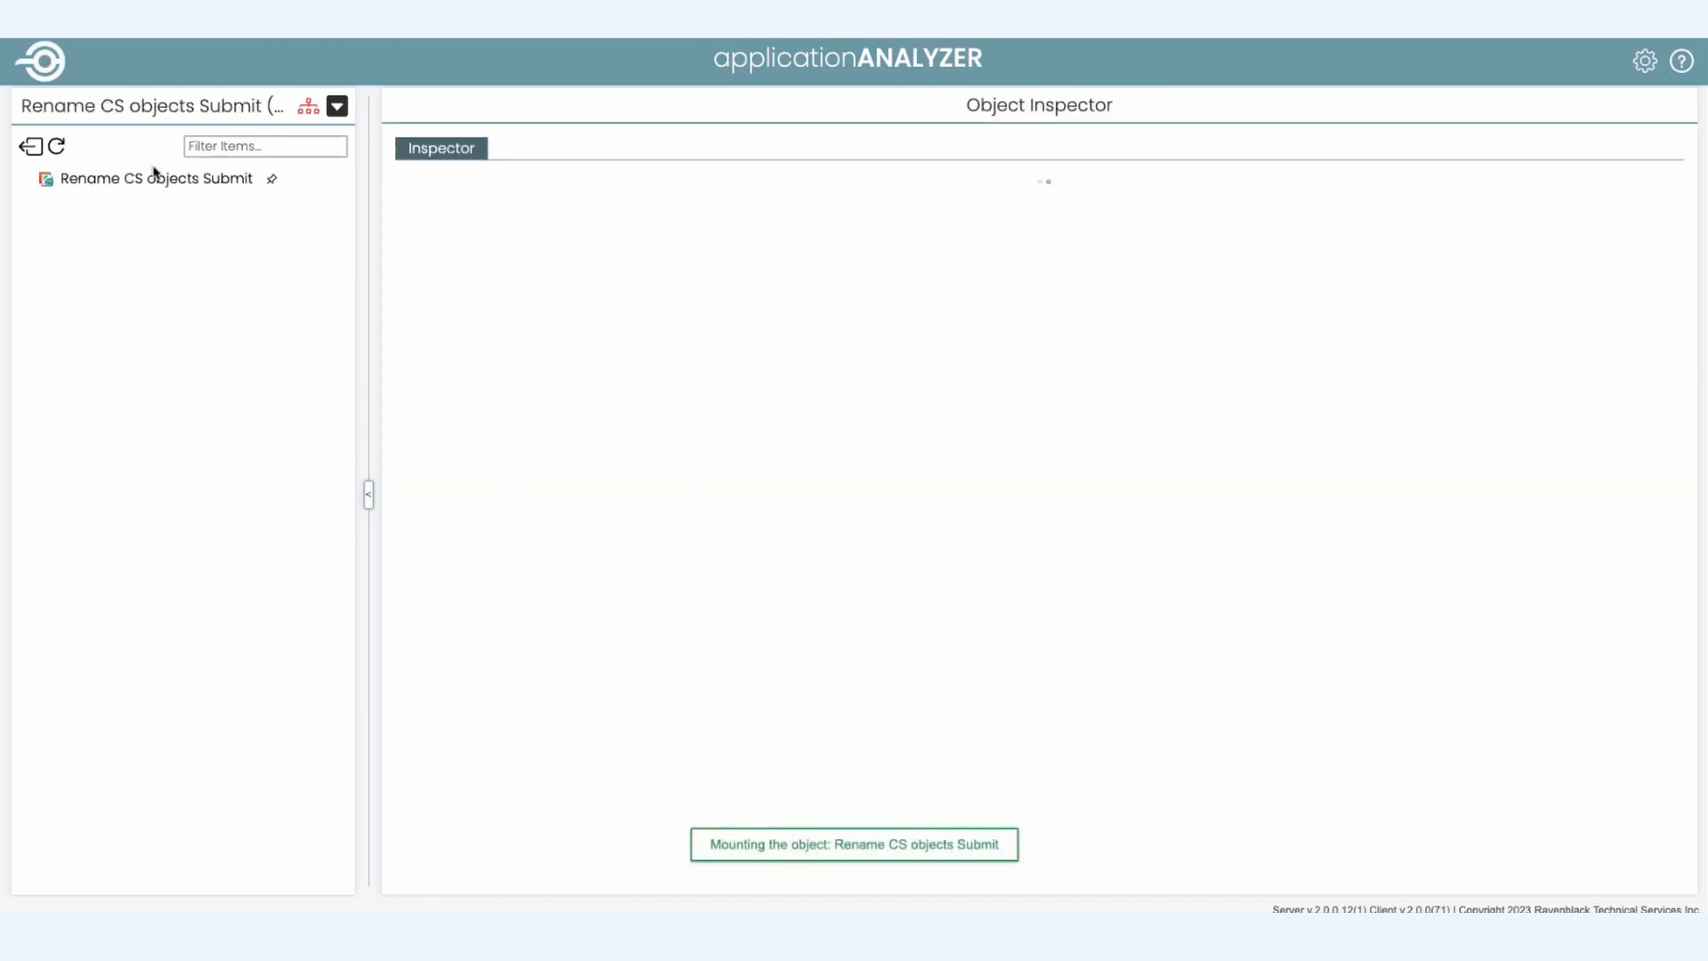
{"action": "left_click", "coordinate": [157, 178]}
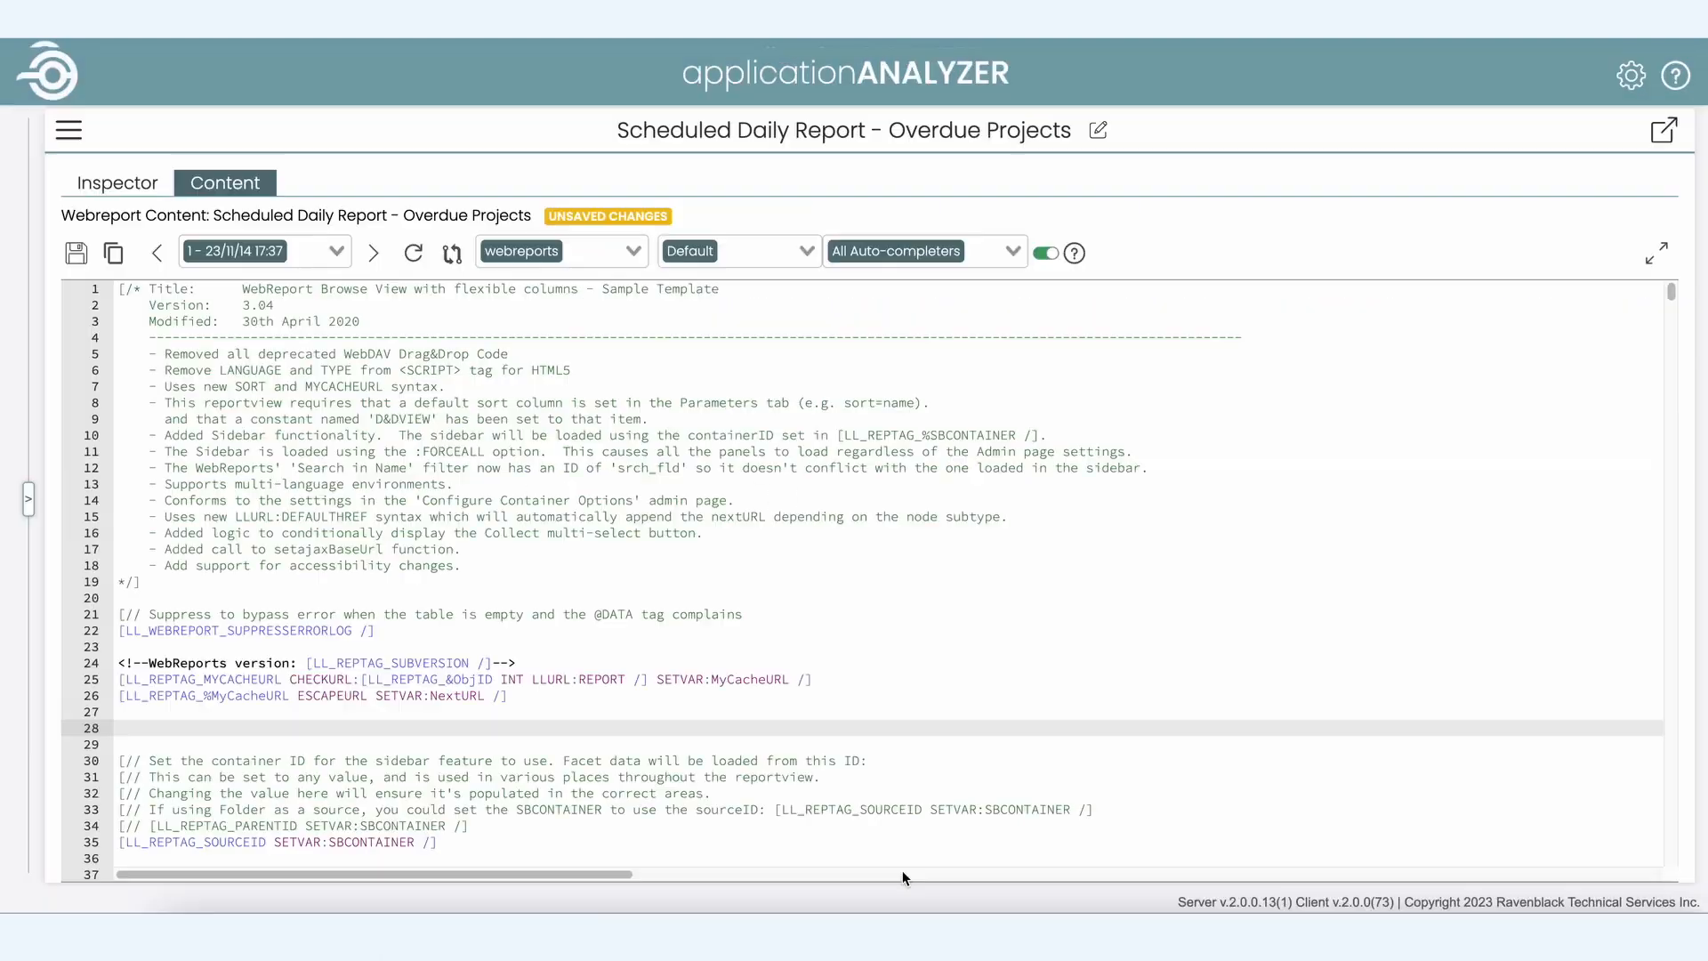
Step: Create a new topLevel constant on line 28 pointing to Enterprise Volume and save it
{"action": "type", "text": "$topLevel /]"}
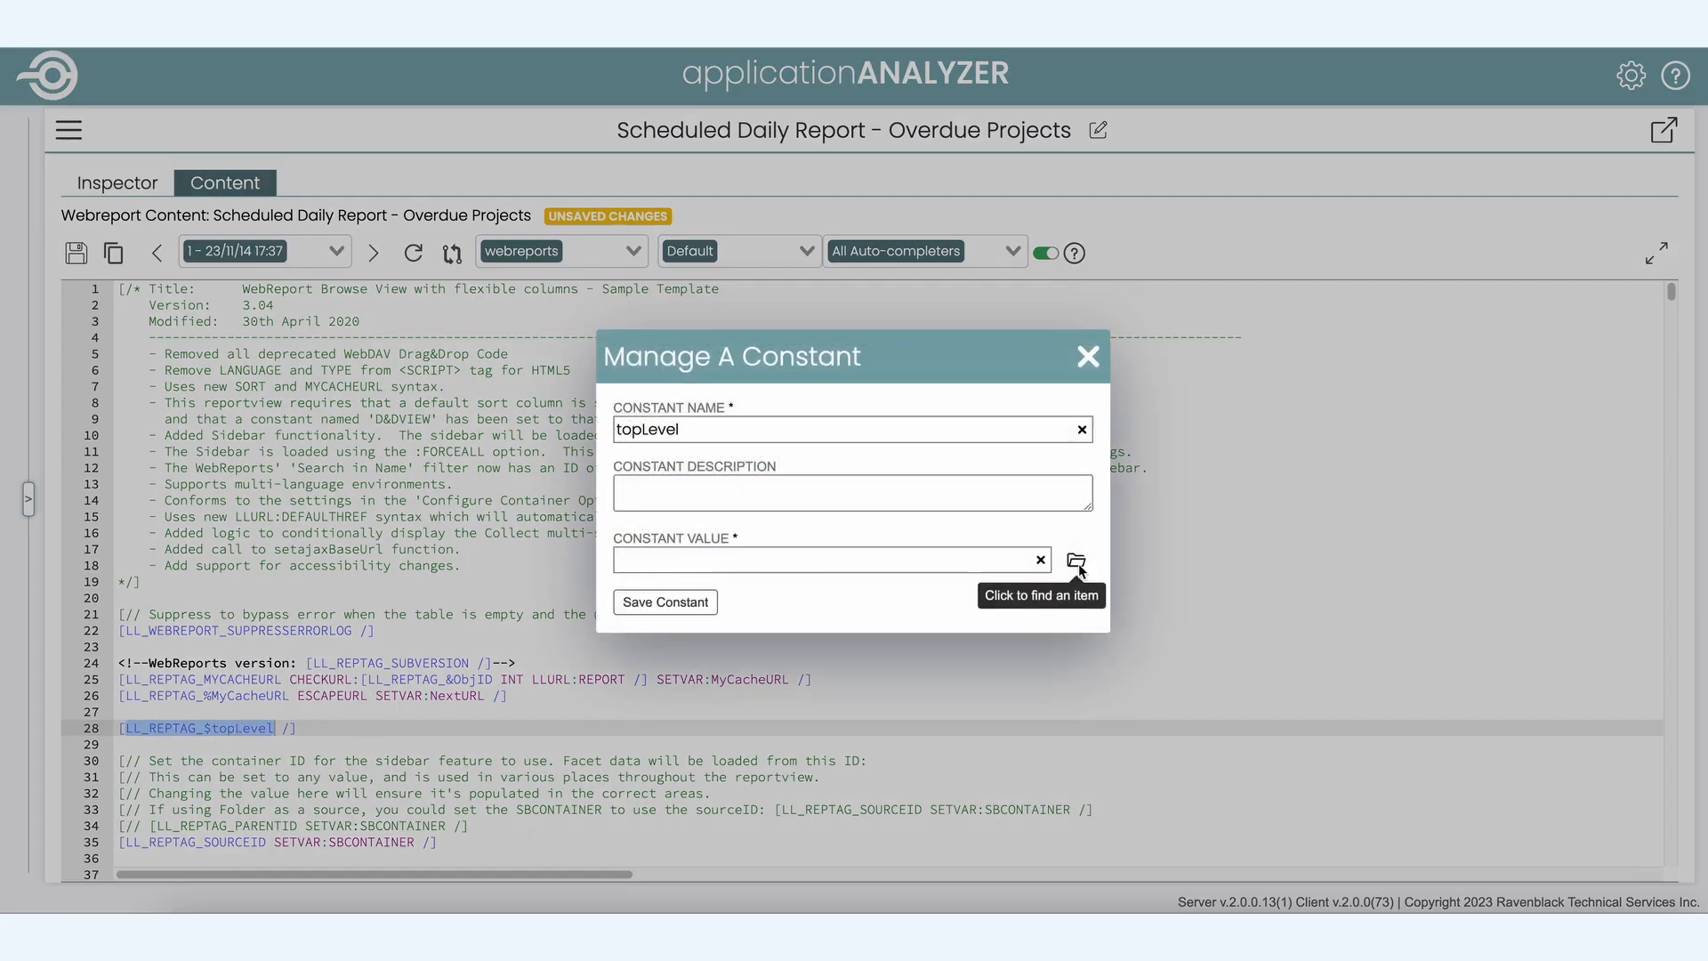
{"action": "left_click", "coordinate": [1074, 560]}
{"action": "type", "text": "Constant pointing to the top level."}
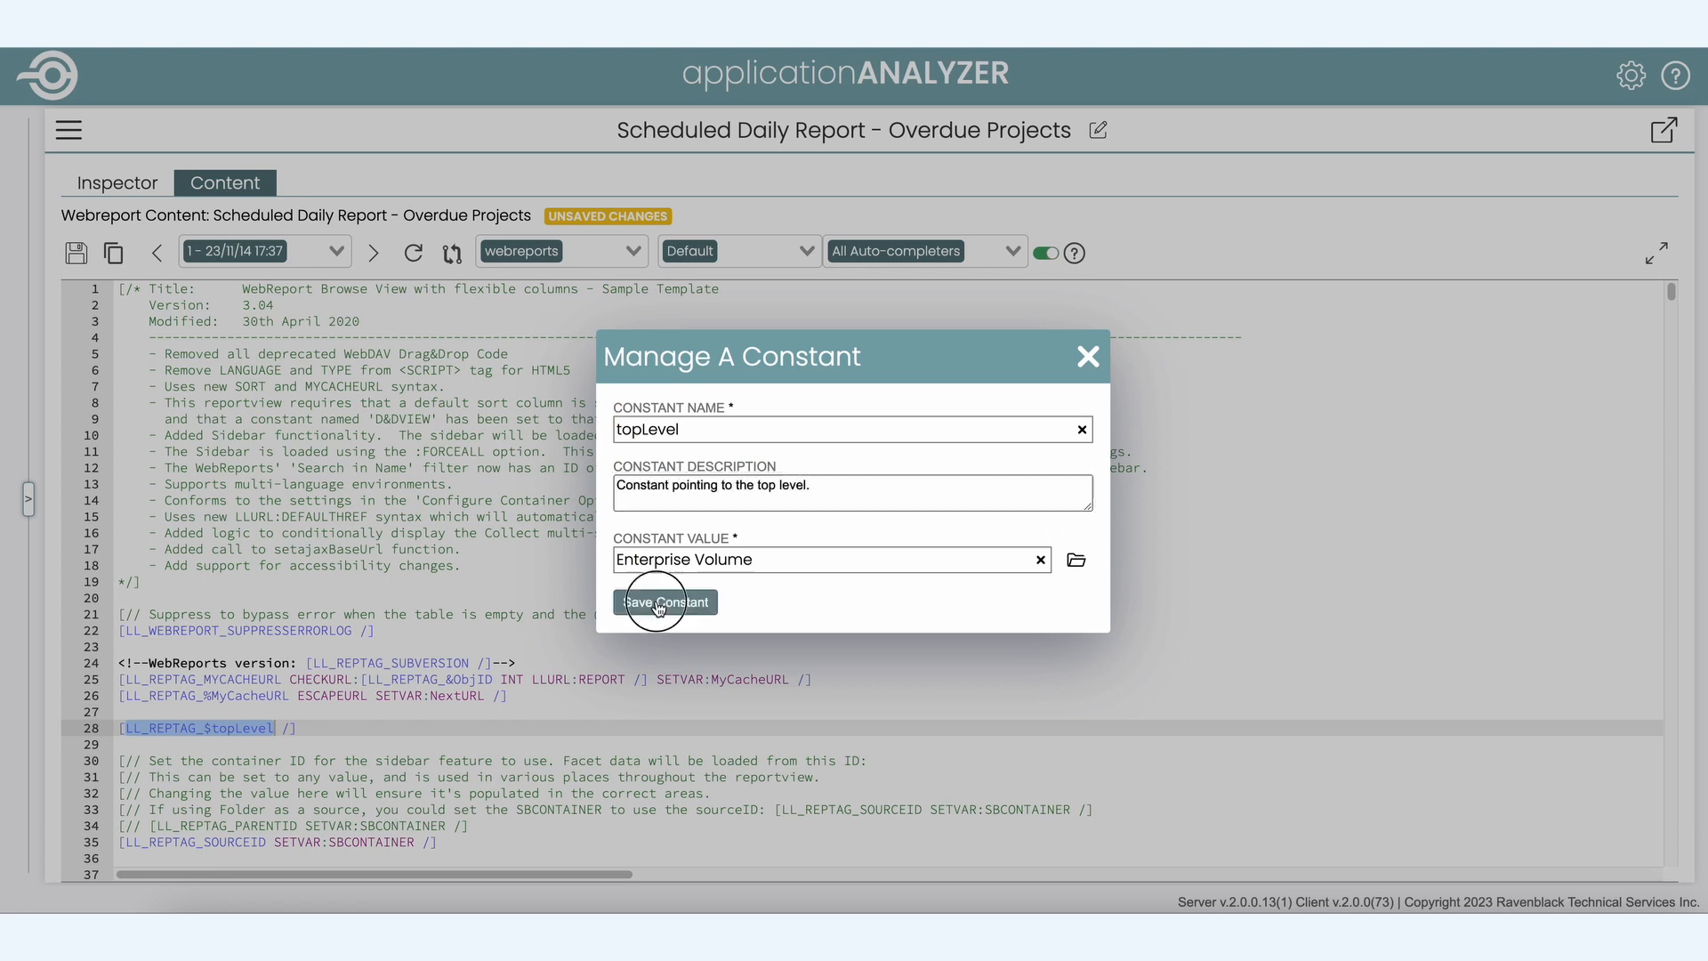
{"action": "left_click", "coordinate": [664, 603]}
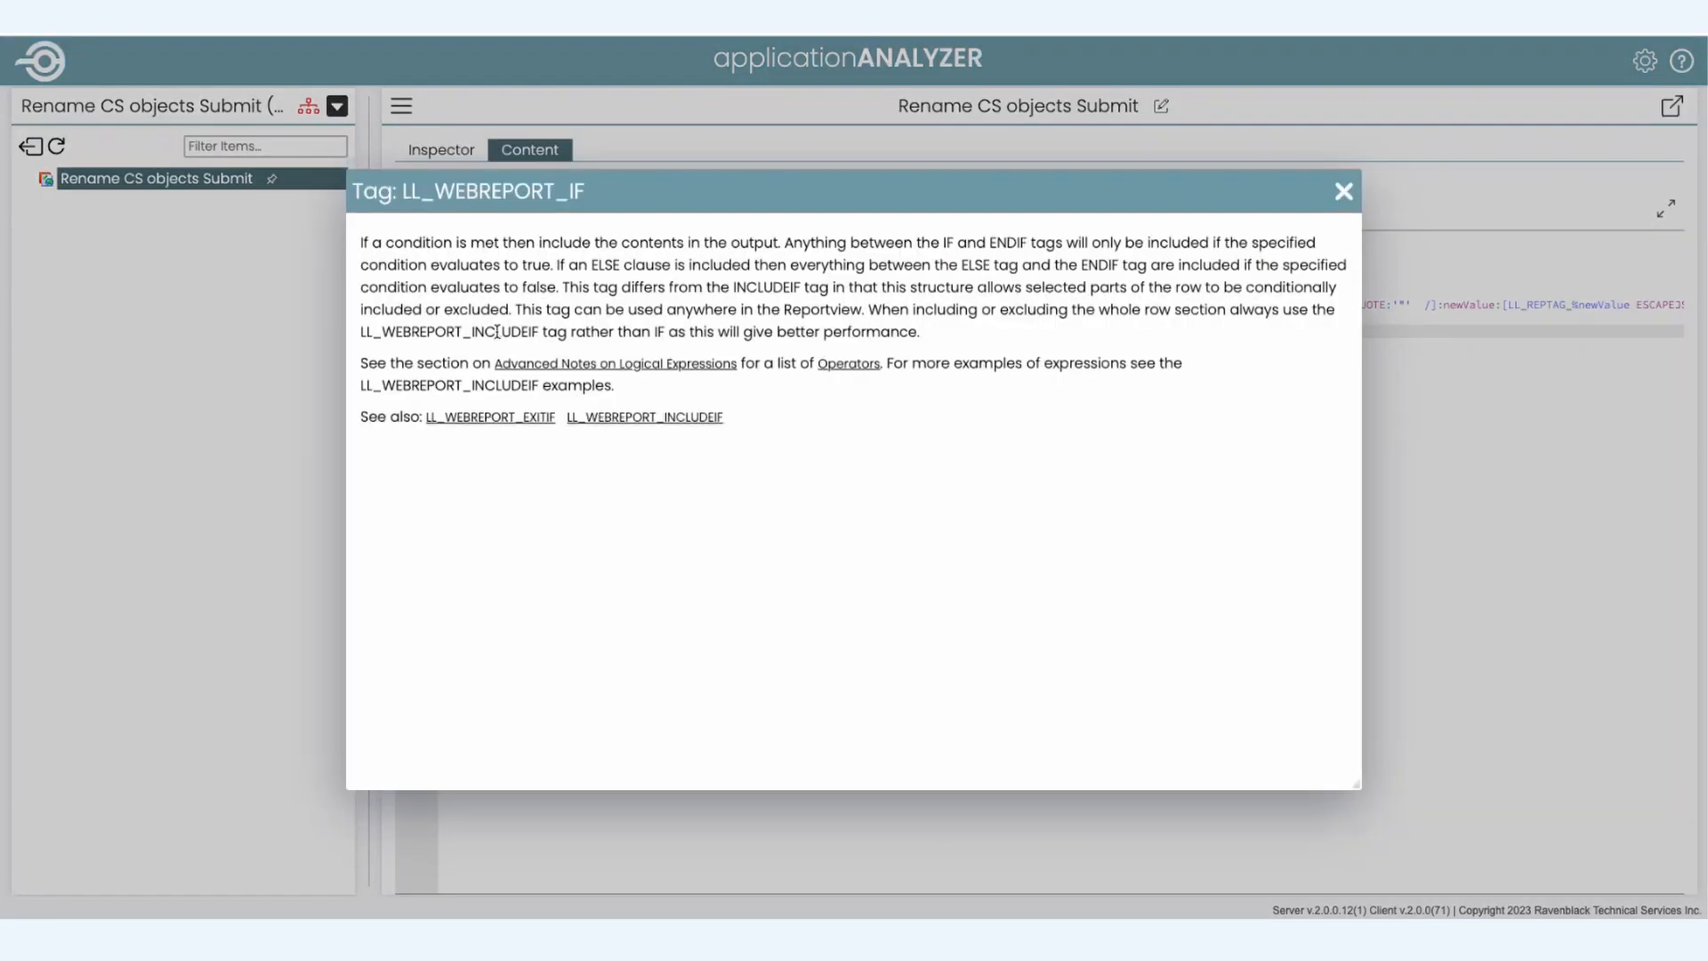
{"action": "mouse_move", "coordinate": [989, 603]}
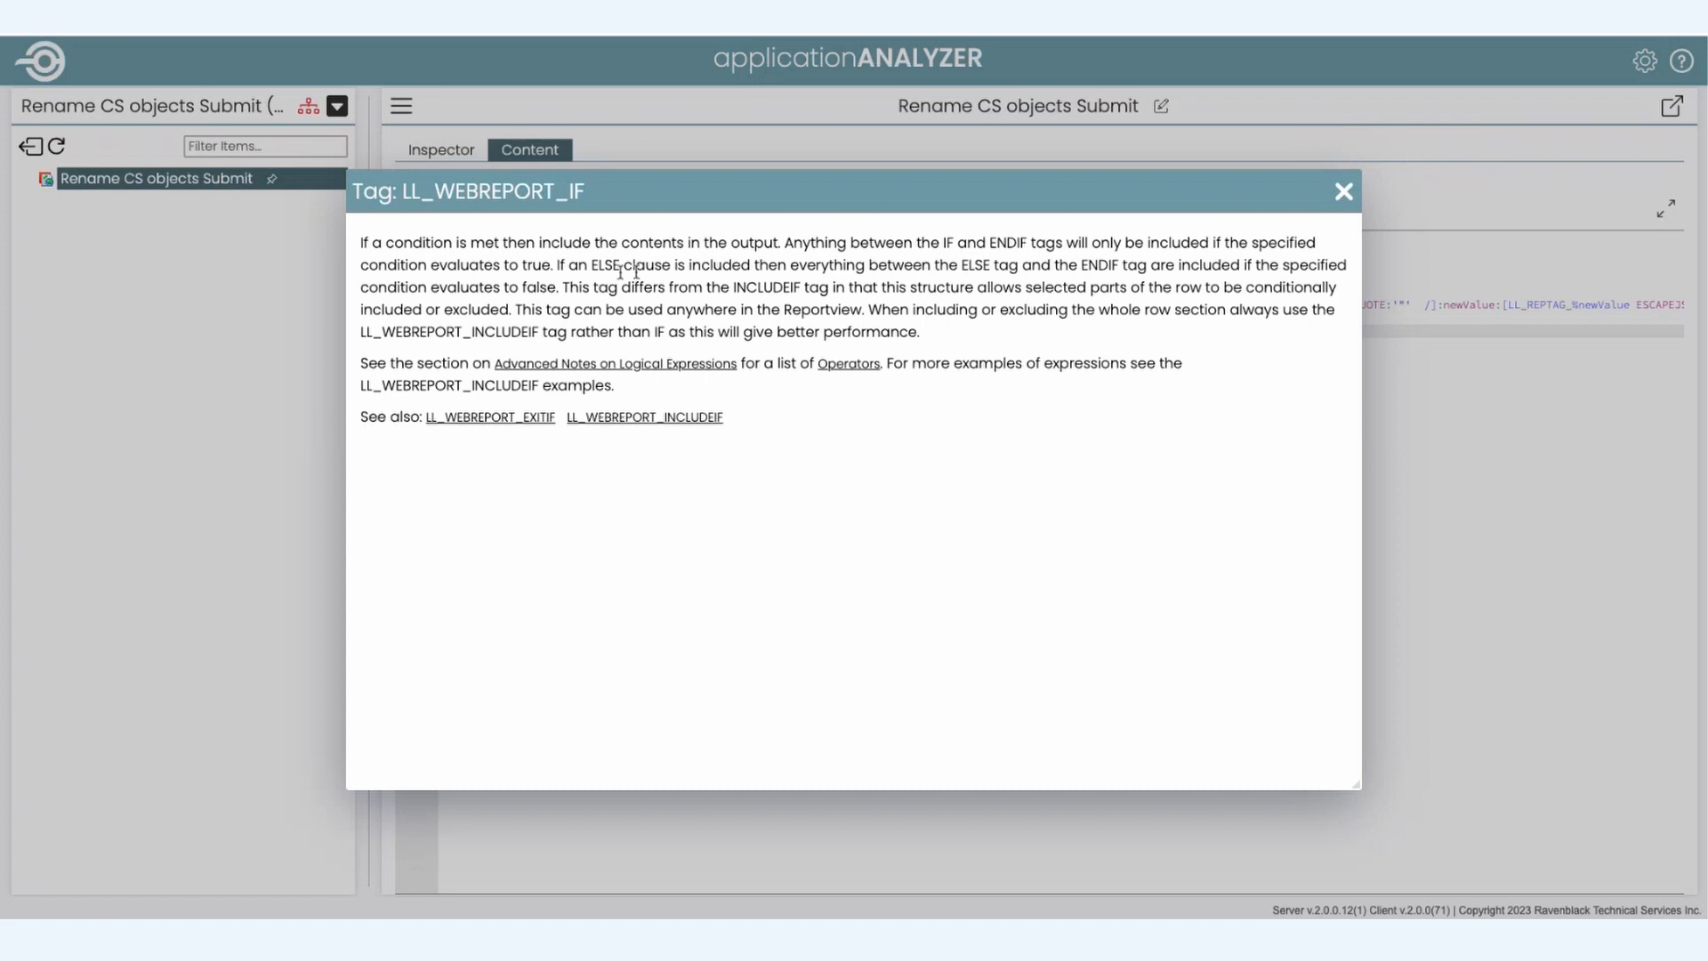
{"action": "mouse_move", "coordinate": [1341, 195]}
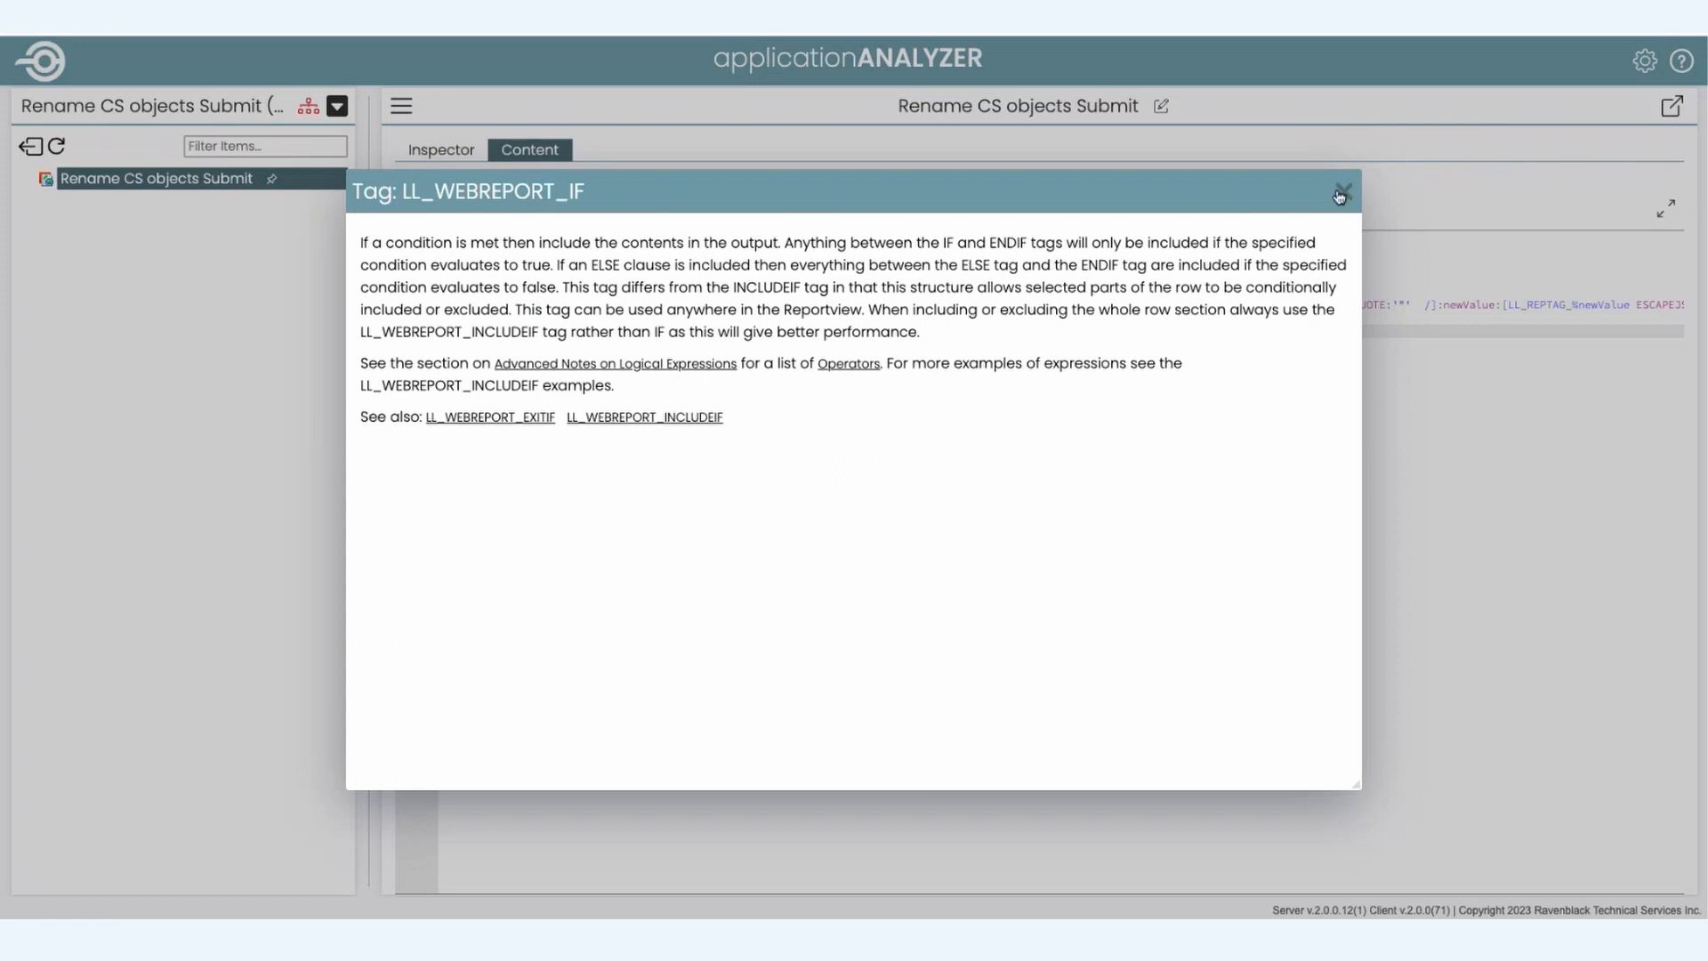
{"action": "left_click", "coordinate": [1336, 192]}
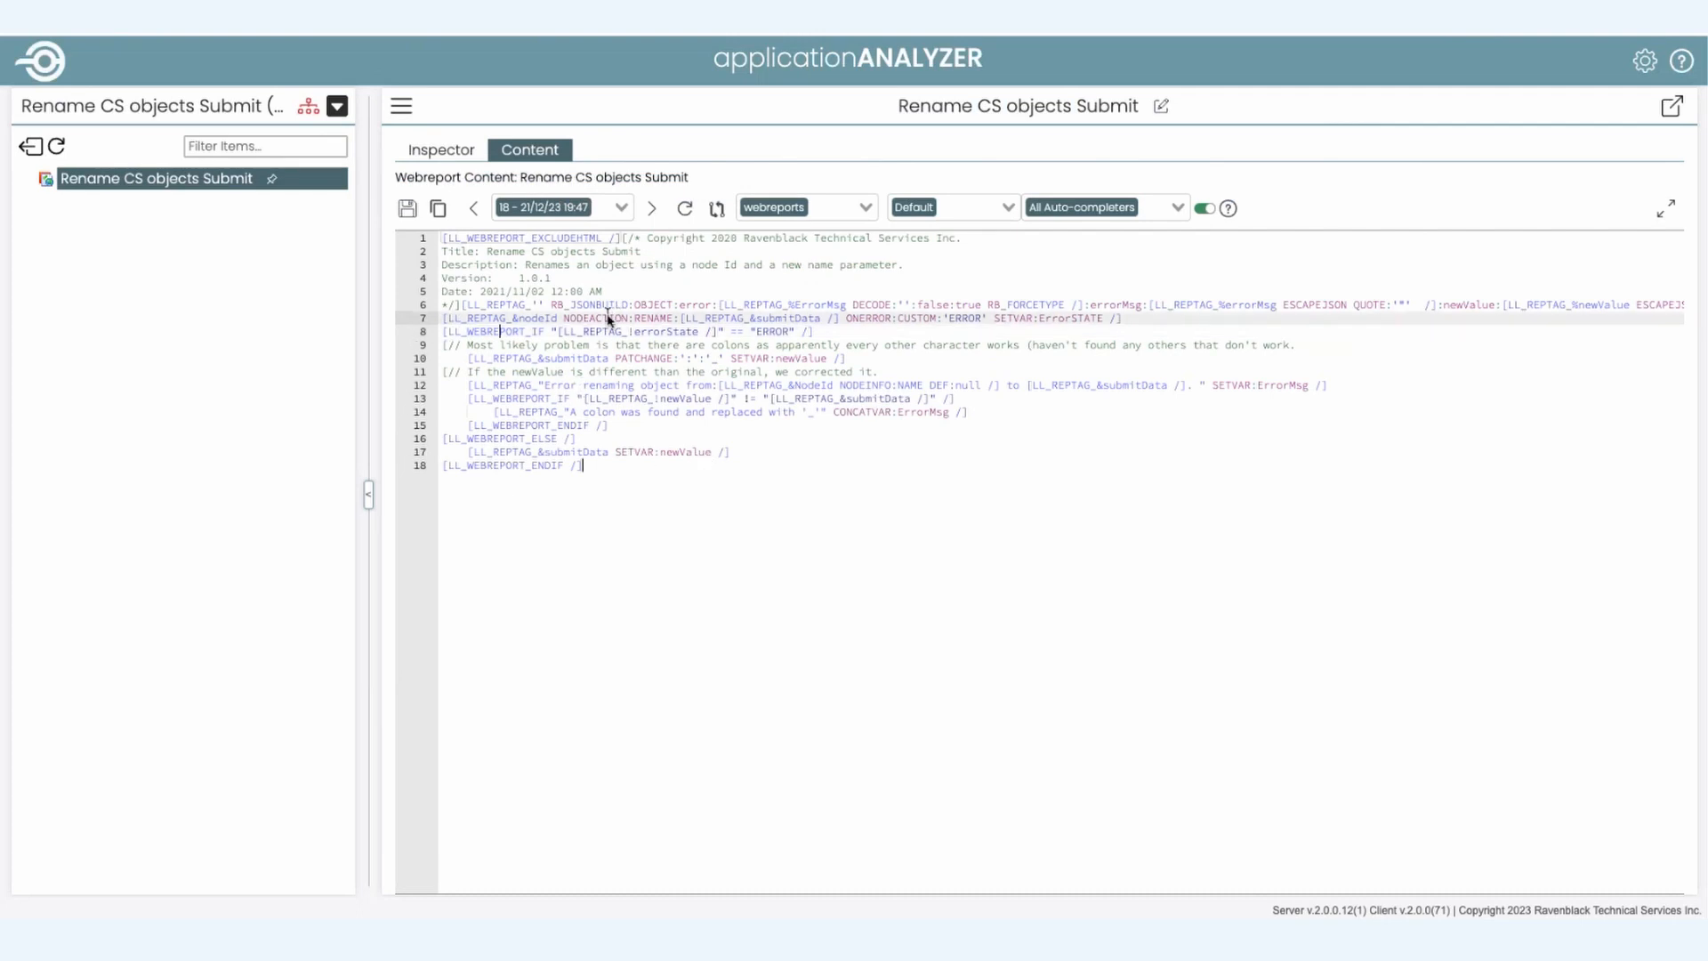
{"action": "left_click", "coordinate": [605, 319]}
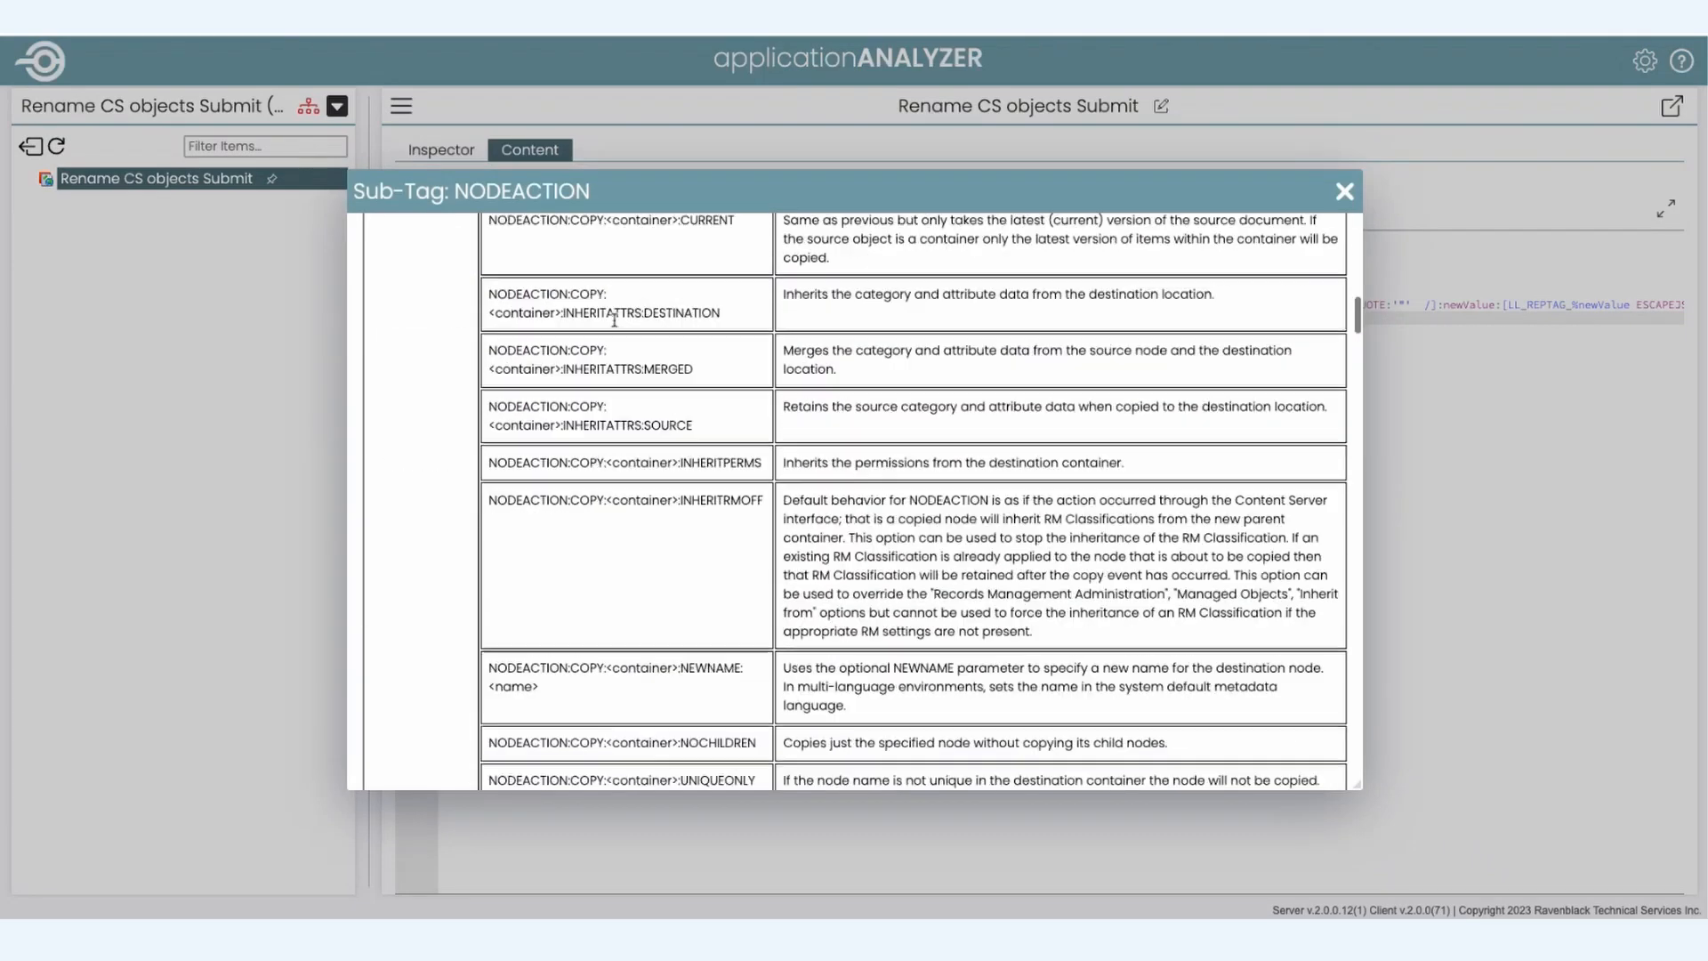
{"action": "scroll", "scroll_direction": "down", "scroll_amount": 3}
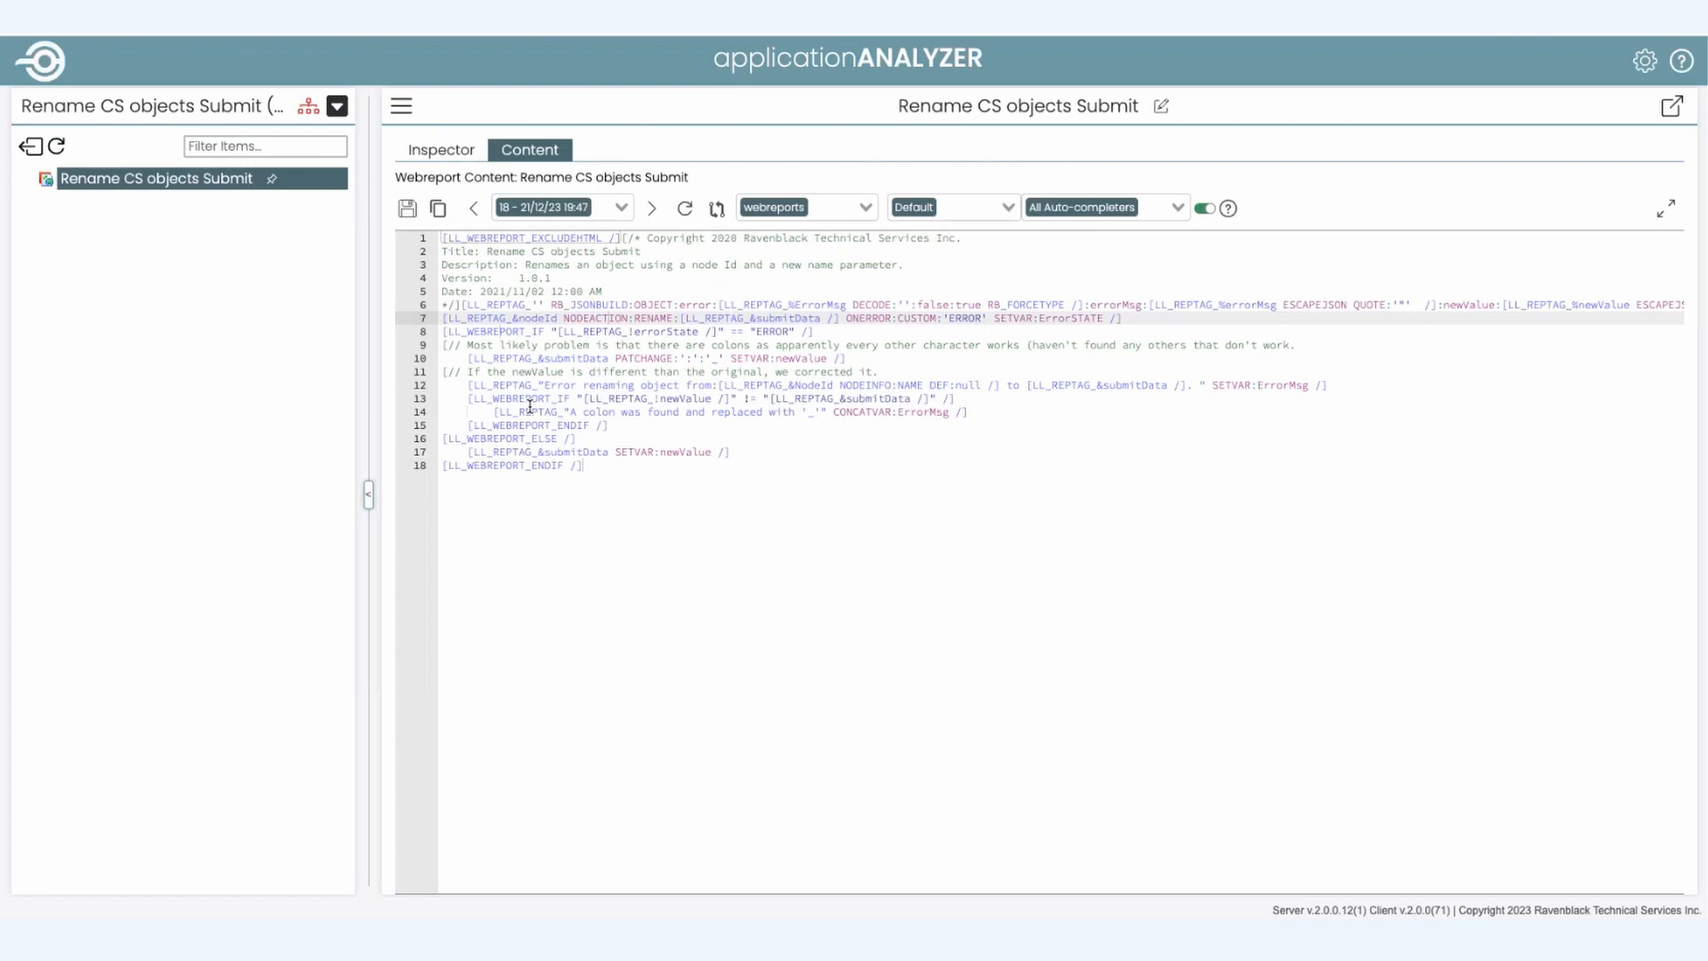
{"action": "mouse_move", "coordinate": [1677, 105]}
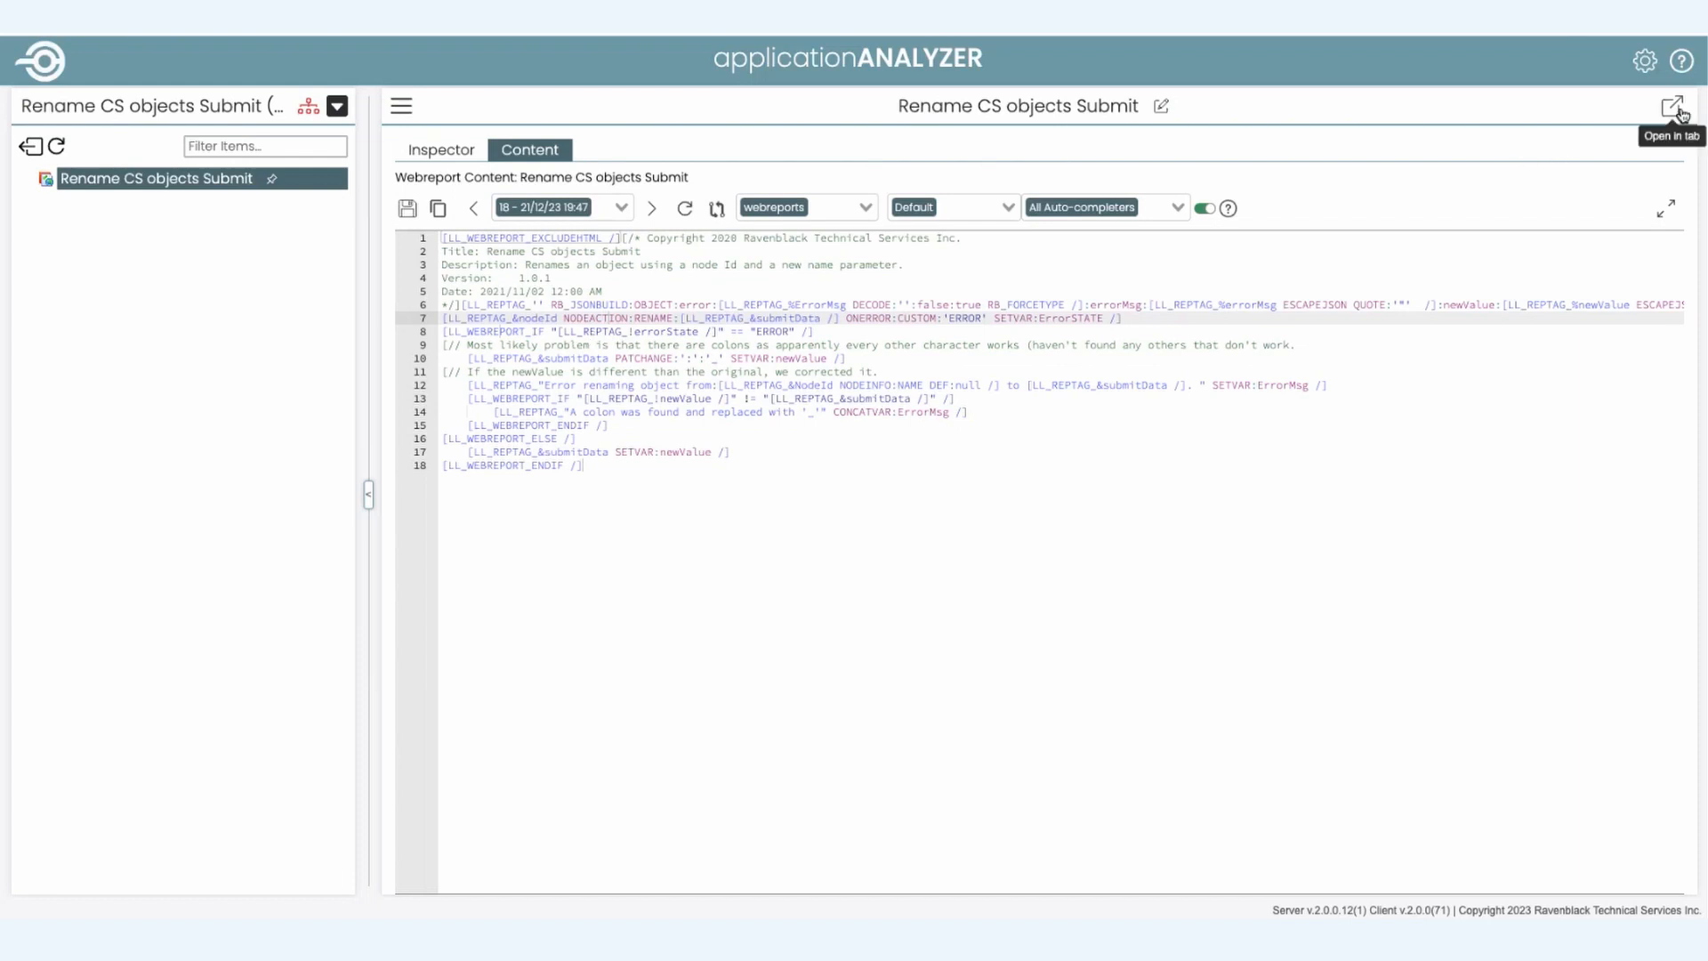
Step: Bring up the WebReport Tag Guide from the report's action menu and browse its tag list
{"action": "left_click", "coordinate": [1671, 105]}
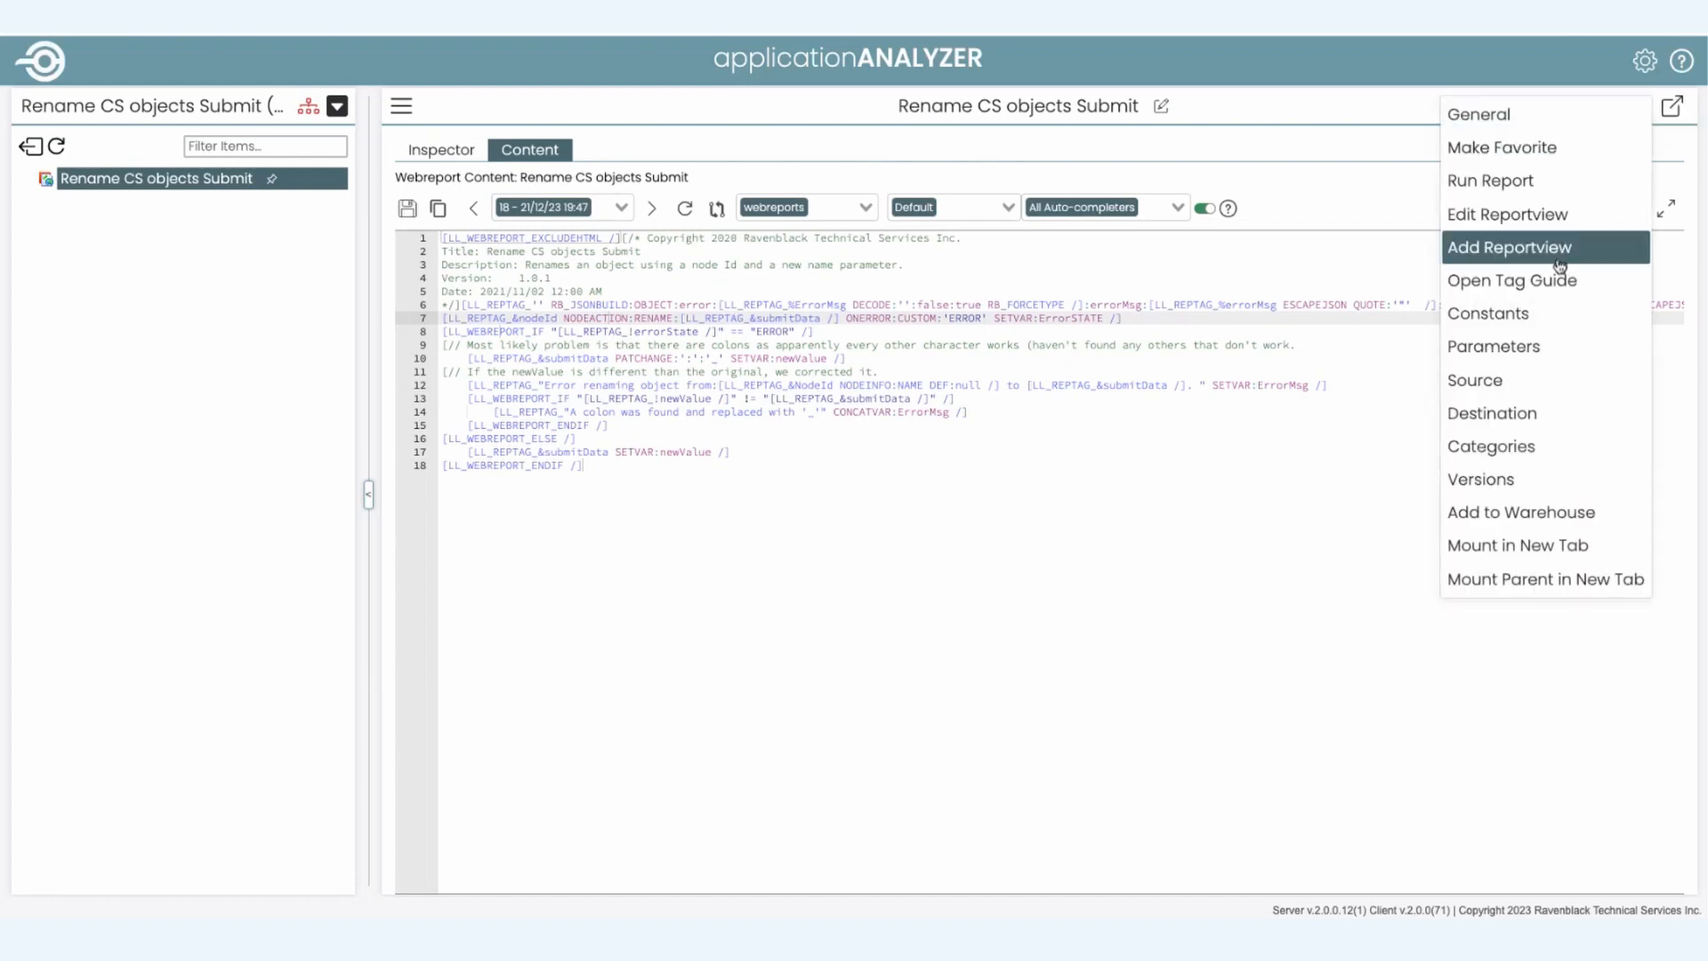
{"action": "left_click", "coordinate": [1510, 280]}
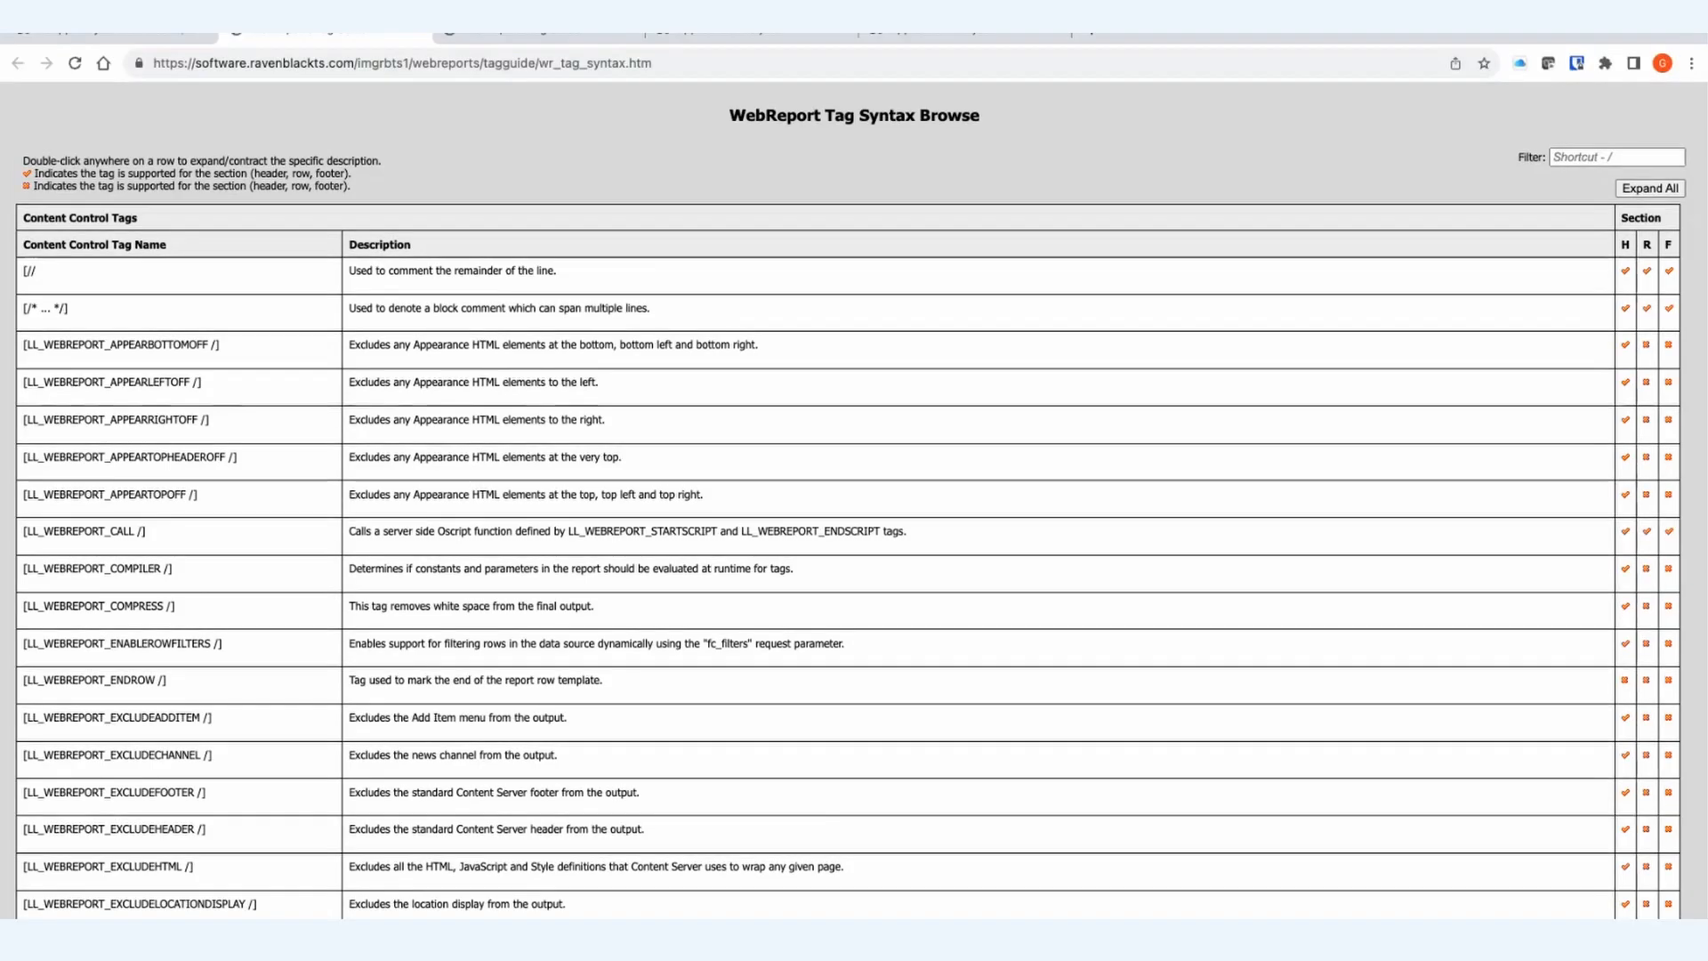
{"action": "scroll", "scroll_direction": "down", "scroll_amount": 3}
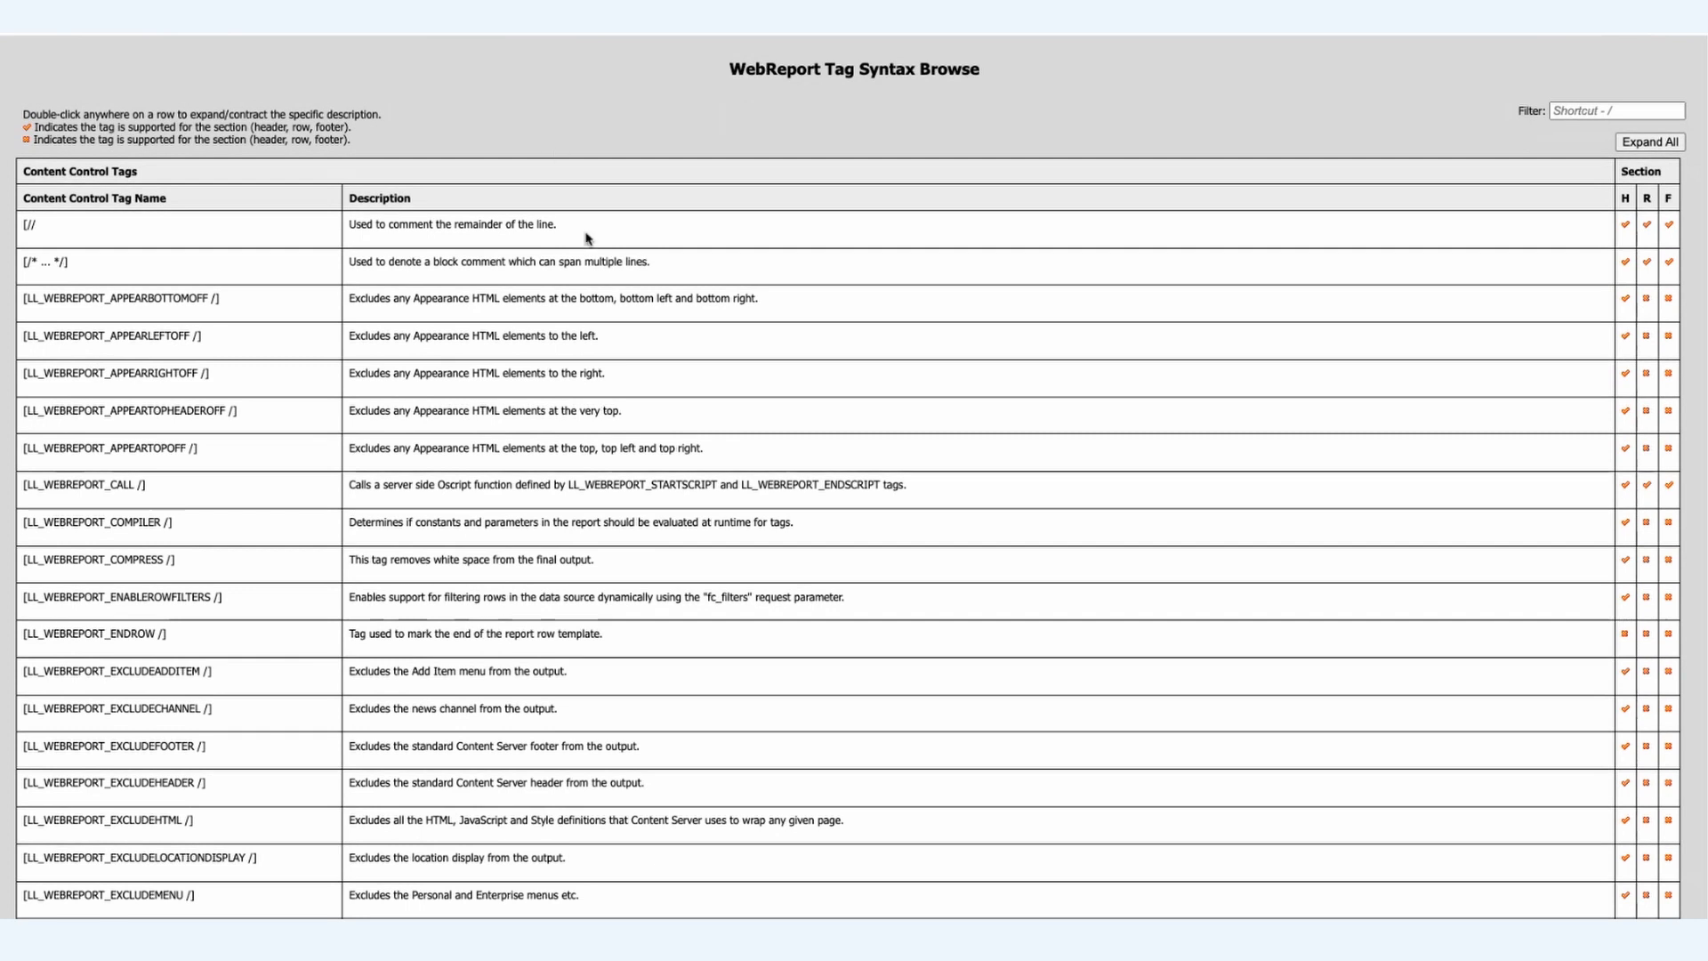
{"action": "scroll", "scroll_direction": "down", "scroll_amount": 3}
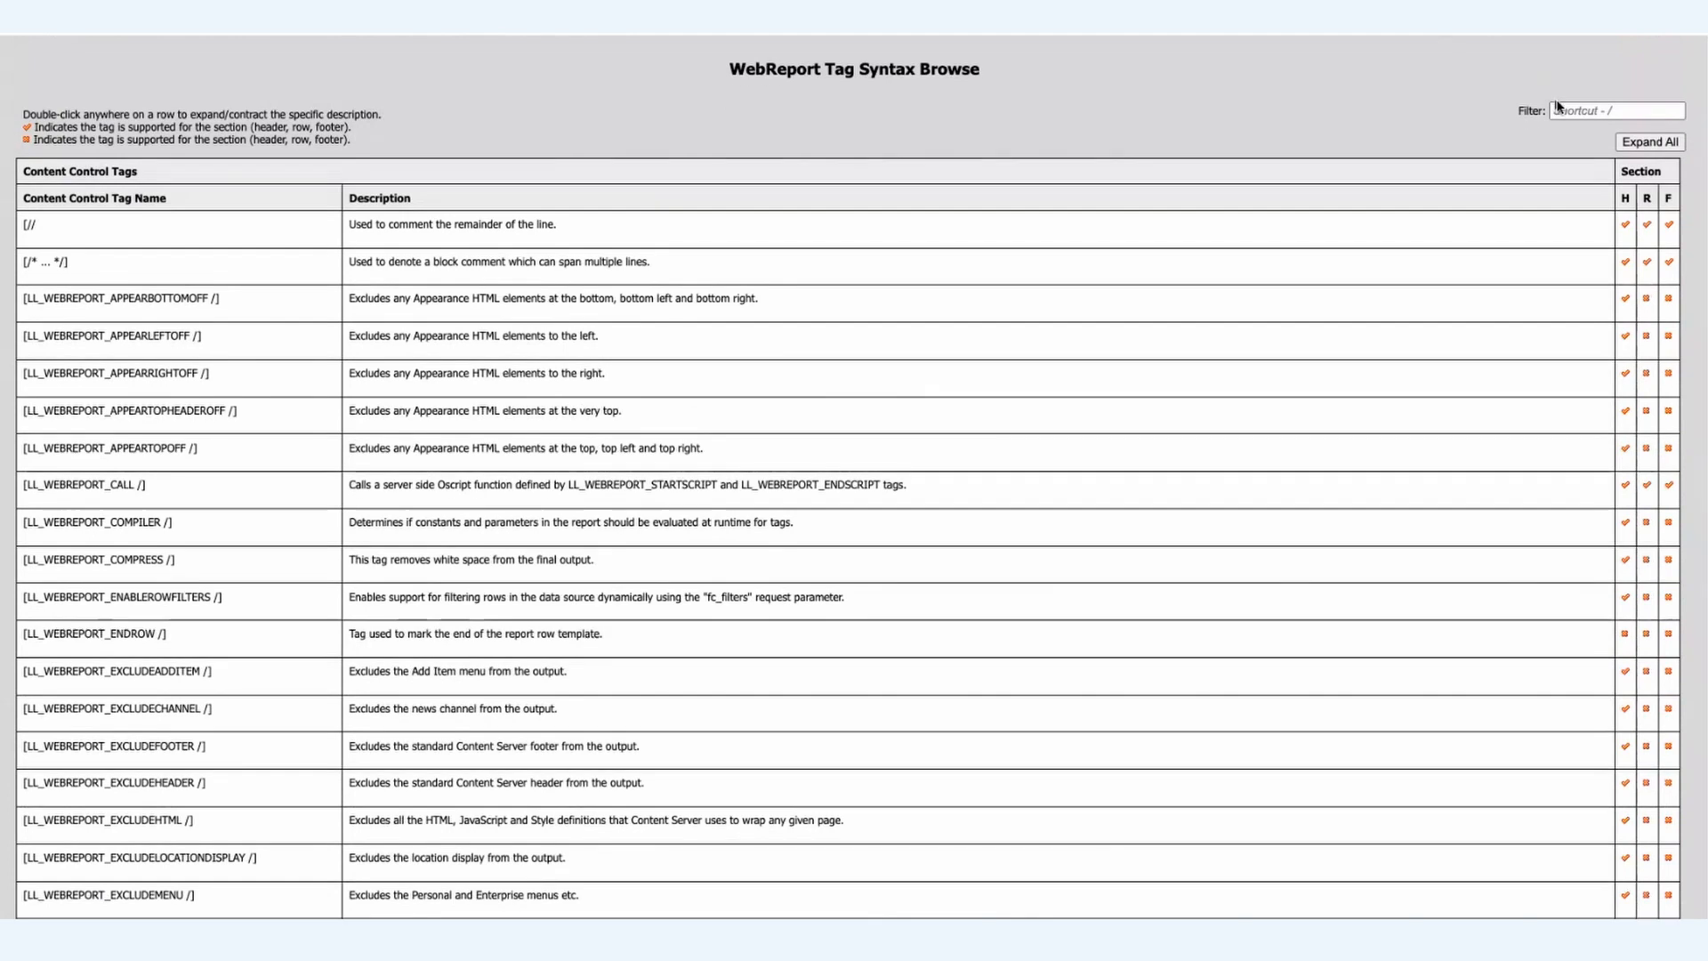
Step: Filter the Tag Guide's tag list to entries matching 'if'
{"action": "left_click", "coordinate": [1617, 111]}
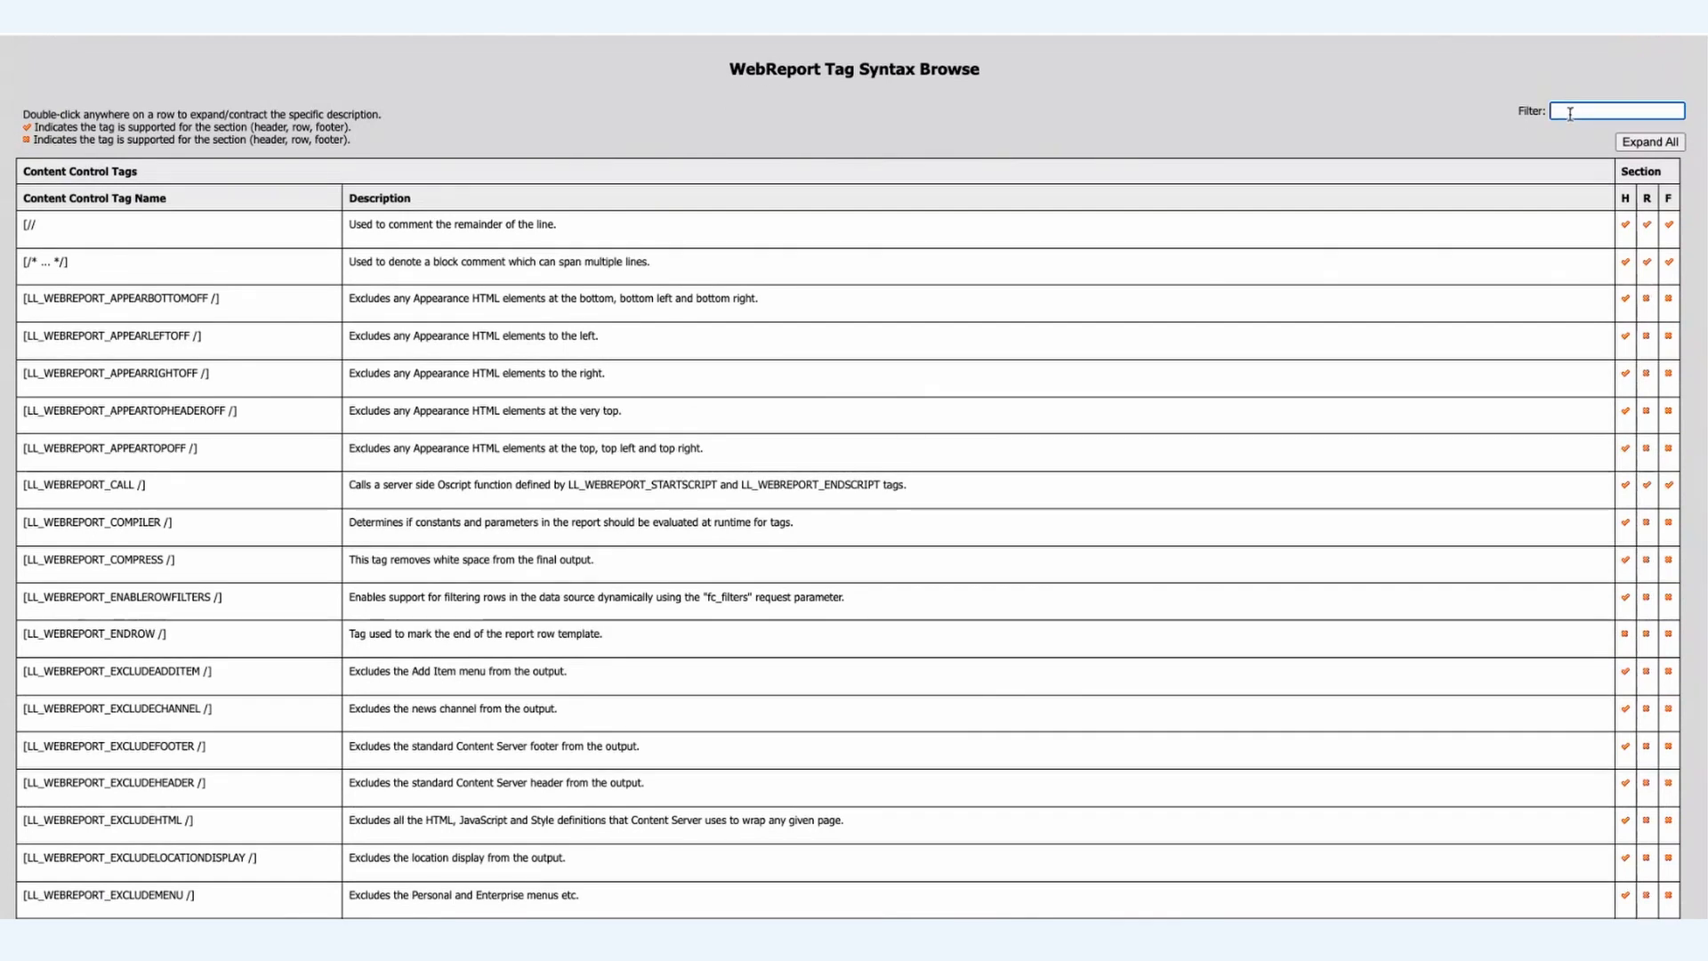
{"action": "type", "text": "if"}
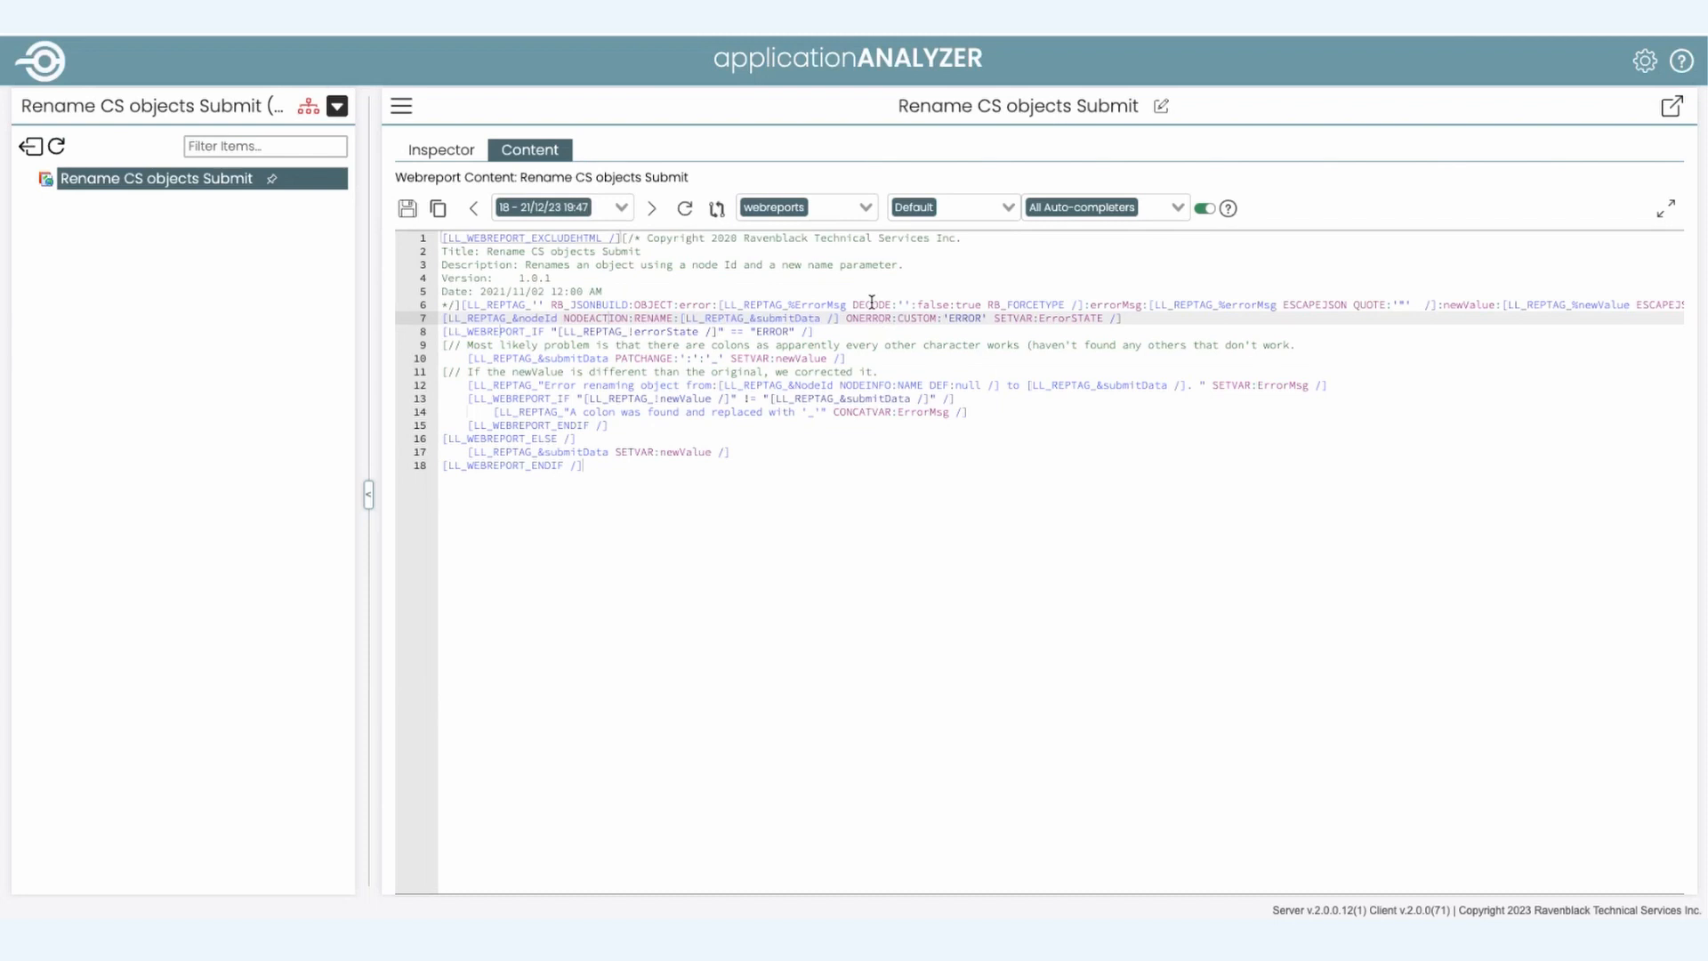
Step: Unmount the Rename CS objects Submit WebReport, leaving the Object Finder and Inspector empty
{"action": "left_click", "coordinate": [872, 304]}
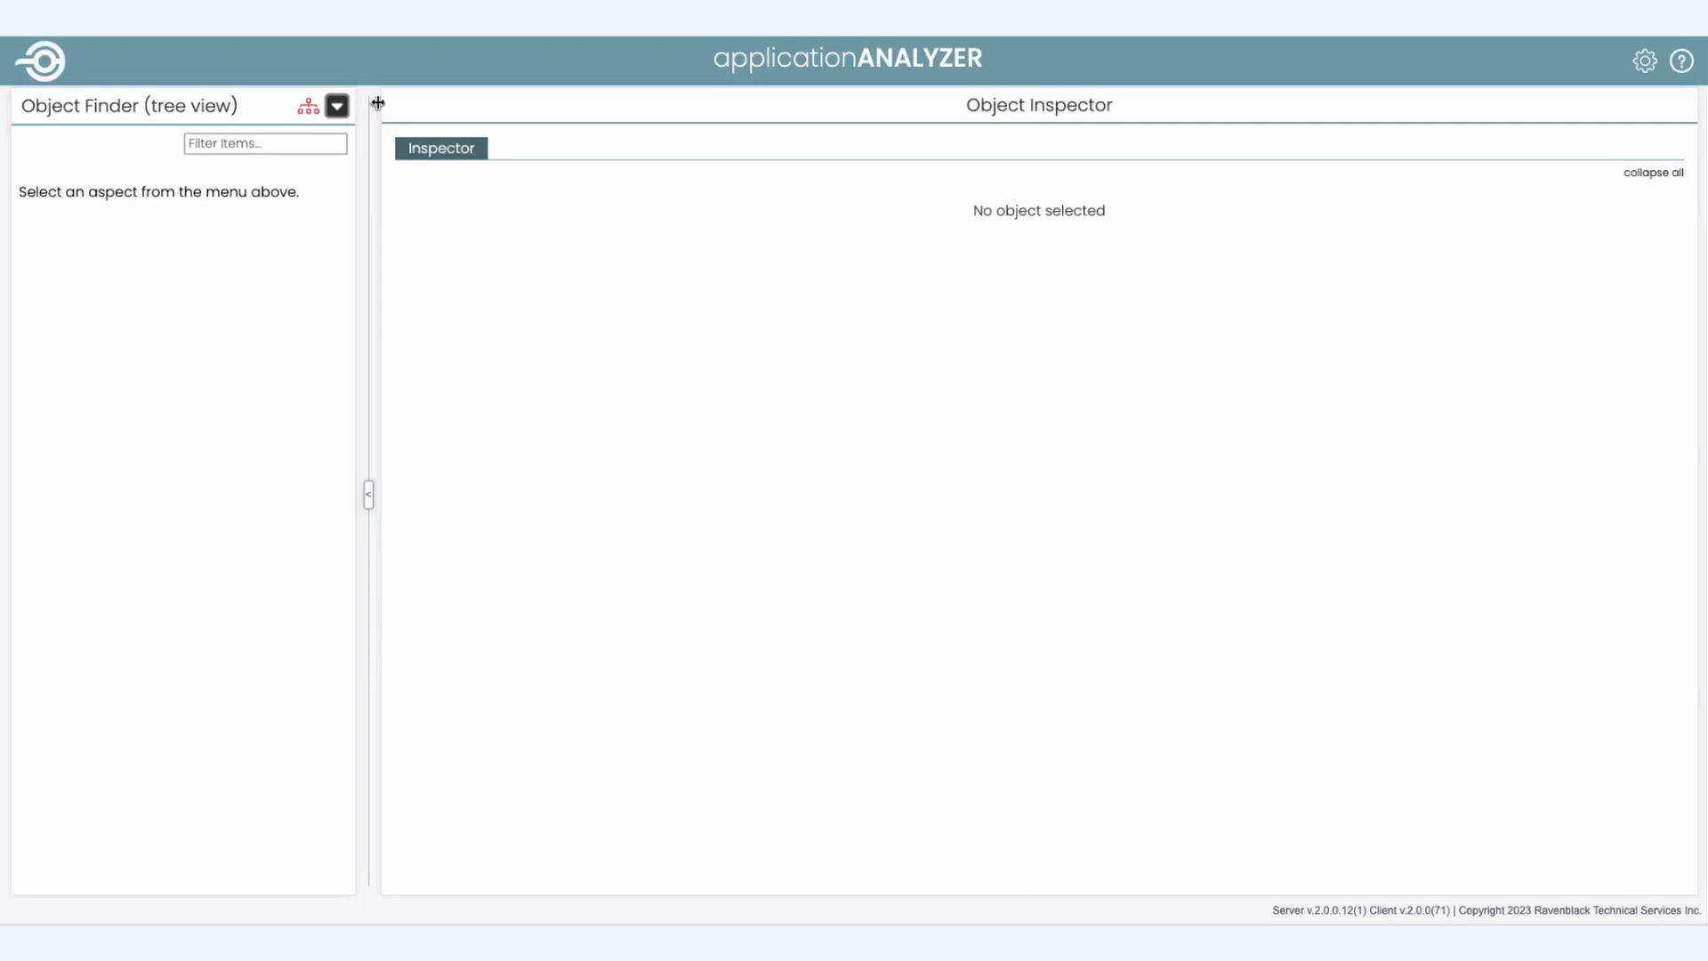
Step: Run a Global Search limited to Business Workspace objects and inspect ACME Testing Template from the results
{"action": "left_click", "coordinate": [335, 105]}
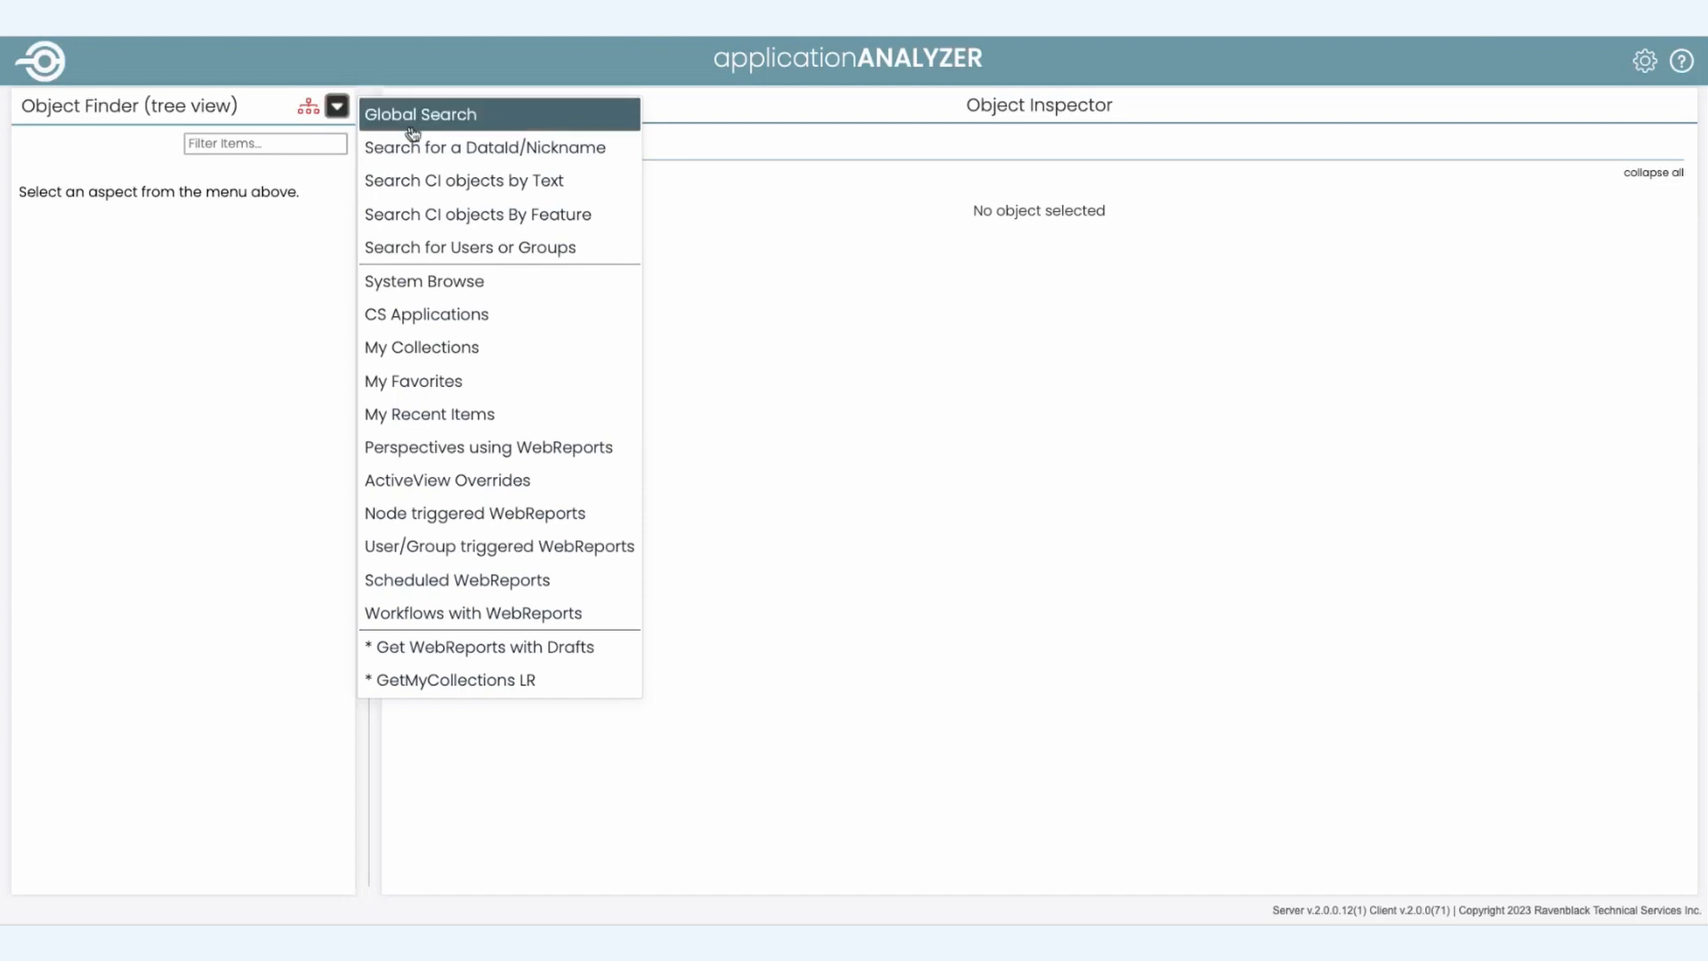
{"action": "left_click", "coordinate": [420, 114]}
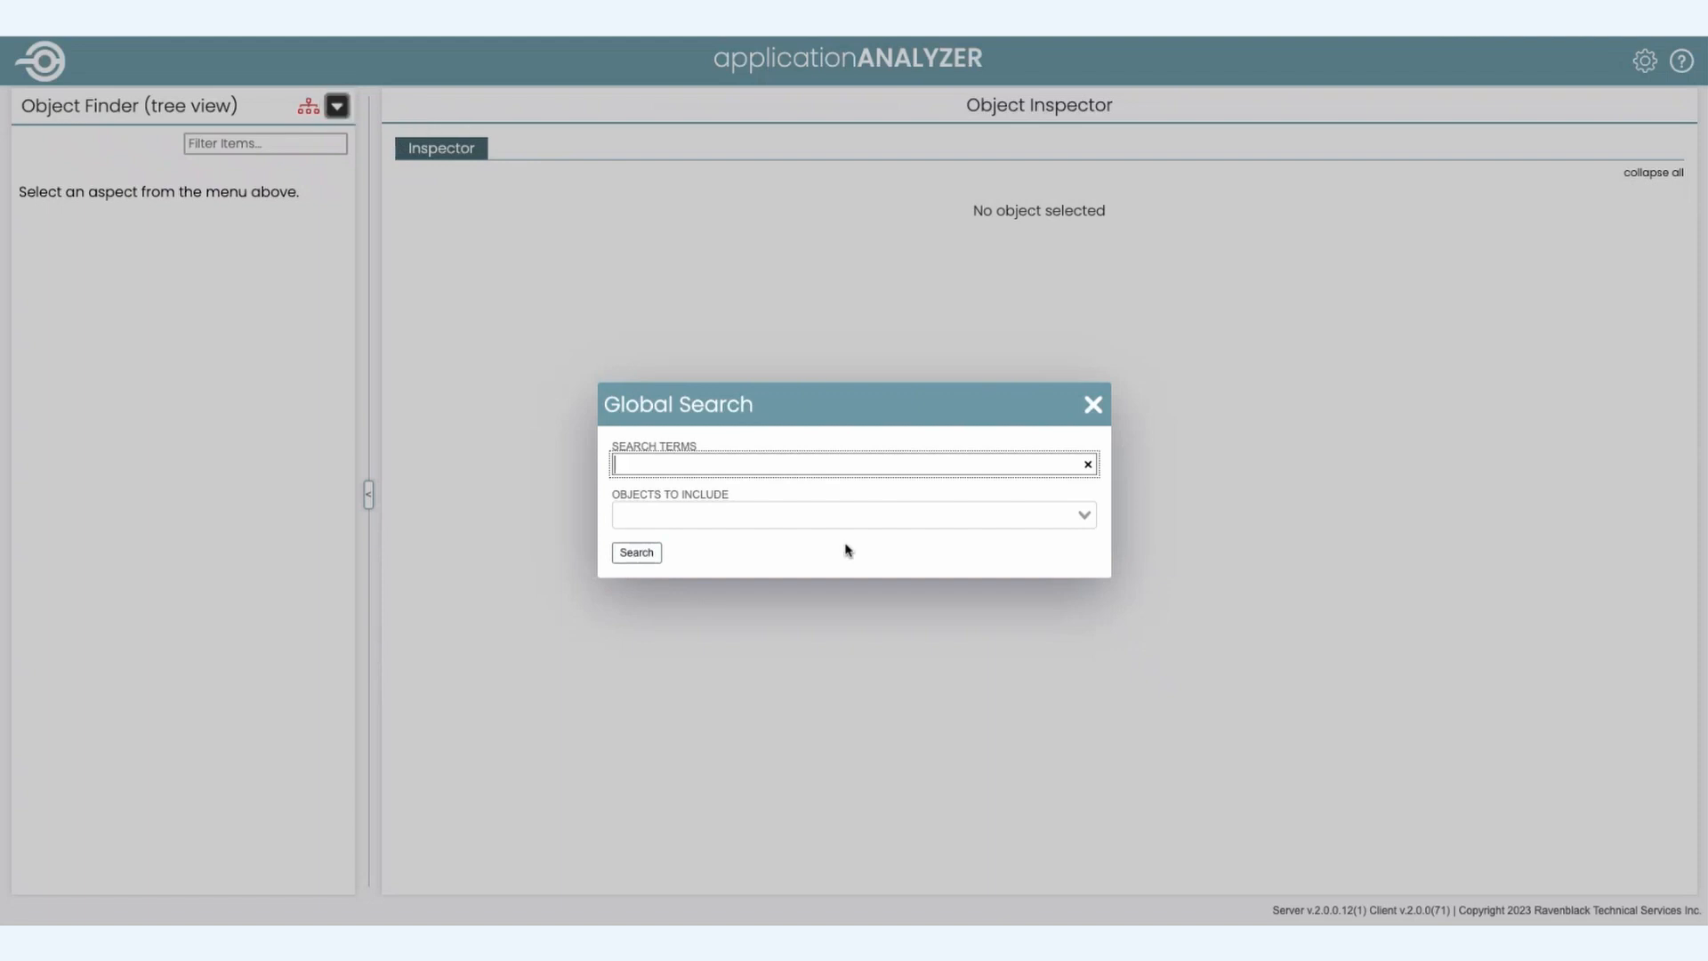
{"action": "left_click", "coordinate": [853, 513]}
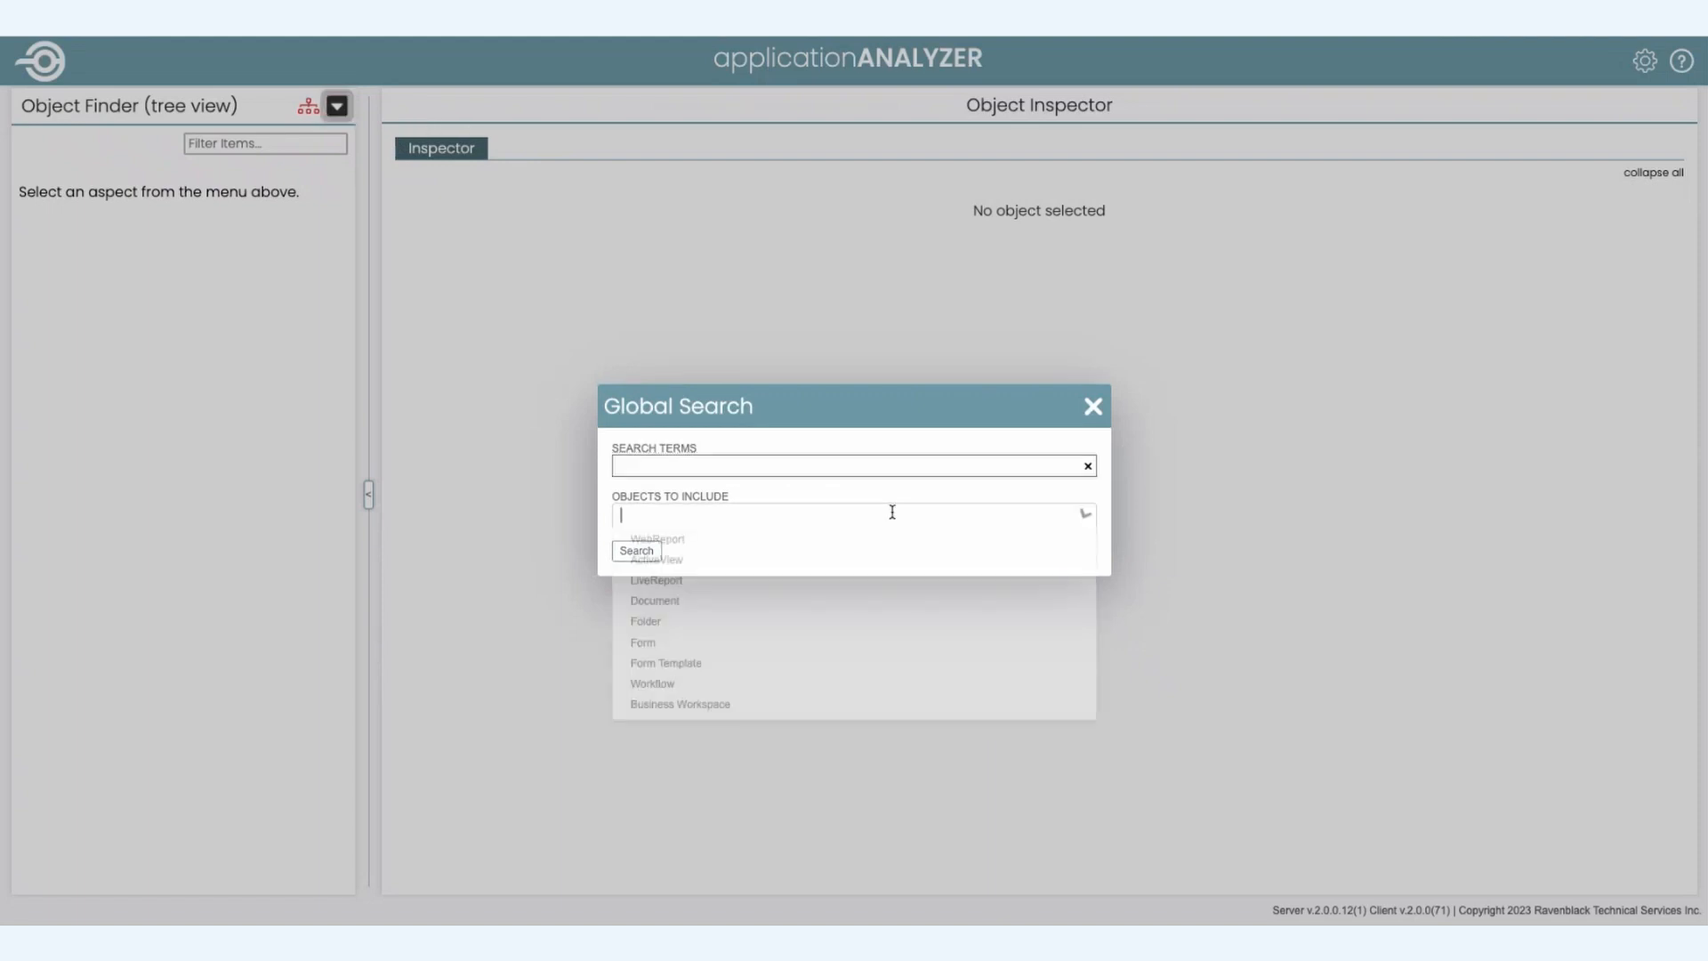
{"action": "left_click", "coordinate": [679, 705]}
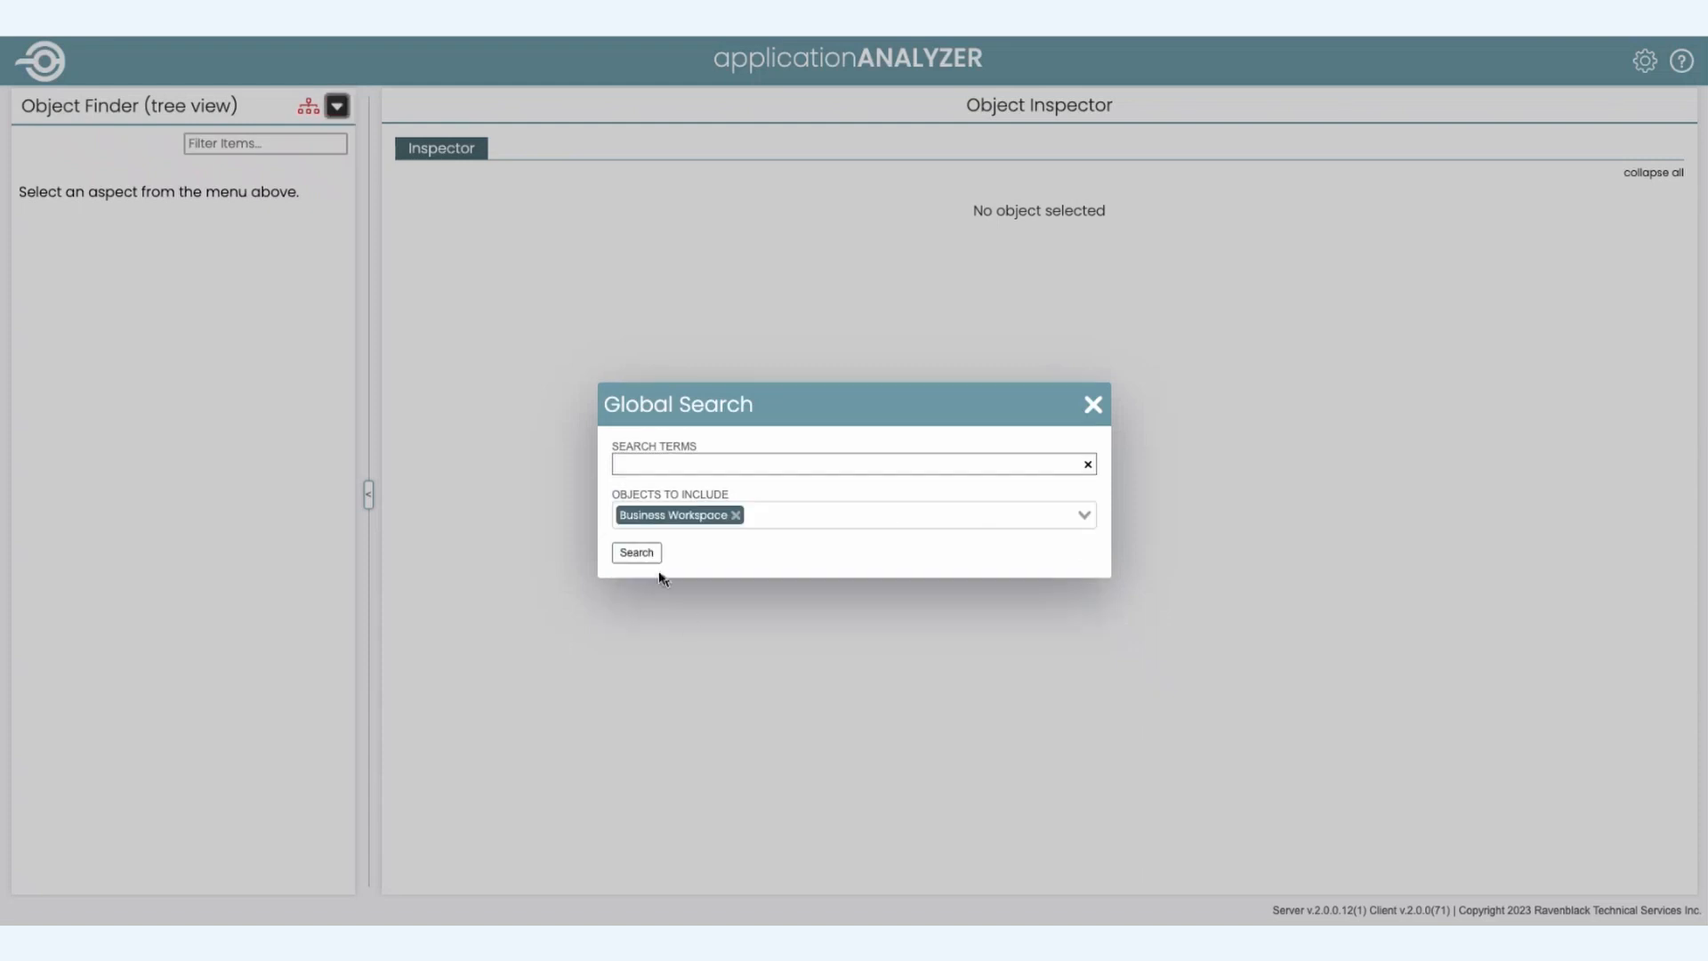
{"action": "left_click", "coordinate": [637, 551]}
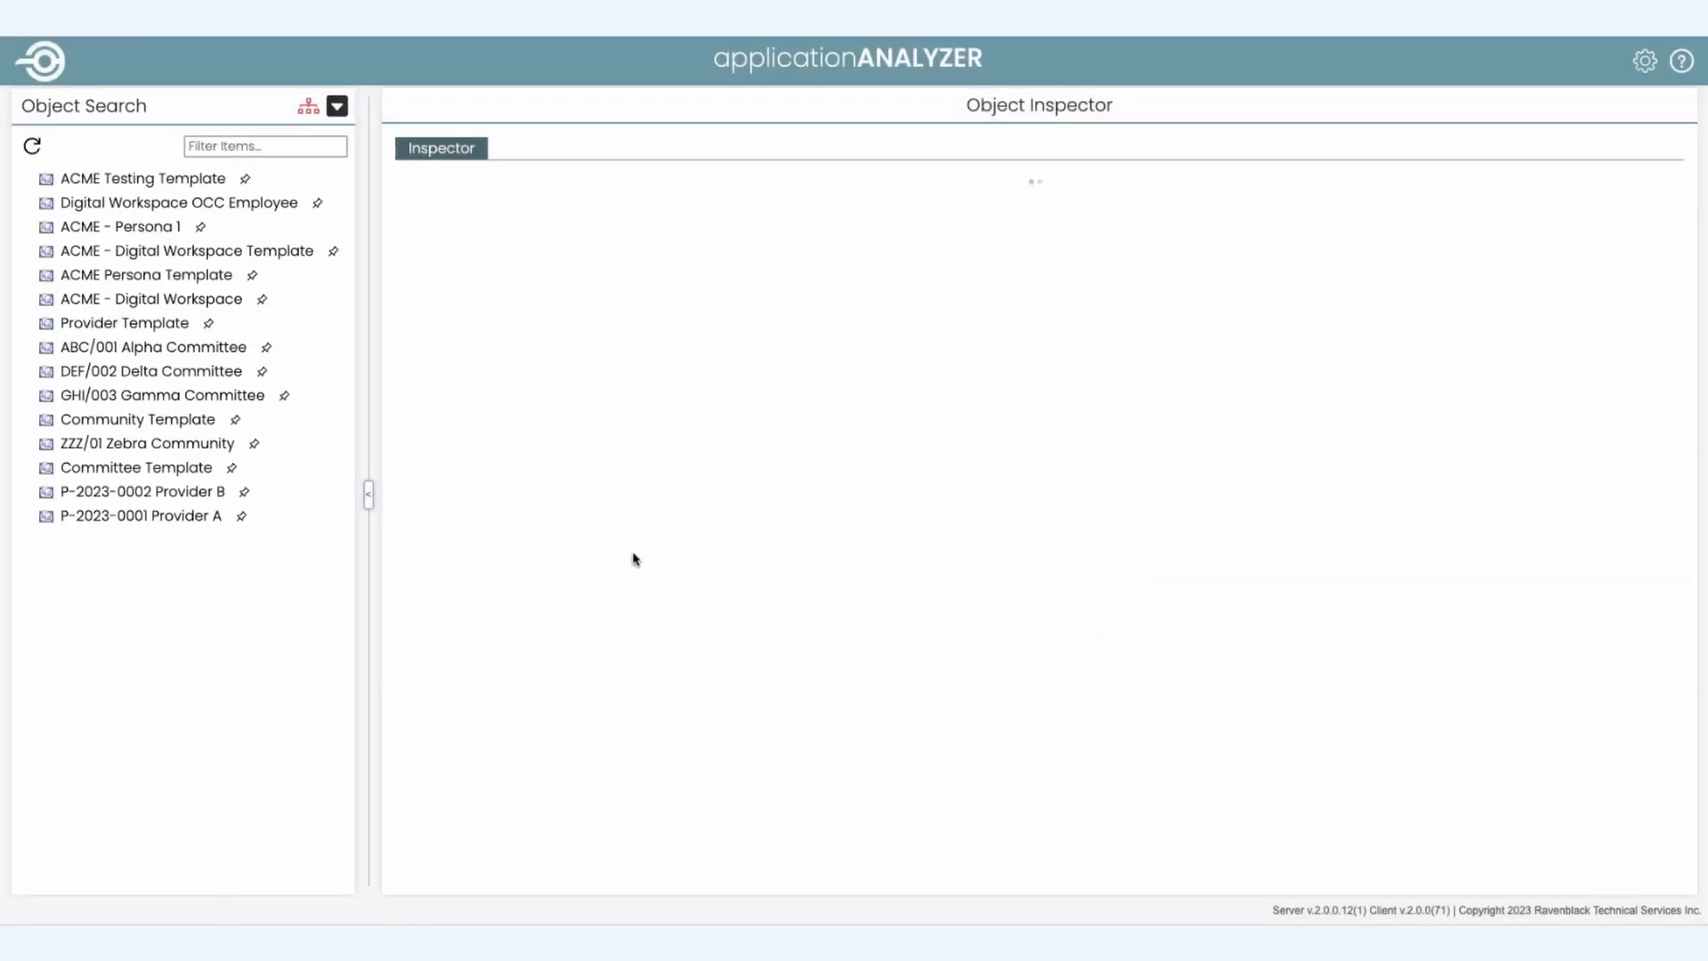
{"action": "left_click", "coordinate": [142, 178]}
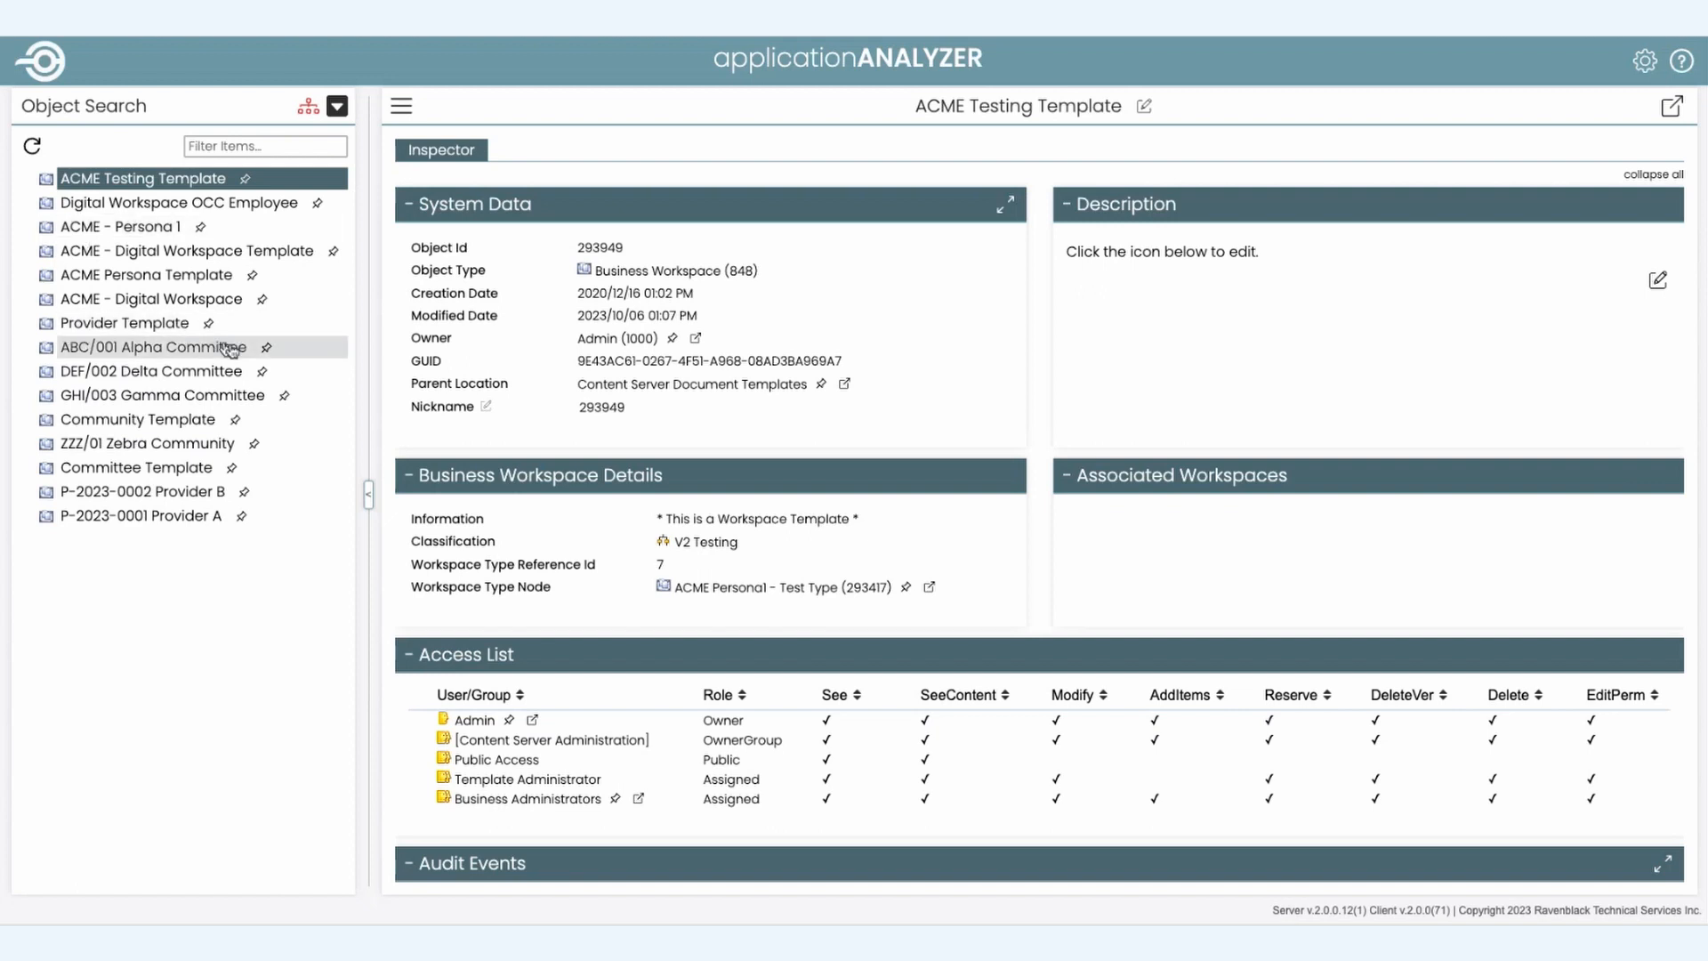
{"action": "left_click", "coordinate": [153, 347]}
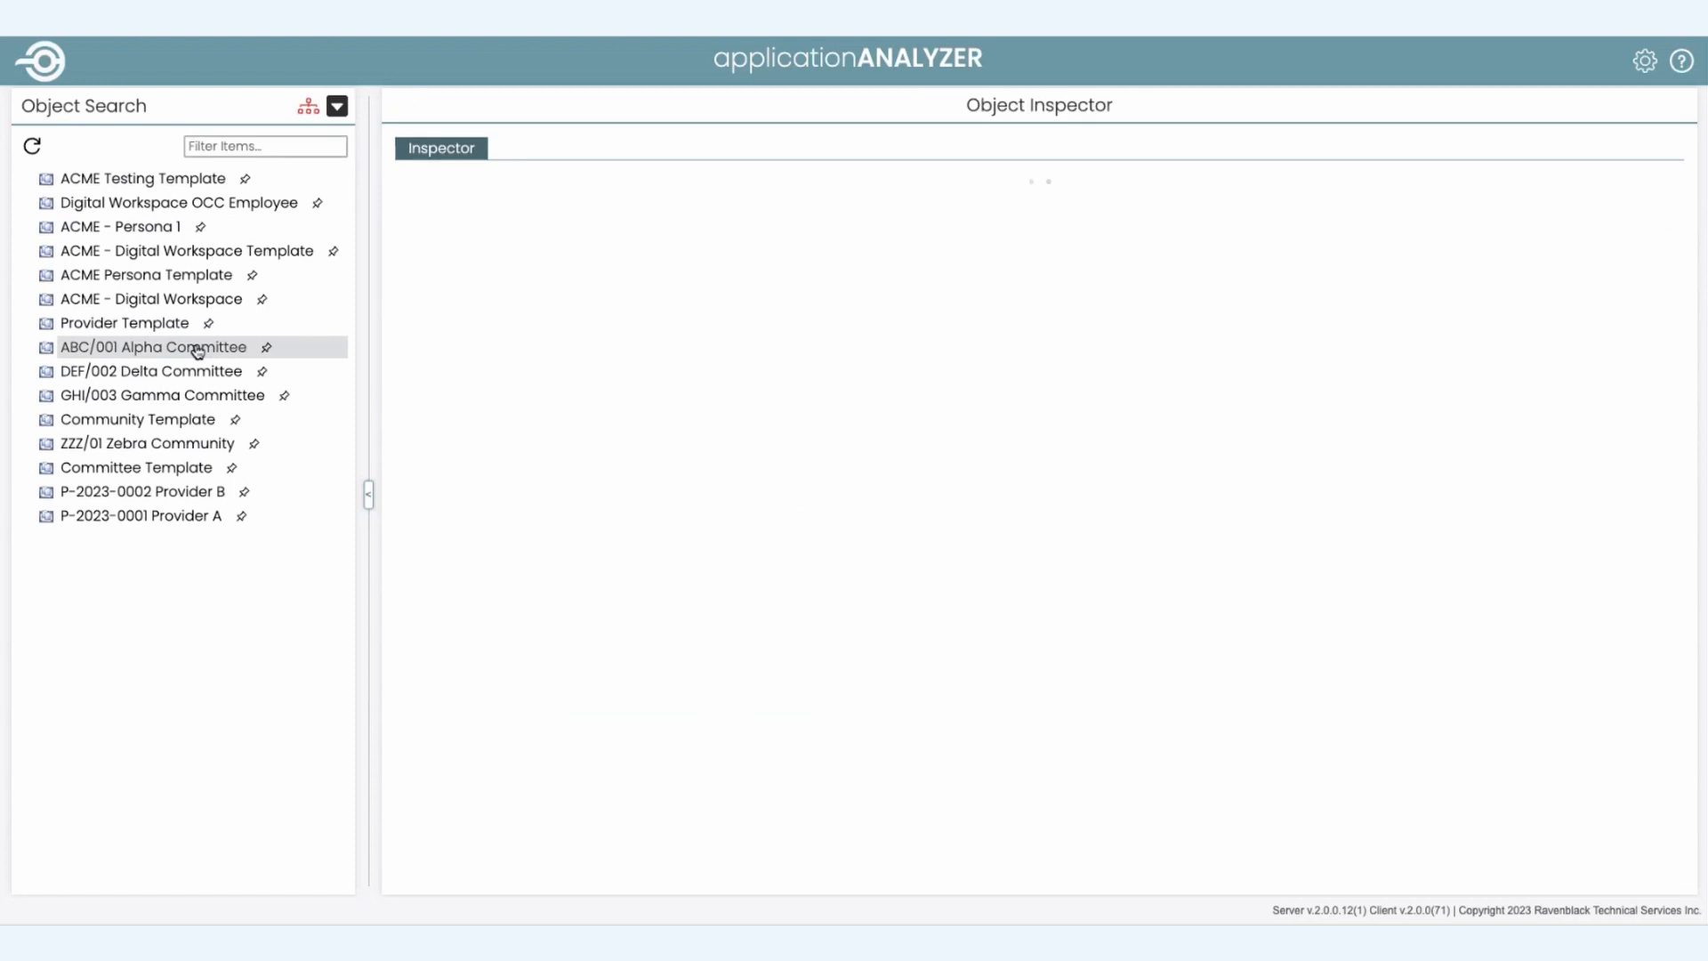
{"action": "left_click", "coordinate": [153, 347]}
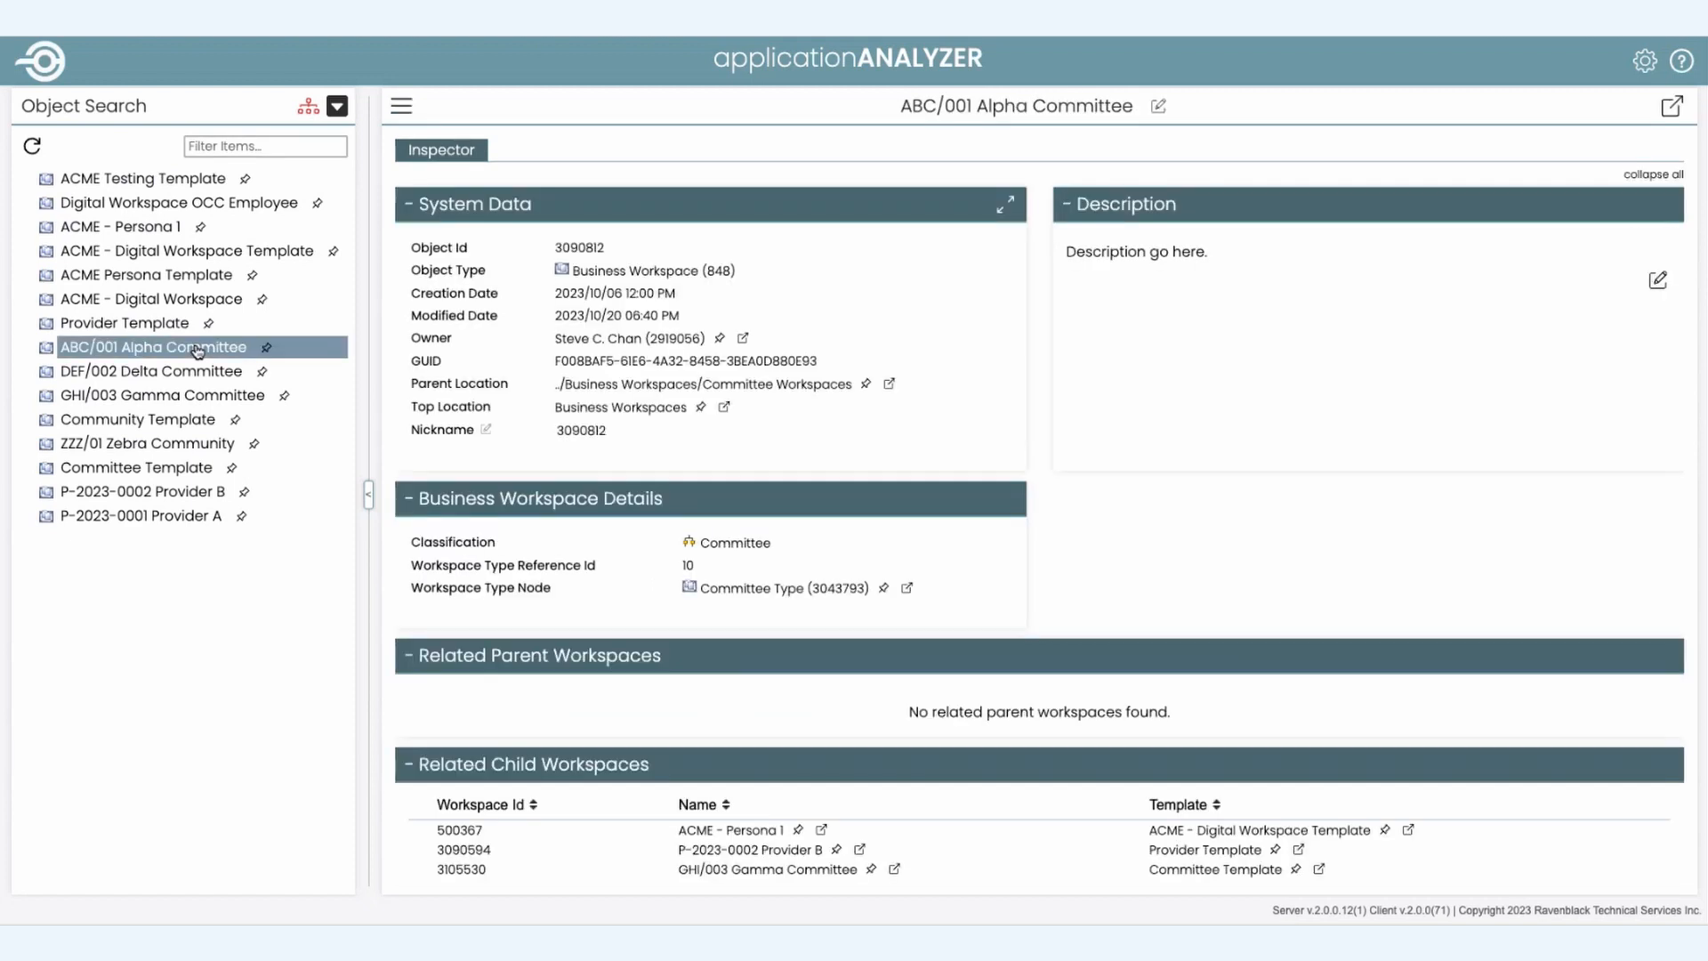
{"action": "scroll", "scroll_direction": "down", "scroll_amount": 3}
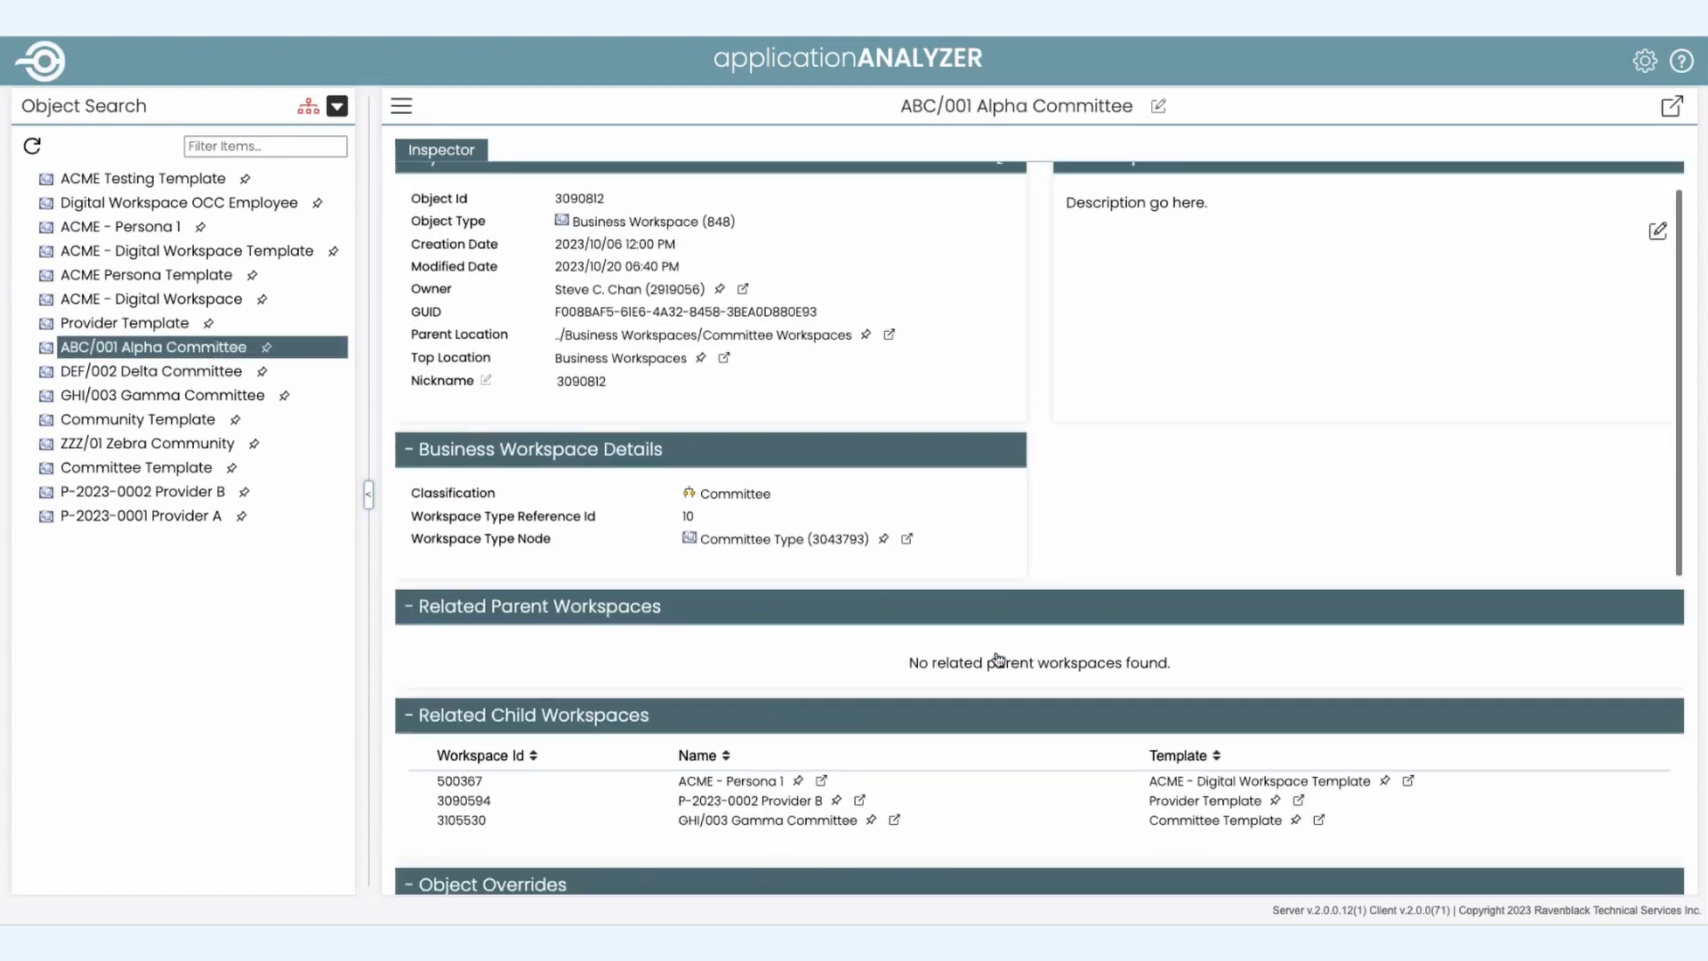
{"action": "scroll", "scroll_direction": "down", "scroll_amount": 3}
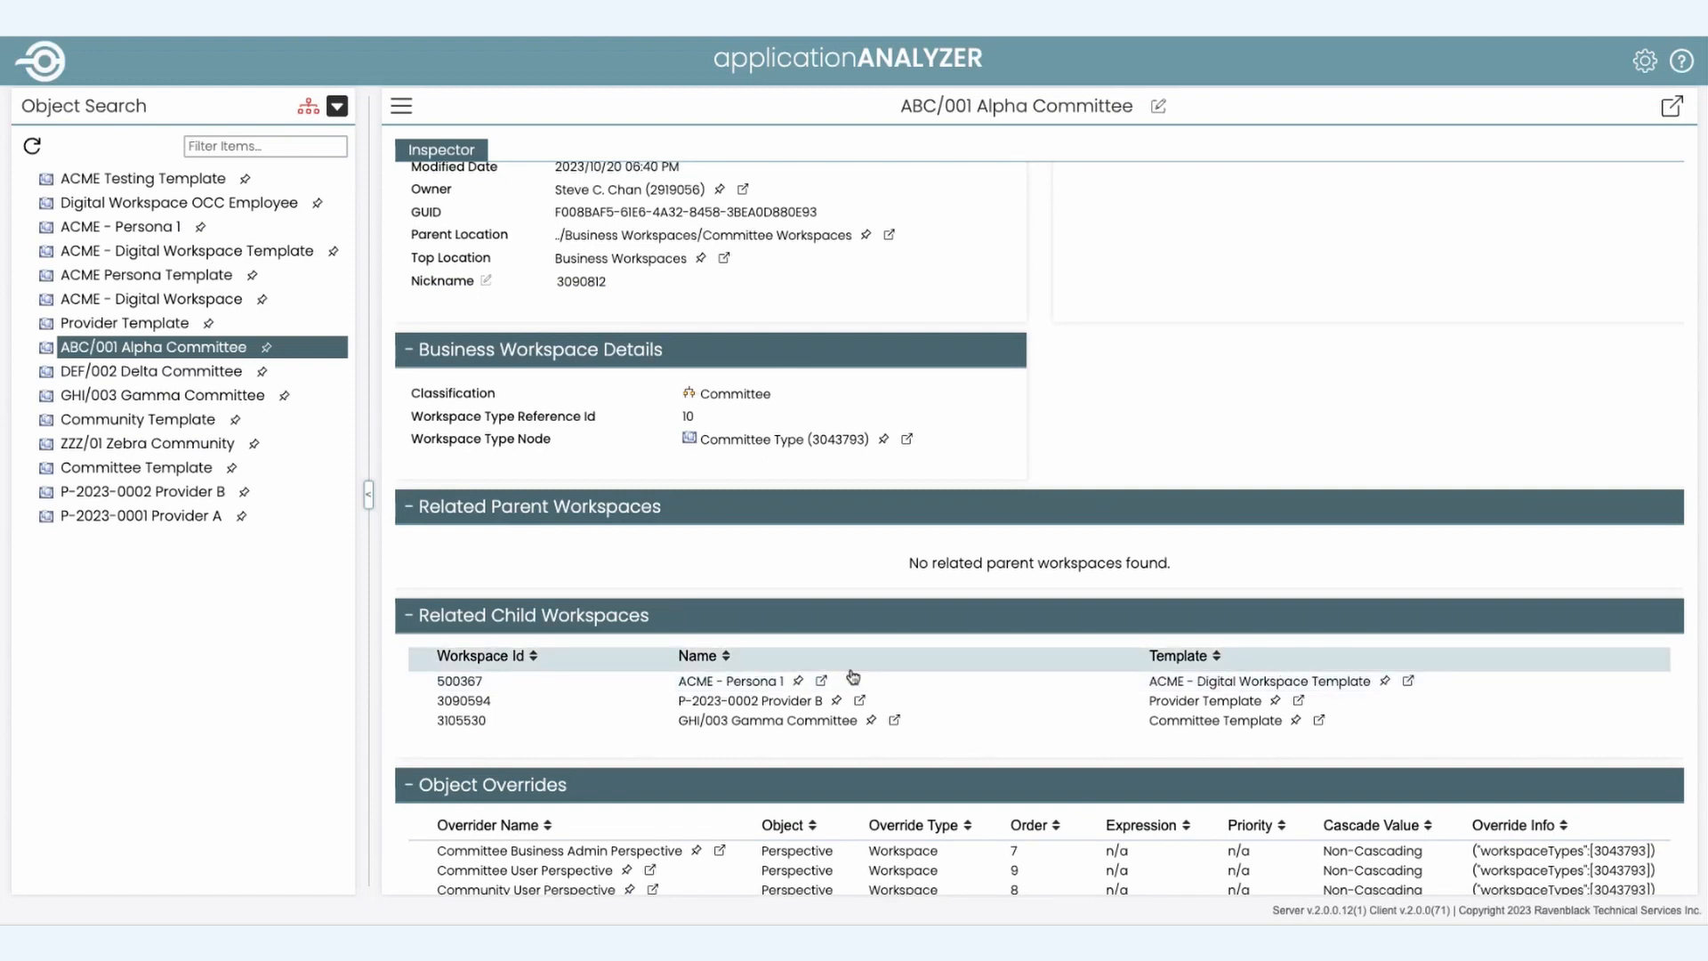
{"action": "scroll", "scroll_direction": "down", "scroll_amount": 3}
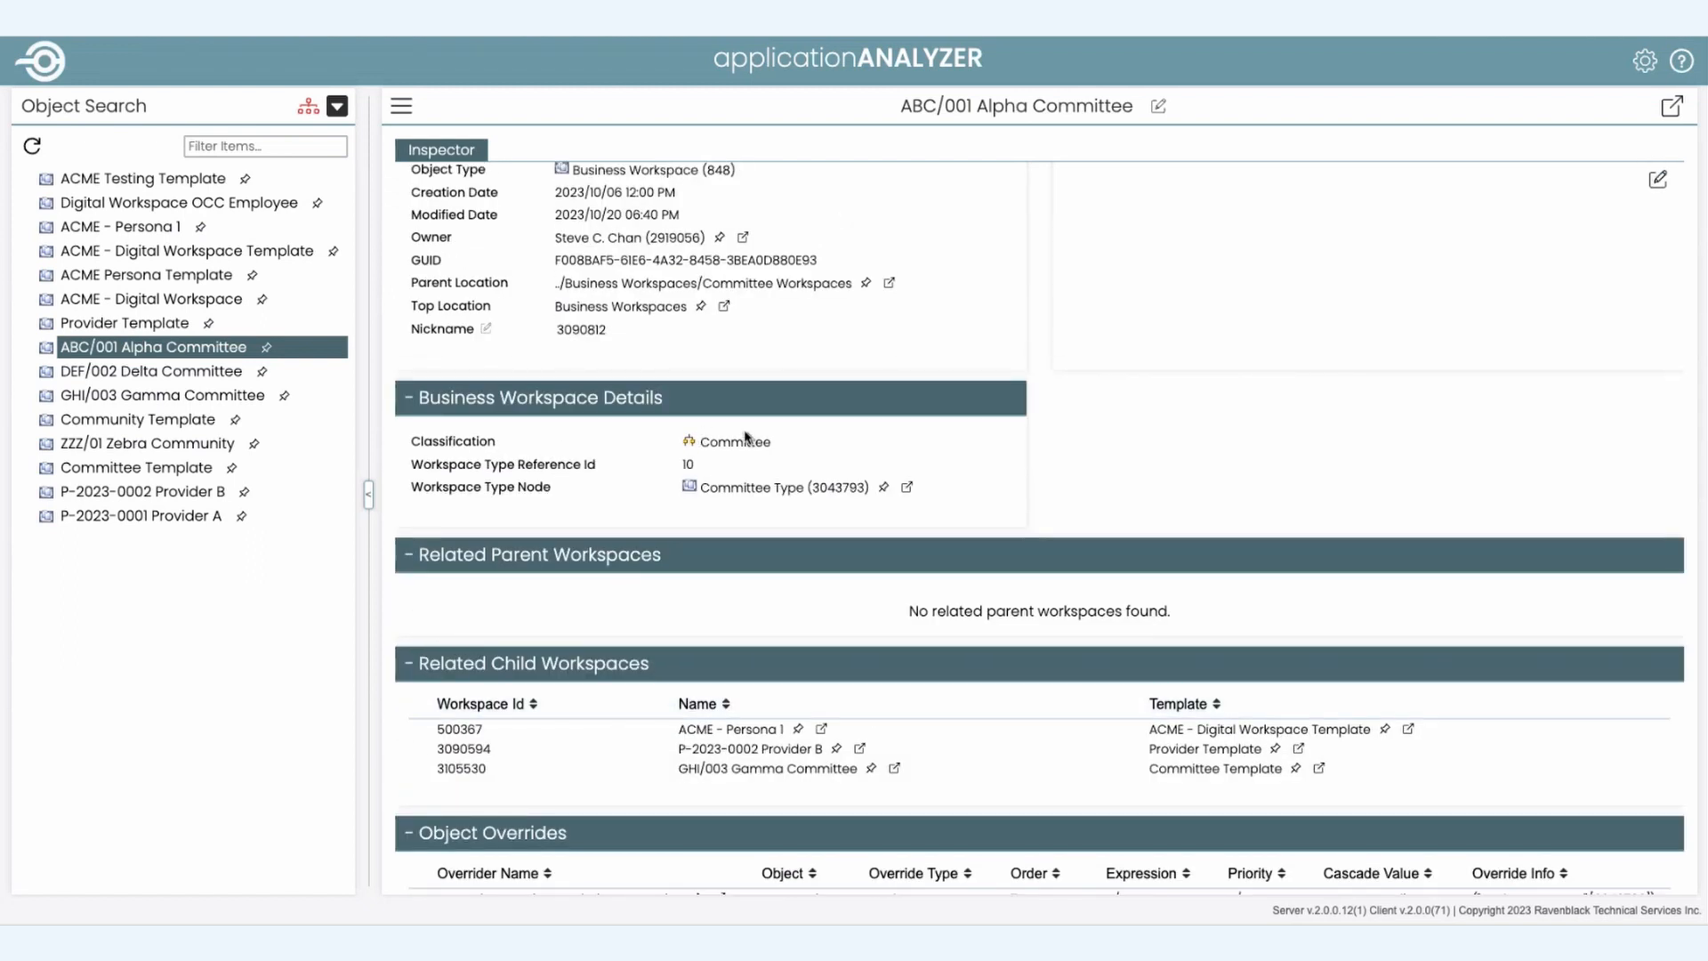
{"action": "mouse_move", "coordinate": [884, 489]}
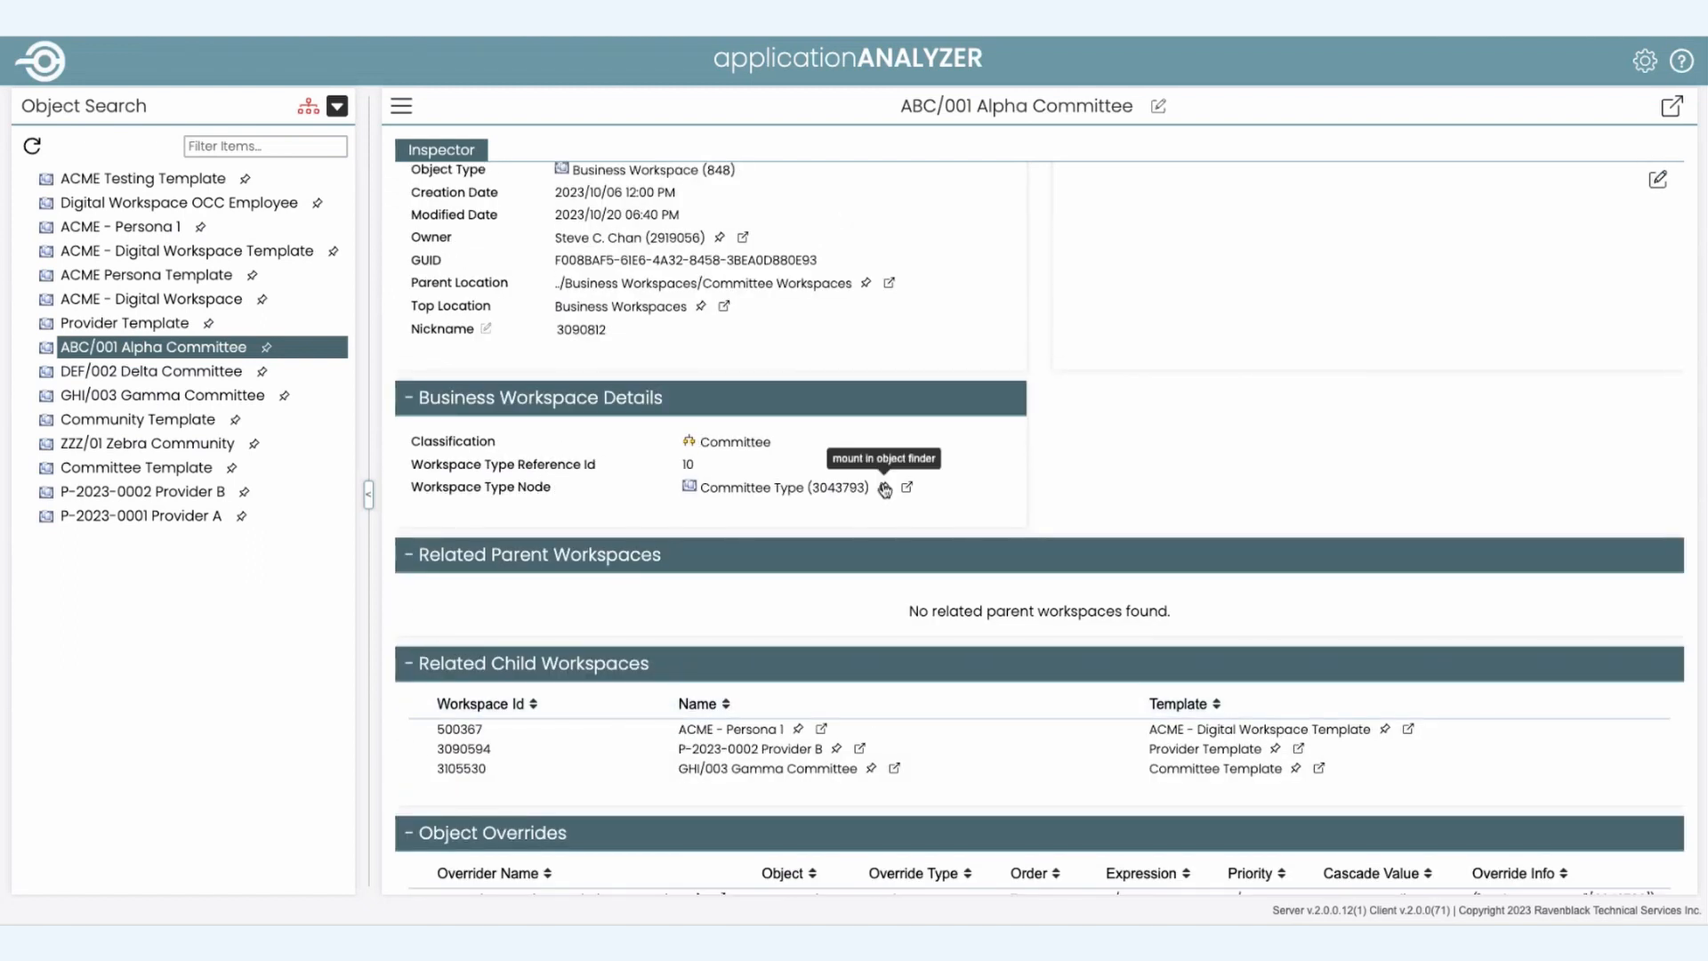
Step: Mount Committee Type in the object finder and review its perspectives, workspaces and templates, moving into ABC/001 Alpha Committee
{"action": "left_click", "coordinate": [885, 488]}
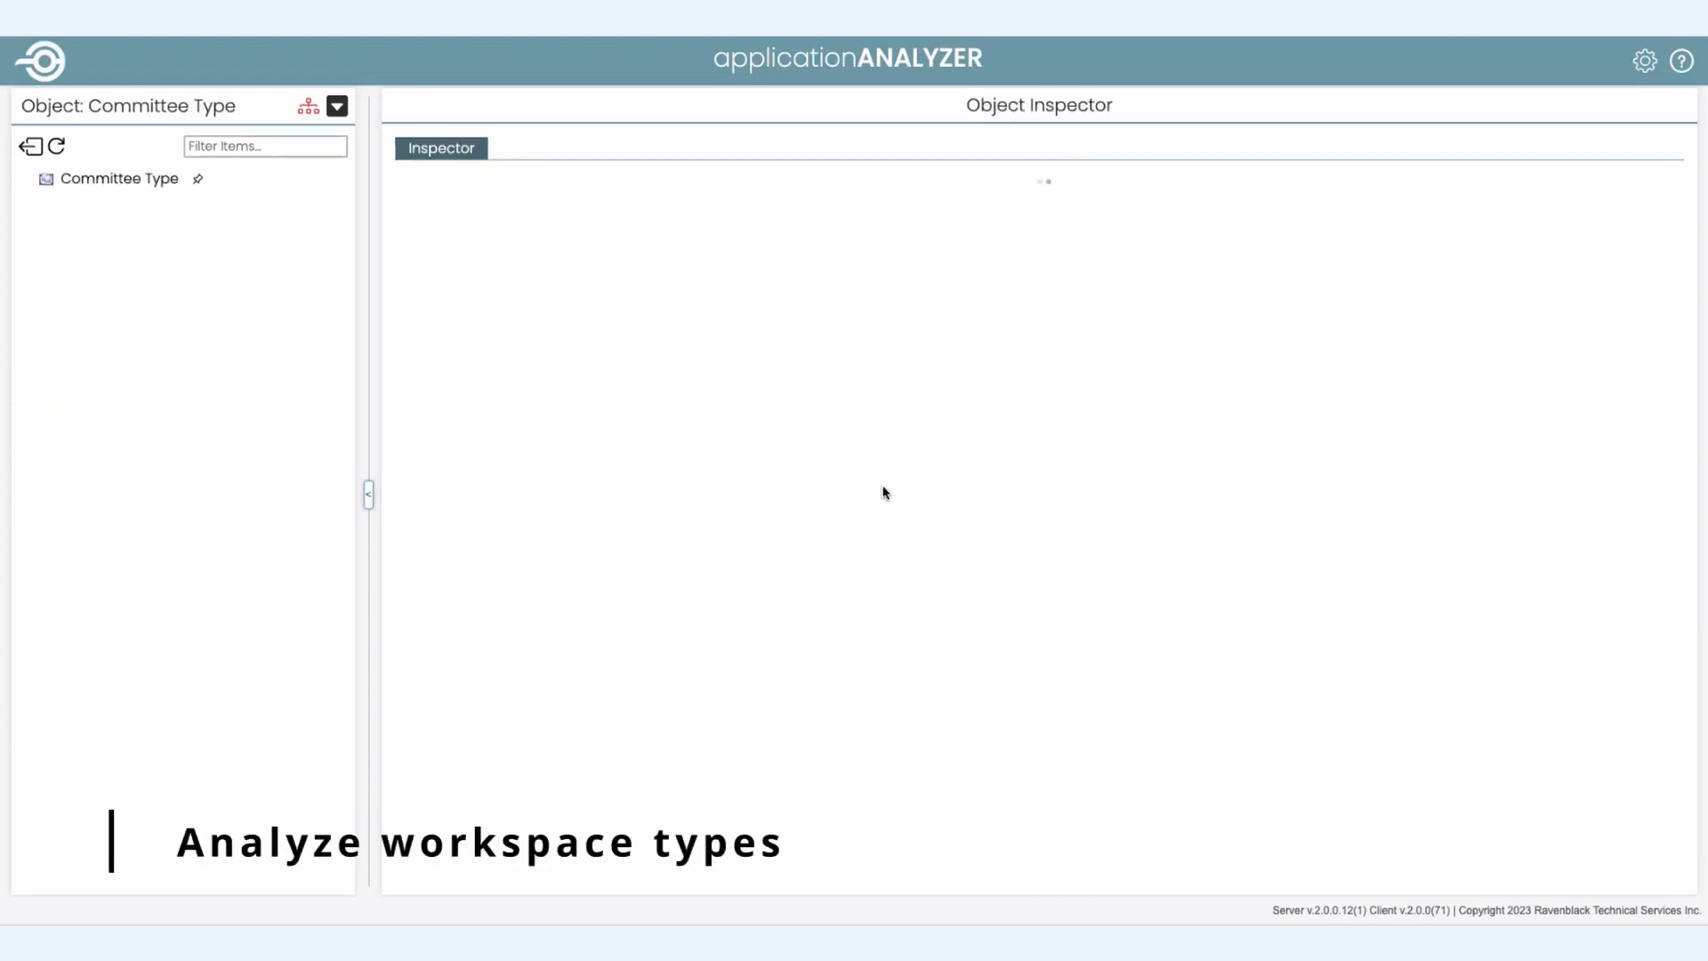
{"action": "left_click", "coordinate": [120, 178]}
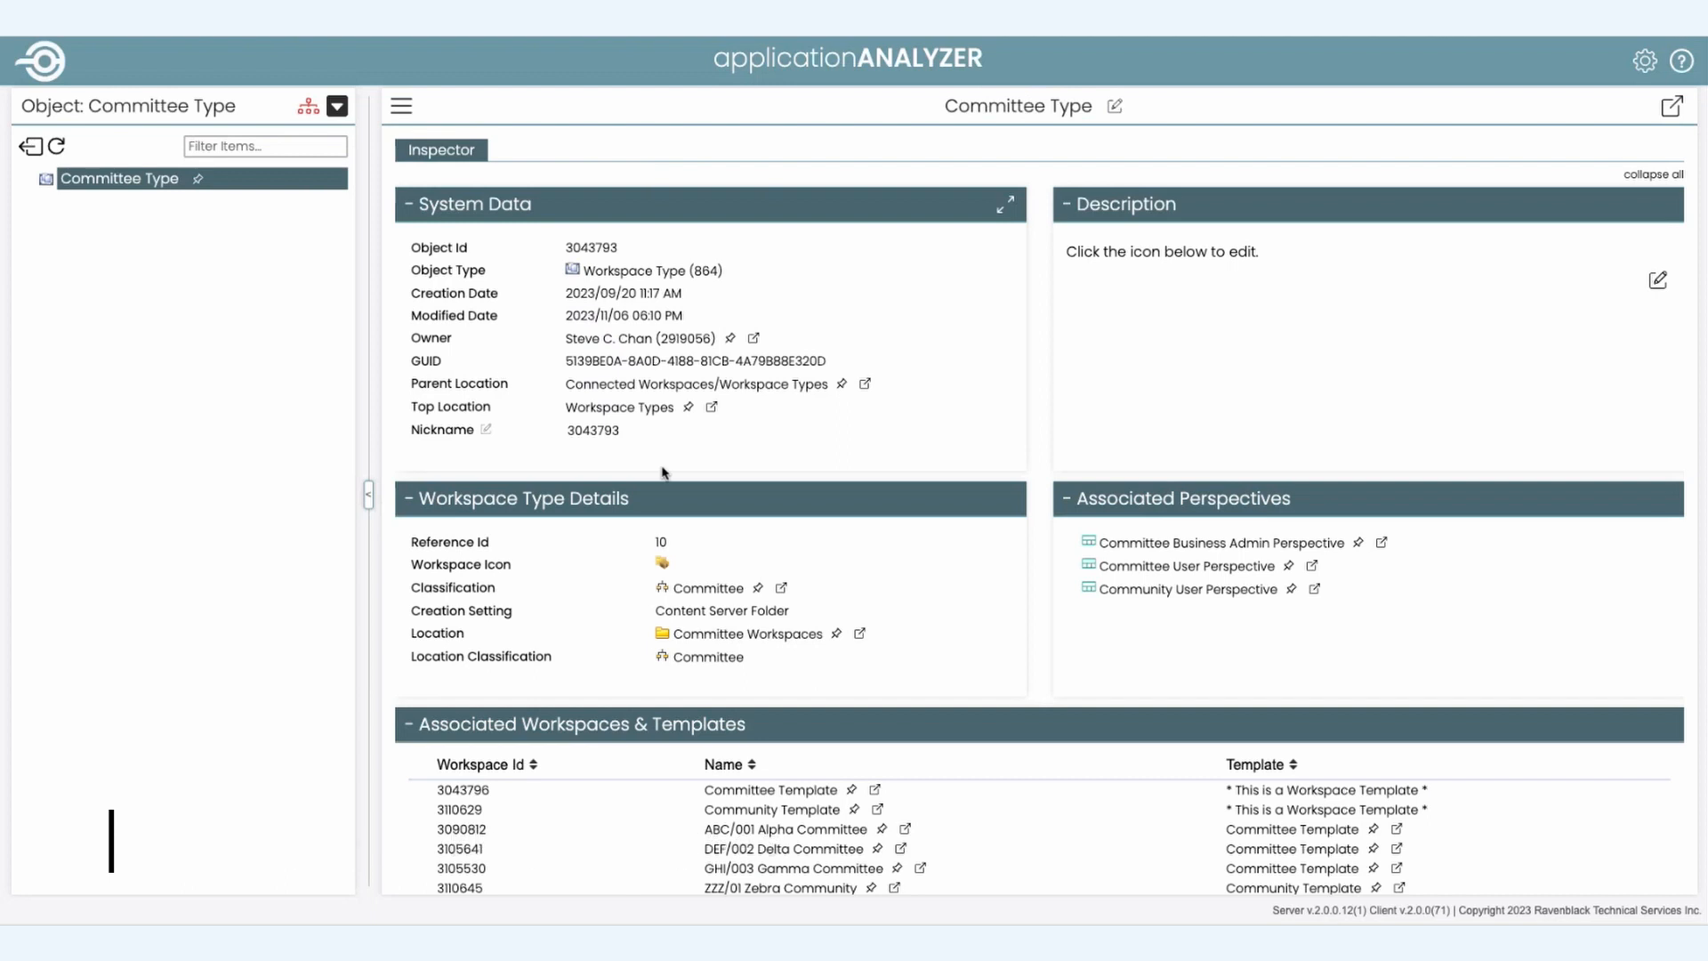
{"action": "scroll", "scroll_direction": "down", "scroll_amount": 3}
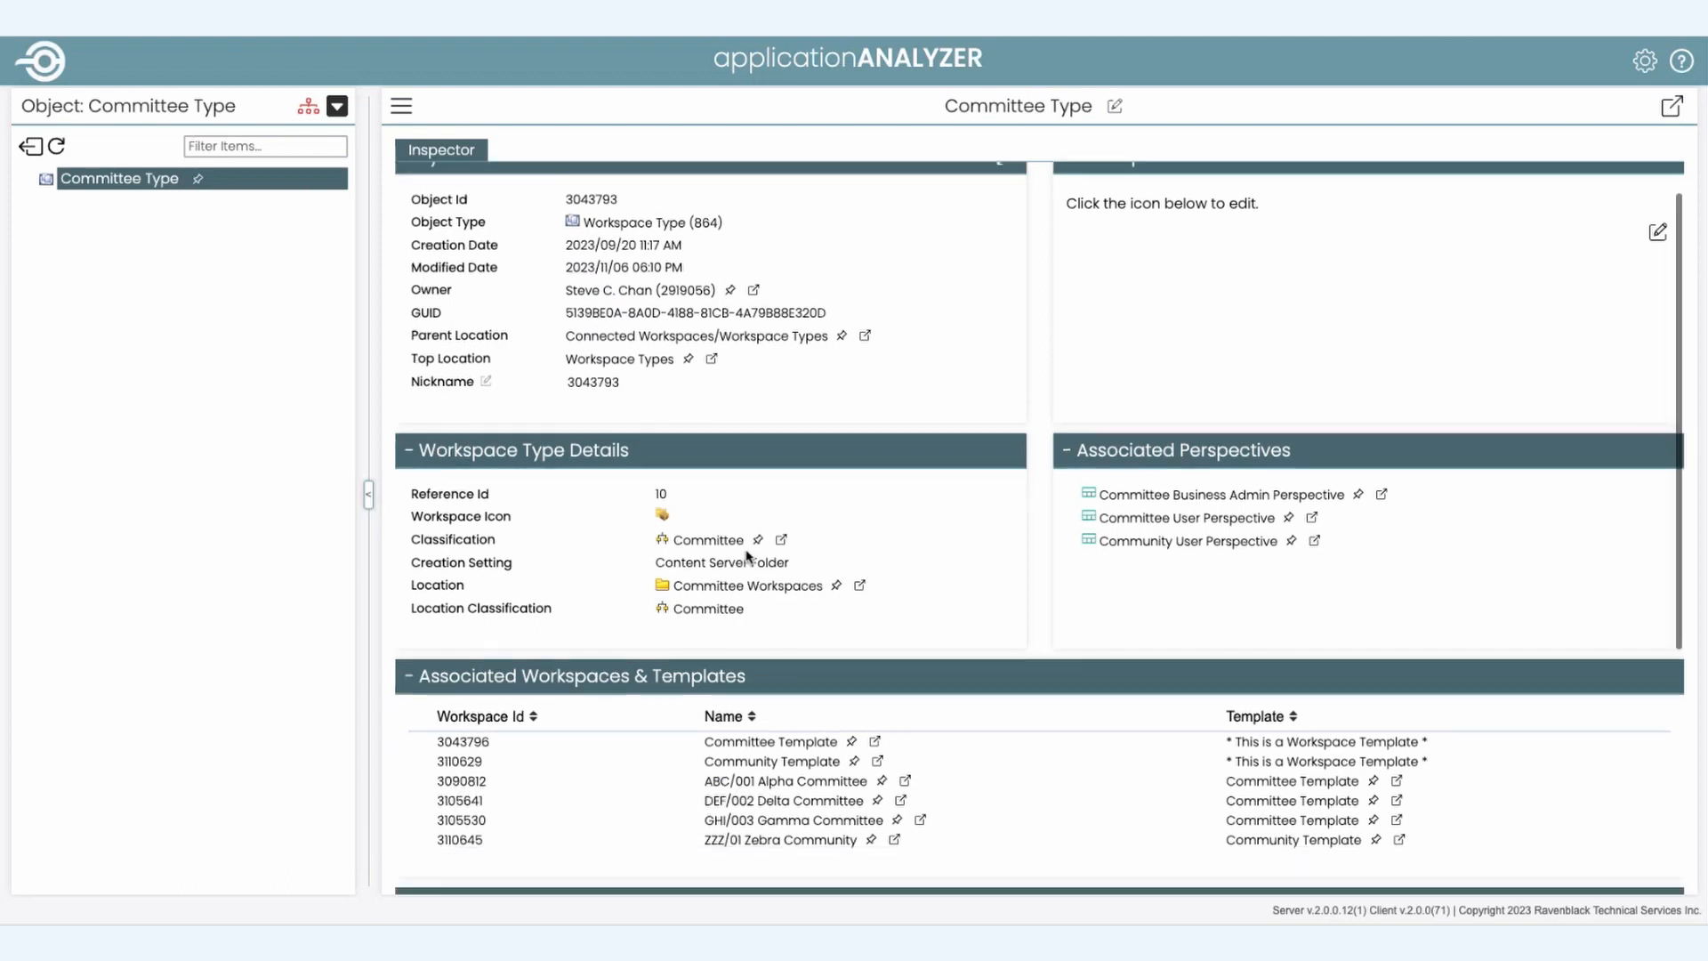
{"action": "scroll", "scroll_direction": "down", "scroll_amount": 3}
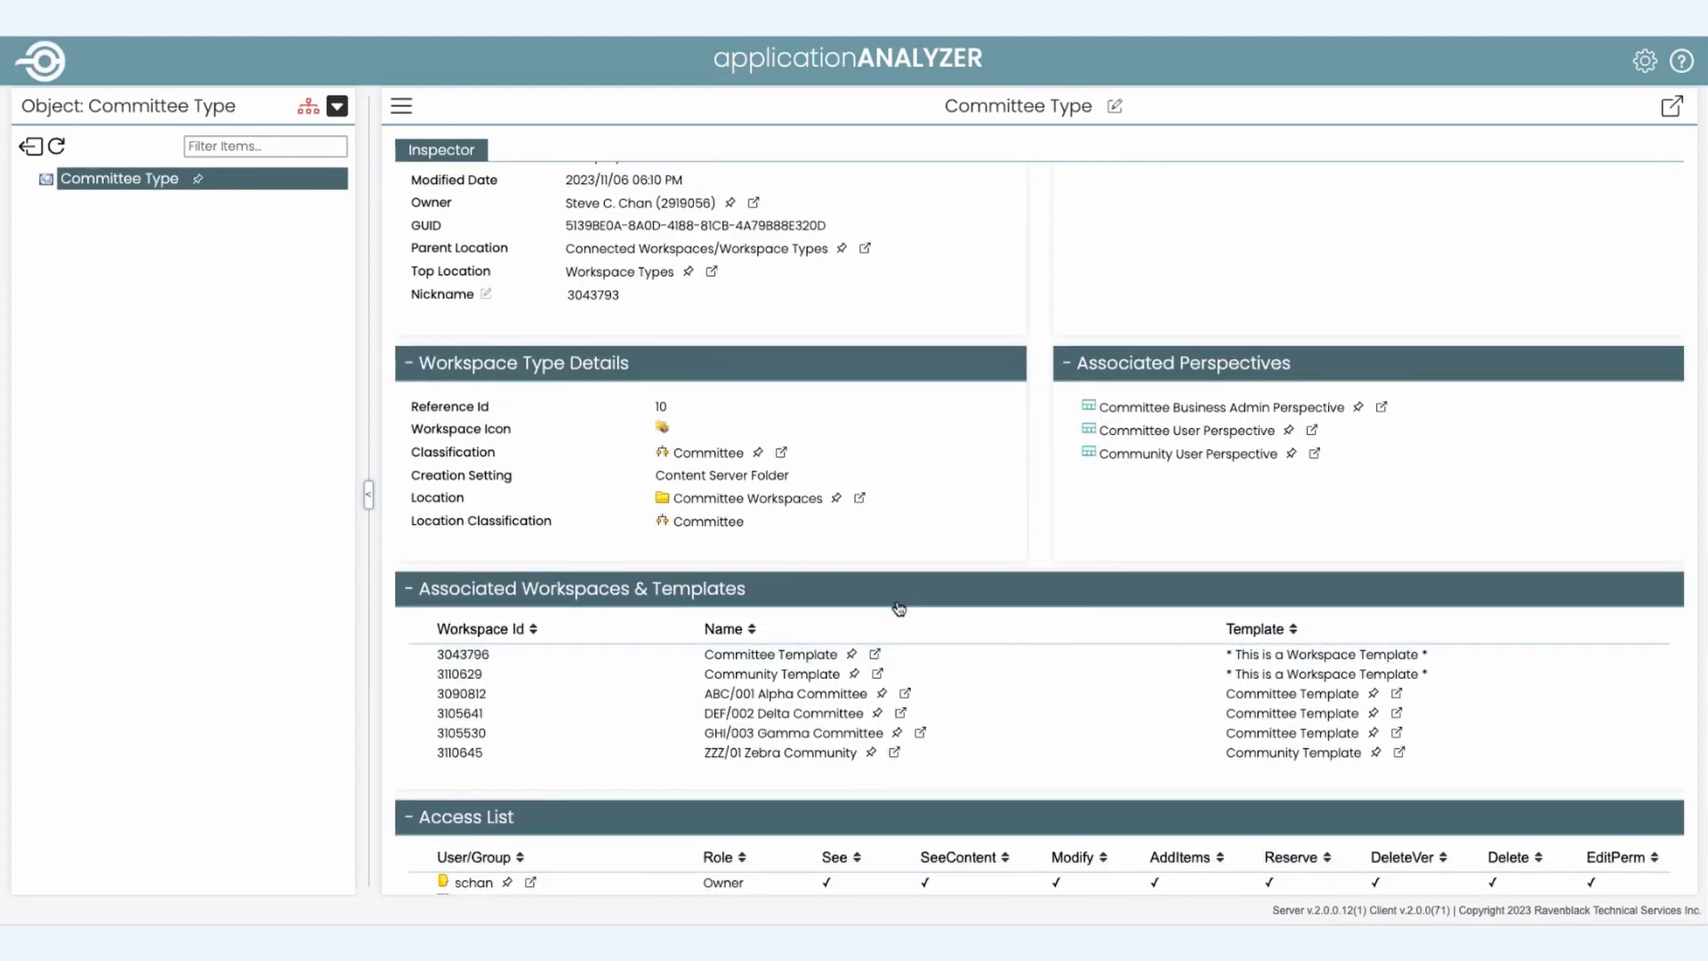
{"action": "left_click", "coordinate": [785, 694]}
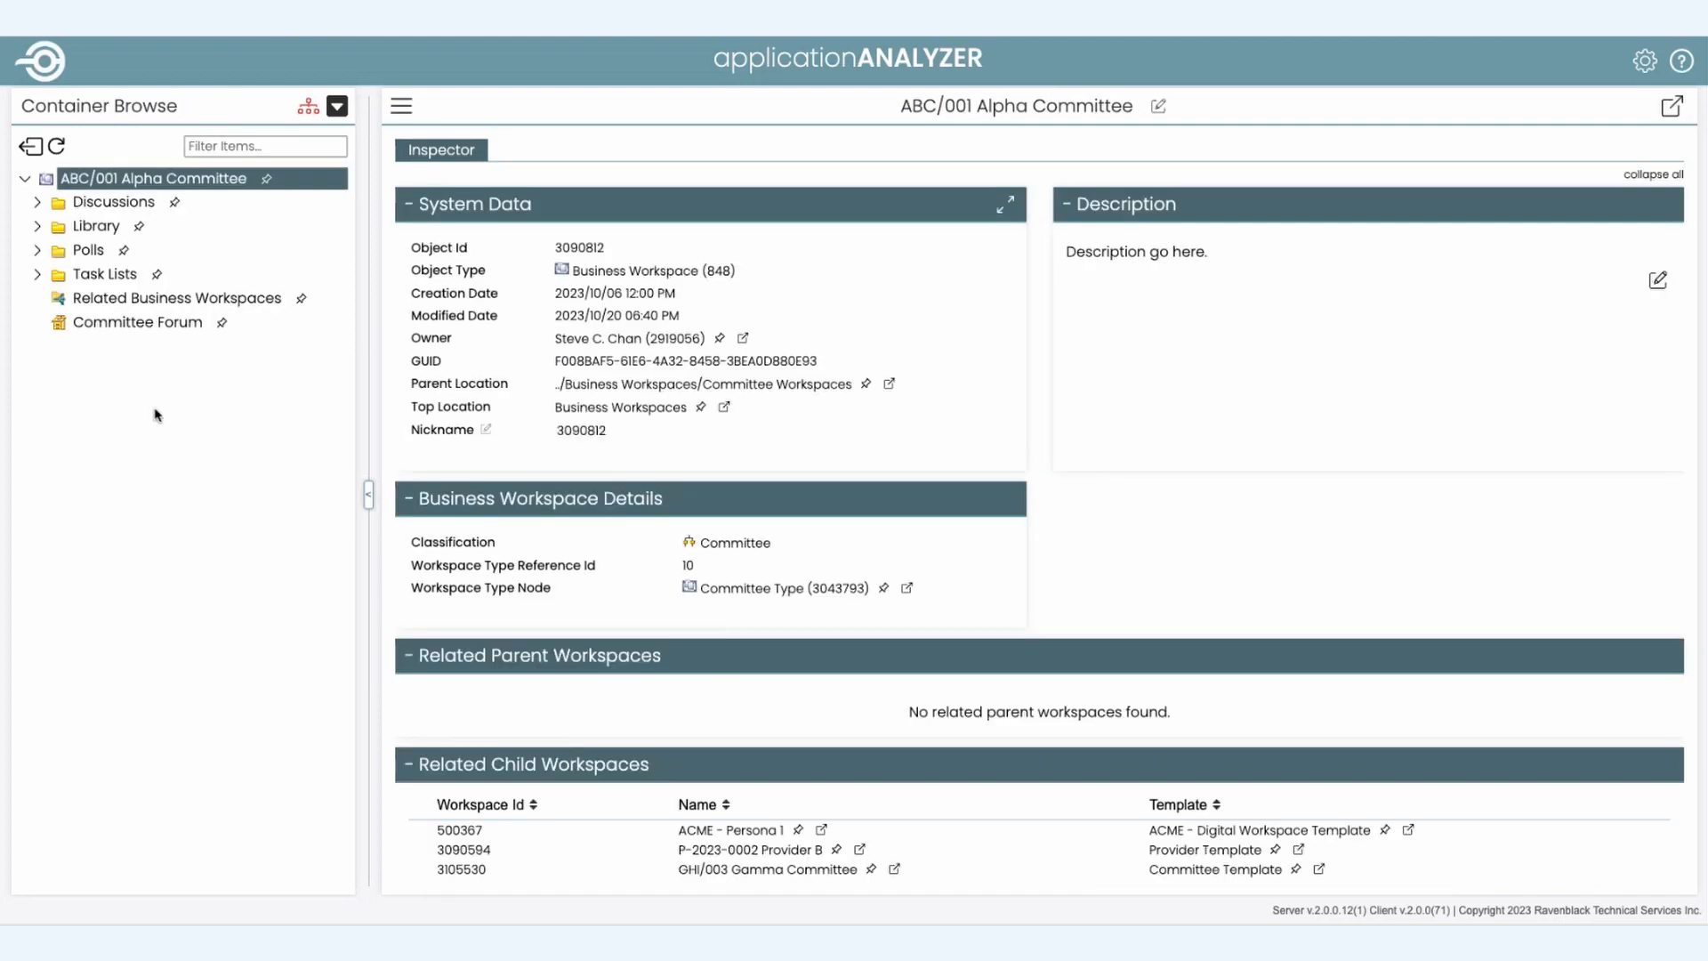
{"action": "mouse_move", "coordinate": [285, 450]}
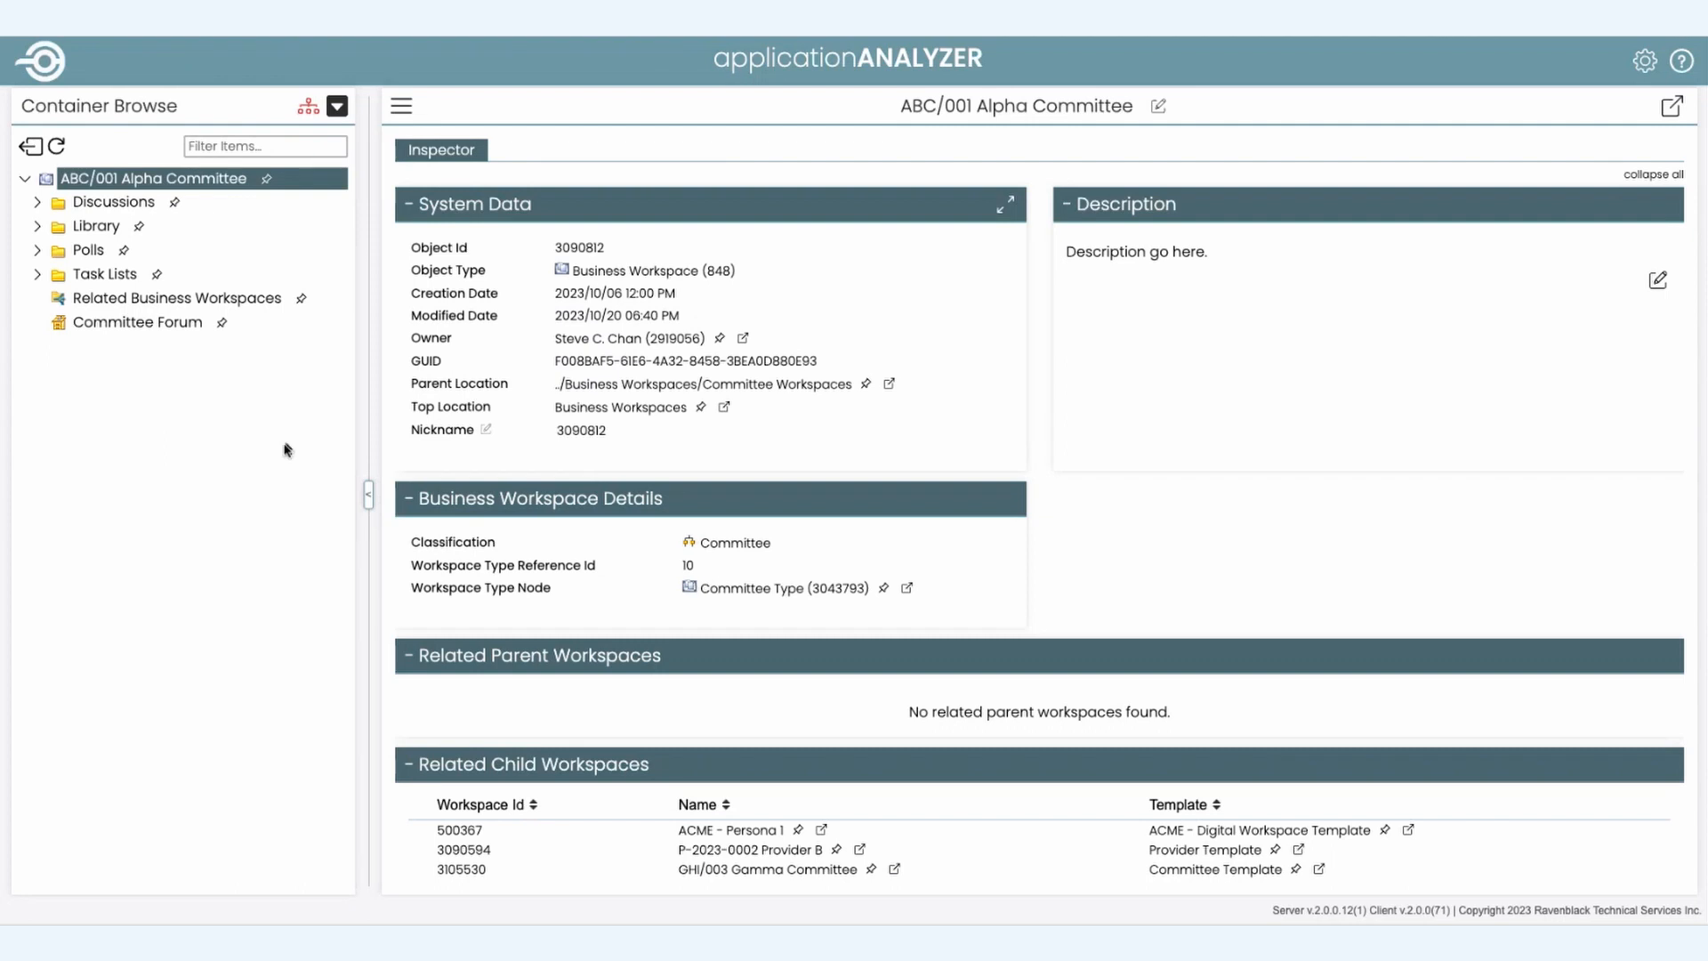
Step: Bring the Alpha Committee's Related Child Workspaces and three Object Overrides into view
{"action": "scroll", "scroll_direction": "down", "scroll_amount": 3}
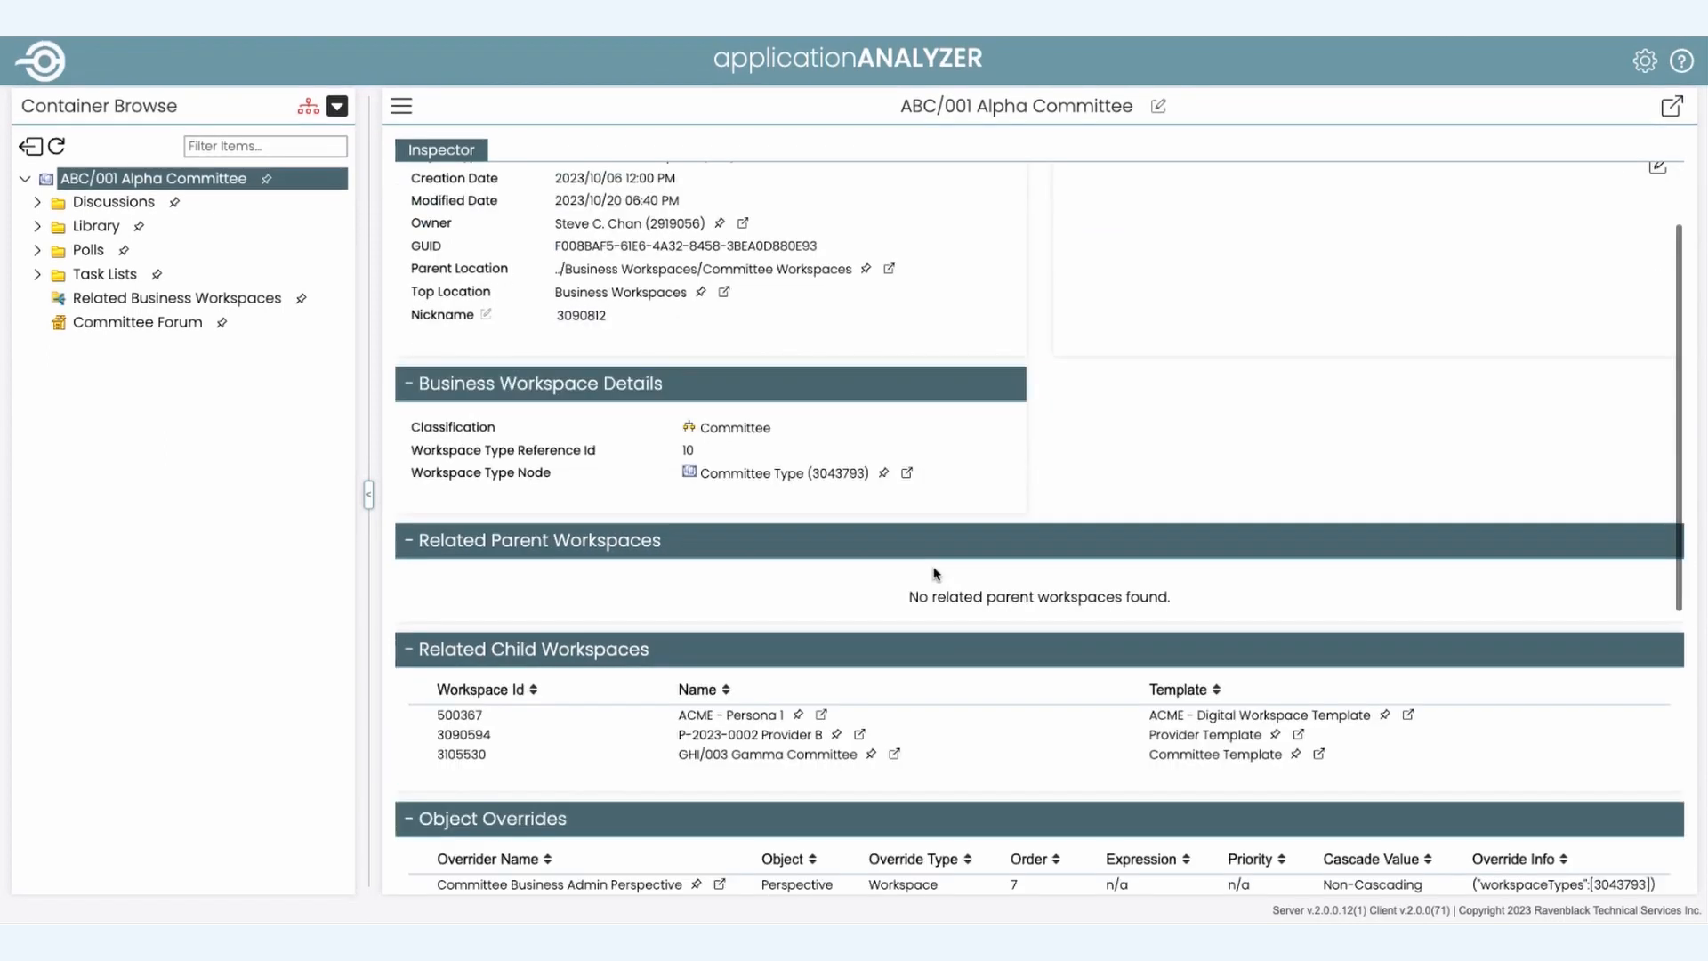
{"action": "scroll", "scroll_direction": "down", "scroll_amount": 3}
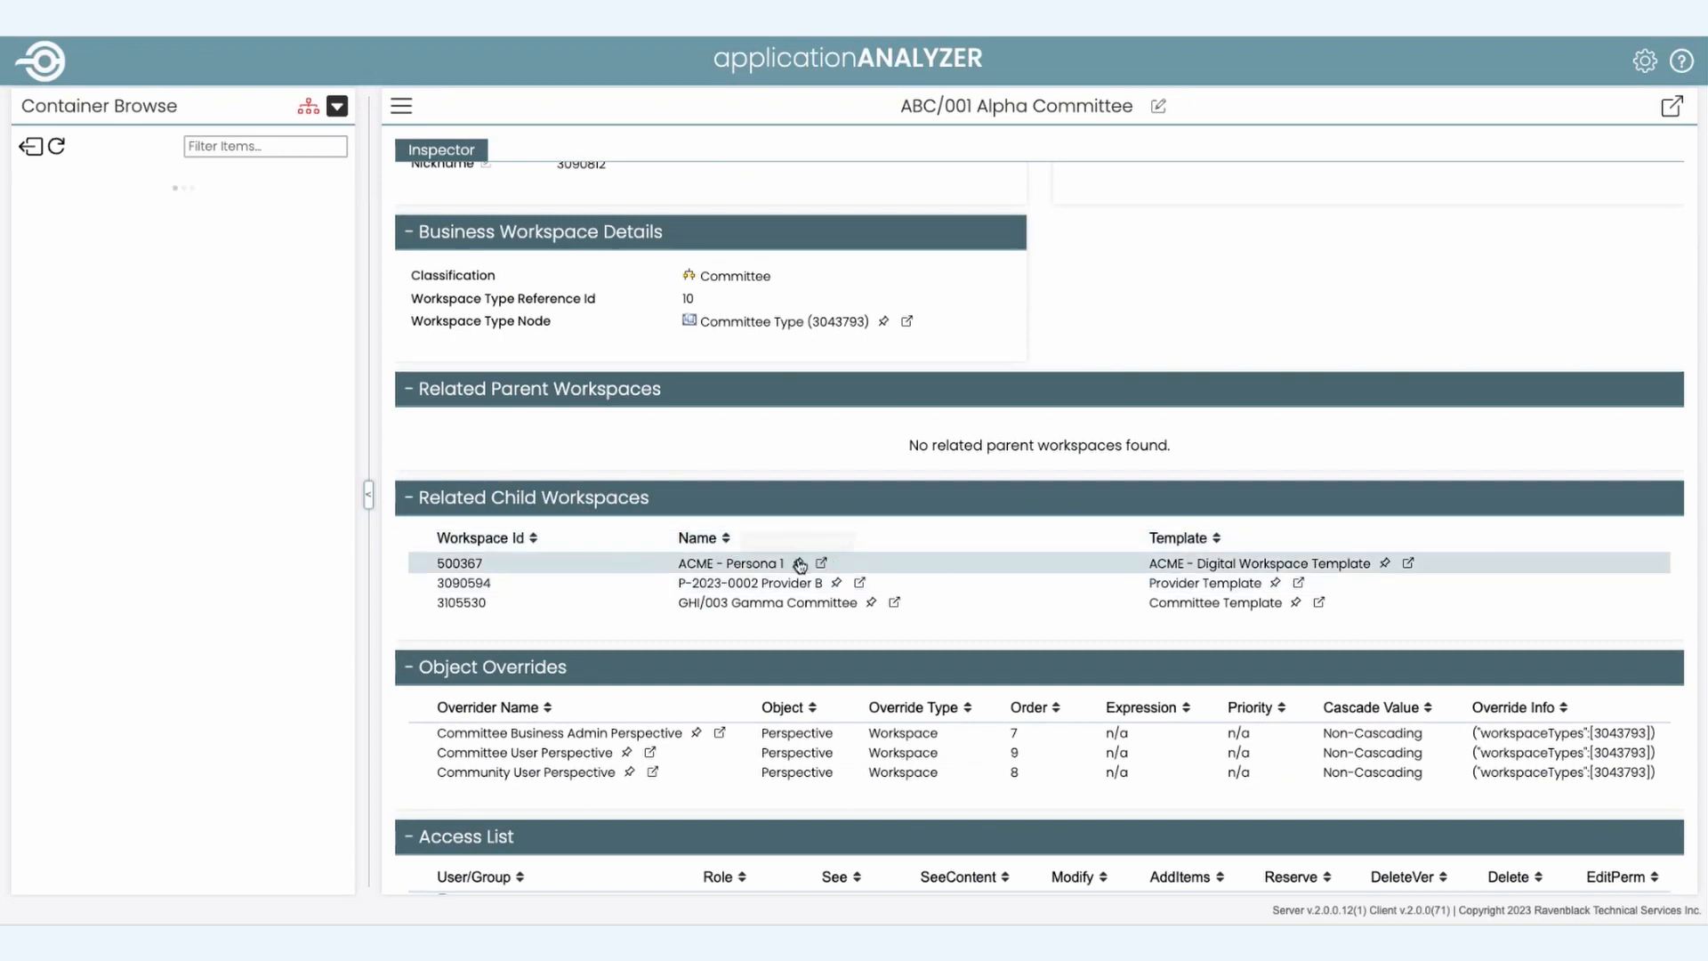
Step: Mount ACME - Persona 1, inspect its details and reach its overriding Persona 1 Perspective
{"action": "left_click", "coordinate": [822, 564]}
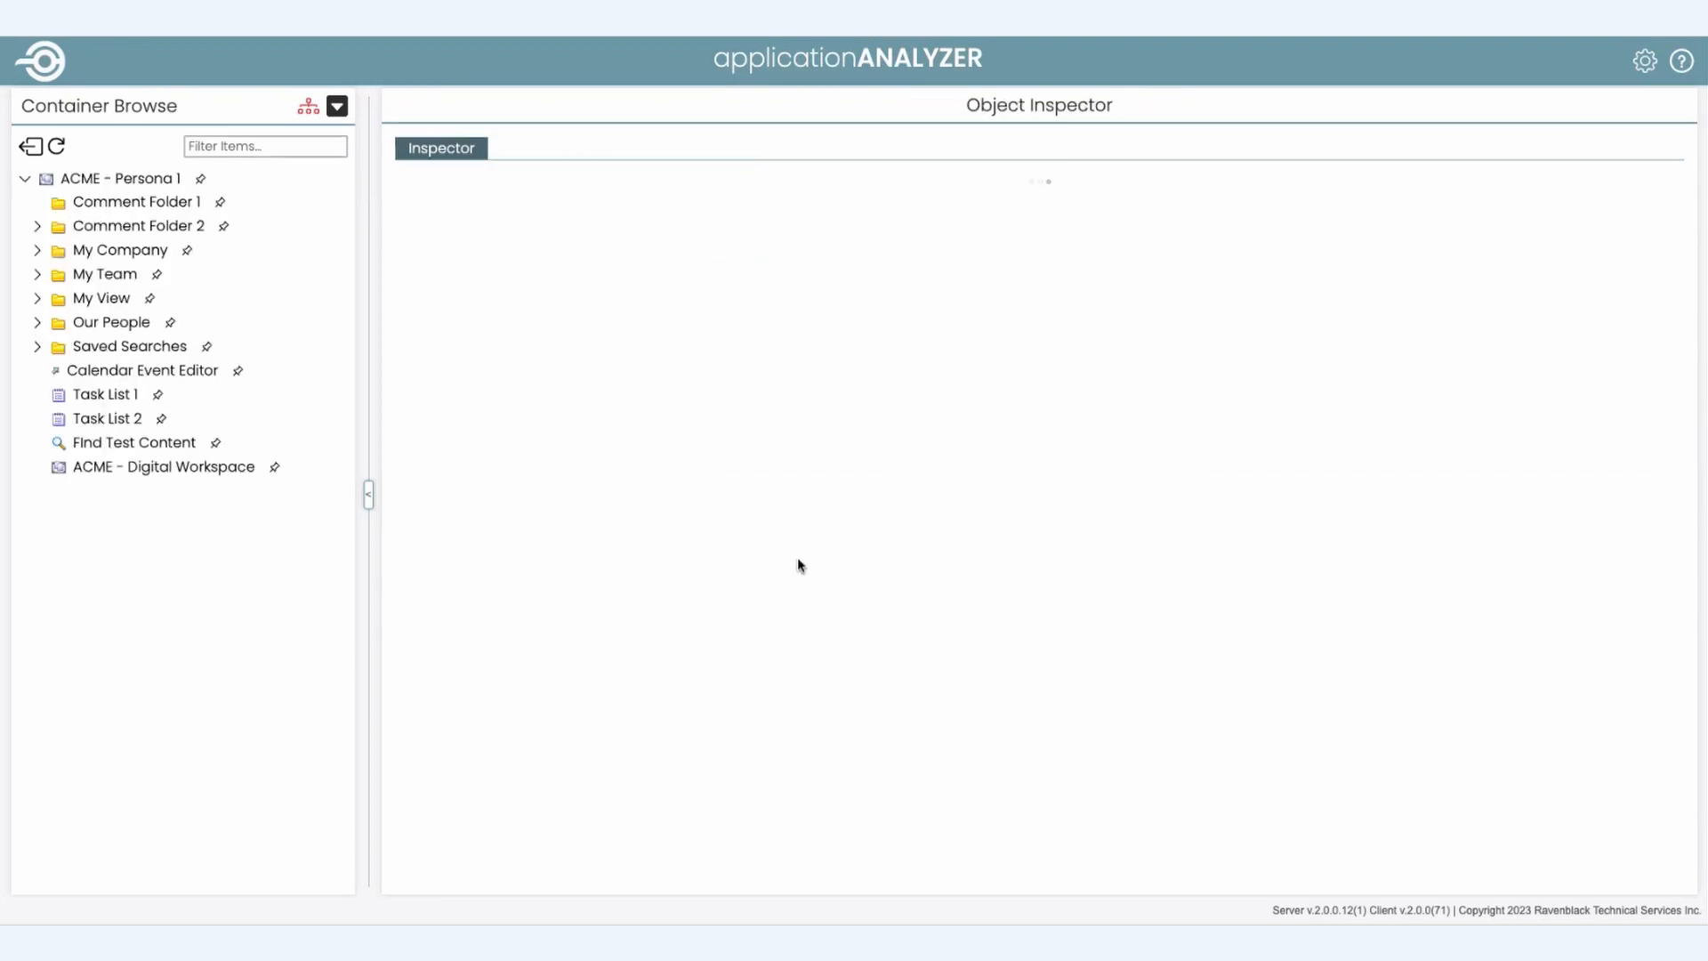
{"action": "left_click", "coordinate": [122, 178]}
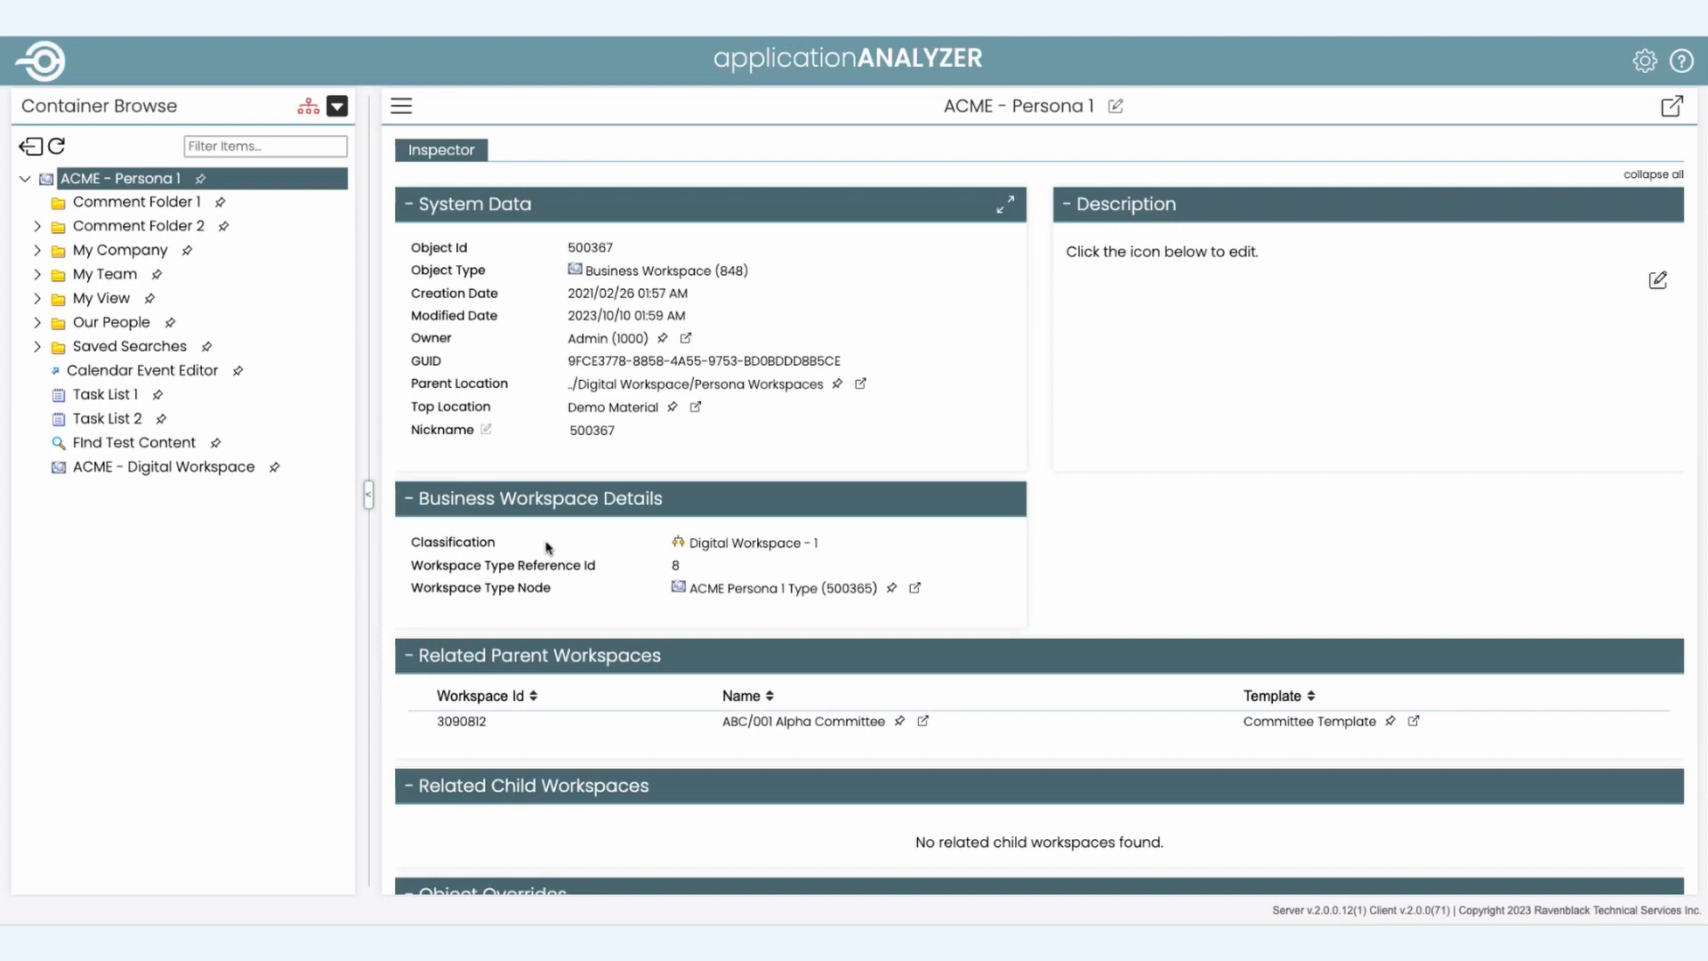
{"action": "scroll", "scroll_direction": "down", "scroll_amount": 3}
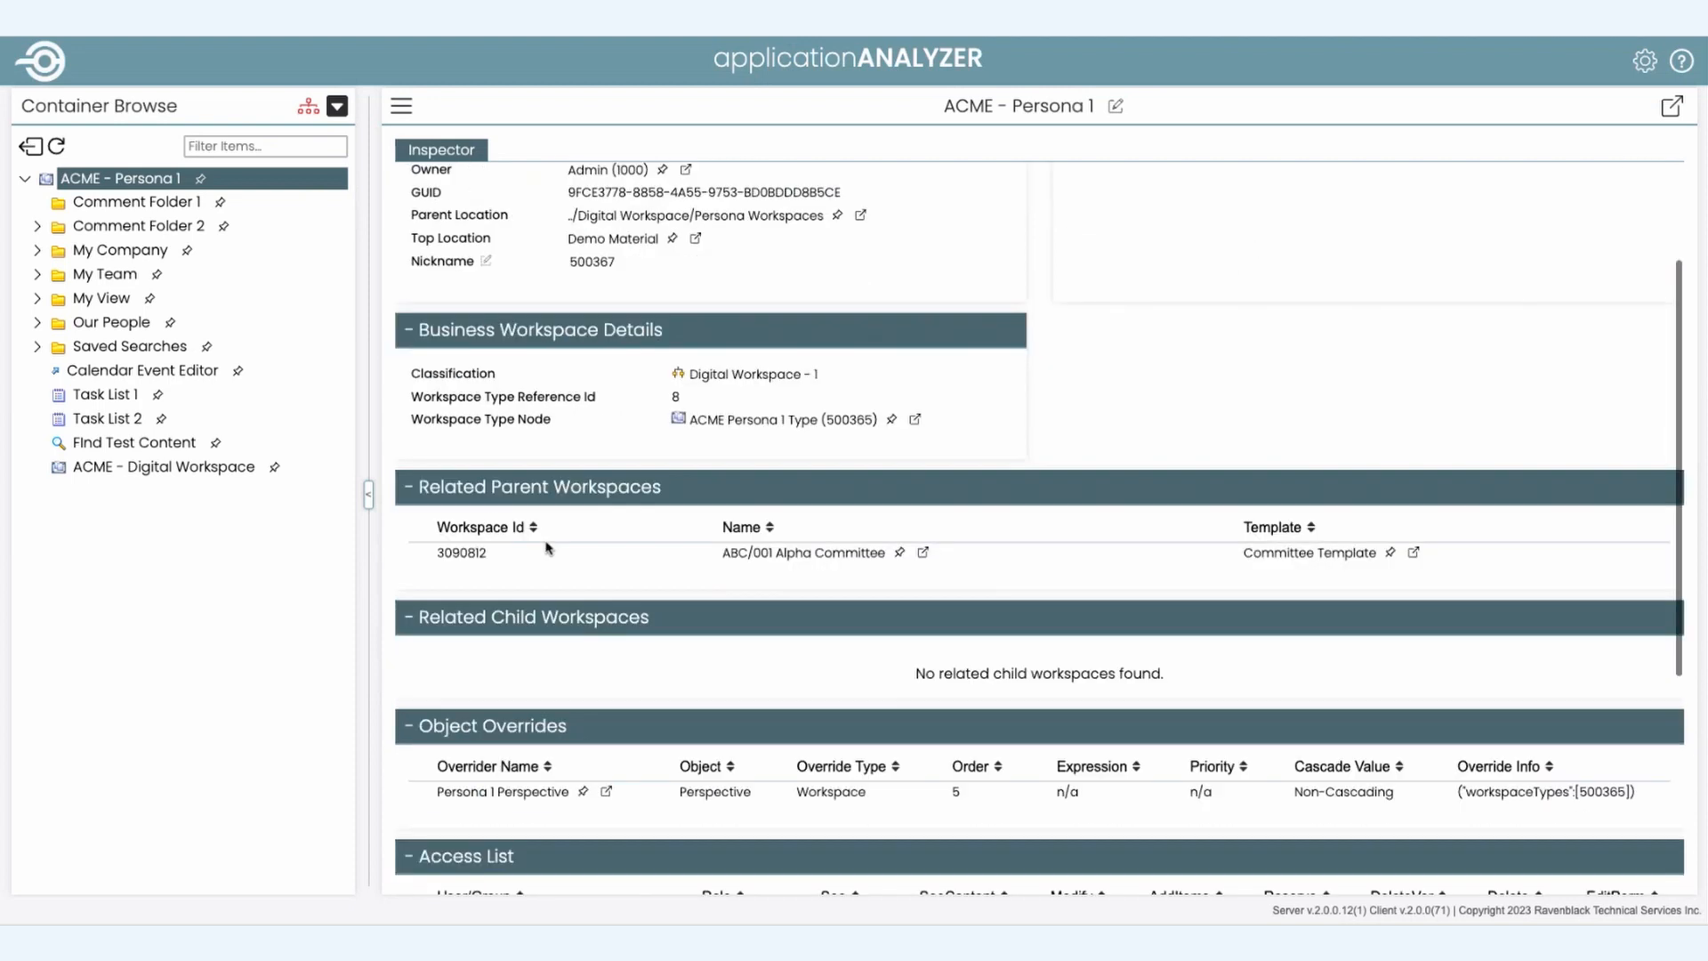
{"action": "scroll", "scroll_direction": "down", "scroll_amount": 3}
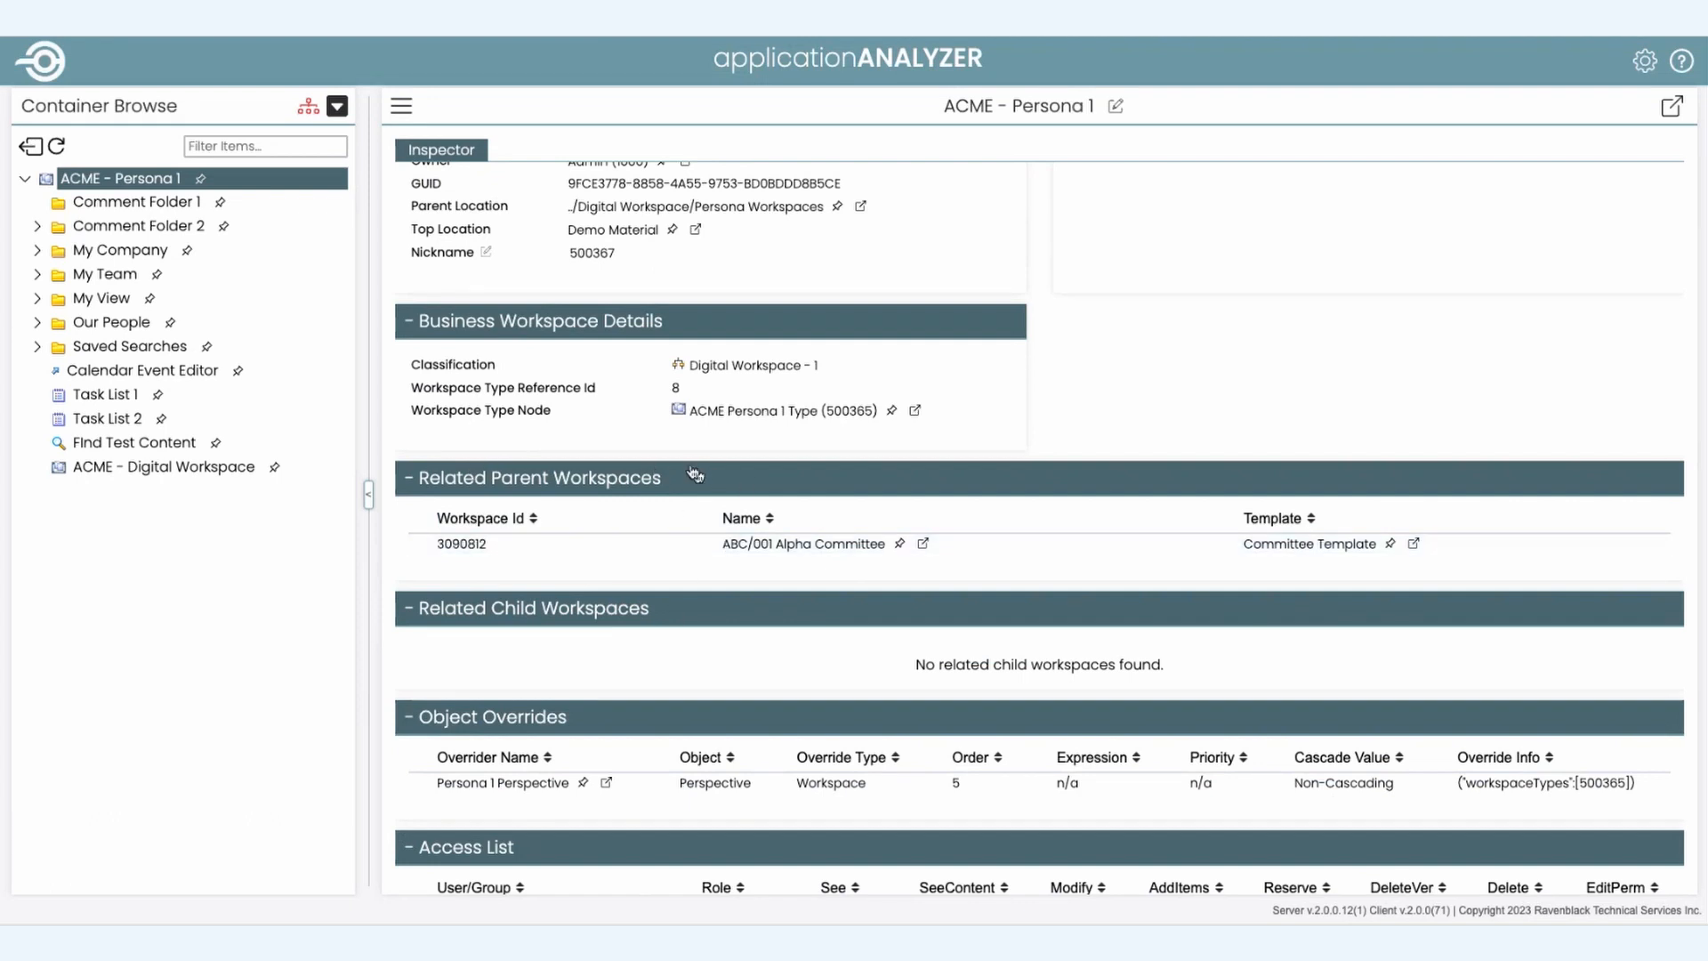
{"action": "scroll", "scroll_direction": "down", "scroll_amount": 3}
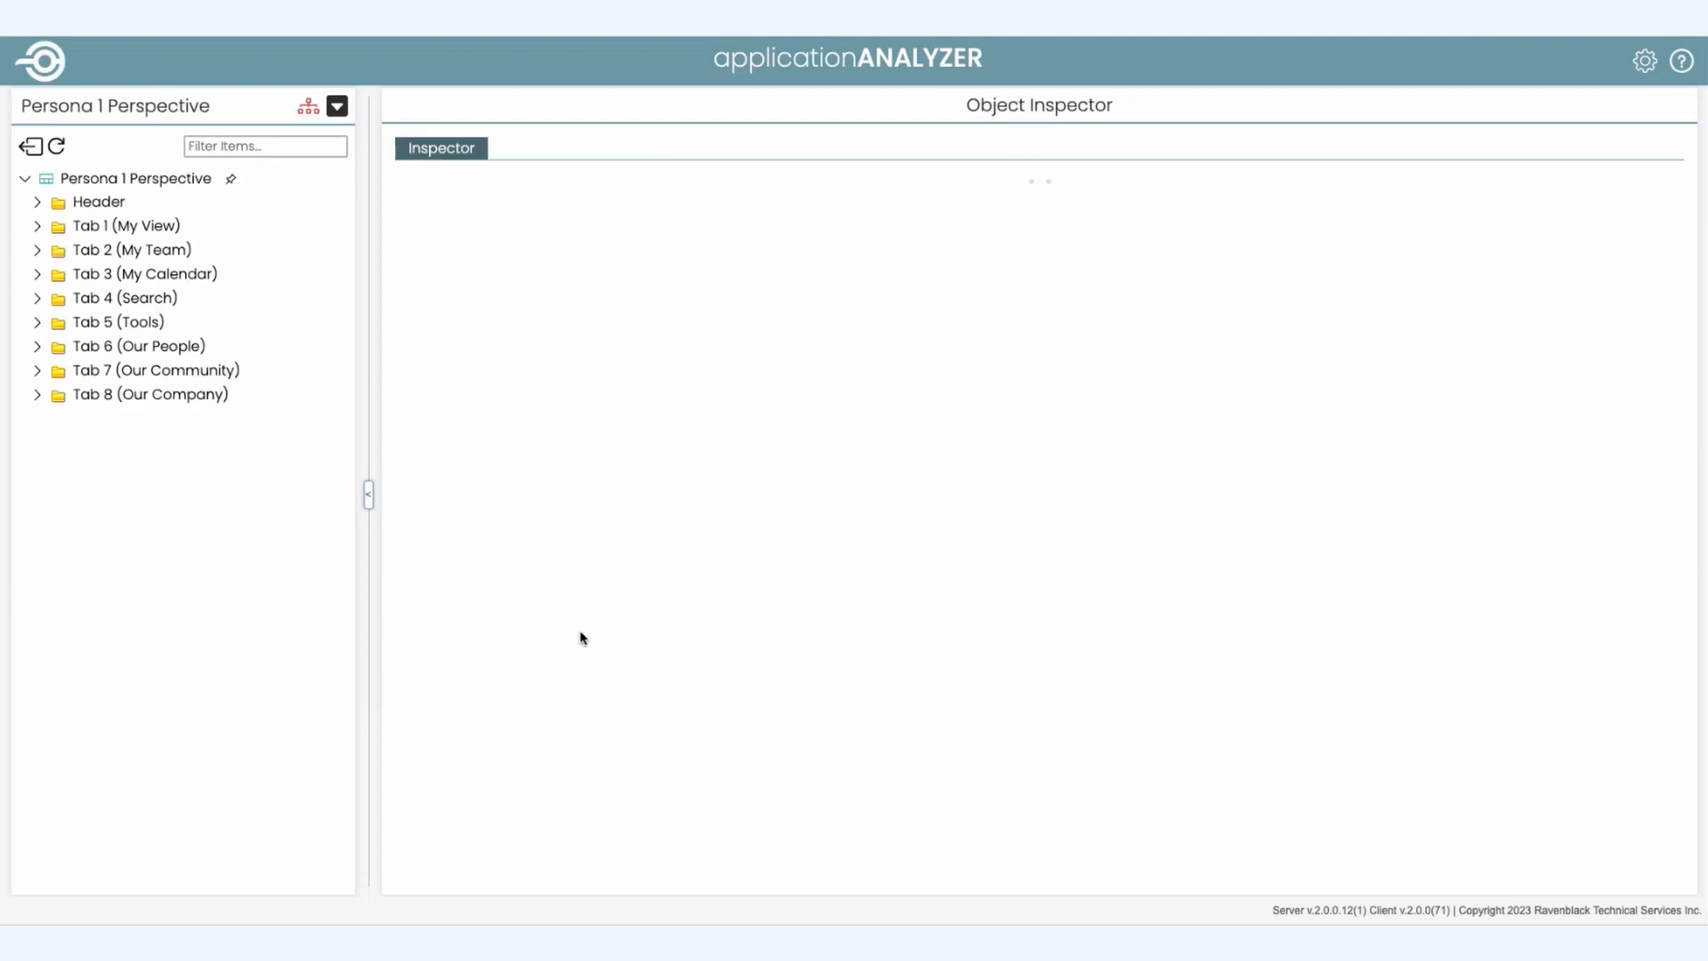
Step: Inspect Persona 1 Perspective and browse into its Header's View_CustomHeader
{"action": "left_click", "coordinate": [137, 178]}
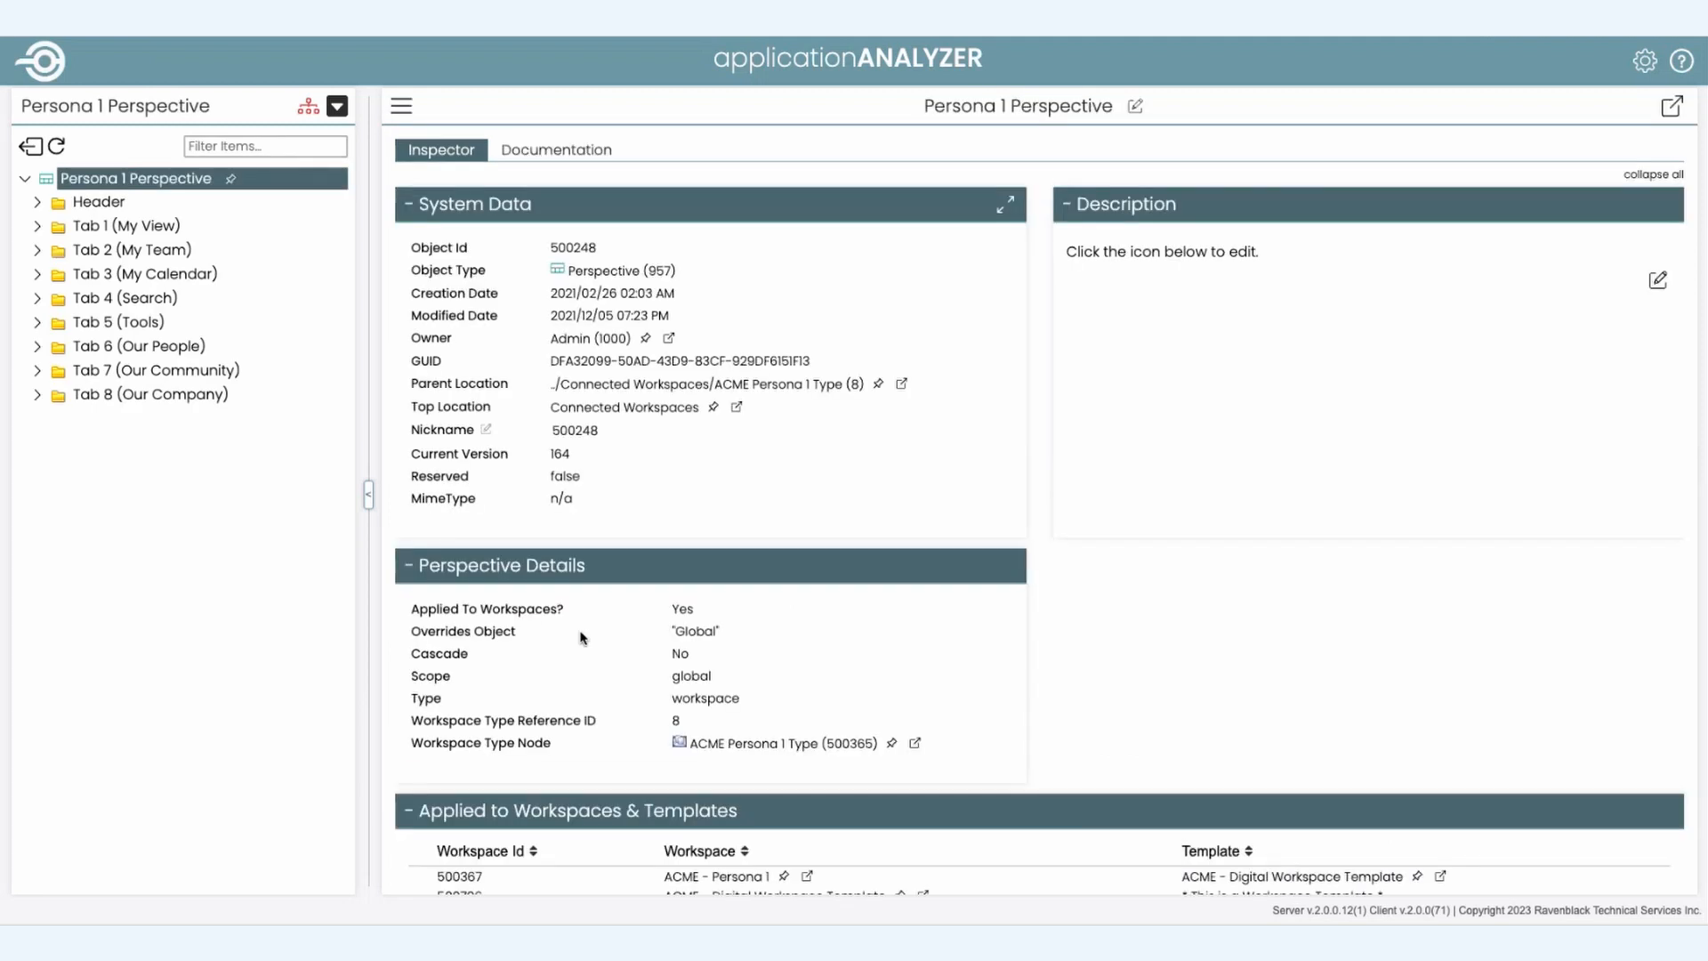
{"action": "mouse_move", "coordinate": [137, 178]}
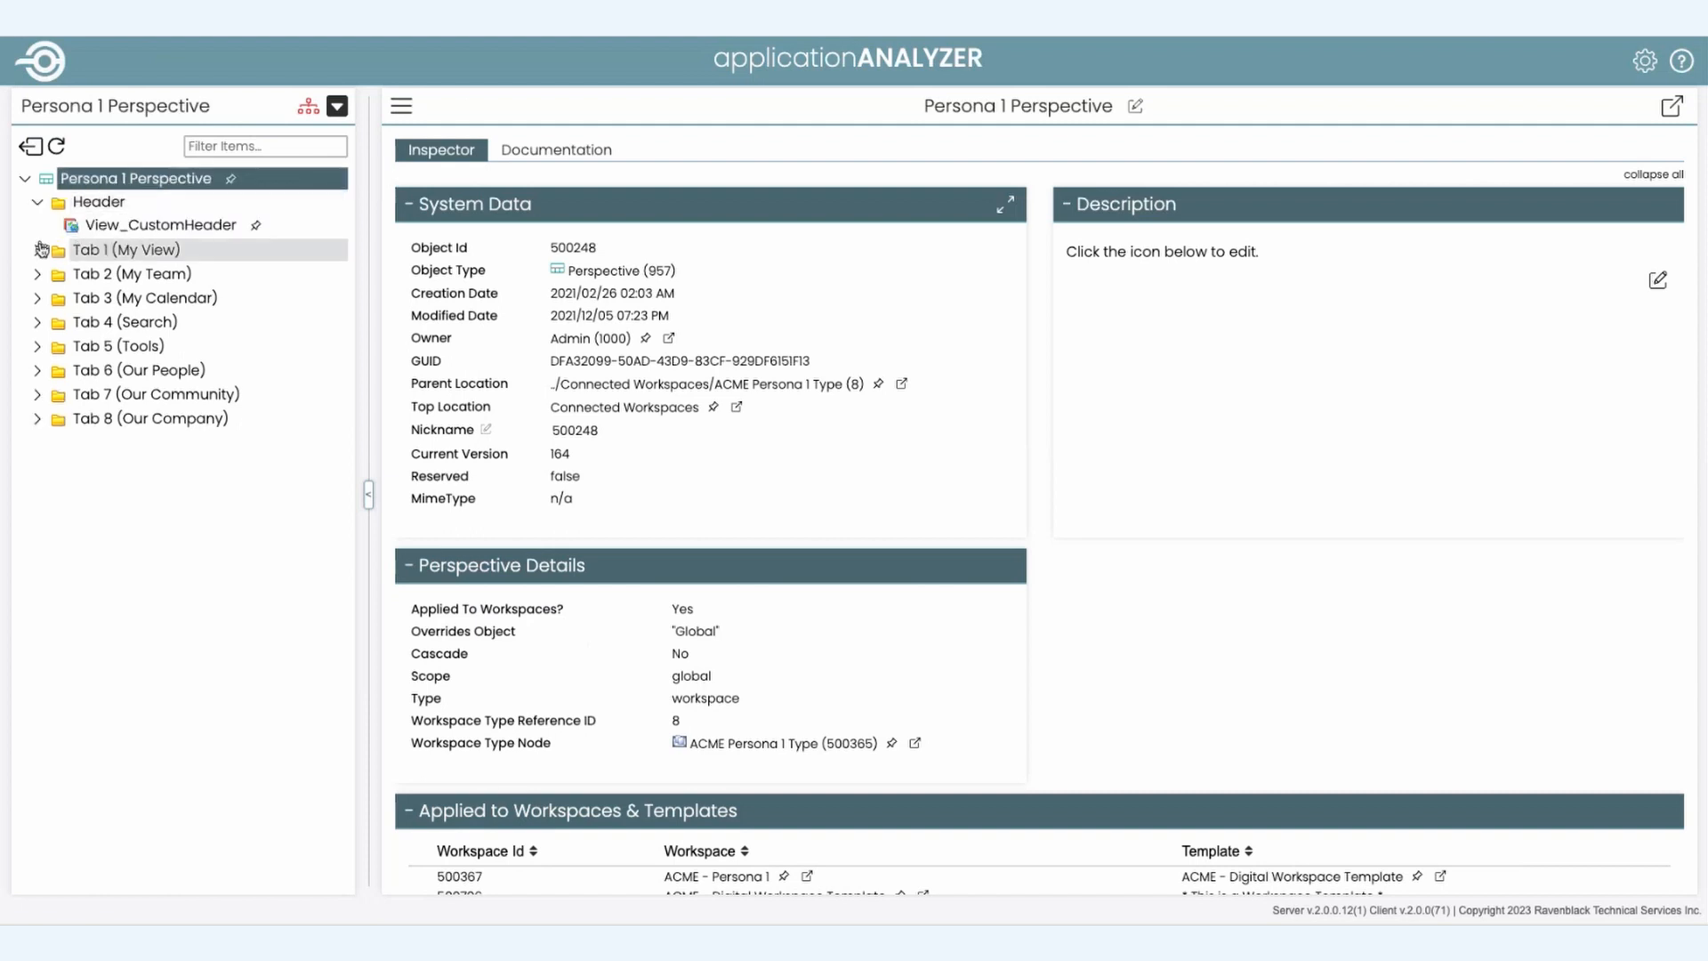
{"action": "left_click", "coordinate": [37, 249]}
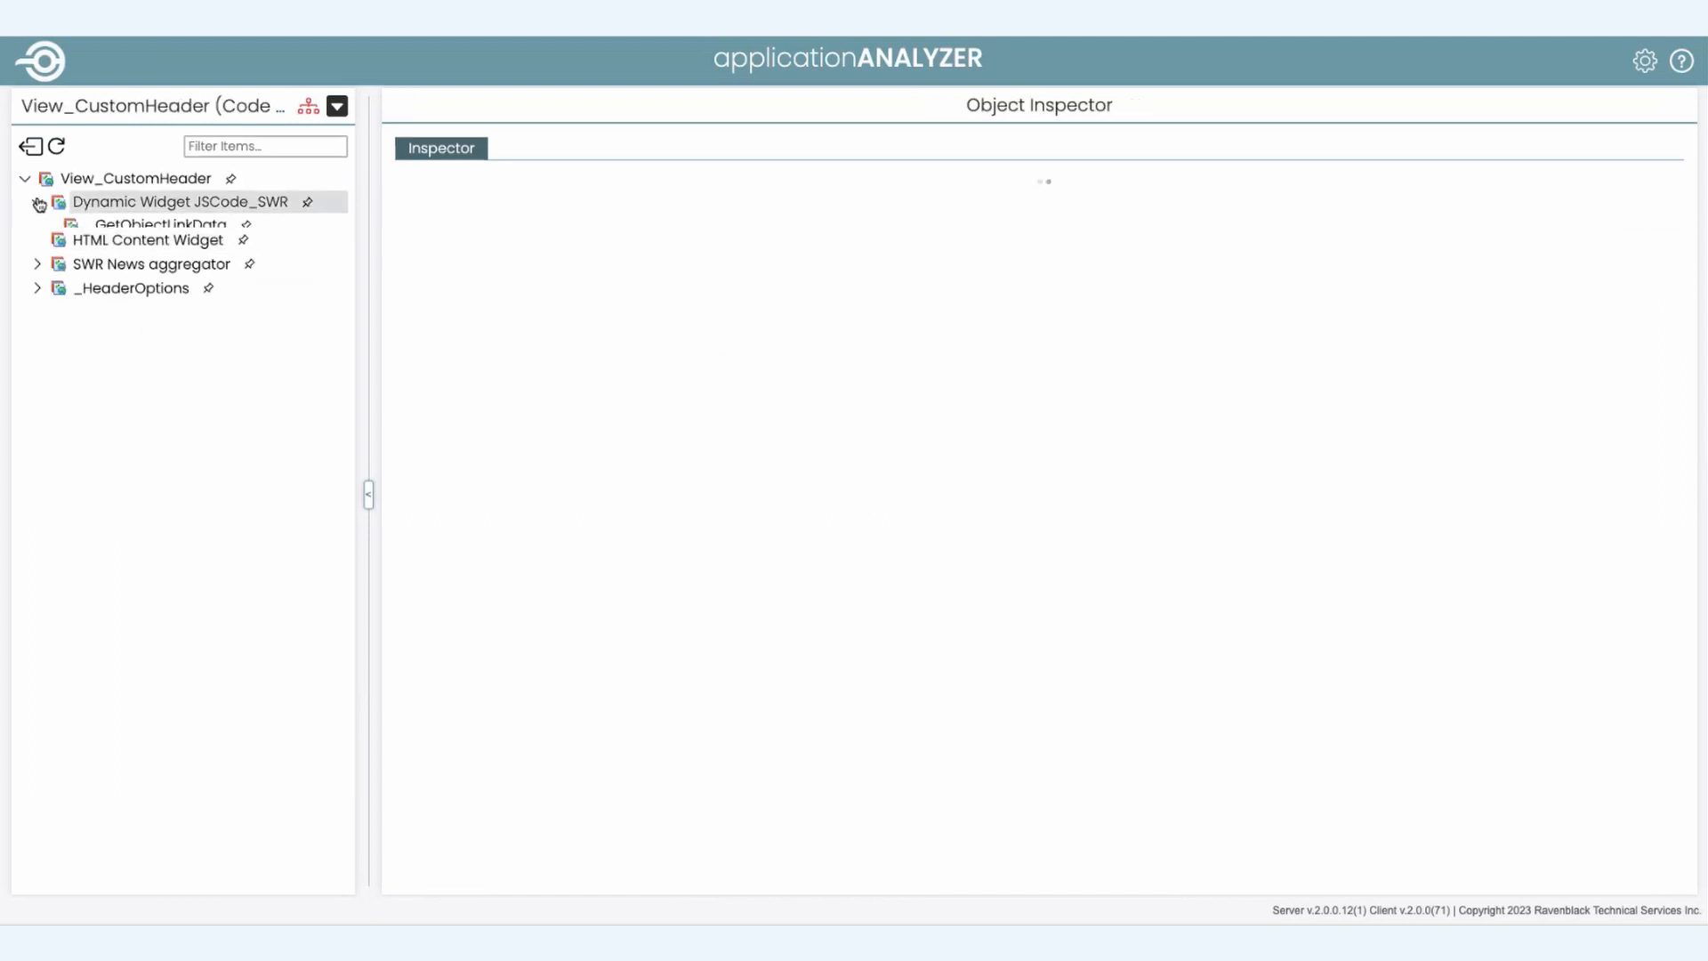
Step: Show Dynamic Widget JSCode_SWR's WebReport JavaScript source in the content editor
{"action": "left_click", "coordinate": [37, 201]}
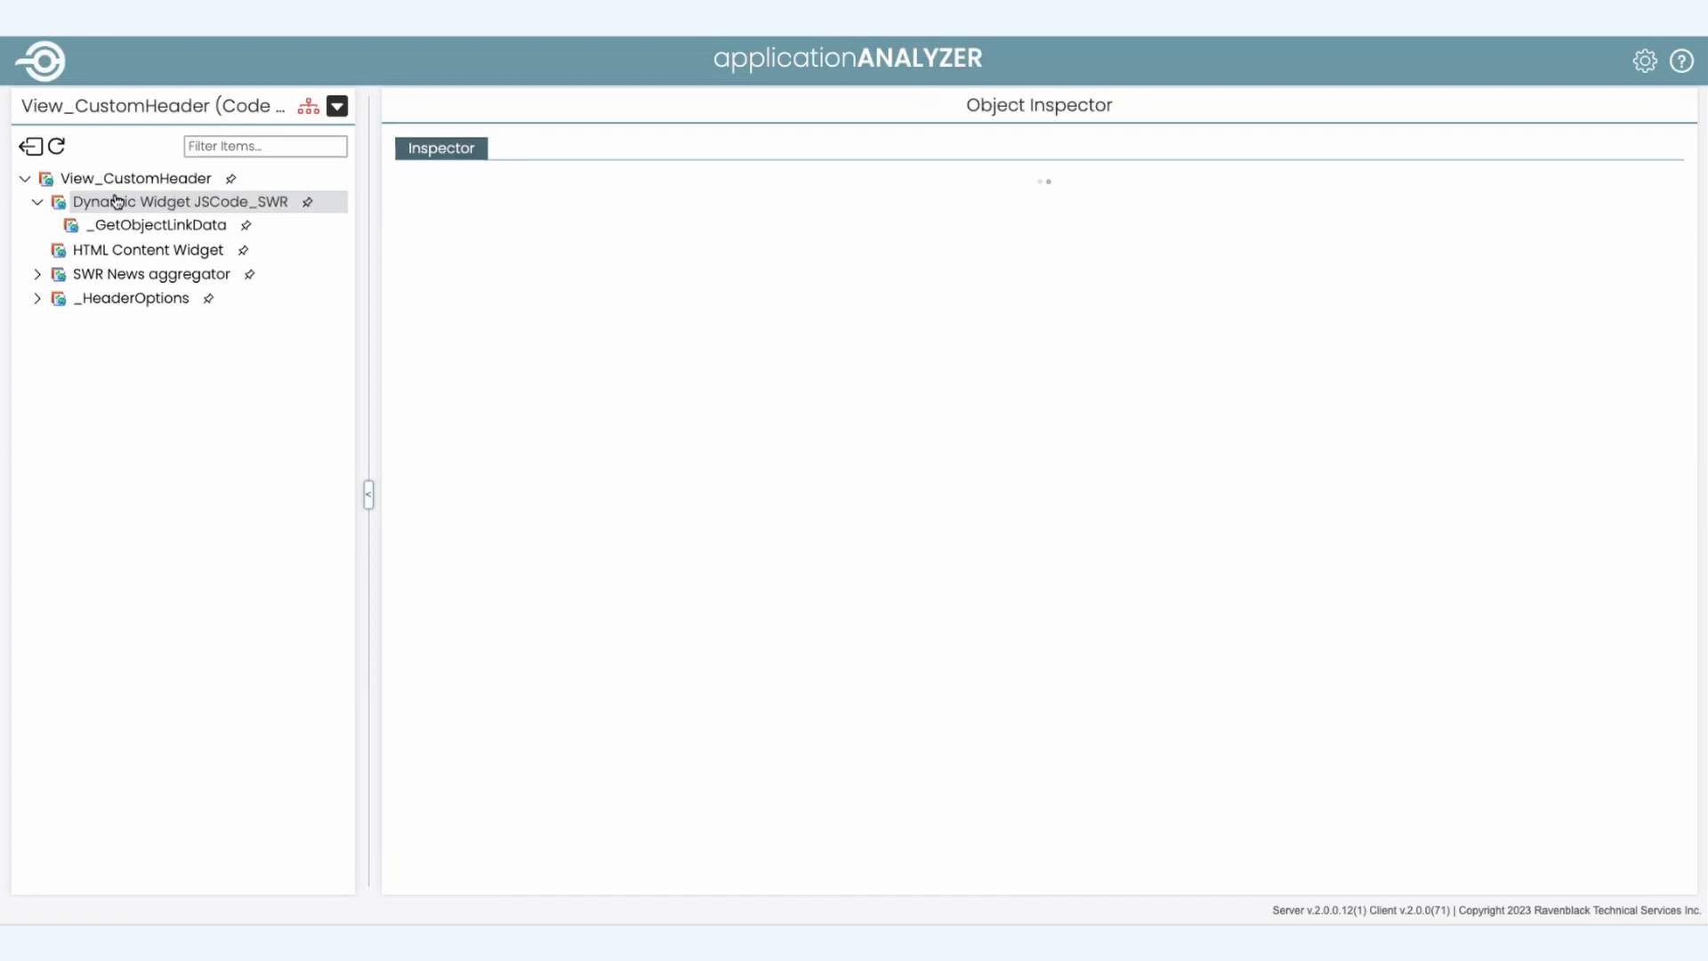
{"action": "left_click", "coordinate": [178, 201]}
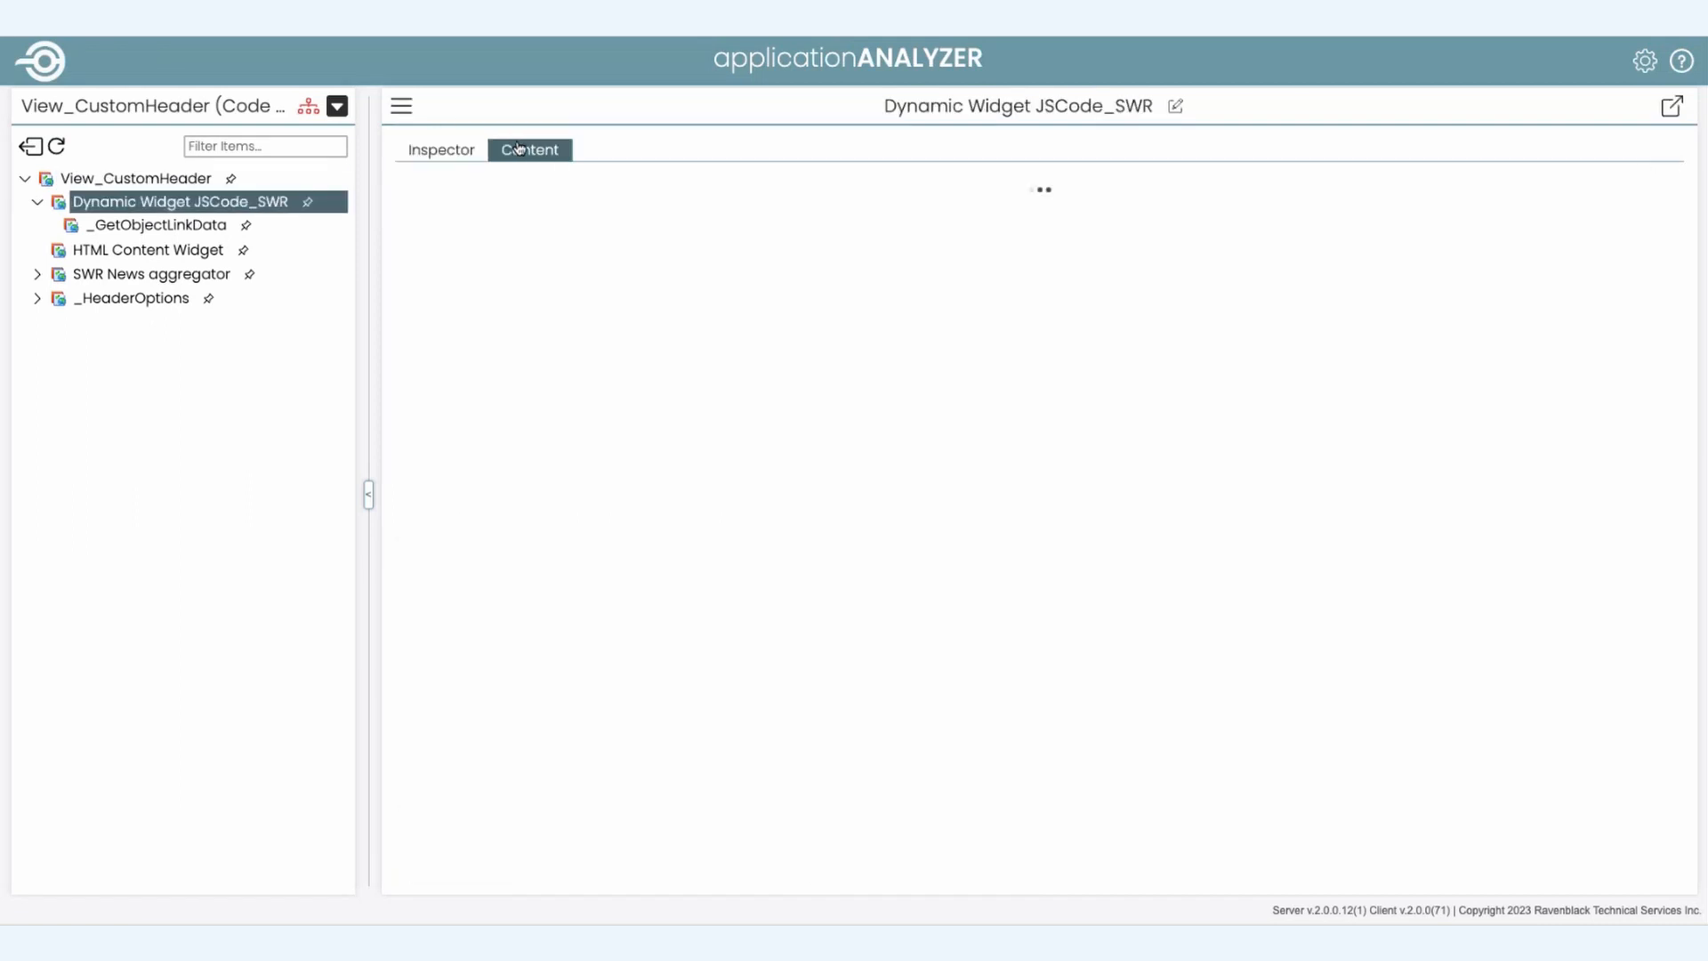
{"action": "left_click", "coordinate": [530, 149]}
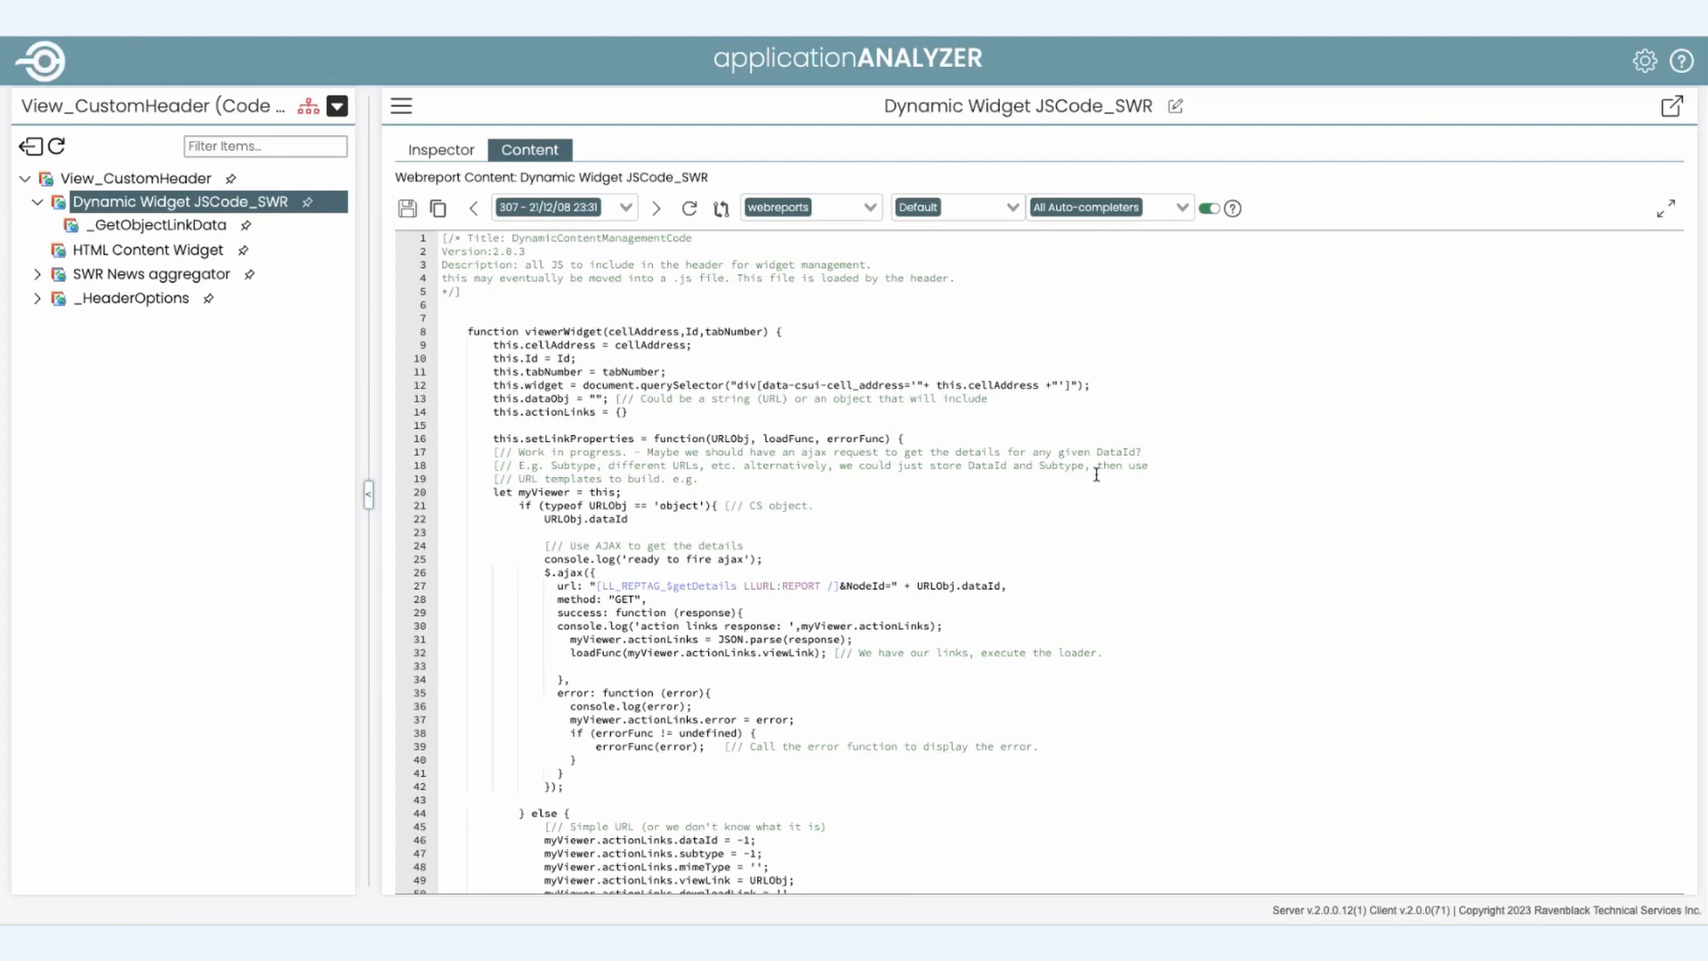
{"action": "mouse_move", "coordinate": [467, 99]}
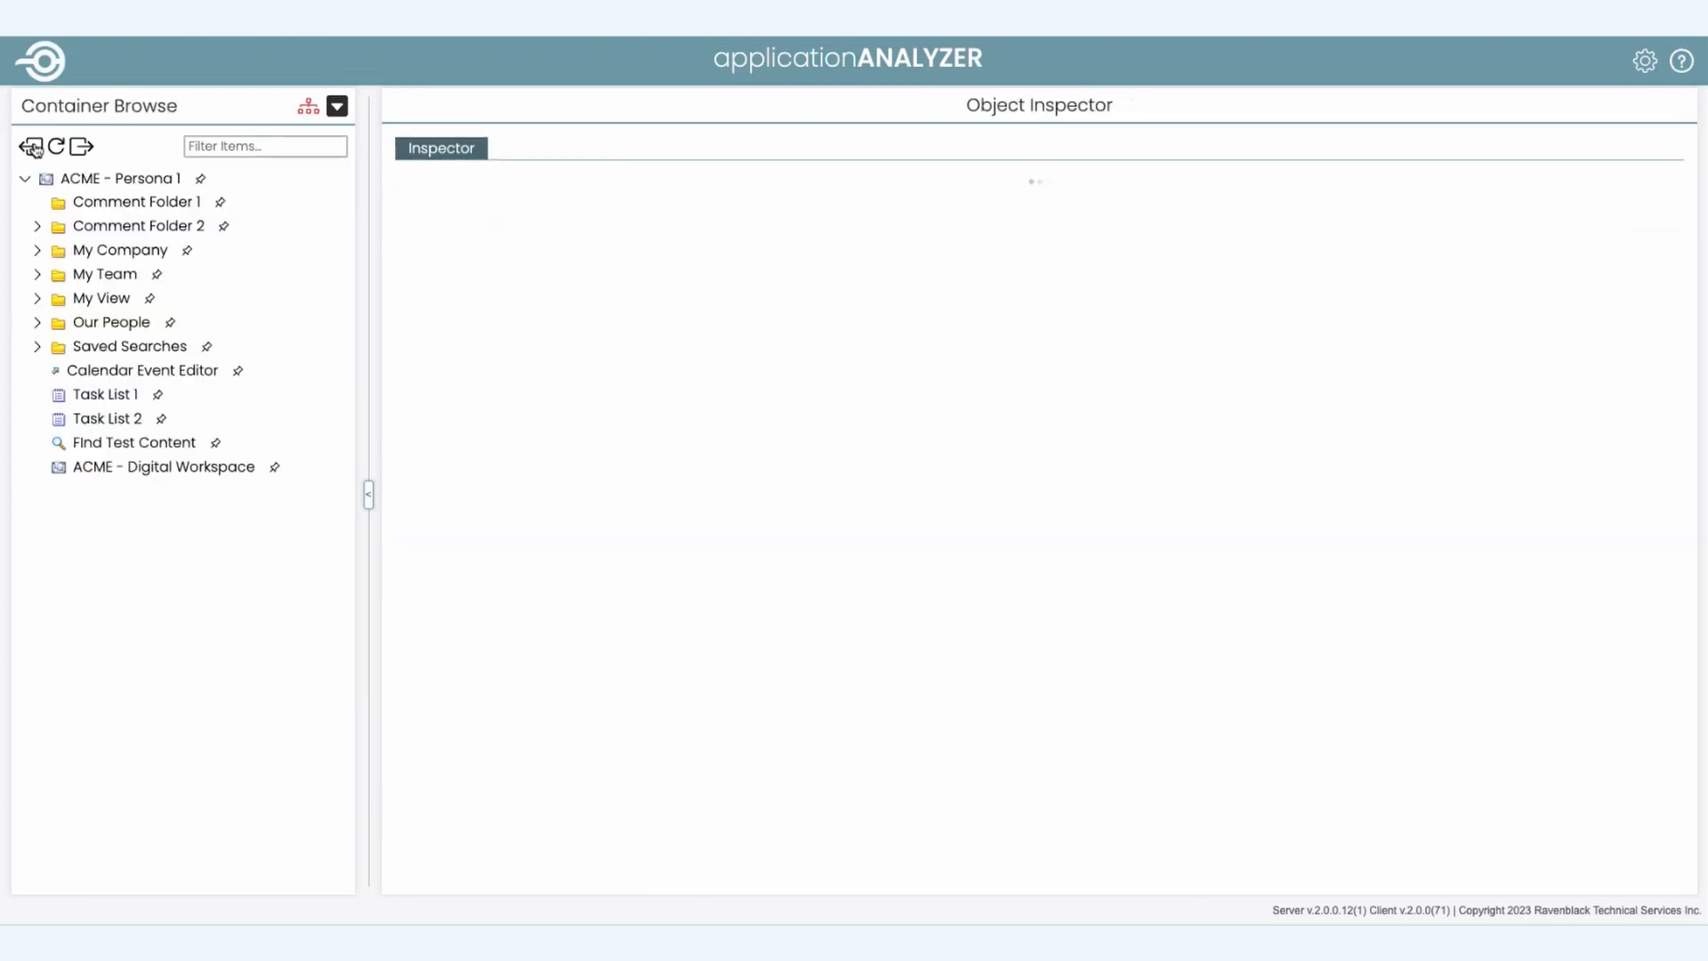
Step: Collapse the ACME - Persona 1 inspector, then reveal Business Workspace Details and Object Overrides
{"action": "left_click", "coordinate": [122, 178]}
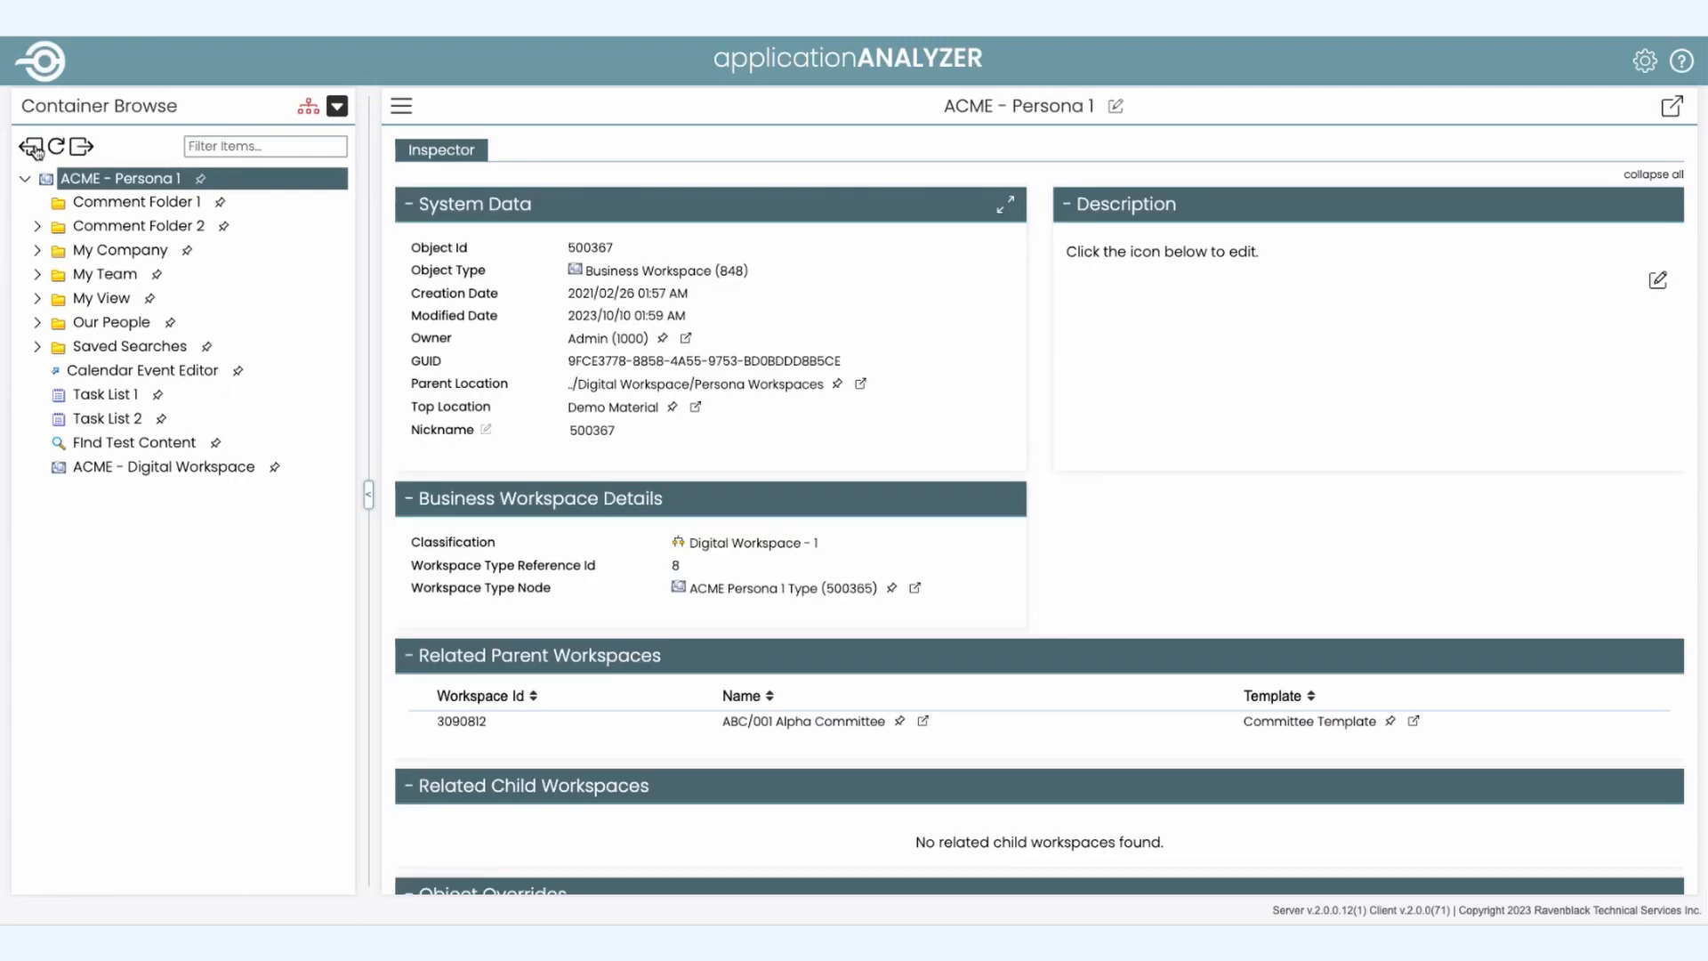
{"action": "left_click", "coordinate": [1653, 175]}
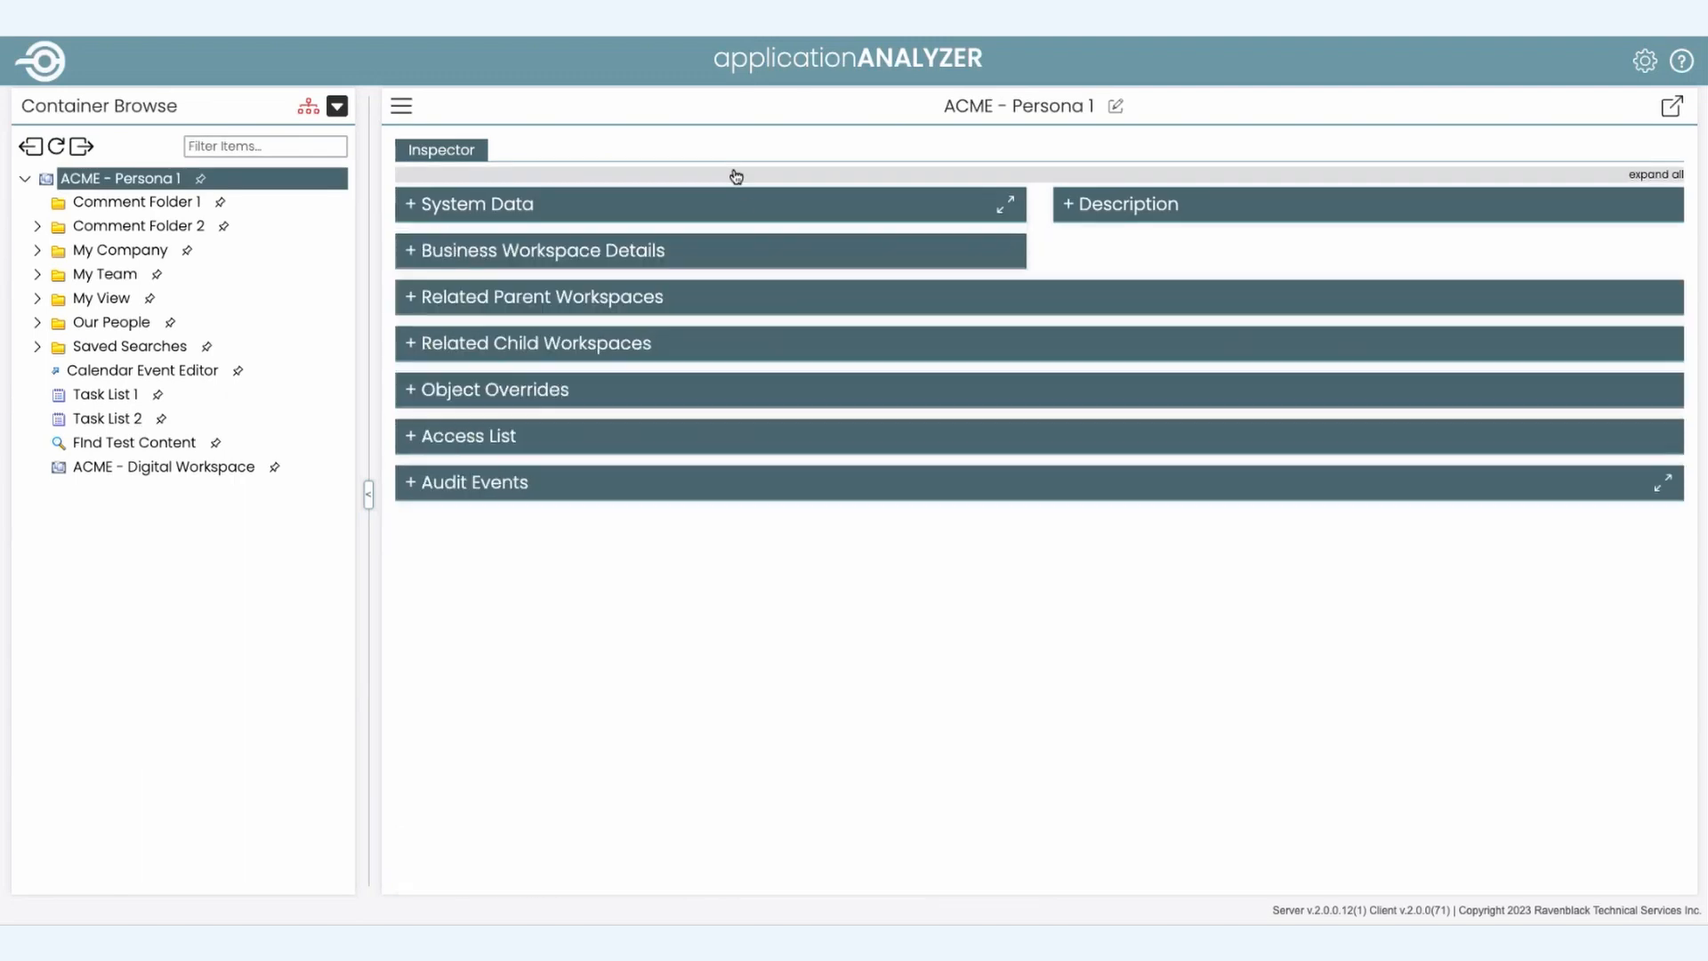
{"action": "left_click", "coordinate": [535, 249]}
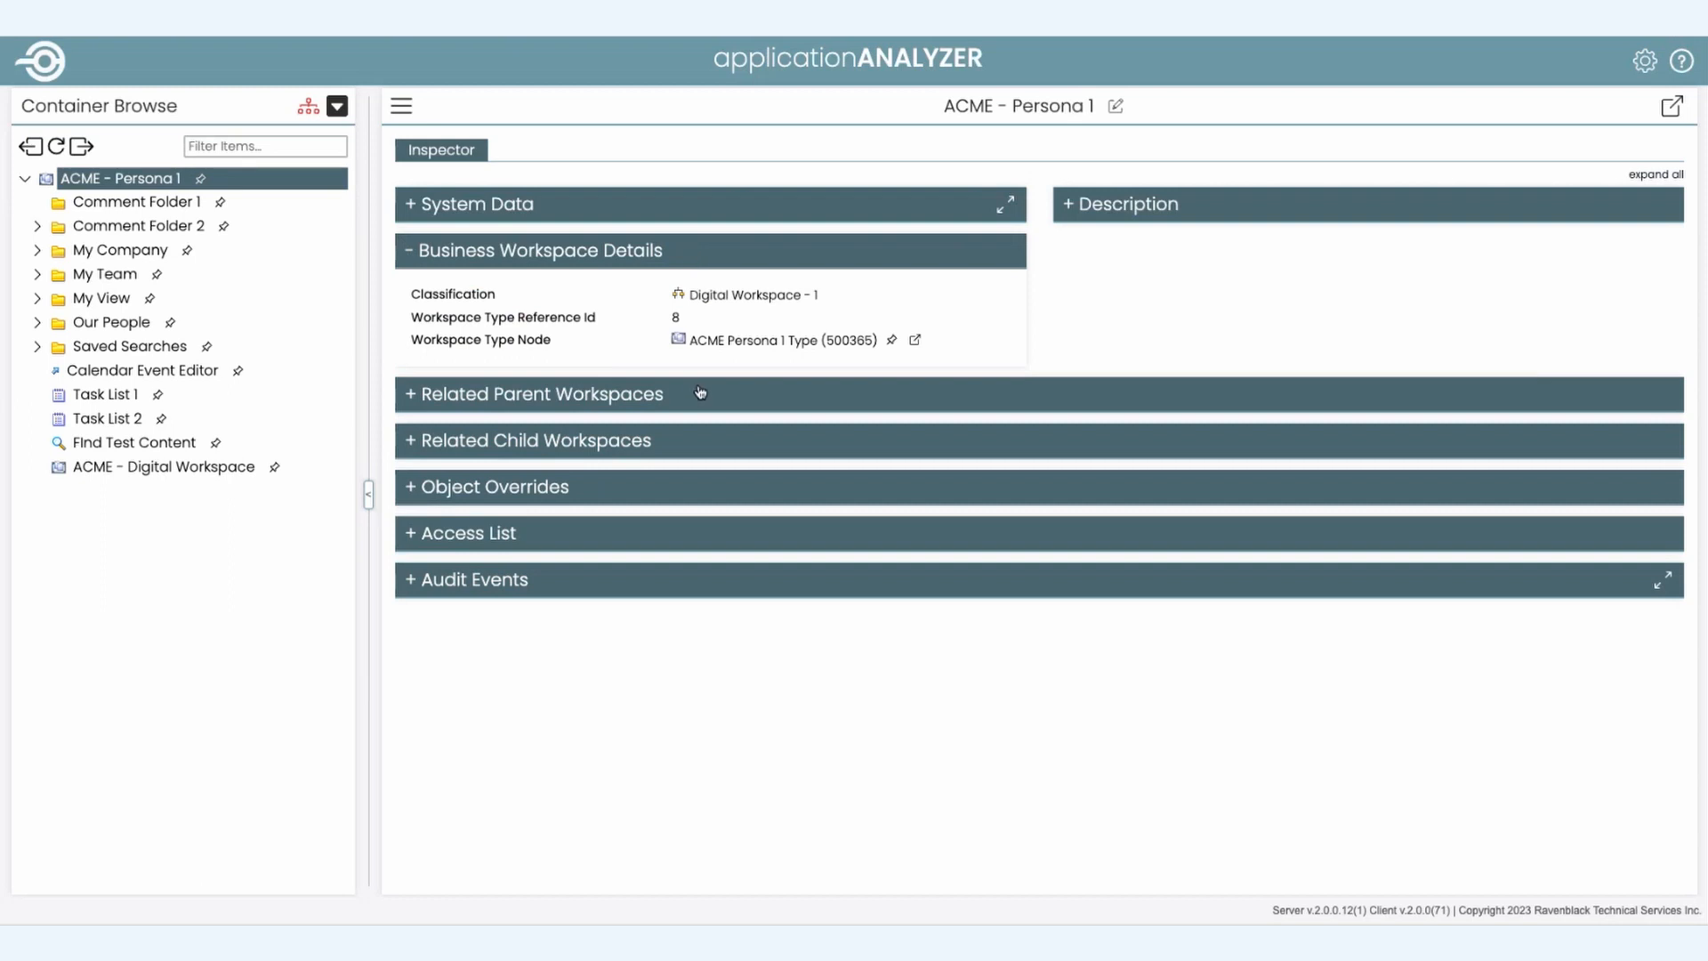
{"action": "left_click", "coordinate": [491, 488]}
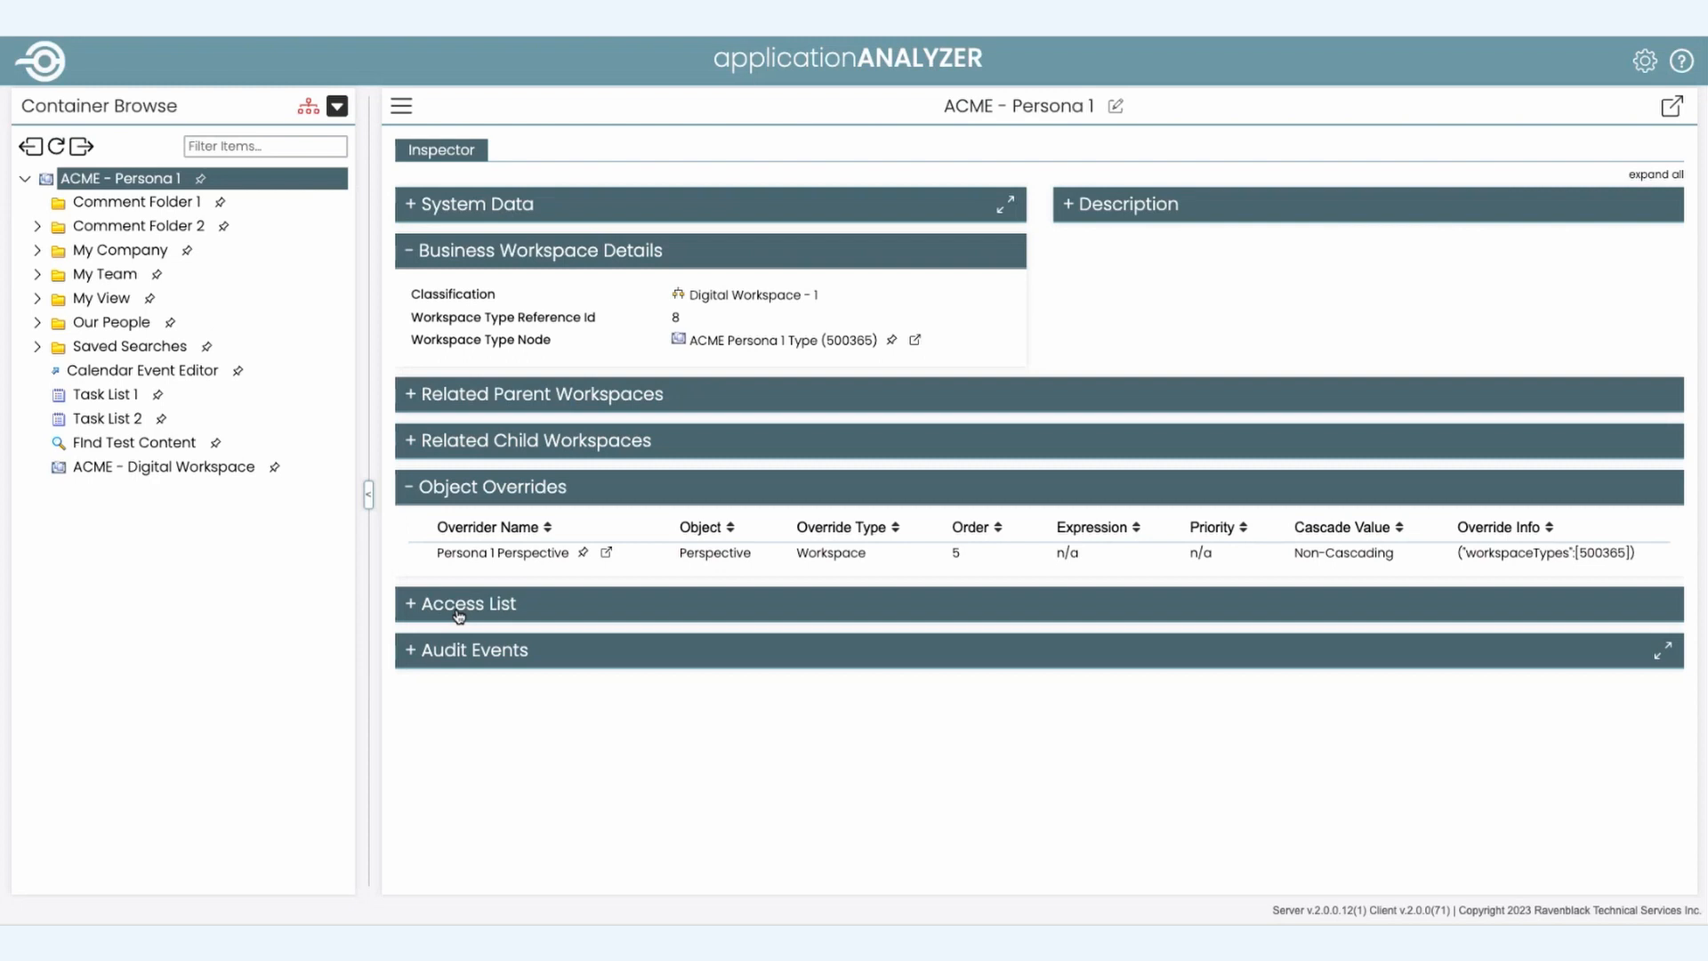
{"action": "left_click", "coordinate": [502, 552]}
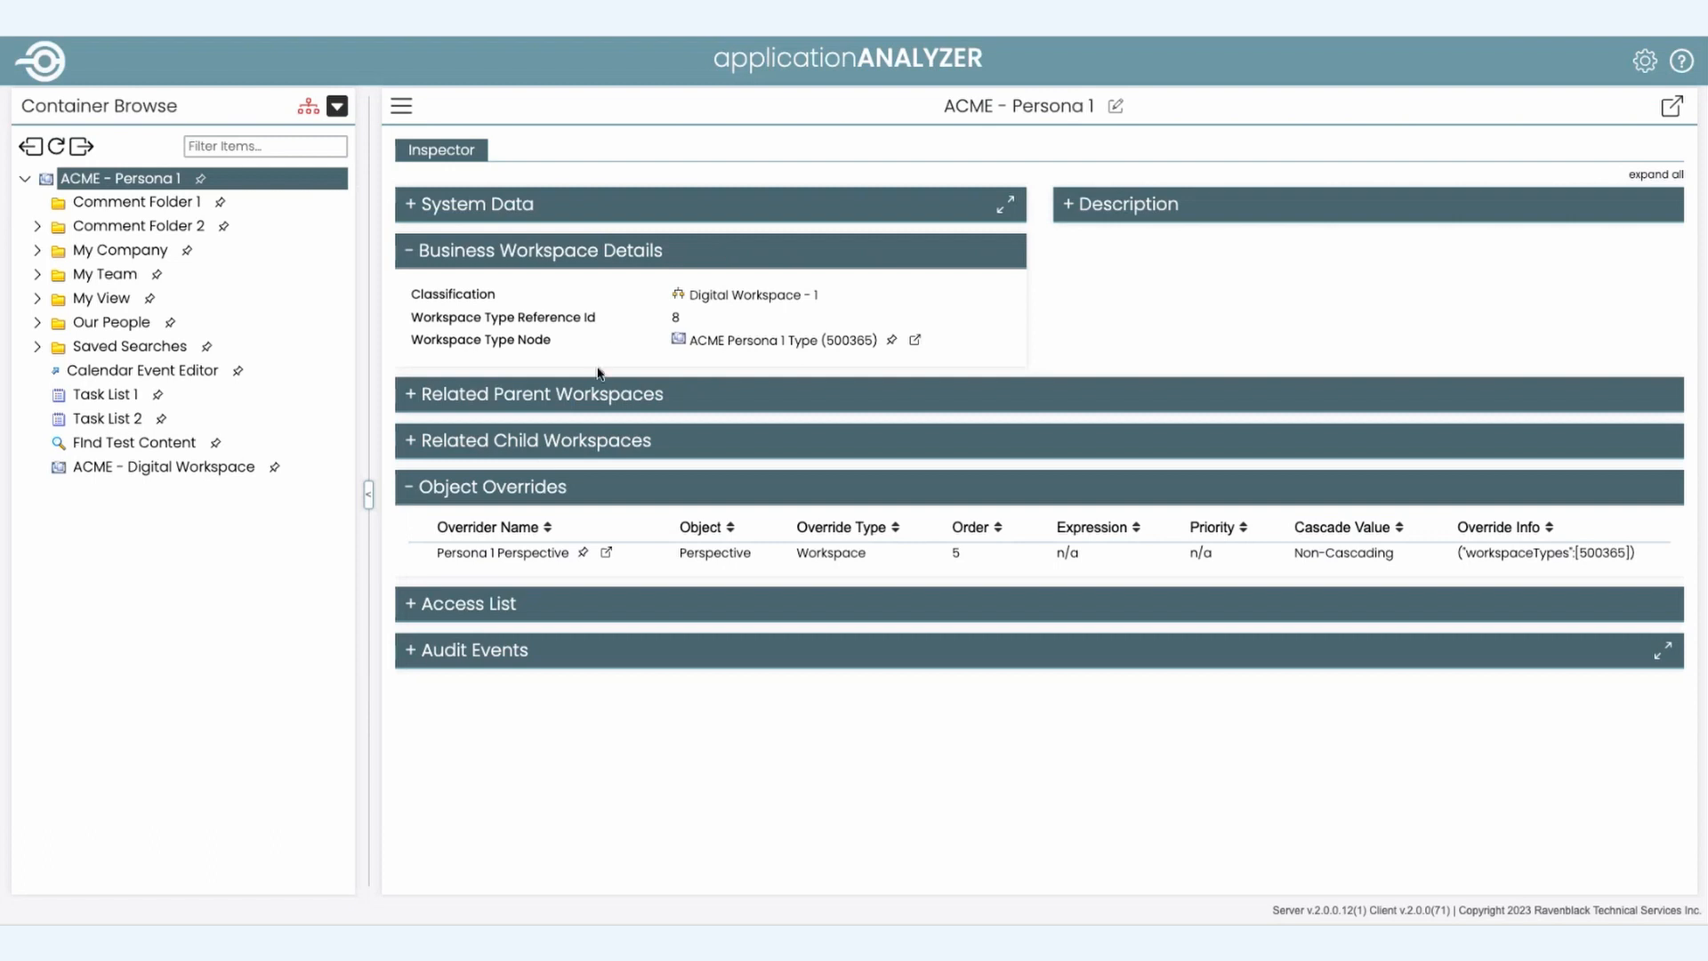
Step: Peek at Related Child Workspaces, then hide it with Business Workspace Details and Object Overrides
{"action": "left_click", "coordinate": [532, 439]}
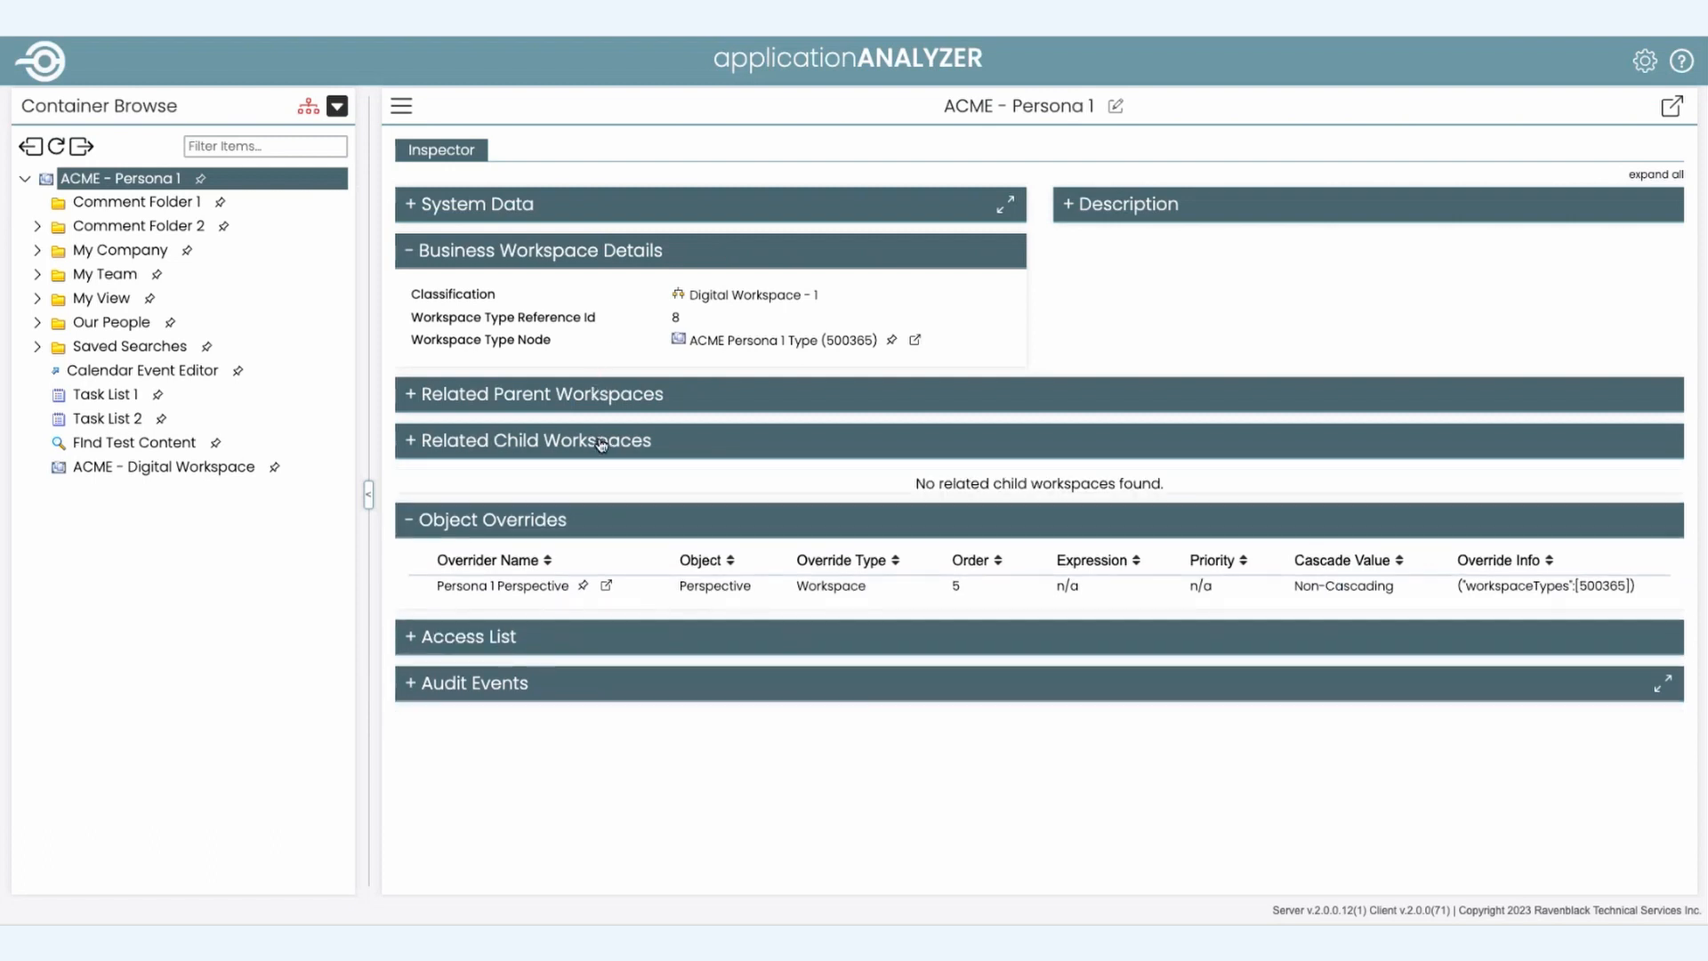
{"action": "left_click", "coordinate": [532, 439]}
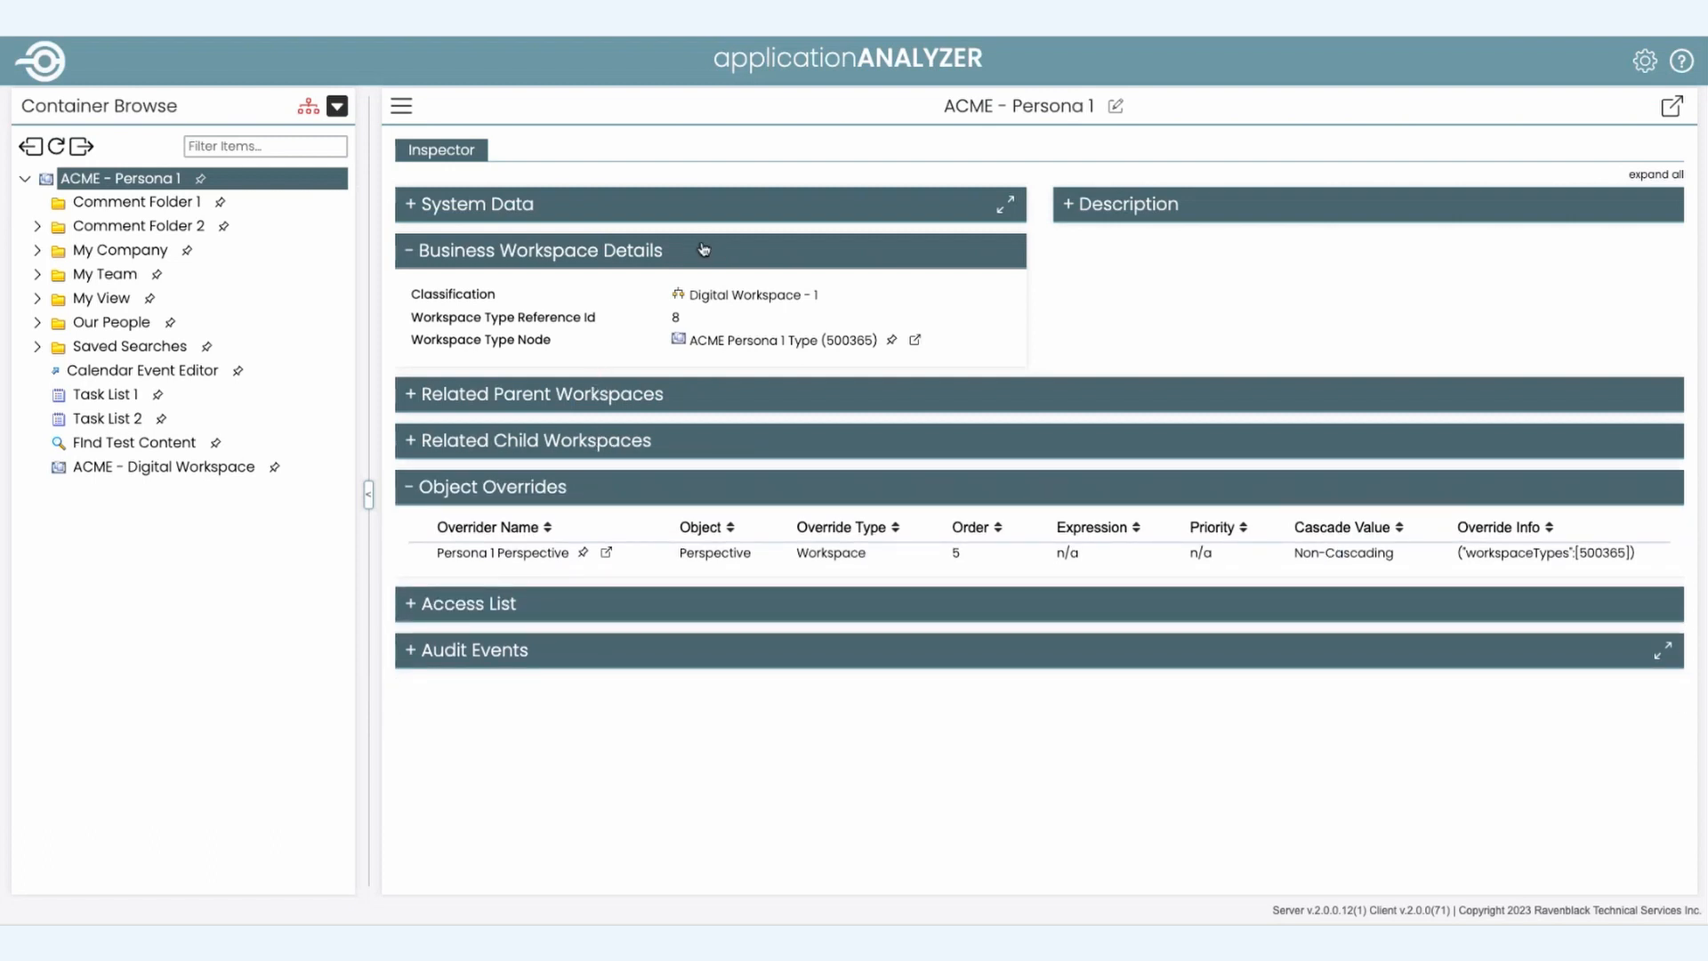
{"action": "left_click", "coordinate": [536, 249]}
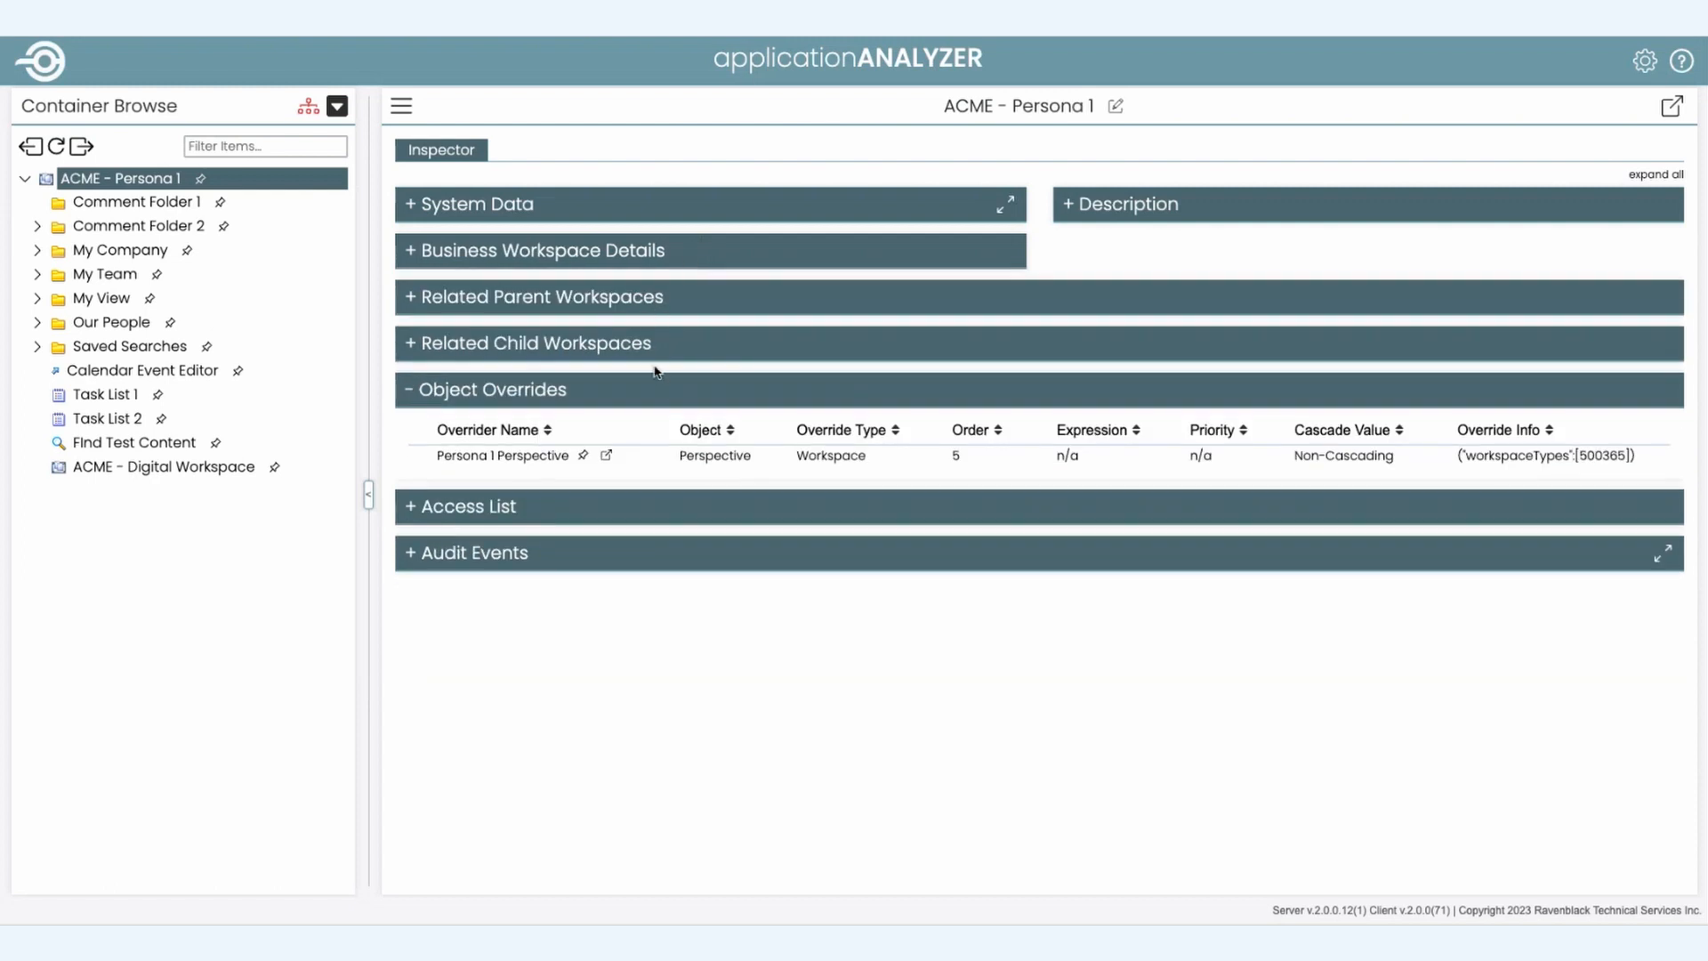
{"action": "left_click", "coordinate": [491, 390]}
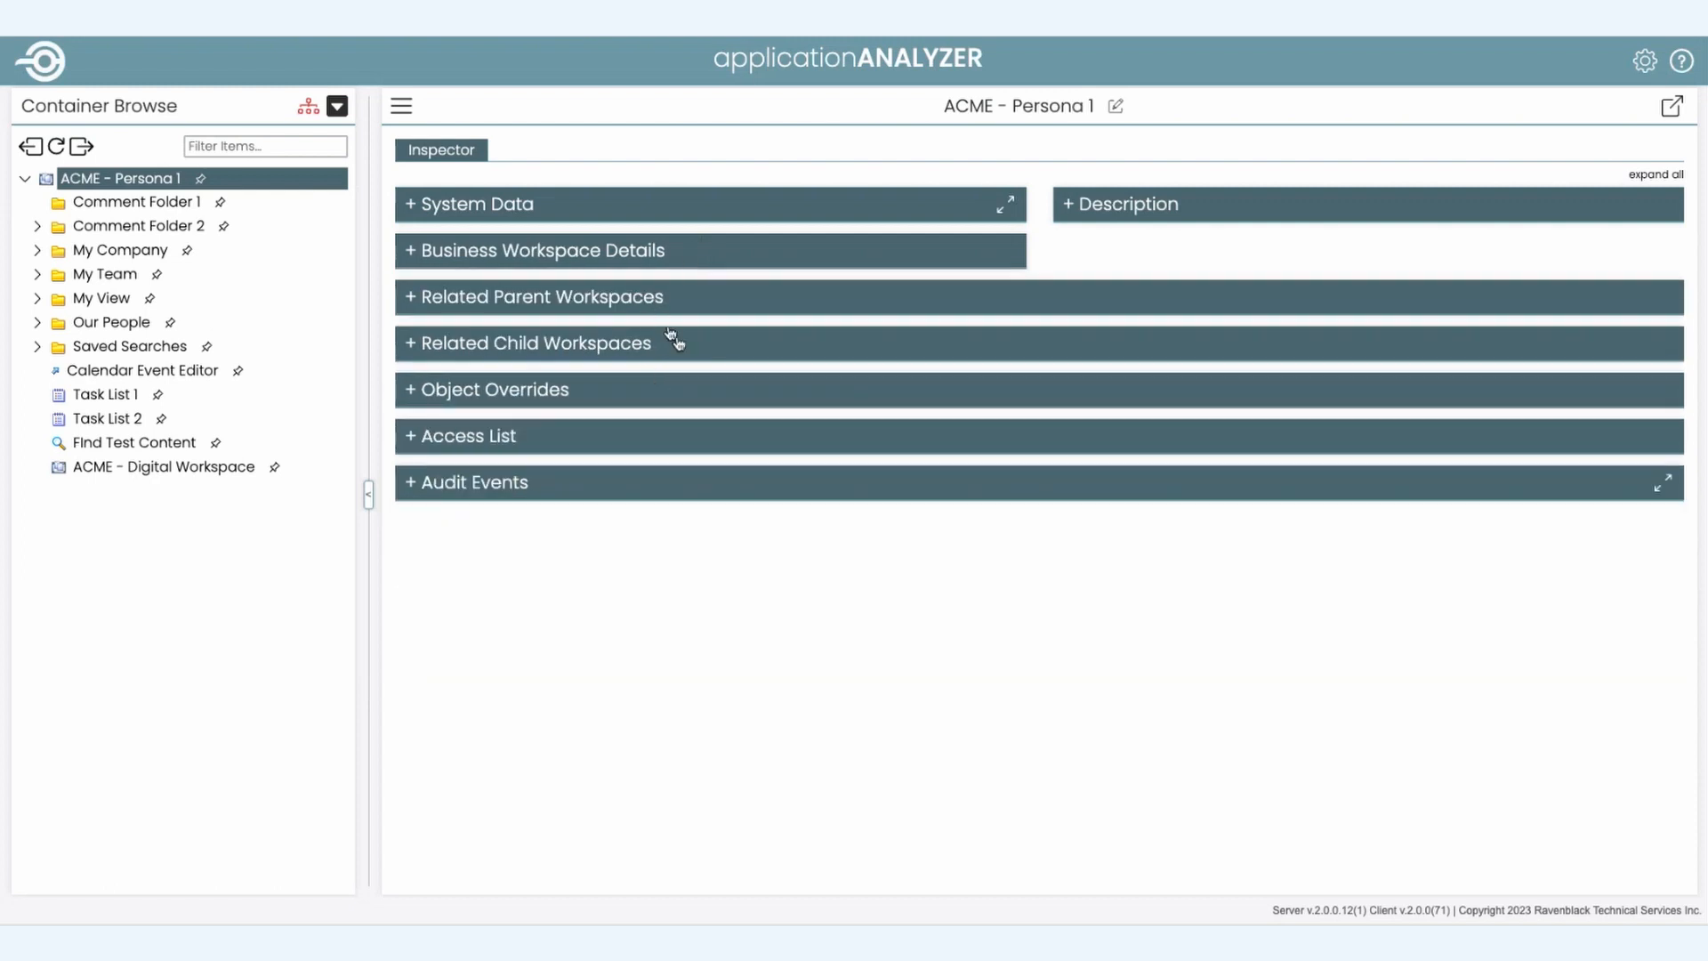
{"action": "mouse_move", "coordinate": [594, 251]}
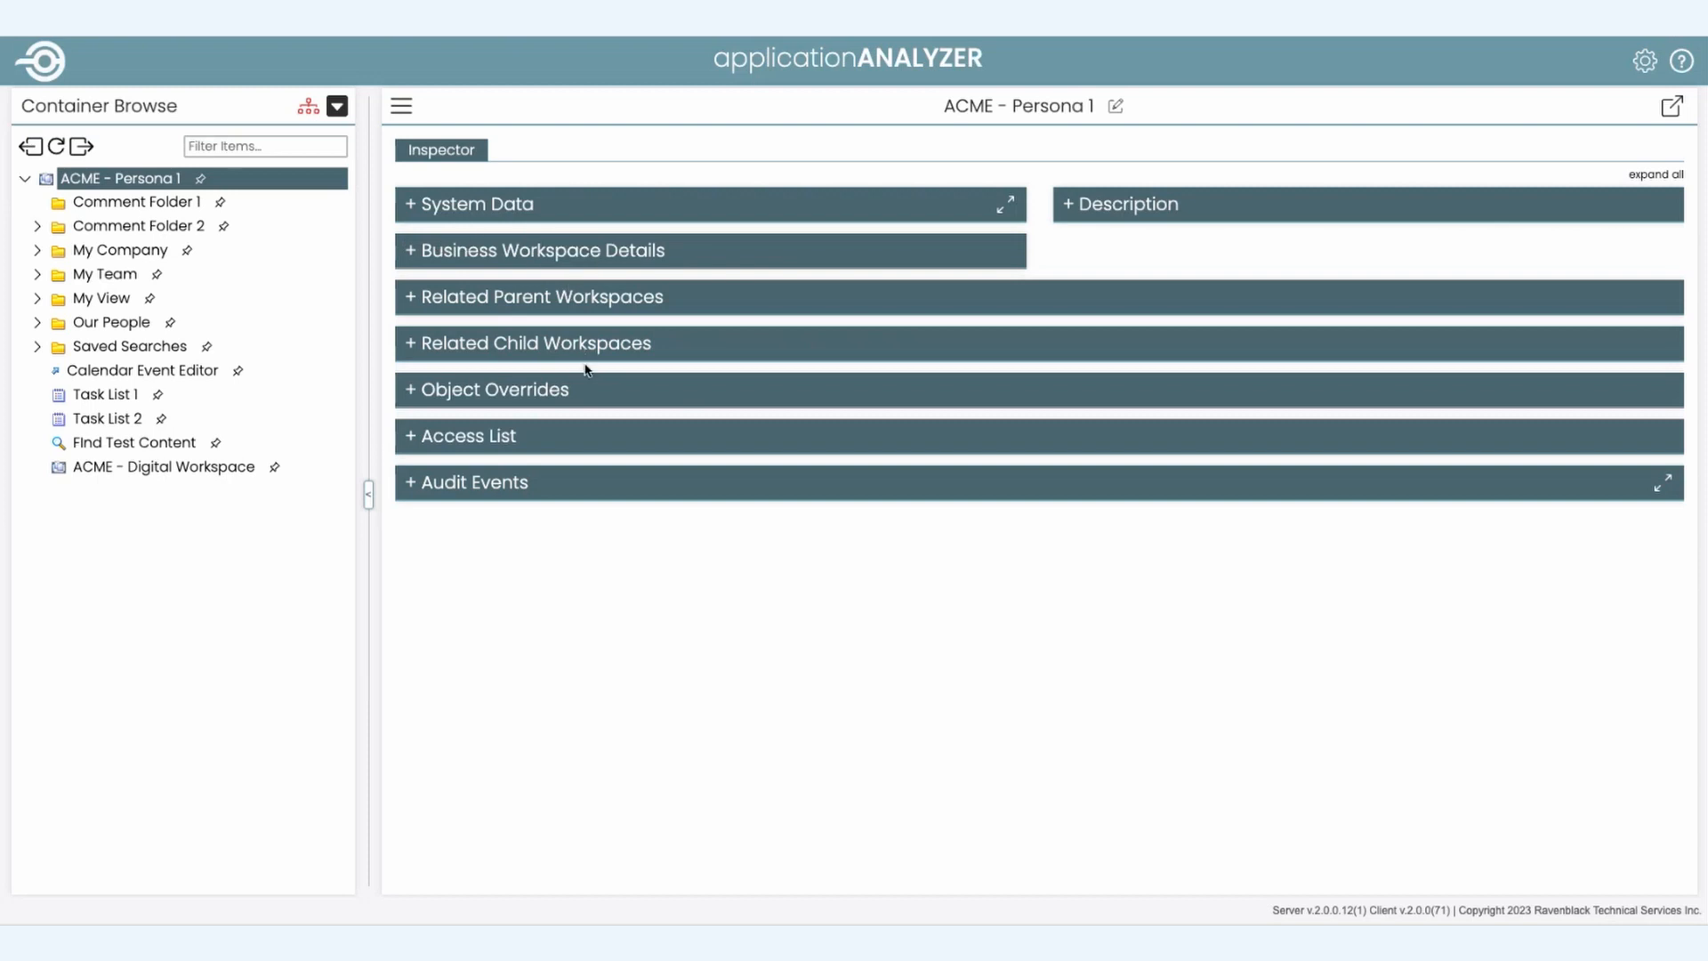
{"action": "left_click", "coordinate": [474, 203]}
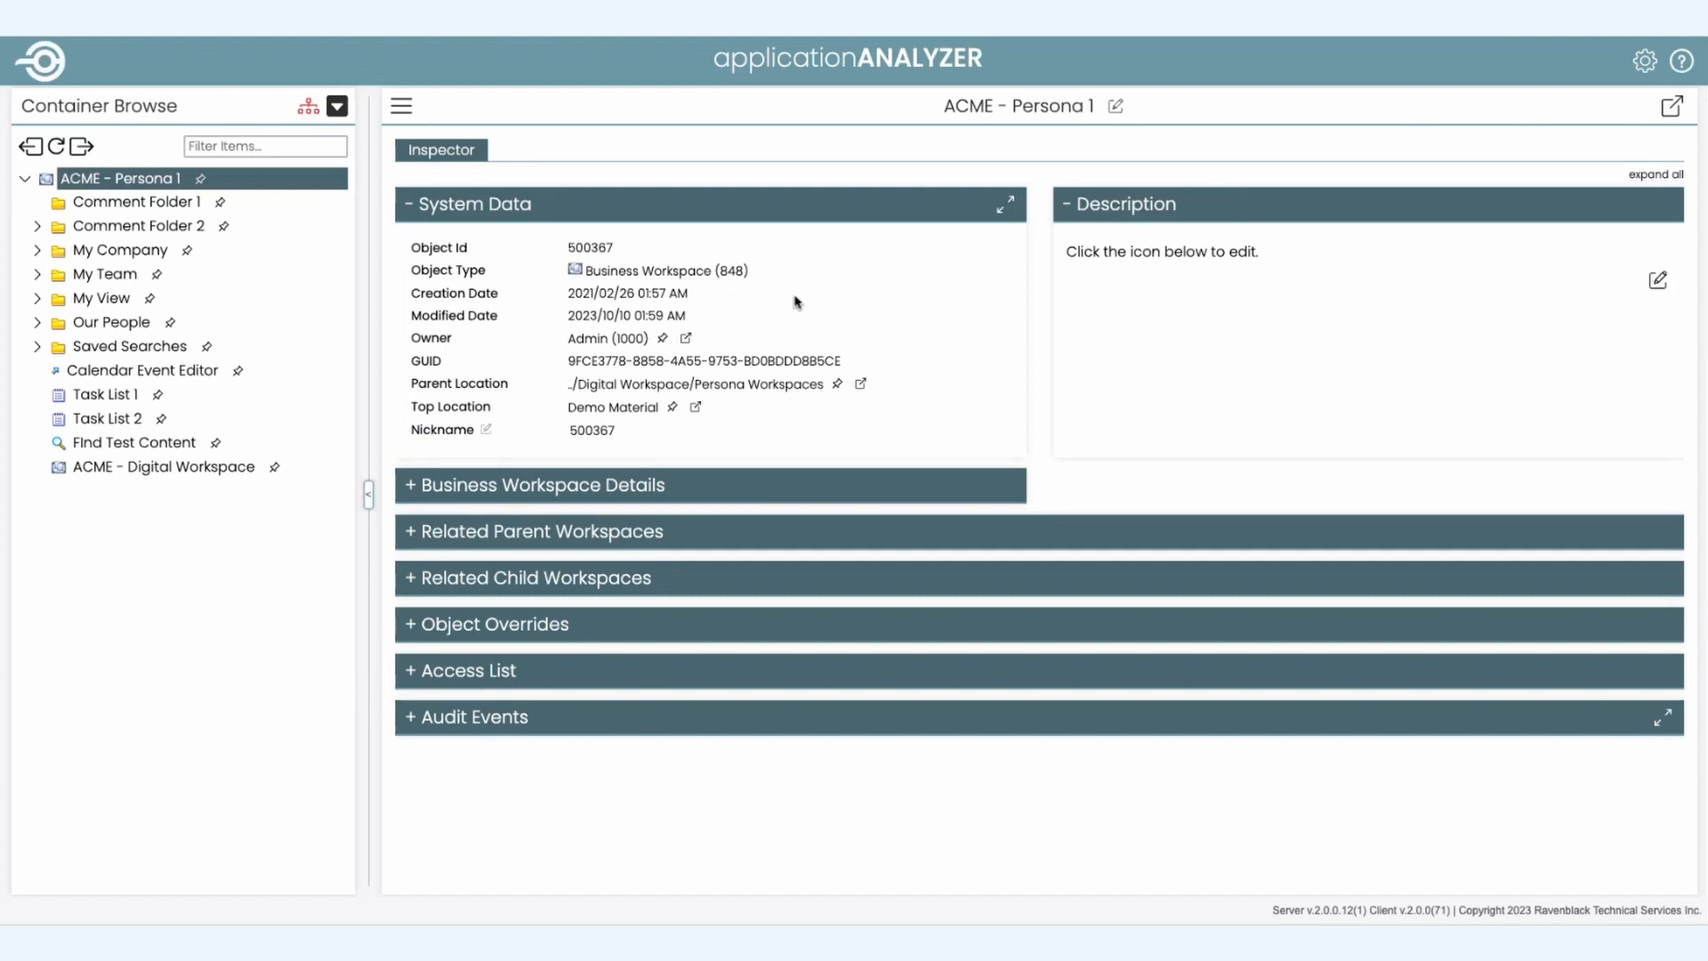
{"action": "mouse_move", "coordinate": [760, 356]}
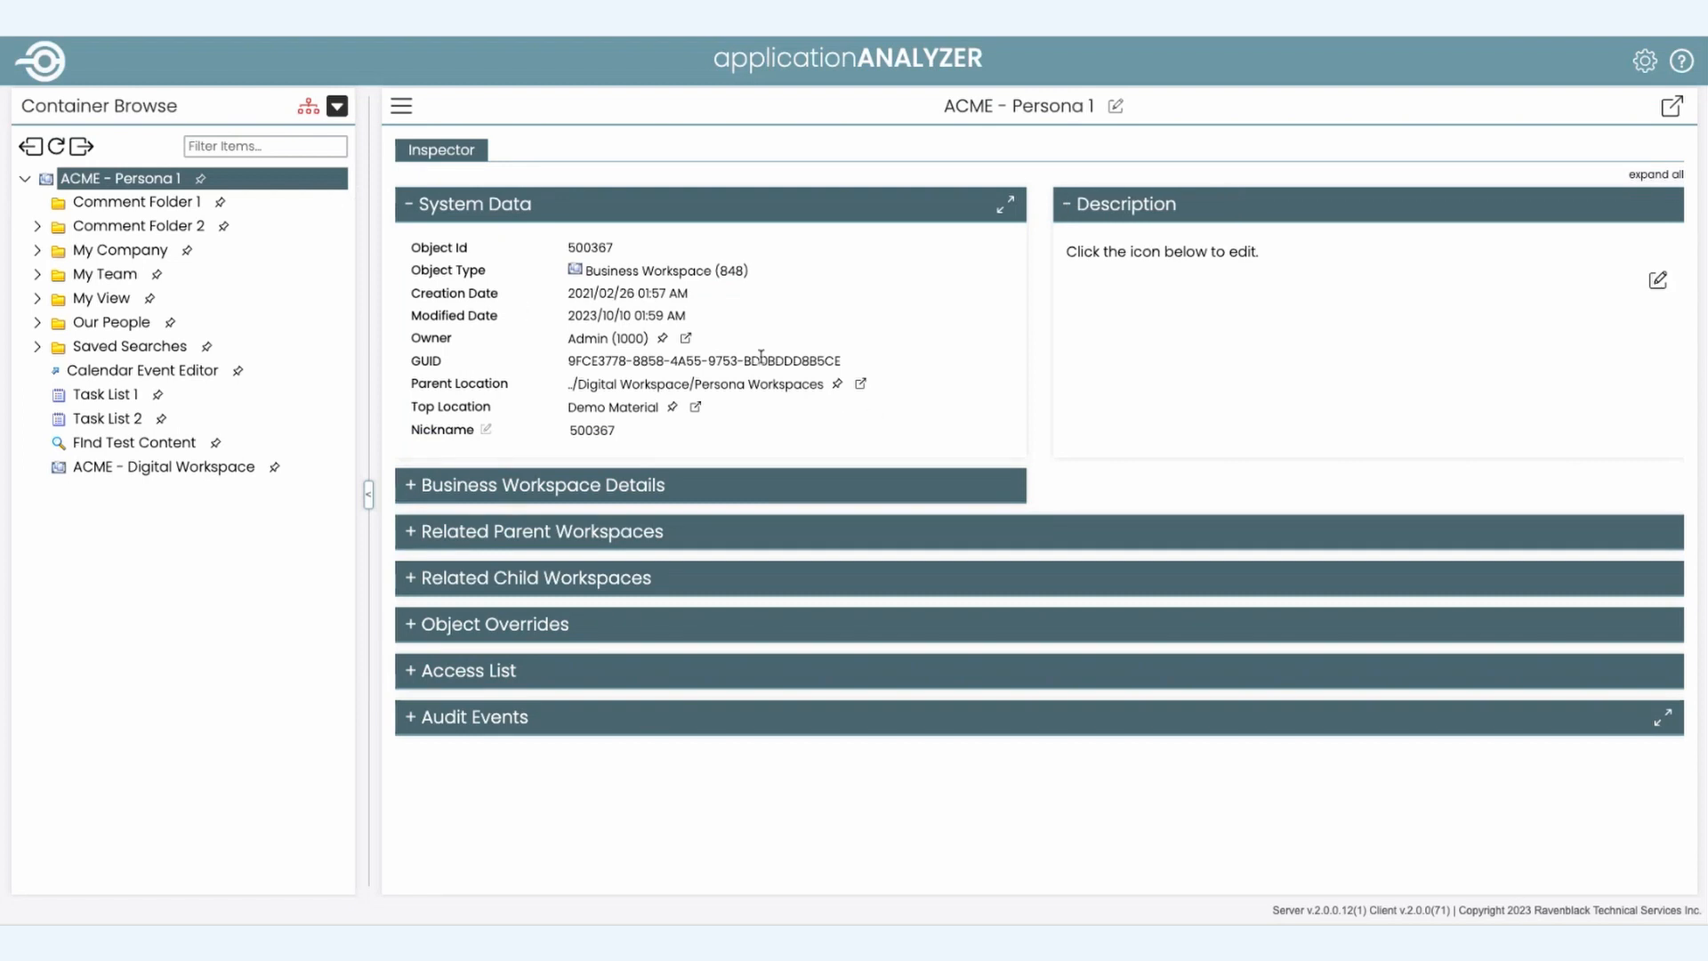
{"action": "left_click", "coordinate": [484, 429]}
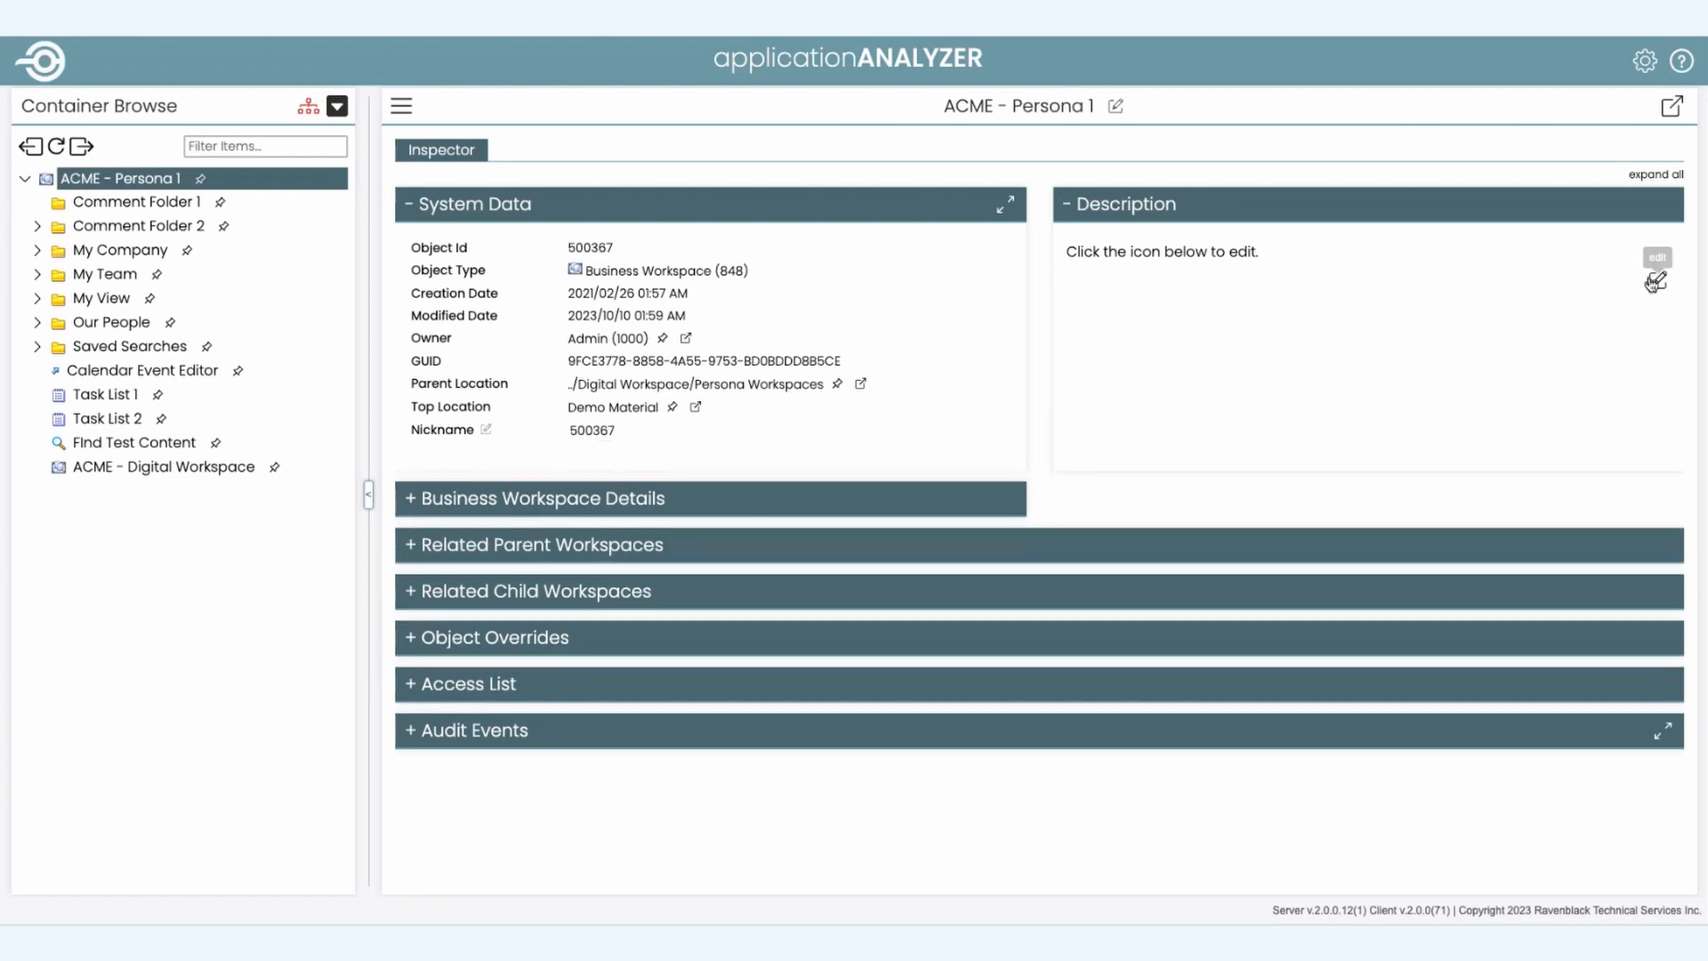
{"action": "left_click", "coordinate": [1657, 281]}
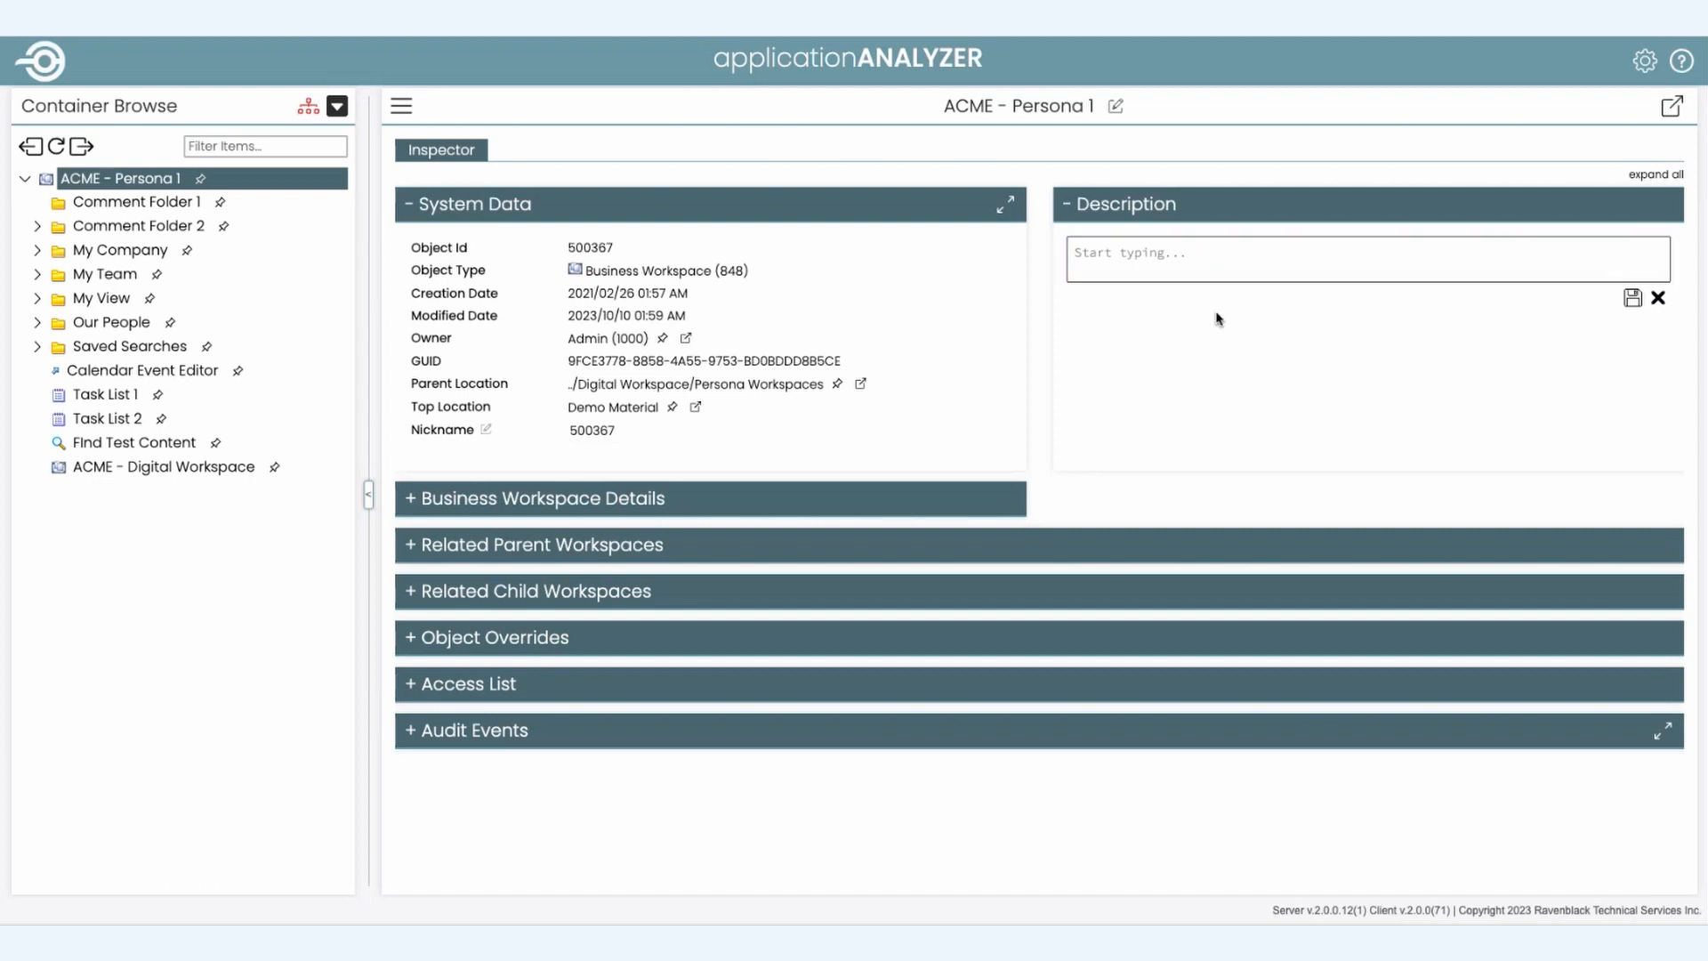
{"action": "left_click", "coordinate": [474, 730]}
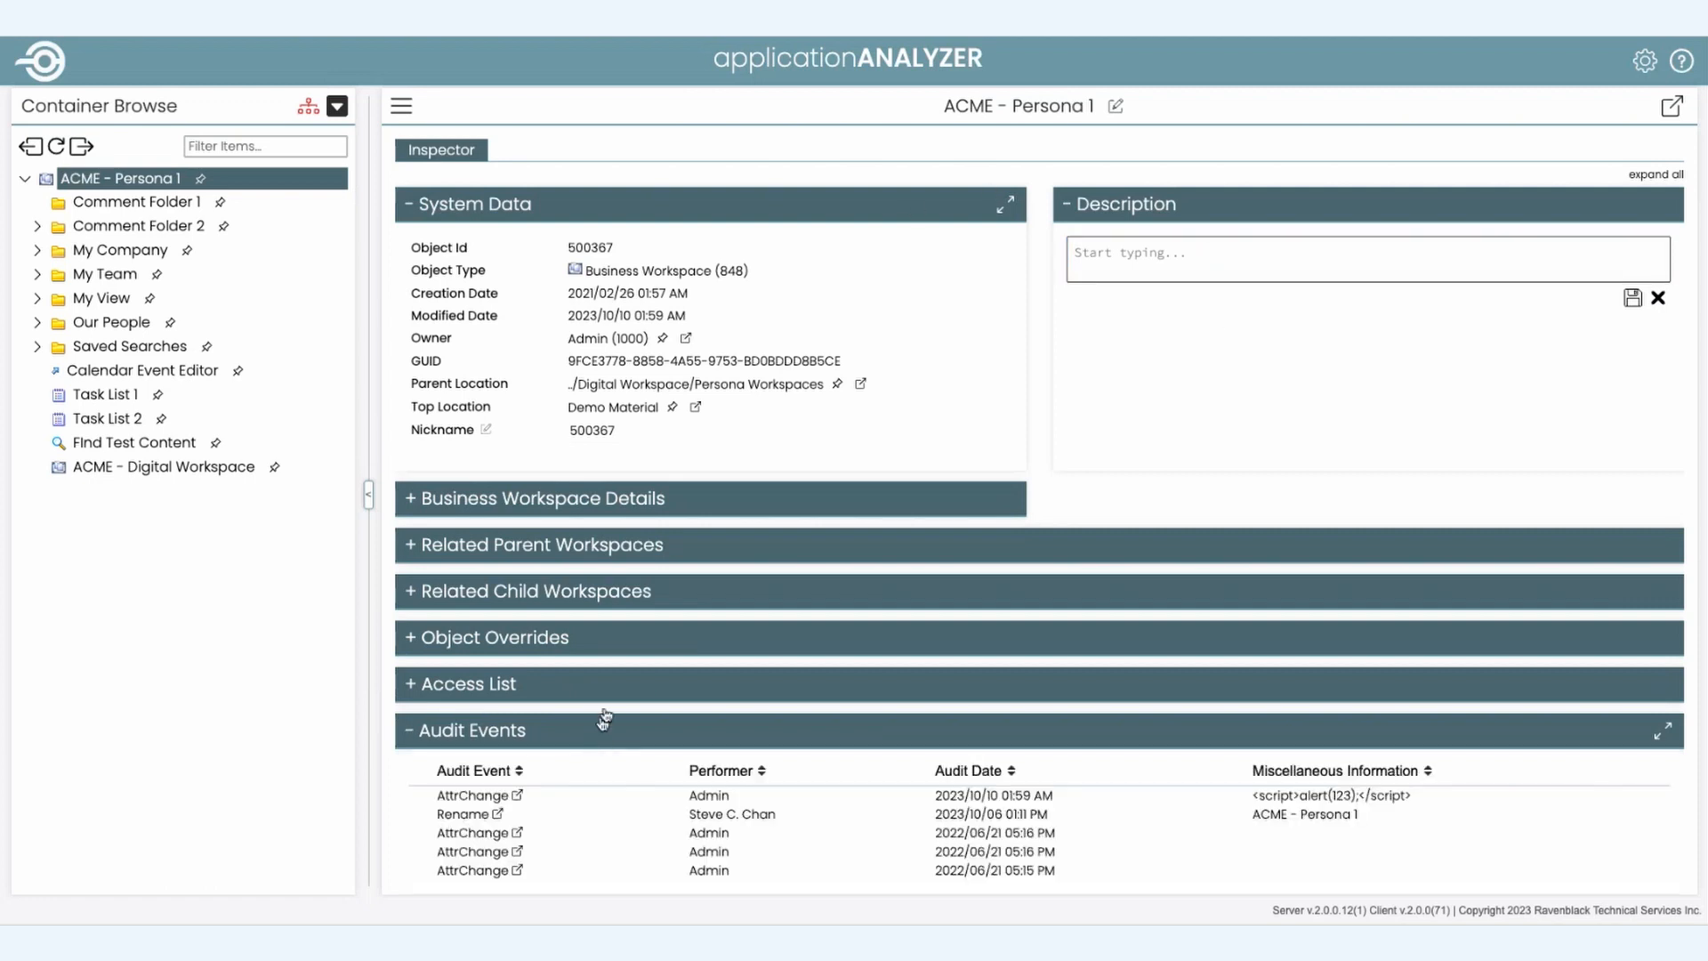
{"action": "mouse_move", "coordinate": [609, 683]}
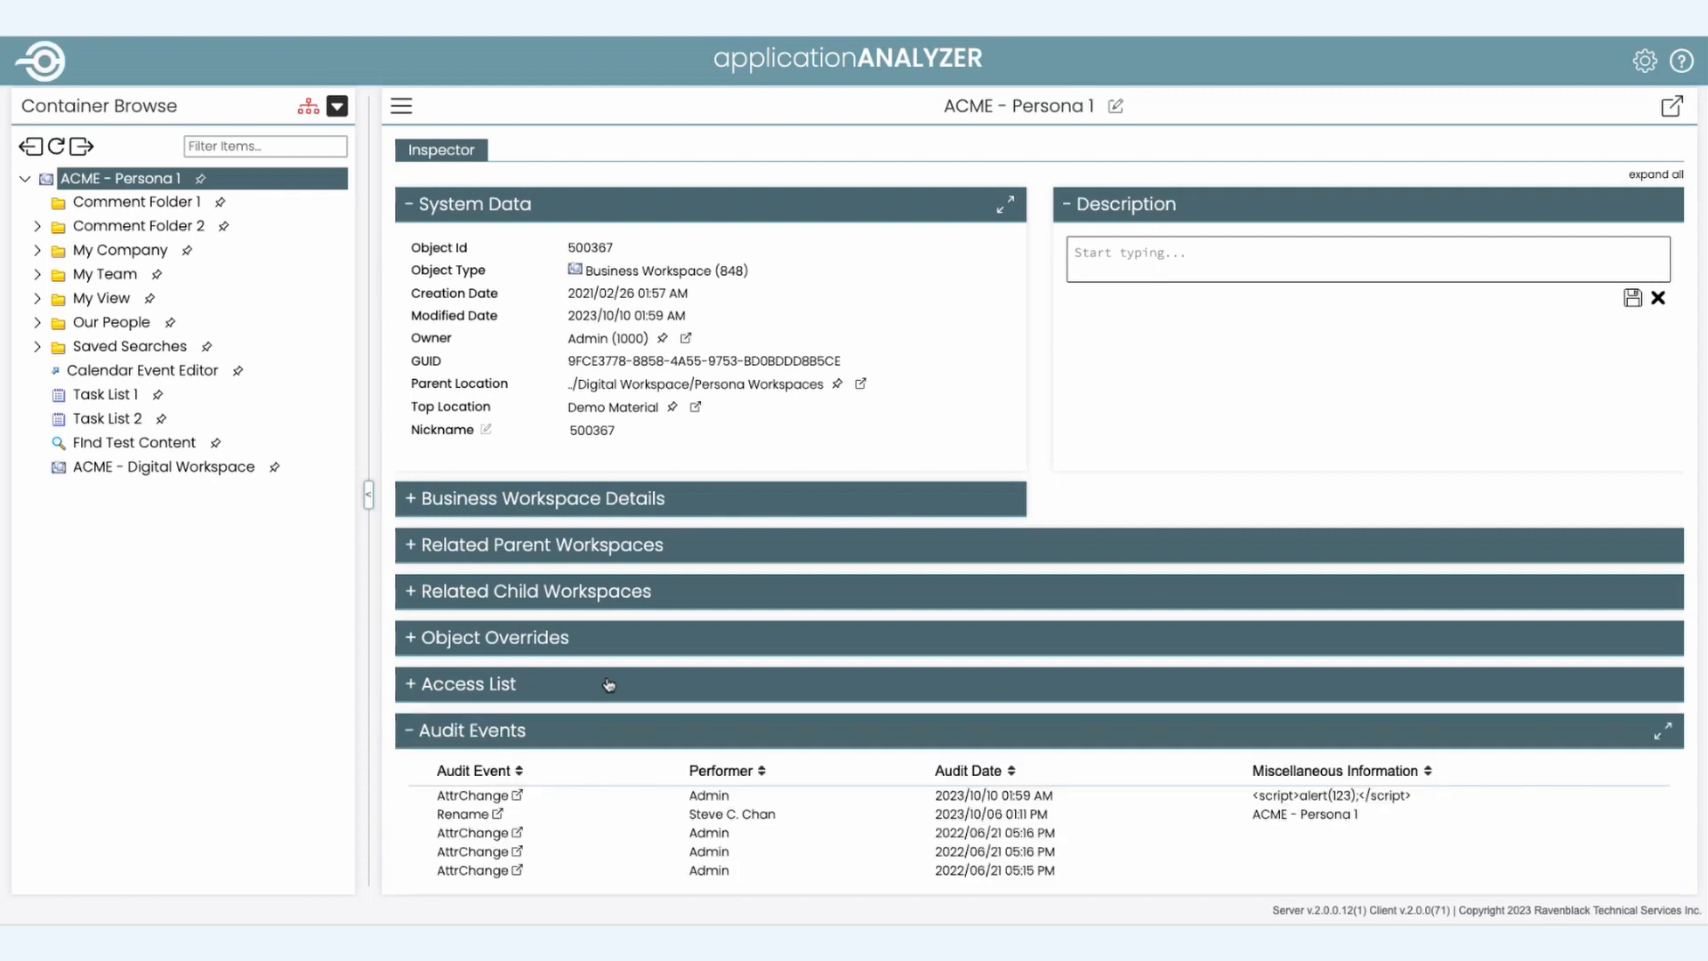
{"action": "left_click", "coordinate": [470, 730]}
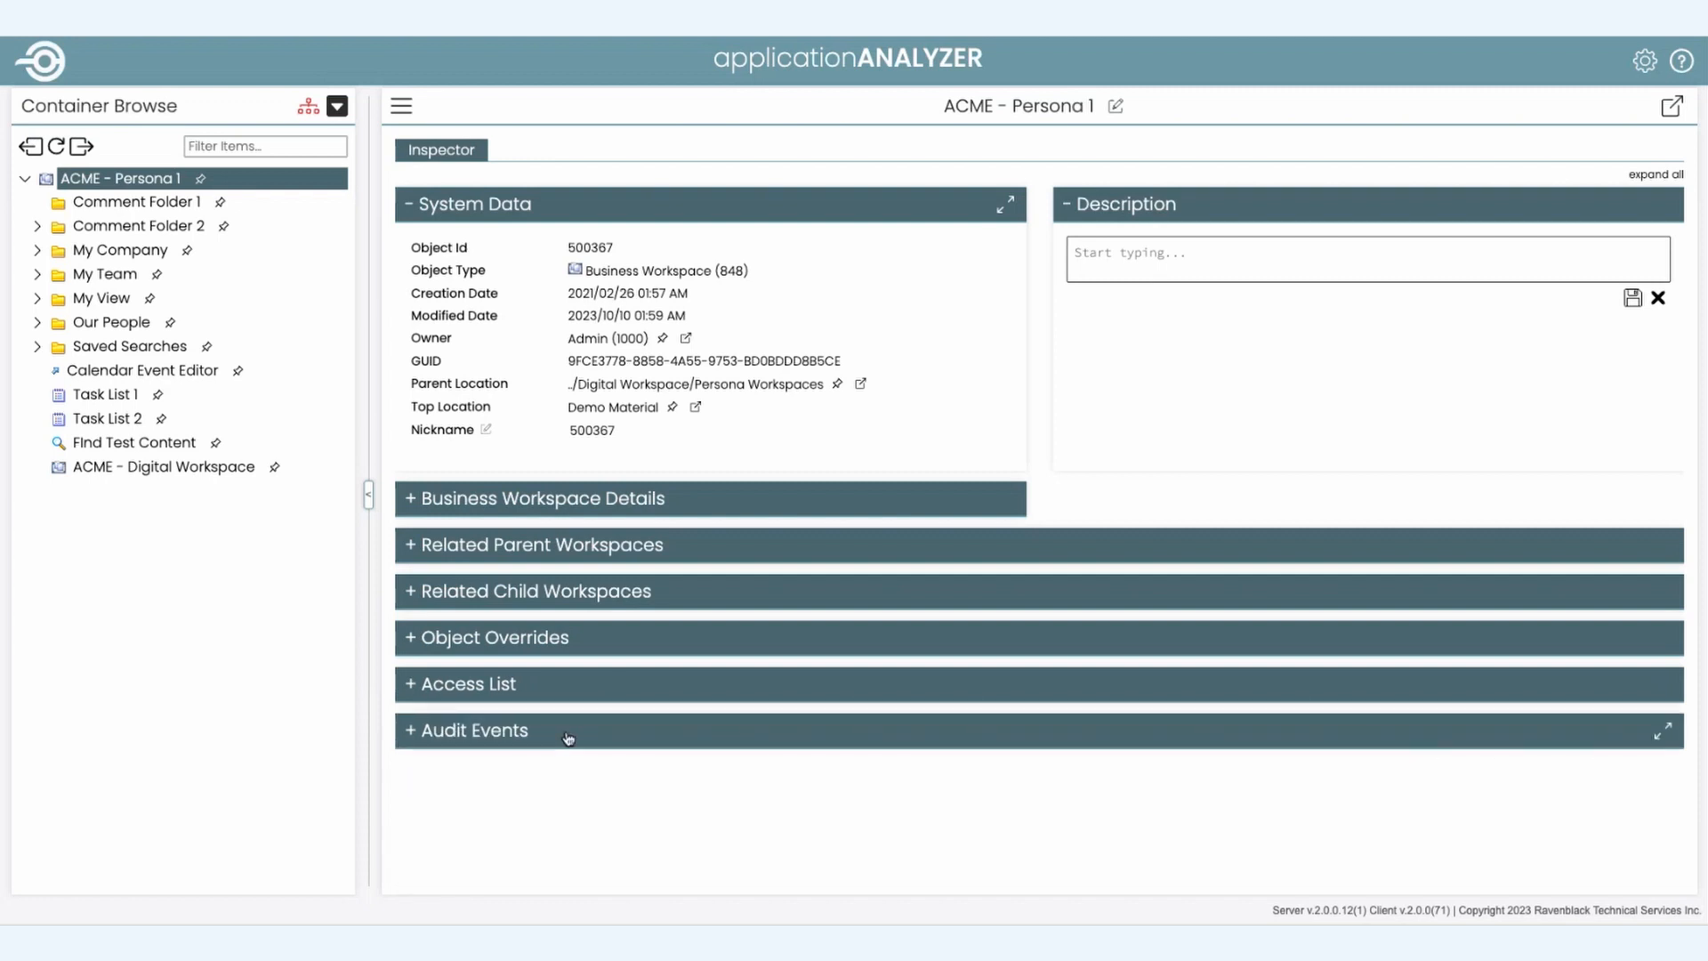
{"action": "left_click", "coordinate": [541, 499]}
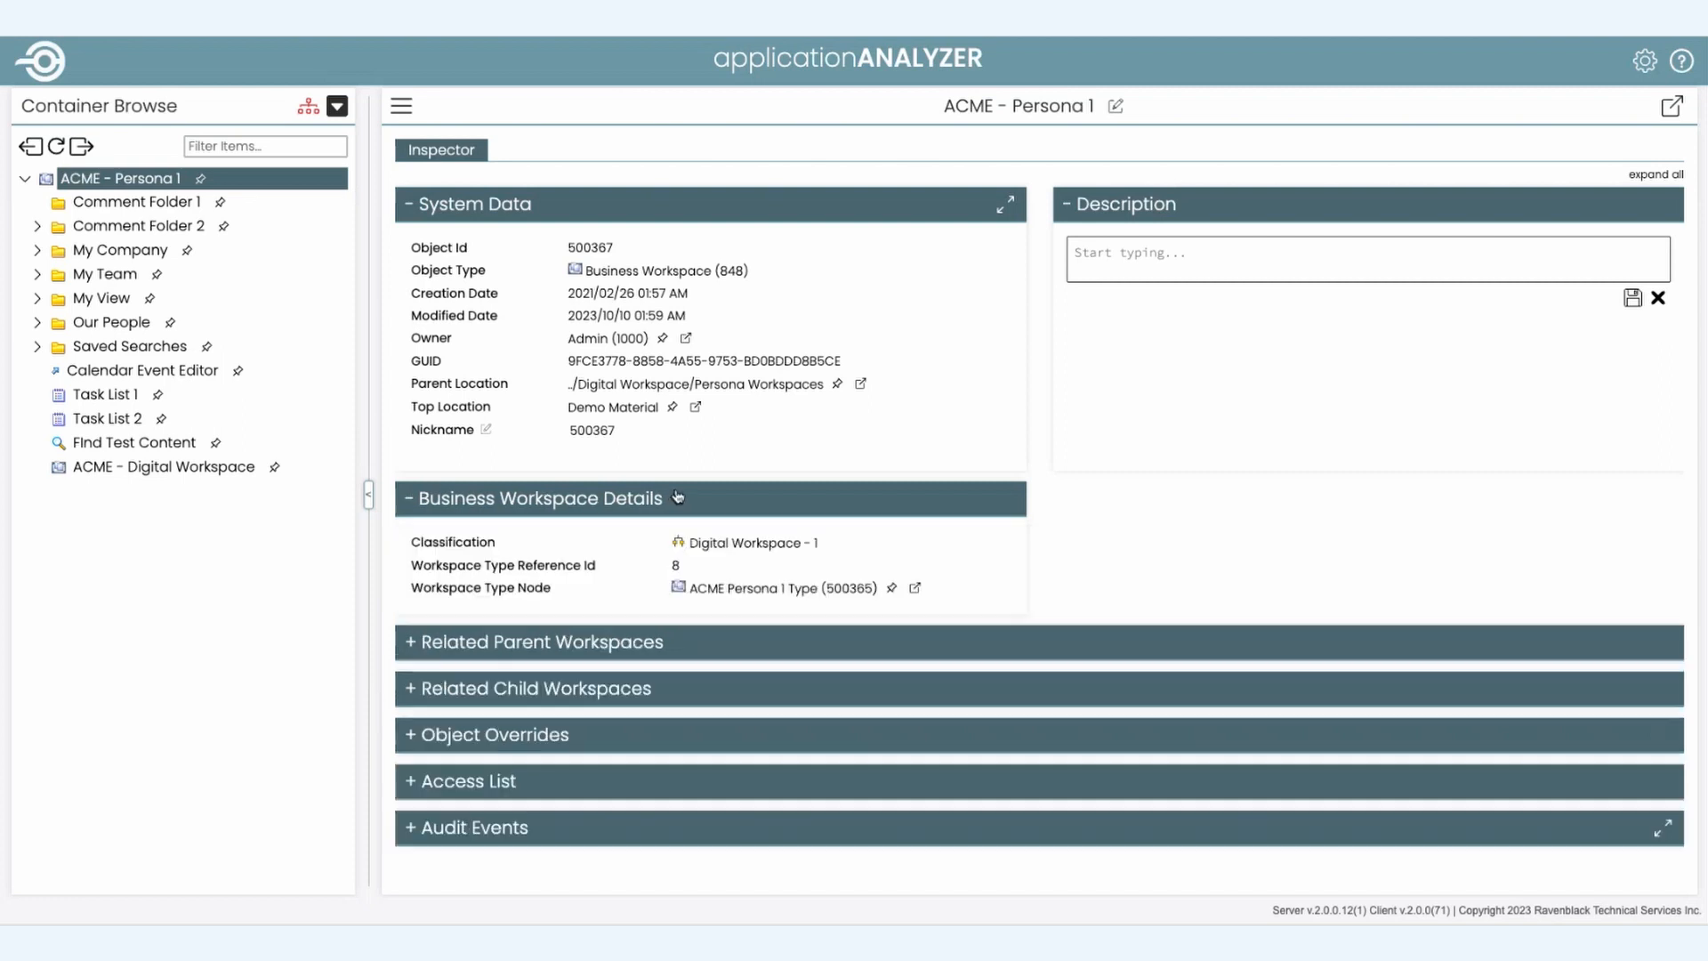
{"action": "mouse_move", "coordinate": [1030, 566]}
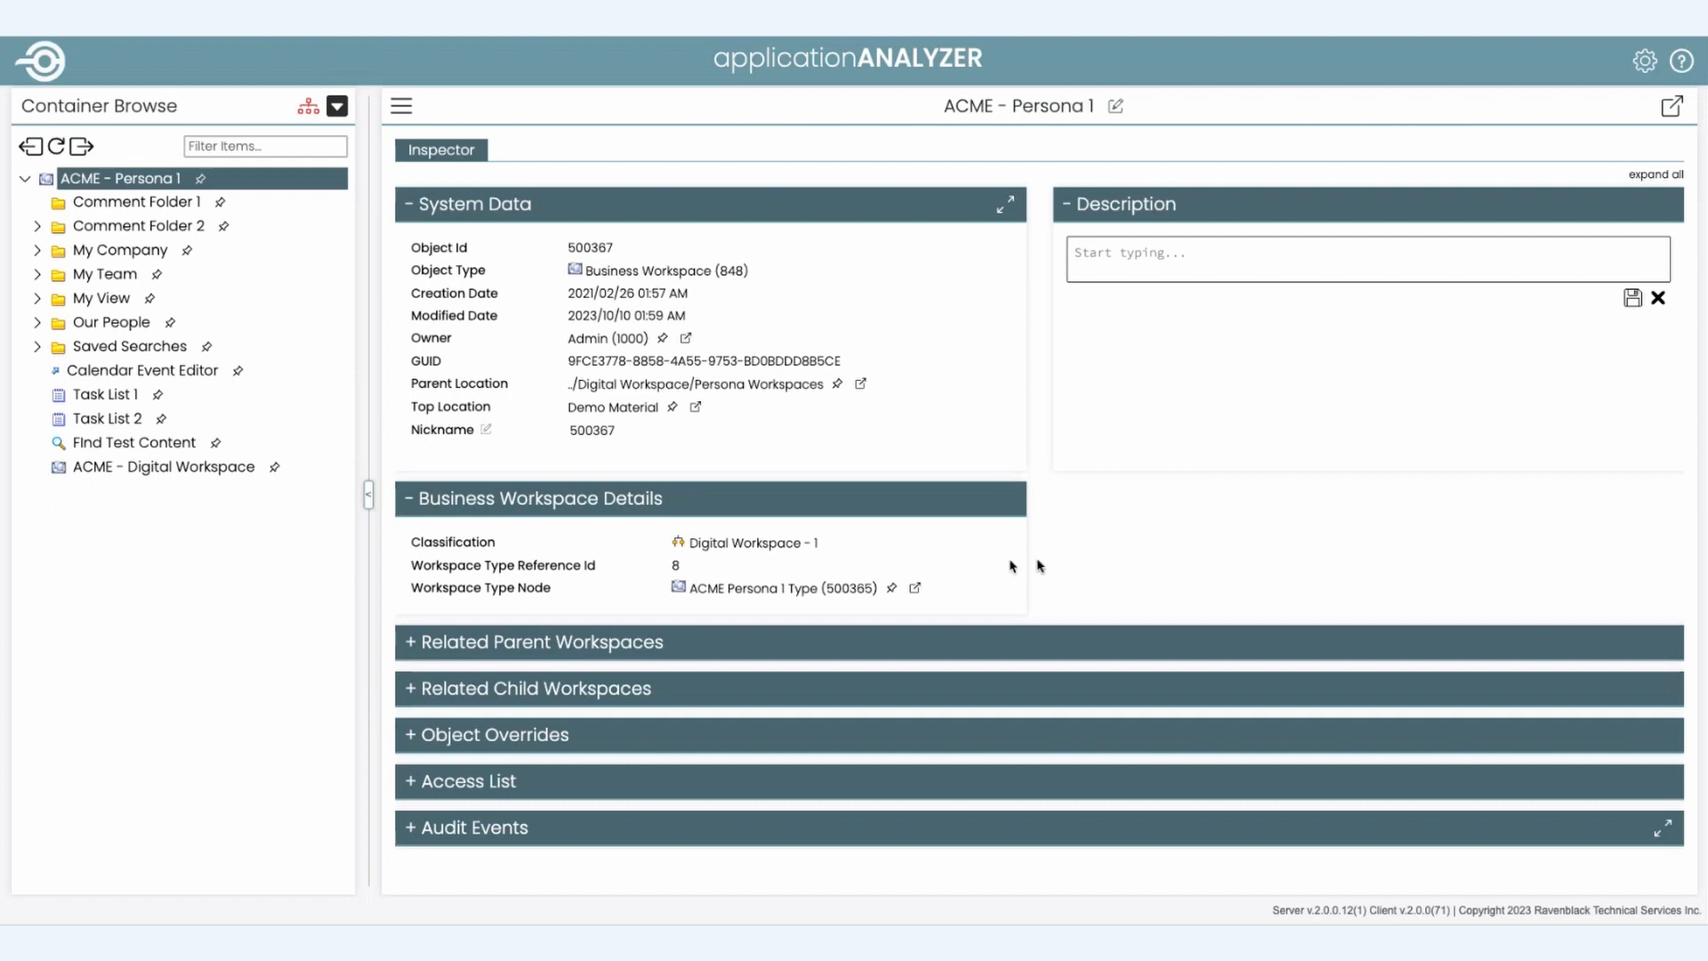
{"action": "mouse_move", "coordinate": [1045, 562]}
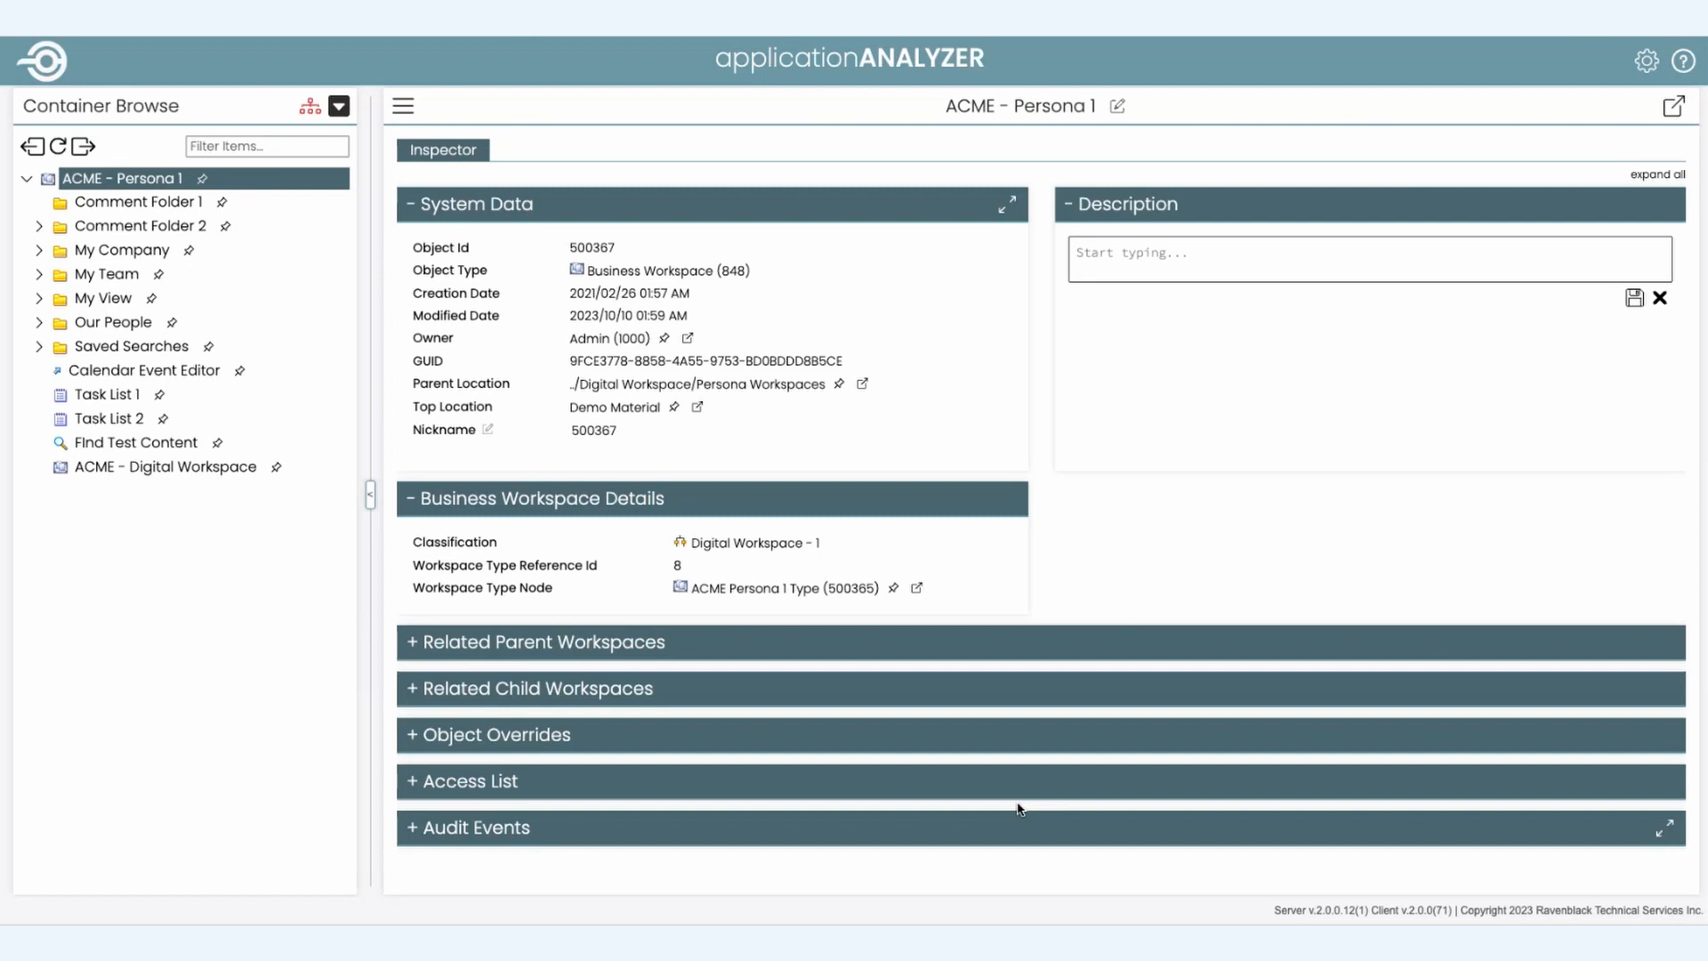
{"action": "mouse_move", "coordinate": [875, 786]}
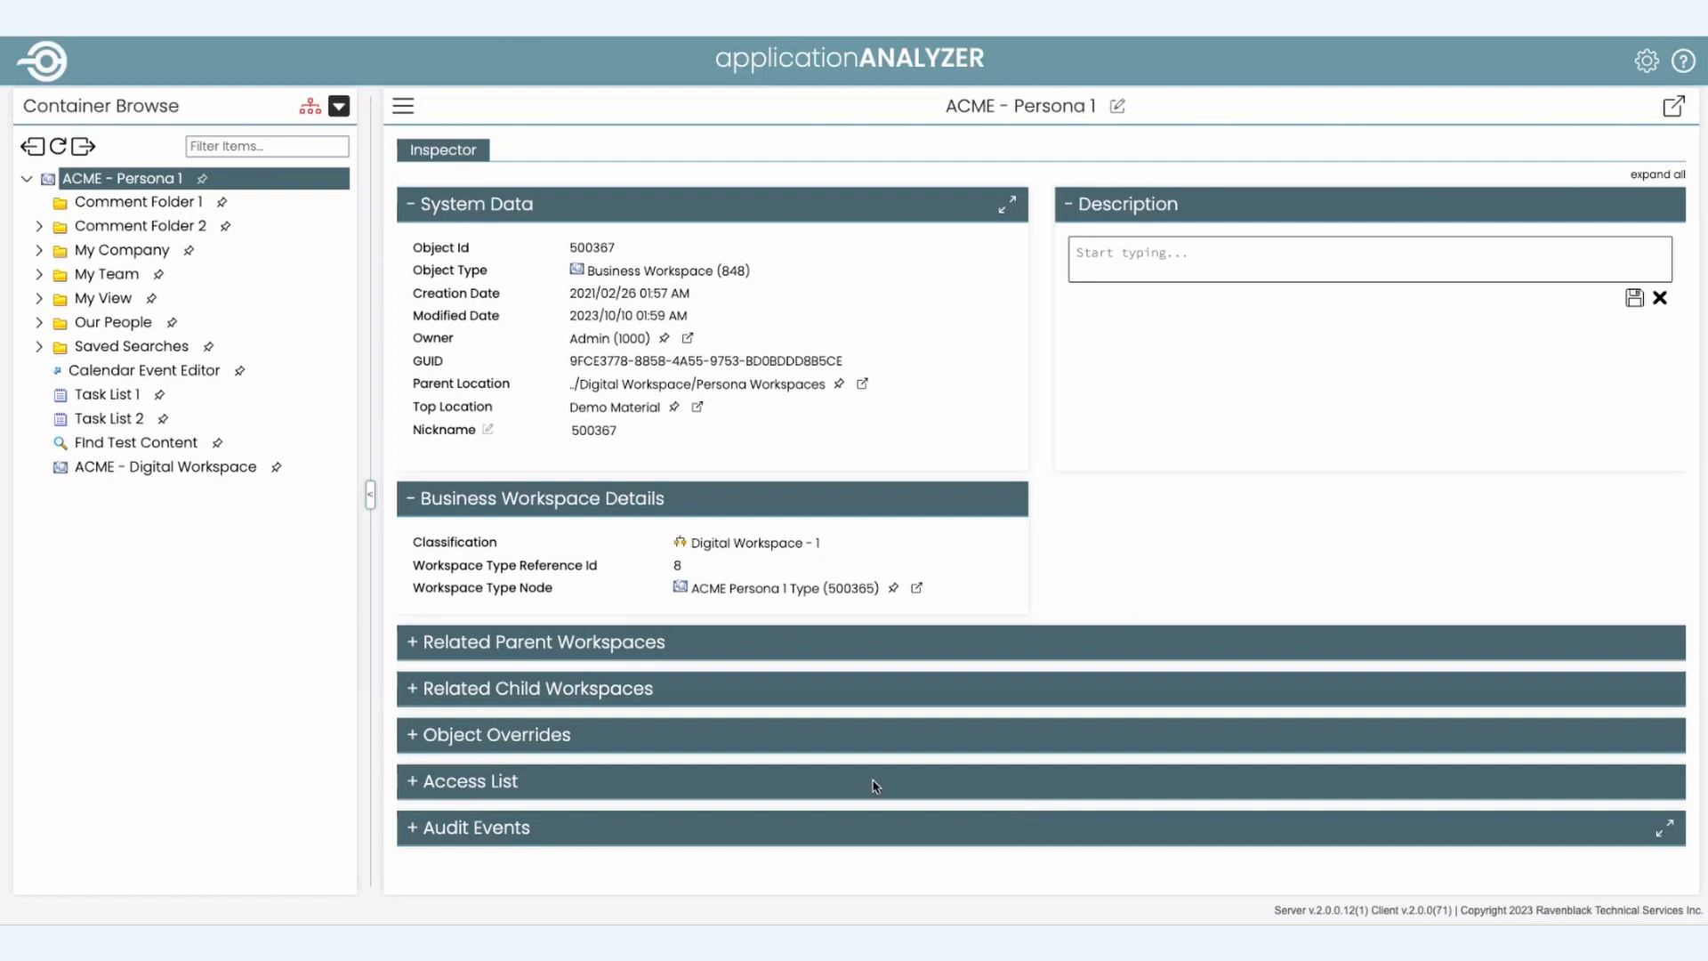
Step: Expand ACME - Persona 1's access list of Admin, Coordinators, Guests, Members and Business Administrators permissions
{"action": "left_click", "coordinate": [468, 781]}
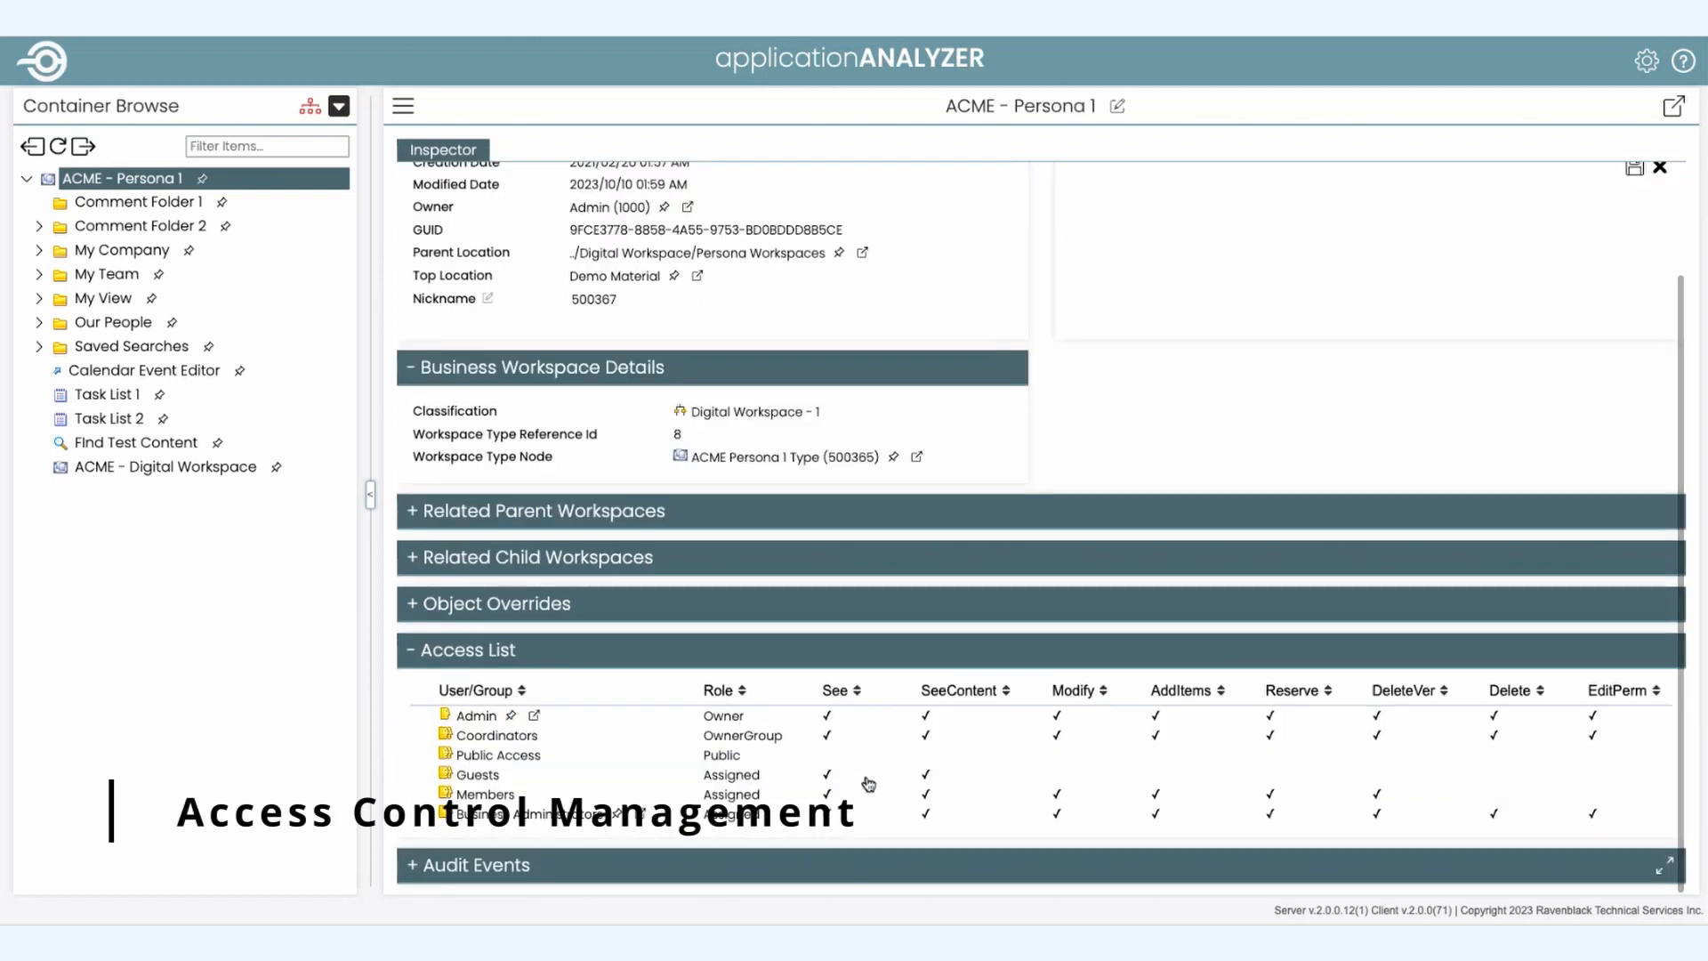
{"action": "left_click", "coordinate": [474, 774]}
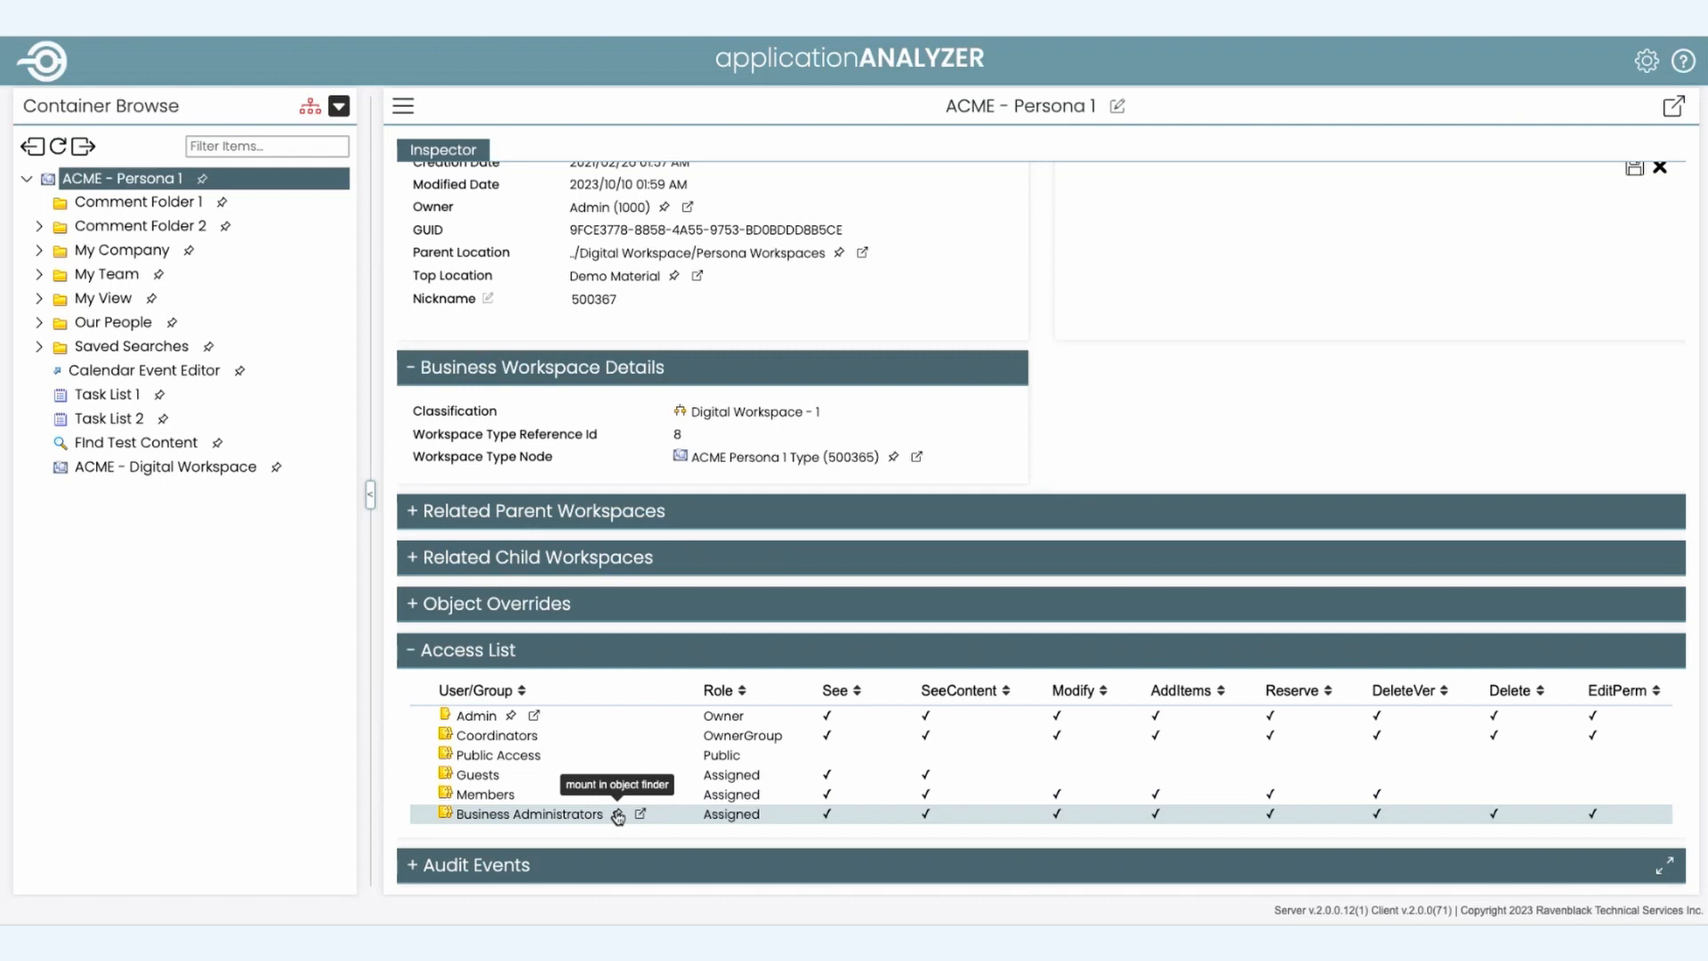
{"action": "mouse_move", "coordinate": [624, 793]}
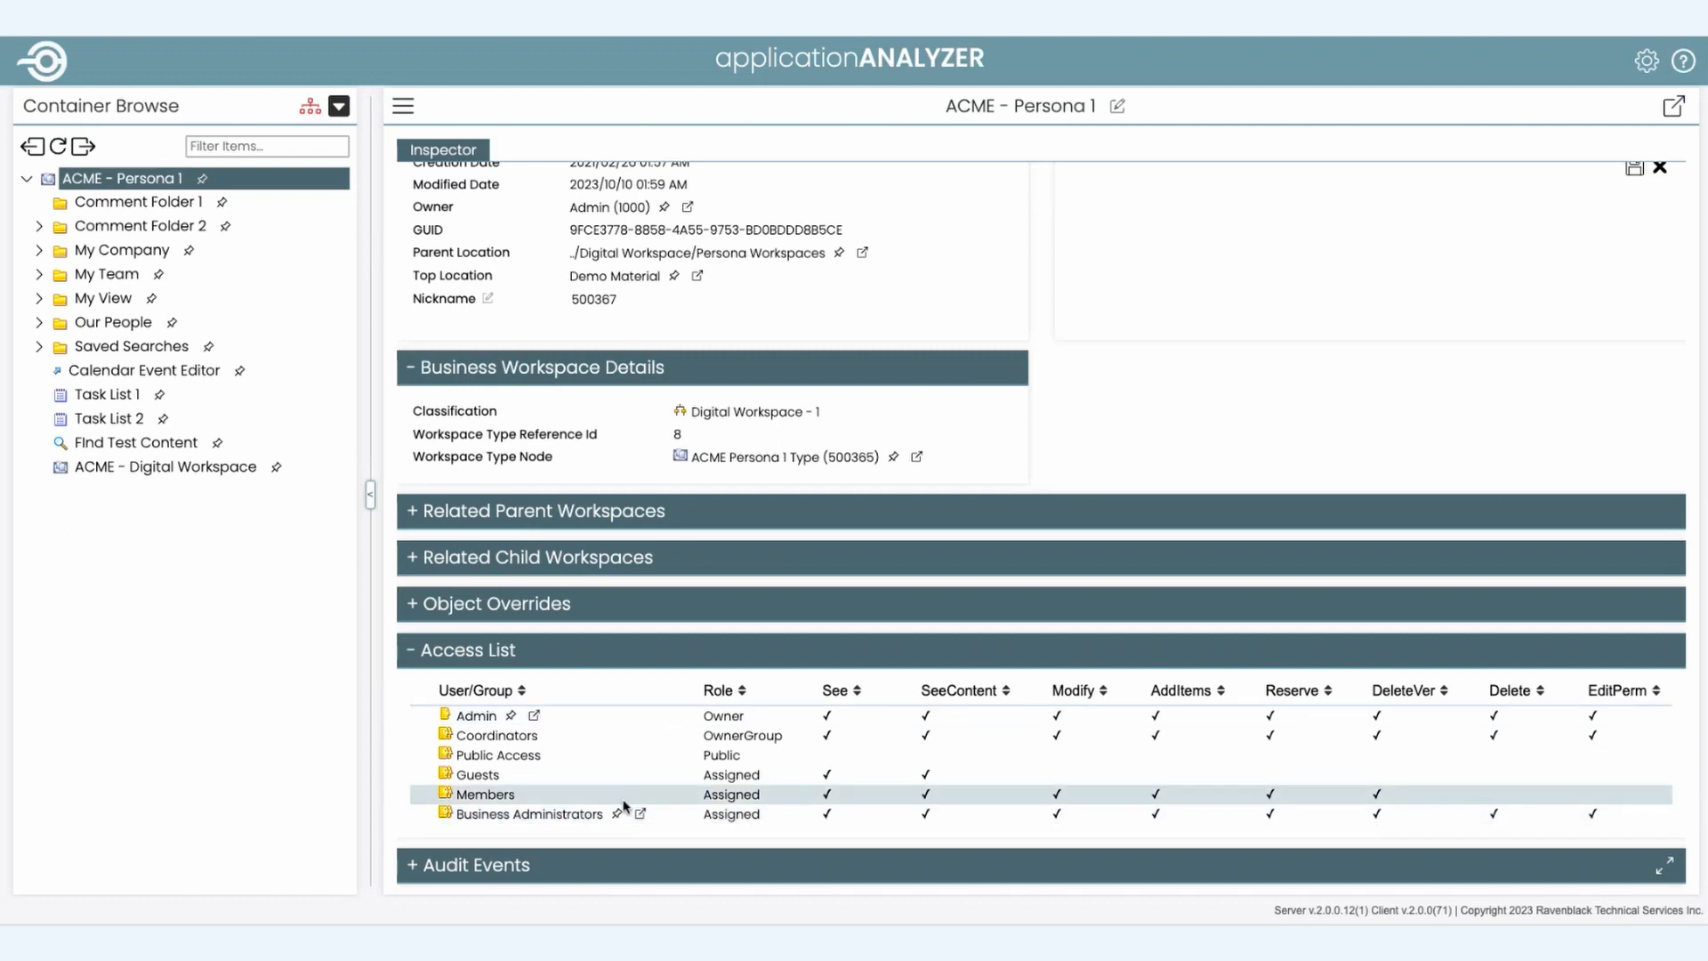
{"action": "mouse_move", "coordinate": [615, 815]}
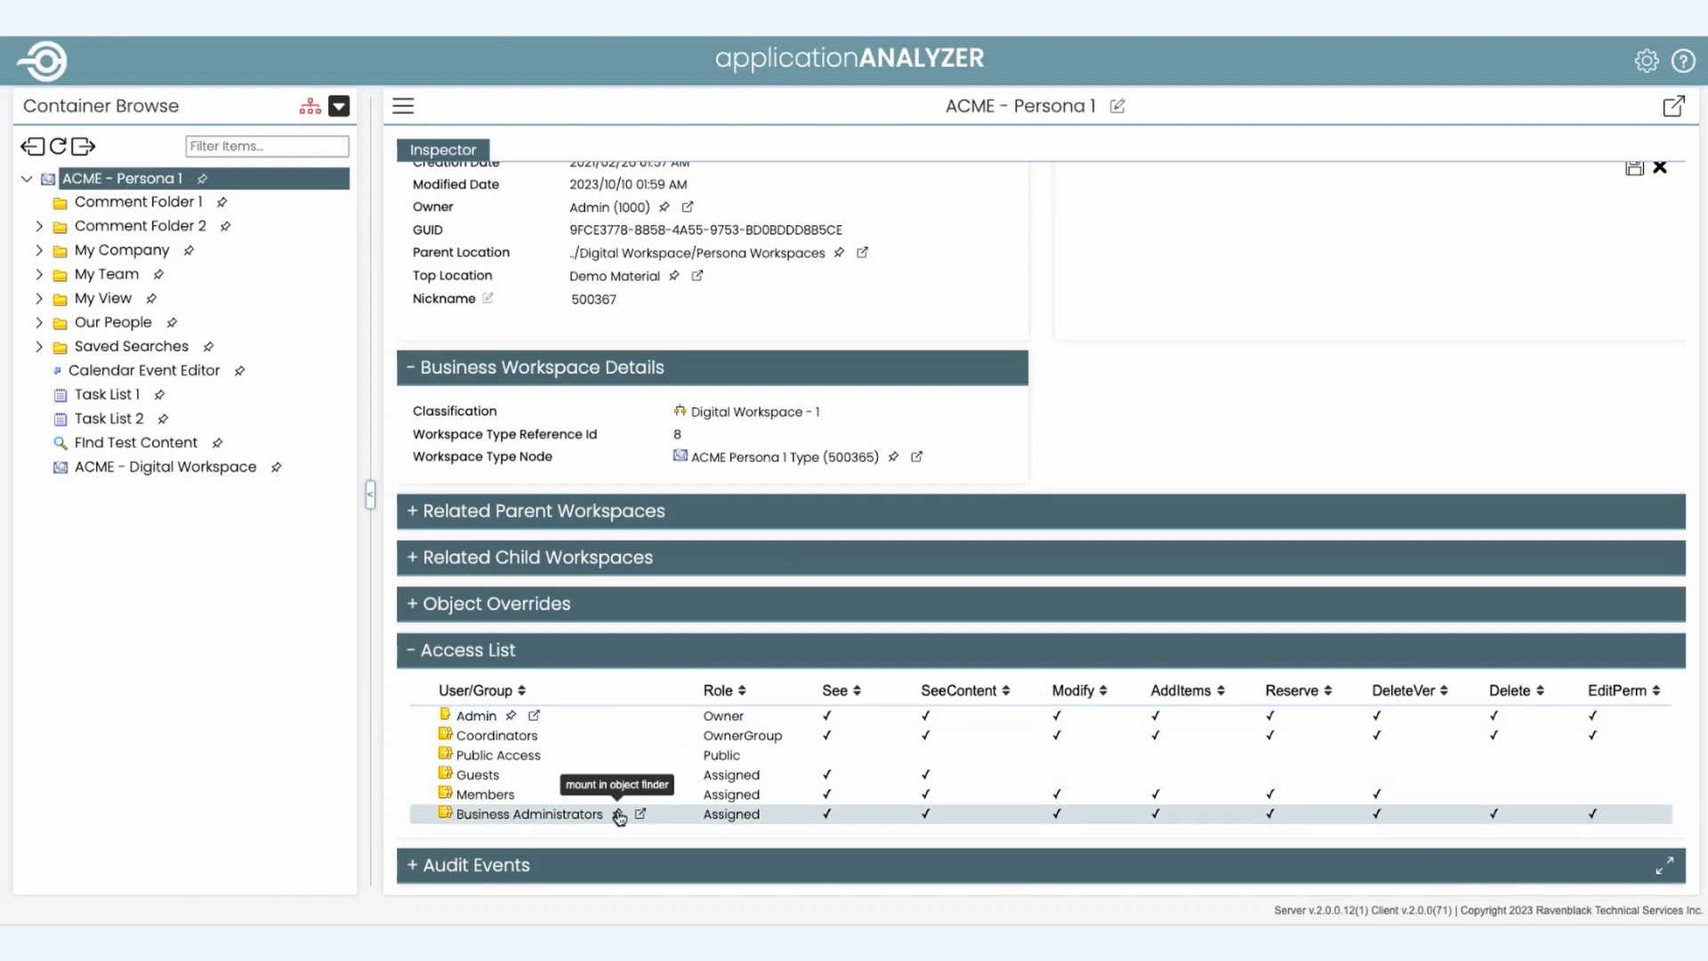
Step: Mount Business Administrators, review its members, IT parent and workspaces, hiding Object & Usage Privileges
{"action": "left_click", "coordinate": [617, 817]}
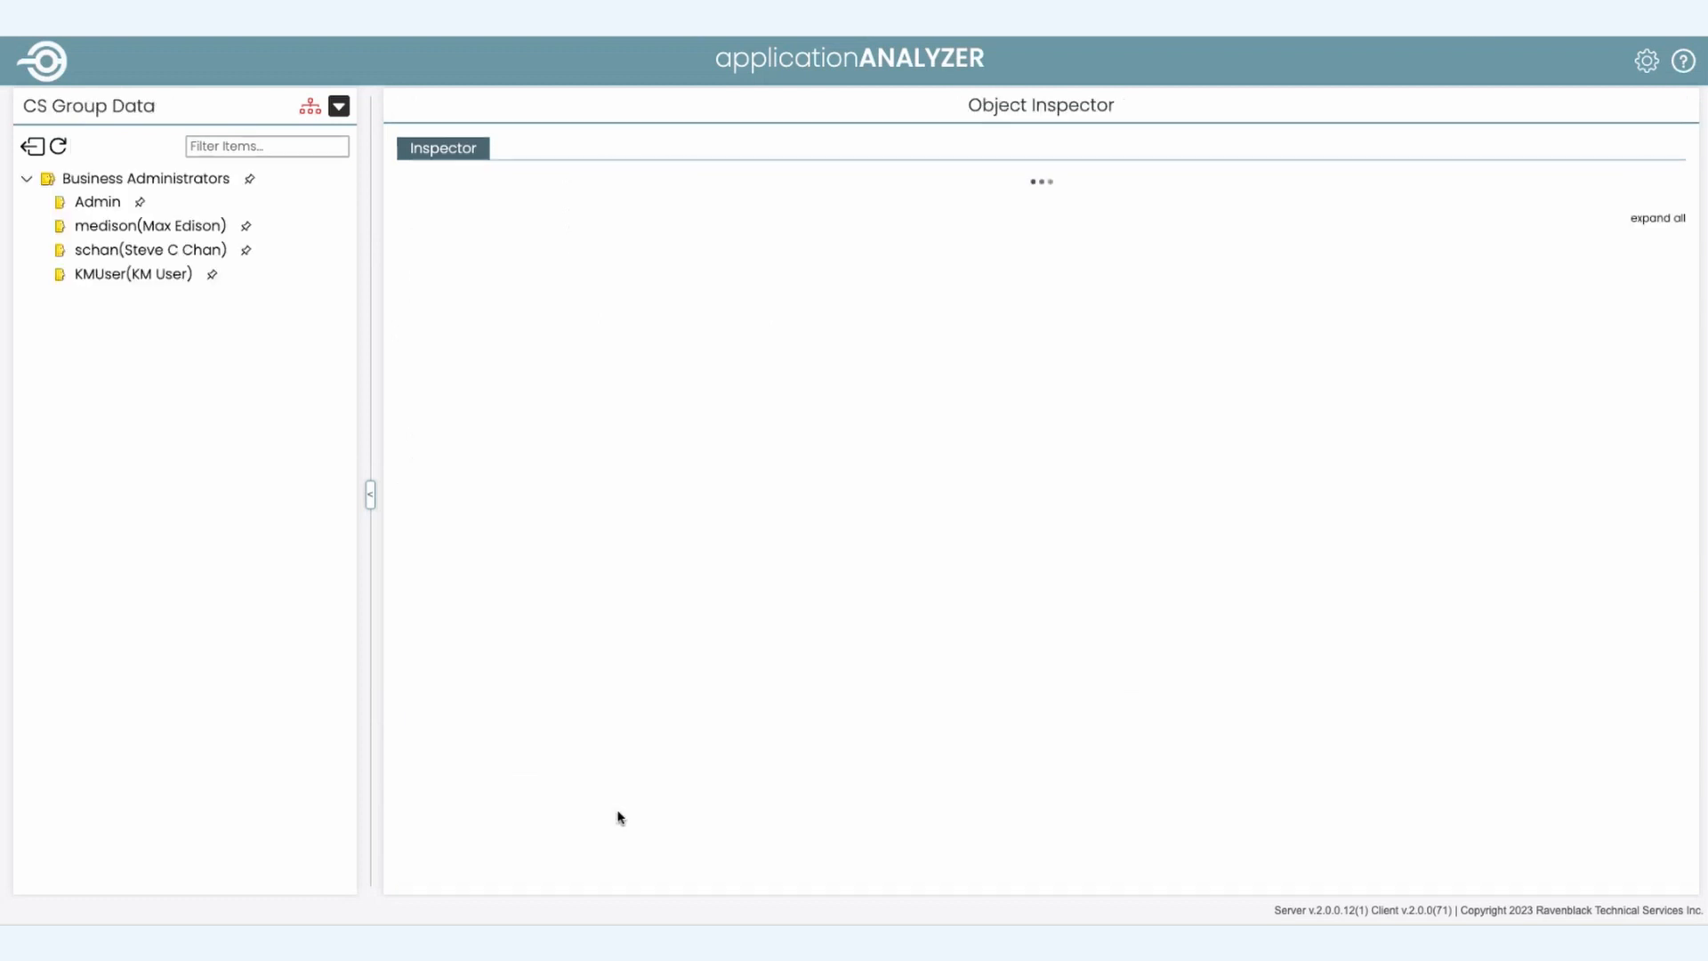
{"action": "left_click", "coordinate": [148, 178]}
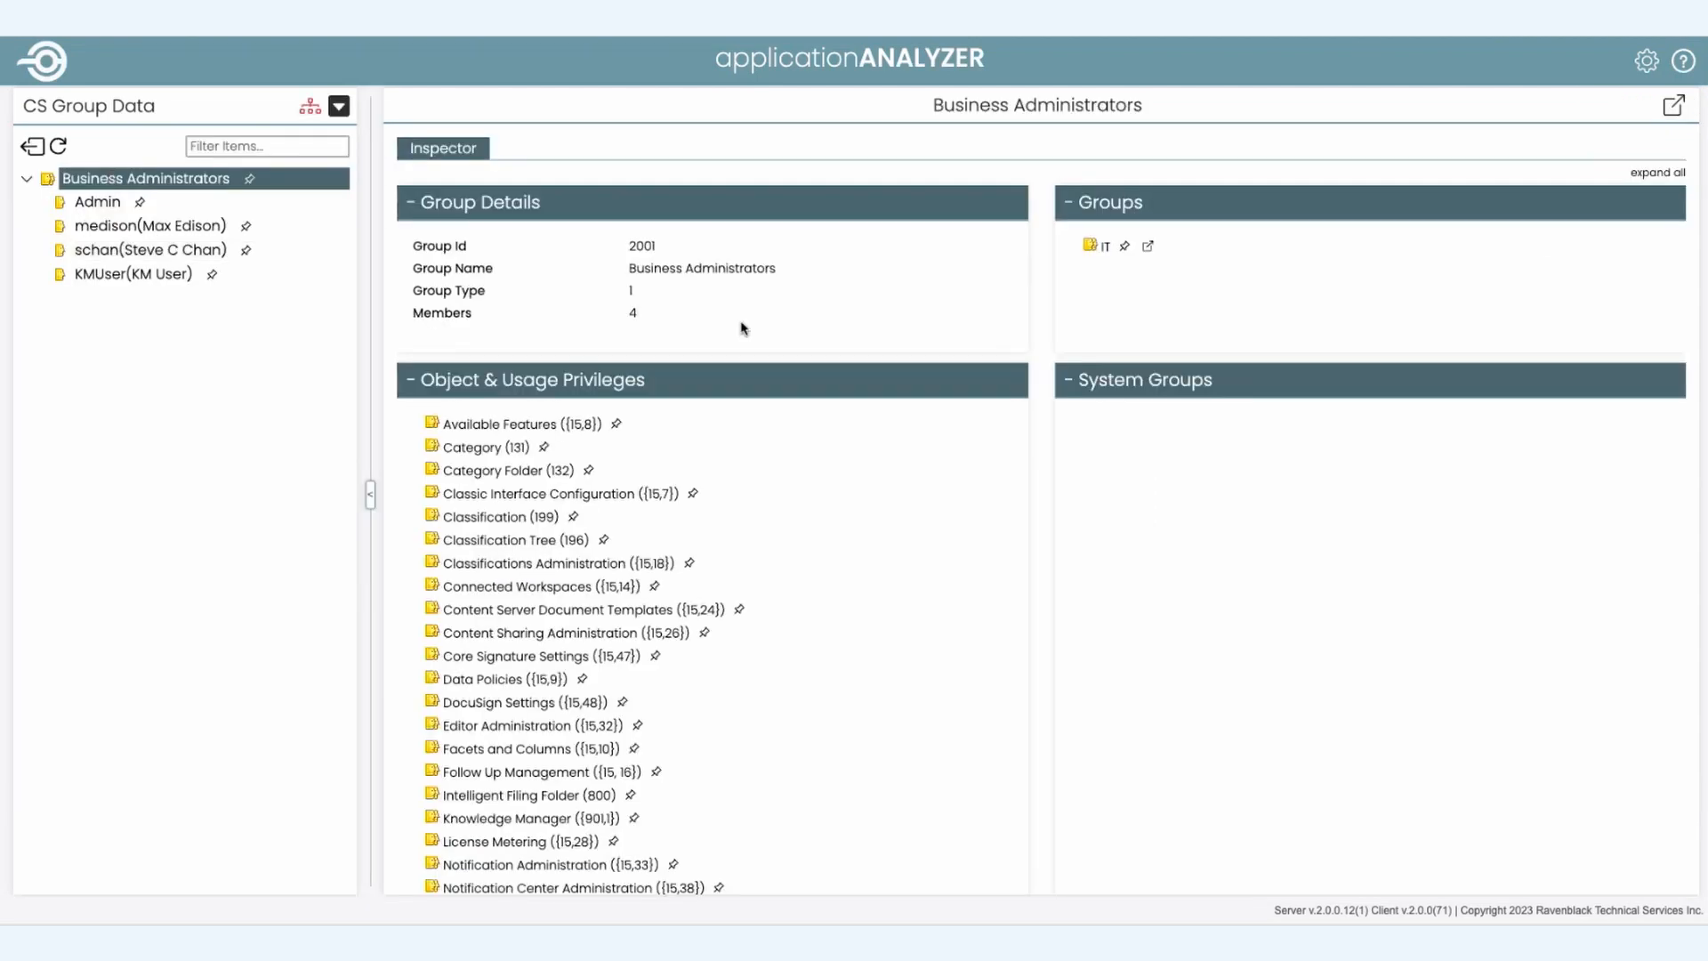
{"action": "scroll", "scroll_direction": "down", "scroll_amount": 3}
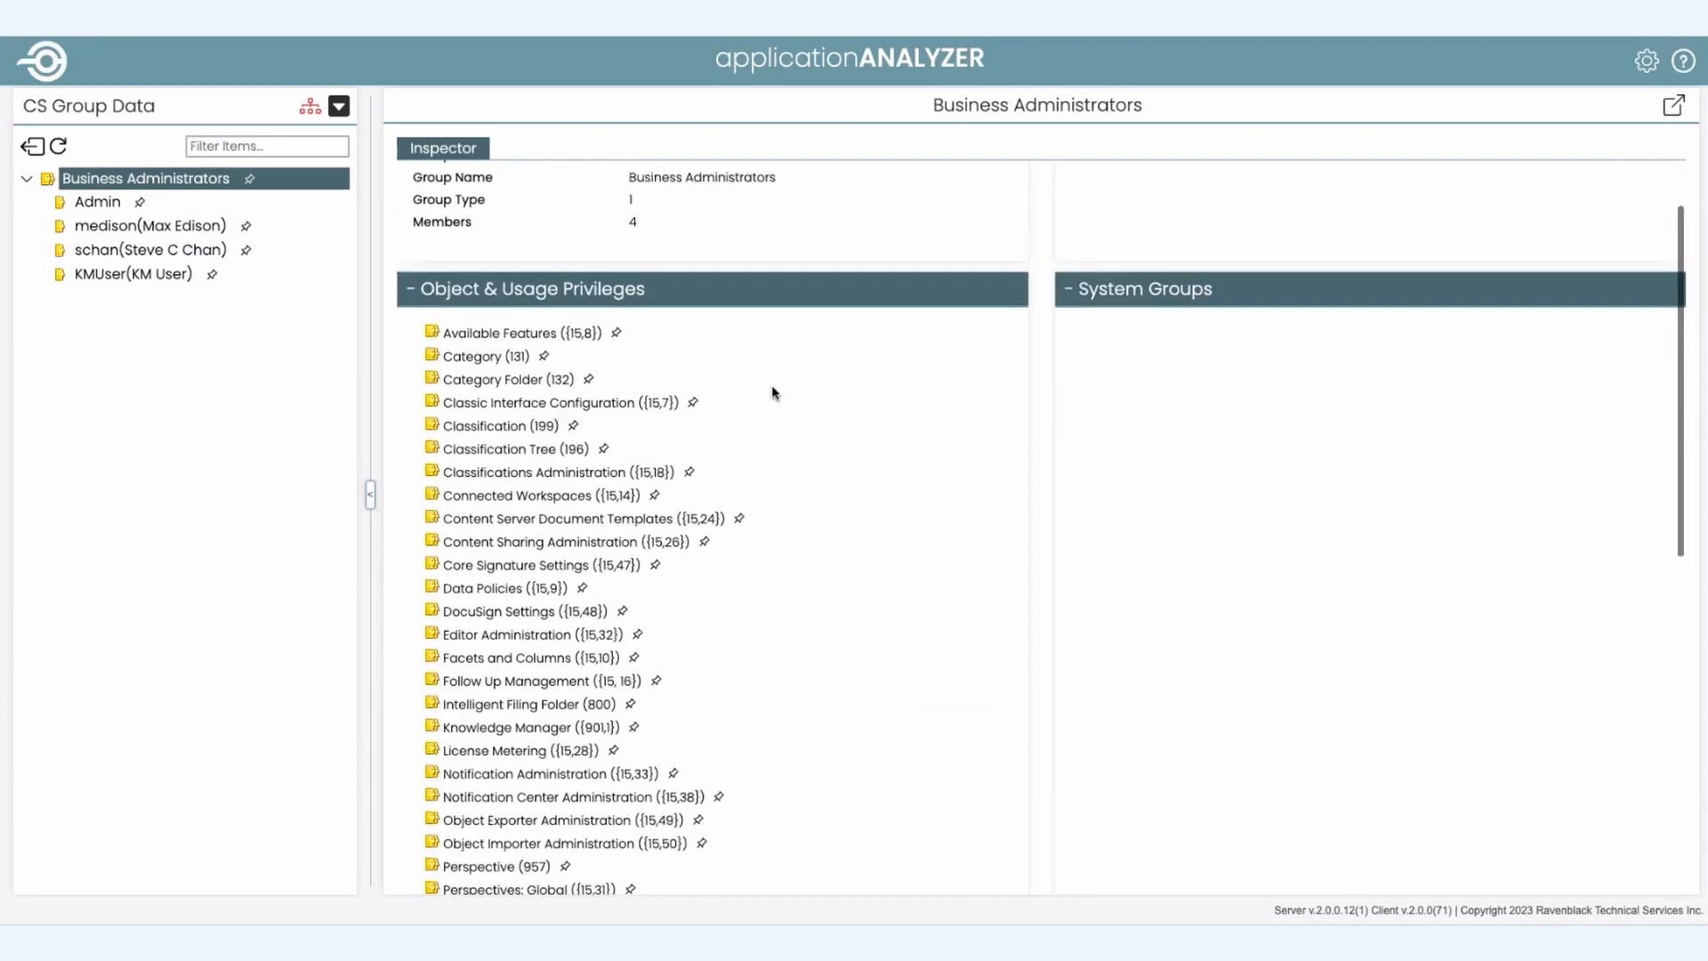
{"action": "left_click", "coordinate": [412, 288]}
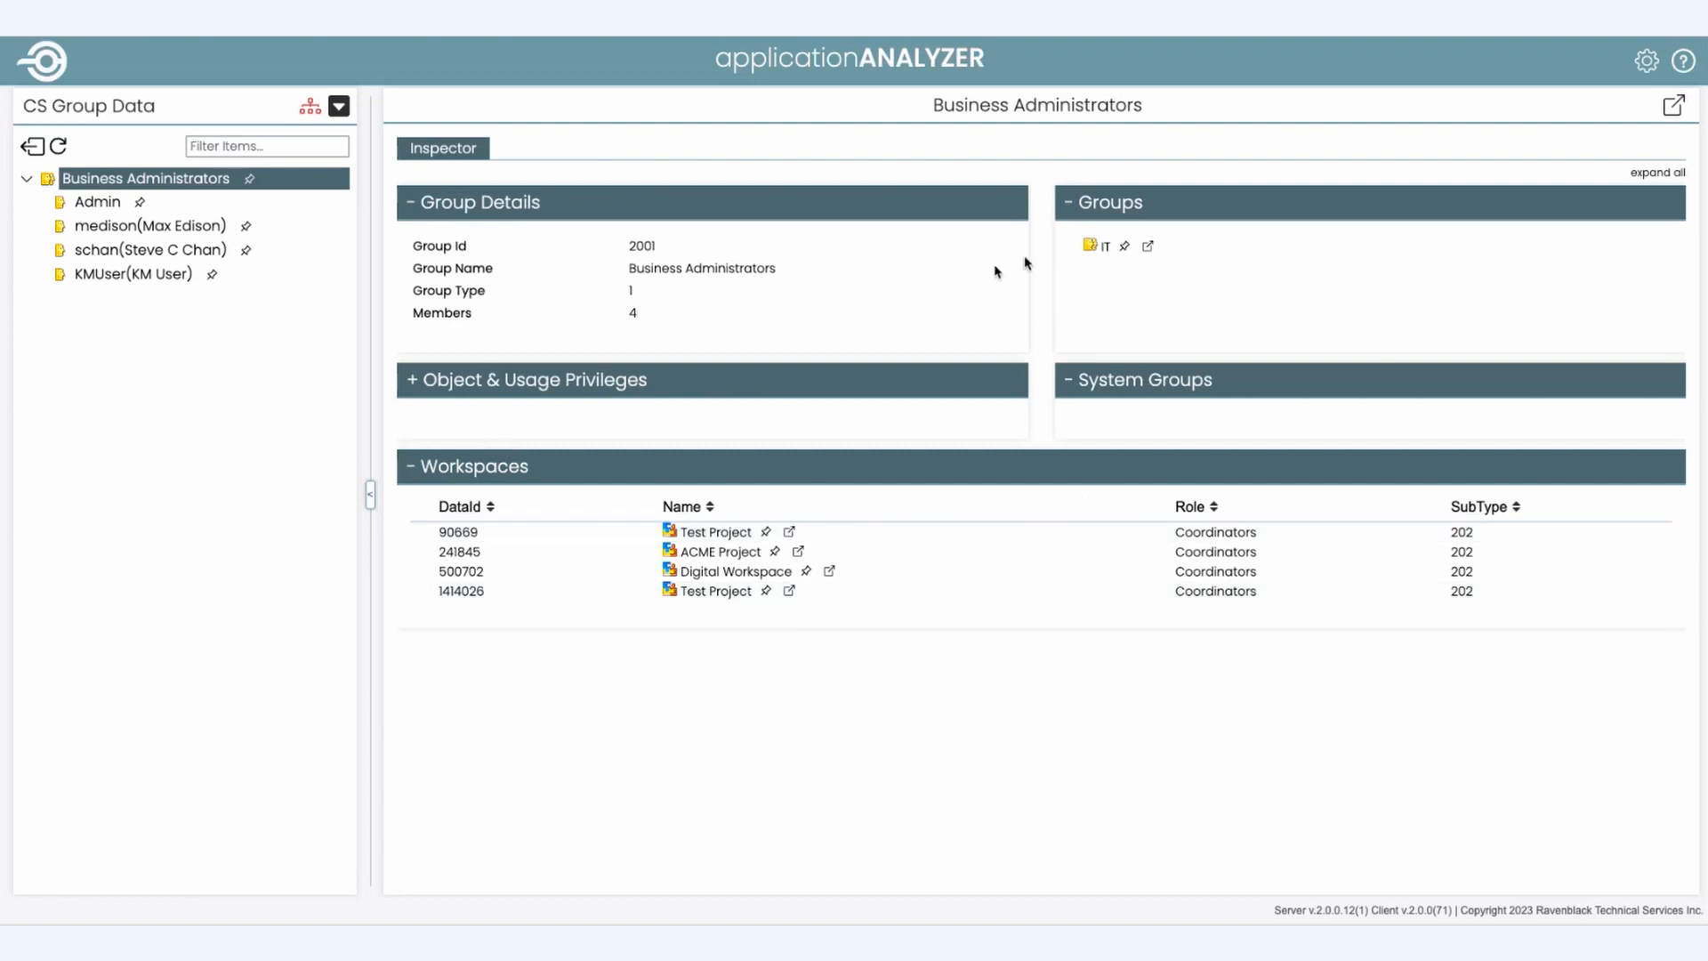
{"action": "mouse_move", "coordinate": [1127, 249]}
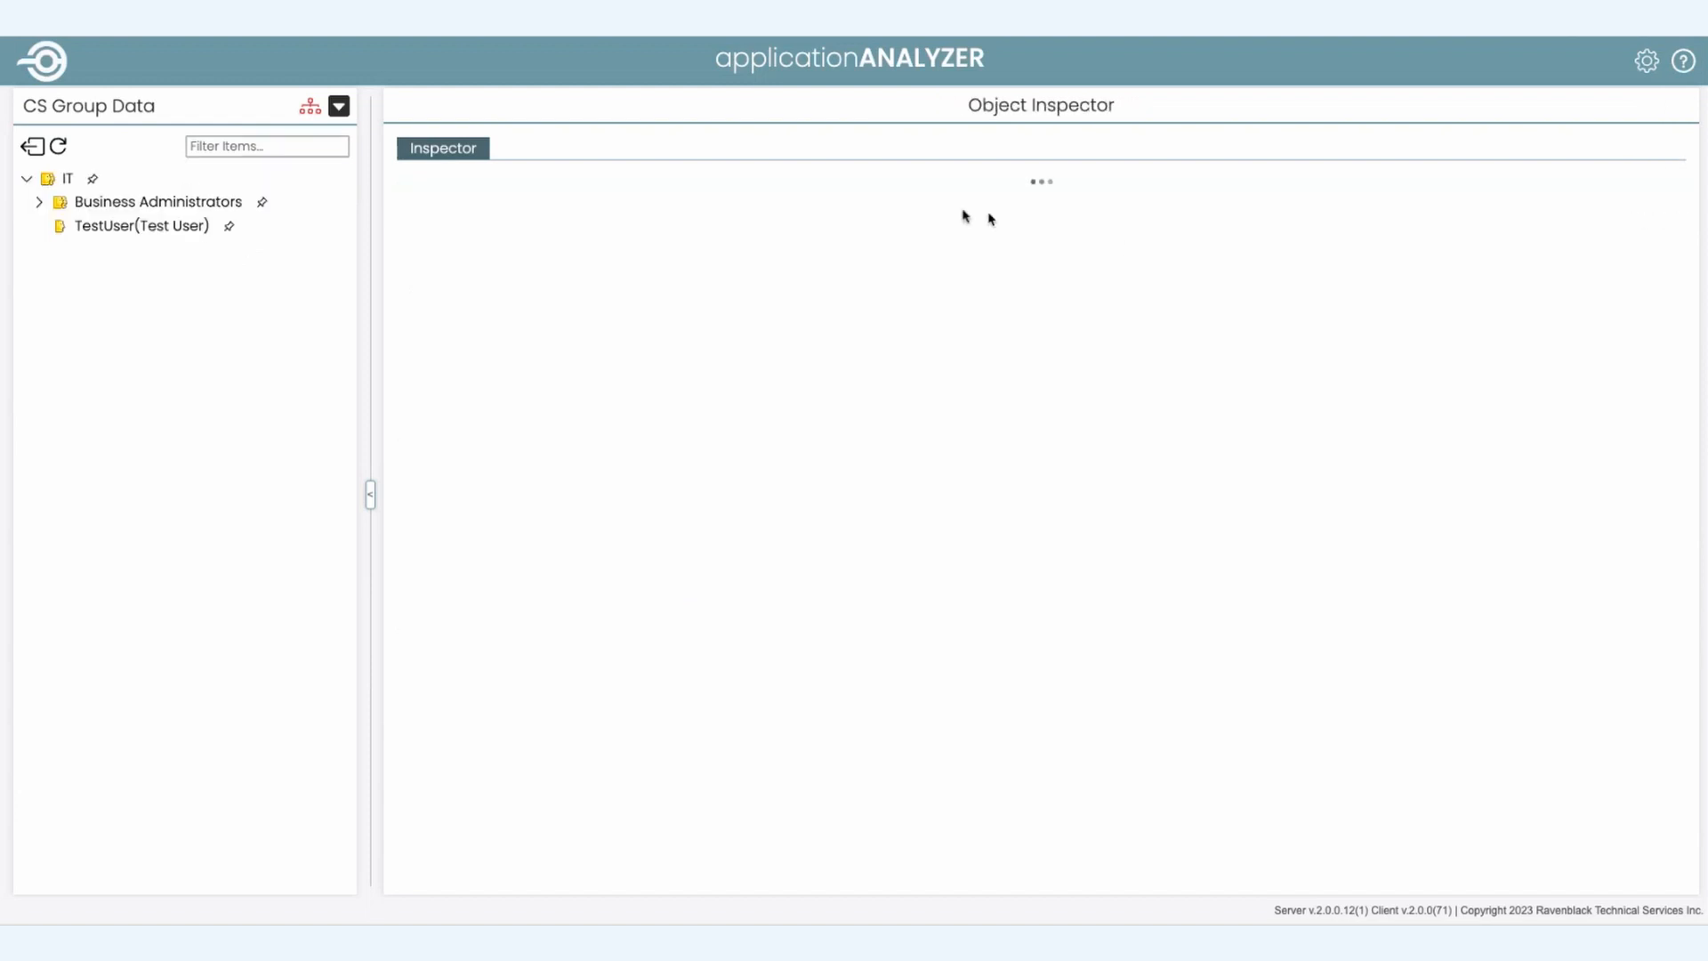
Step: View IT's hierarchy diagram with Business Administrators expanded, then list its members back in the tree
{"action": "left_click", "coordinate": [68, 178]}
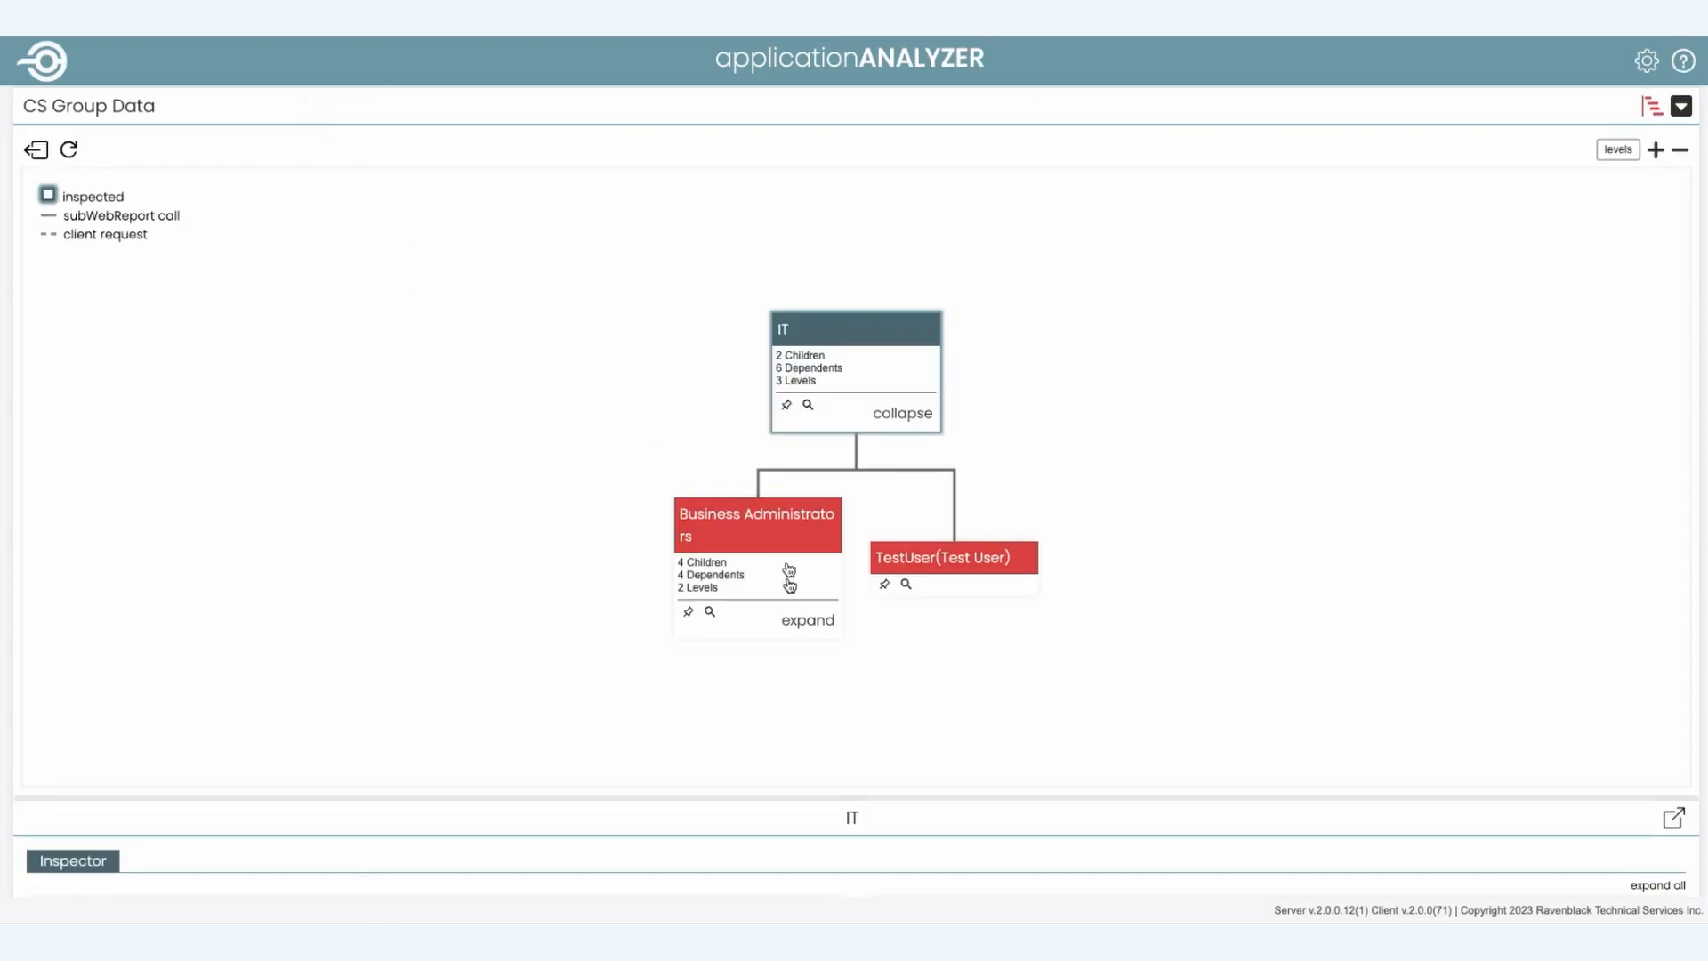
{"action": "left_click", "coordinate": [808, 620]}
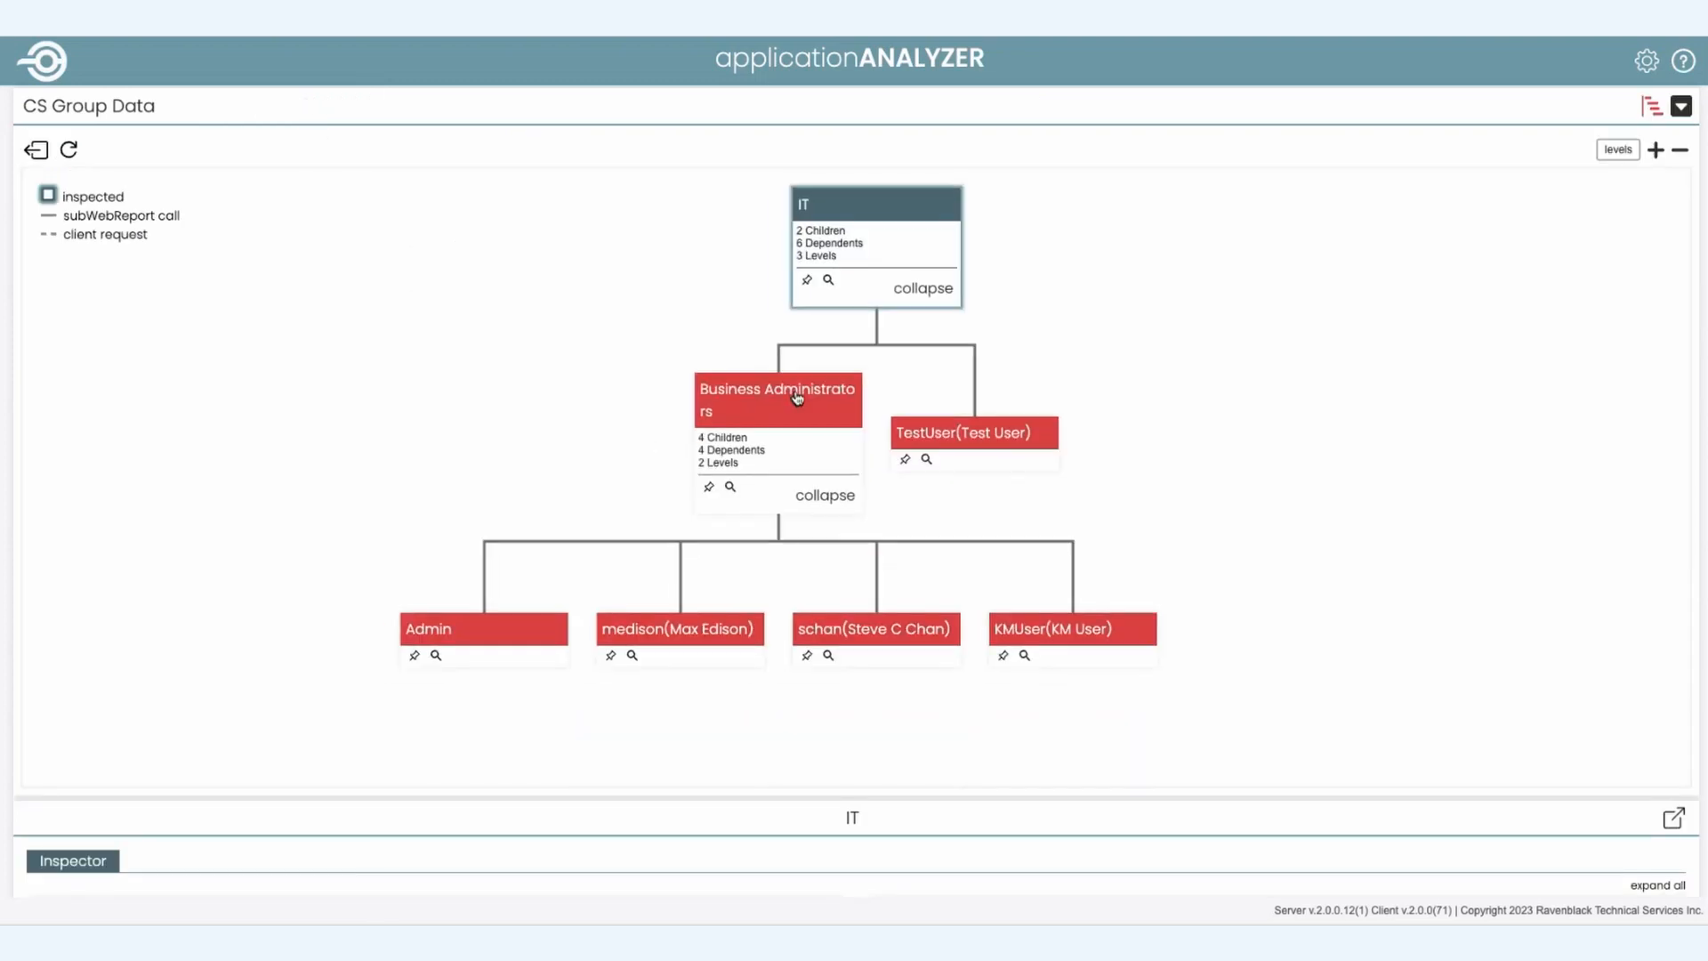
{"action": "left_click", "coordinate": [778, 389]}
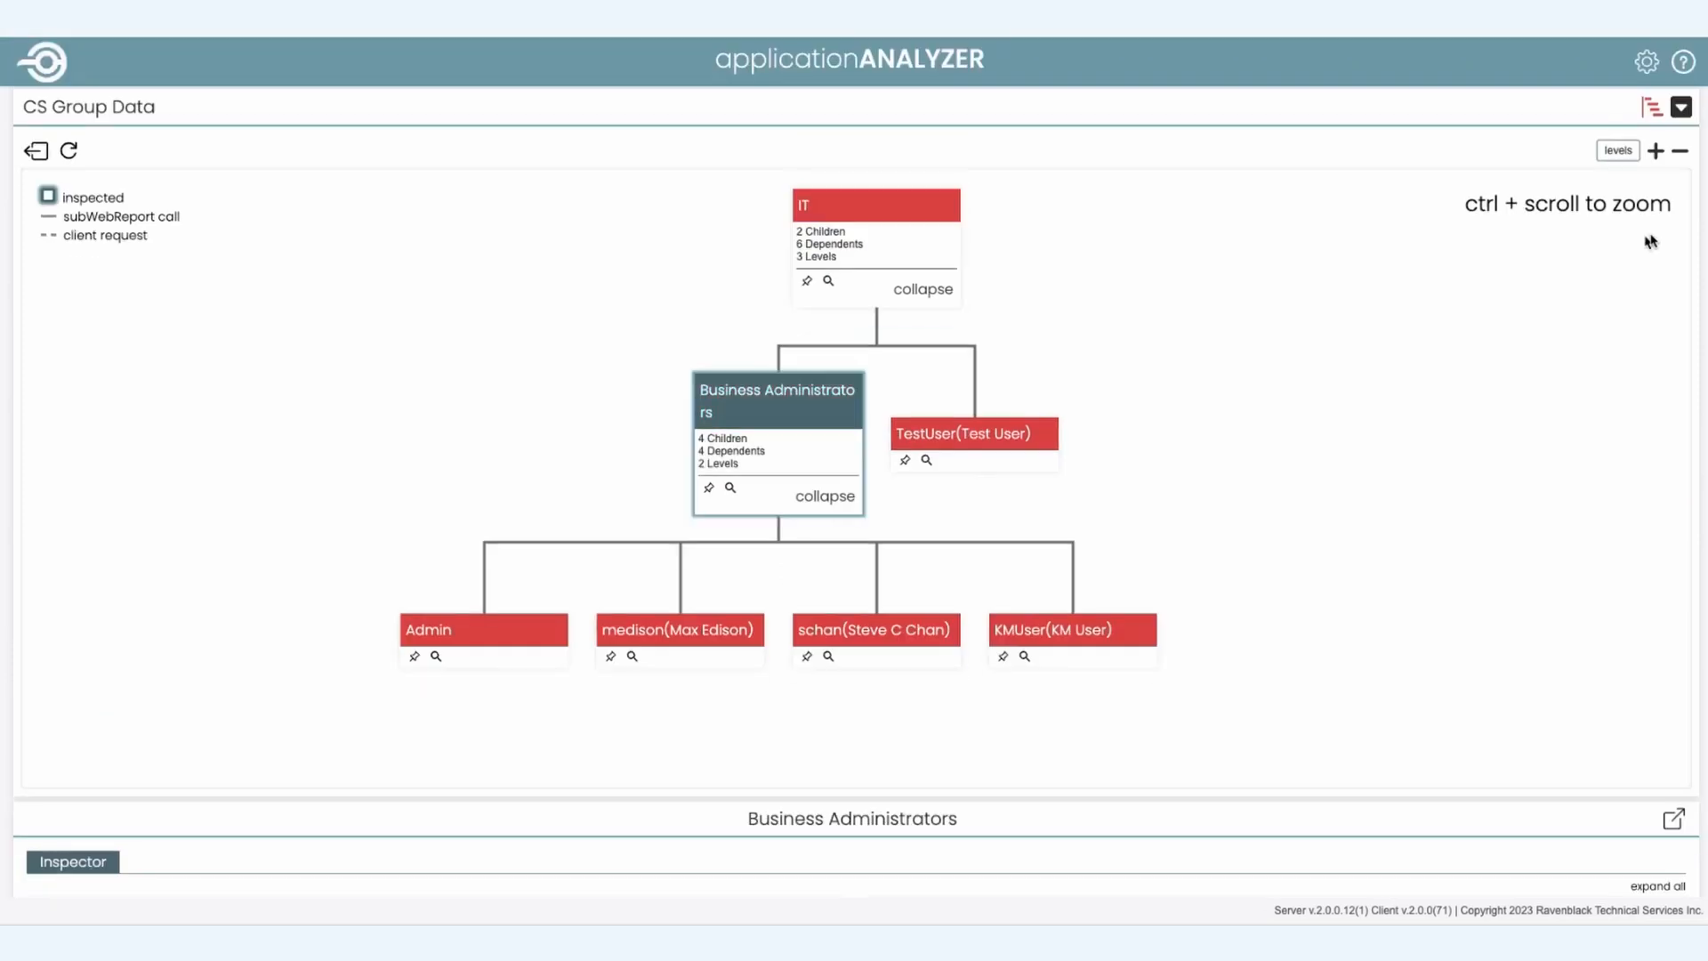
{"action": "left_click", "coordinate": [1651, 107]}
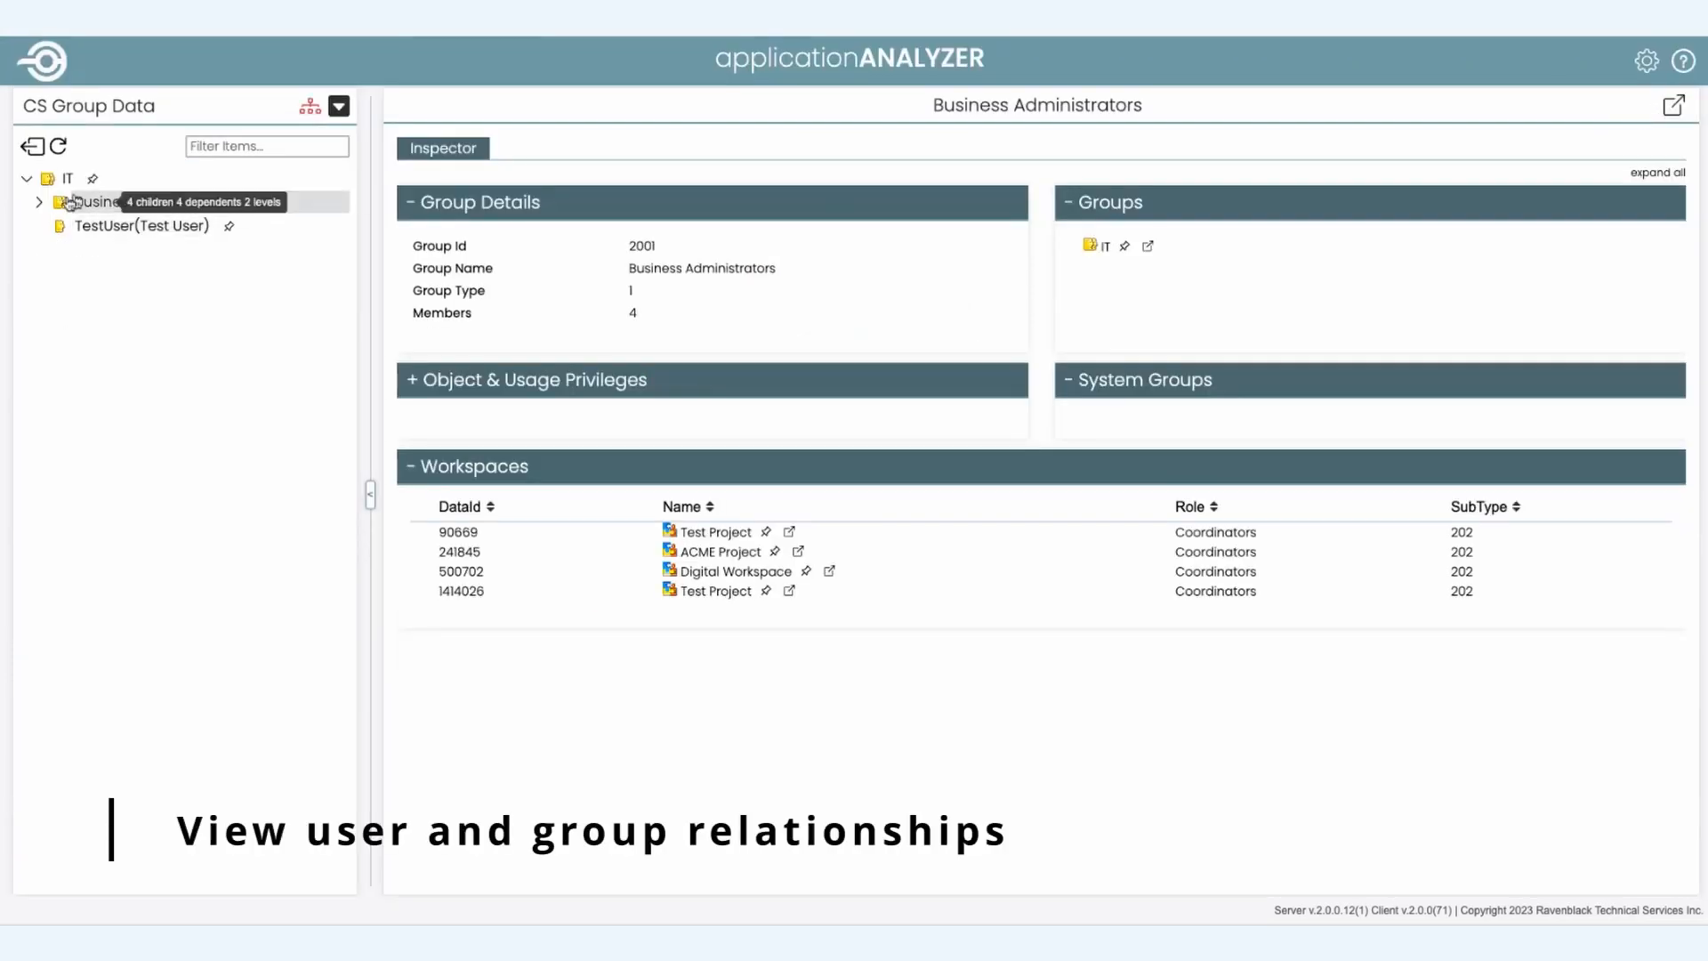
{"action": "left_click", "coordinate": [39, 201]}
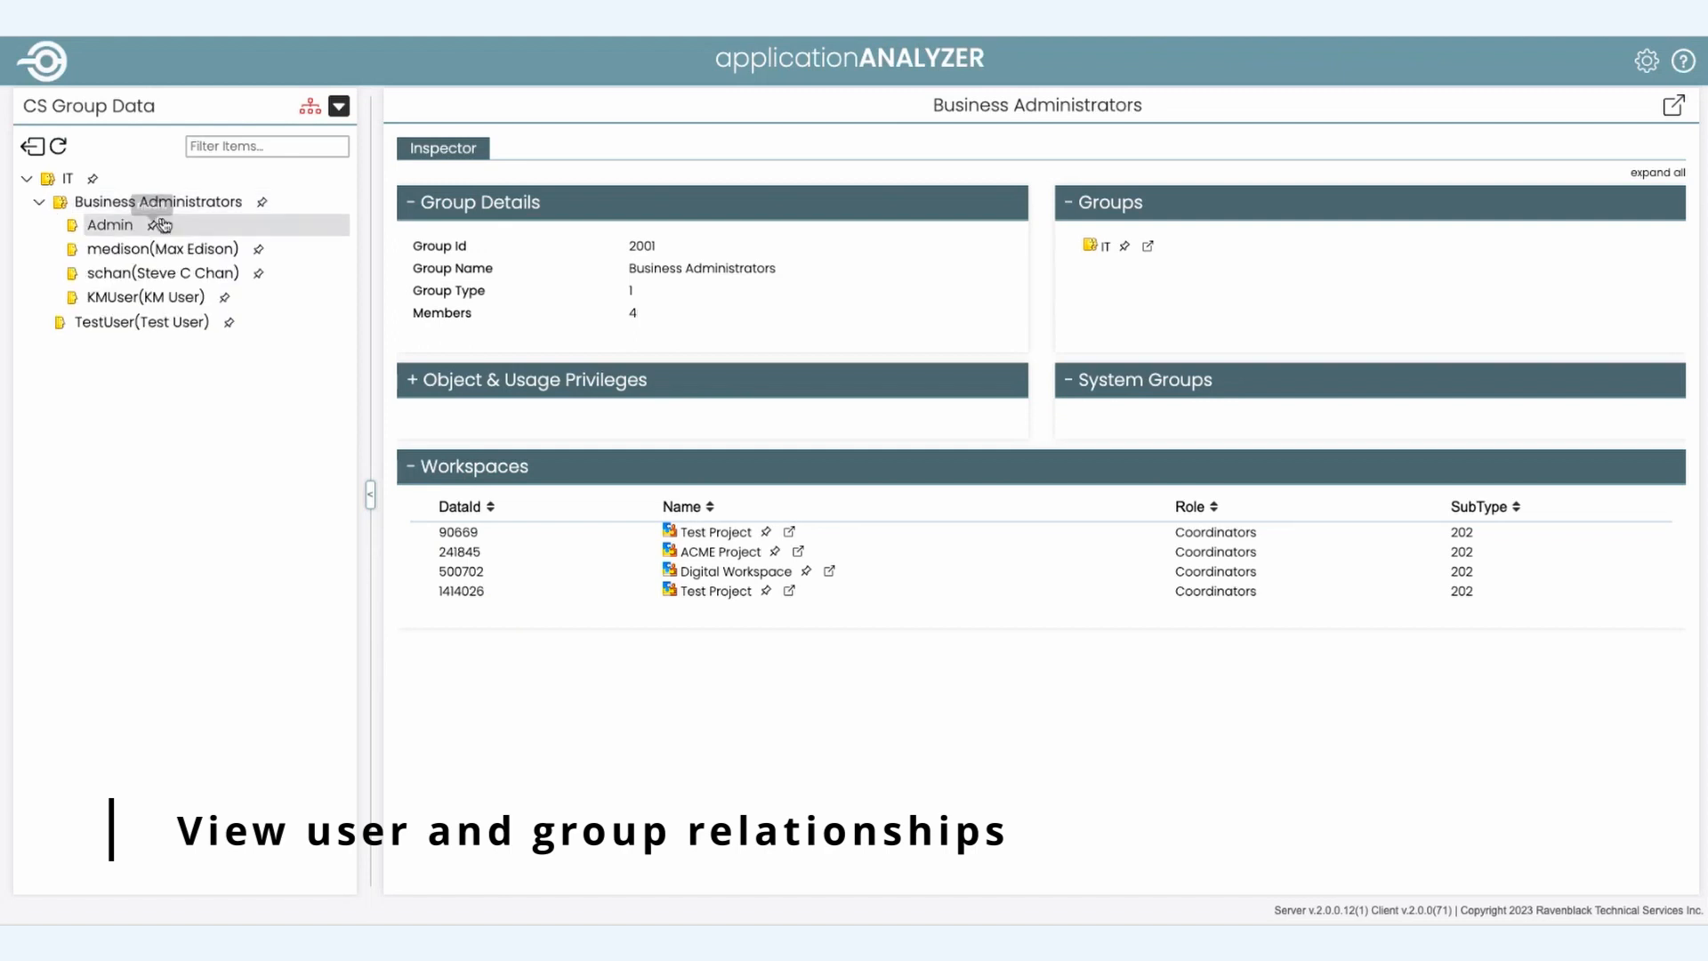
Step: Inspect the Admin user's details, workspaces and audit events
{"action": "left_click", "coordinate": [109, 226]}
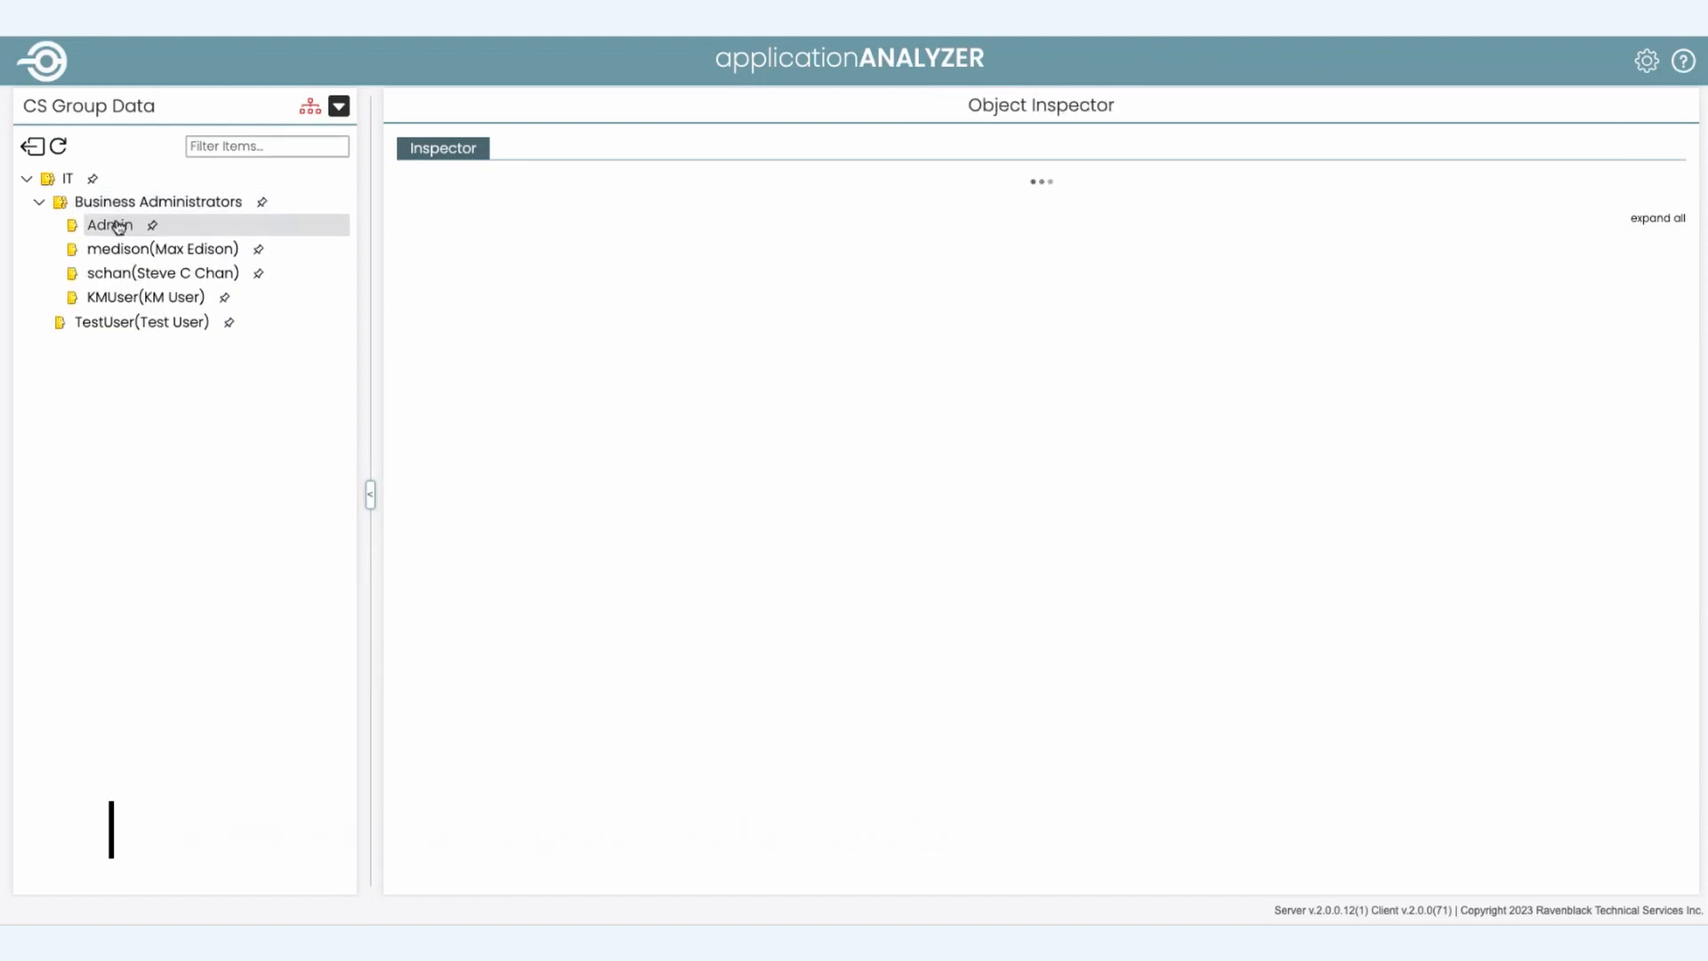
{"action": "left_click", "coordinate": [109, 226]}
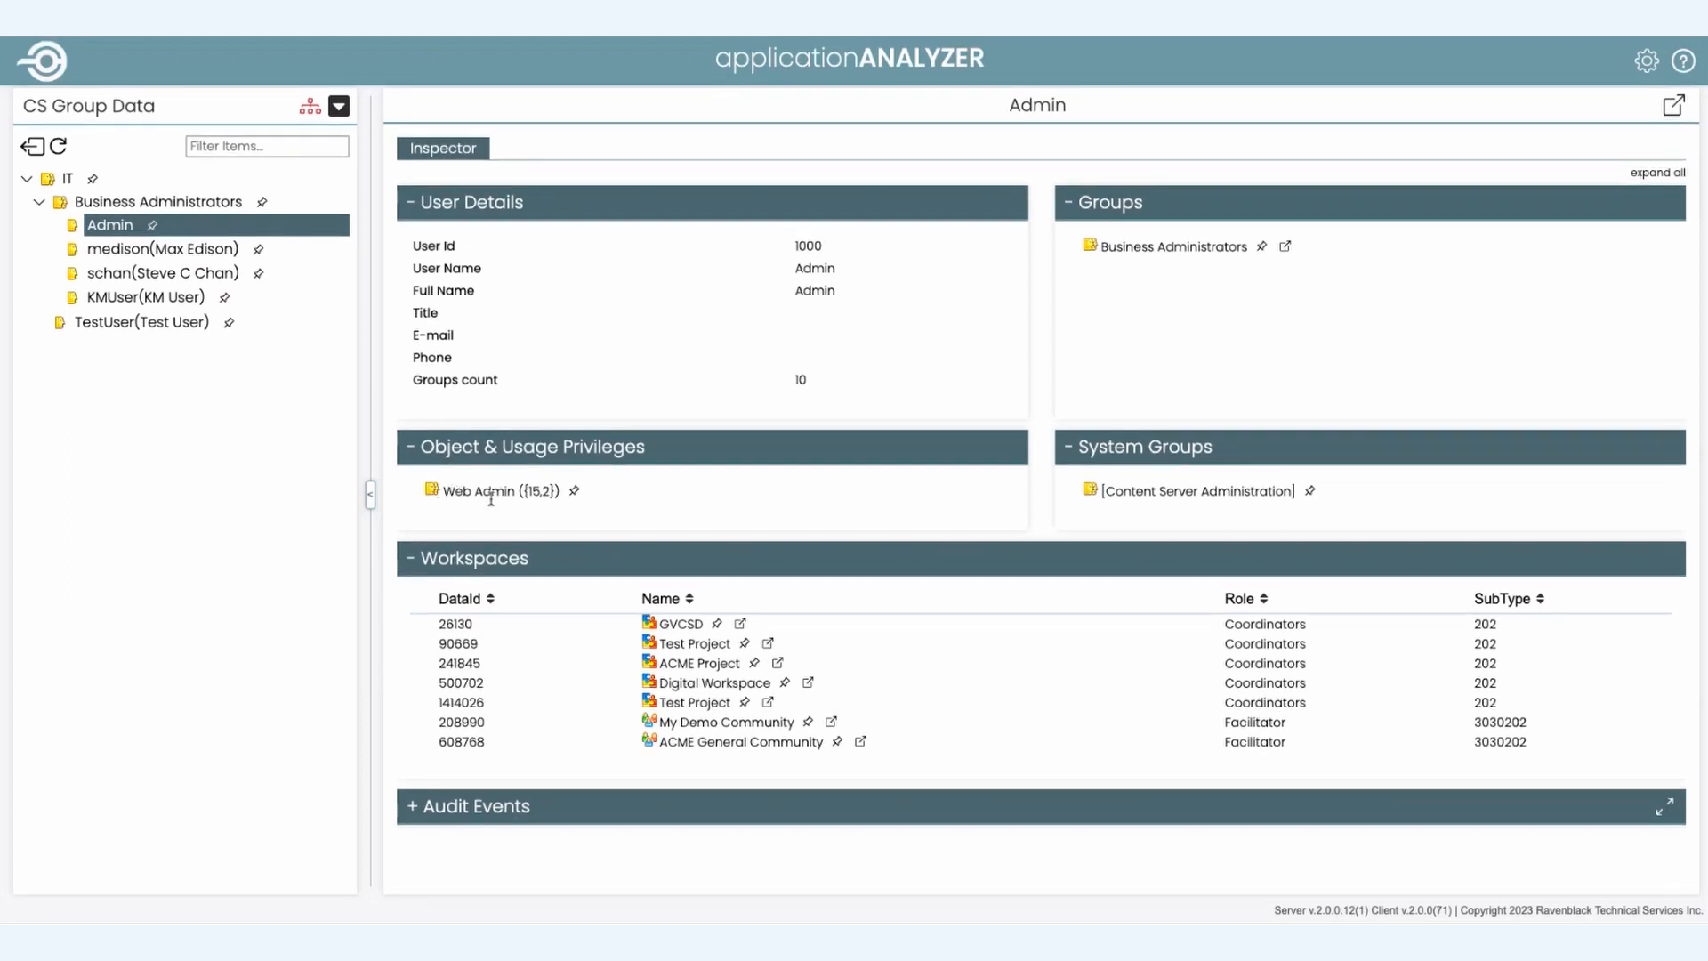
{"action": "left_click", "coordinate": [470, 806]}
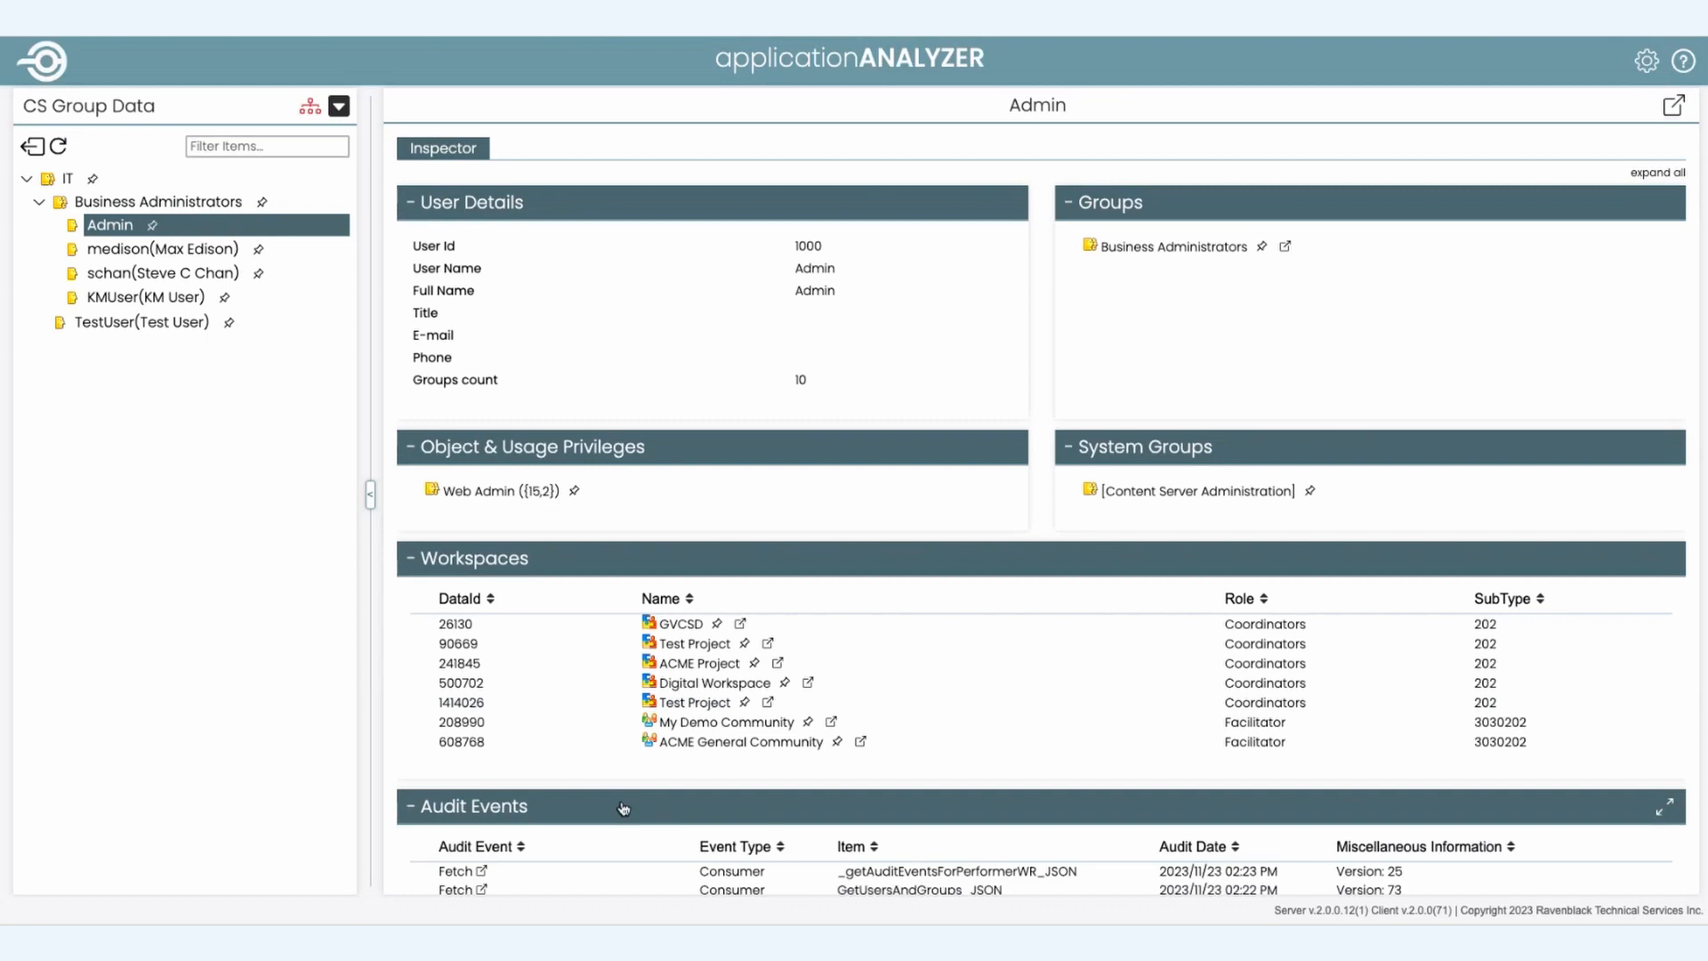
{"action": "scroll", "scroll_direction": "down", "scroll_amount": 3}
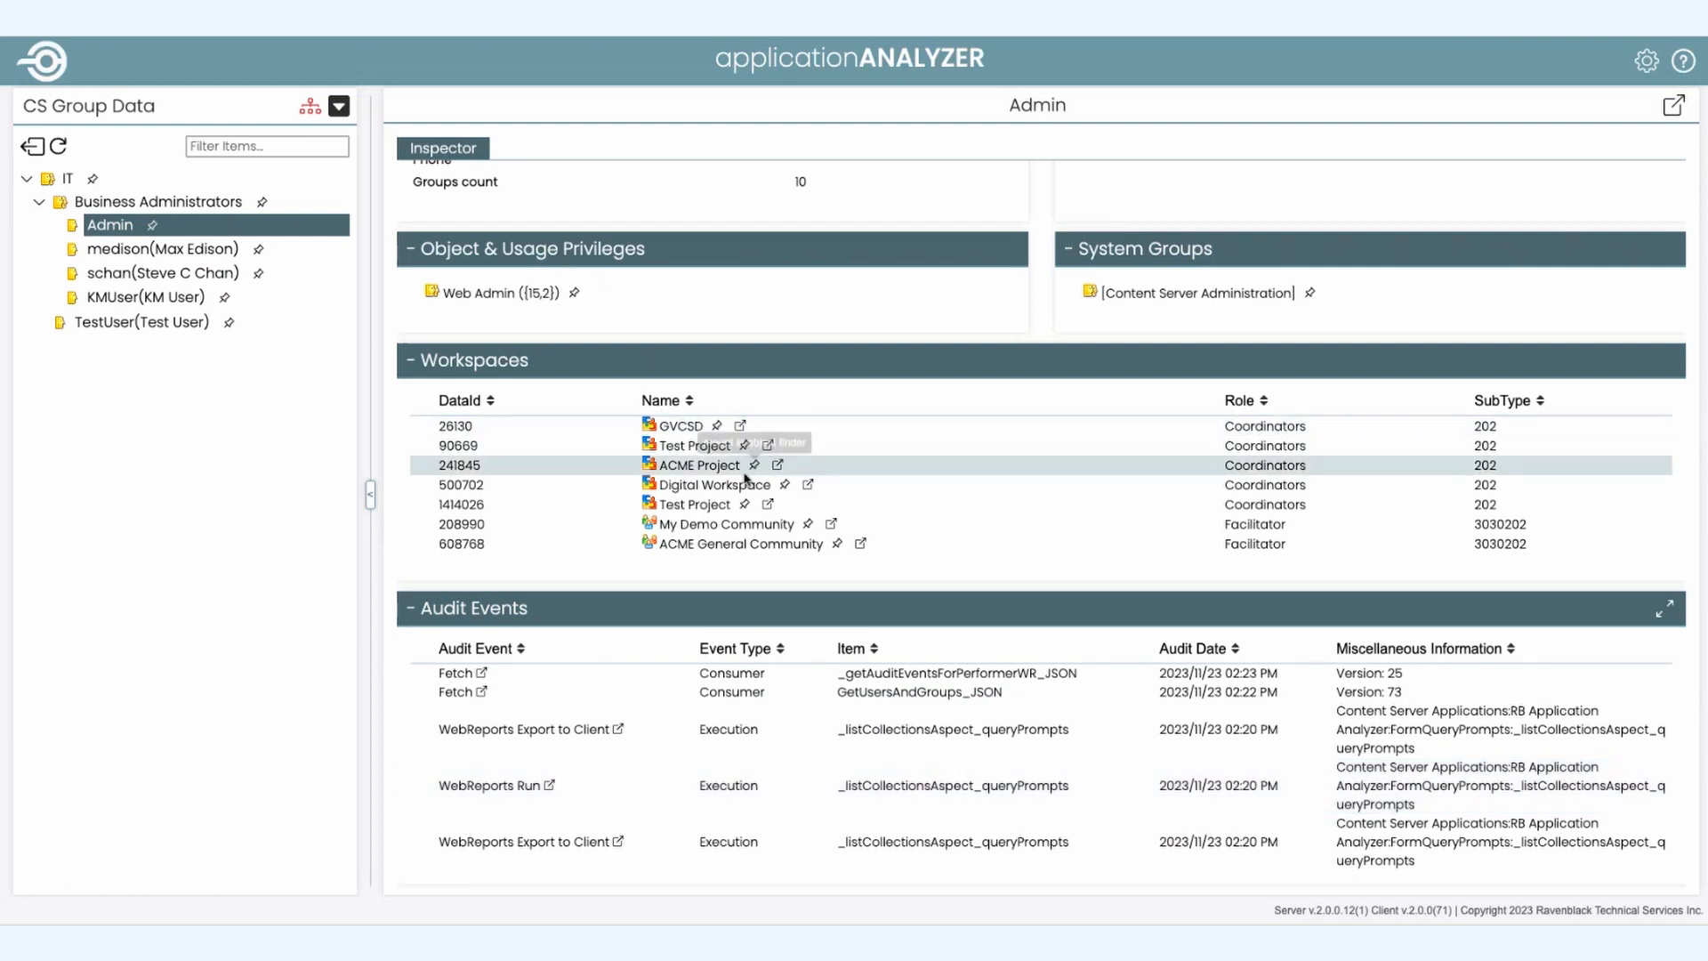
{"action": "mouse_move", "coordinate": [757, 465]}
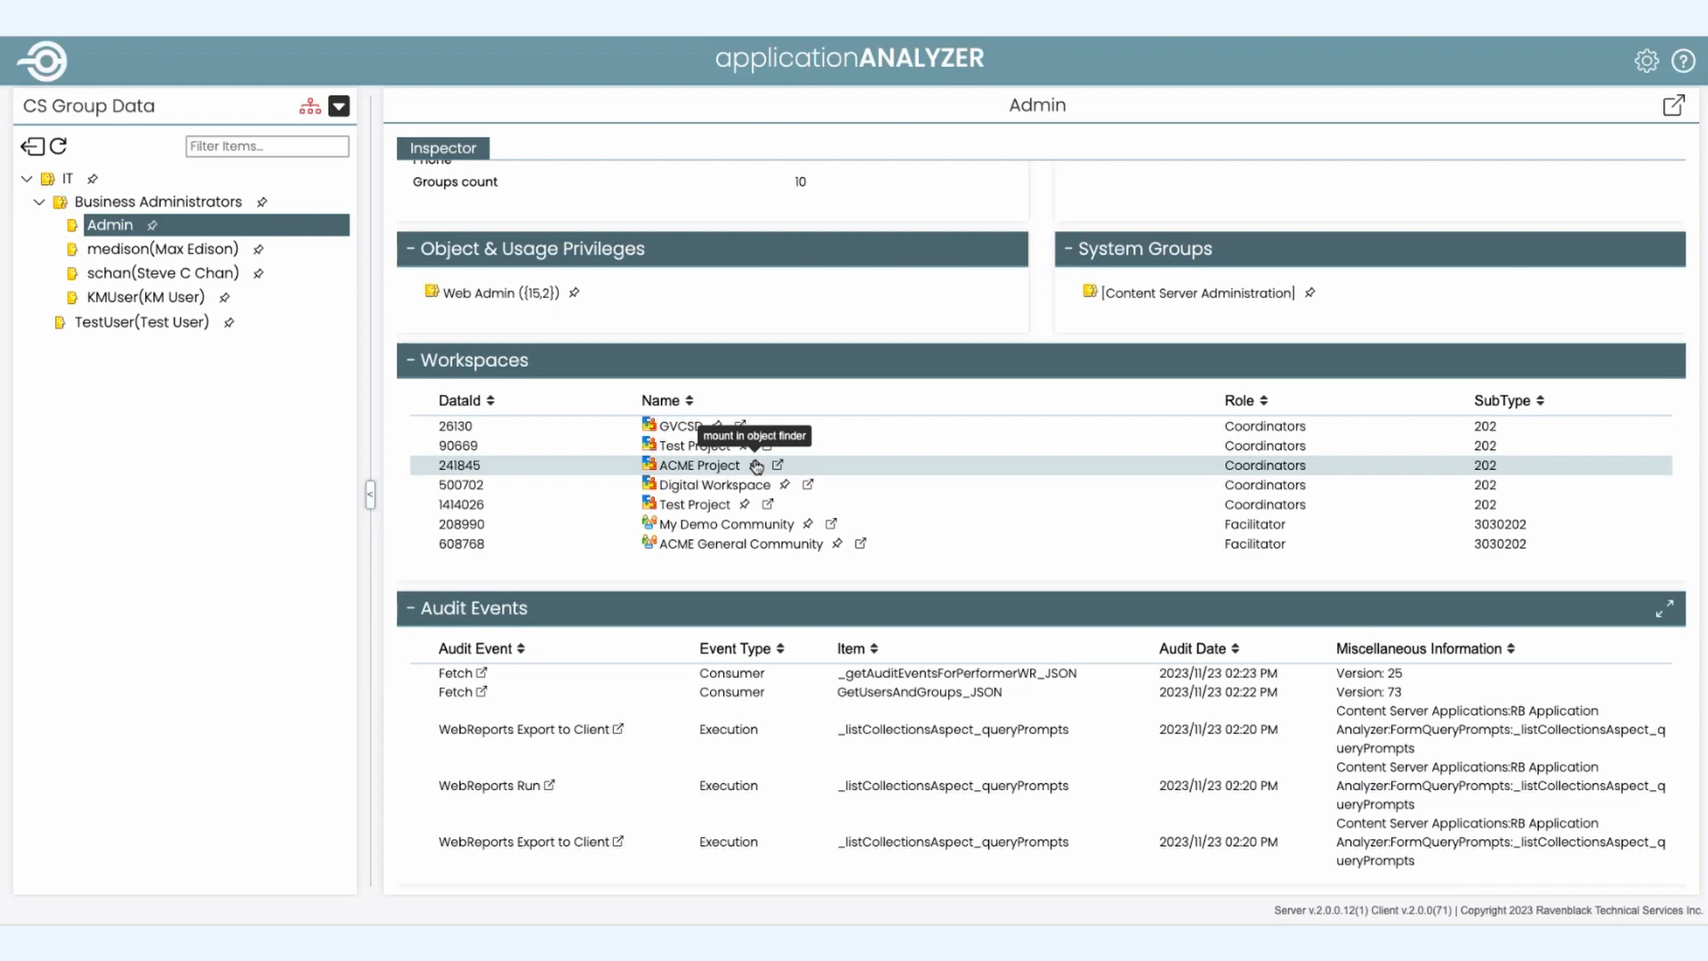
{"action": "left_click", "coordinate": [162, 249]}
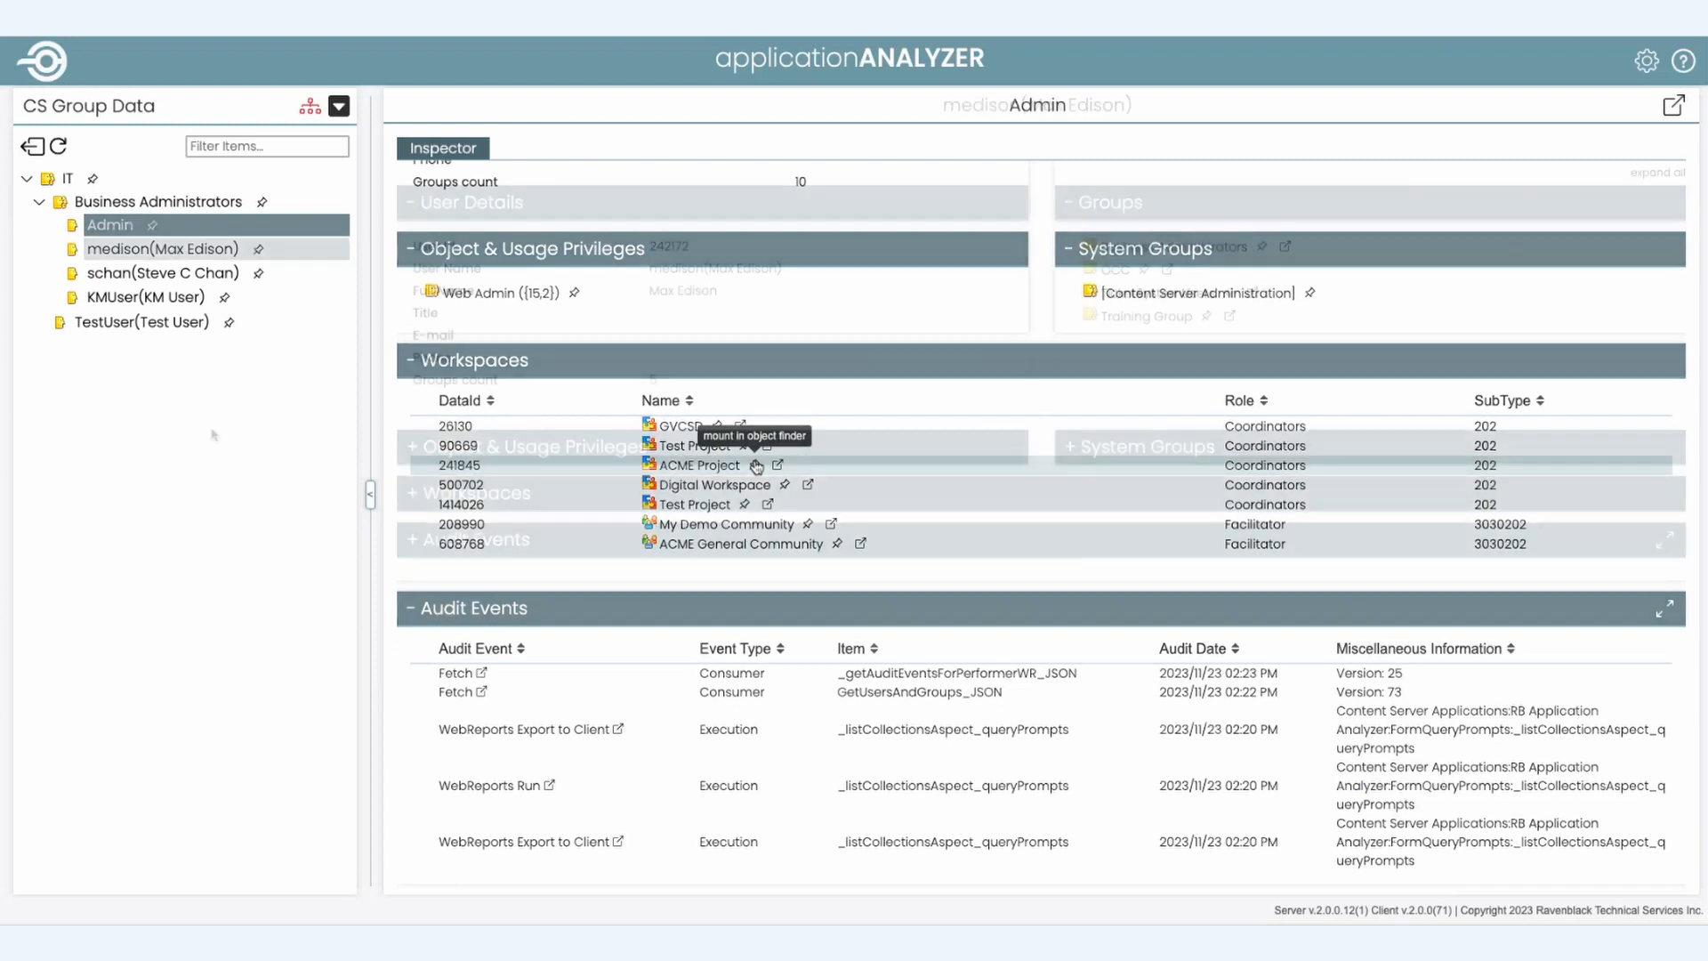
{"action": "left_click", "coordinate": [162, 249]}
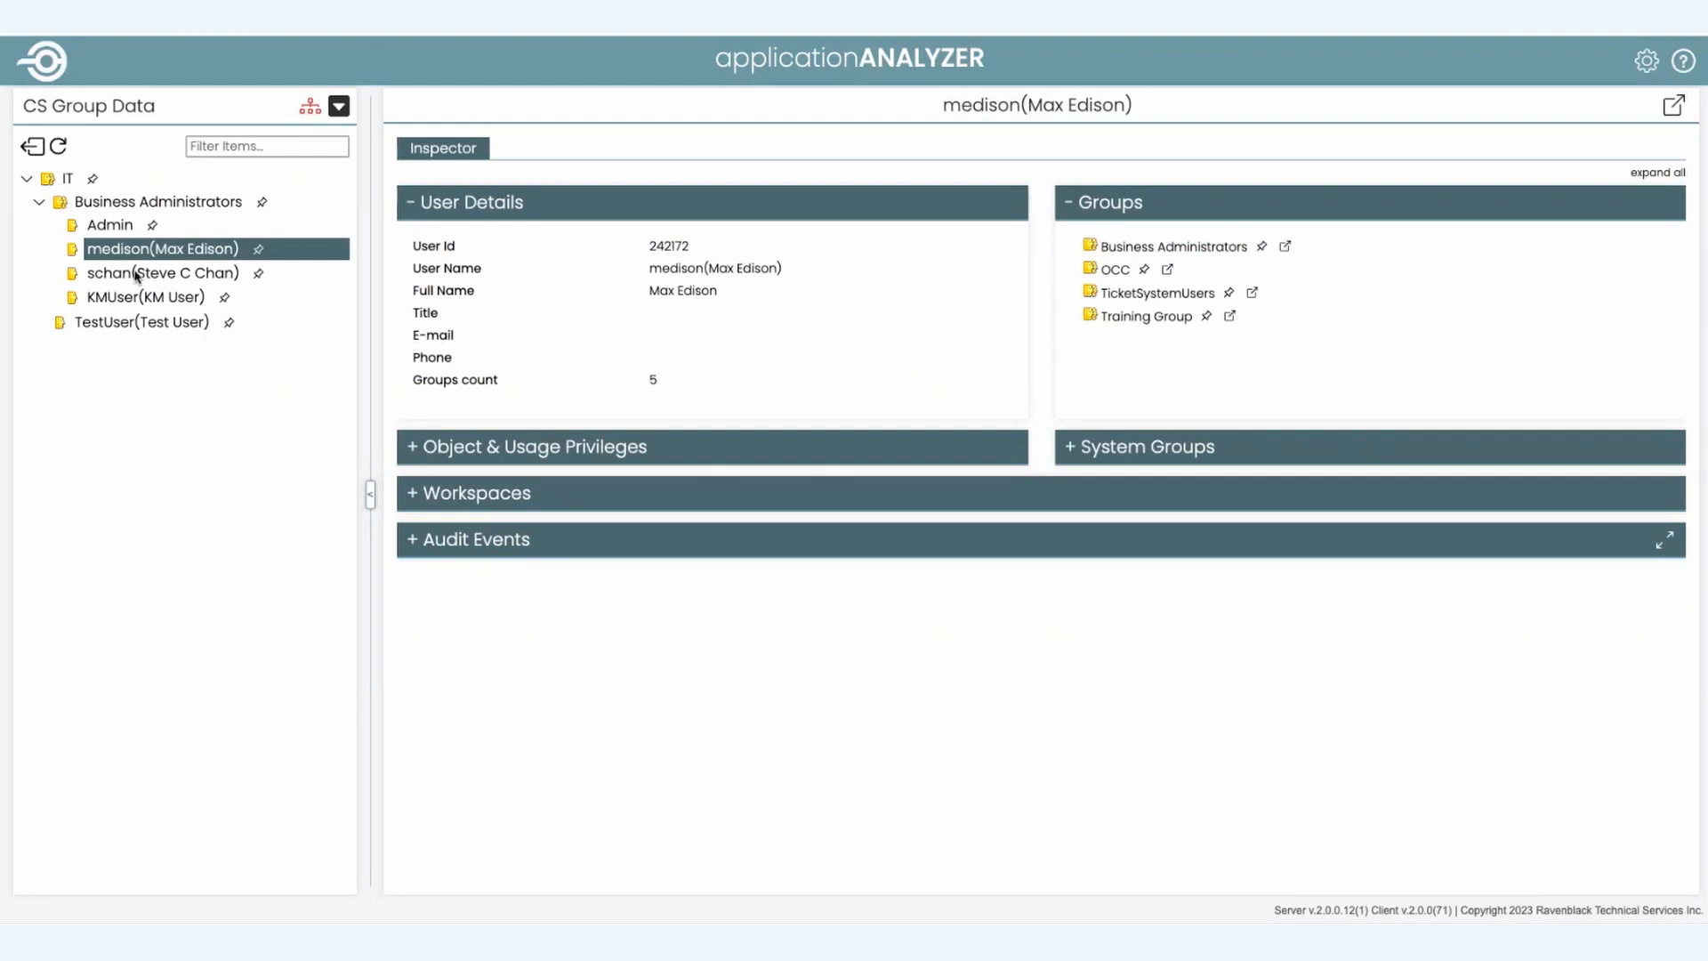
{"action": "mouse_move", "coordinate": [109, 230]}
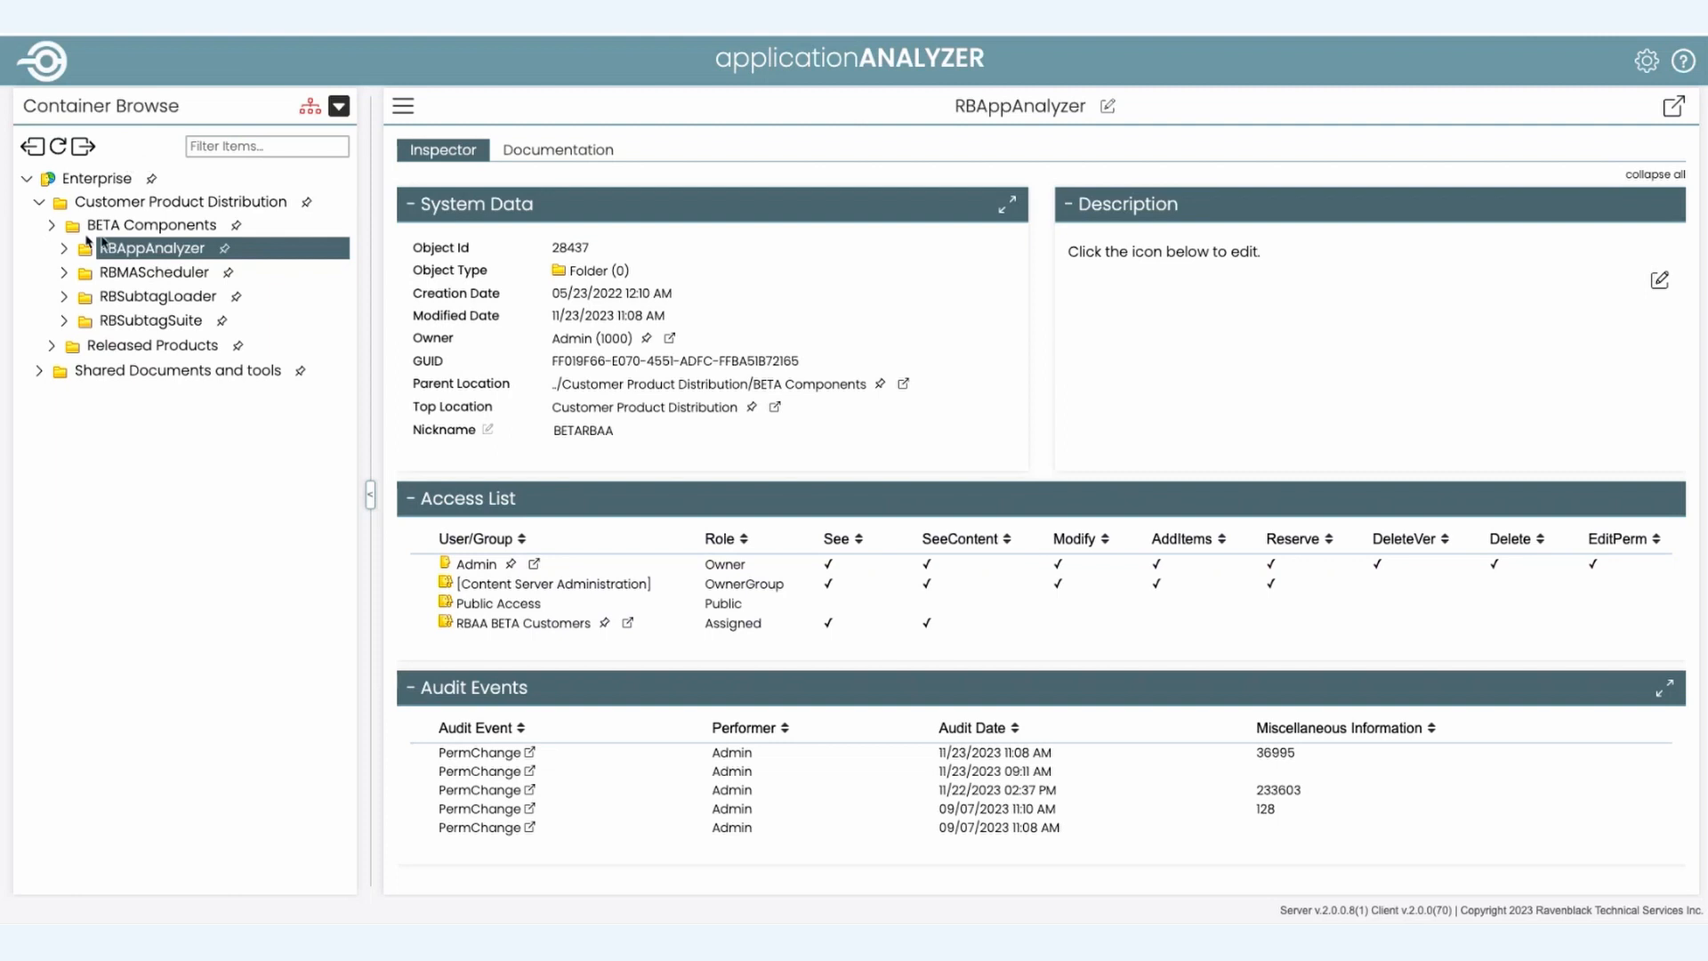
{"action": "mouse_move", "coordinate": [137, 249]}
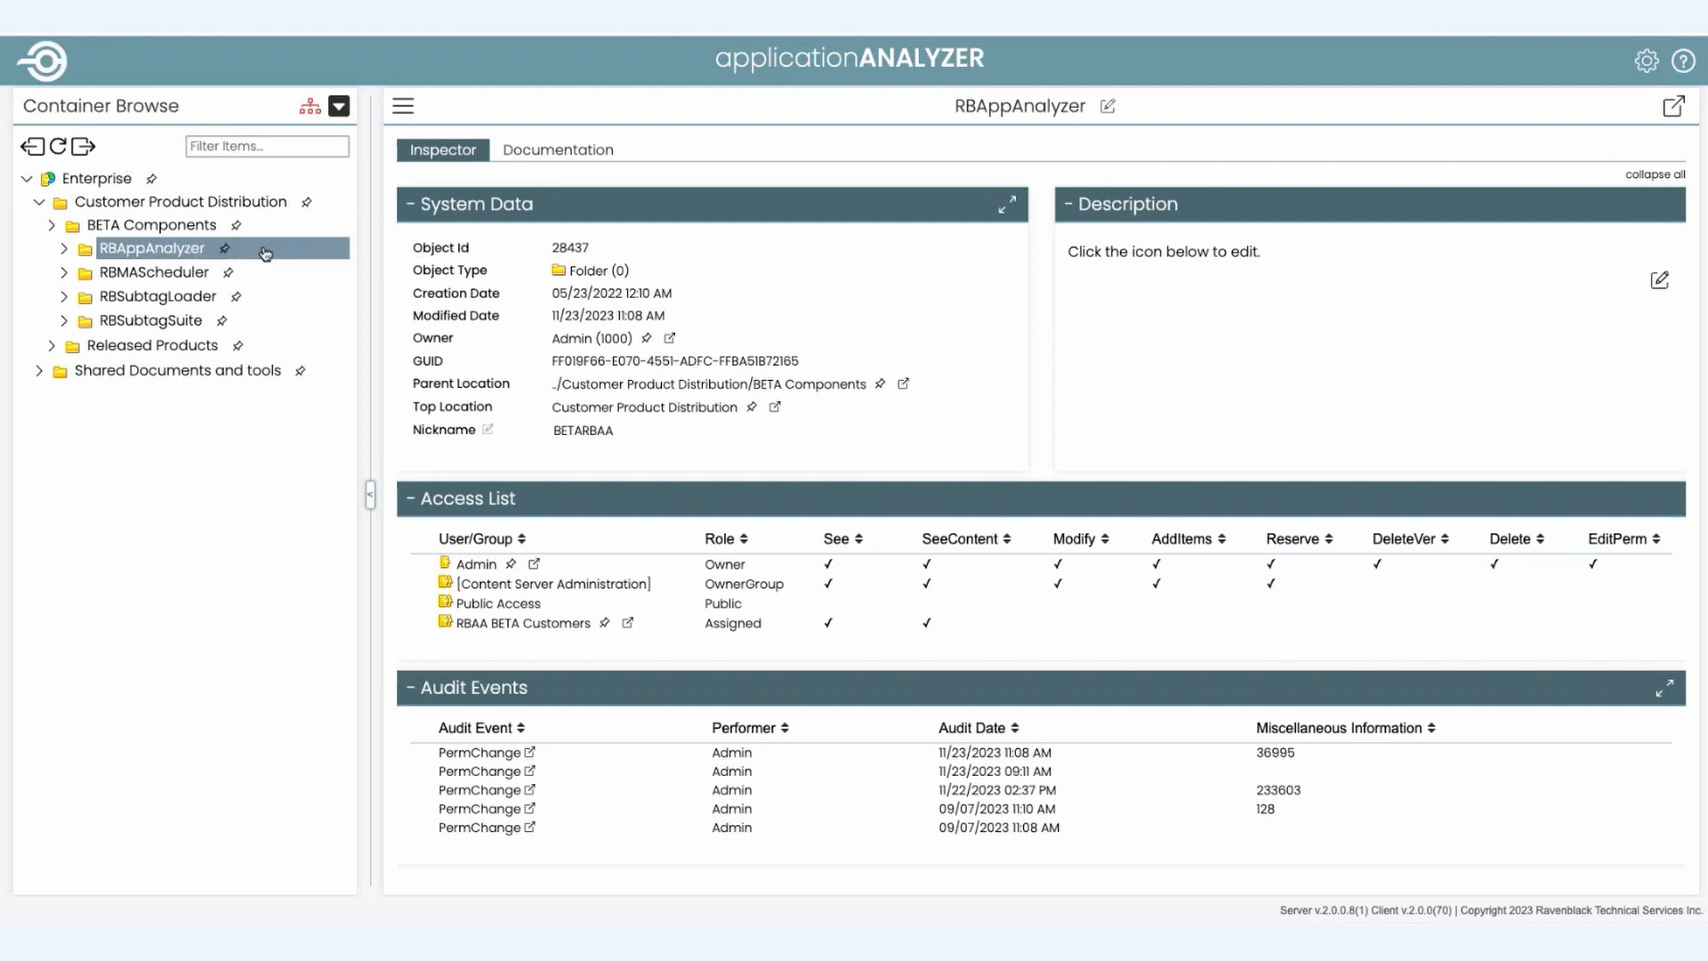
Step: Inspect the RBAppAnalyzer folder under BETA Components, showing system data, access list and audit events
{"action": "left_click", "coordinate": [512, 622]}
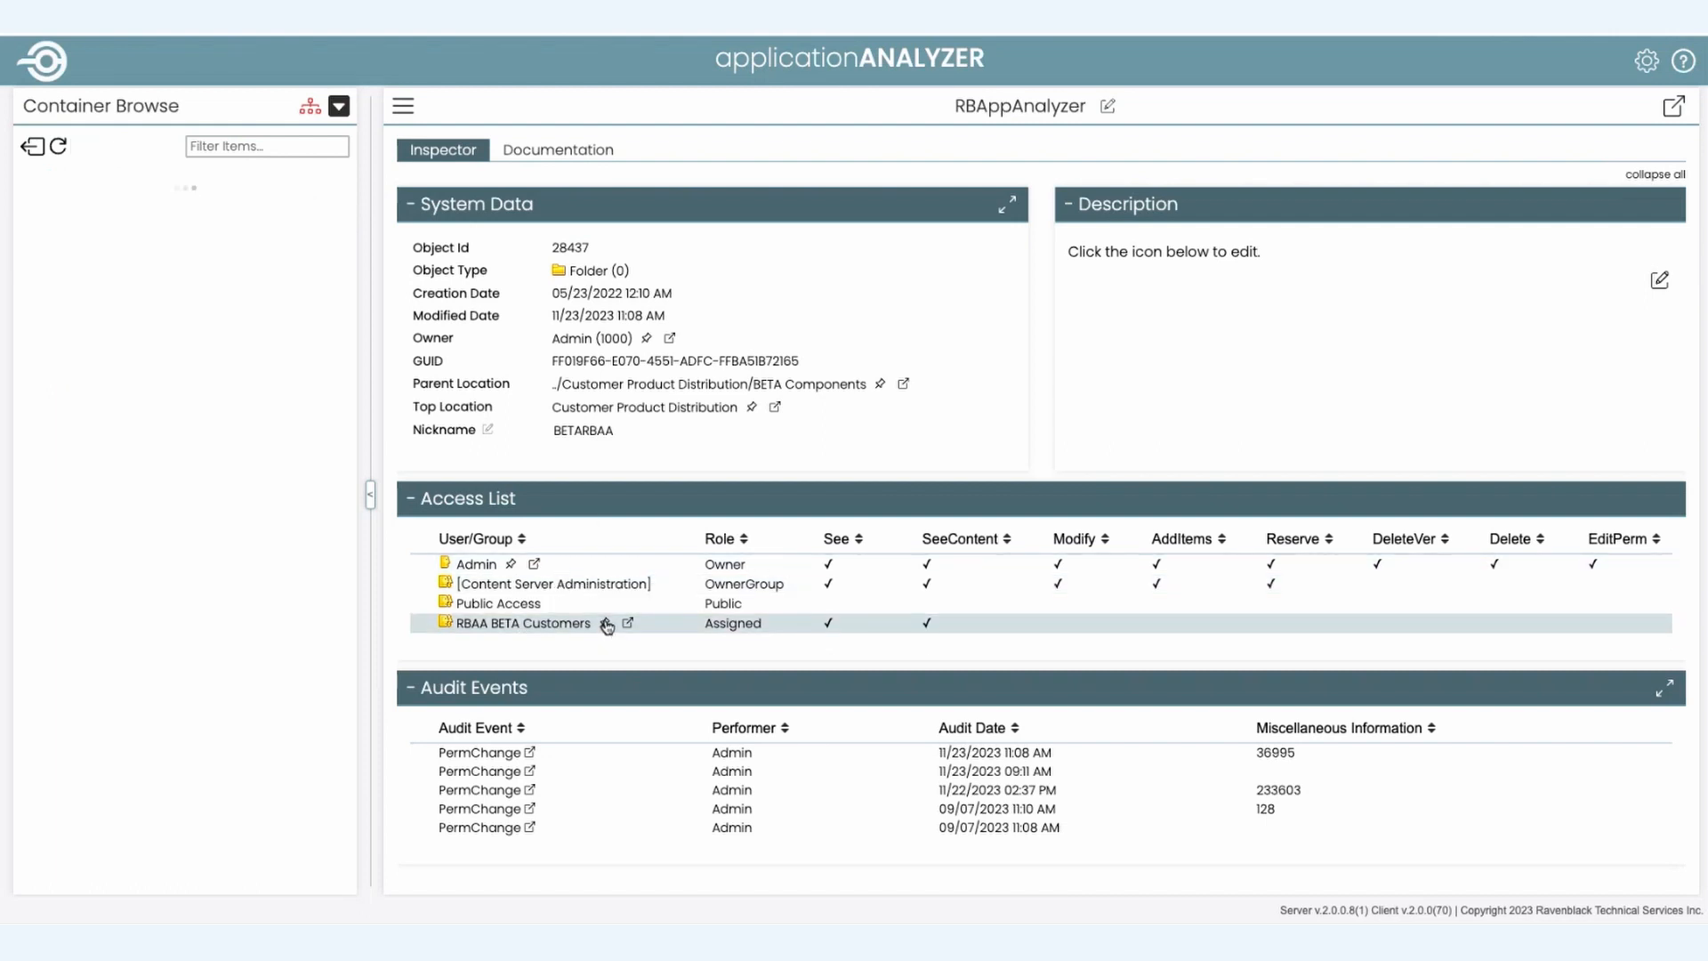
{"action": "left_click", "coordinate": [627, 622]}
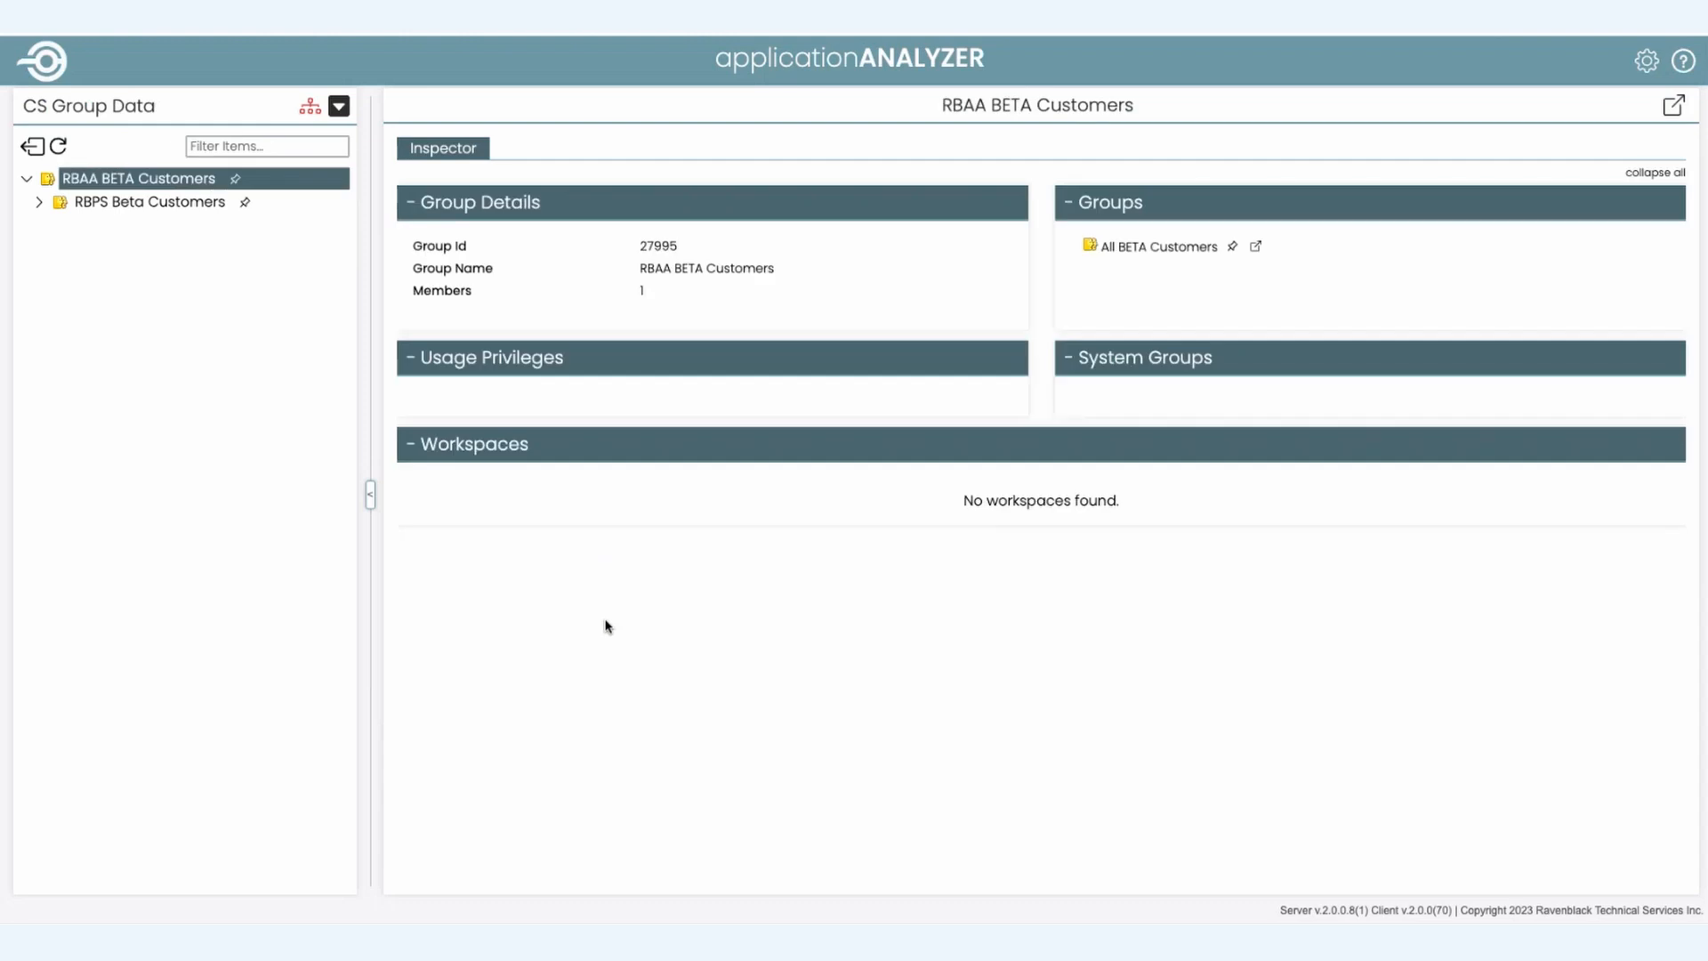
{"action": "left_click", "coordinate": [265, 145]}
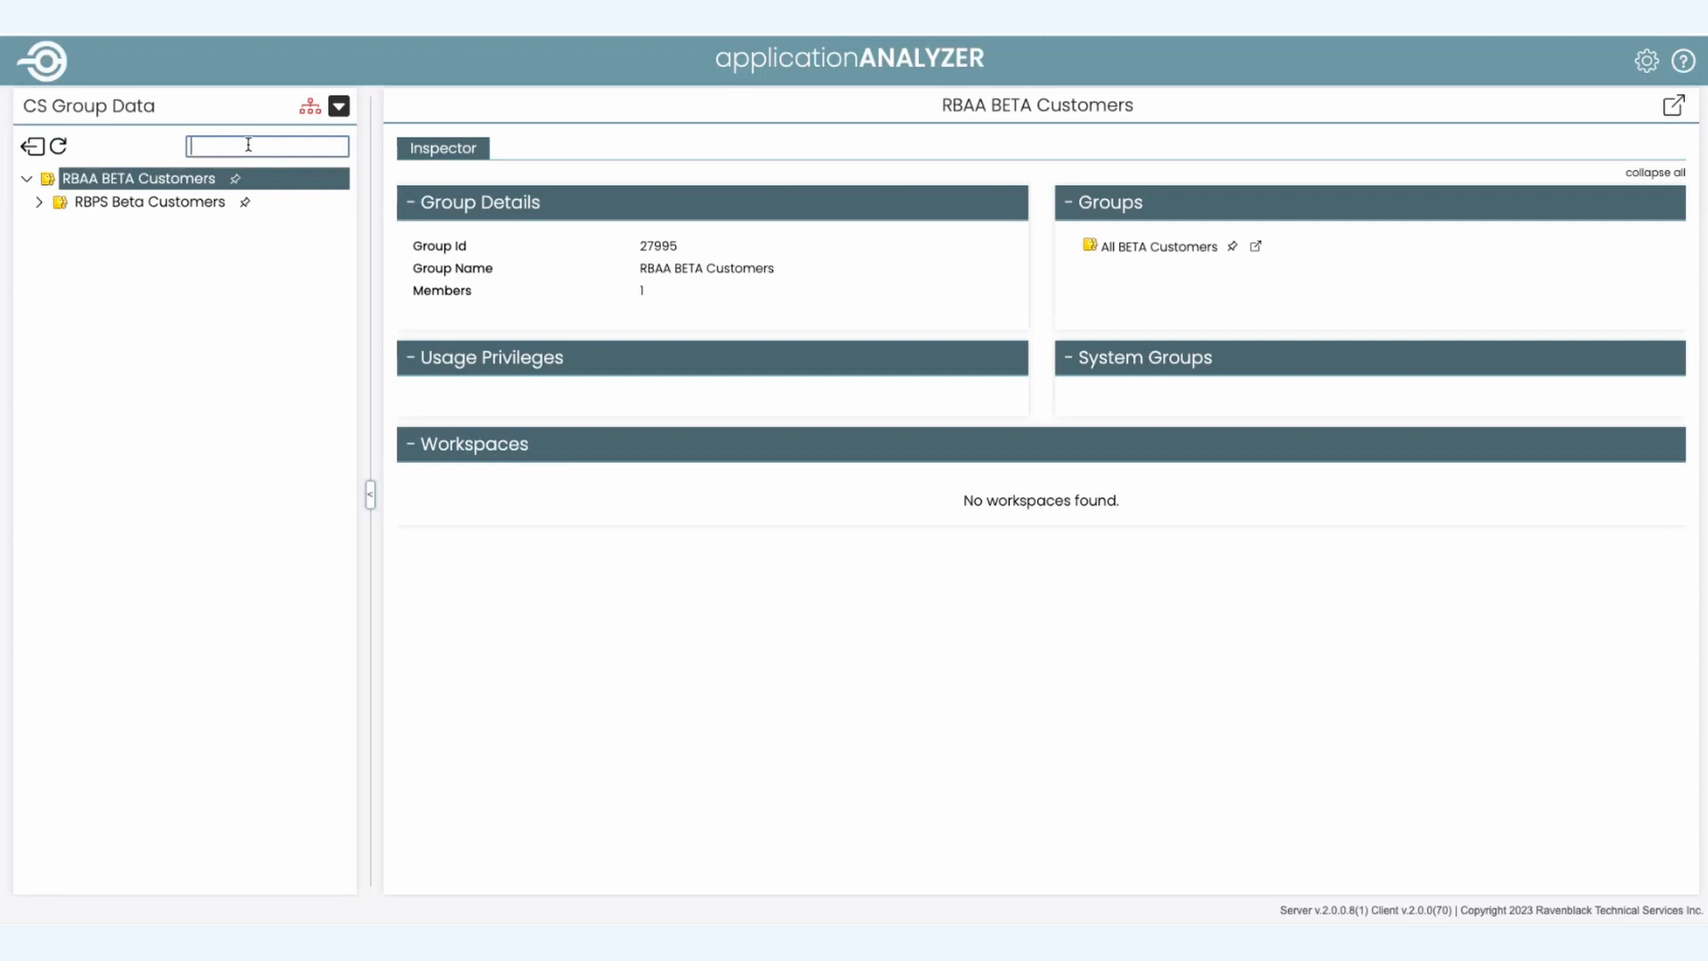
{"action": "type", "text": "e"}
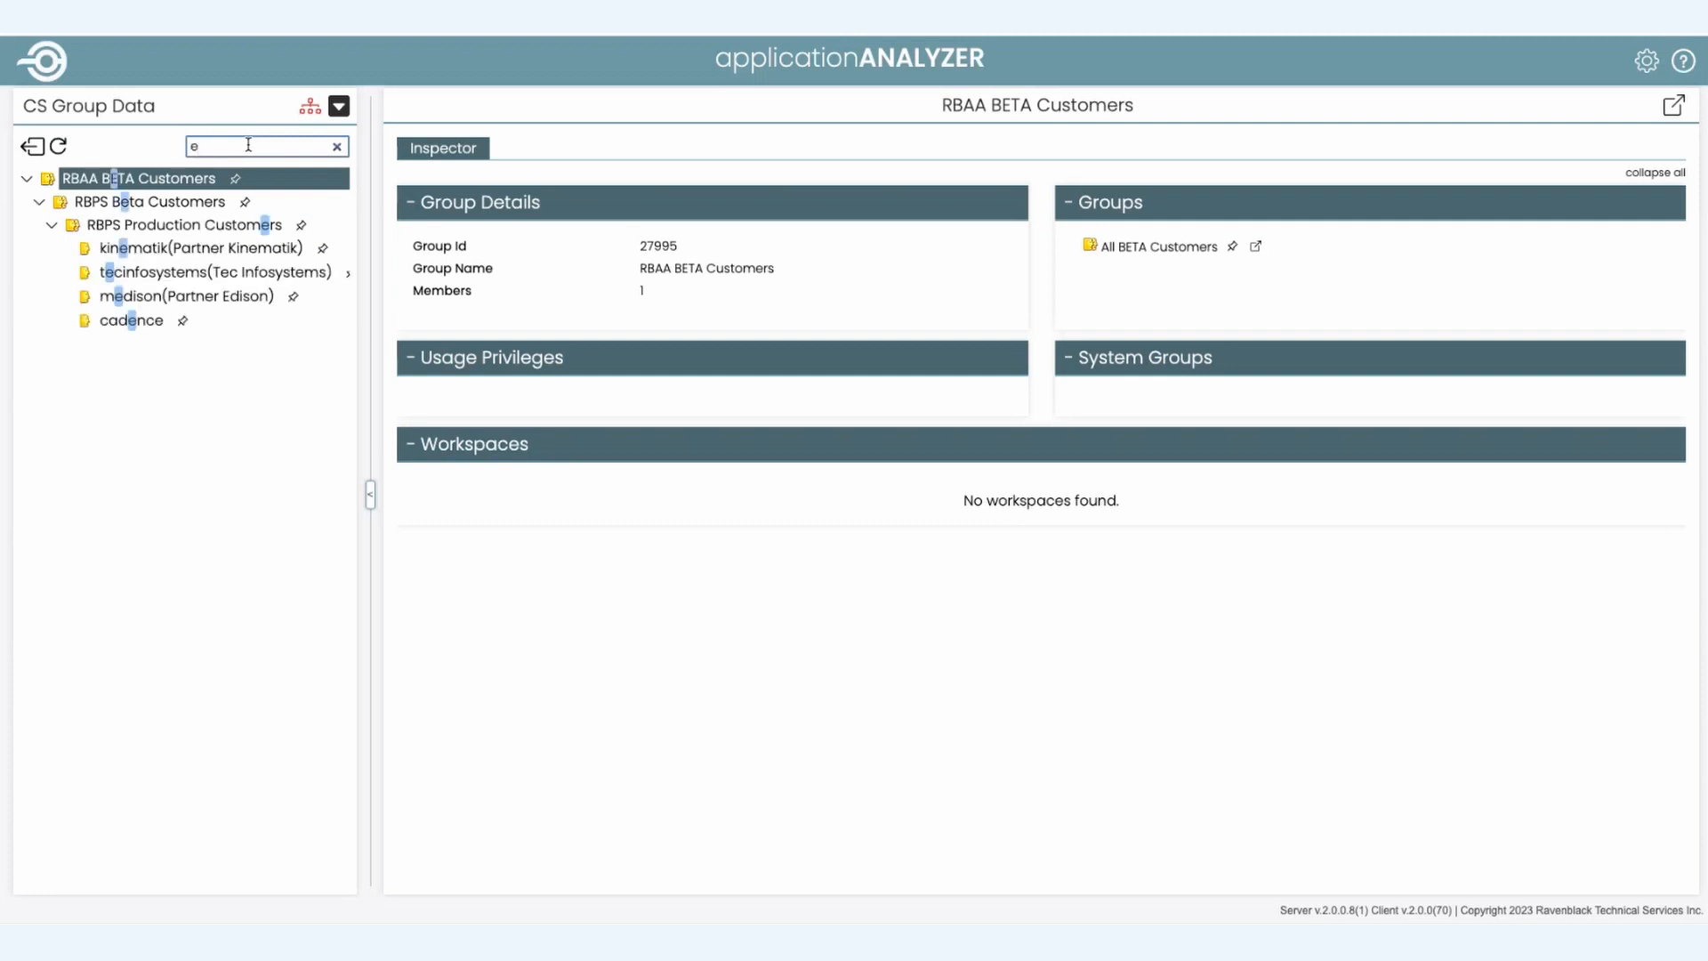
{"action": "type", "text": "dis"}
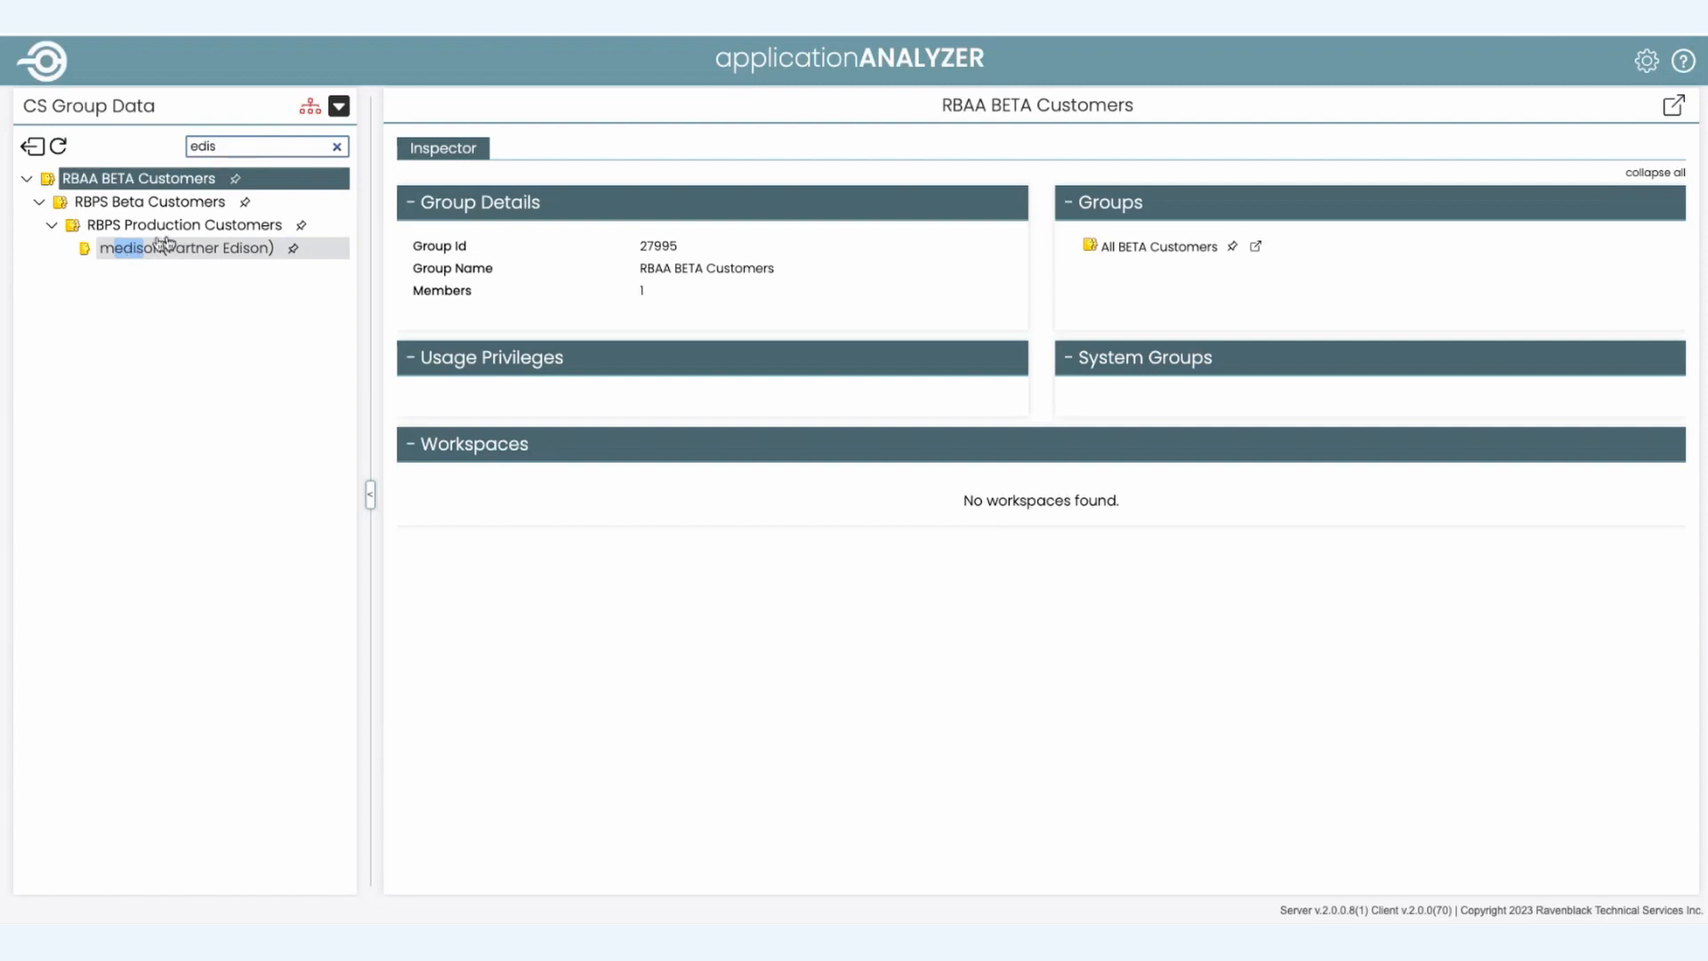
{"action": "mouse_move", "coordinate": [87, 178]}
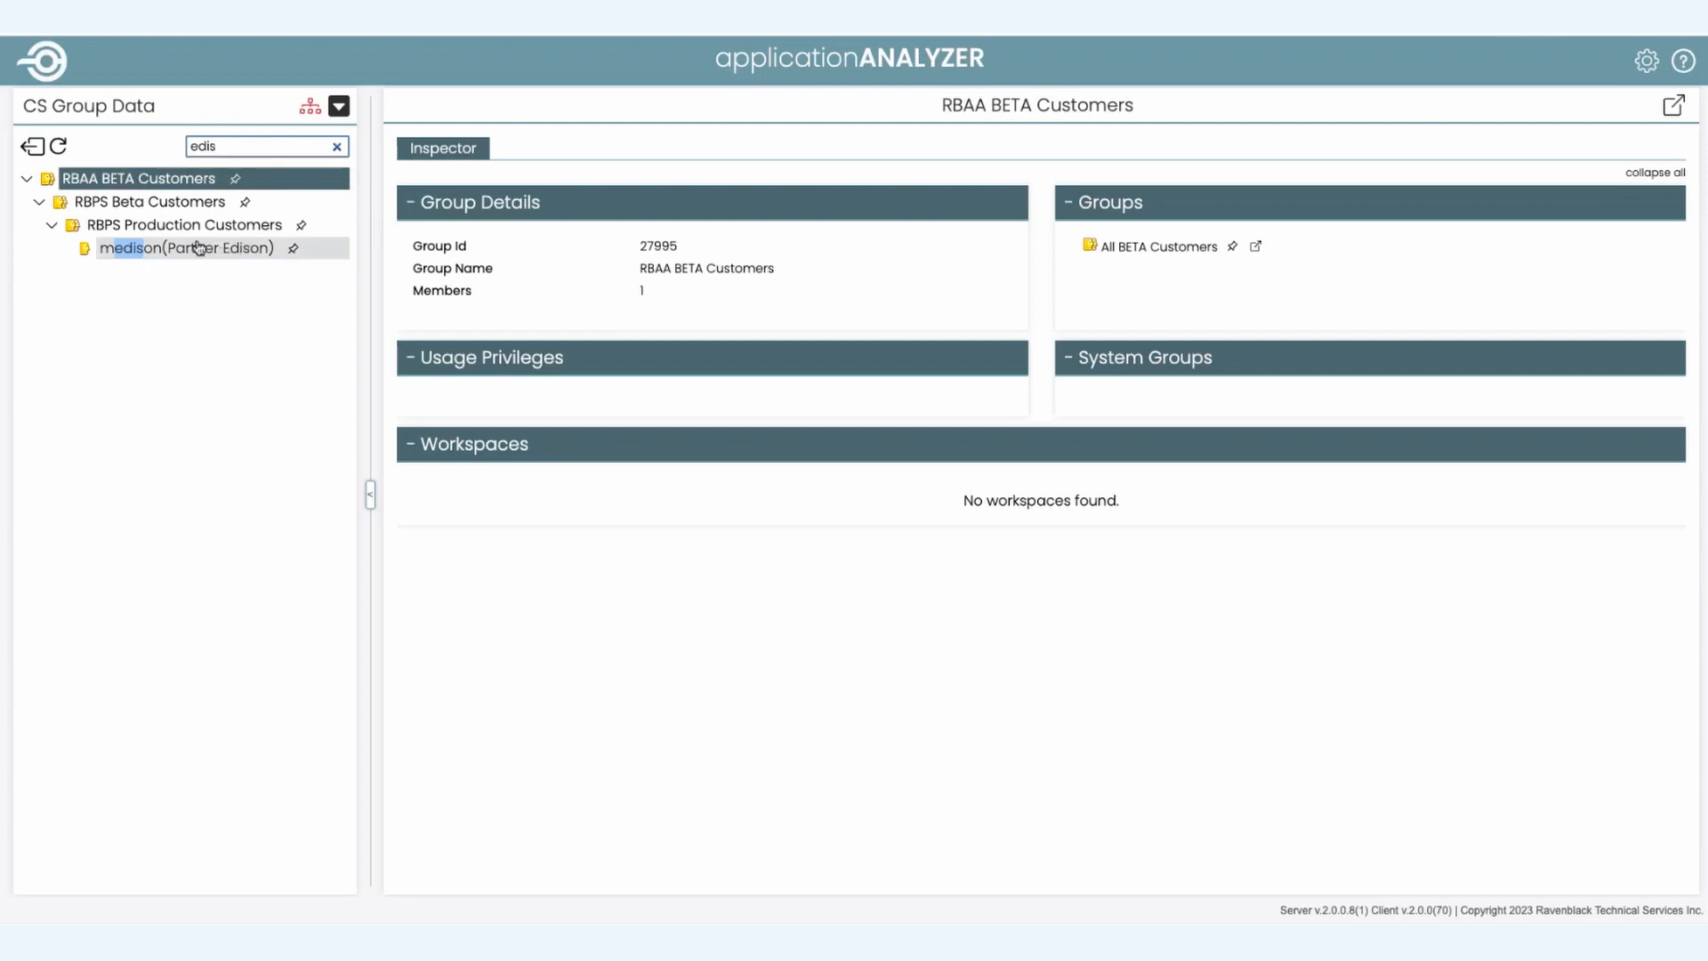
{"action": "left_click", "coordinate": [187, 247]}
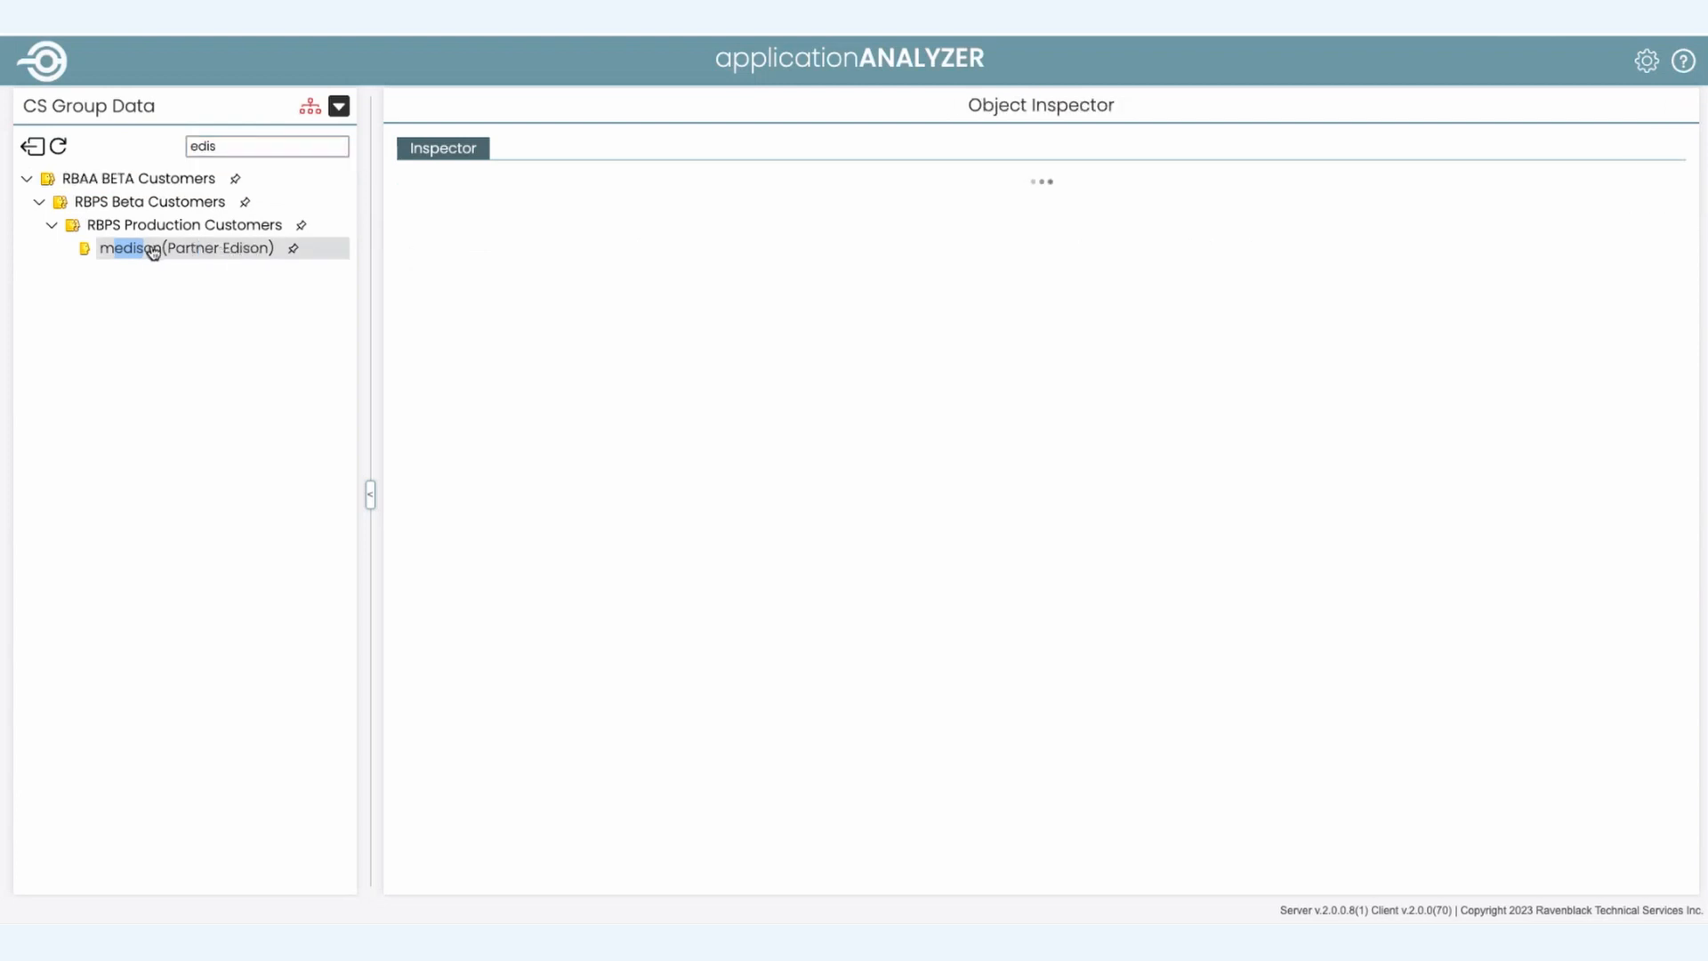
{"action": "left_click", "coordinate": [185, 249]}
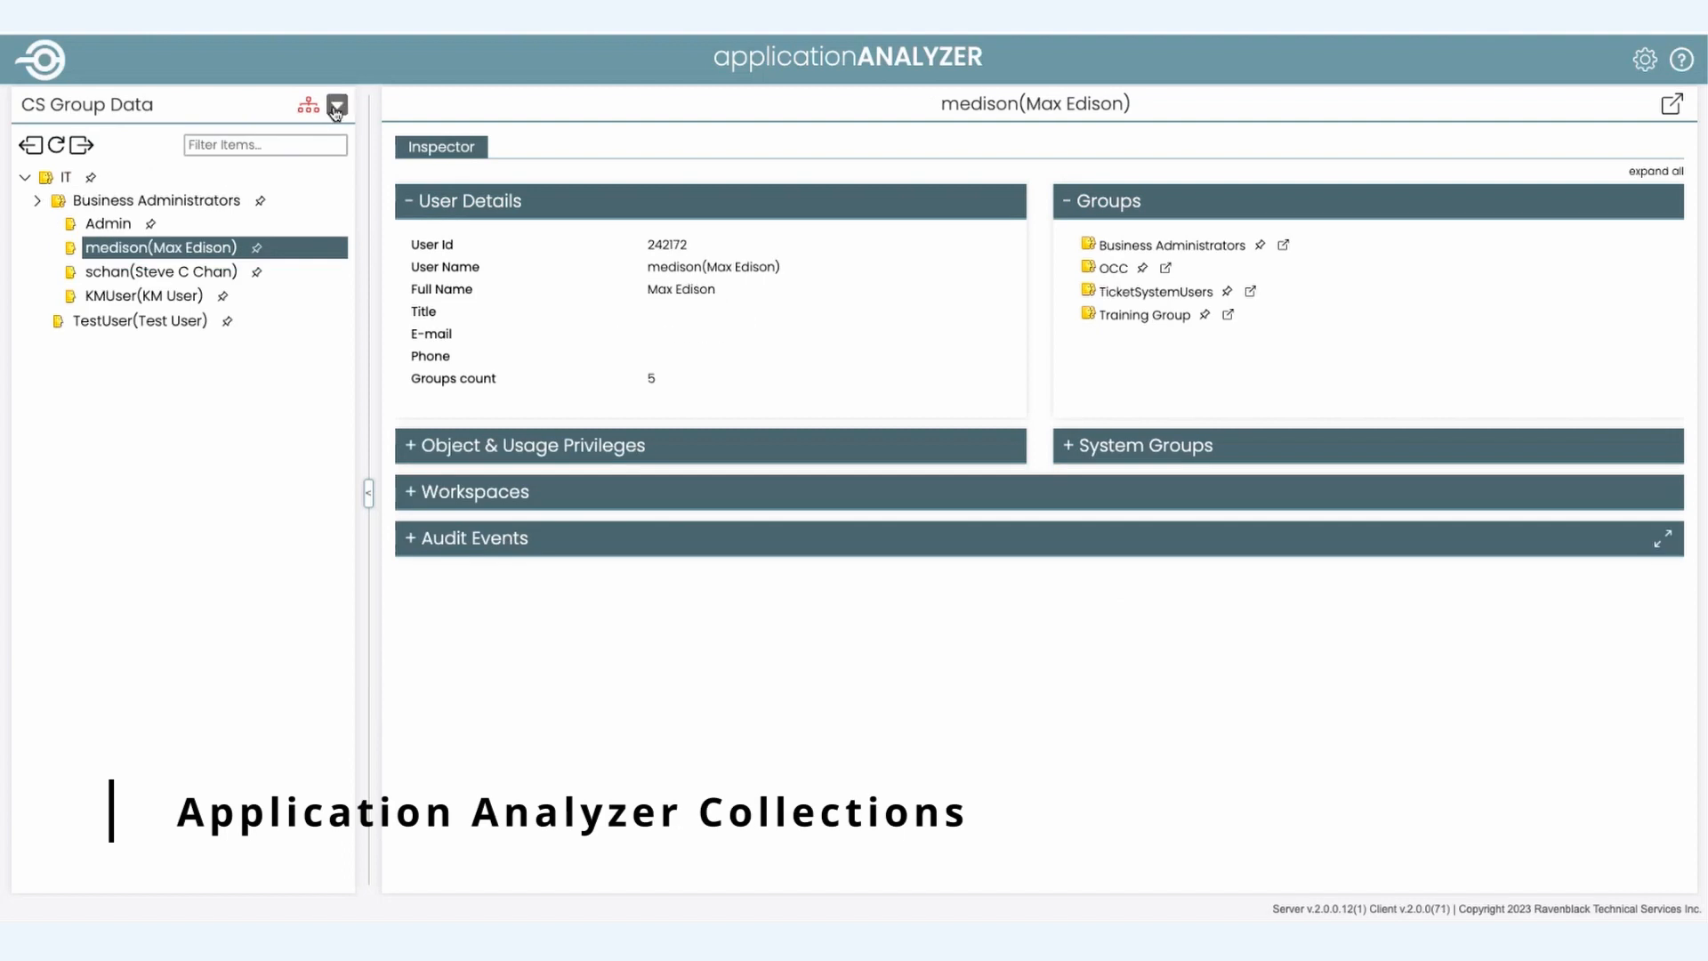
Step: Switch browsing to CS Applications and expand RBAppAnalyzer's FormQueryPrompts folder
{"action": "left_click", "coordinate": [336, 105]}
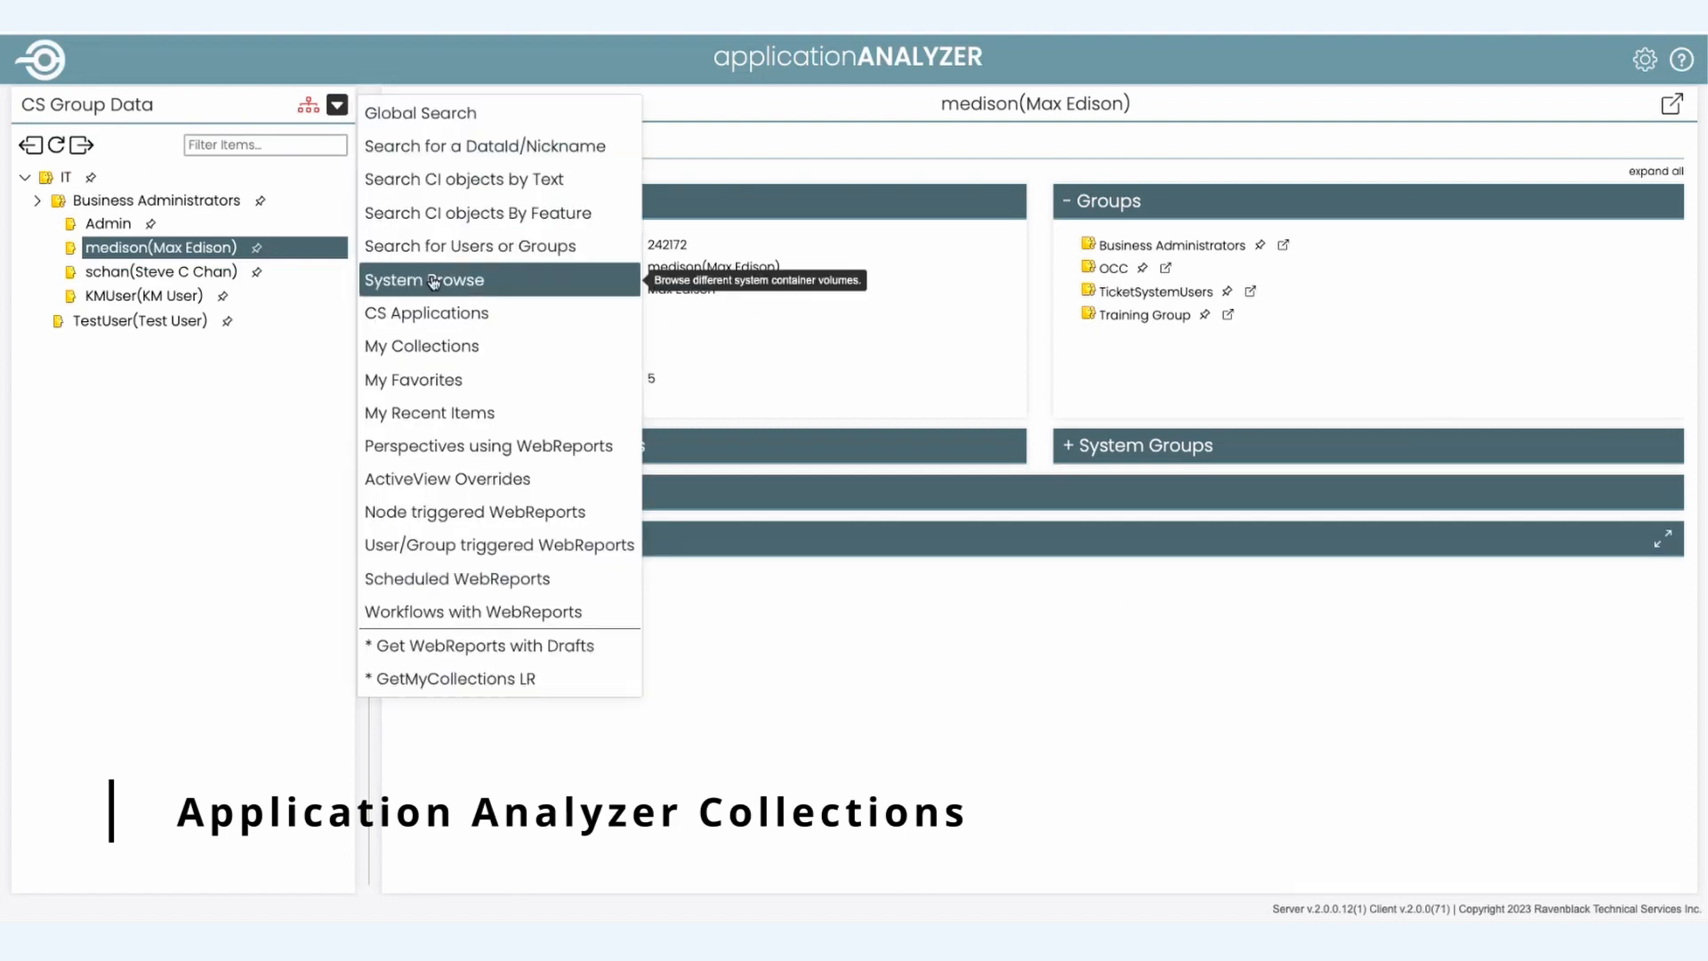
{"action": "left_click", "coordinate": [426, 313]}
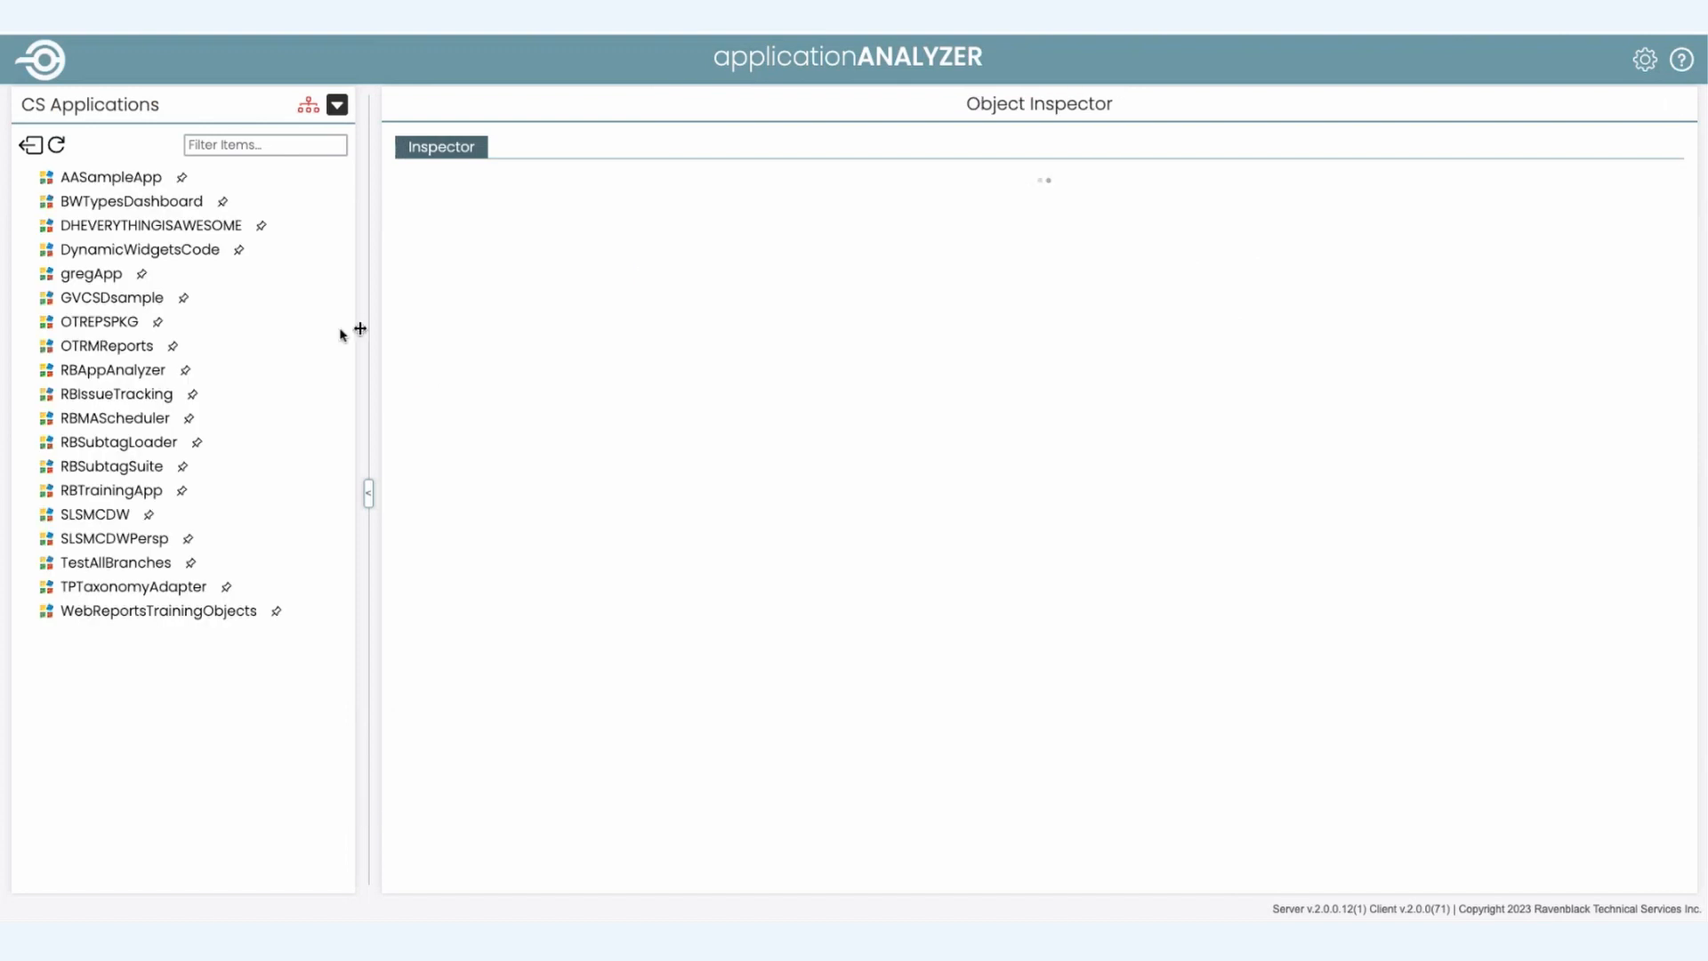
{"action": "left_click", "coordinate": [111, 177]}
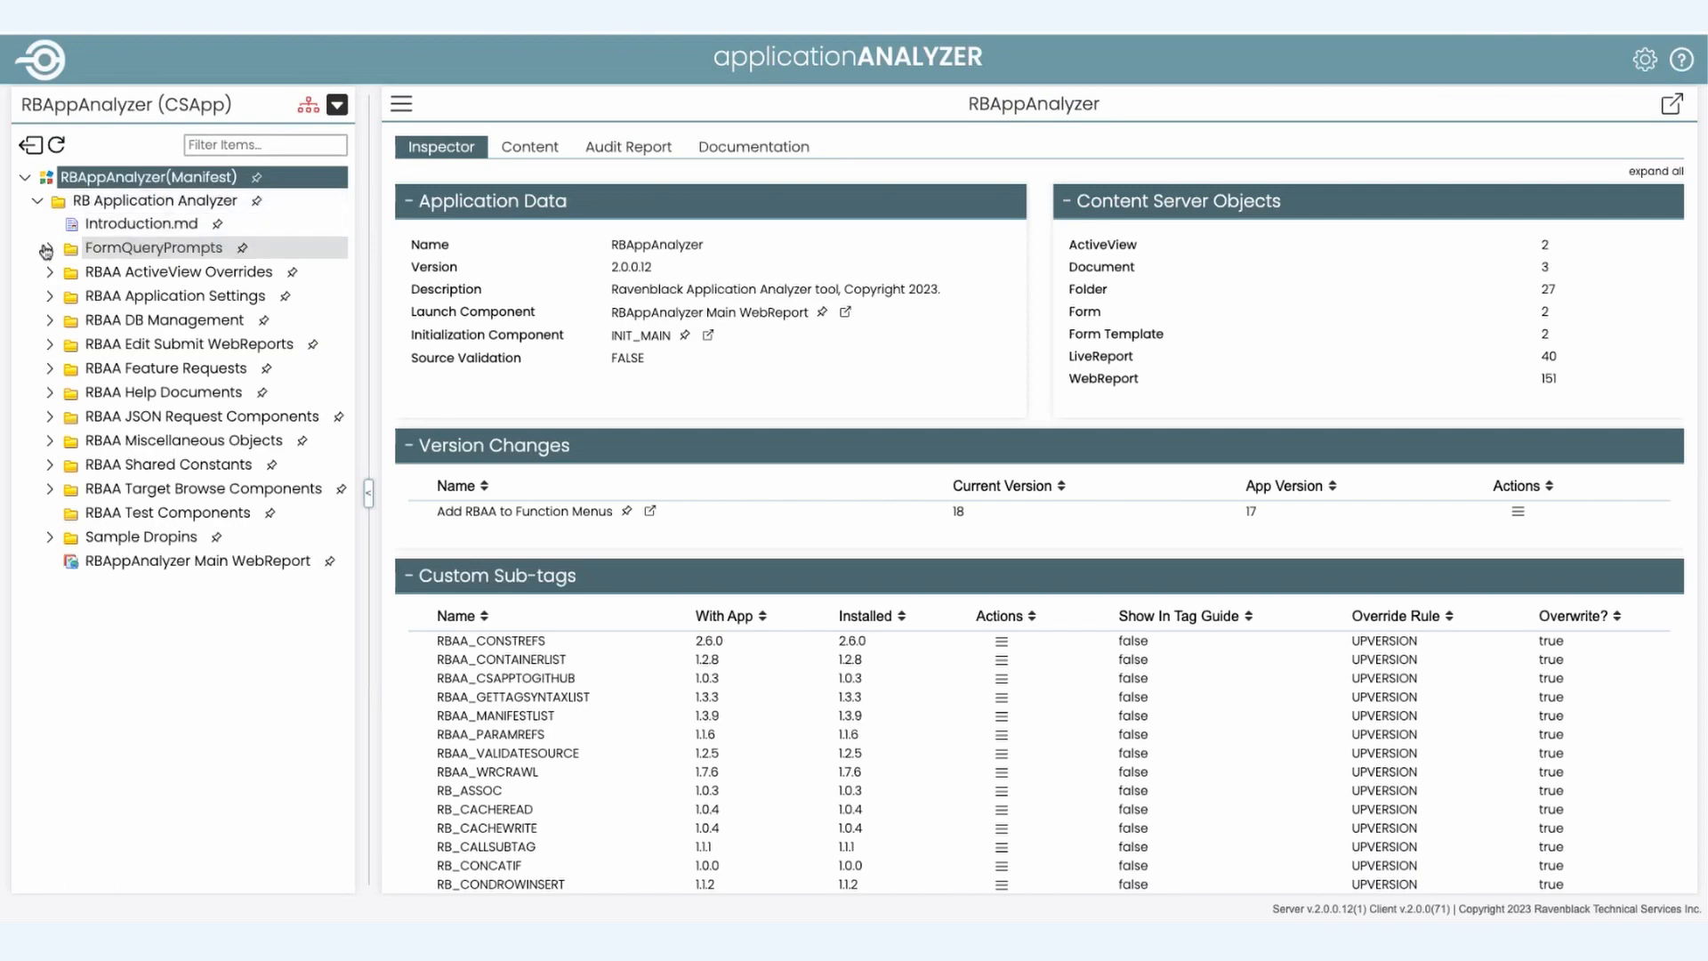
{"action": "left_click", "coordinate": [50, 247]}
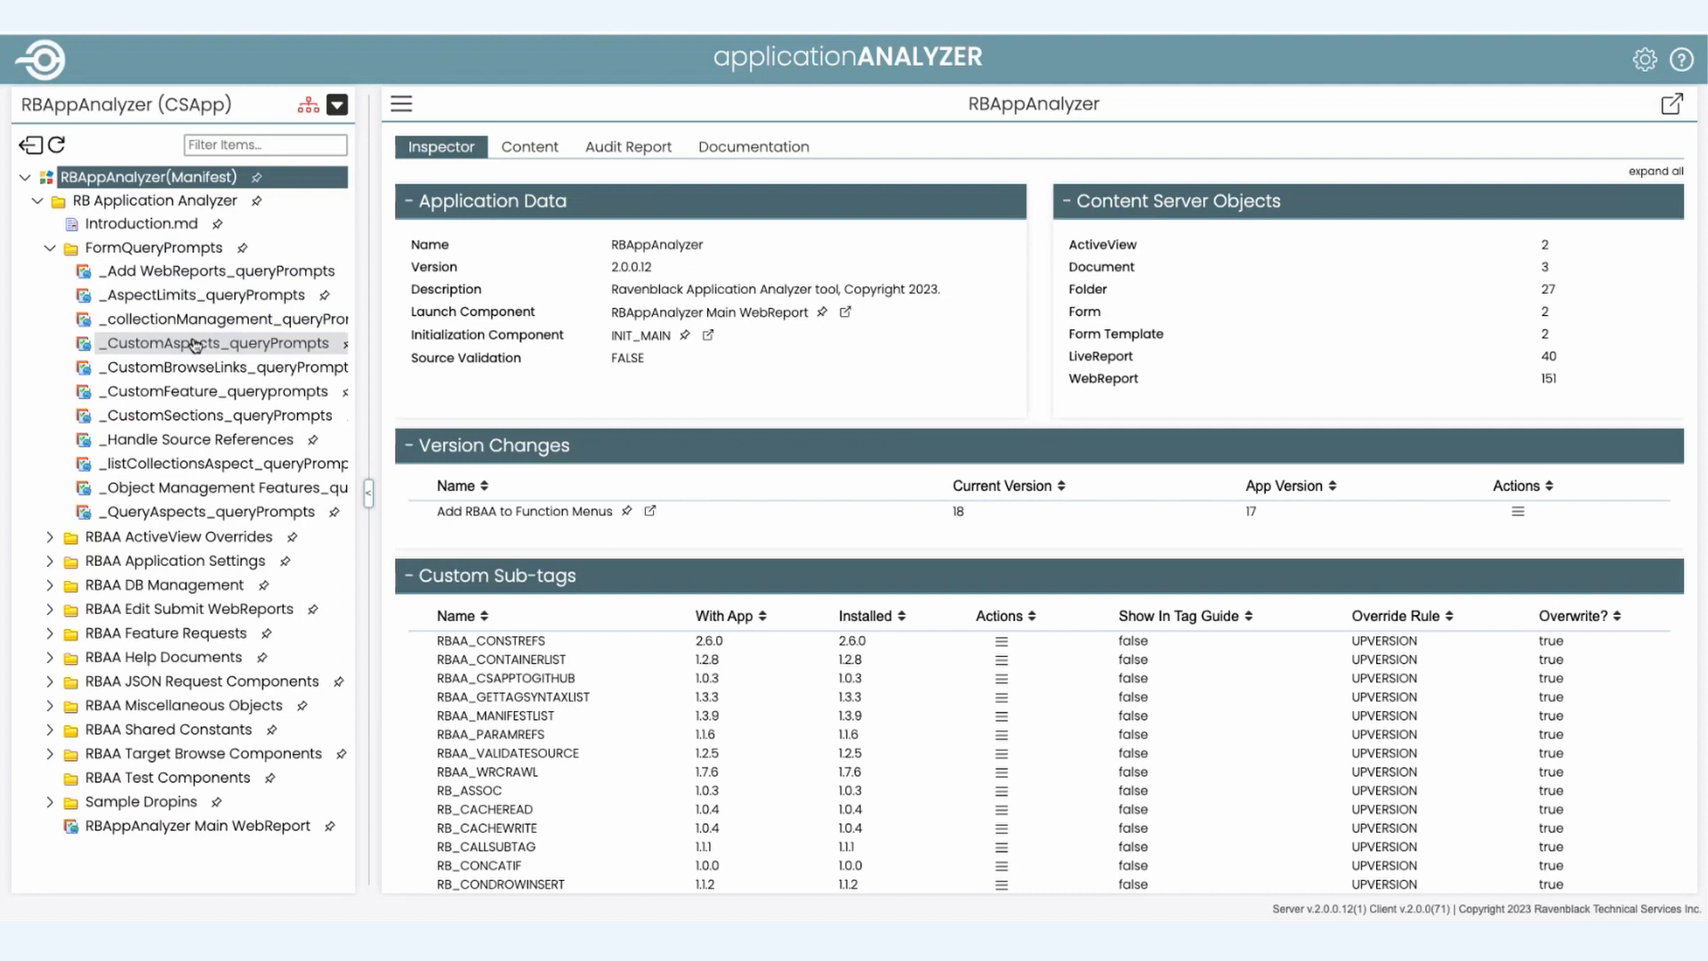
{"action": "mouse_move", "coordinate": [183, 343]}
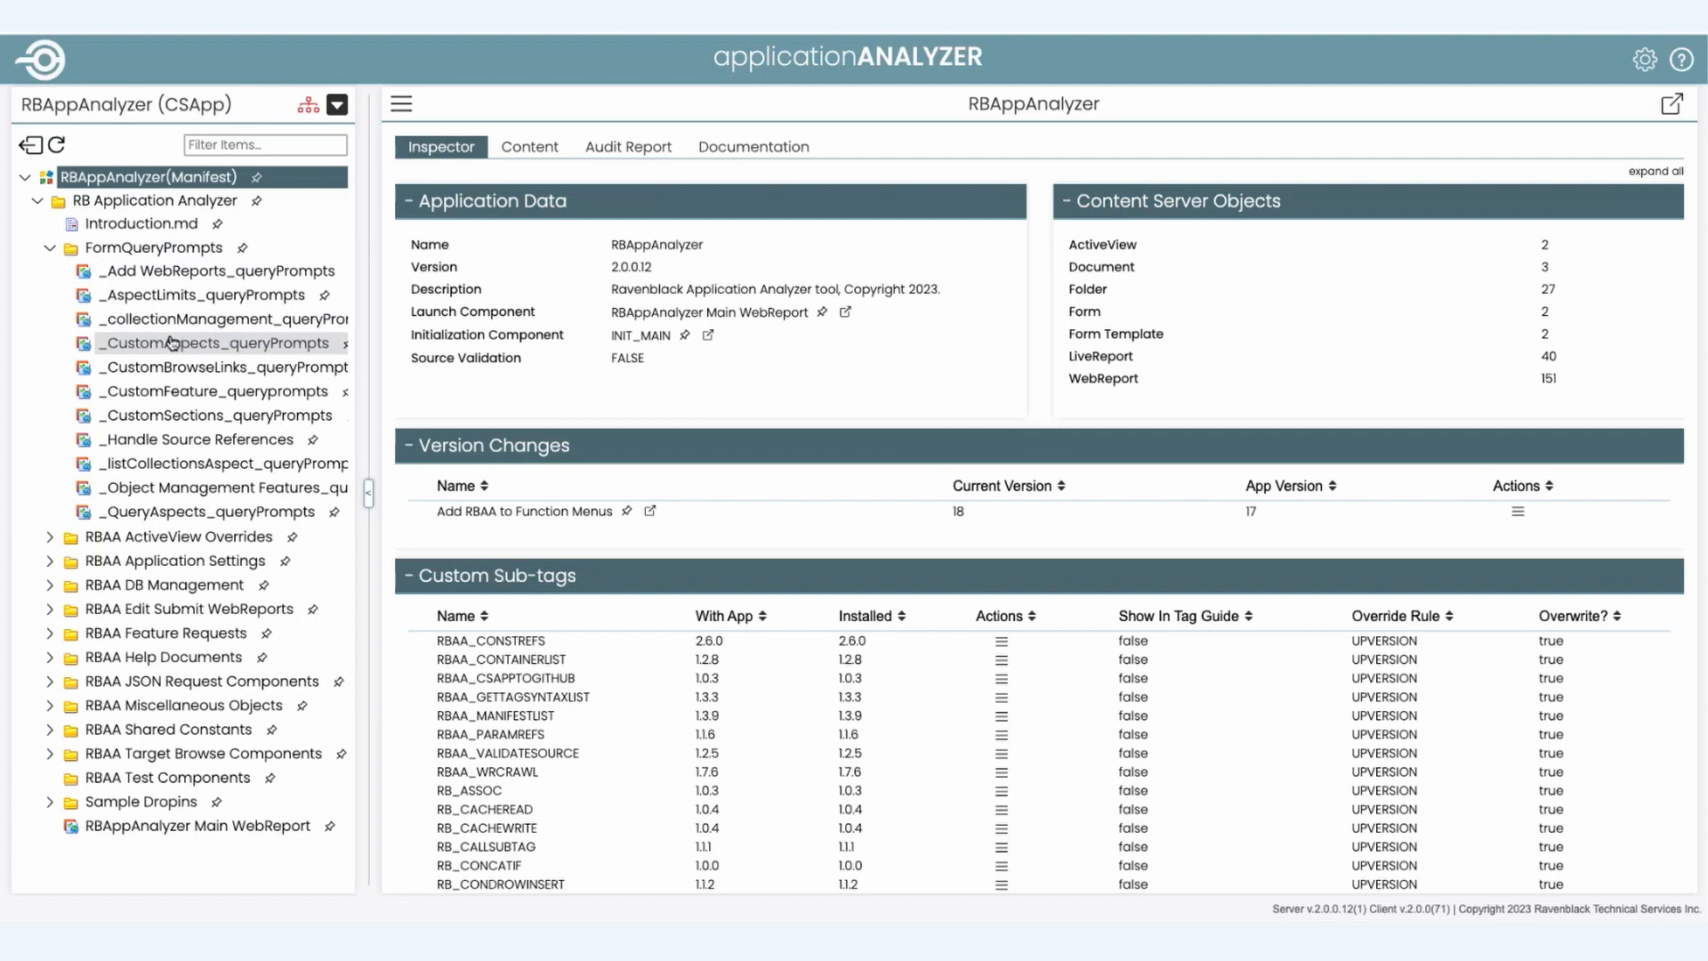
Step: Inspect _CustomAspects_queryPrompts and add _CustomBrowseLinks_queryPrompts to the multi-selection
{"action": "left_click", "coordinate": [214, 343]}
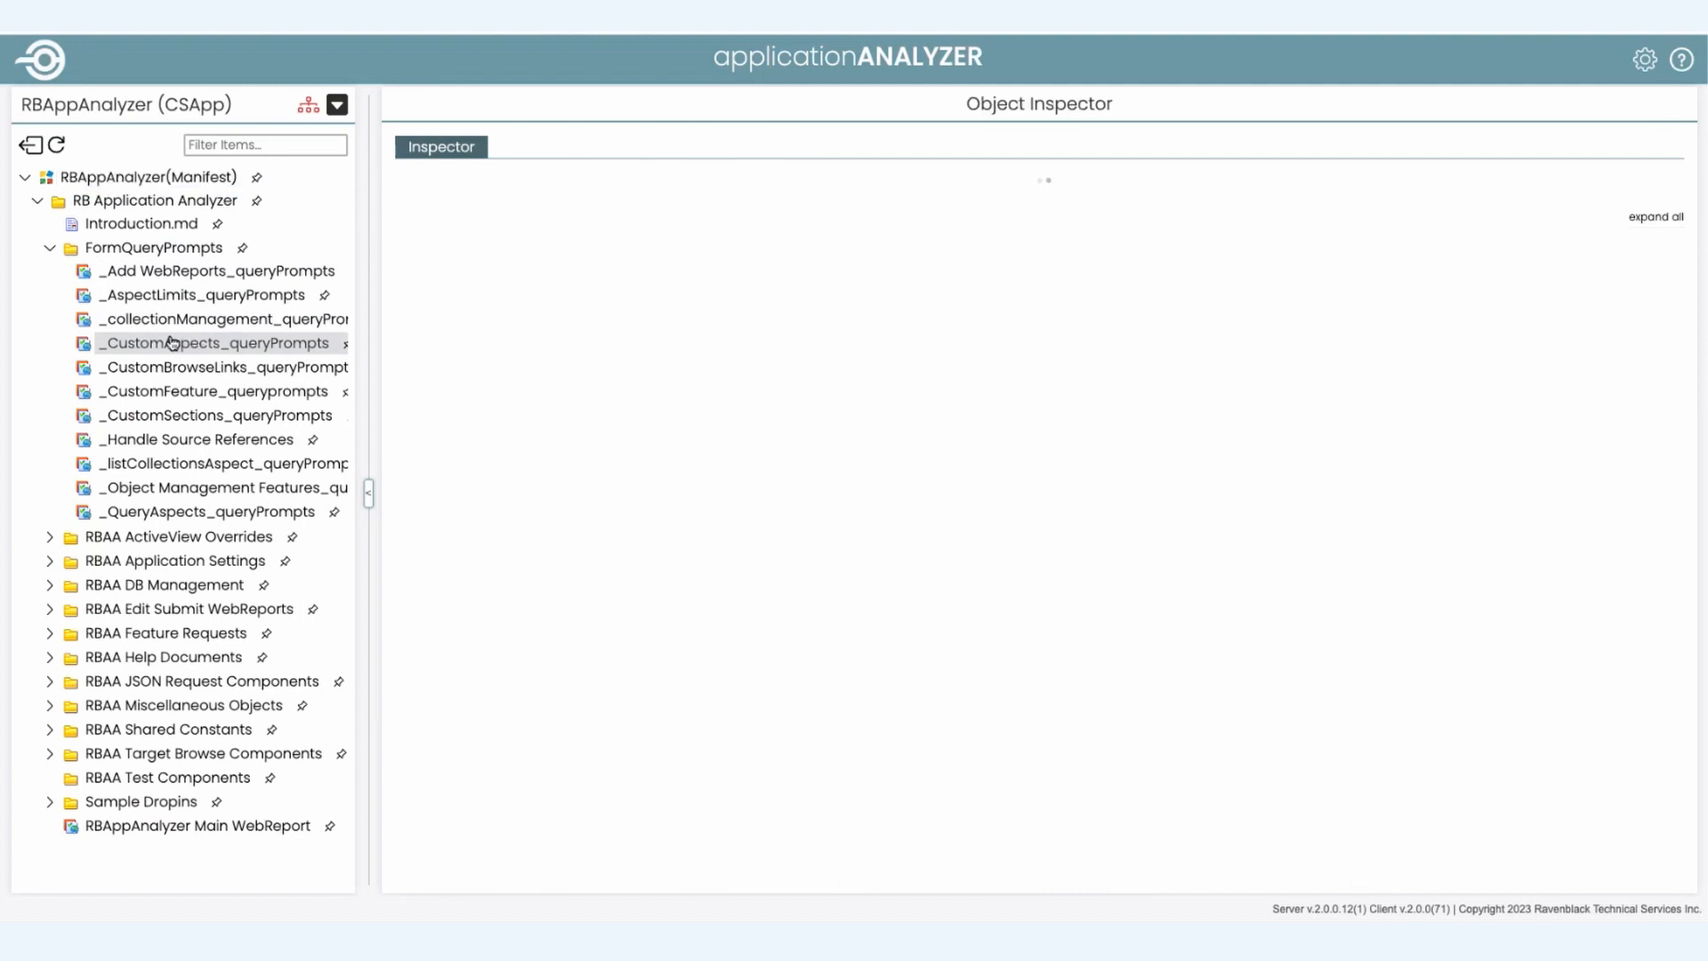
{"action": "left_click", "coordinate": [212, 343]}
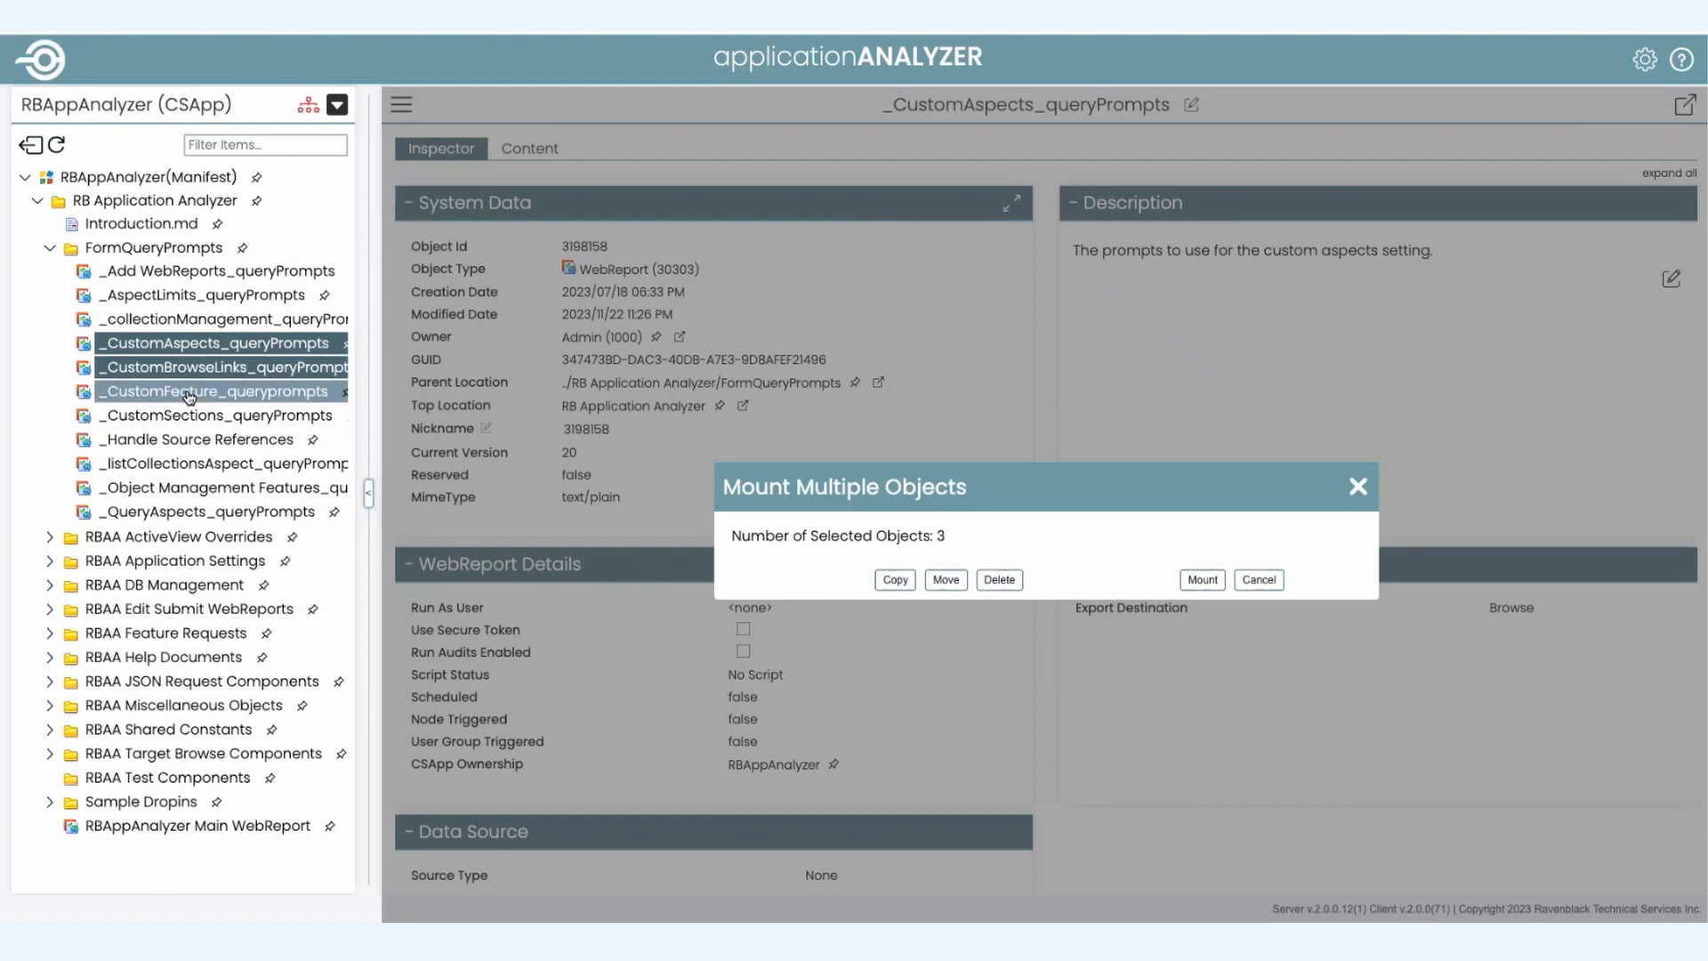
Step: Add _CustomSections, _QueryAspects and INIT_MAIN from RBAA Application Settings, then mount all six as a collection
{"action": "left_click", "coordinate": [211, 414]}
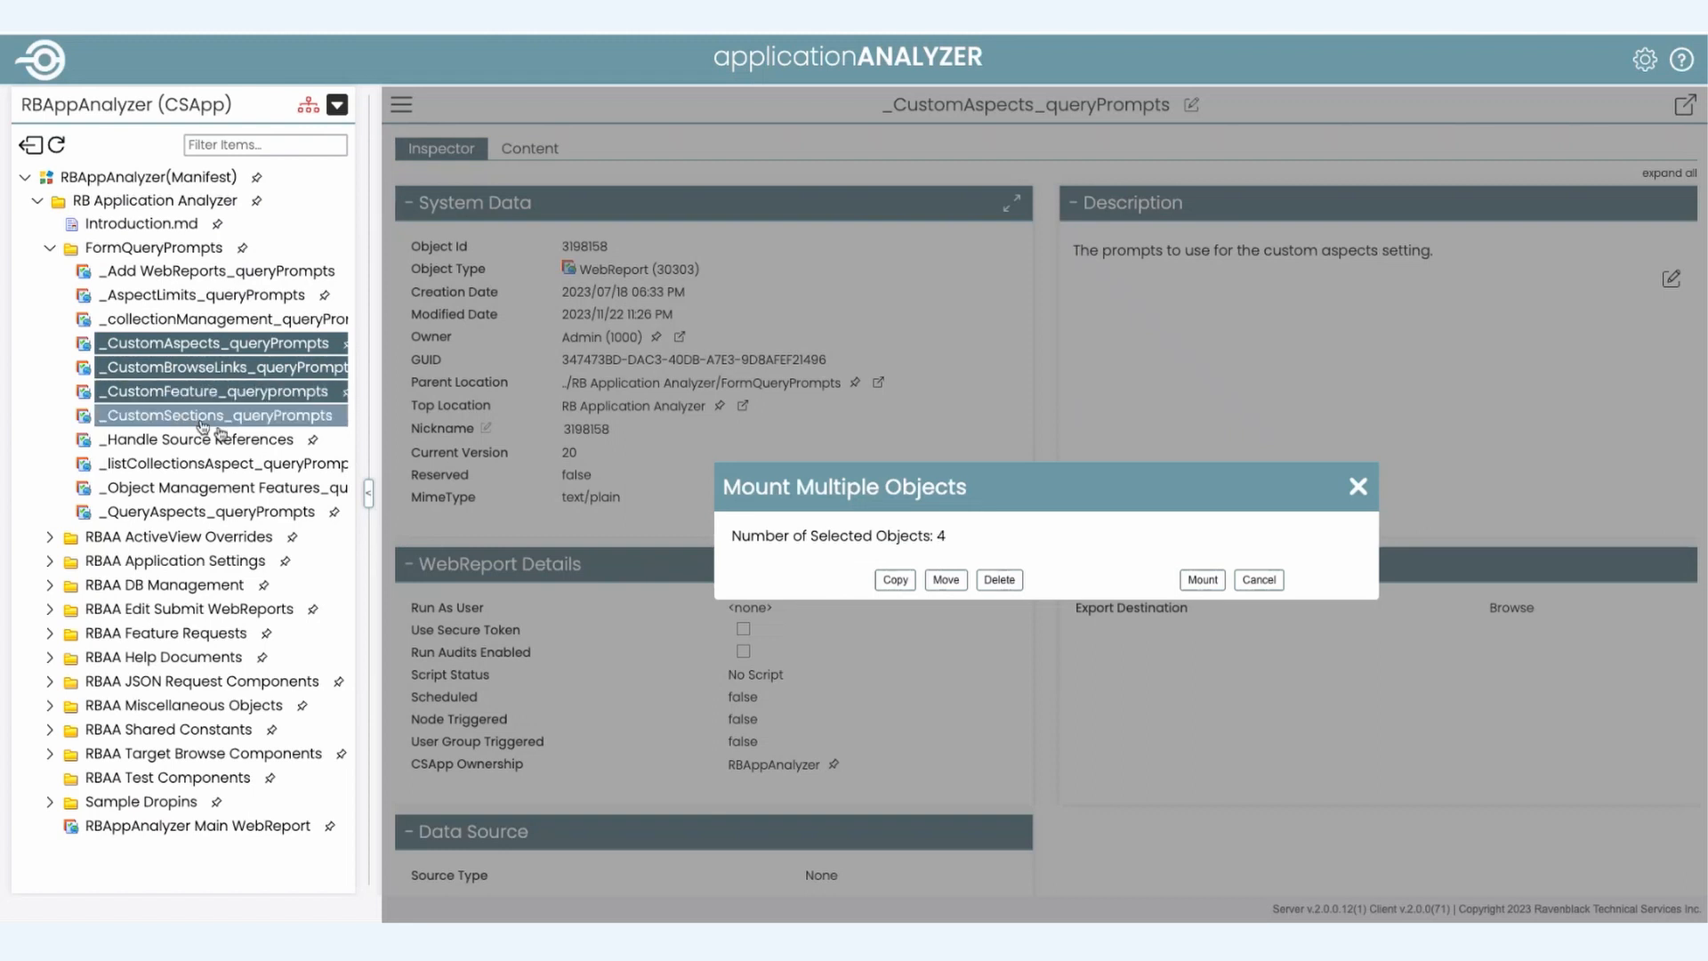
{"action": "left_click", "coordinate": [215, 511]}
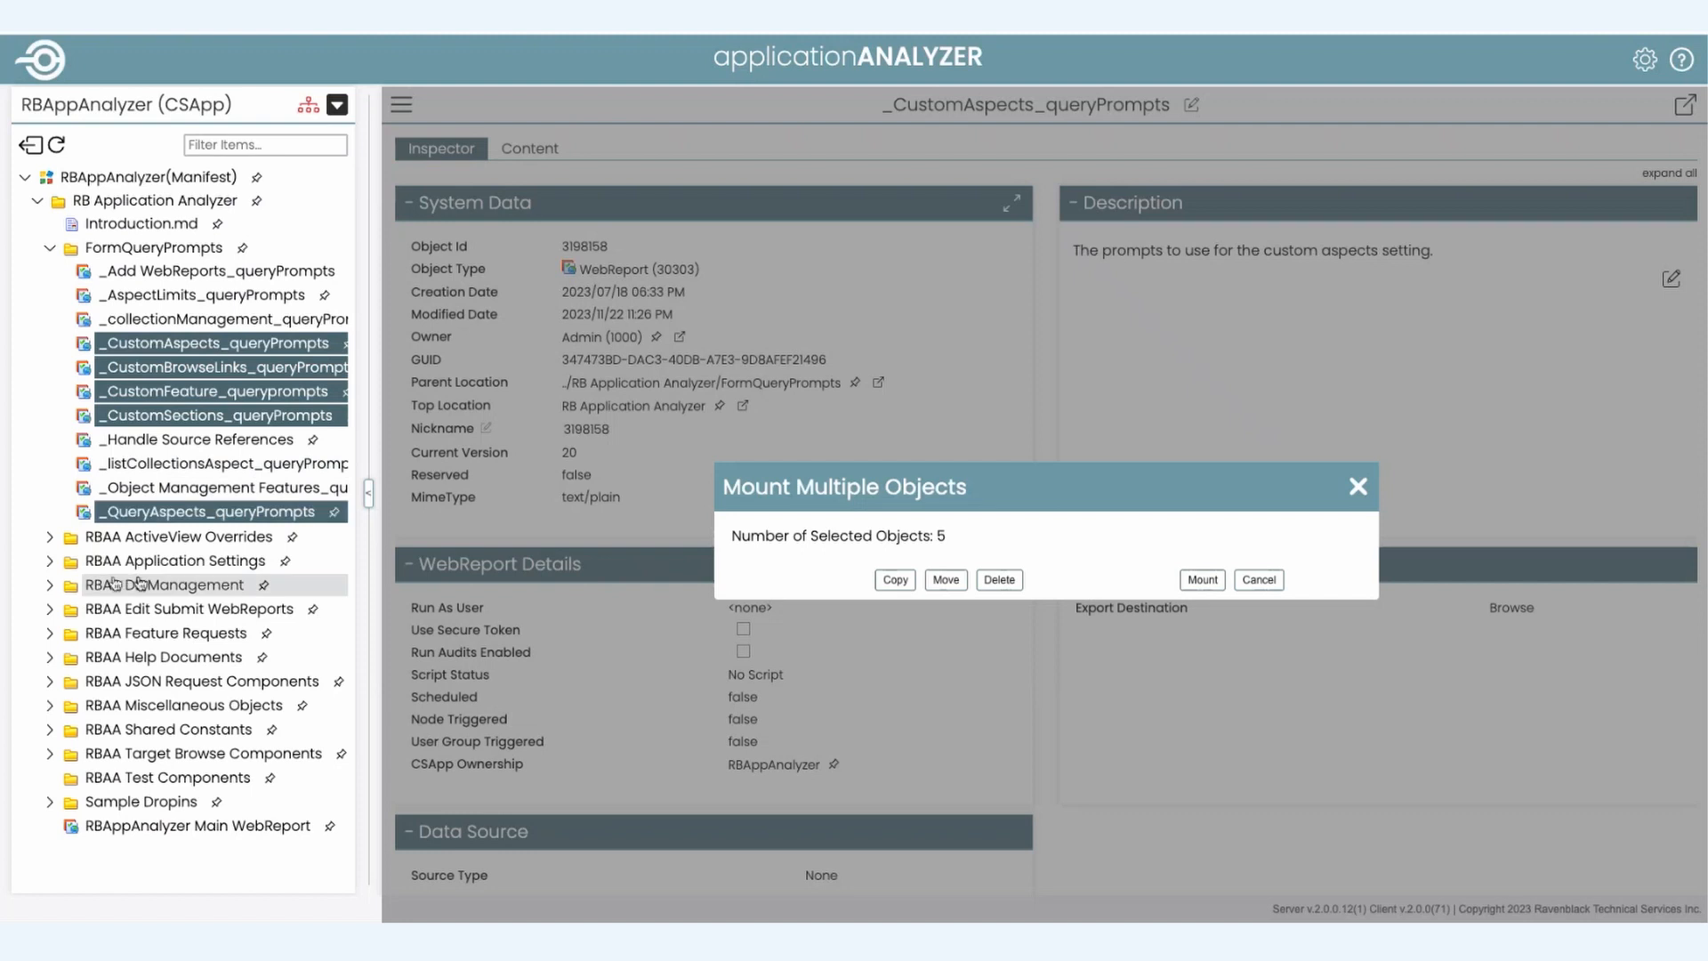
{"action": "mouse_move", "coordinate": [174, 536]}
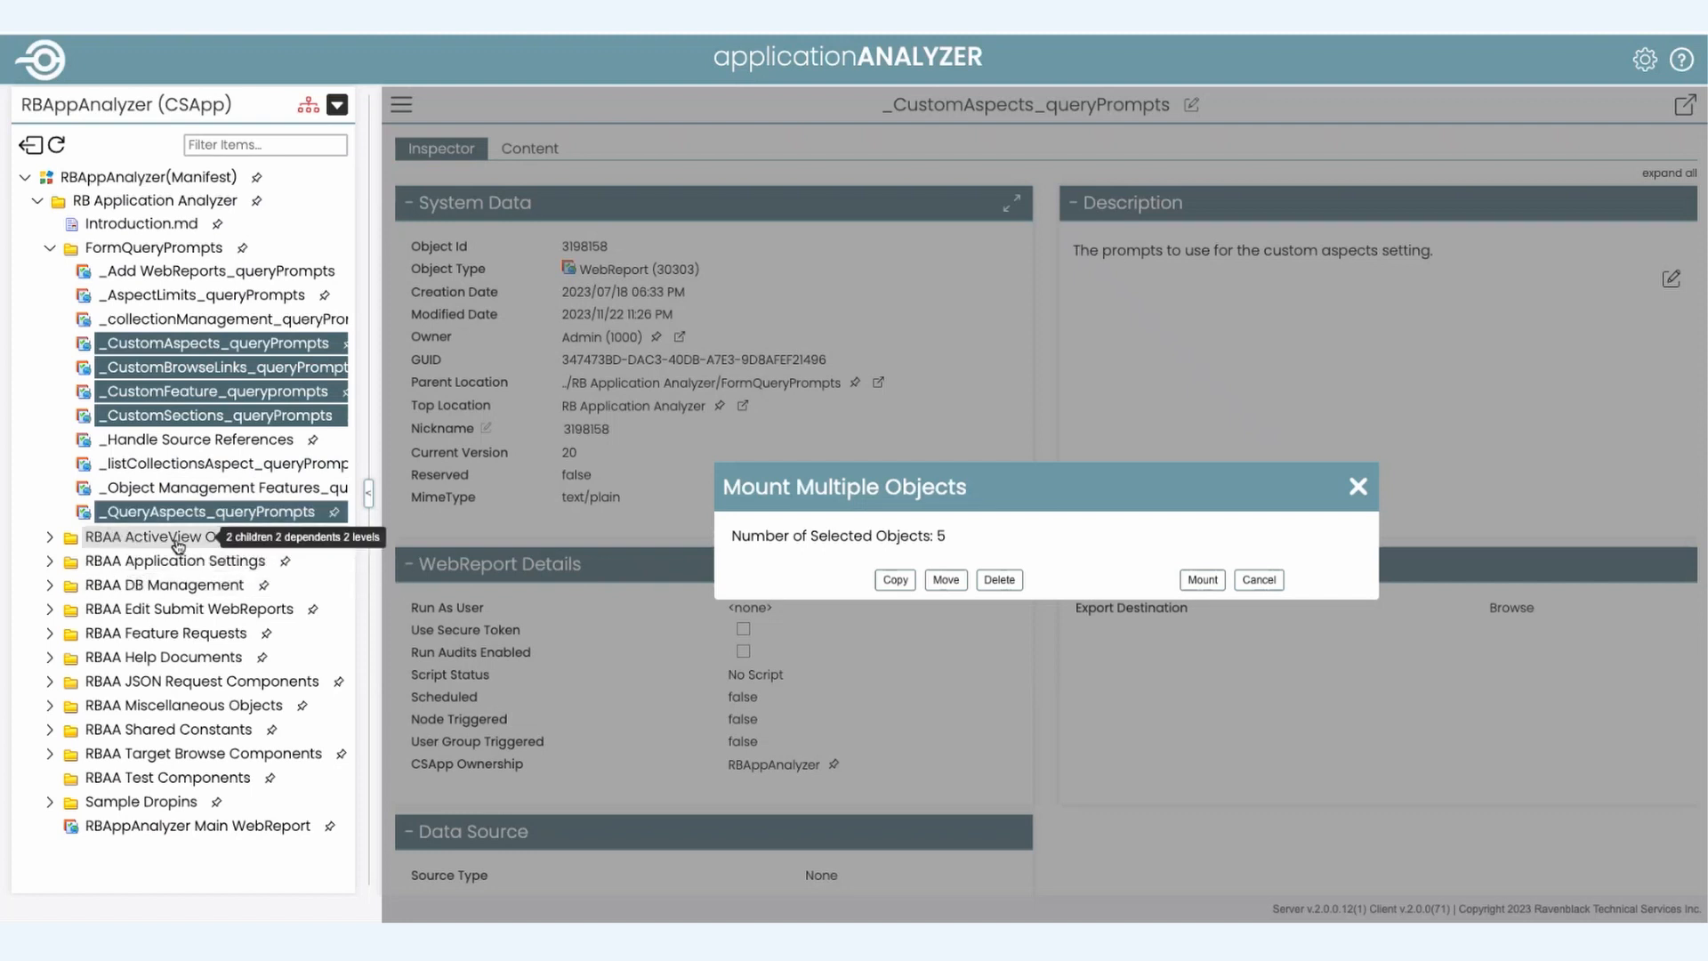
{"action": "left_click", "coordinate": [49, 560]}
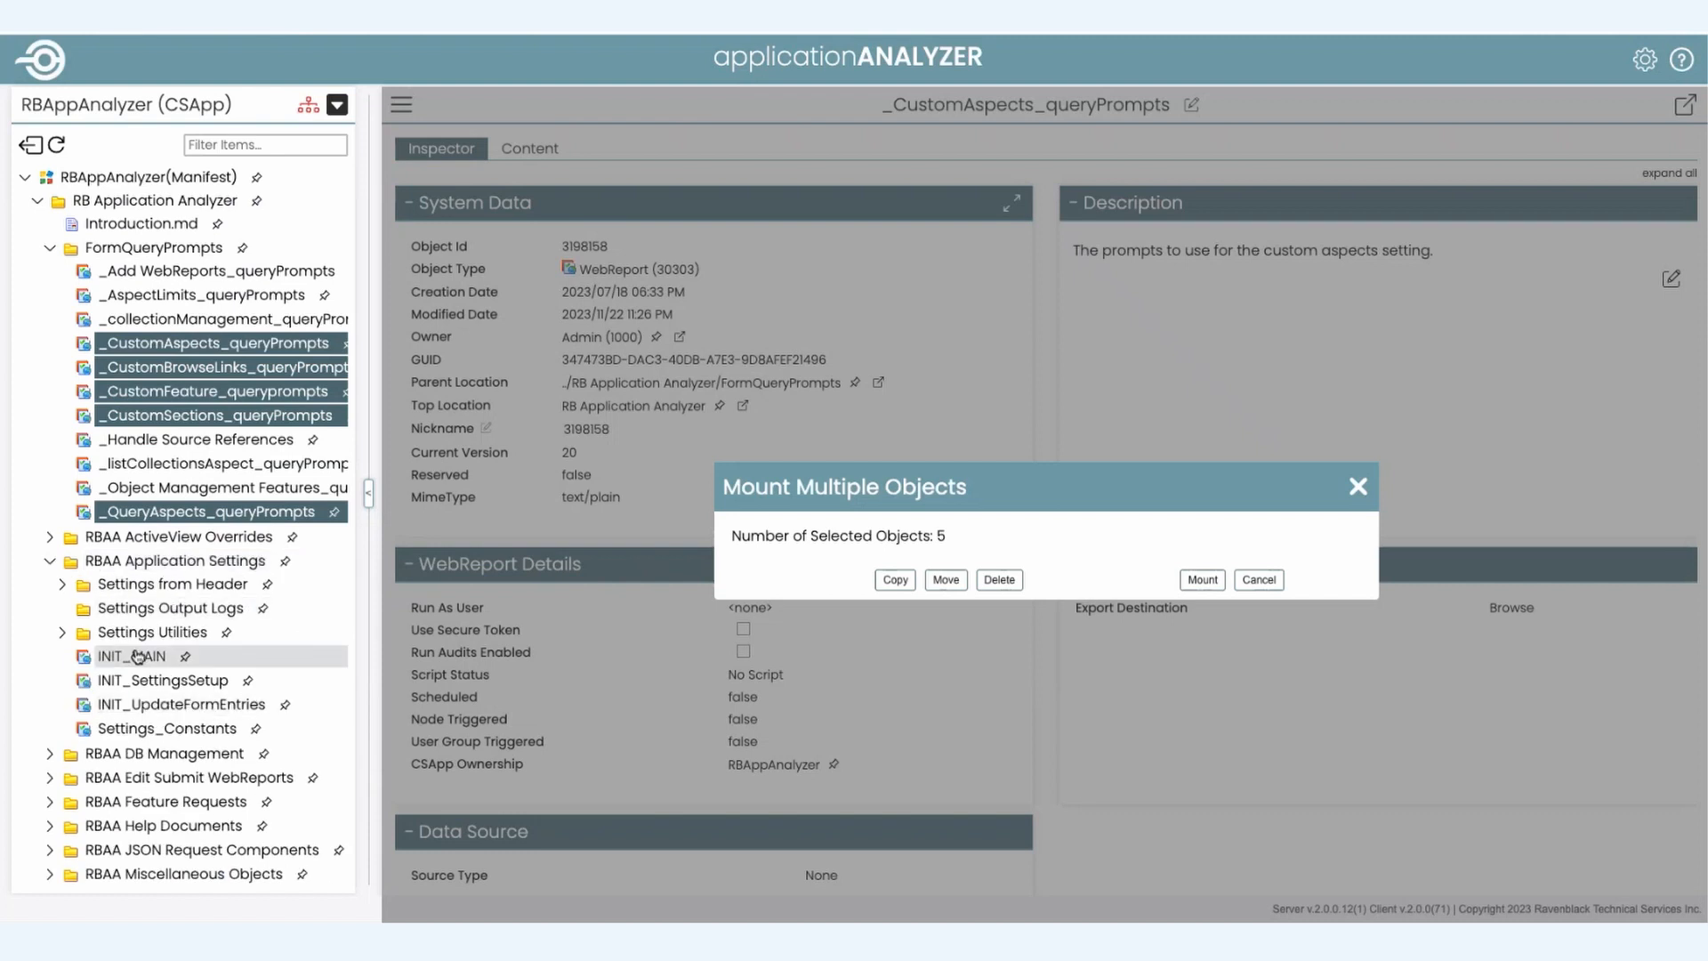
{"action": "left_click", "coordinate": [134, 657]}
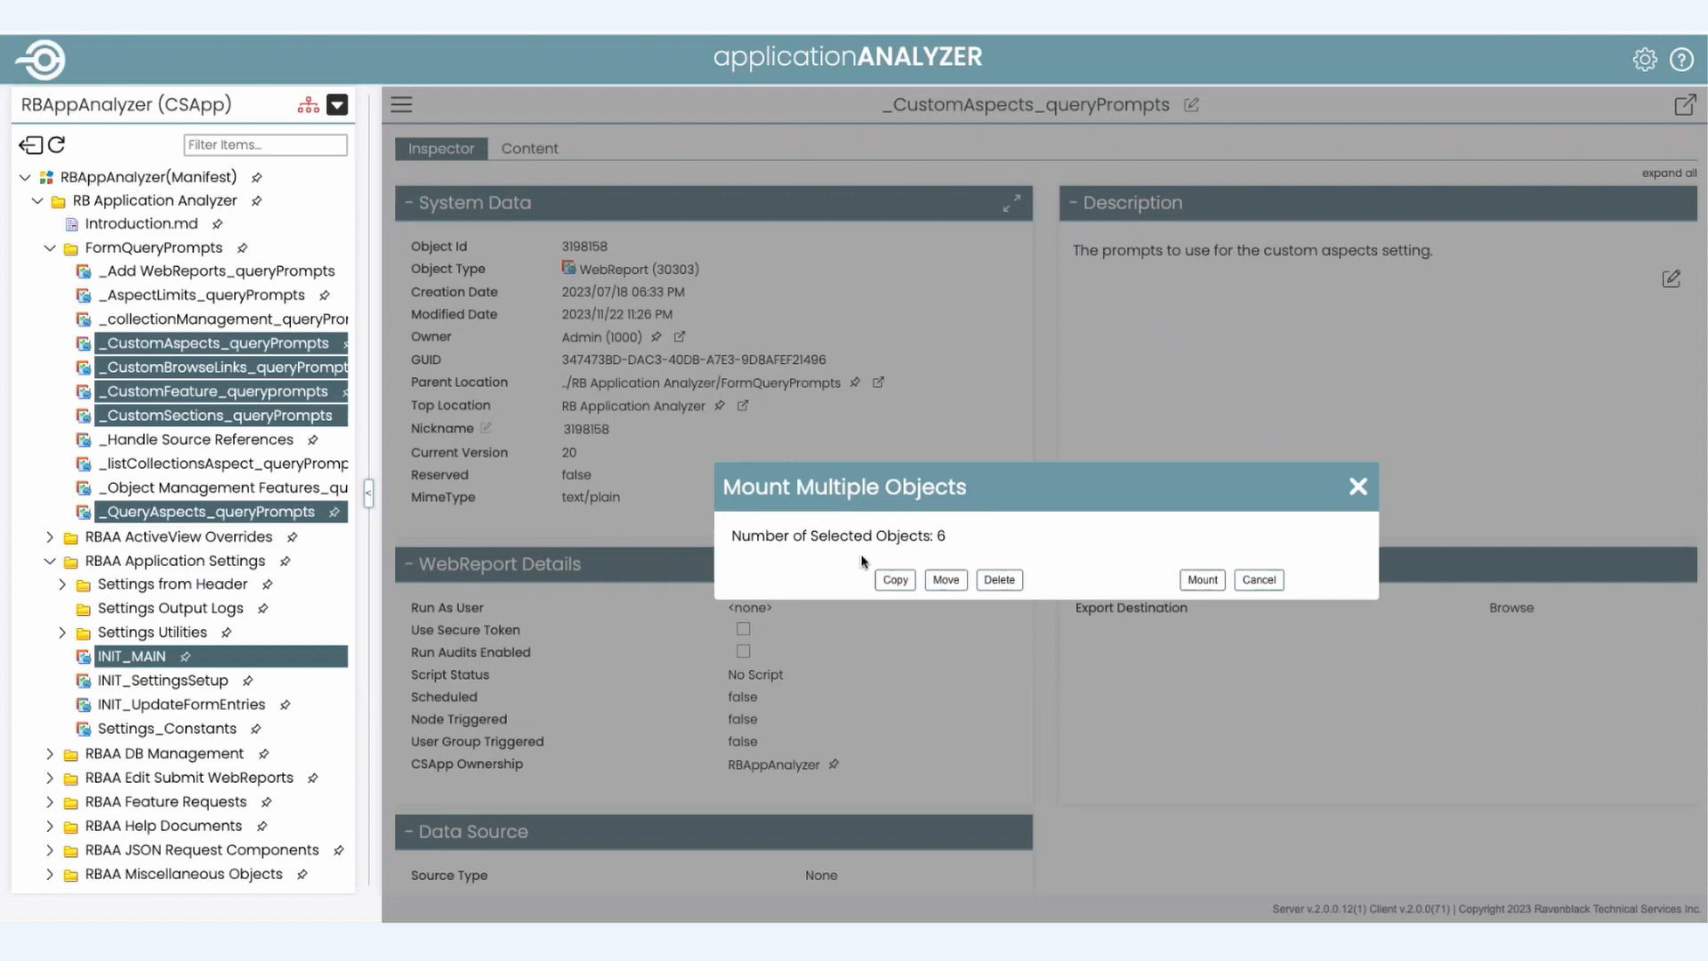
{"action": "mouse_move", "coordinate": [1074, 528]}
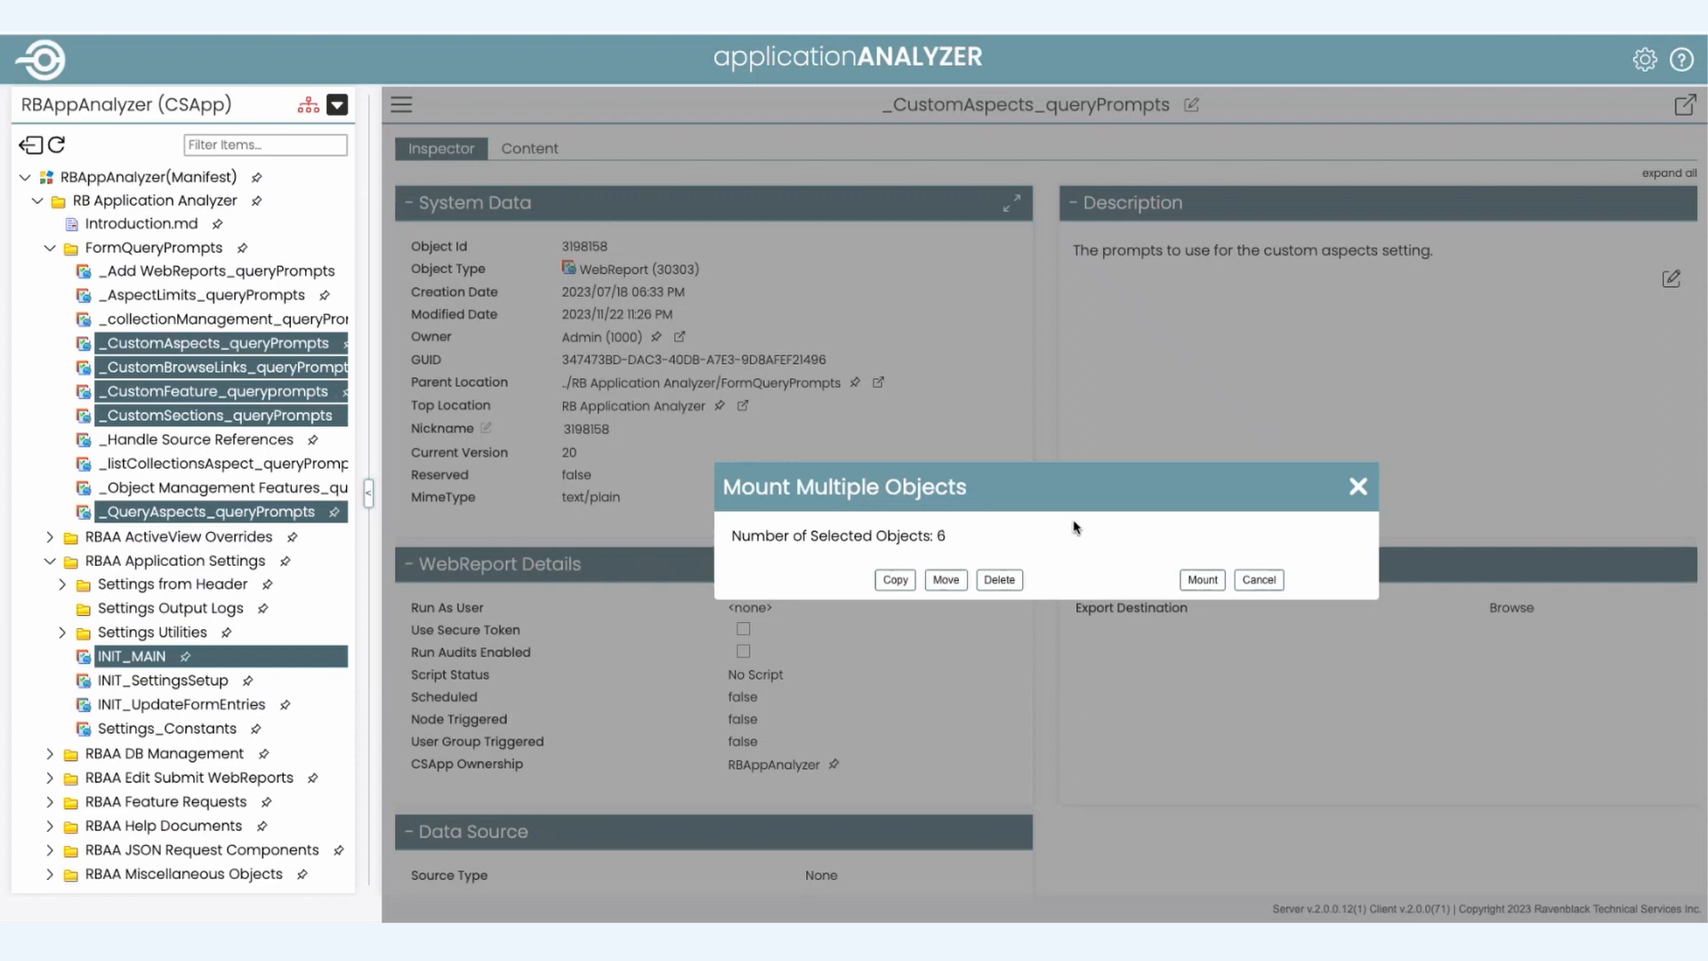
{"action": "mouse_move", "coordinate": [998, 578]}
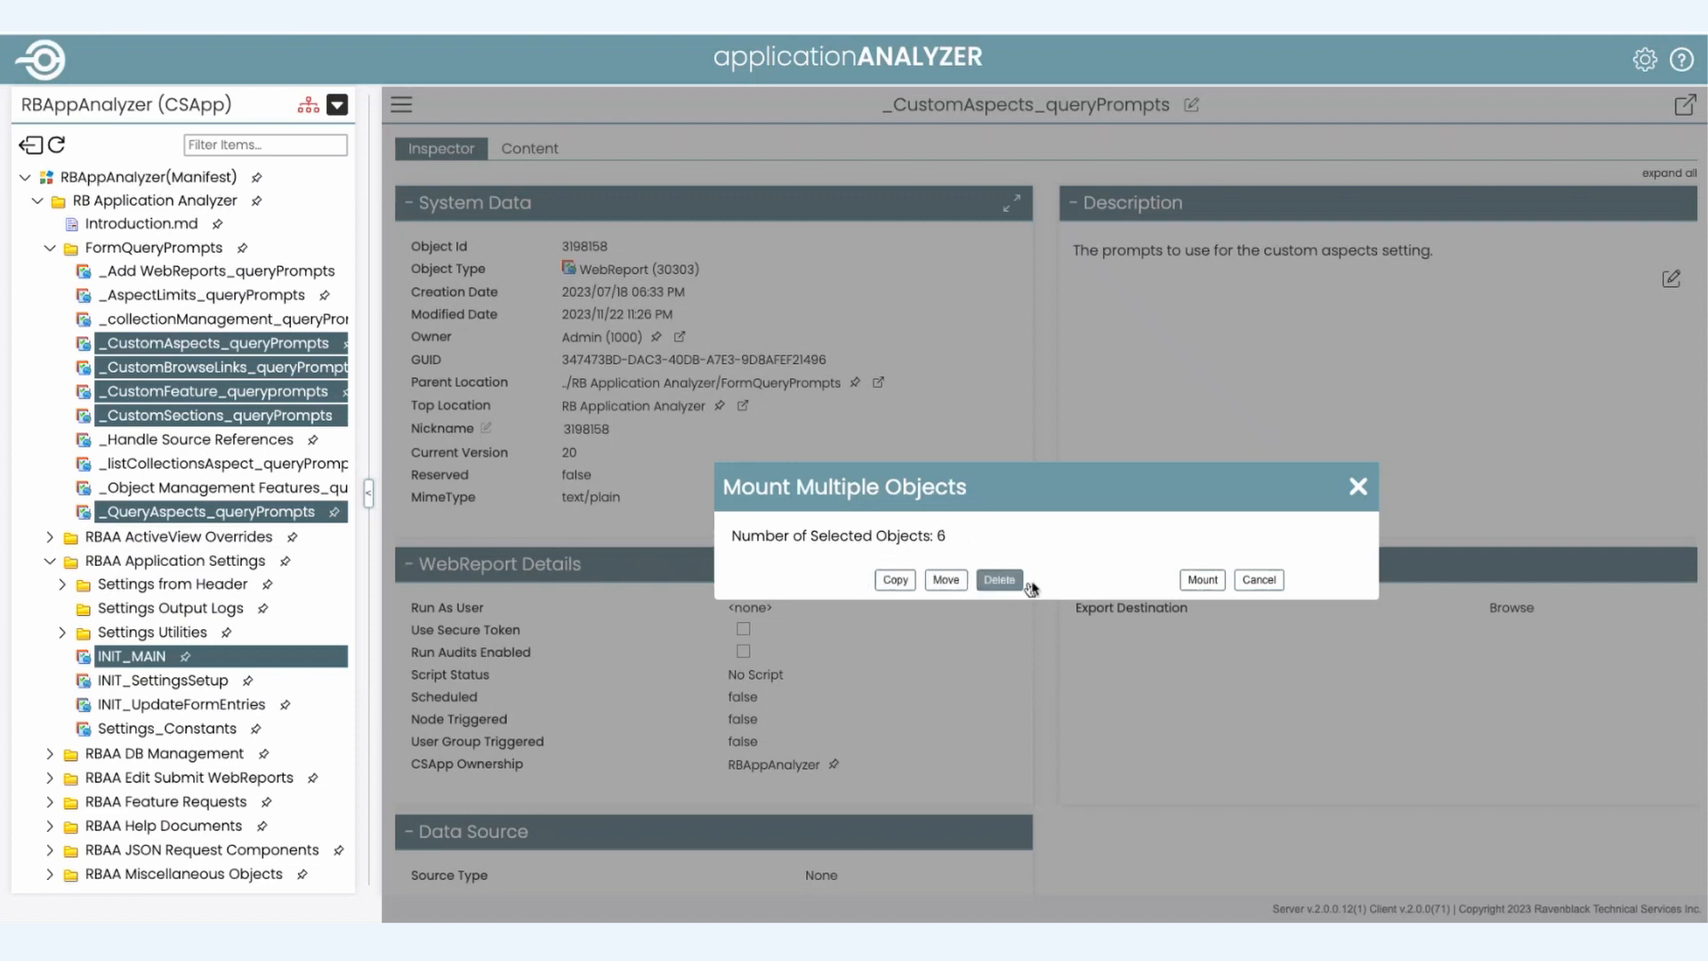
{"action": "mouse_move", "coordinate": [1098, 575]}
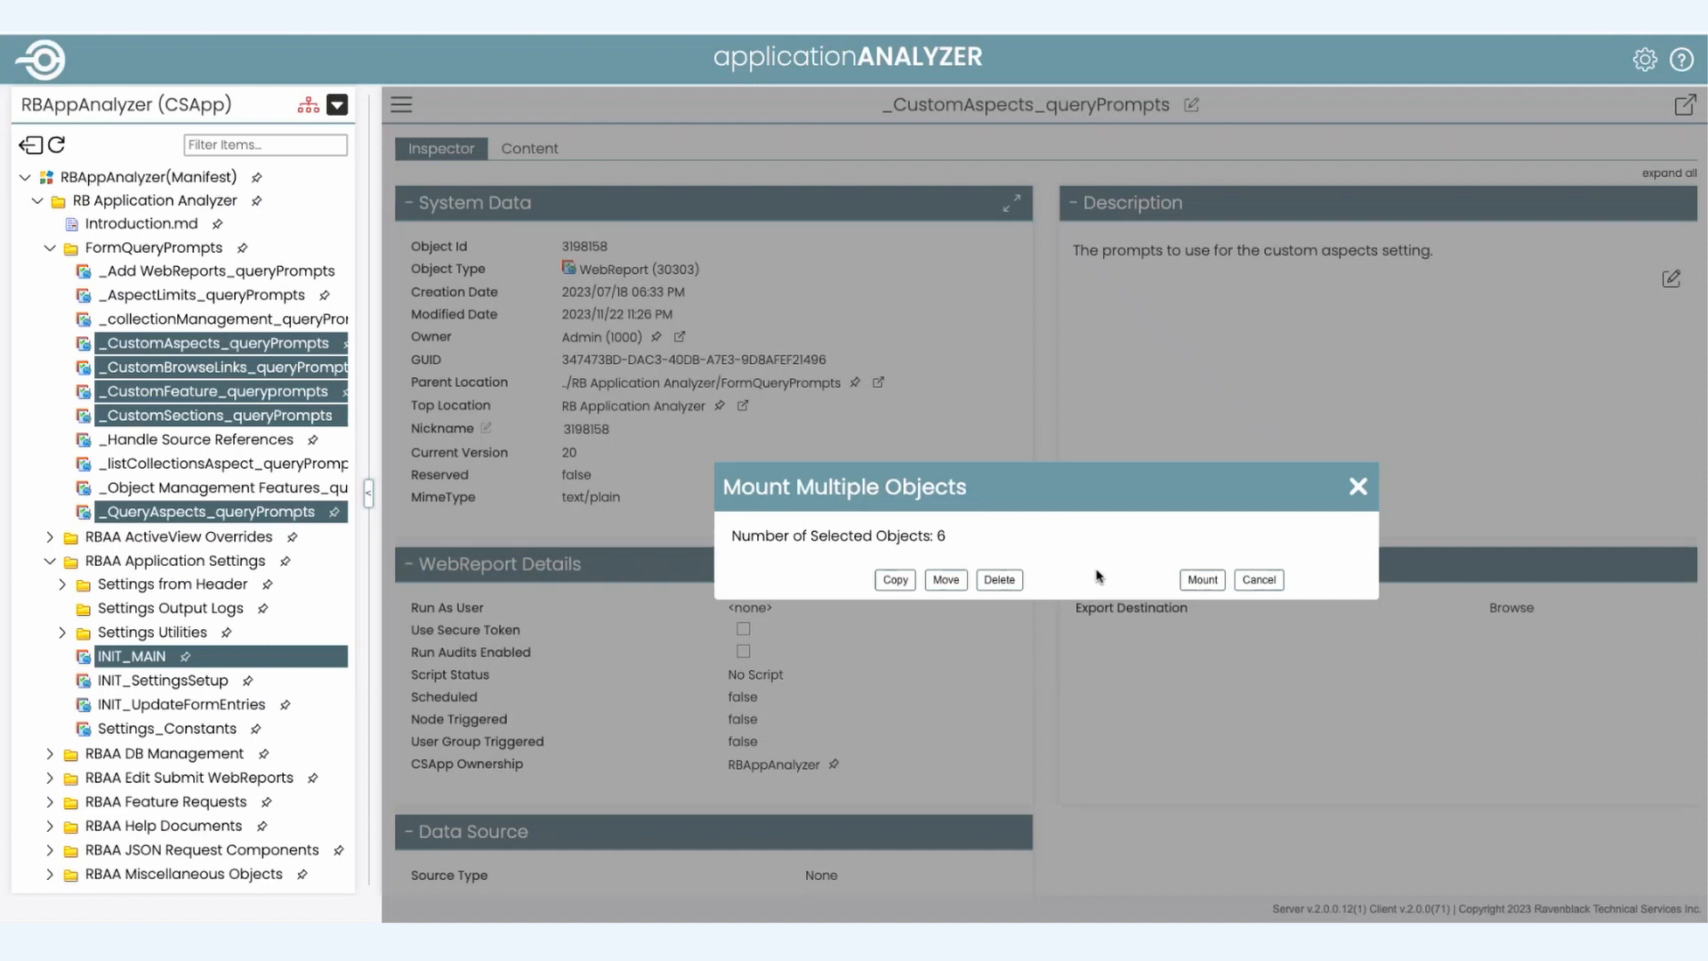
{"action": "mouse_move", "coordinate": [895, 579]}
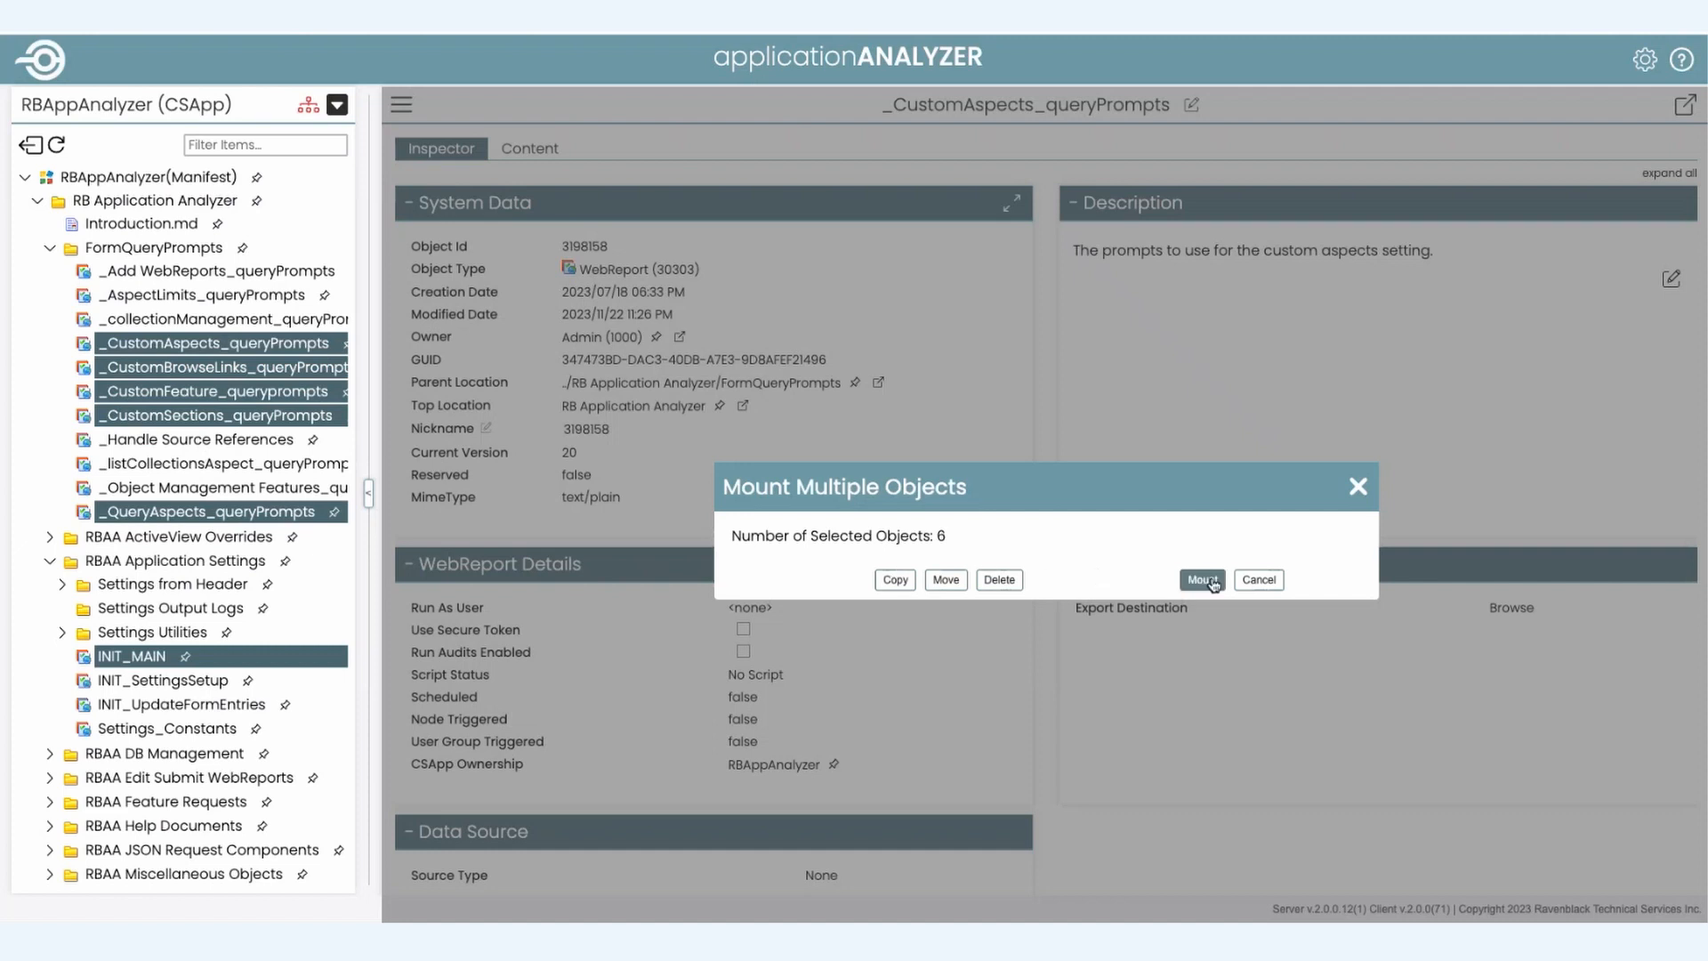
{"action": "left_click", "coordinate": [1201, 578]}
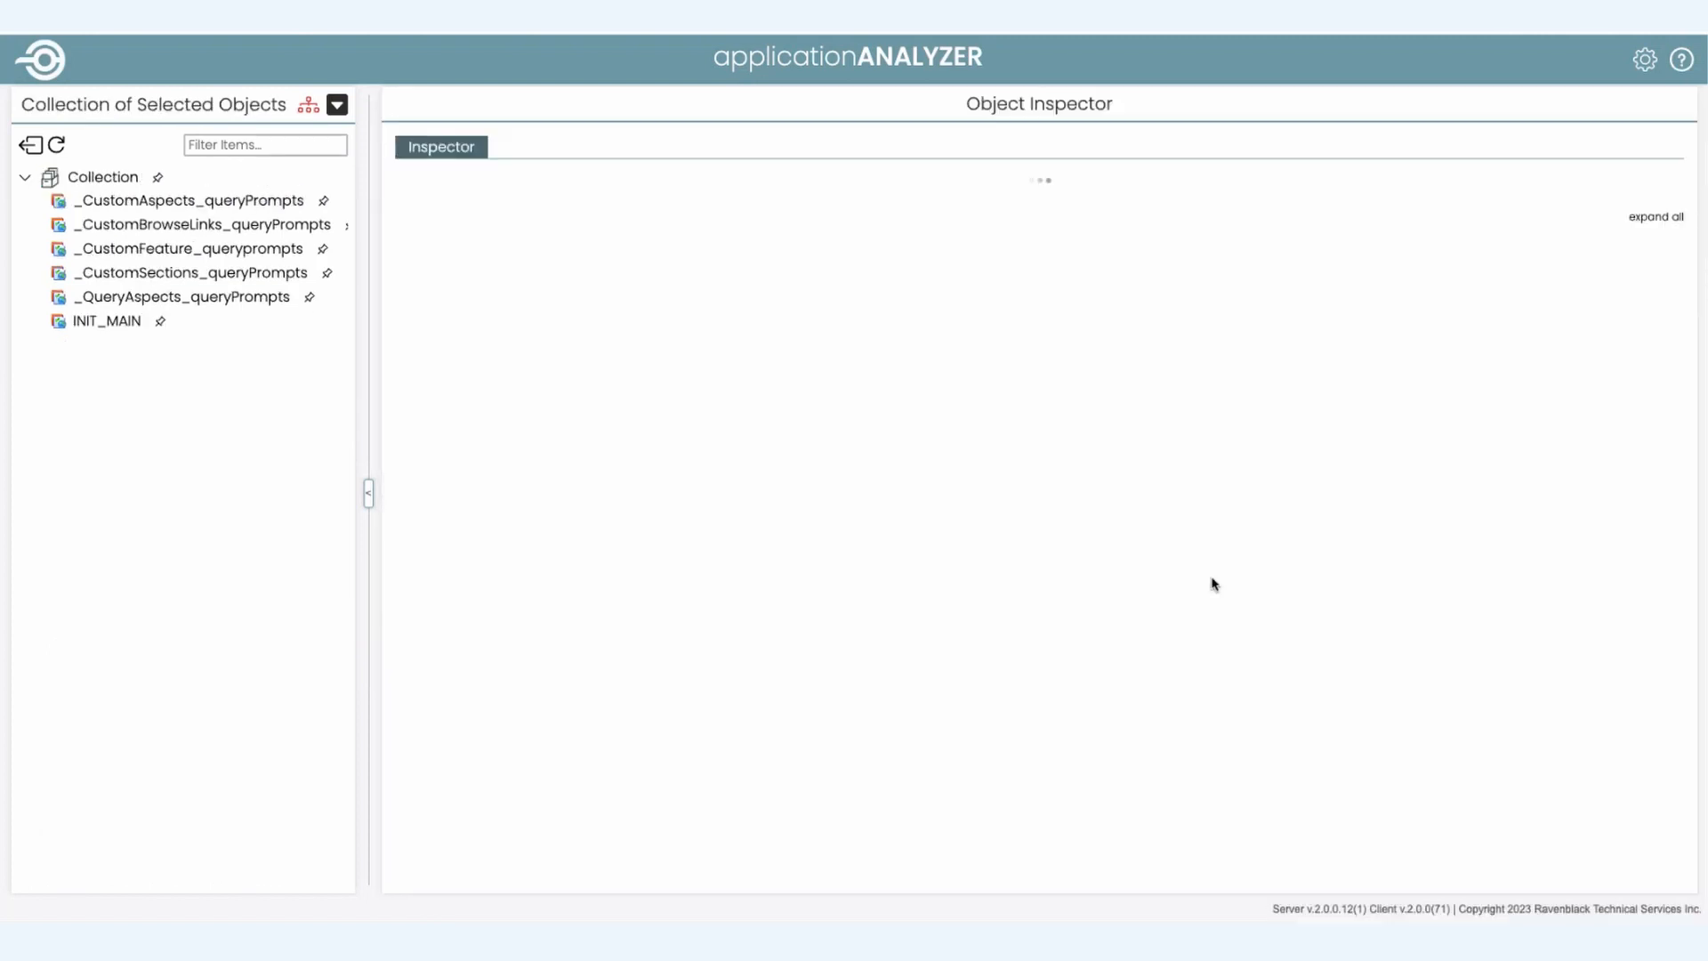
Step: Show the Collection root's information: six items kept temporarily for one hour
{"action": "left_click", "coordinate": [103, 176]}
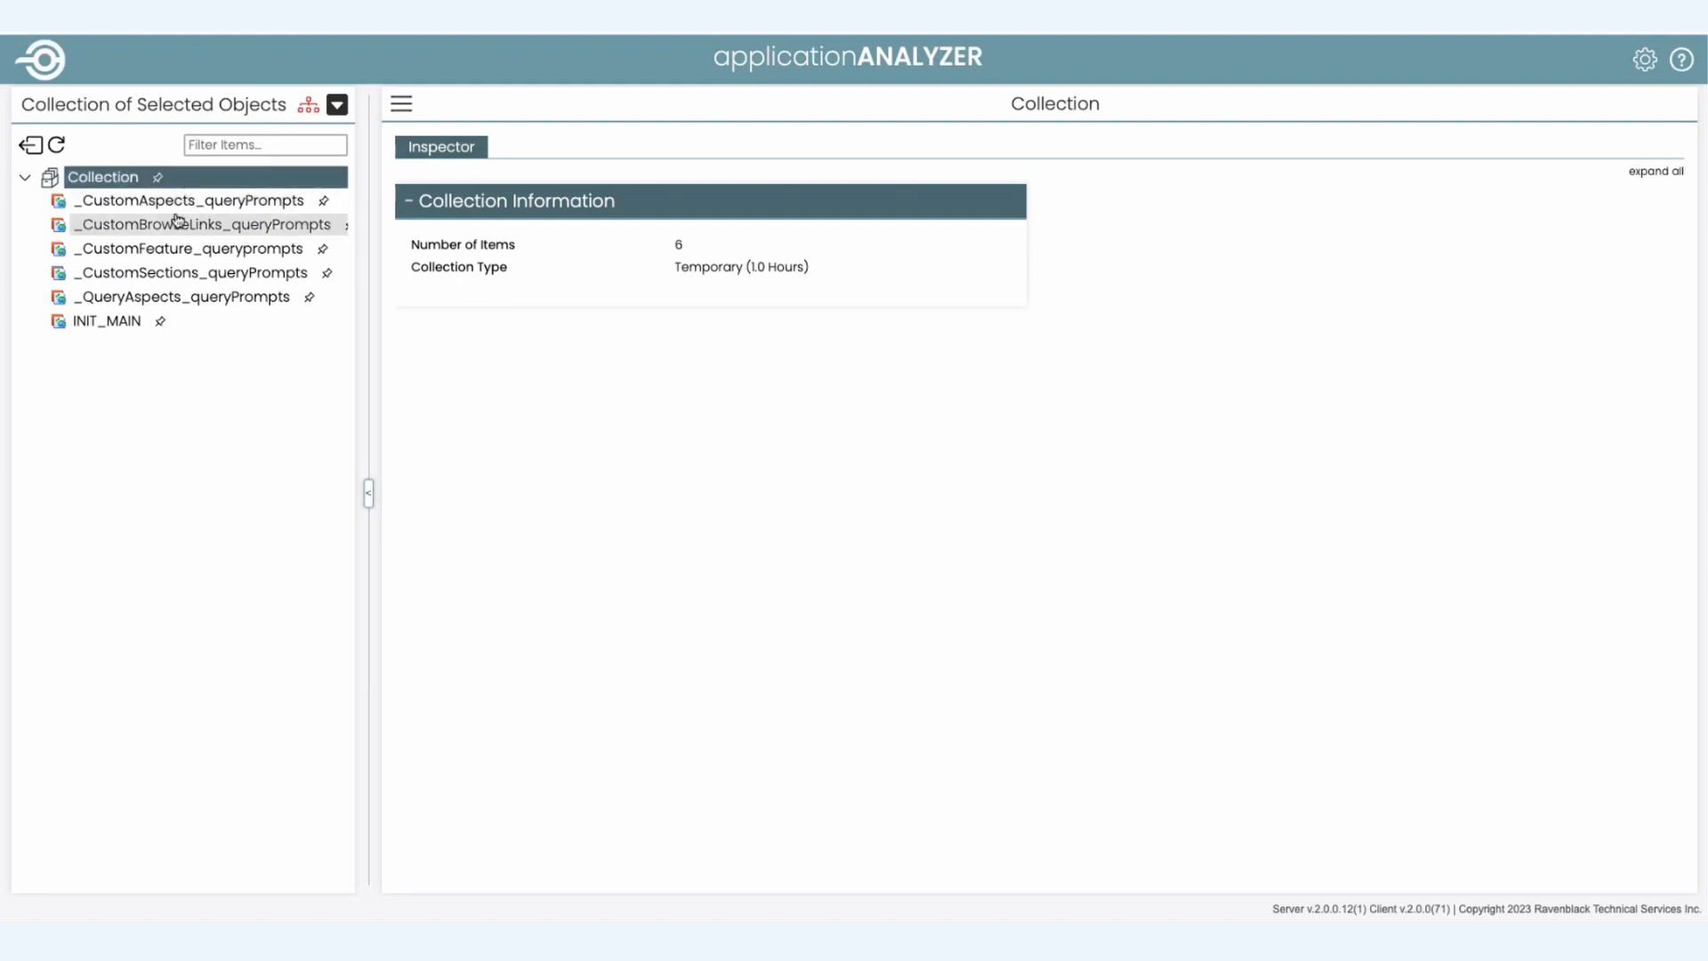
{"action": "mouse_move", "coordinate": [103, 176]}
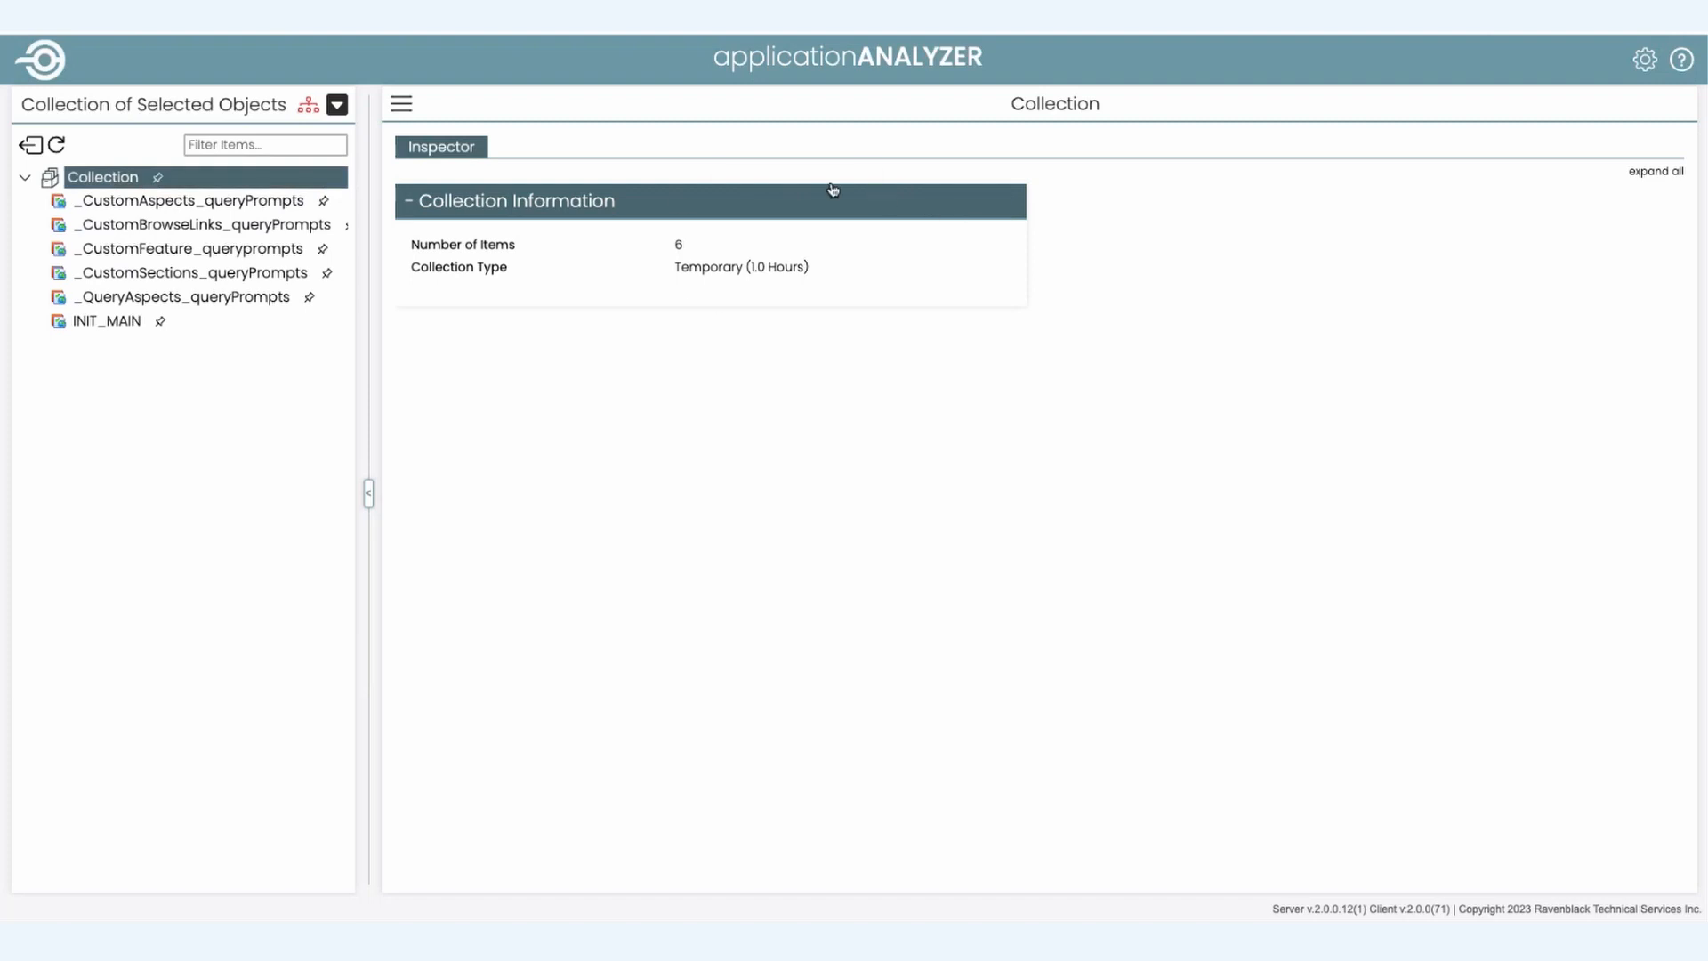
{"action": "mouse_move", "coordinate": [743, 258]}
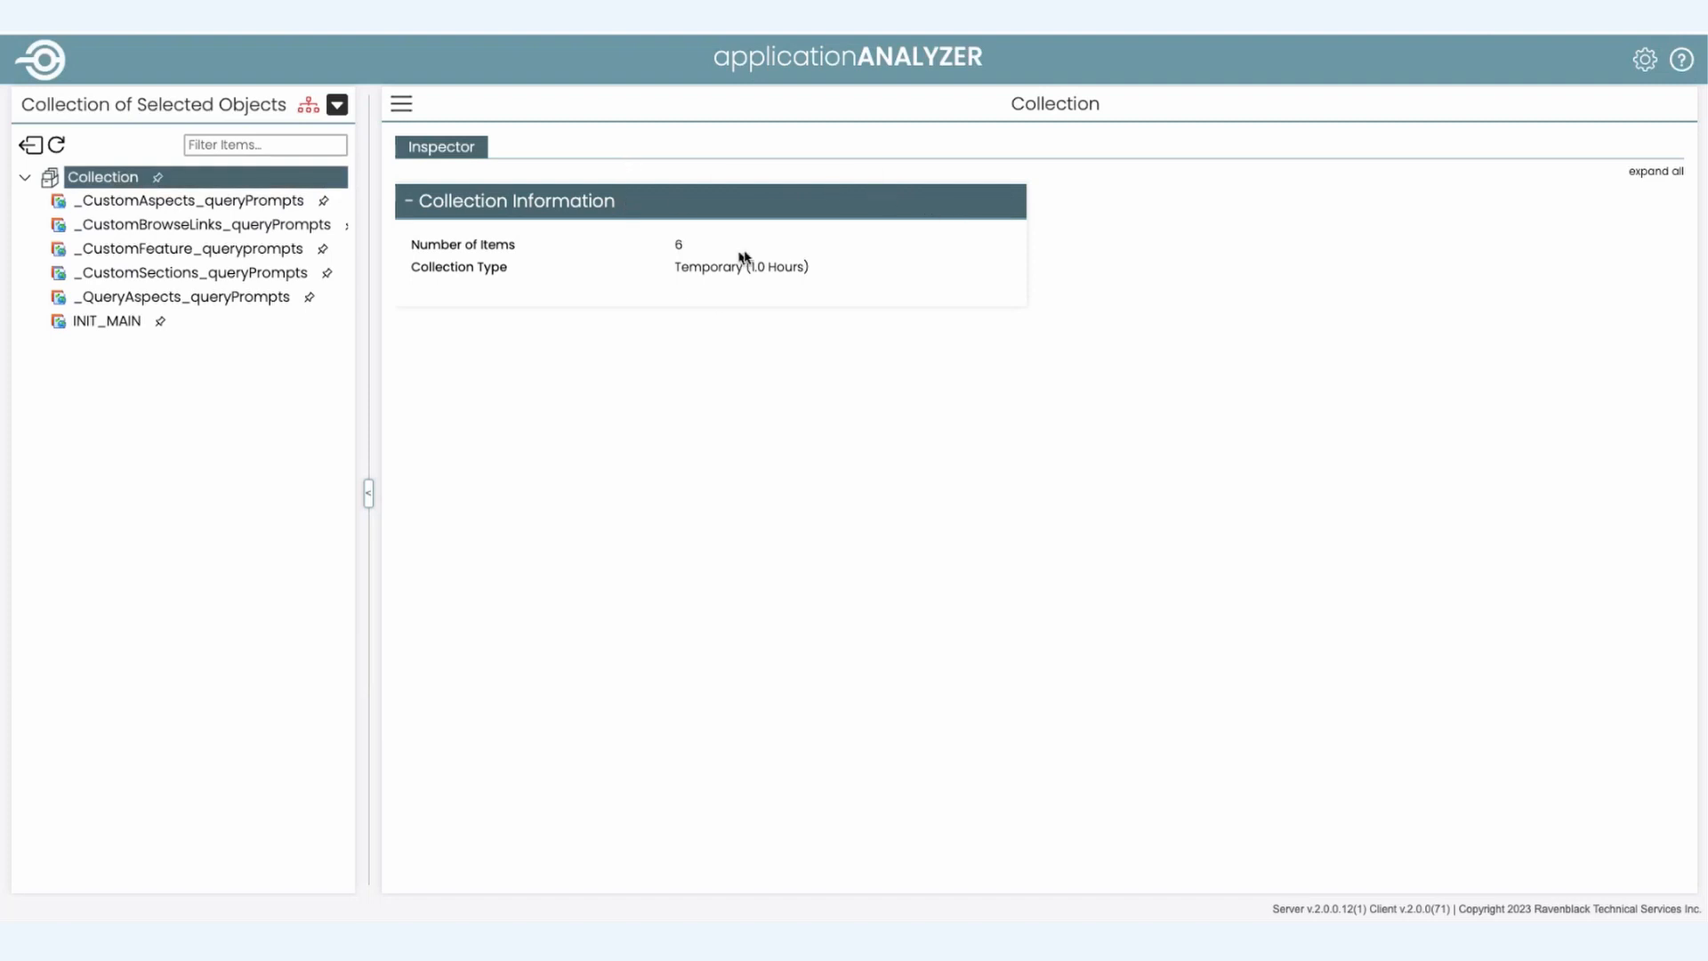
{"action": "mouse_move", "coordinate": [851, 274]}
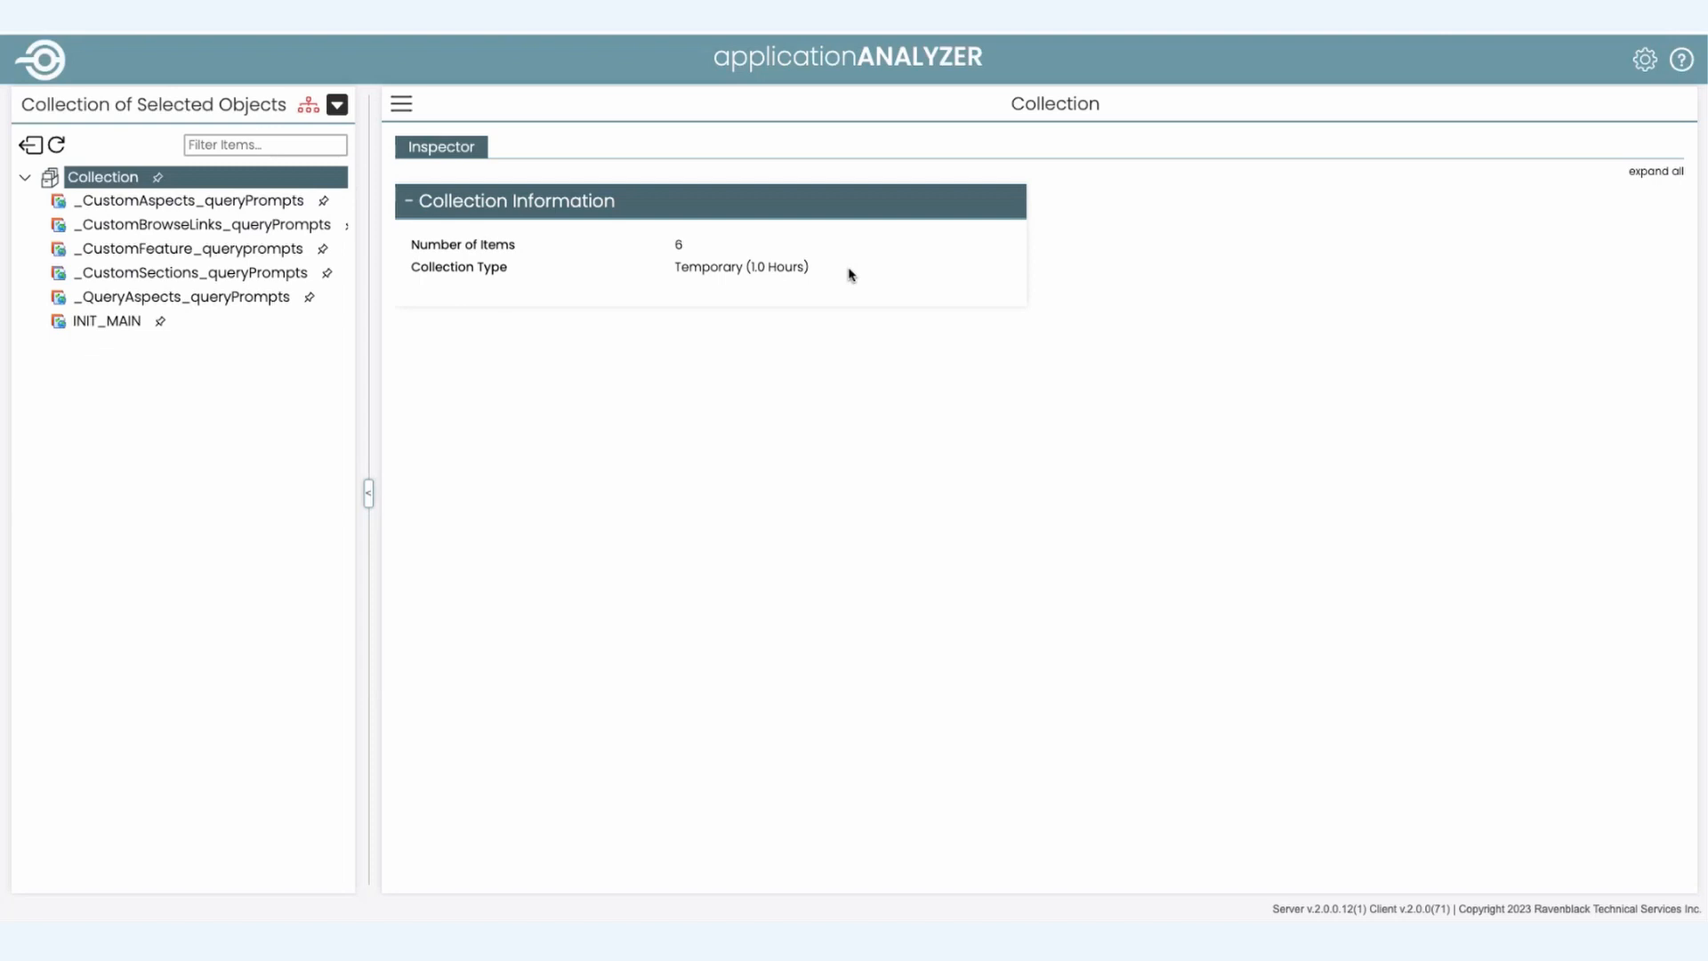
{"action": "mouse_move", "coordinate": [400, 103]}
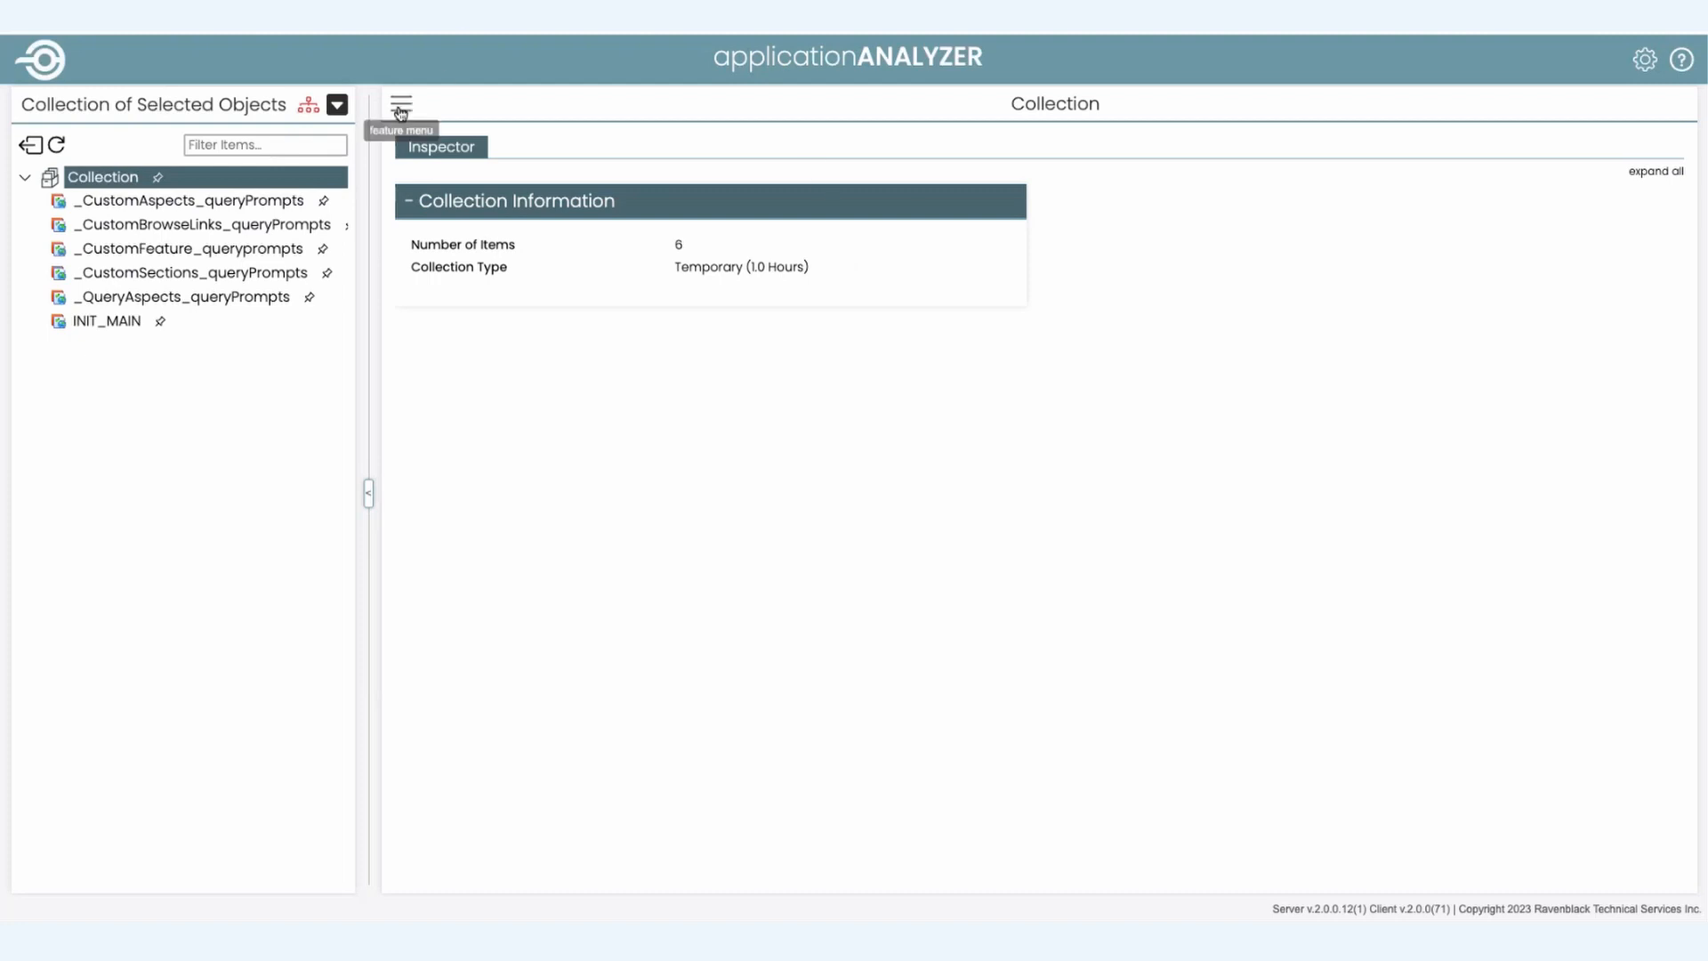
Step: In Manage this collection, replace the collection name with 'My project'
{"action": "left_click", "coordinate": [400, 105]}
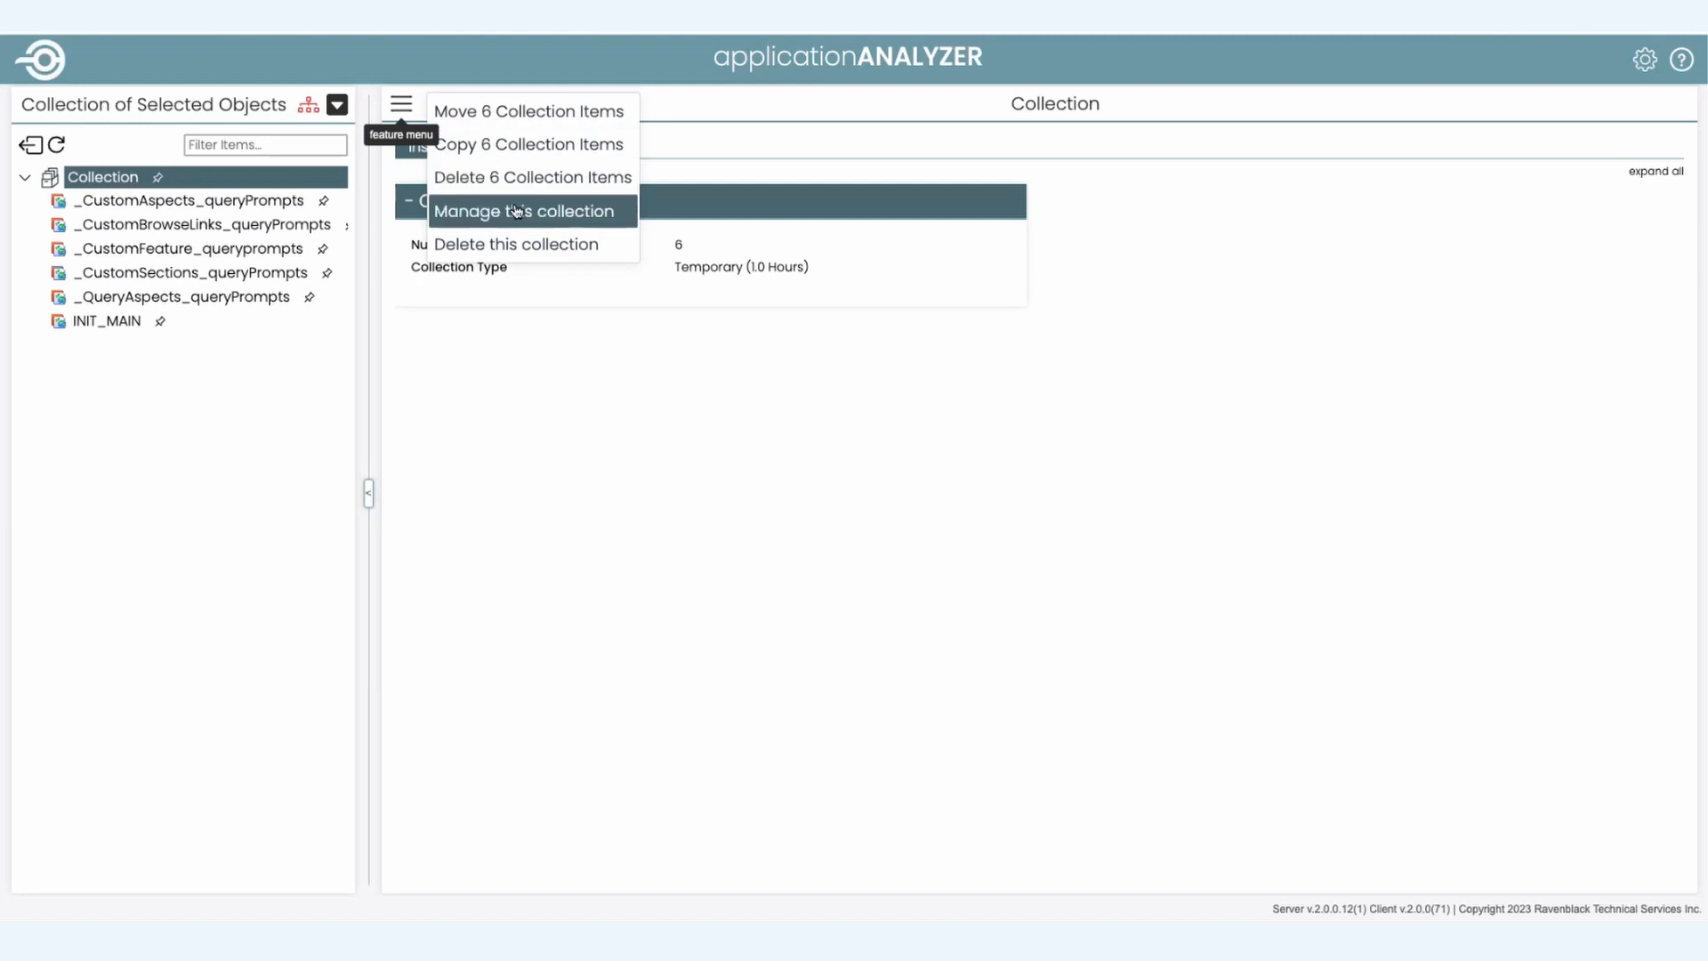
{"action": "left_click", "coordinate": [523, 212]}
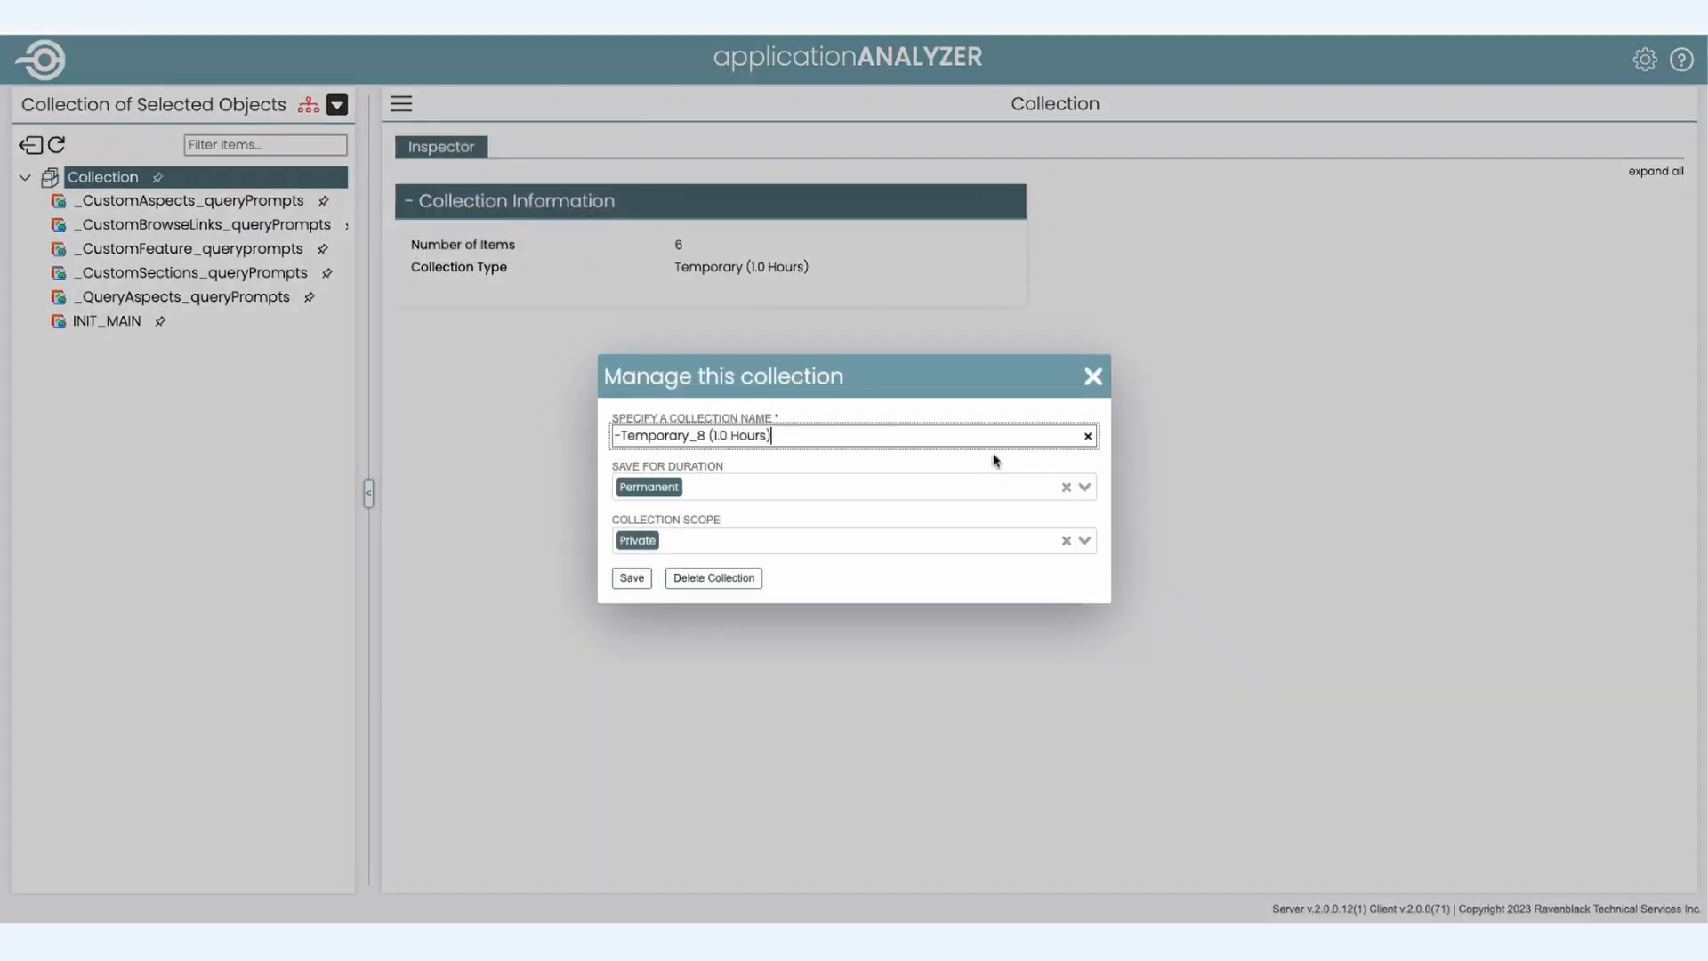
{"action": "left_click", "coordinate": [1085, 435]}
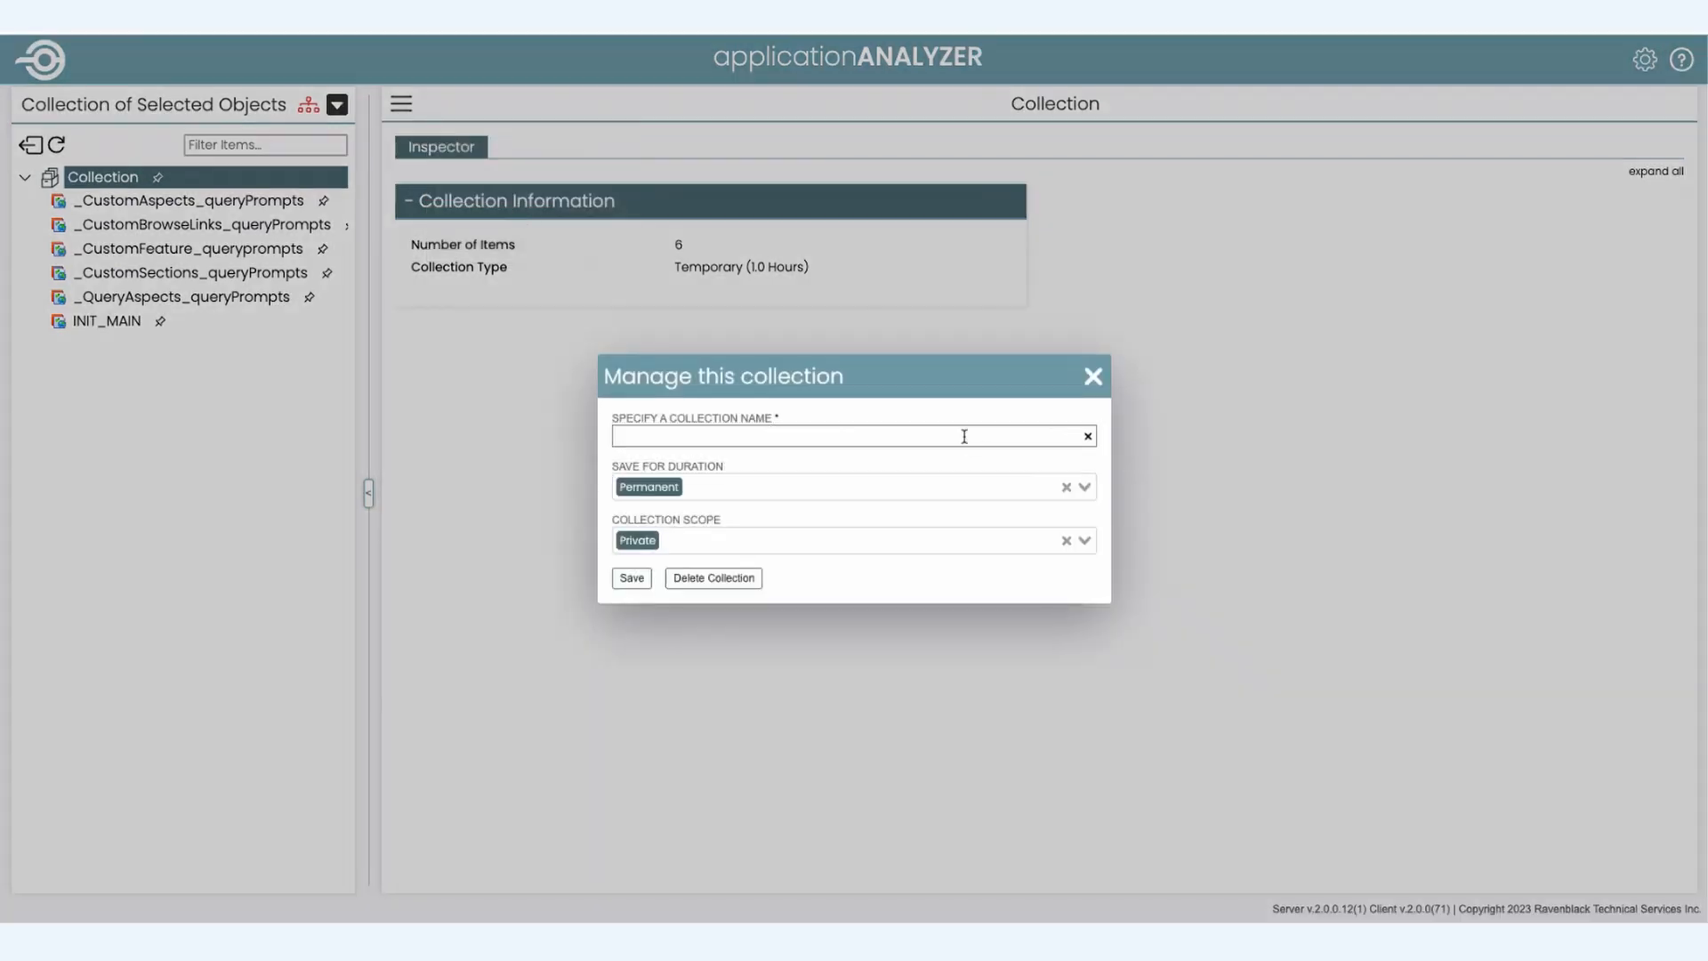
{"action": "left_click", "coordinate": [852, 438]}
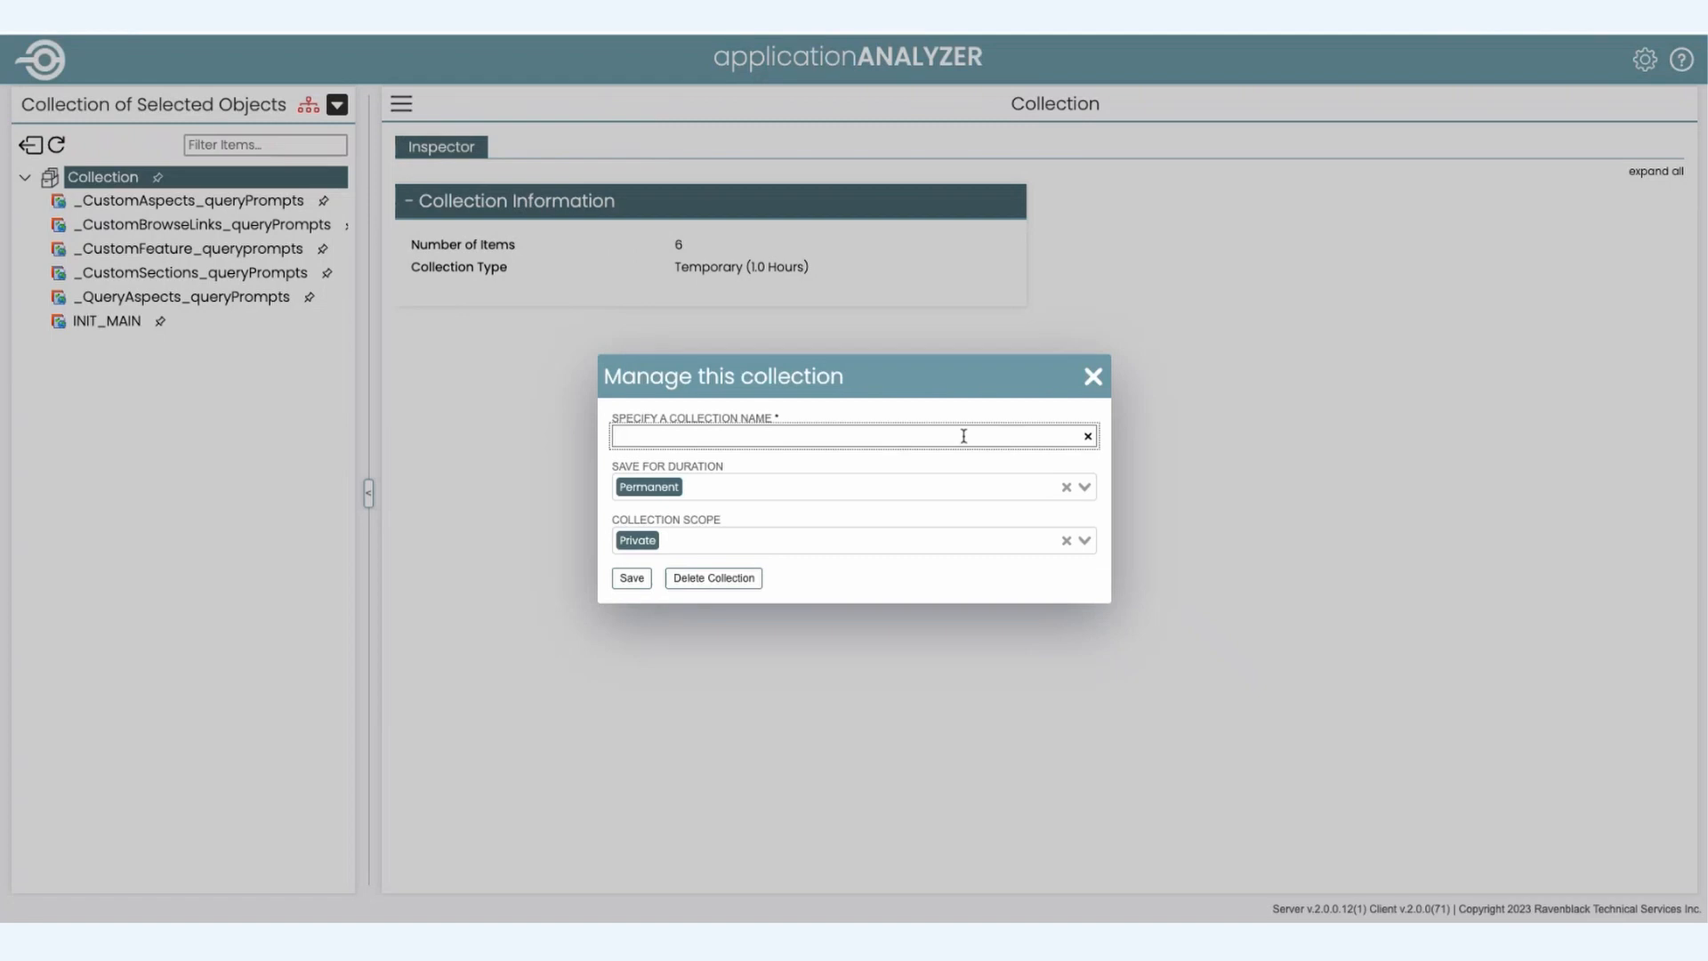
{"action": "type", "text": "My proje"}
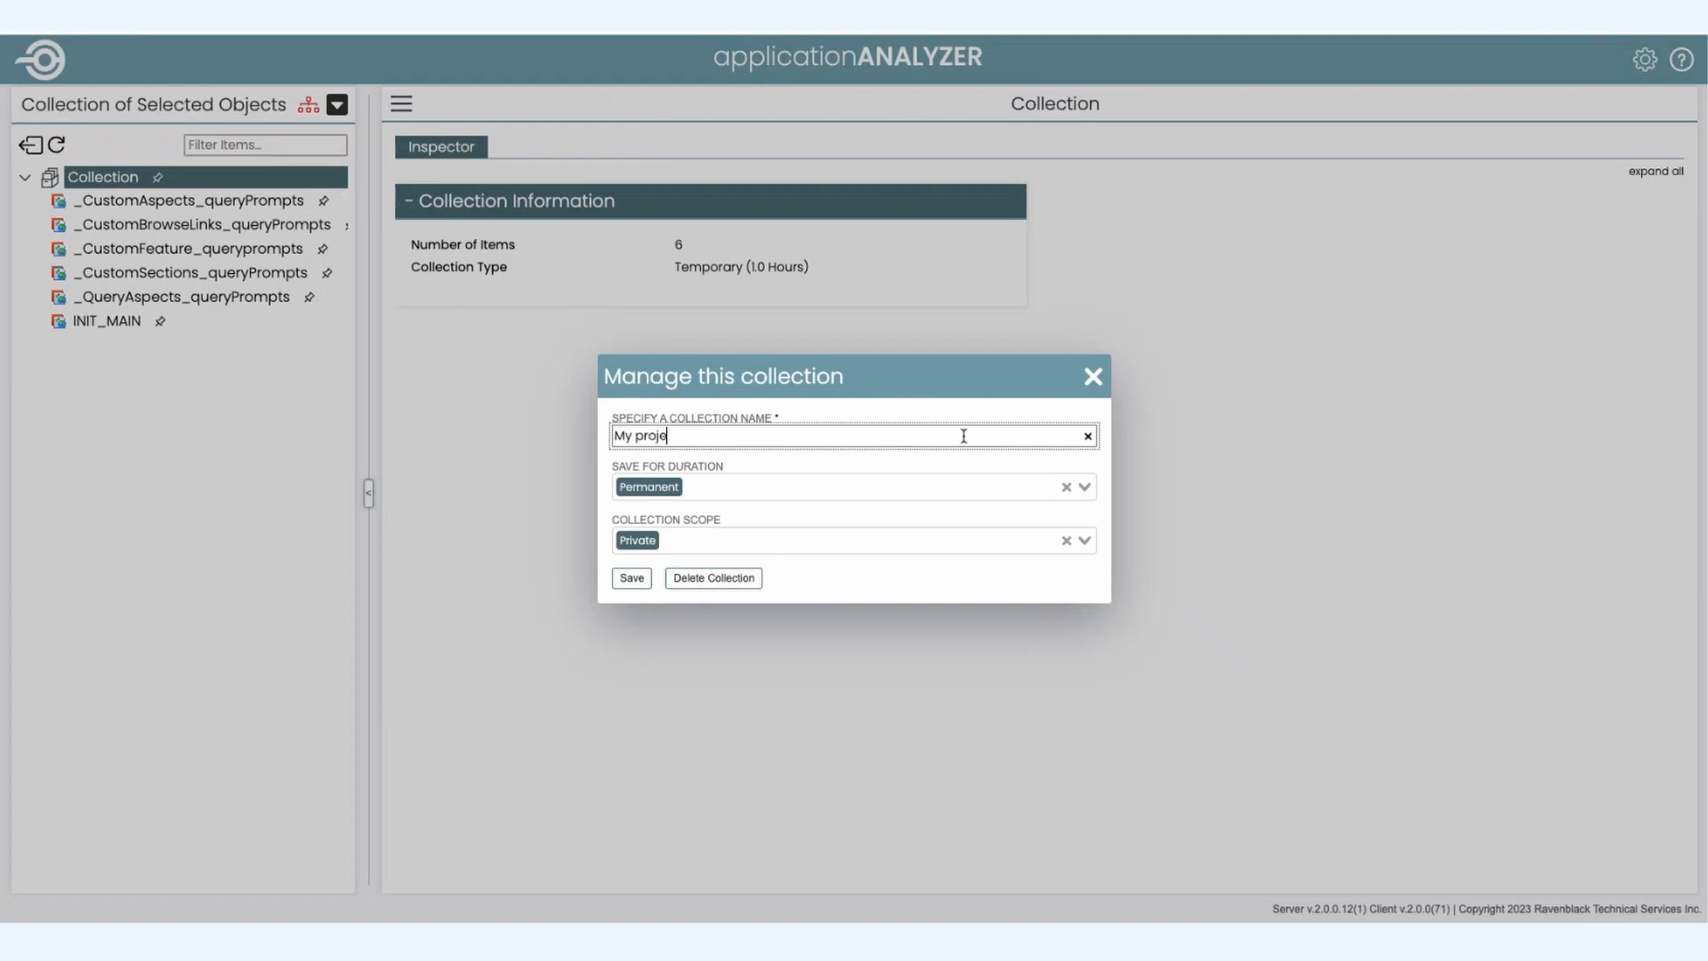
{"action": "type", "text": "ct"}
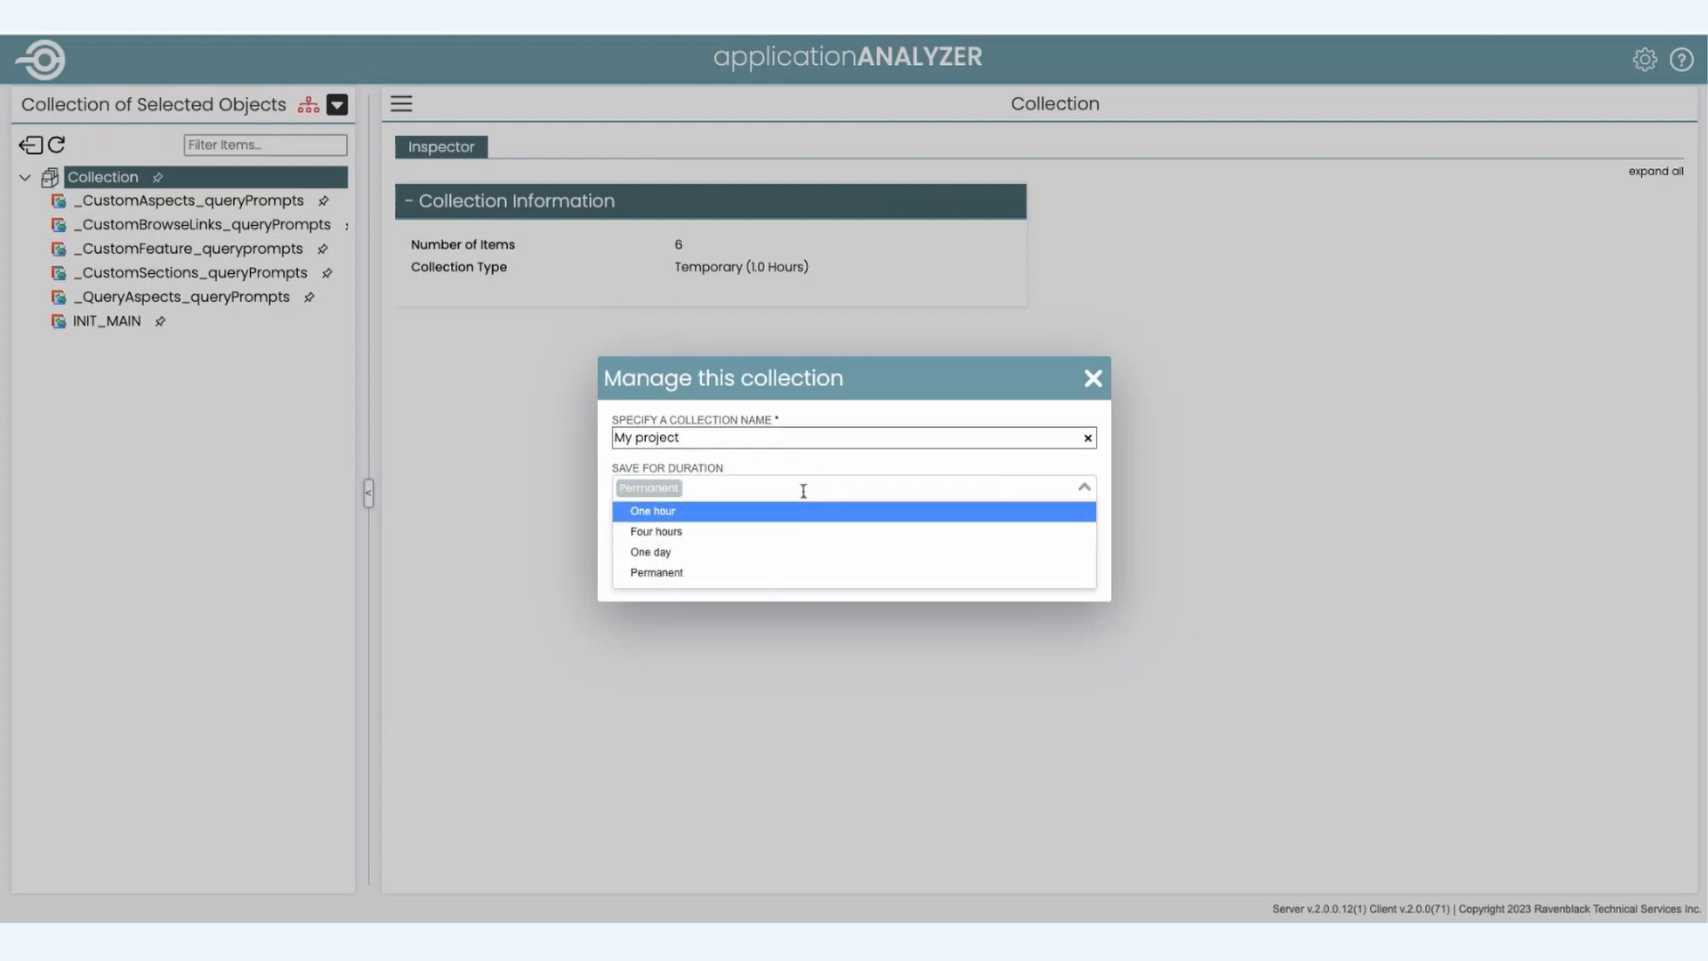
Step: Set Save for Duration to One day, keep Scope Private, and save the collection
{"action": "left_click", "coordinate": [657, 573]}
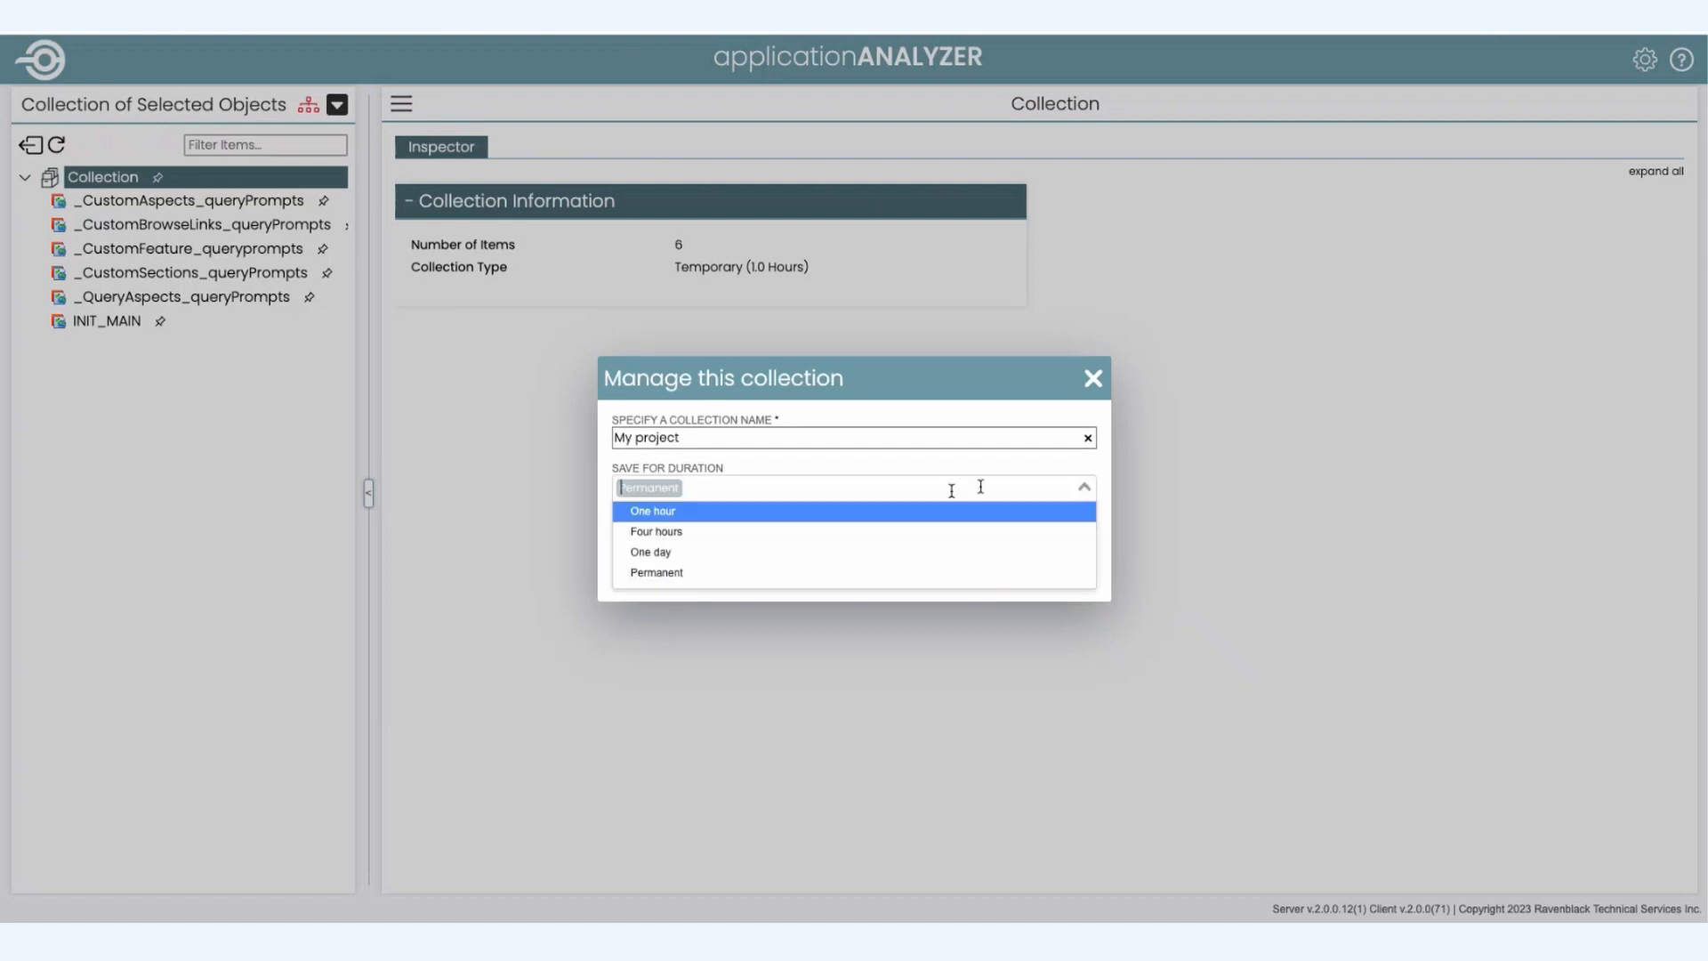
{"action": "left_click", "coordinate": [650, 556]}
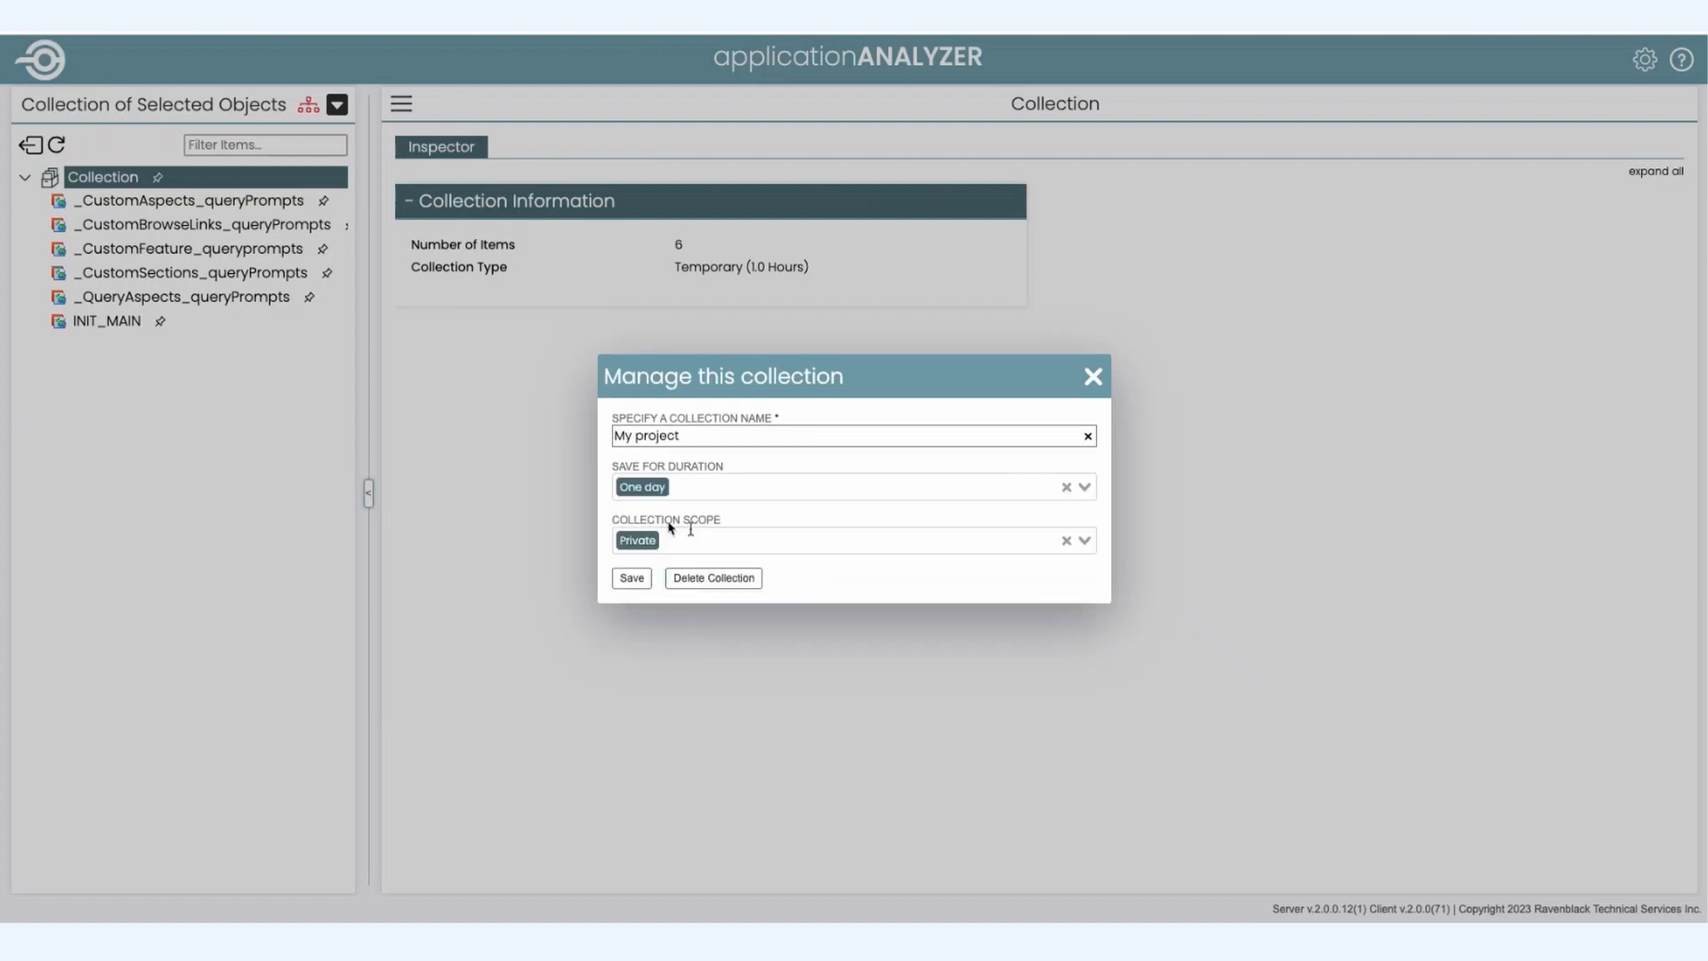
{"action": "mouse_move", "coordinate": [852, 547]}
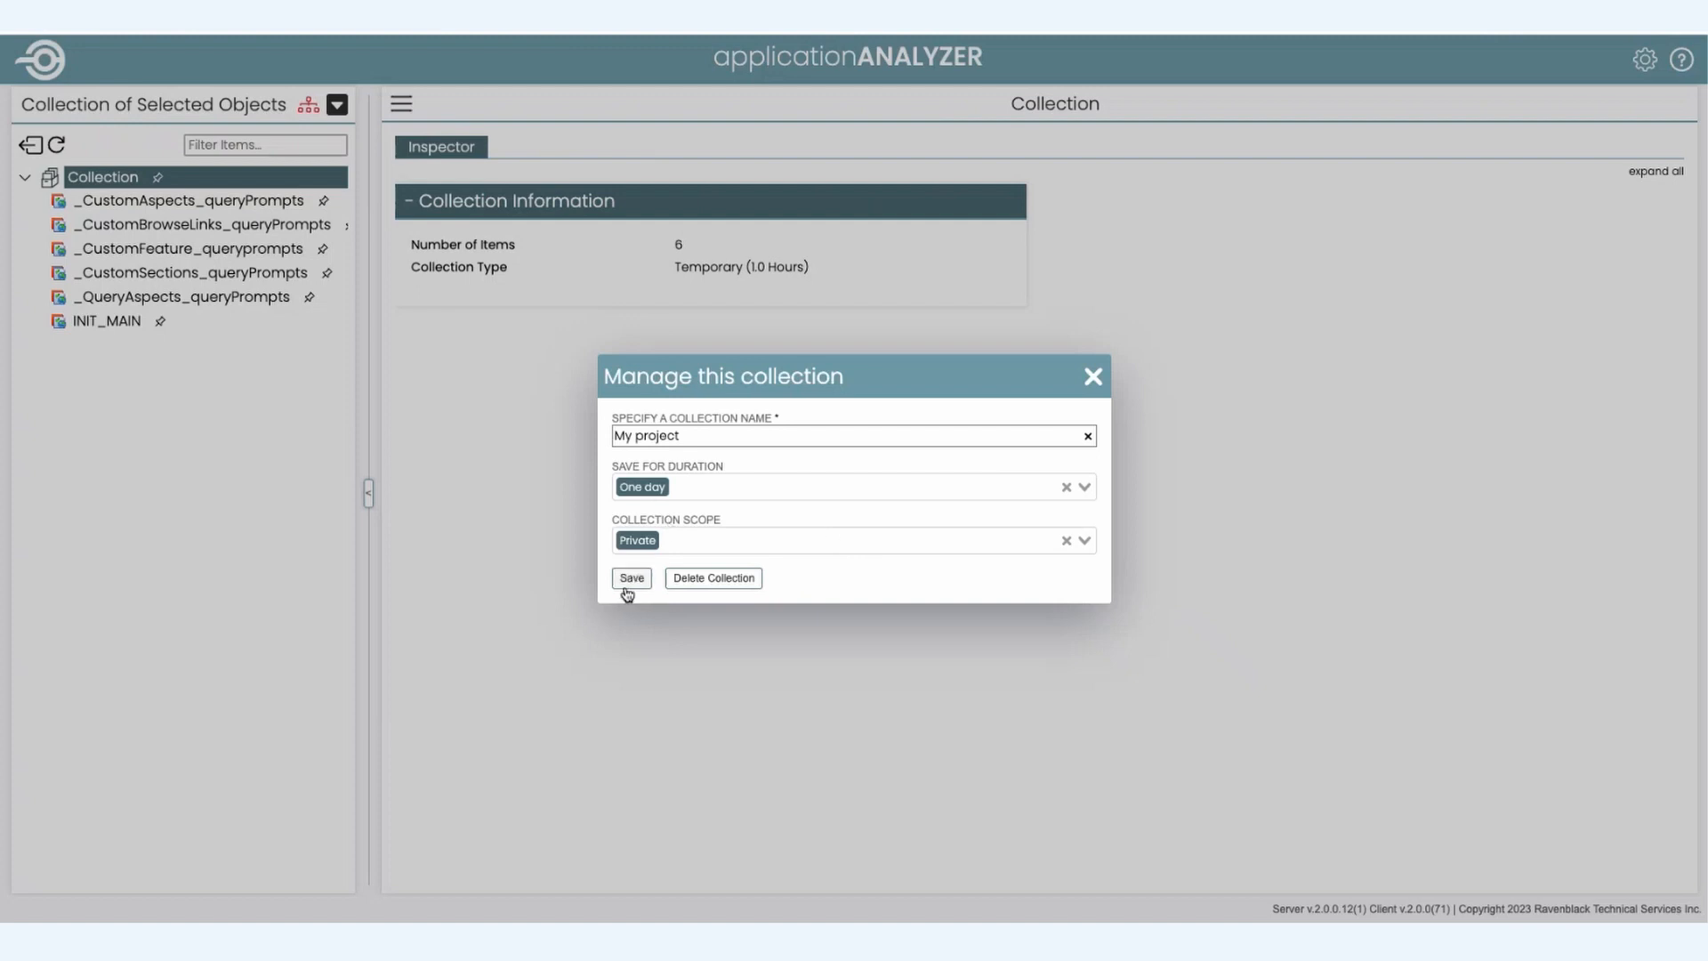
{"action": "left_click", "coordinate": [630, 576]}
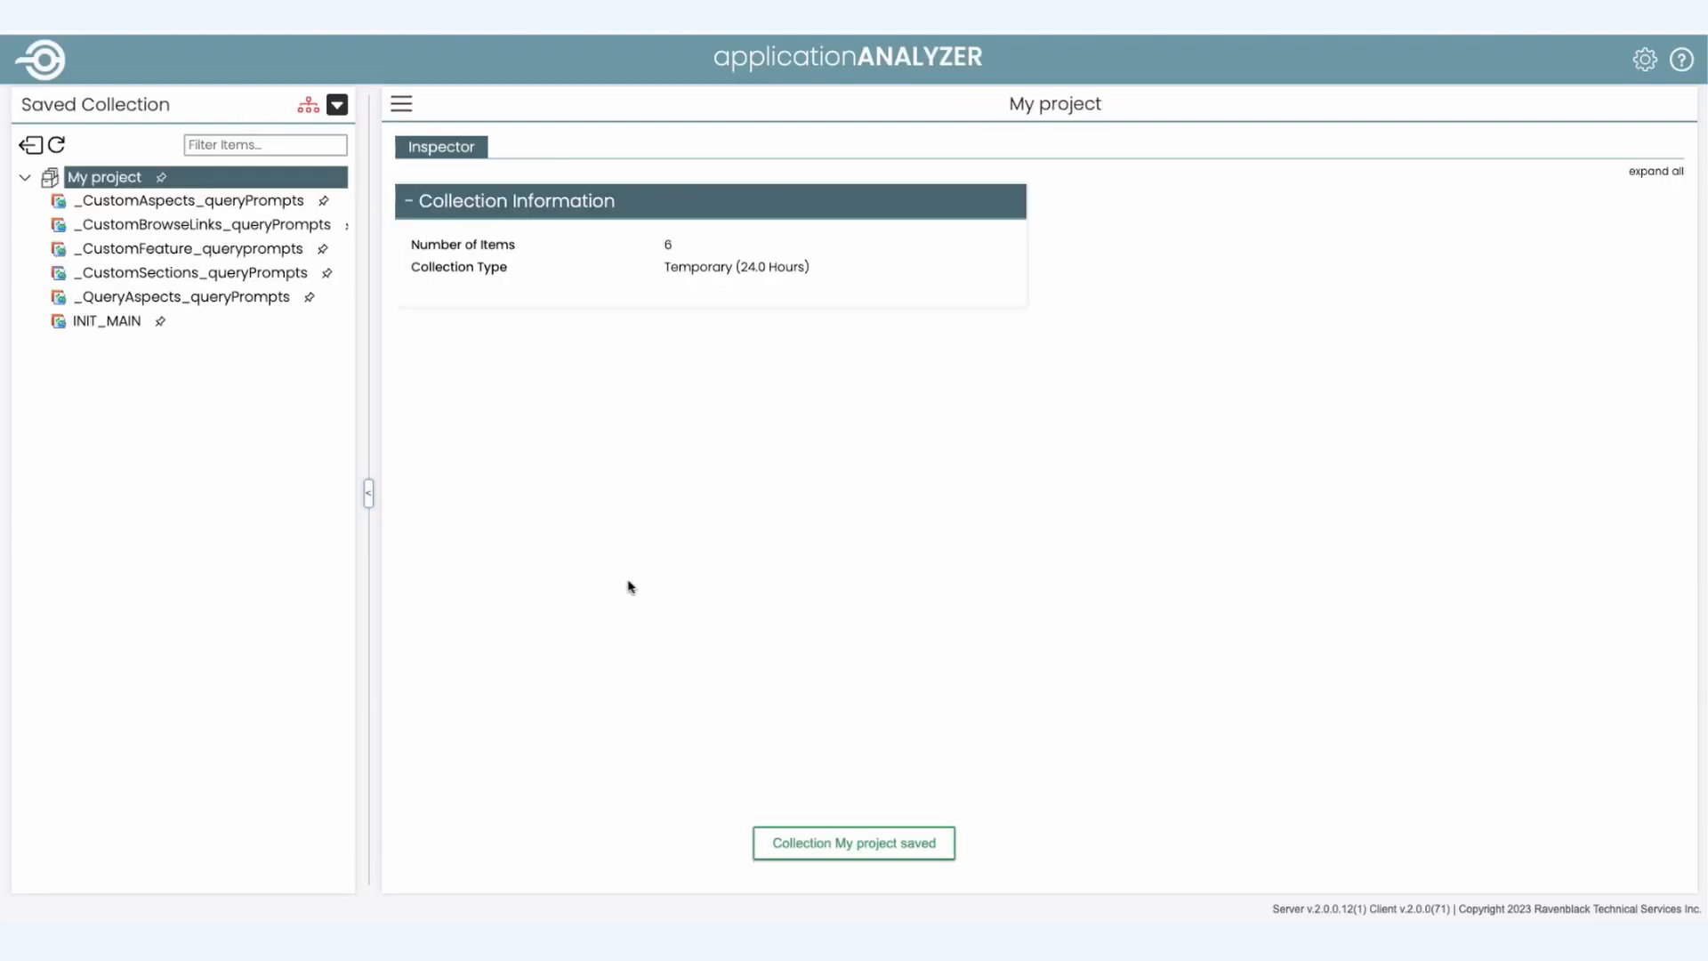
{"action": "mouse_move", "coordinate": [110, 178]}
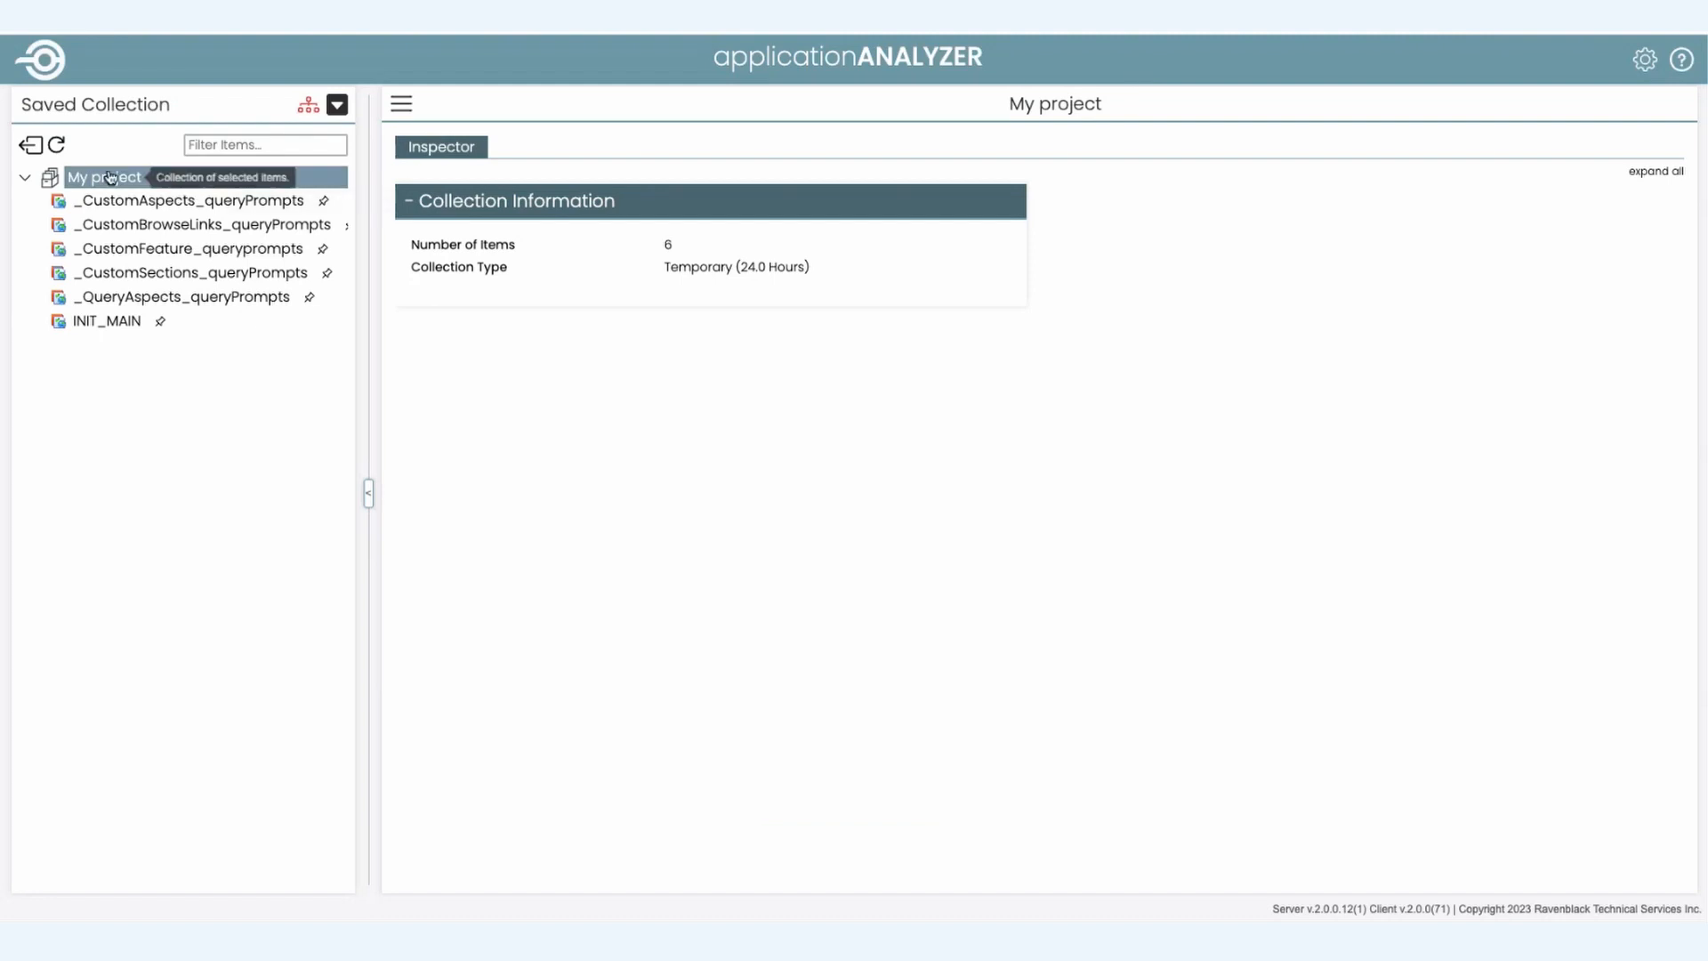
{"action": "mouse_move", "coordinate": [108, 395]}
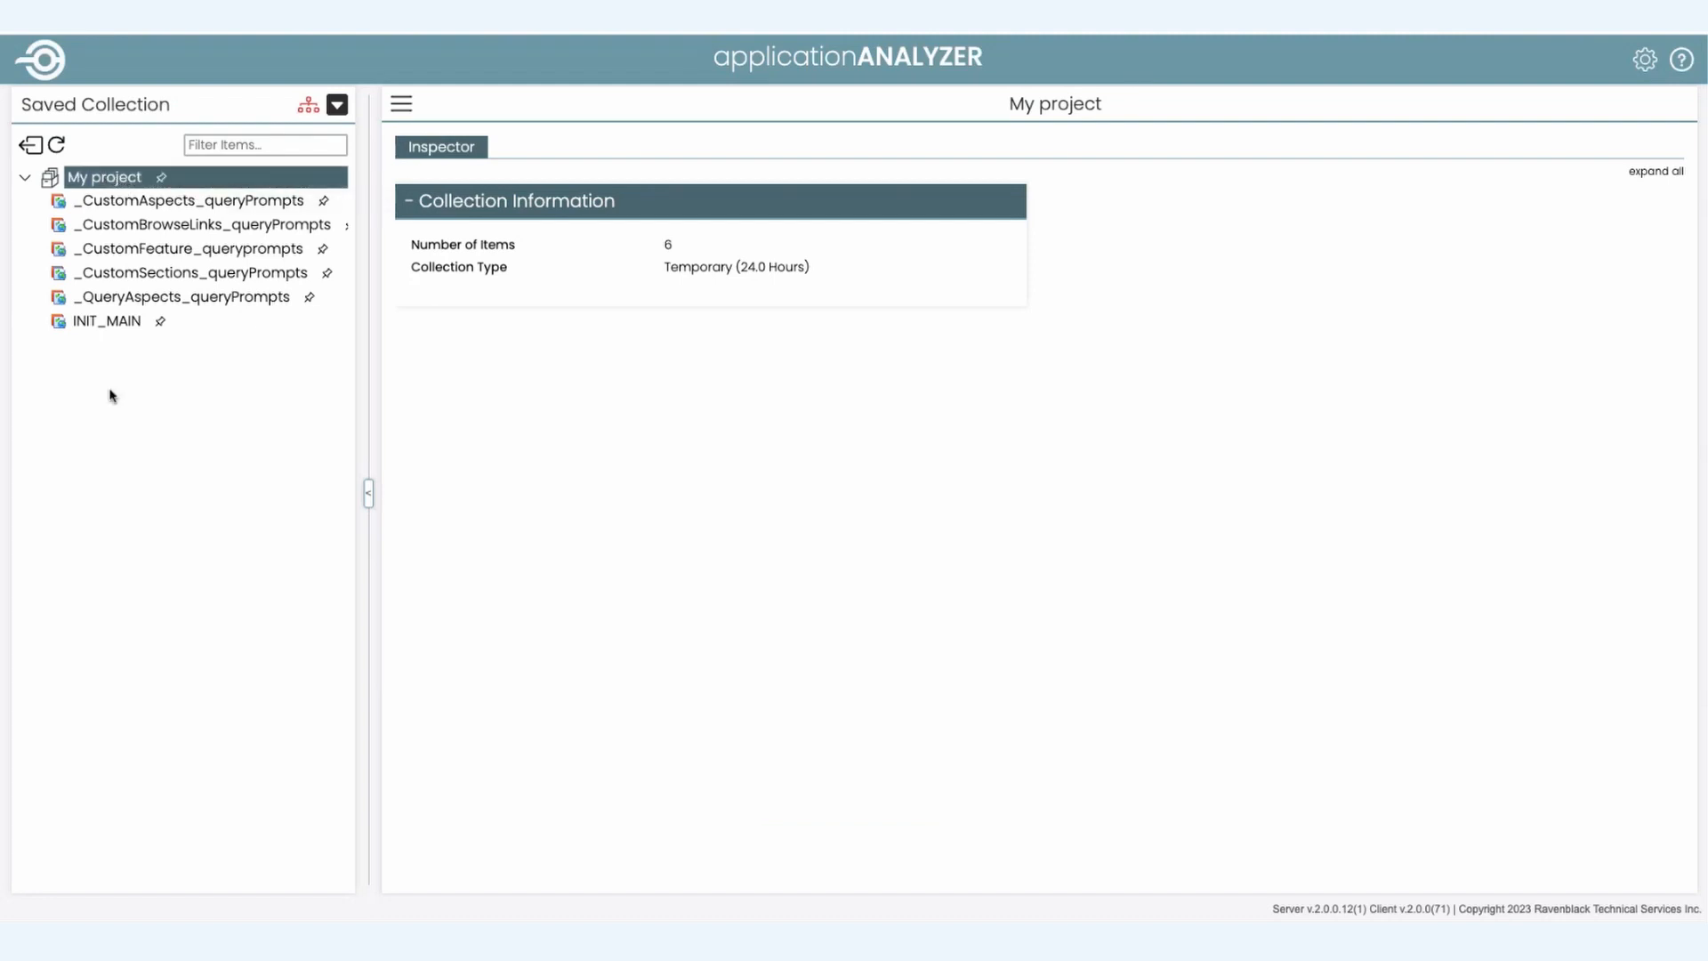
{"action": "mouse_move", "coordinate": [195, 201]}
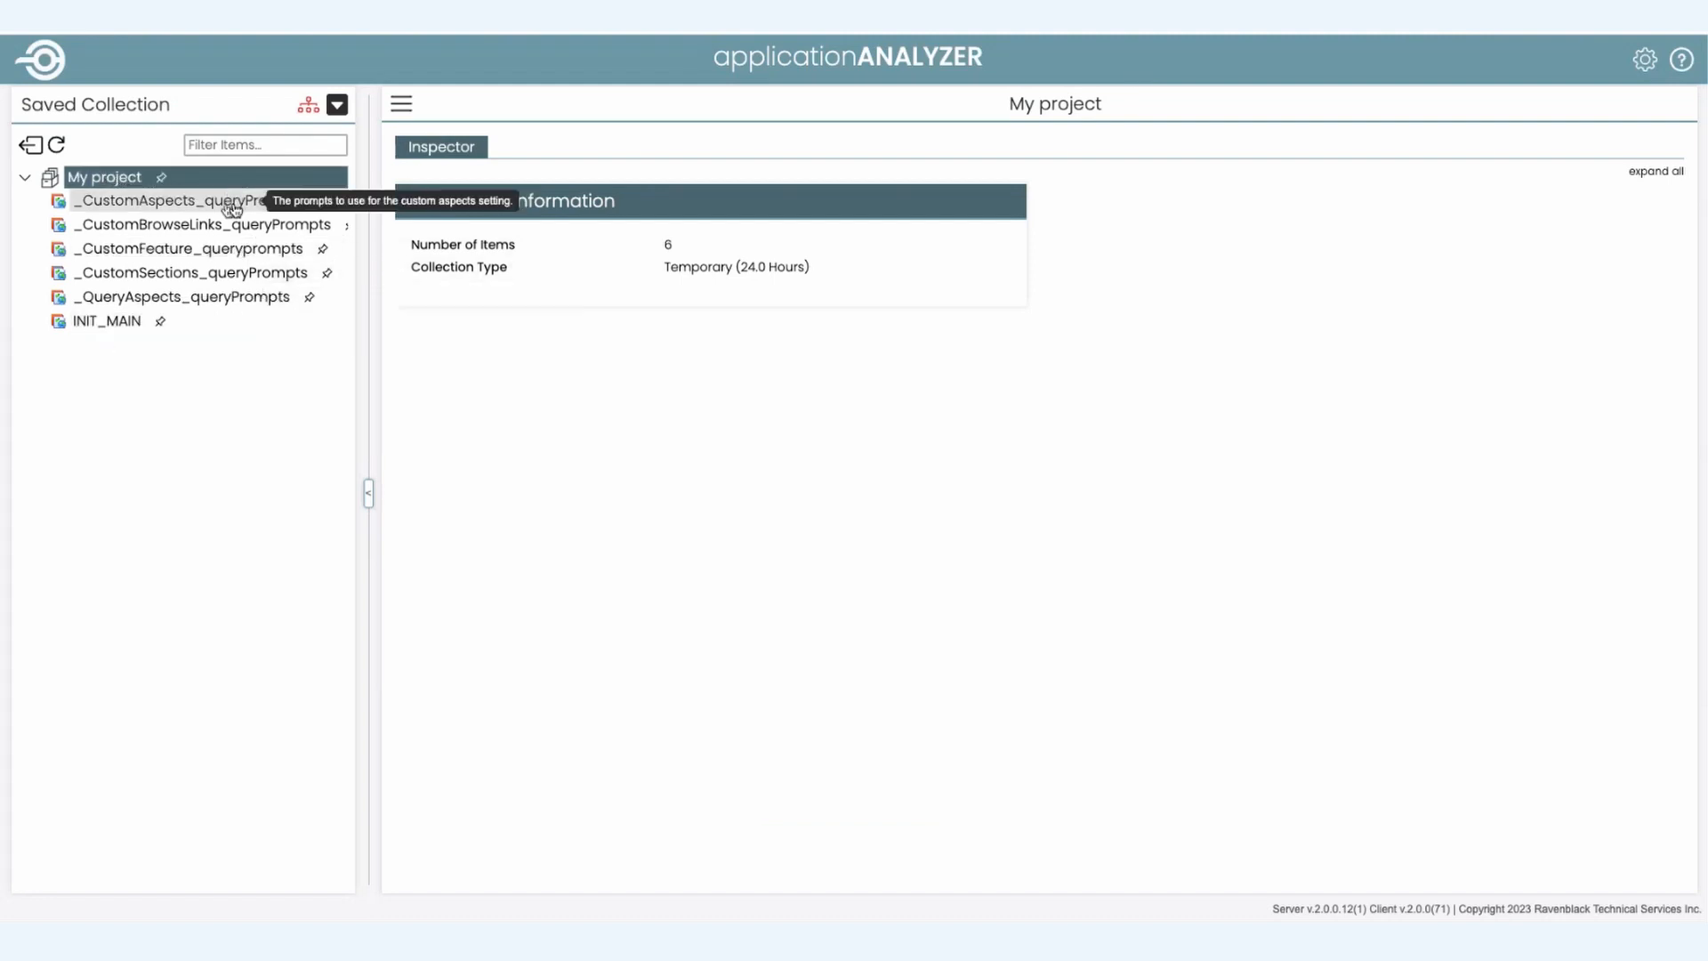
Step: Inspect _CustomAspects_queryPrompts from the saved My project collection tree
{"action": "left_click", "coordinate": [185, 201]}
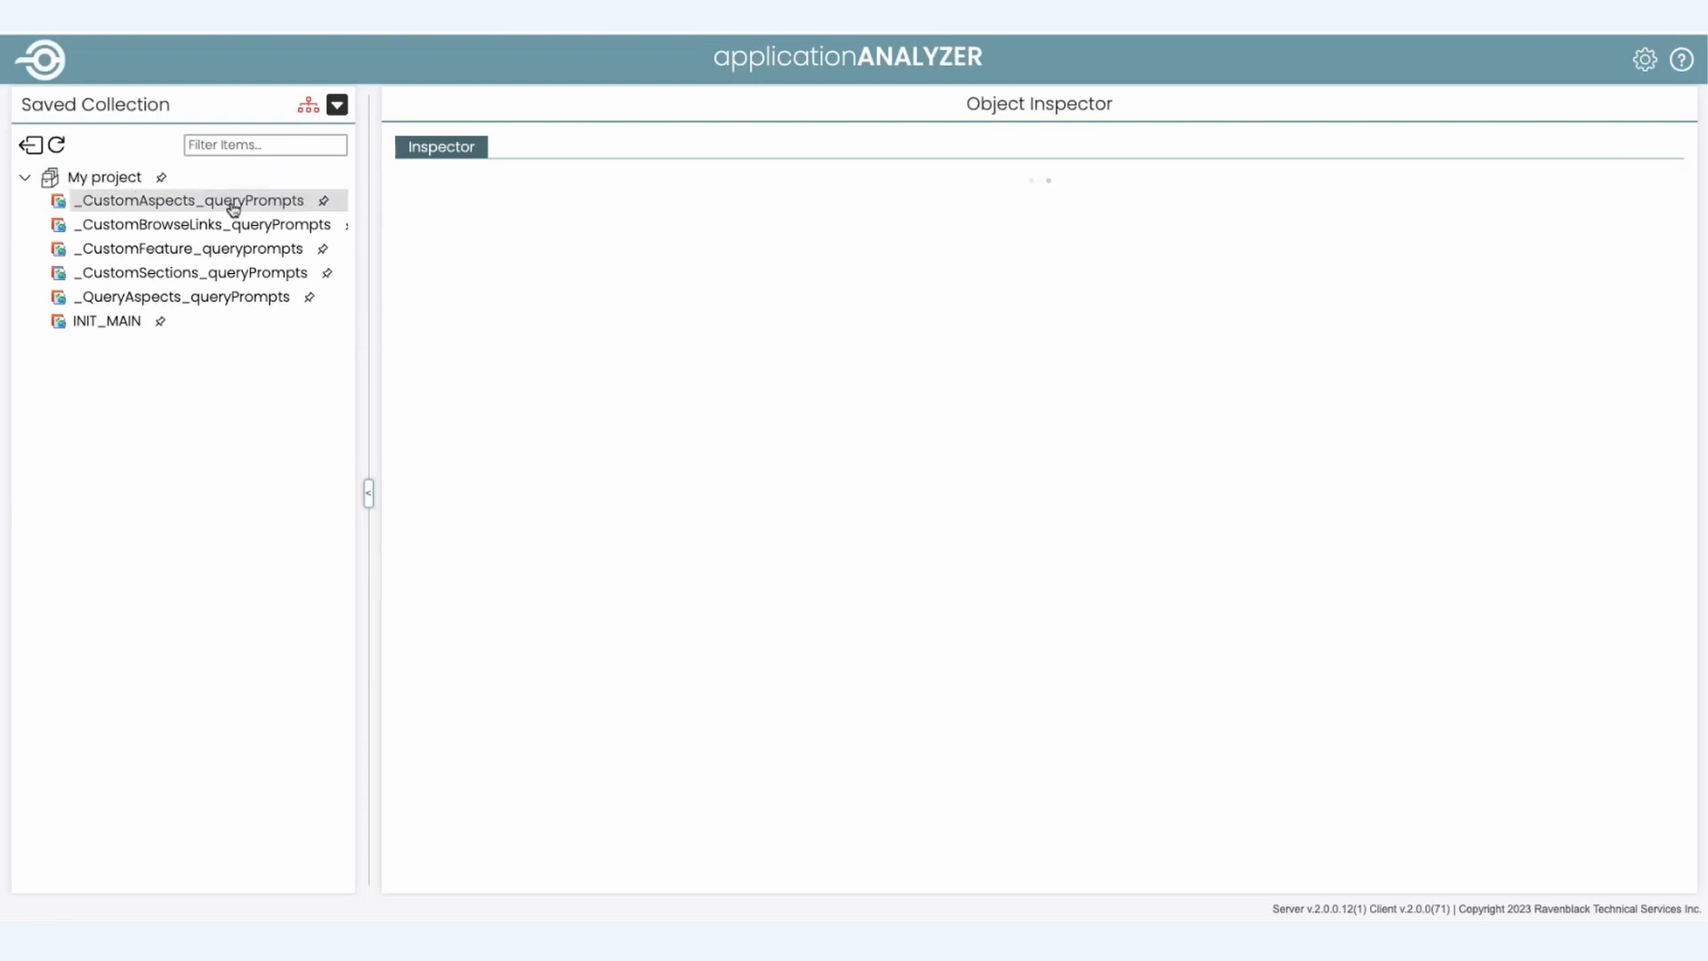
{"action": "left_click", "coordinate": [187, 201]}
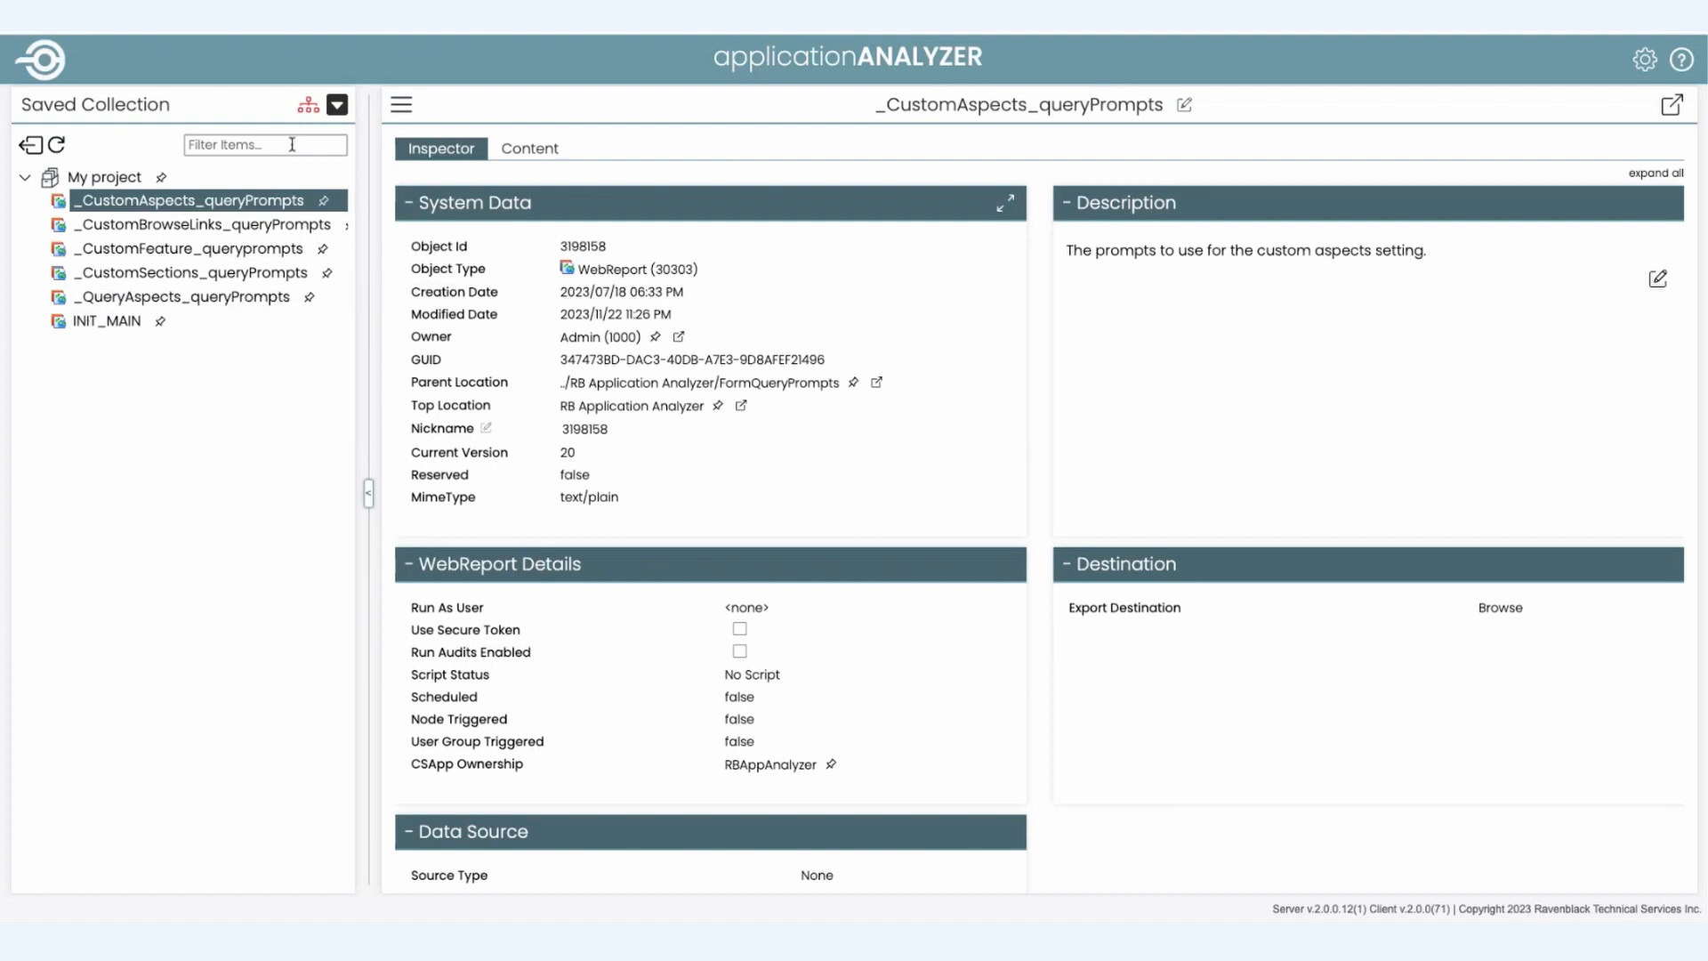
{"action": "left_click", "coordinate": [336, 105]}
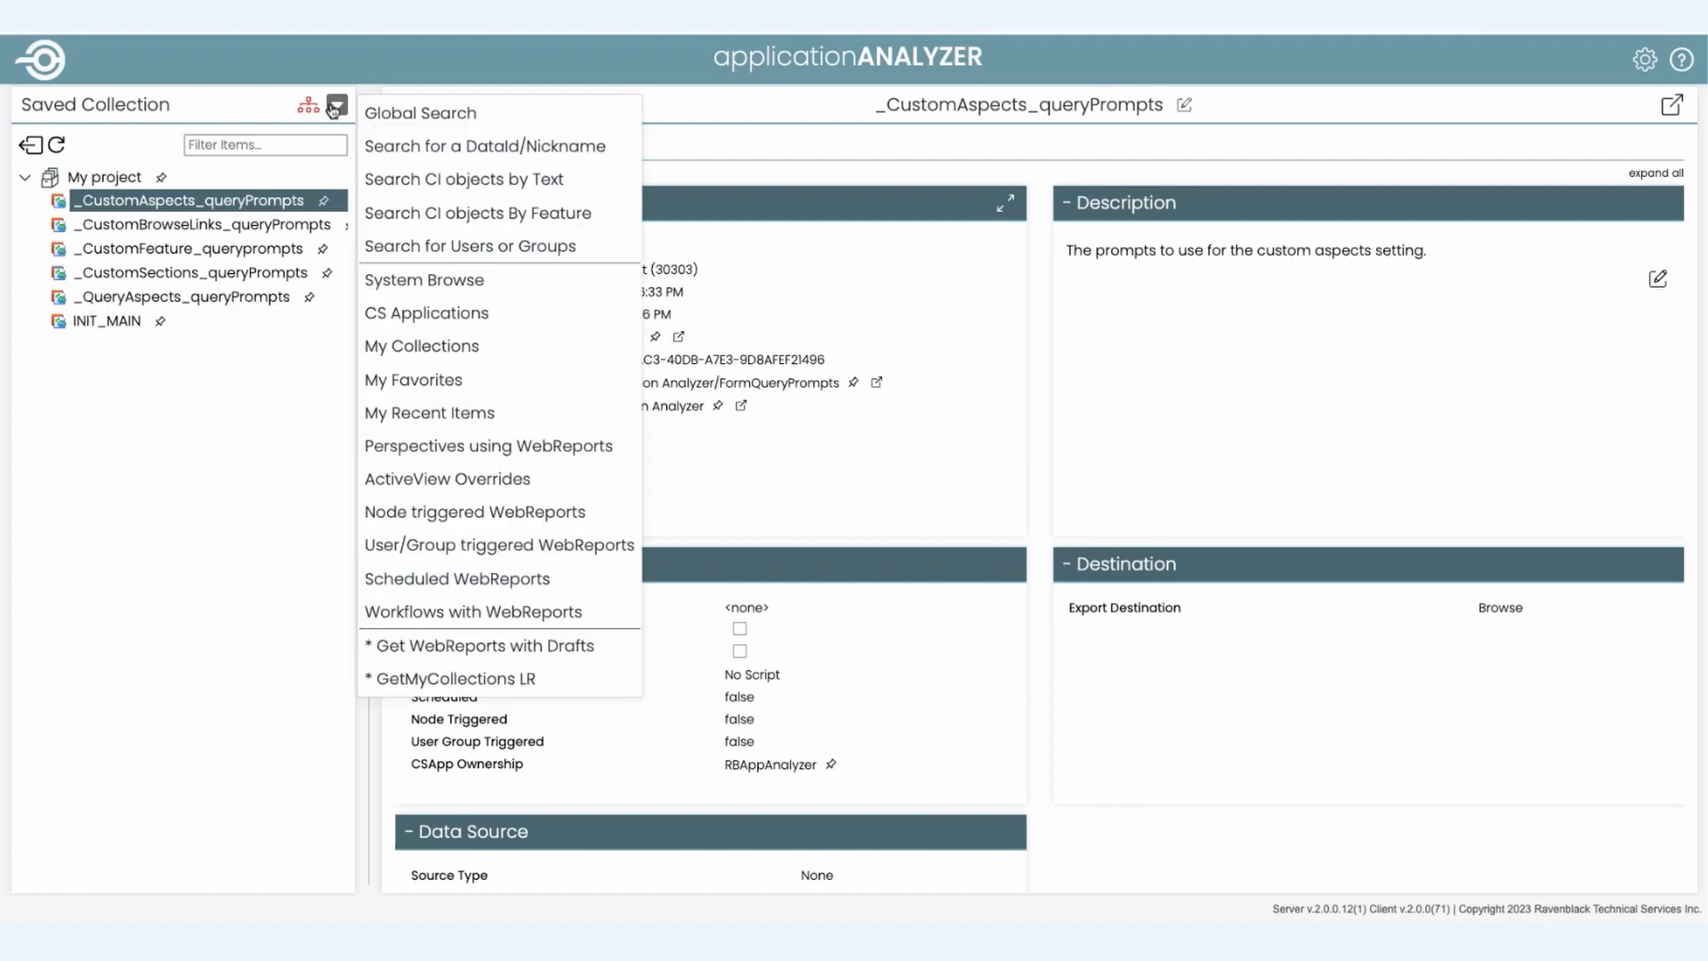
{"action": "mouse_move", "coordinate": [420, 345]}
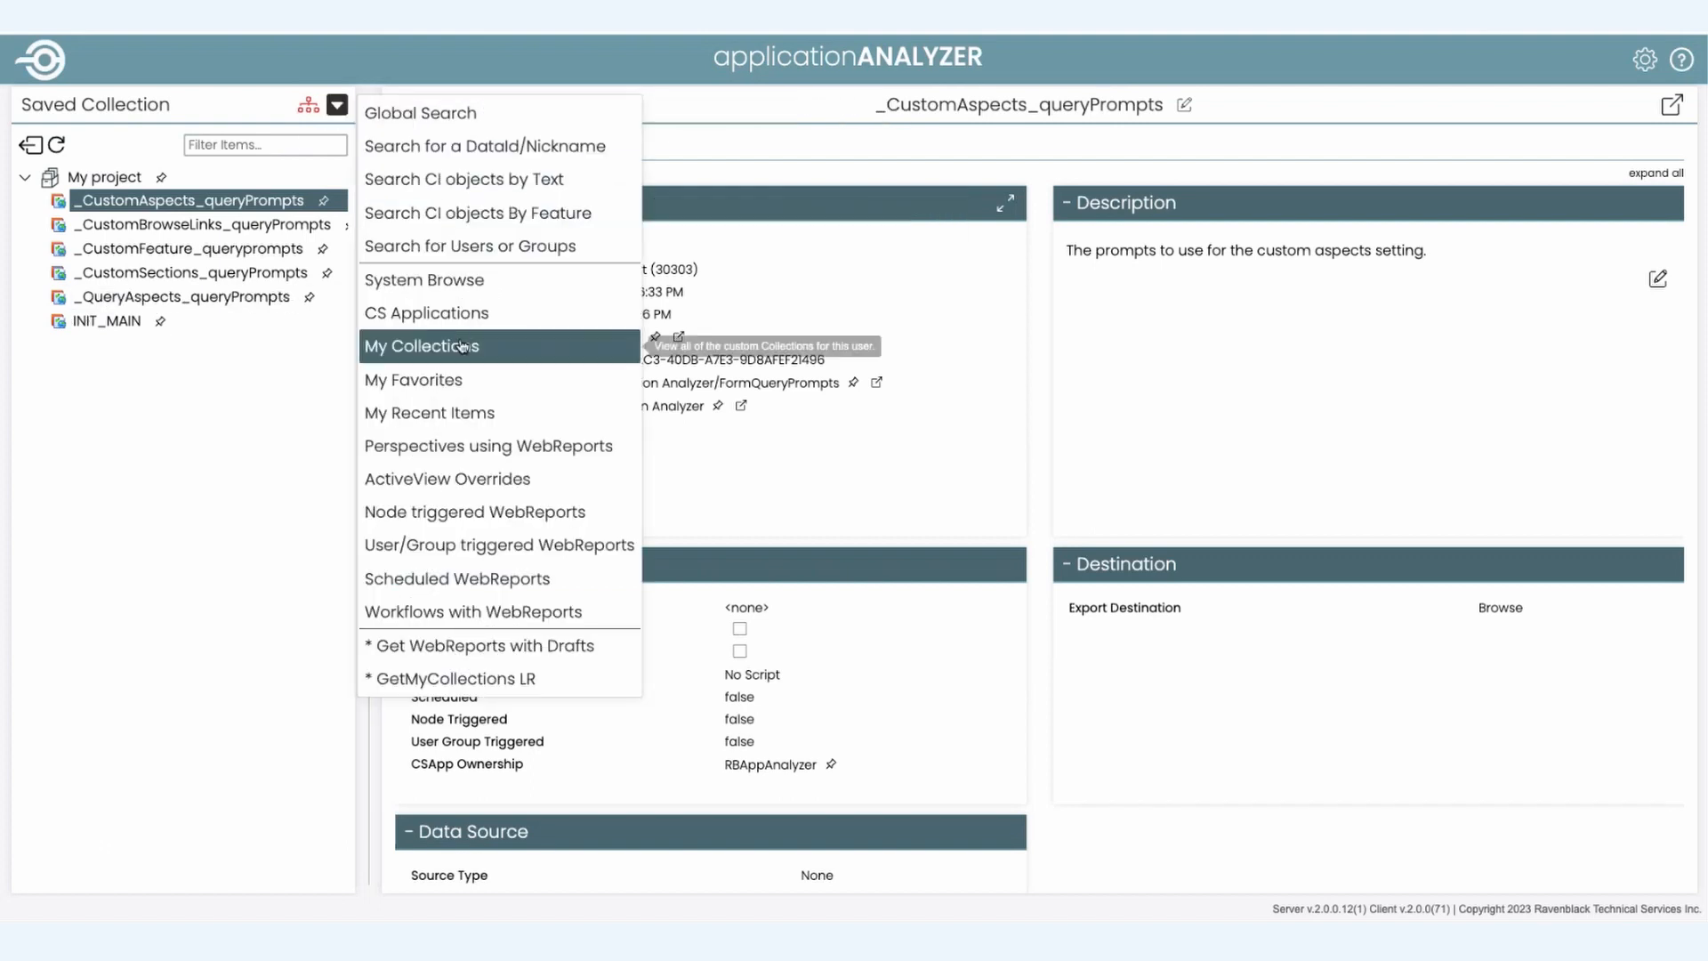
Step: From My Collections, select My project and mount it again
{"action": "left_click", "coordinate": [423, 347]}
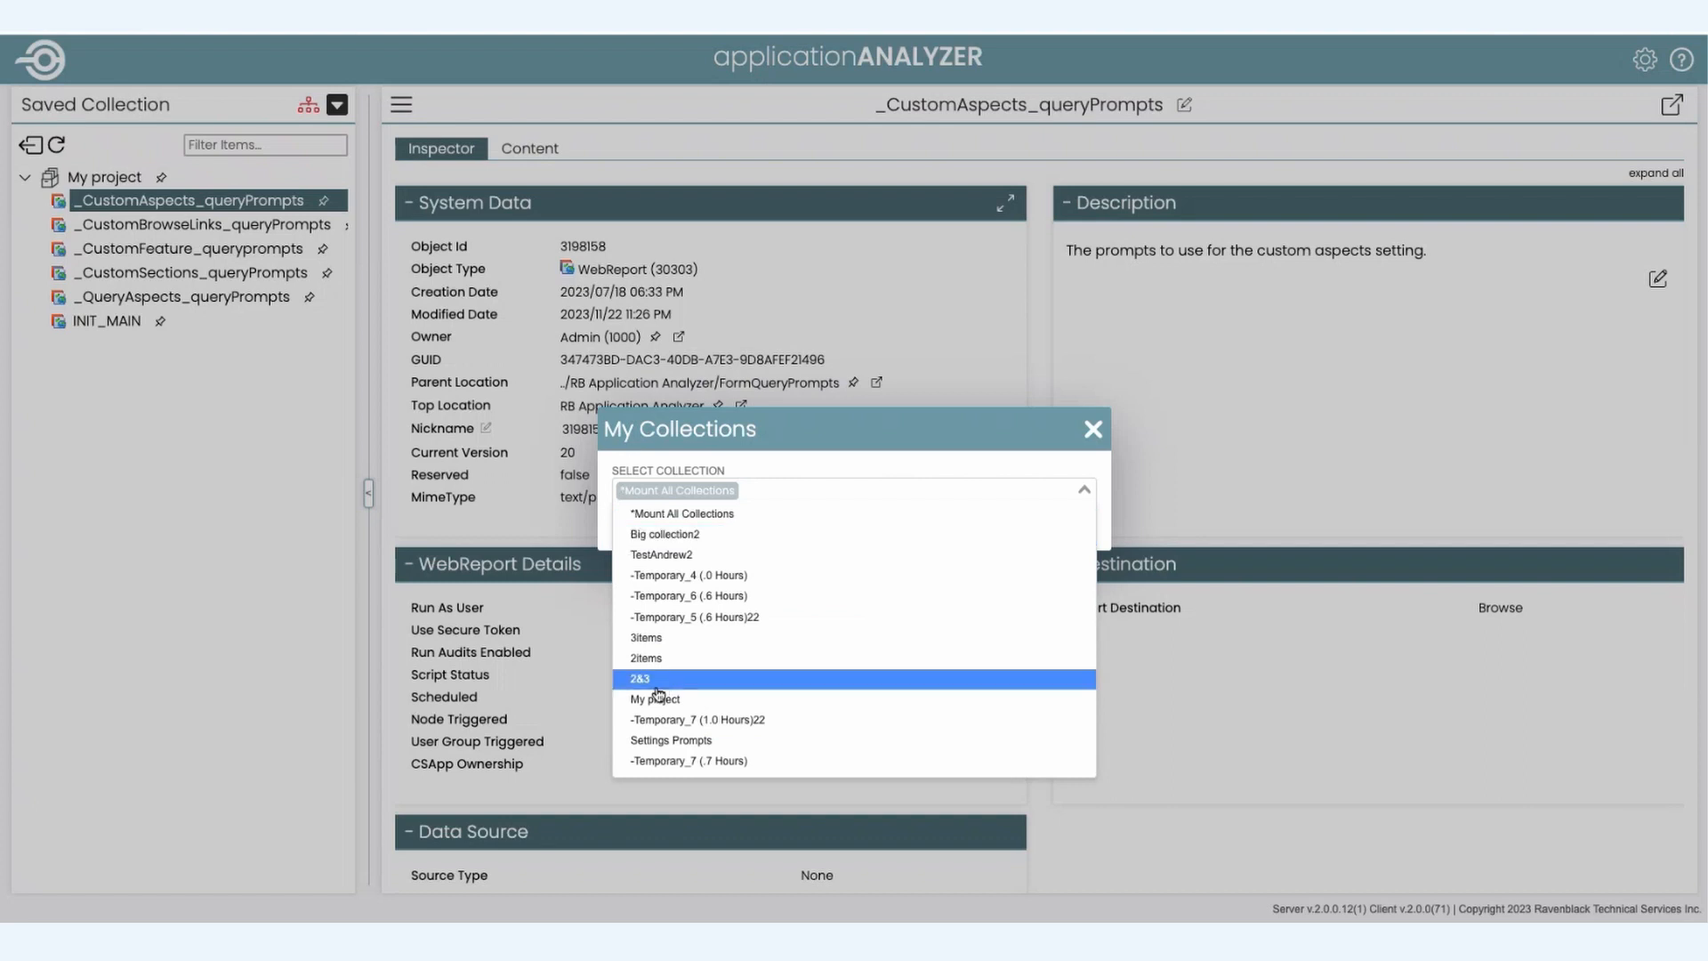
{"action": "left_click", "coordinate": [655, 697]}
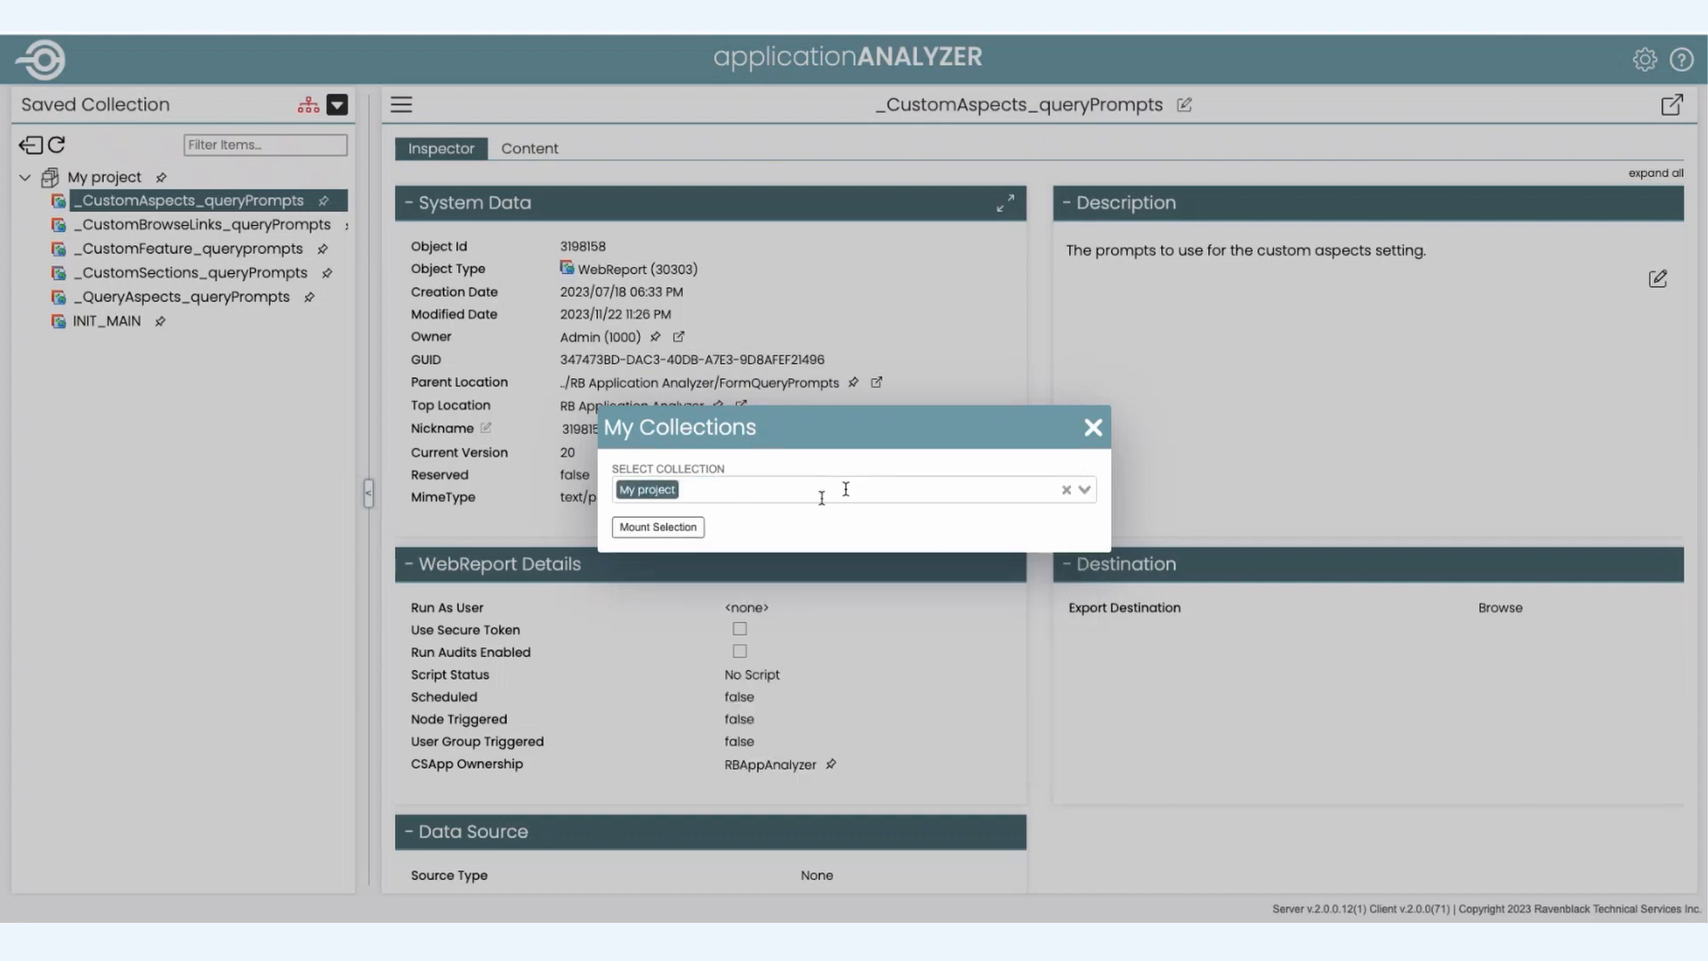
{"action": "left_click", "coordinate": [658, 527]}
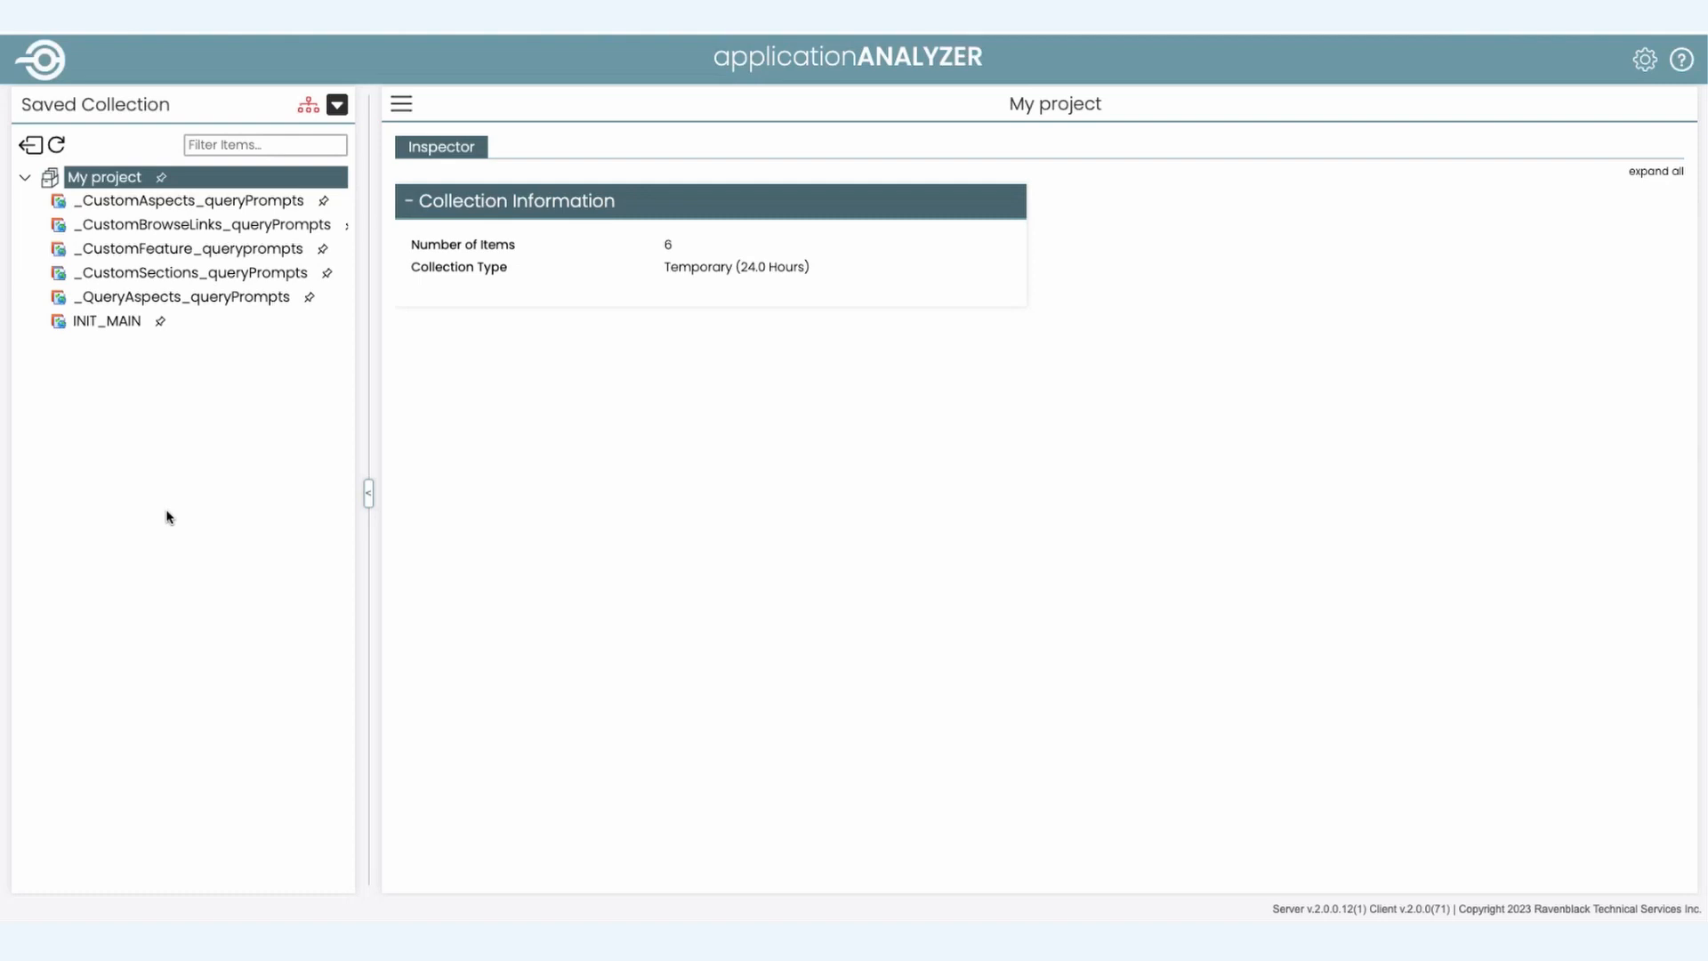
{"action": "mouse_move", "coordinate": [673, 443]}
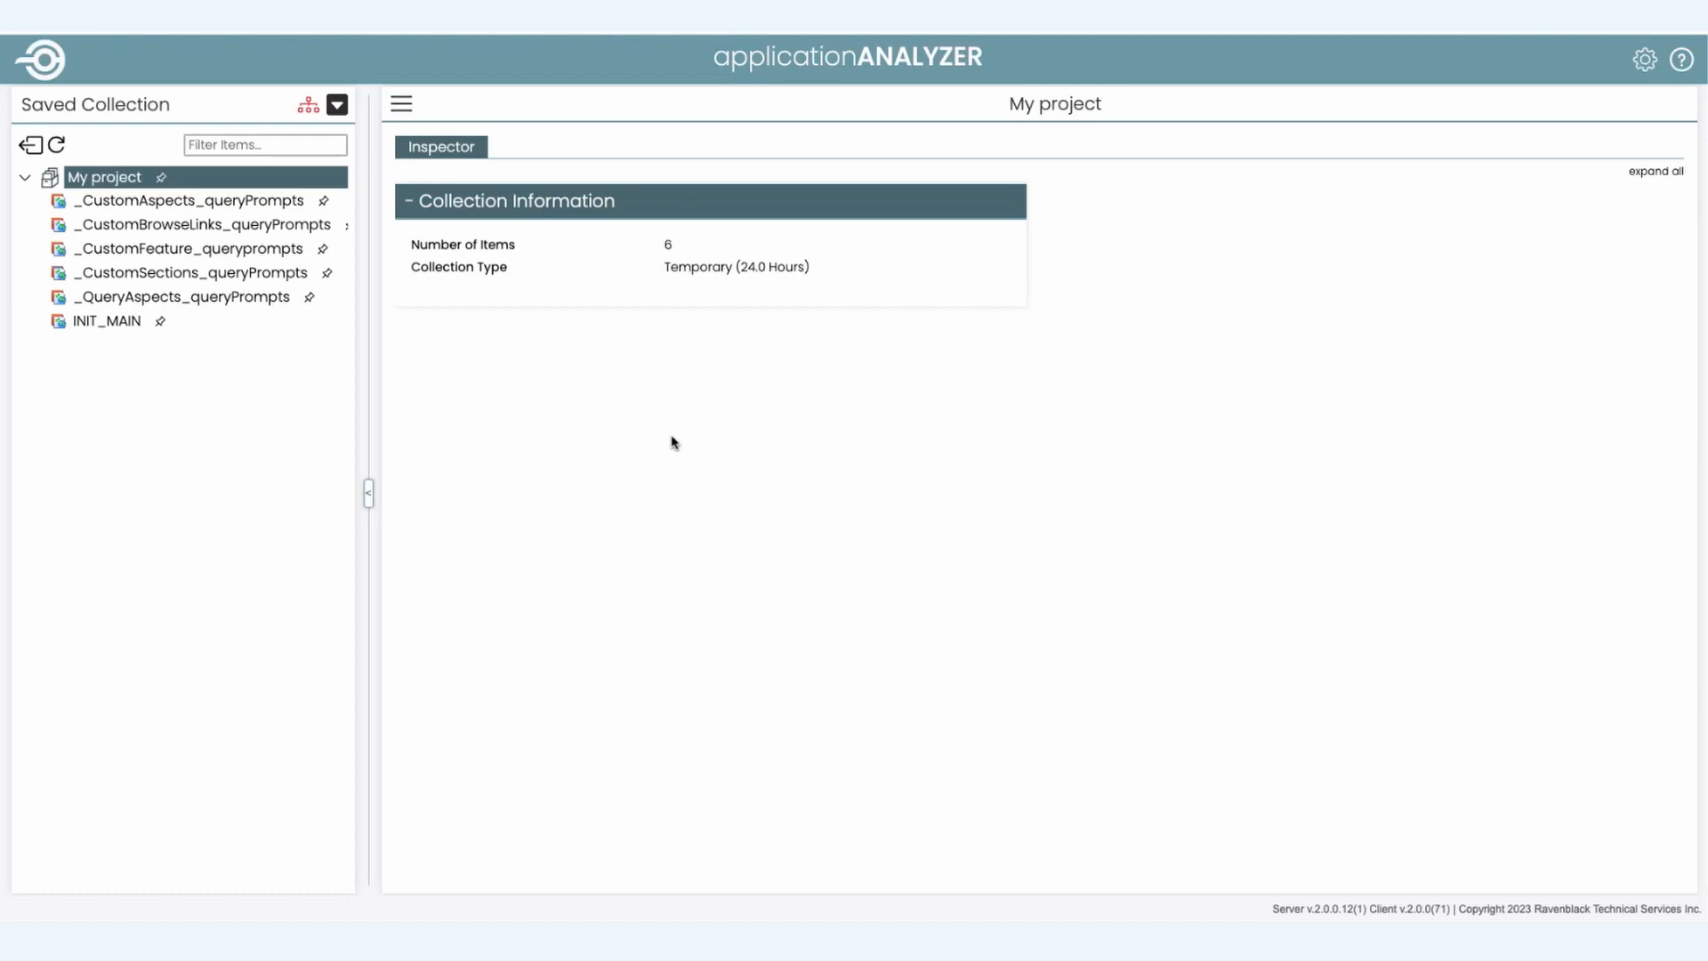
{"action": "mouse_move", "coordinate": [251, 440]}
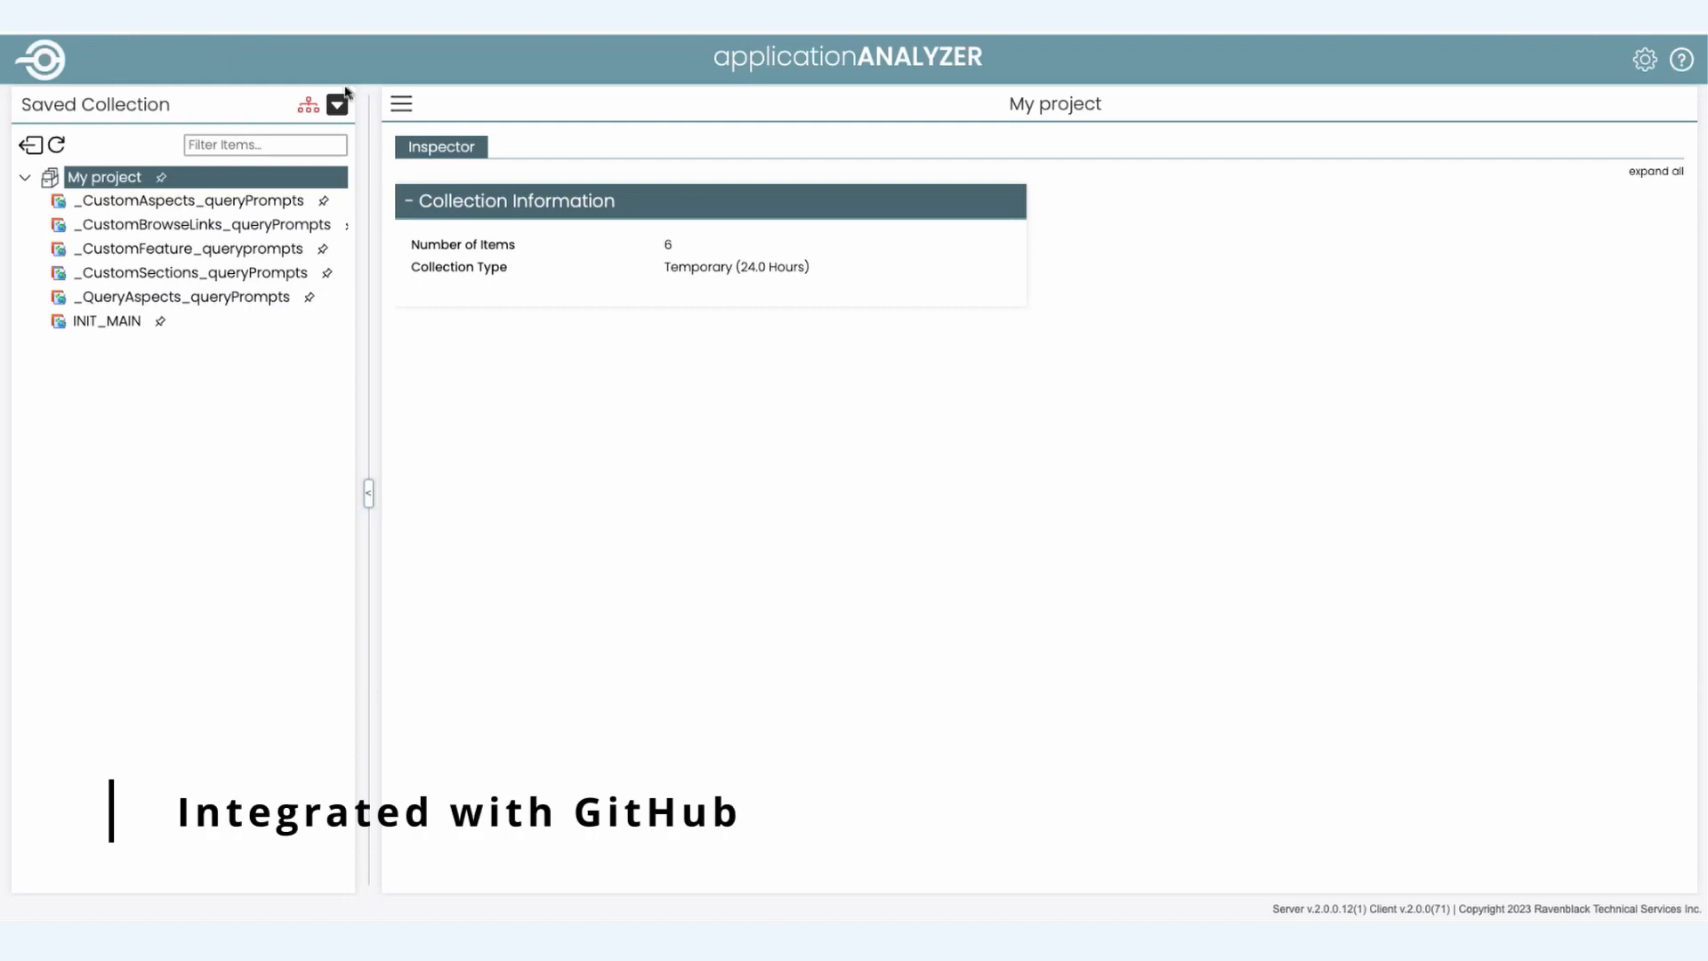
Step: Switch browsing to CS Applications and inspect RBAppAnalyzer's application data, version changes and custom sub-tags
{"action": "left_click", "coordinate": [336, 105]}
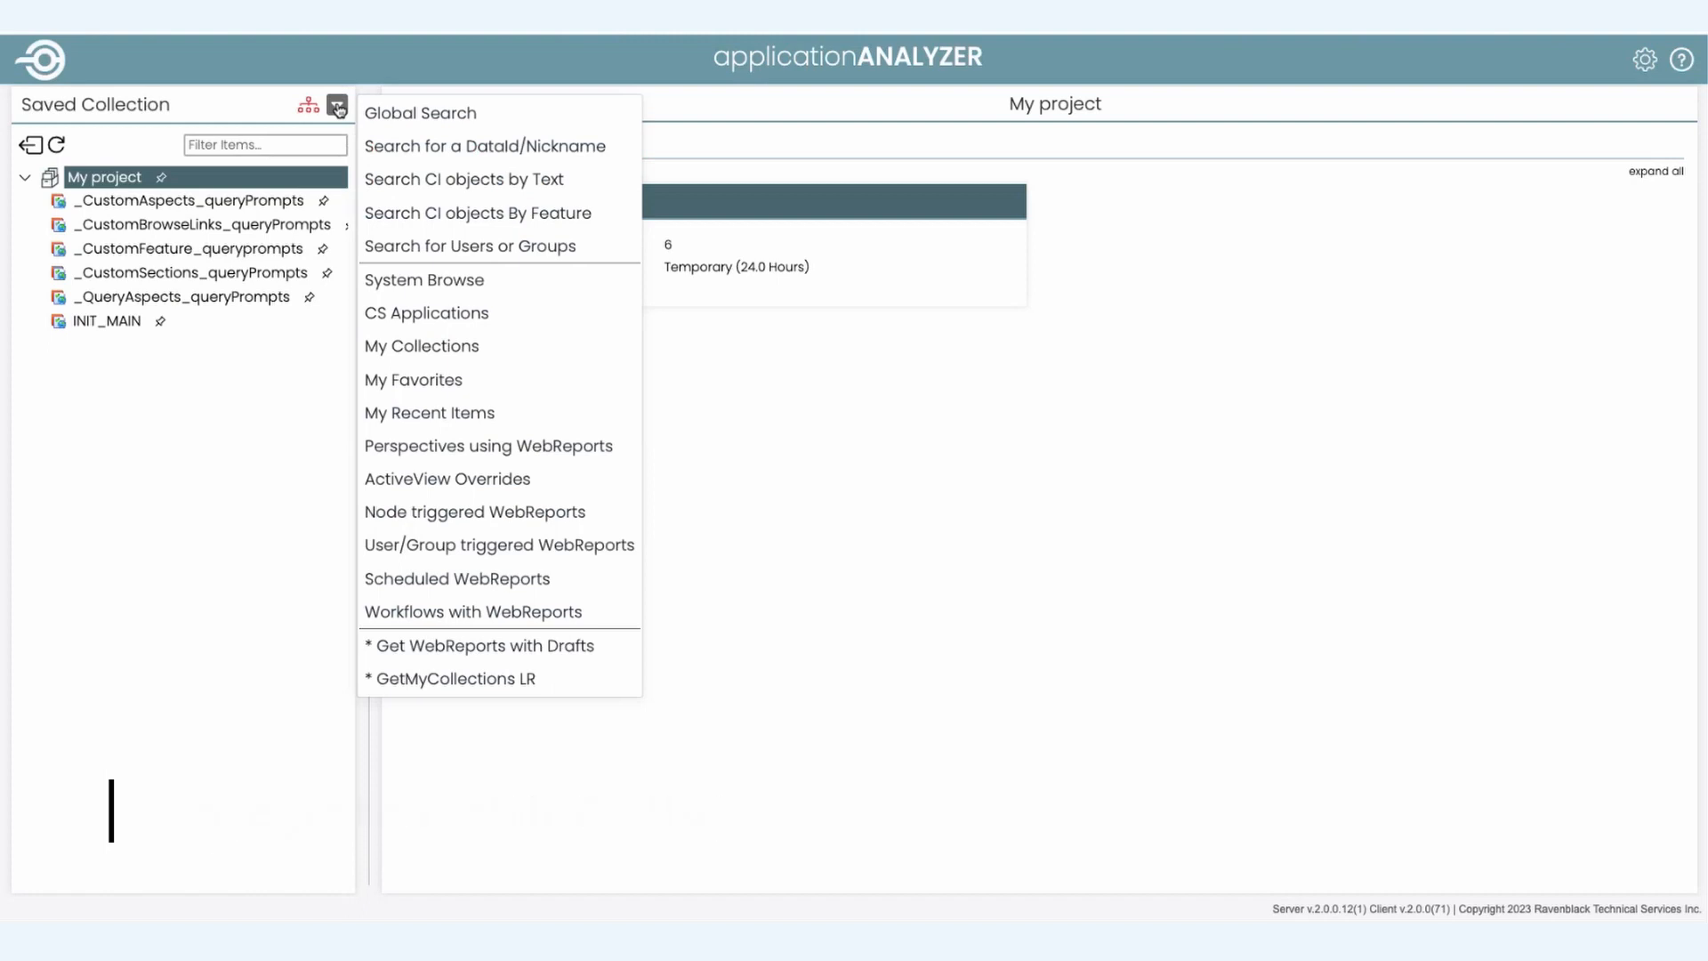
{"action": "left_click", "coordinate": [425, 313]}
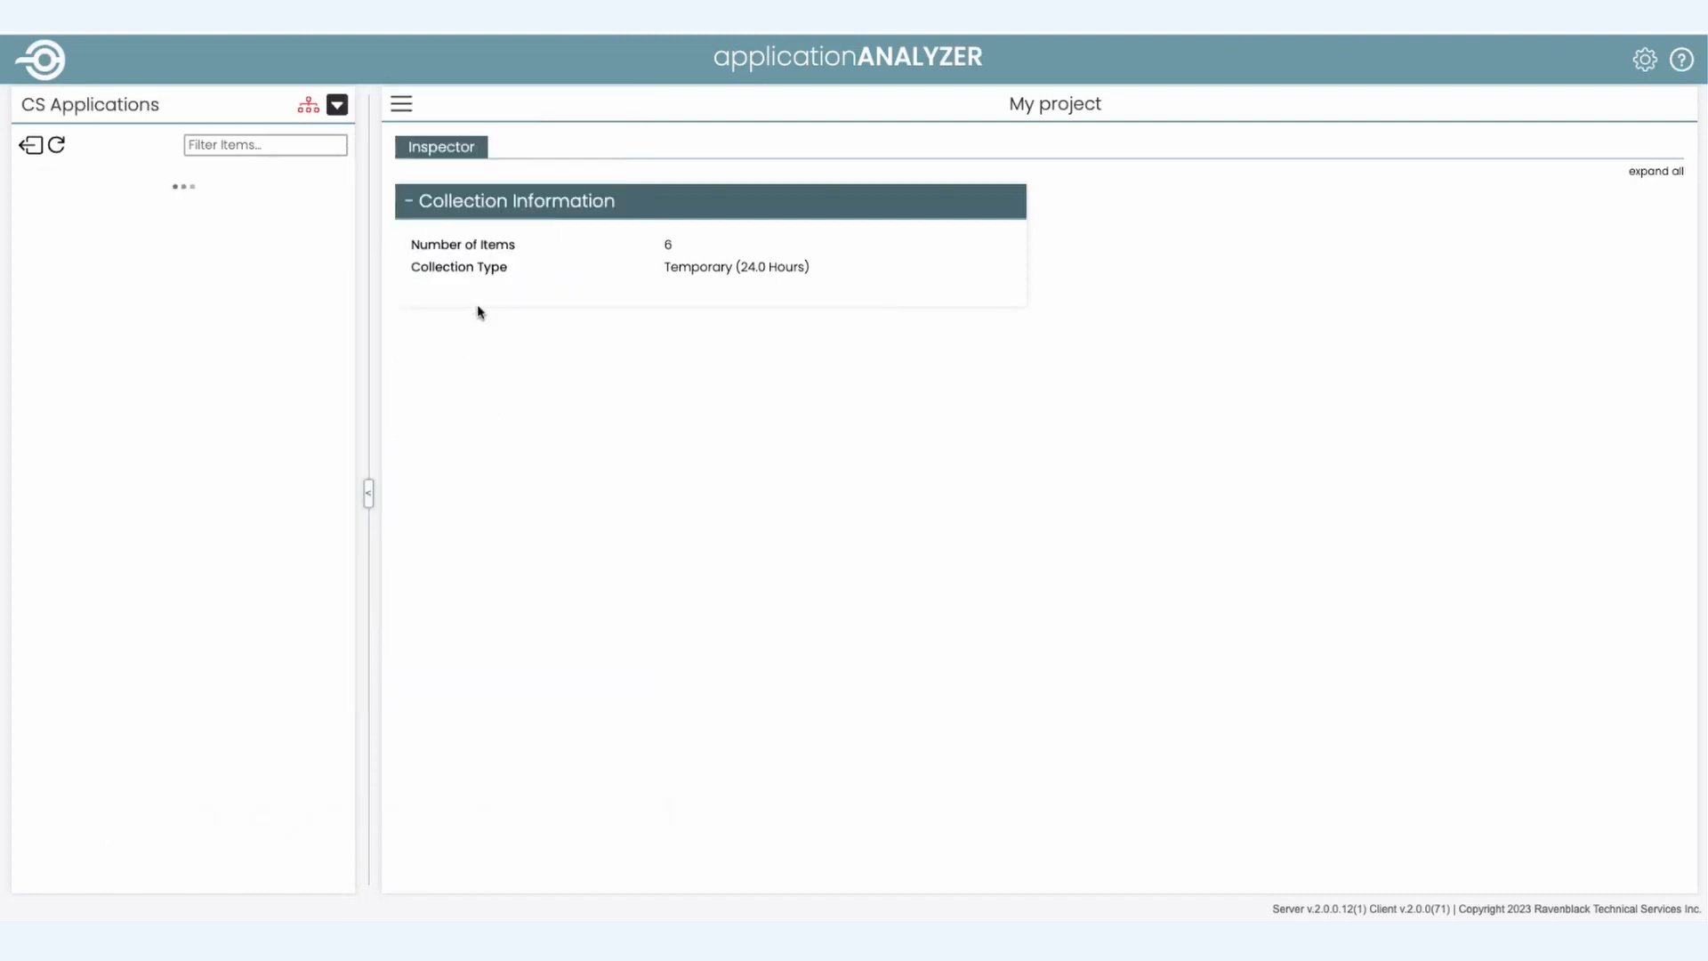
{"action": "left_click", "coordinate": [111, 177]}
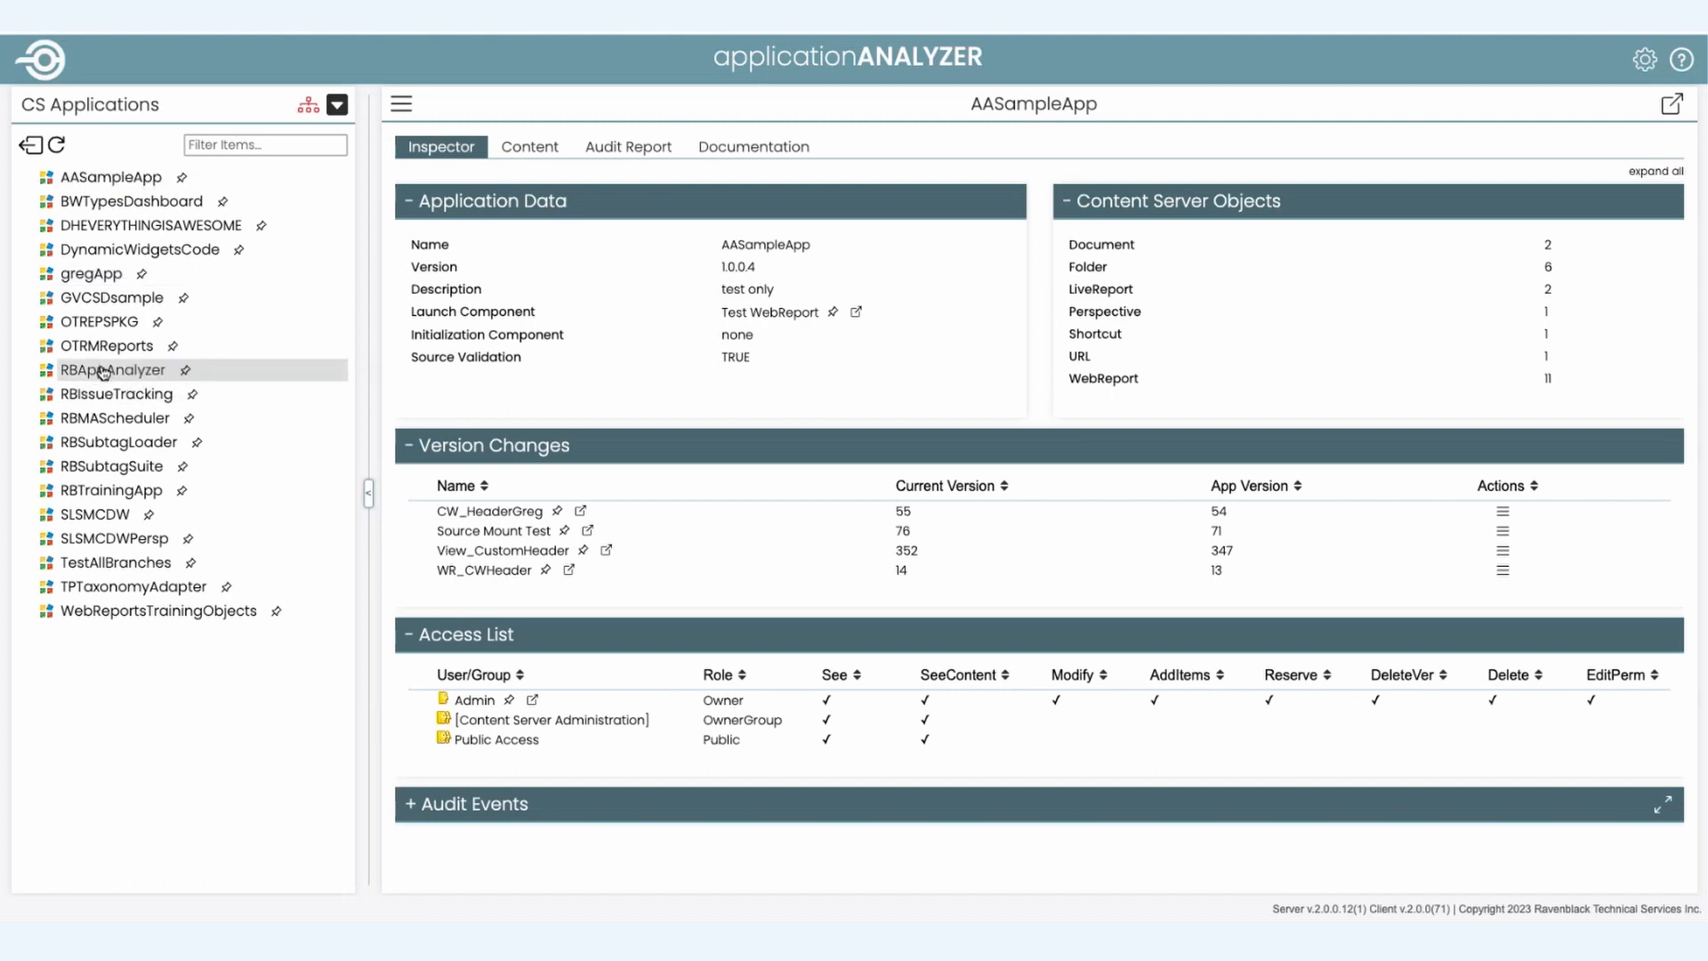
{"action": "left_click", "coordinate": [112, 370]}
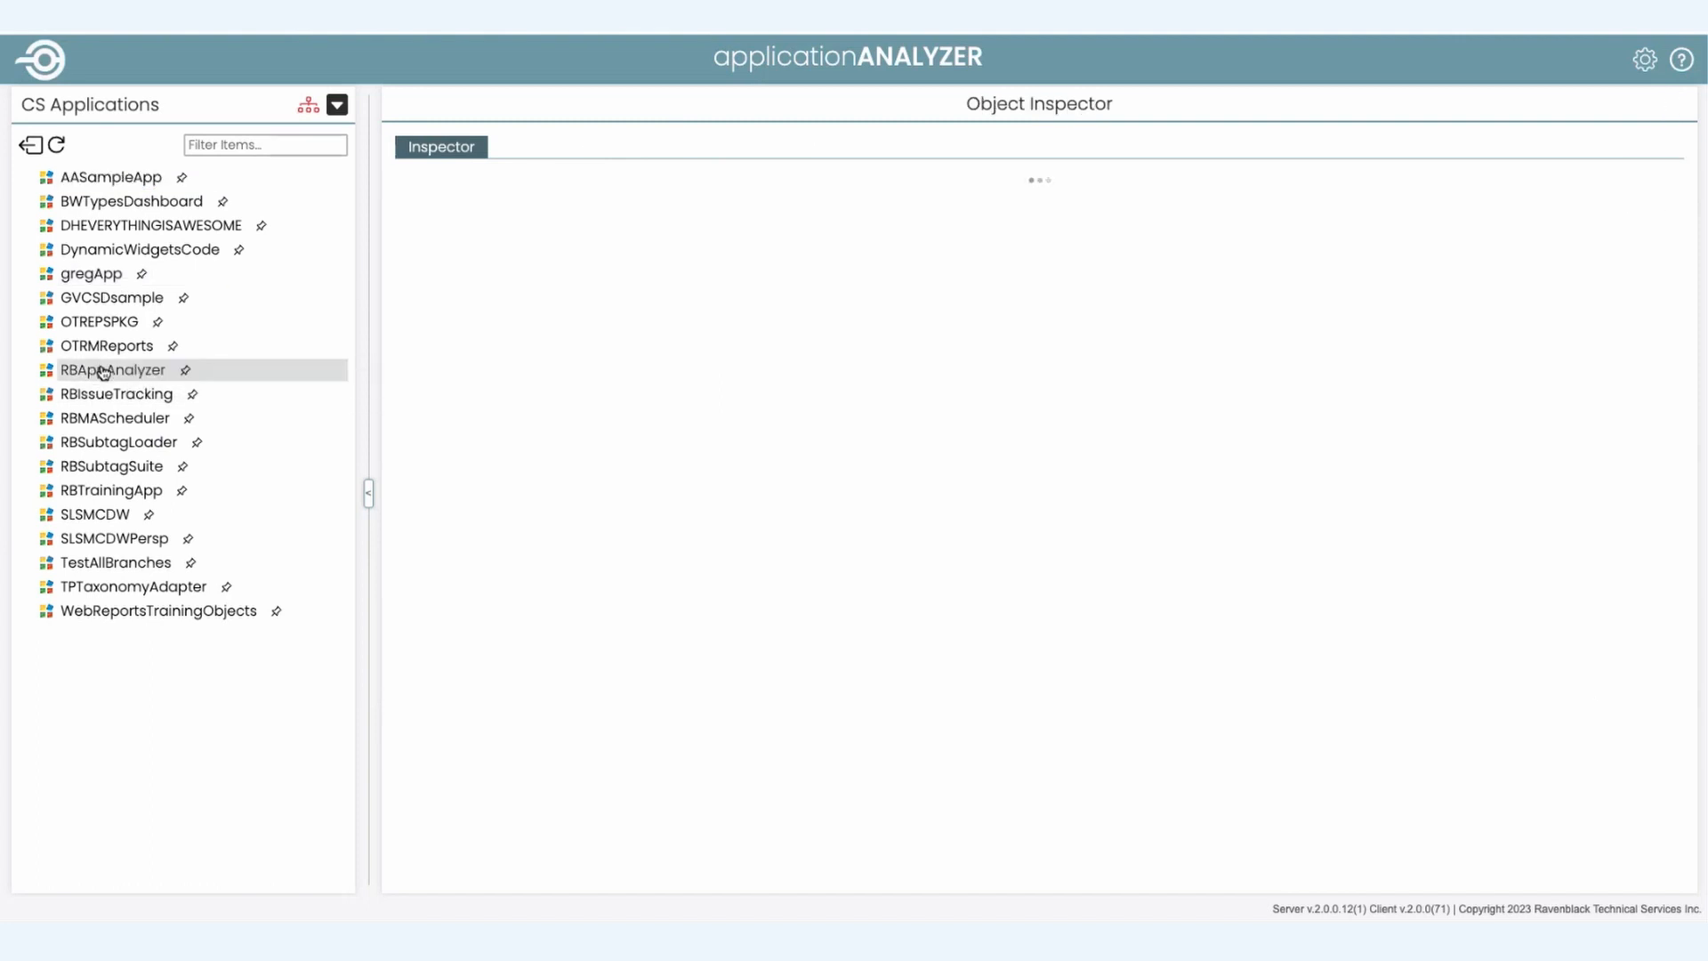
{"action": "left_click", "coordinate": [111, 370]}
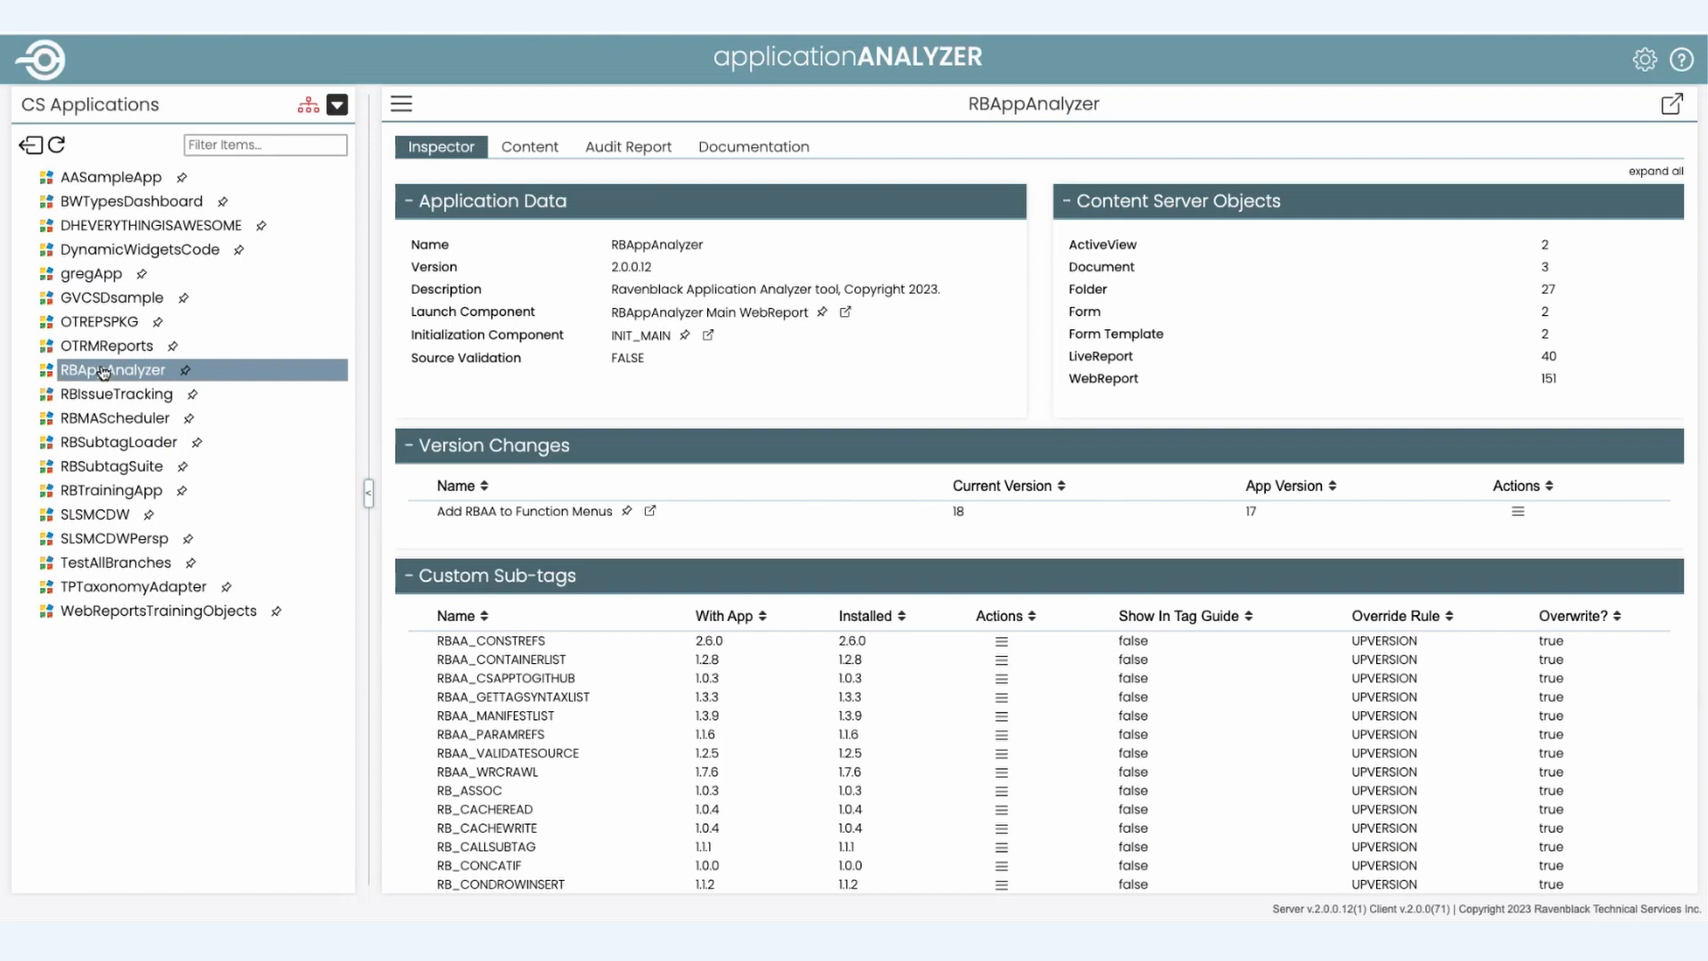
{"action": "mouse_move", "coordinate": [347, 274]}
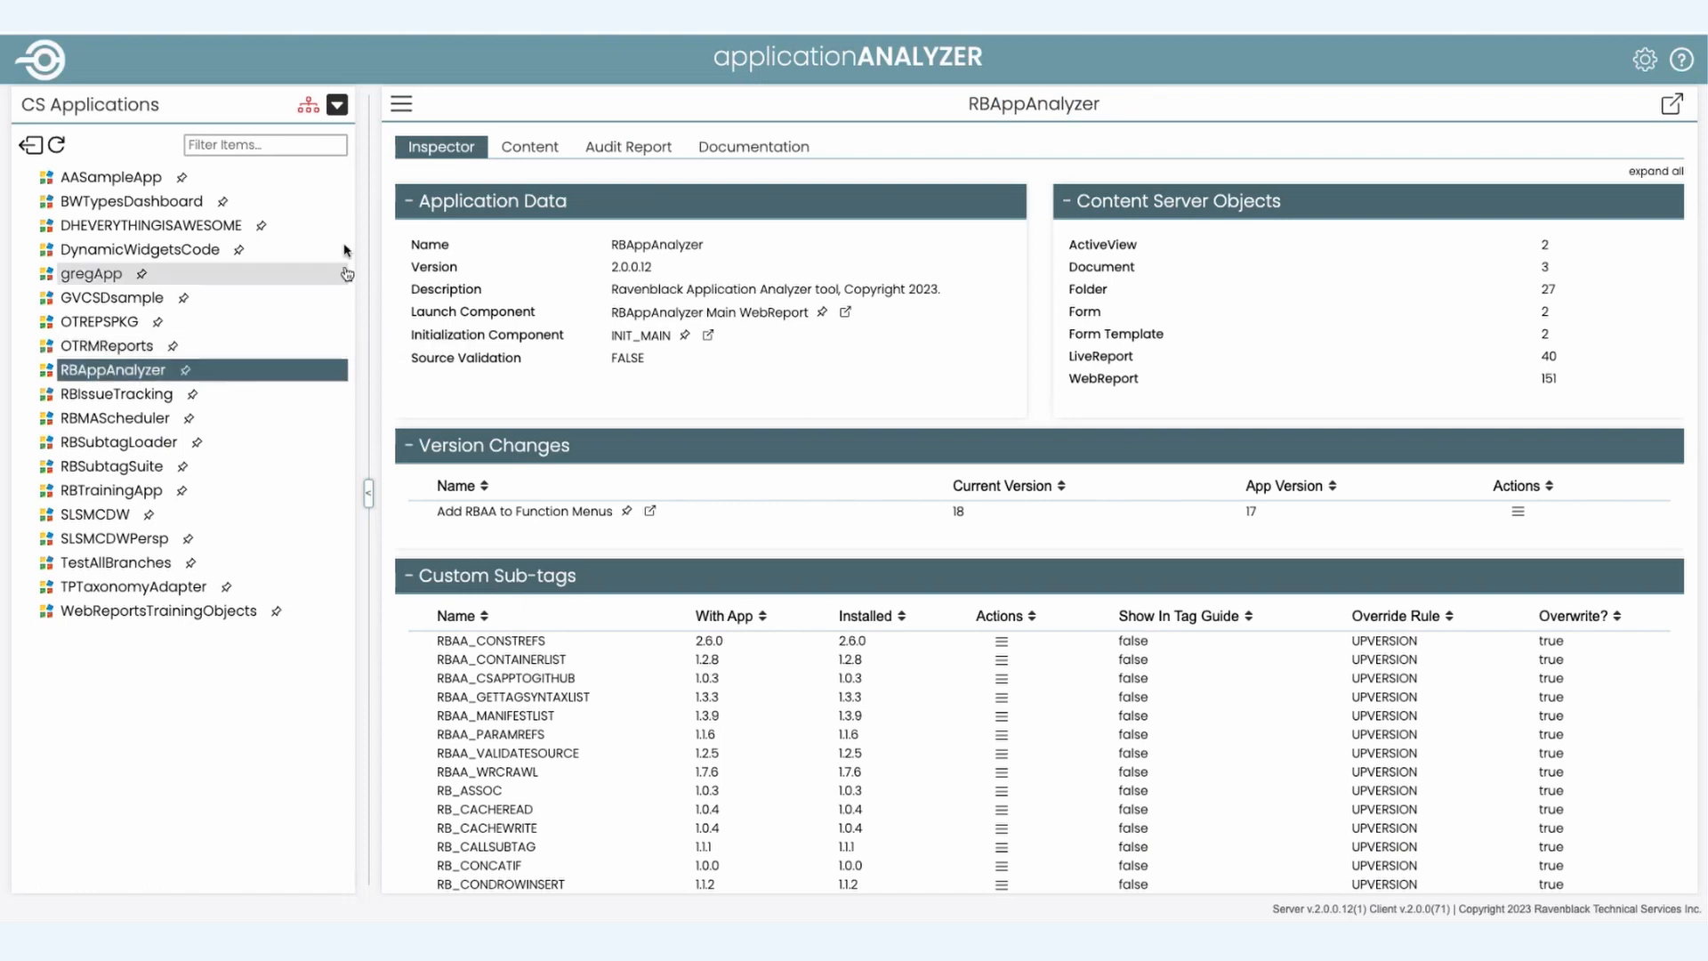
{"action": "left_click", "coordinate": [338, 105]}
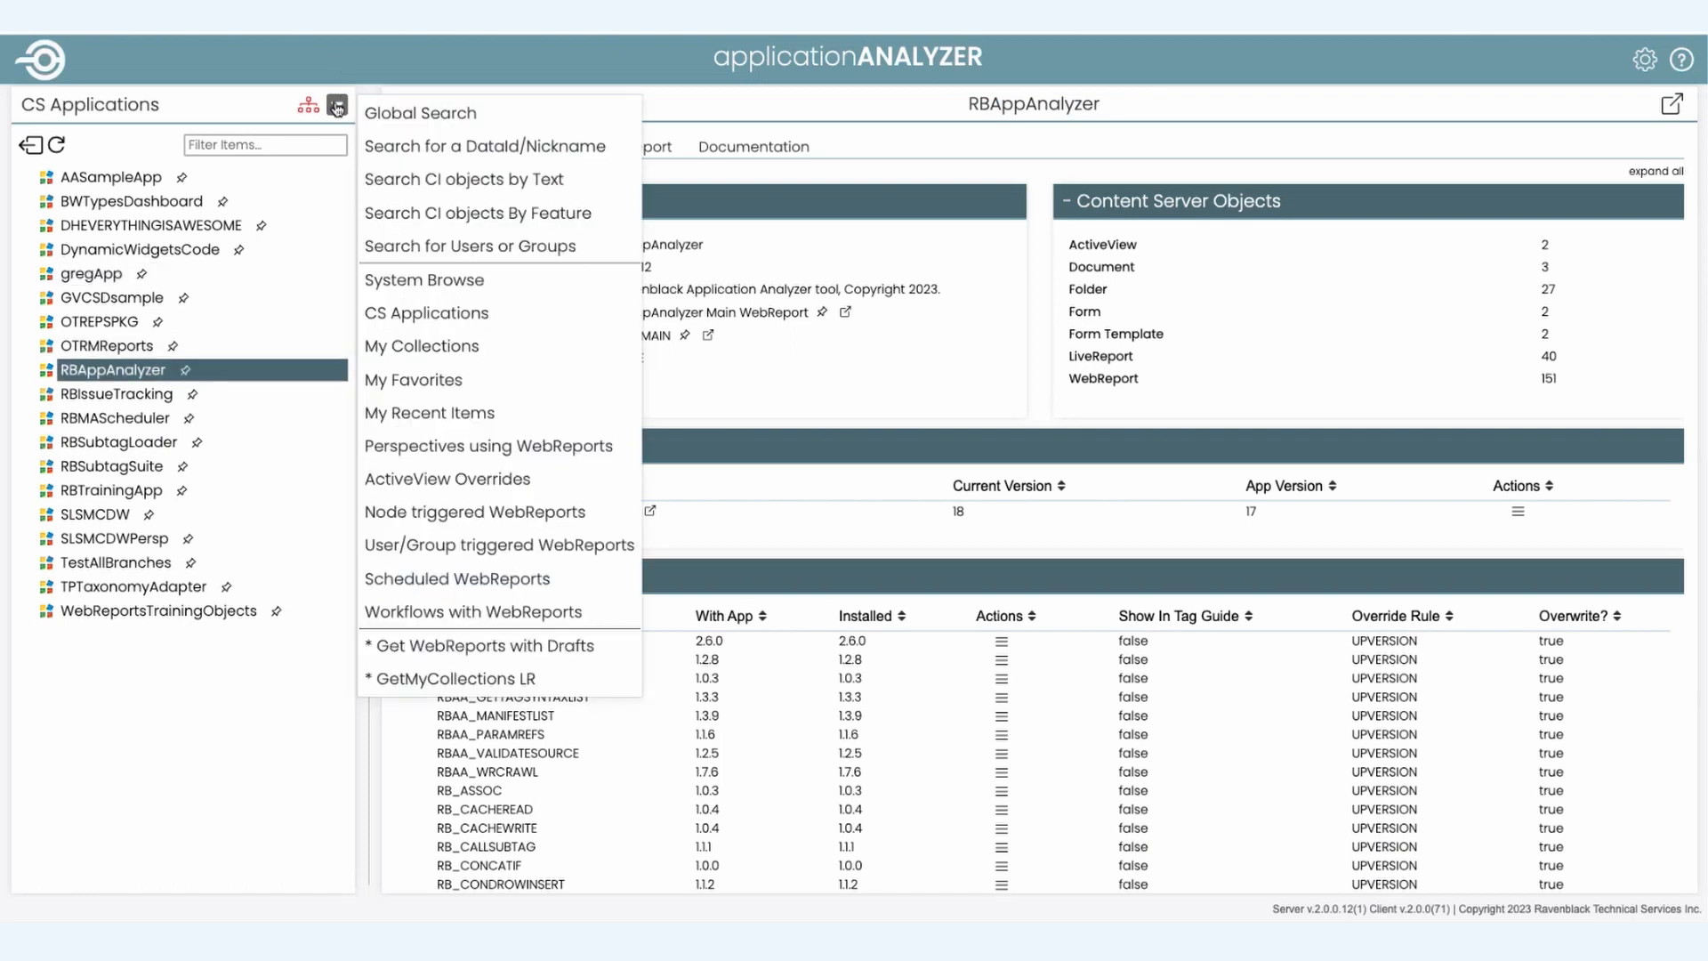
{"action": "left_click", "coordinate": [400, 103]}
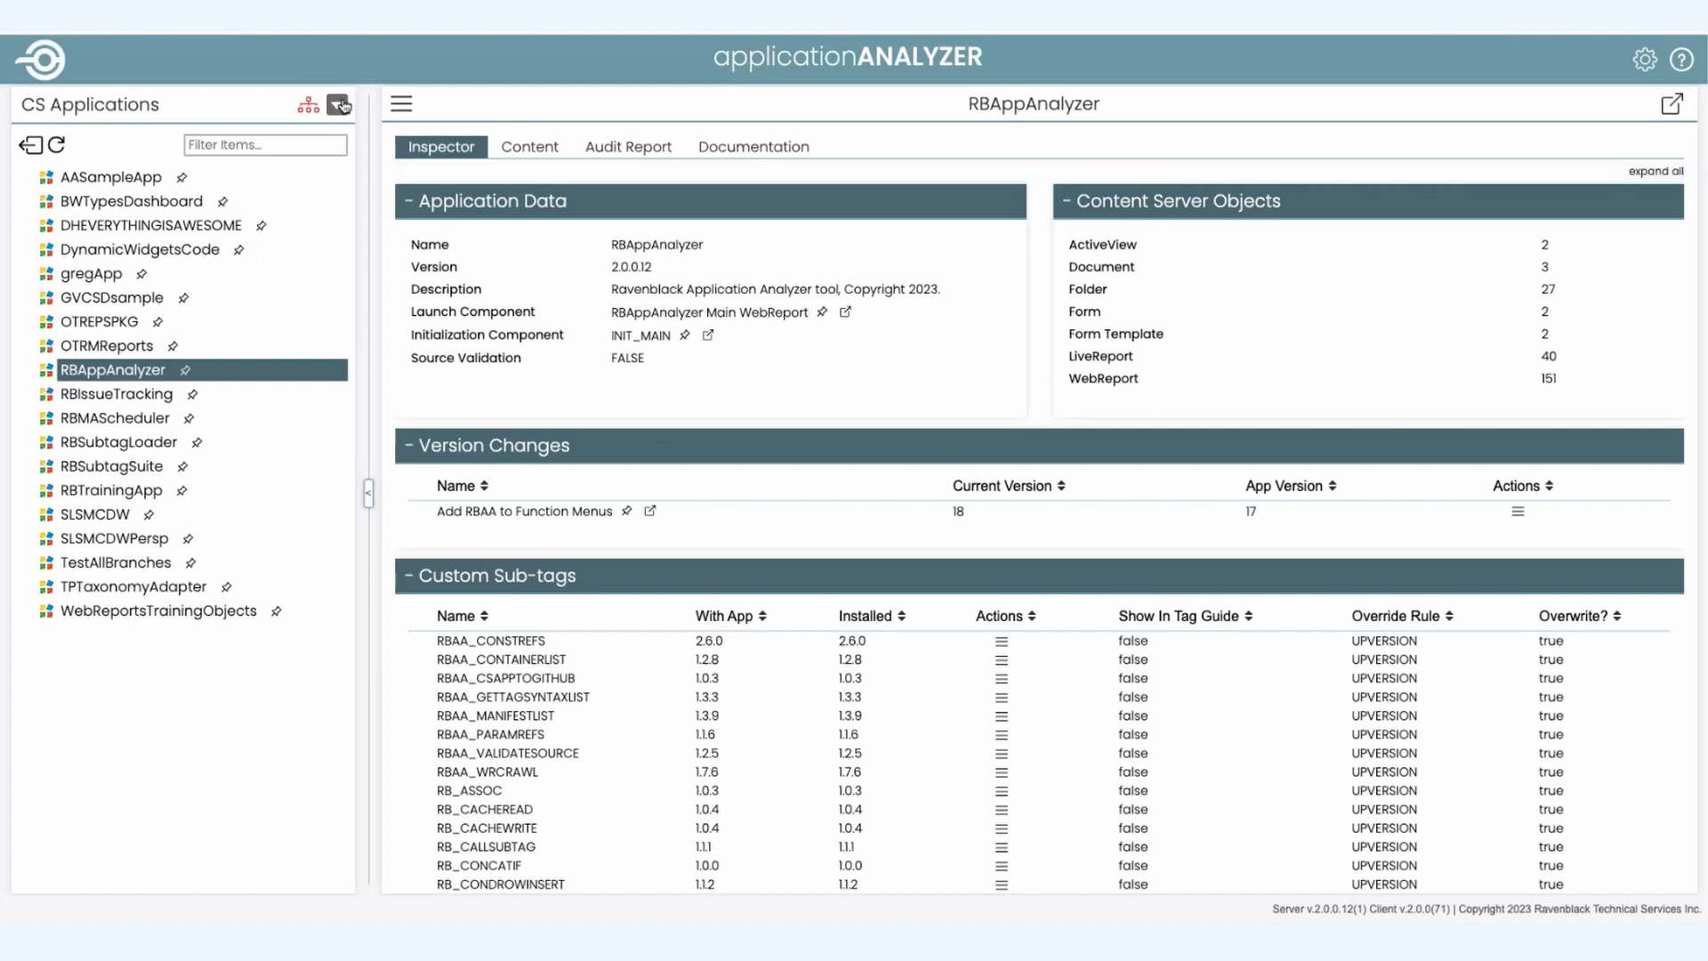
{"action": "left_click", "coordinate": [338, 105]}
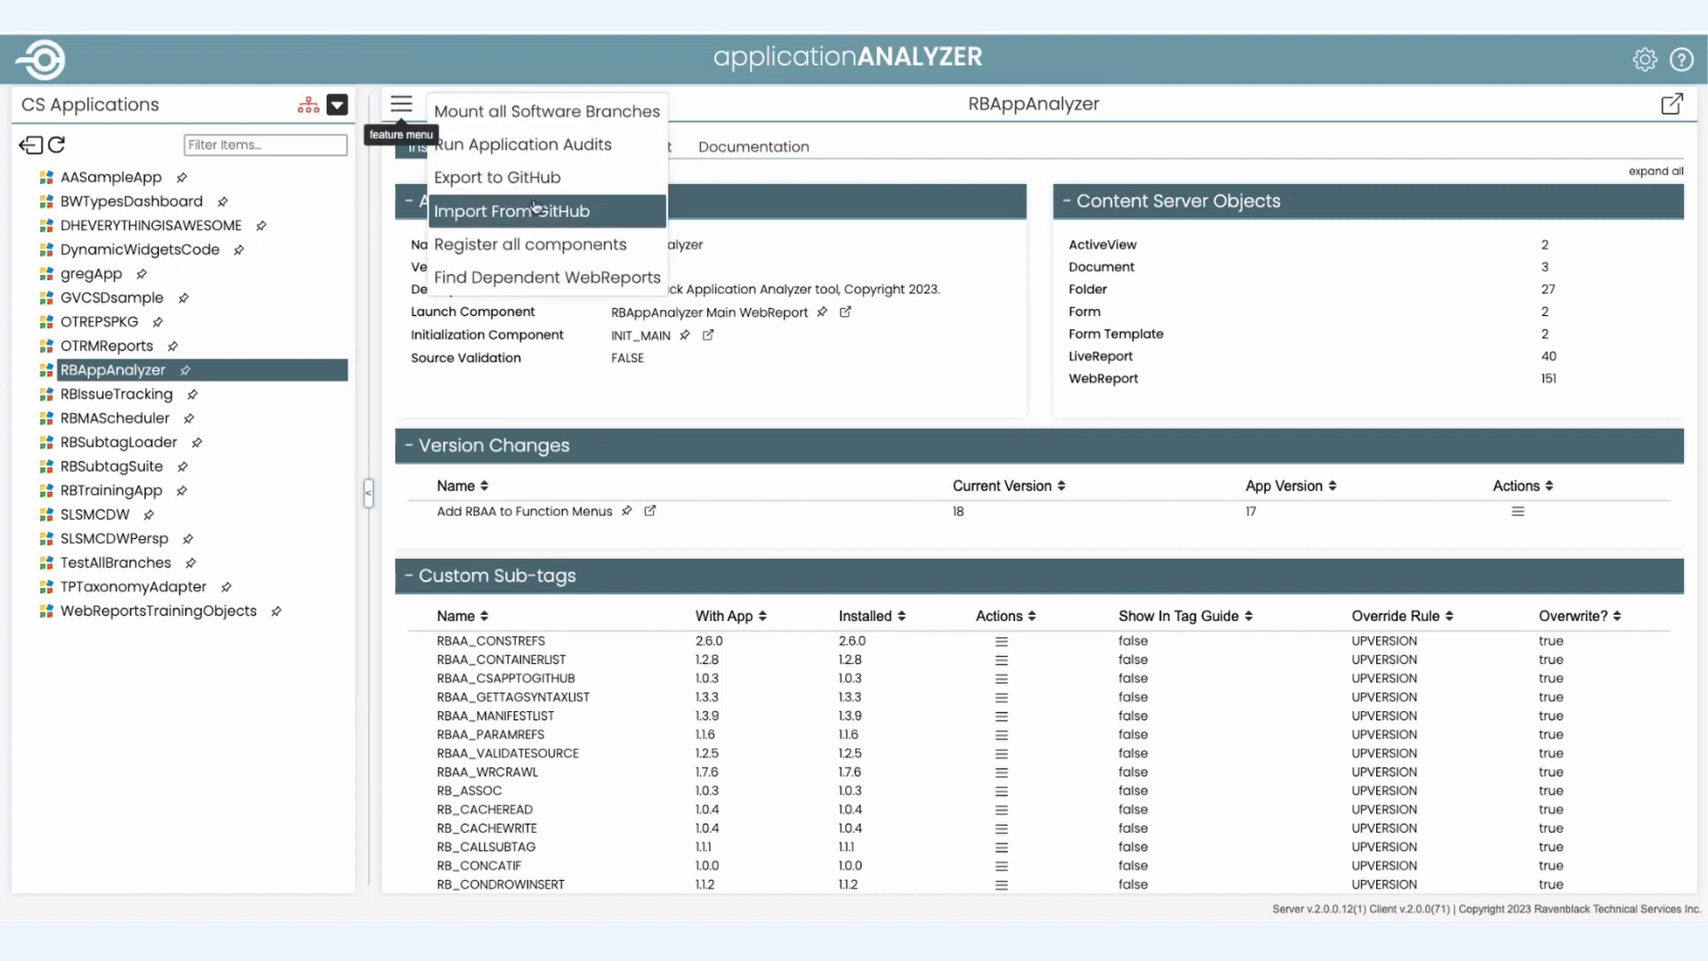
{"action": "left_click", "coordinate": [527, 210]}
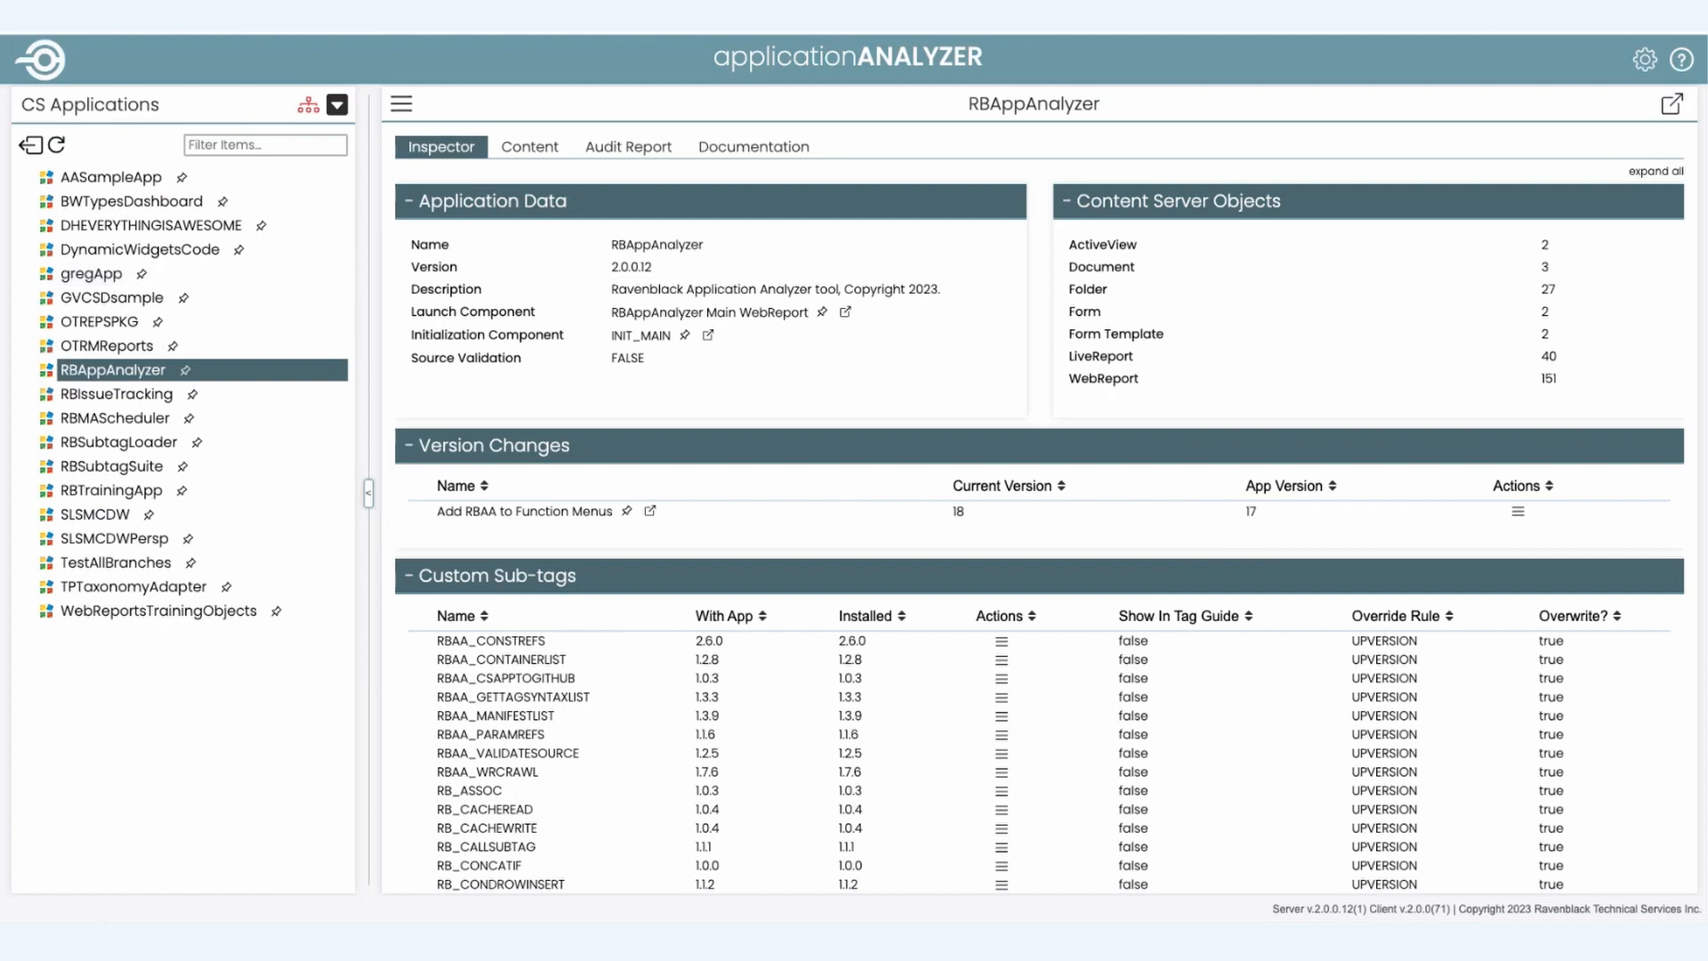
{"action": "mouse_move", "coordinate": [303, 763]}
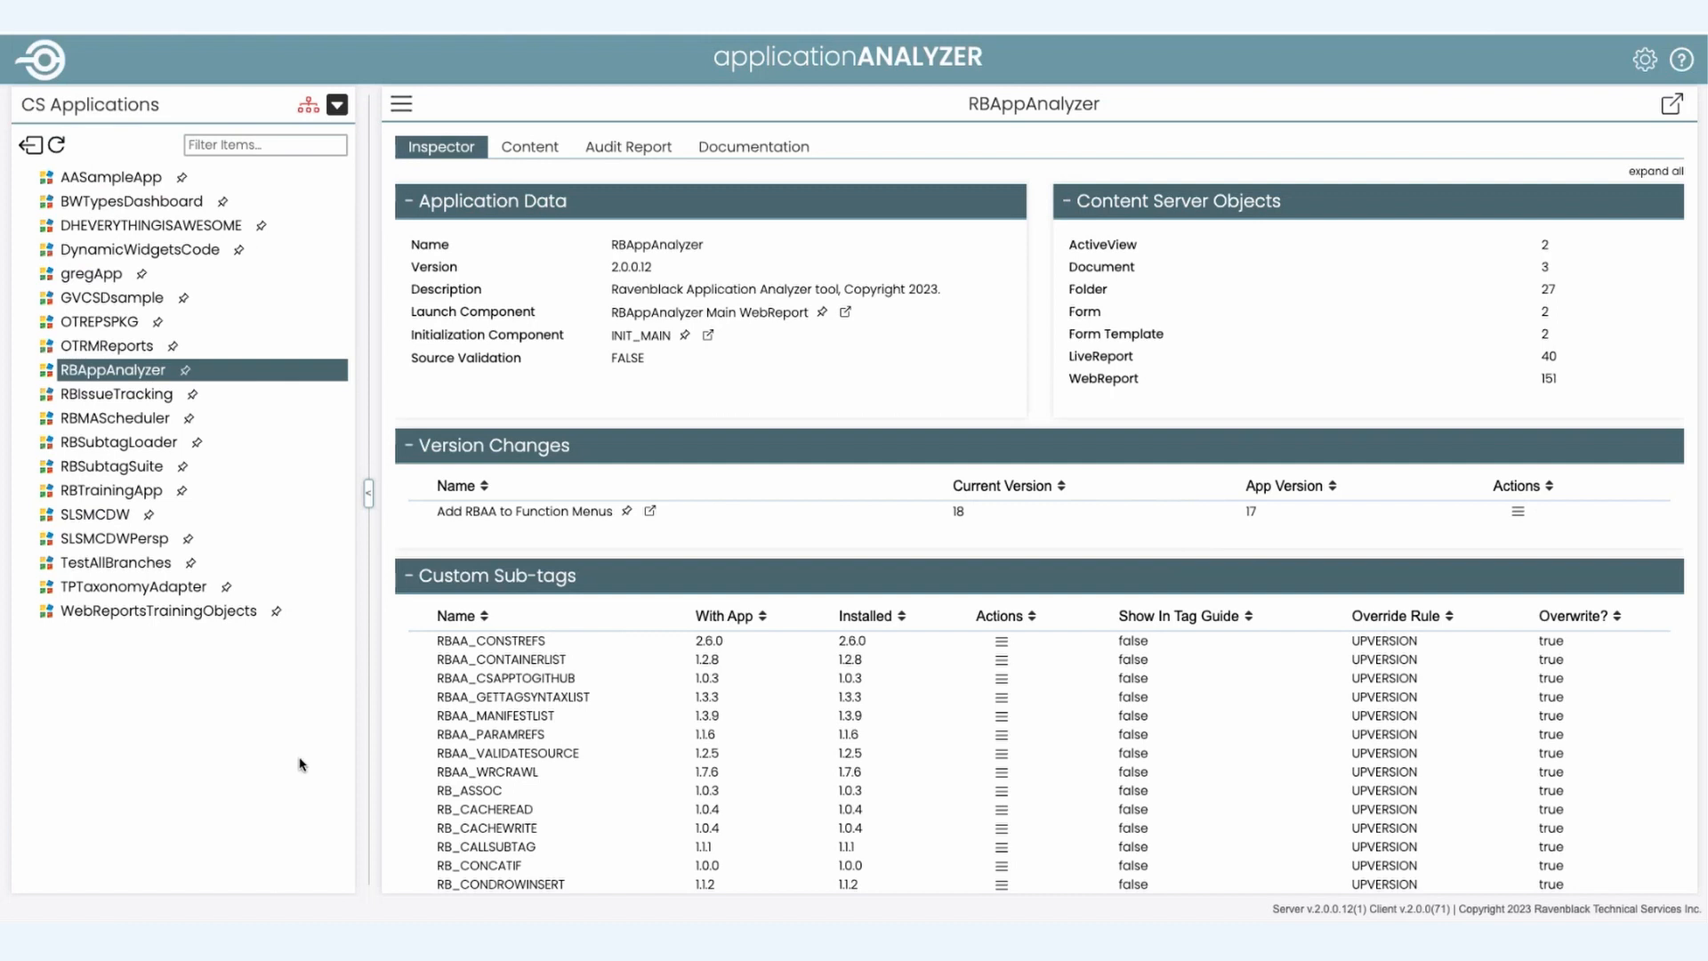